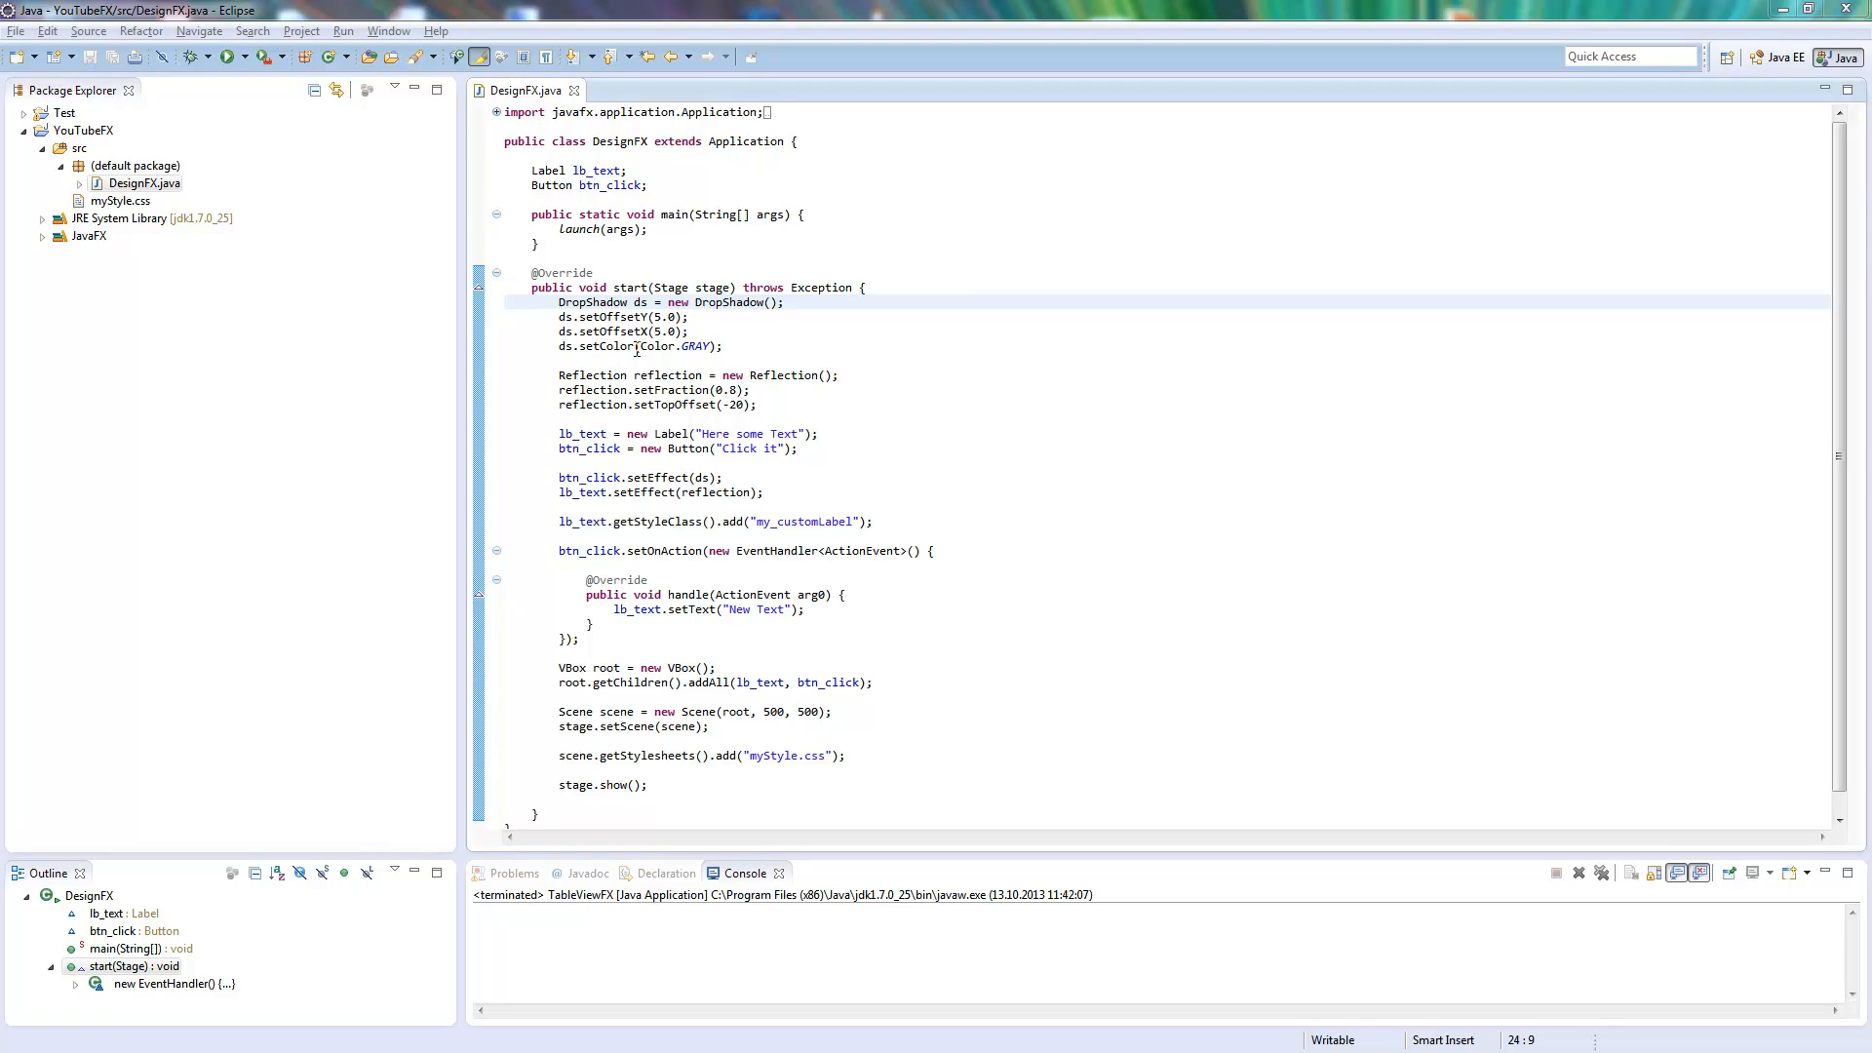
mouse_move(635, 345)
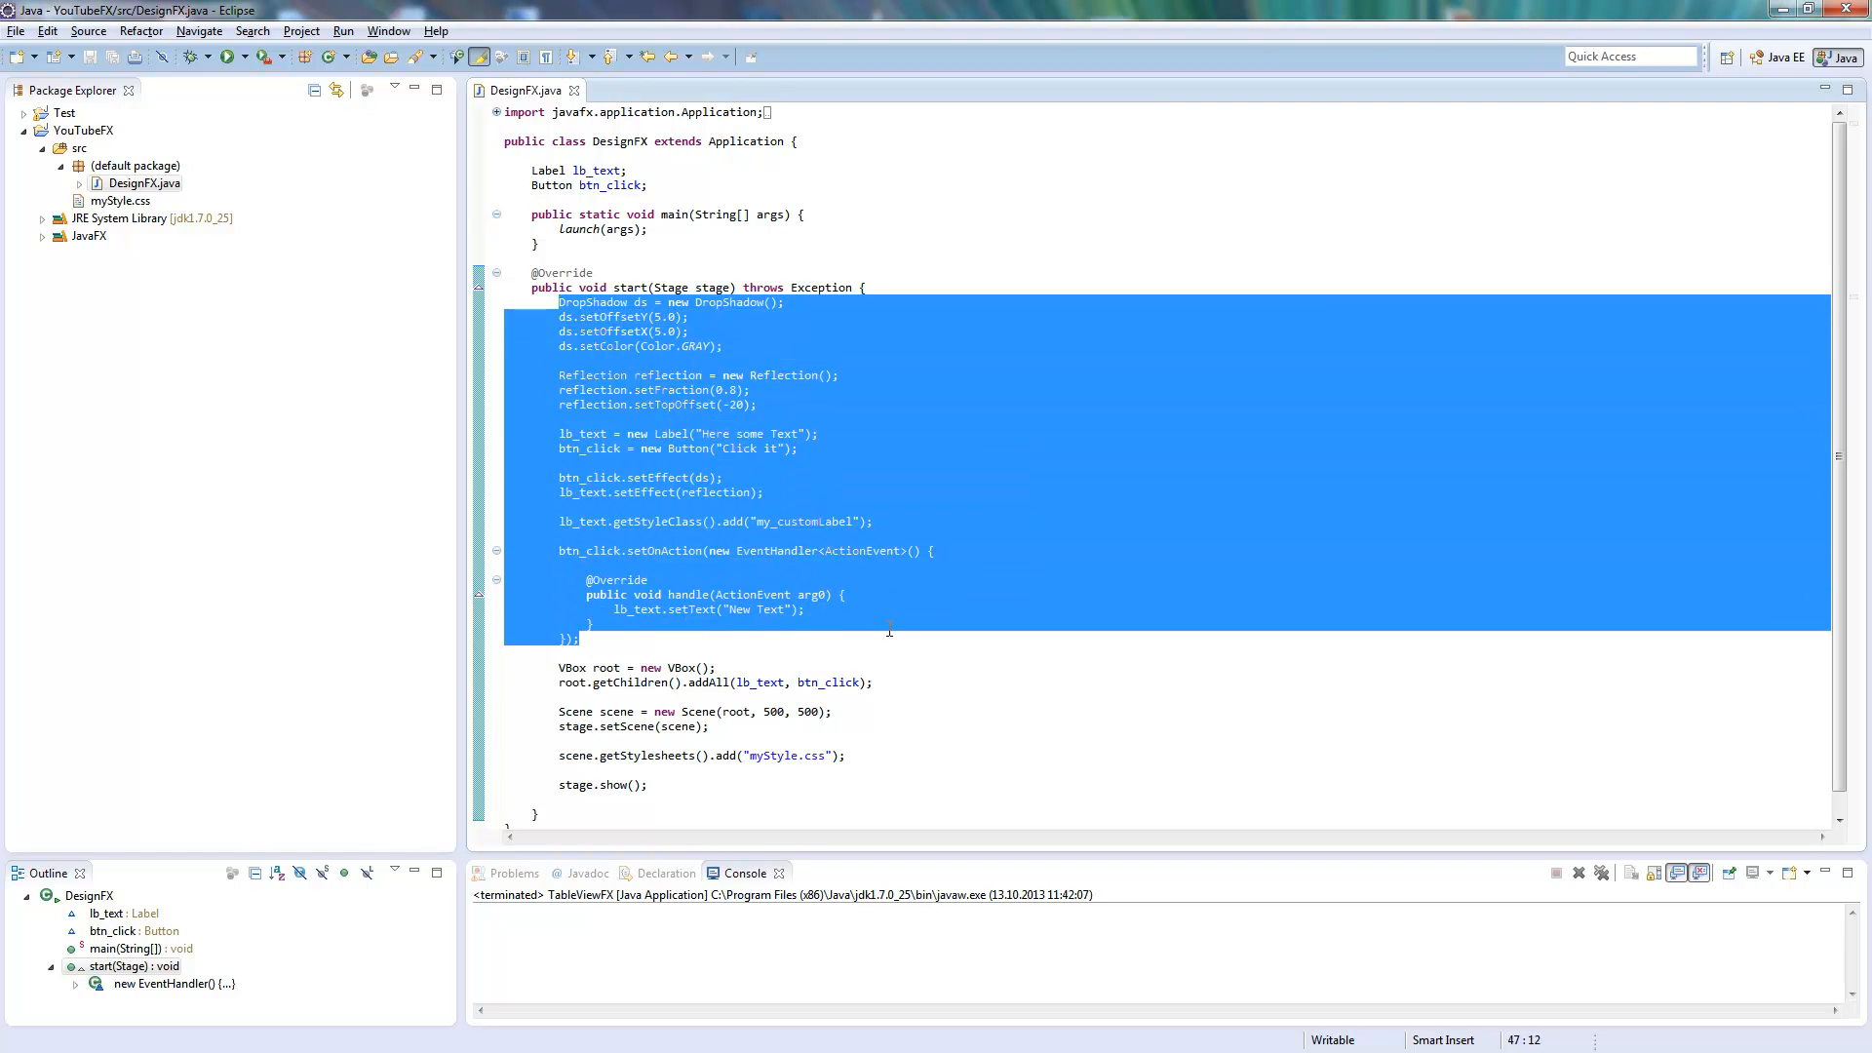
Delete the old effect, label and button code from start(), leaving an empty VBox scene
key(Delete)
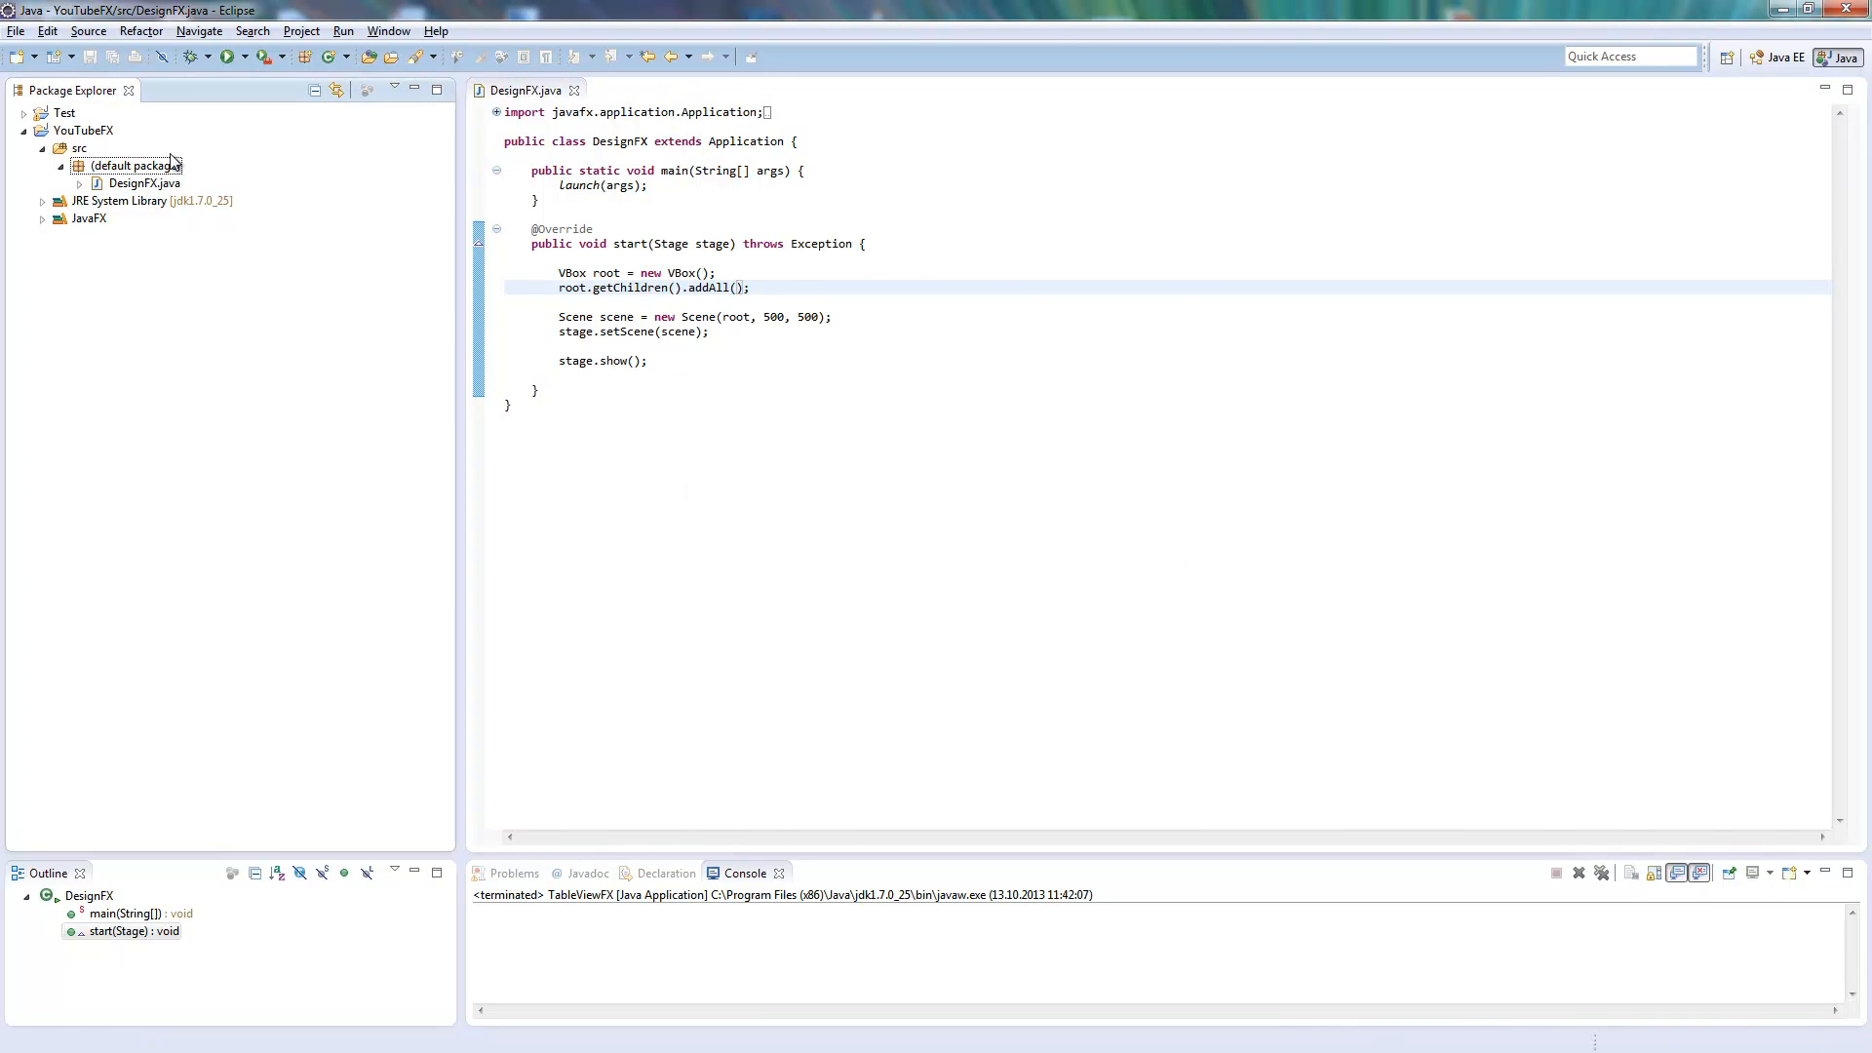
click(134, 164)
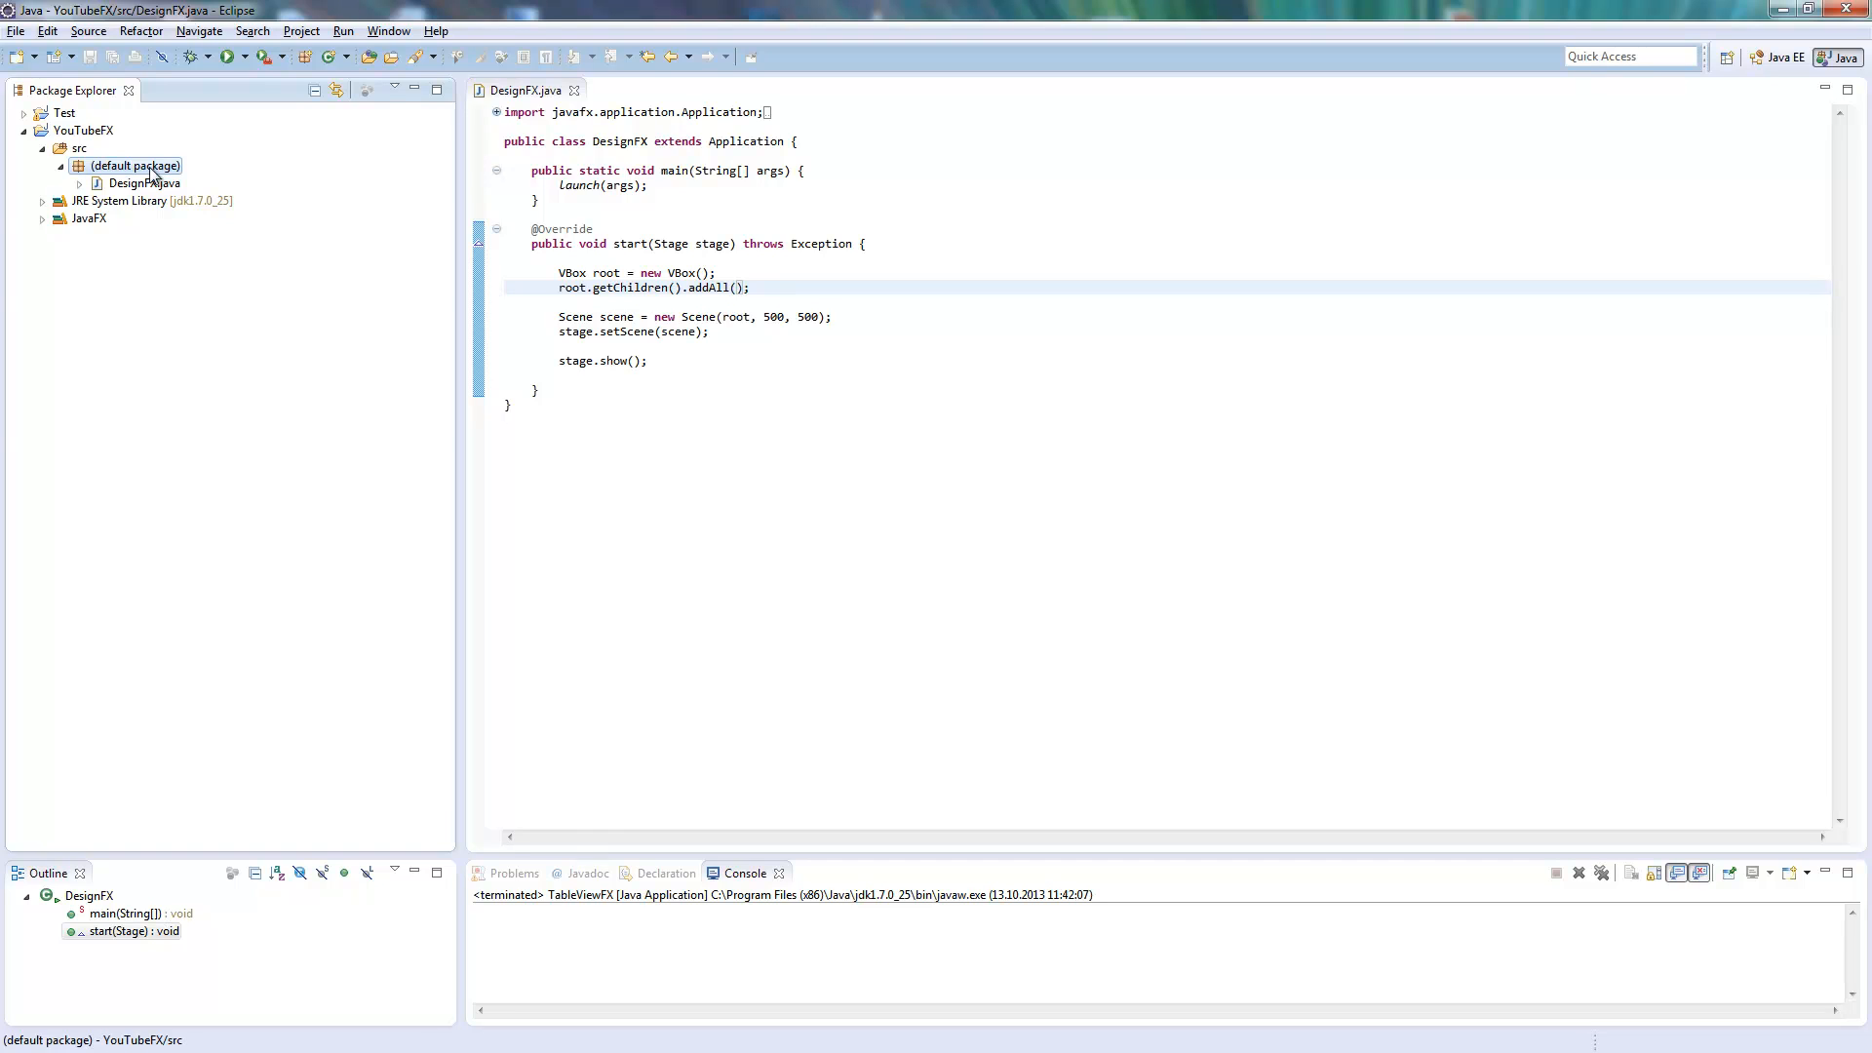
Create a new Person class in the default package via New > Class
right_click(135, 164)
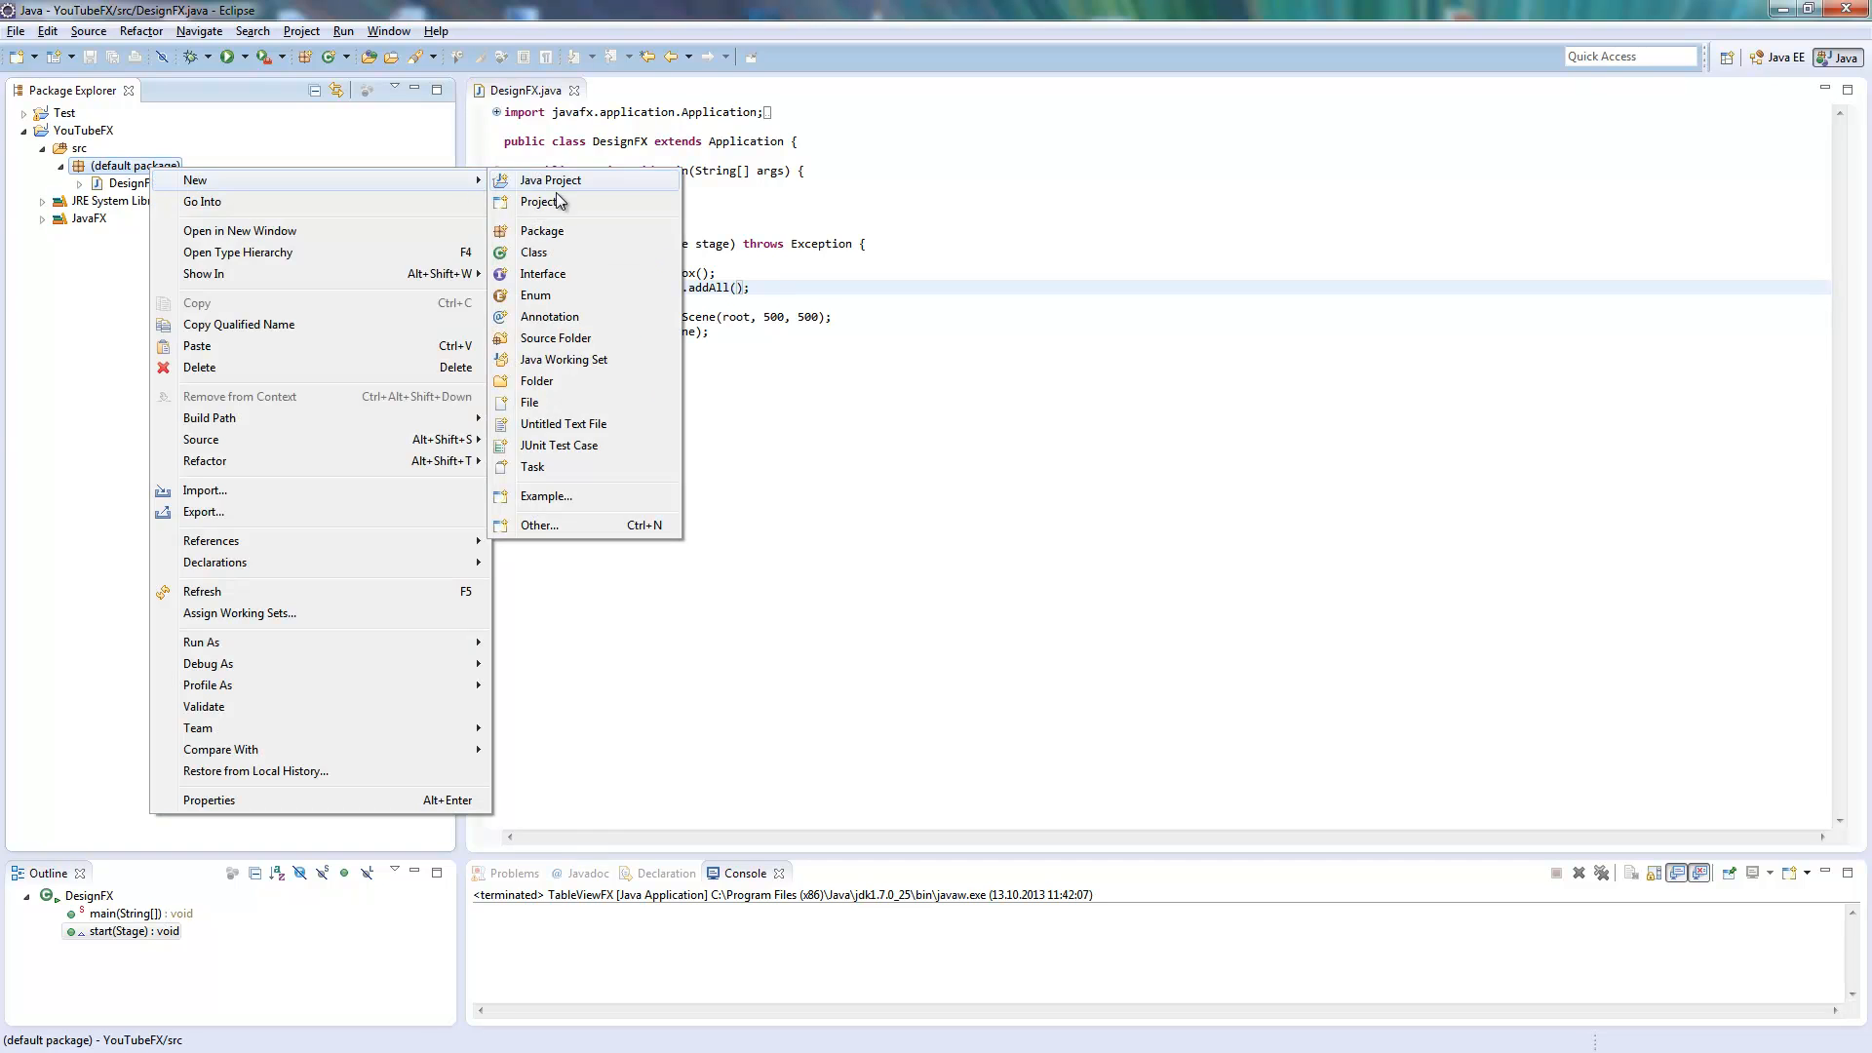
click(533, 252)
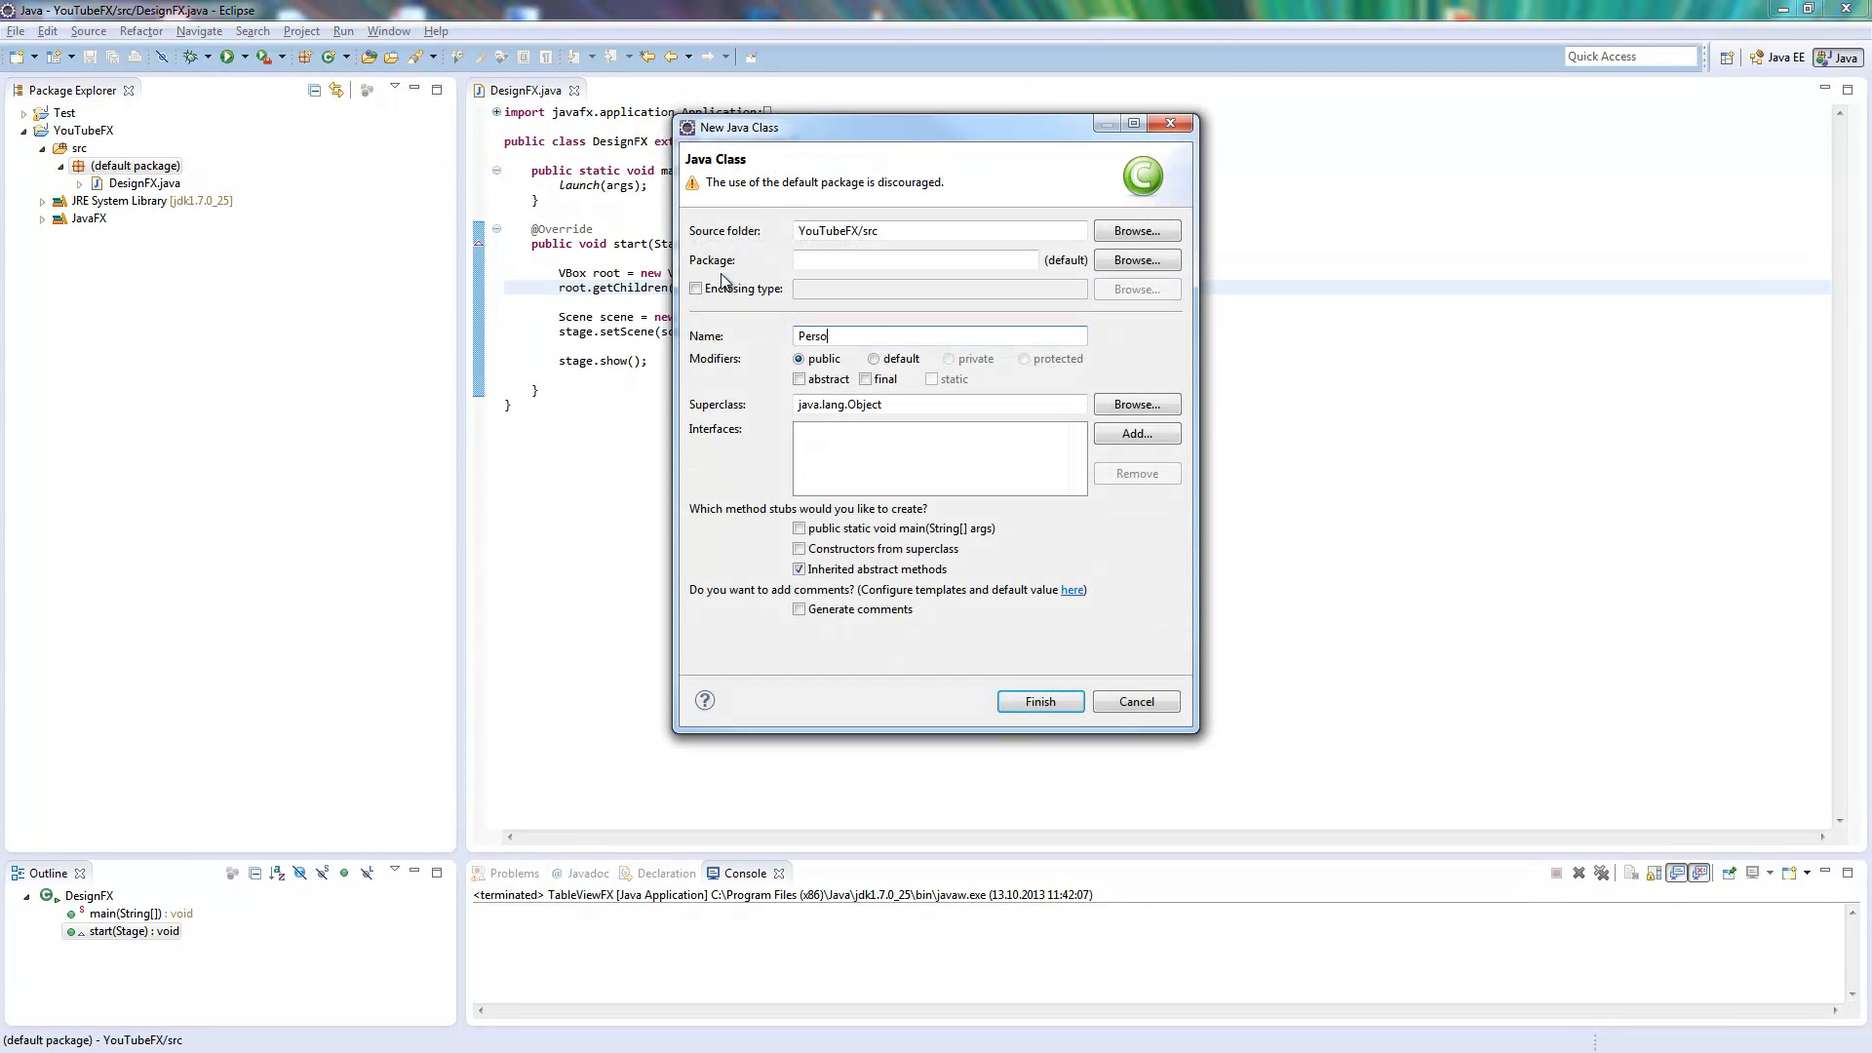
click(1037, 700)
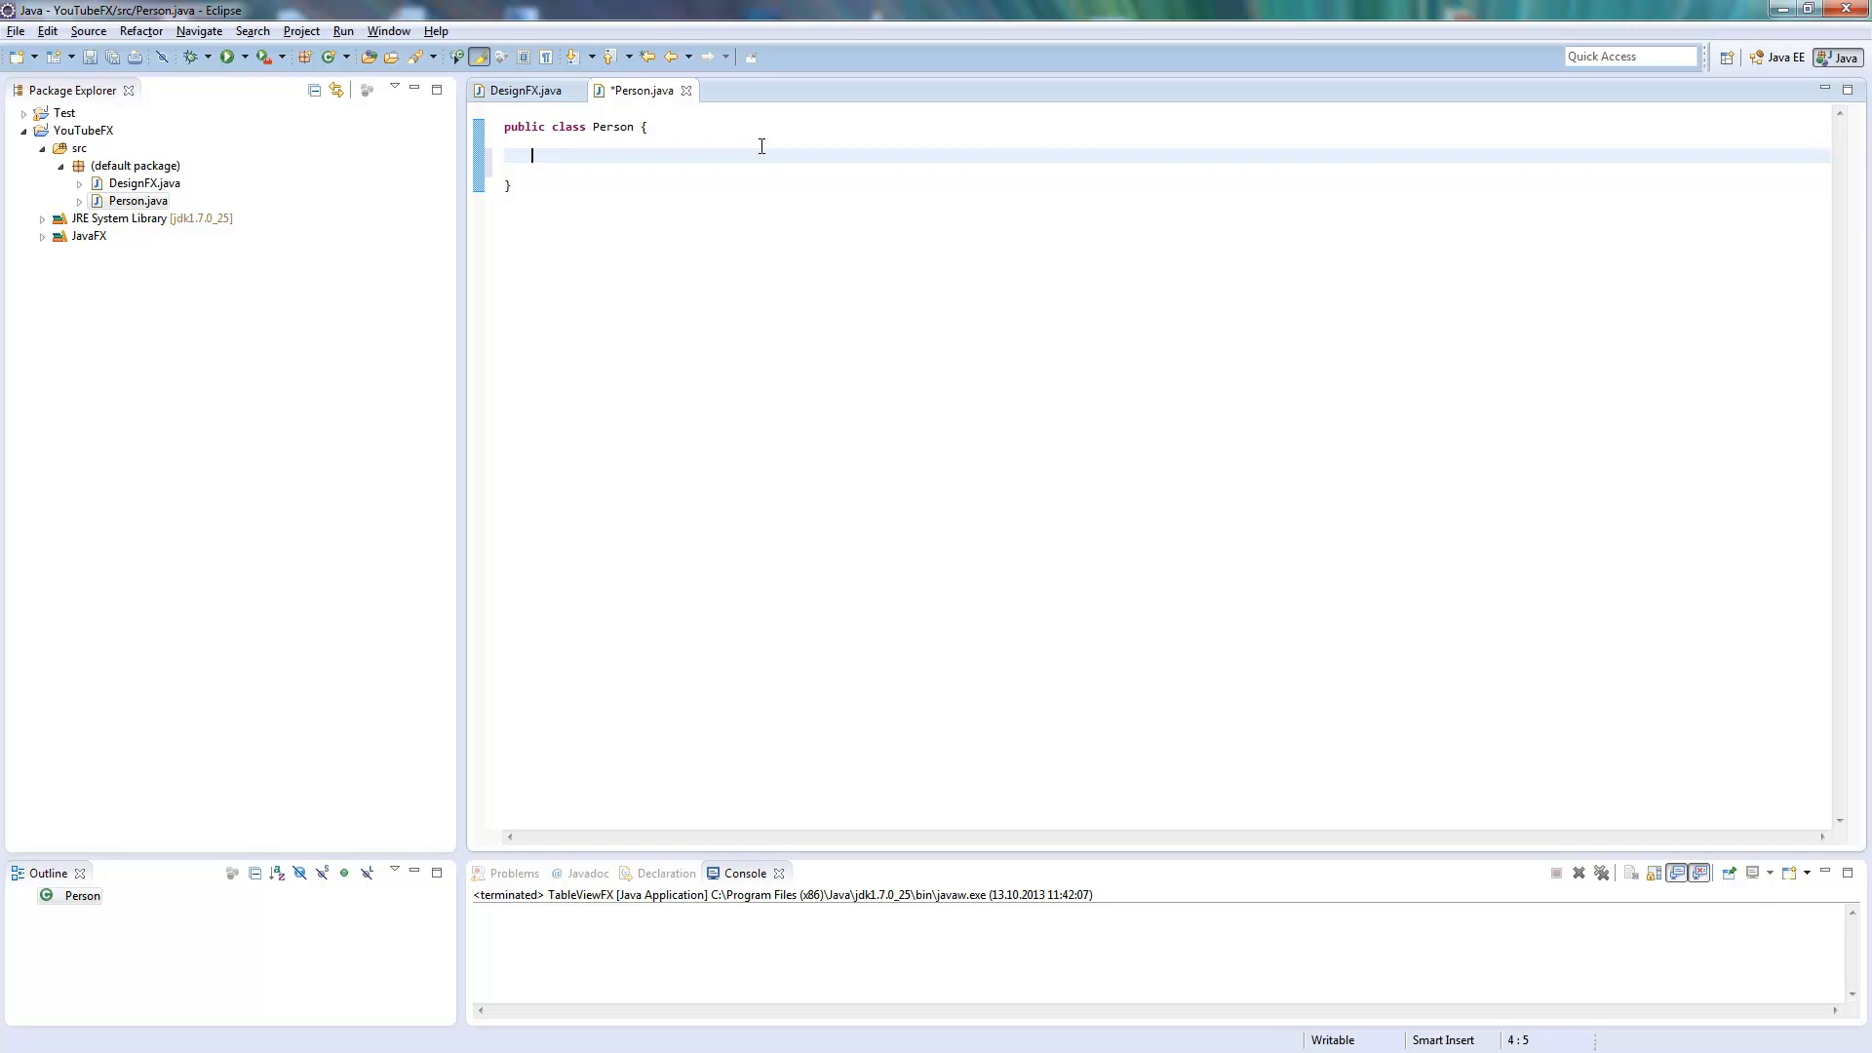
Declare private String firstname, lastname and a Date birthdate field in Person
text(private)
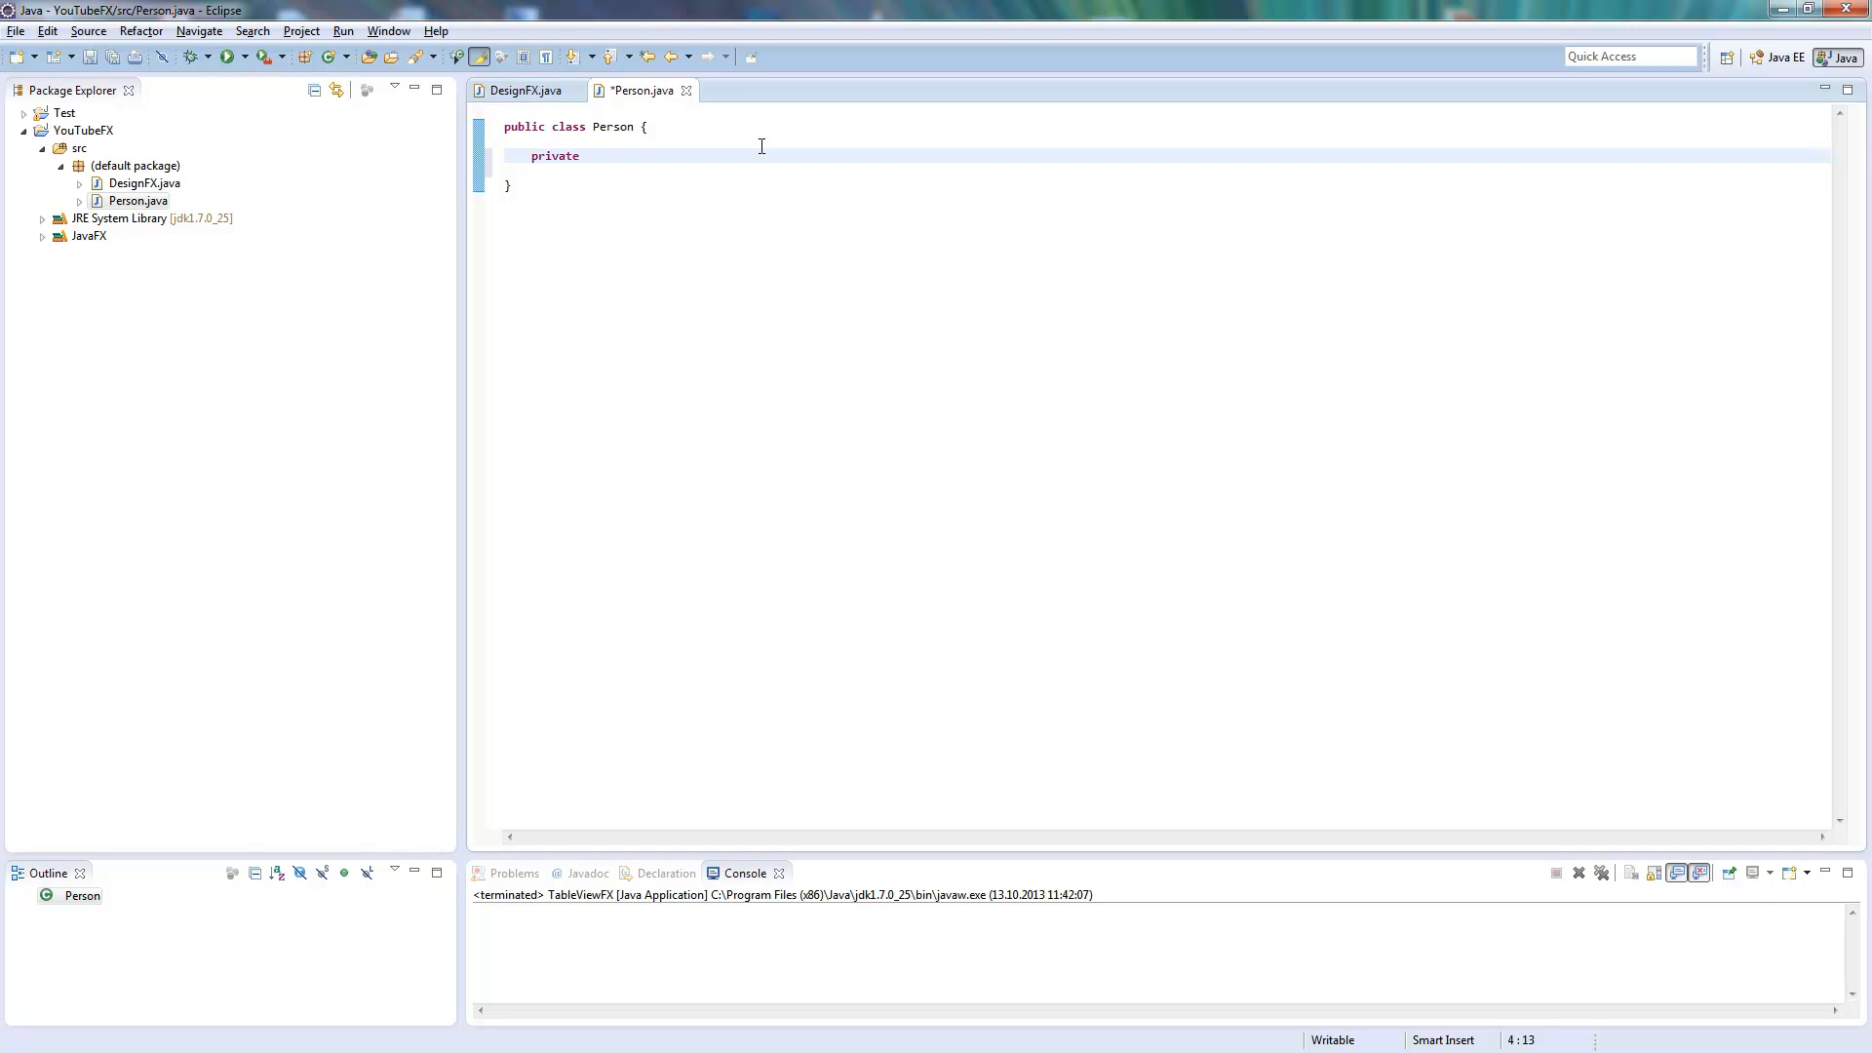
text(S)
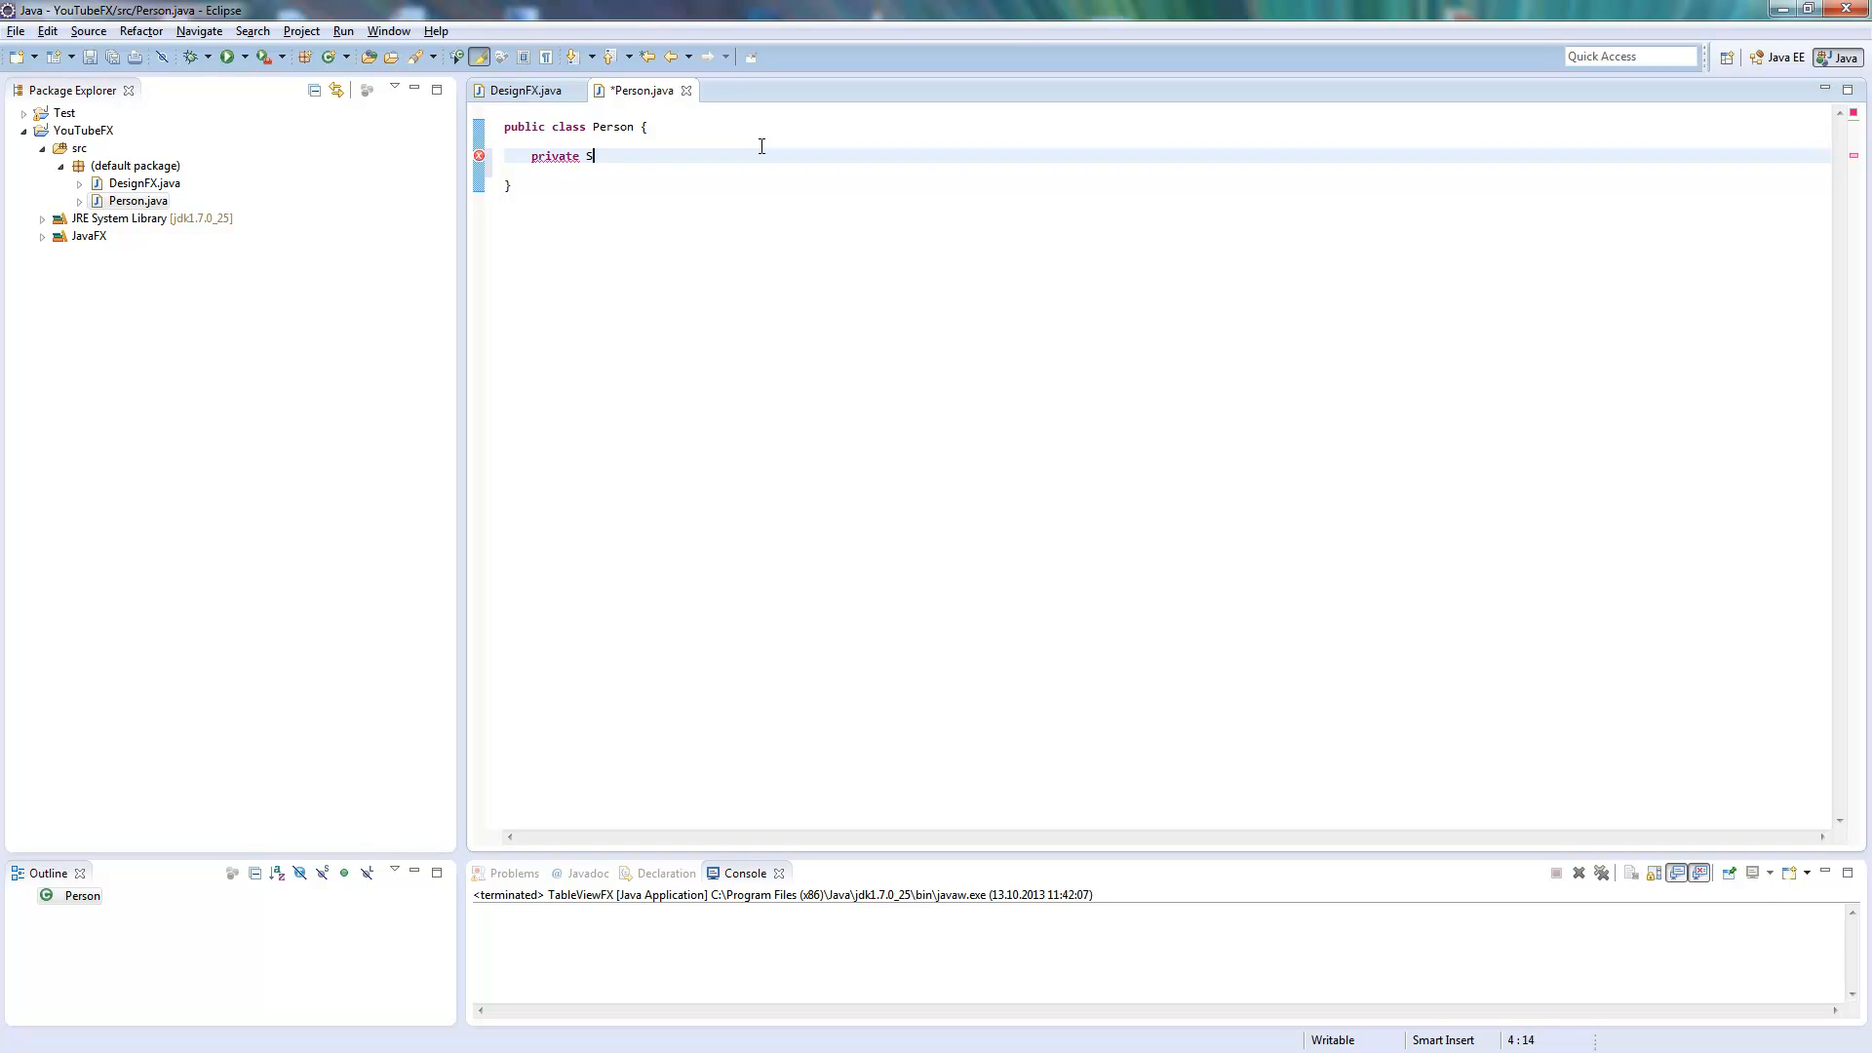
text(tring firstname,)
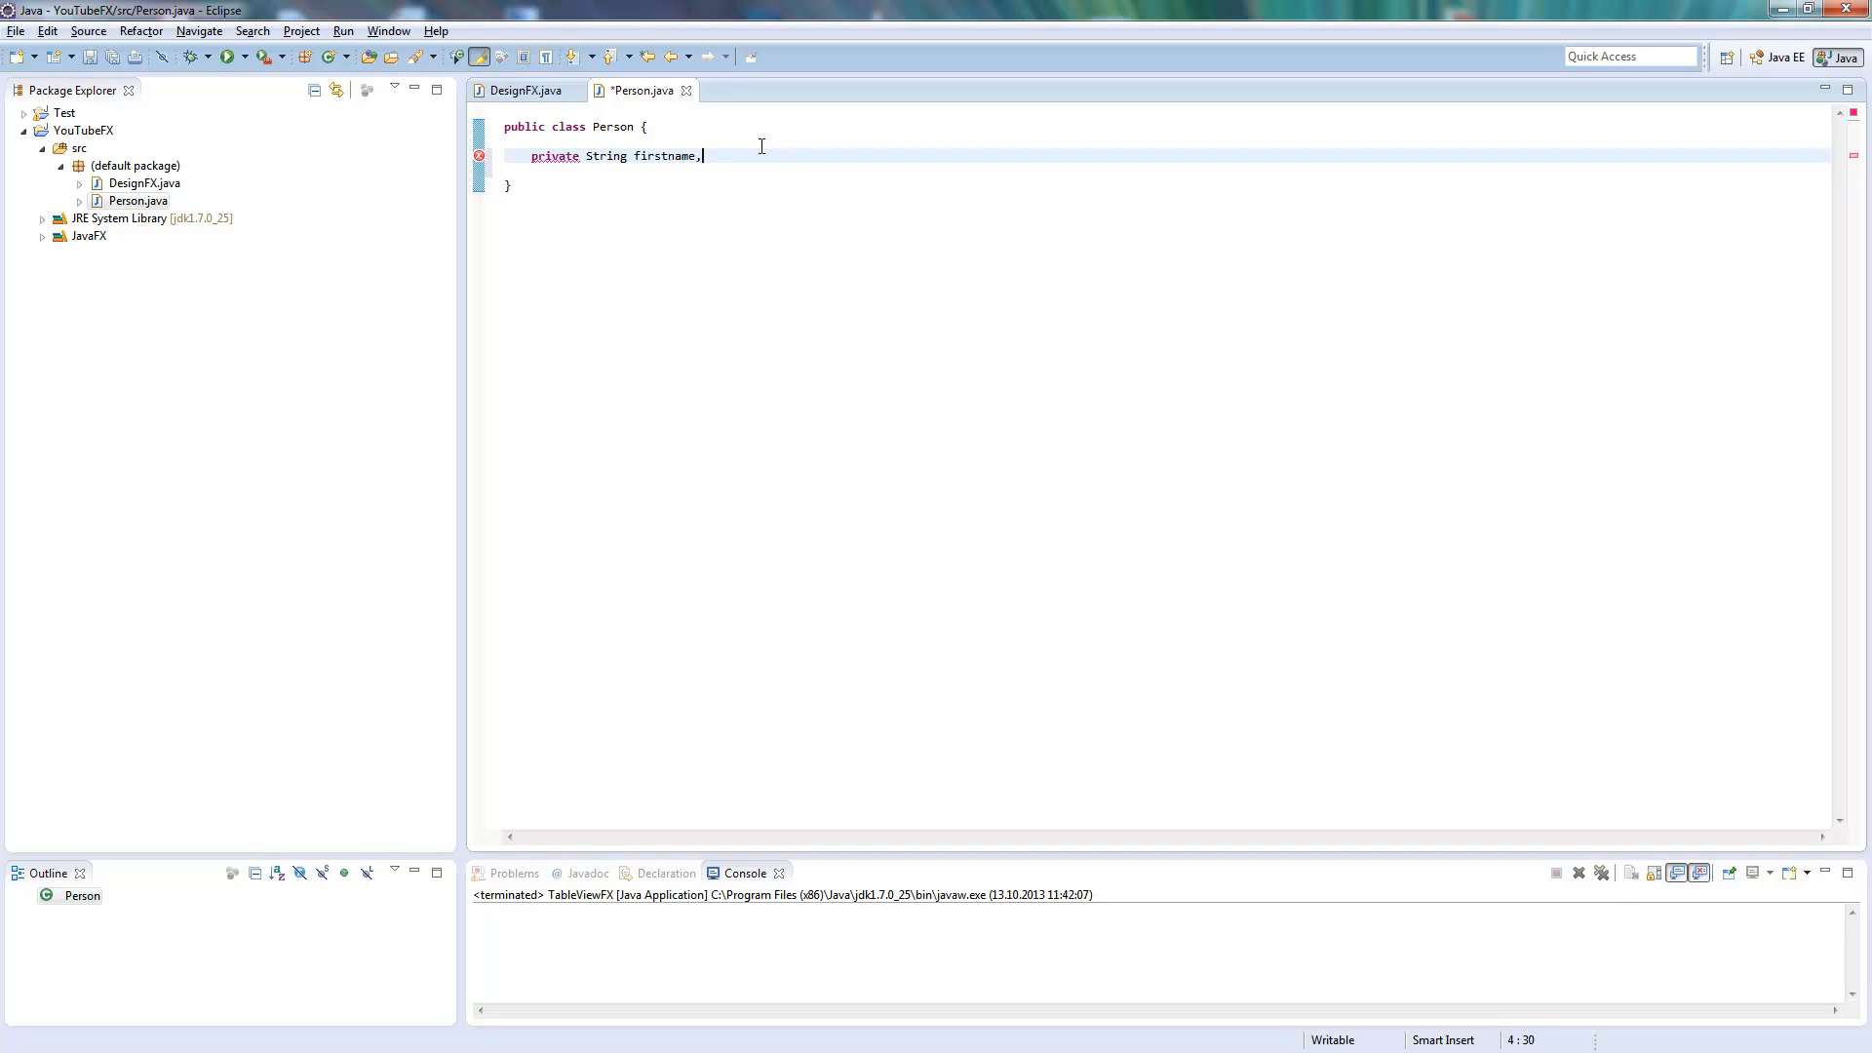
text(lastname;)
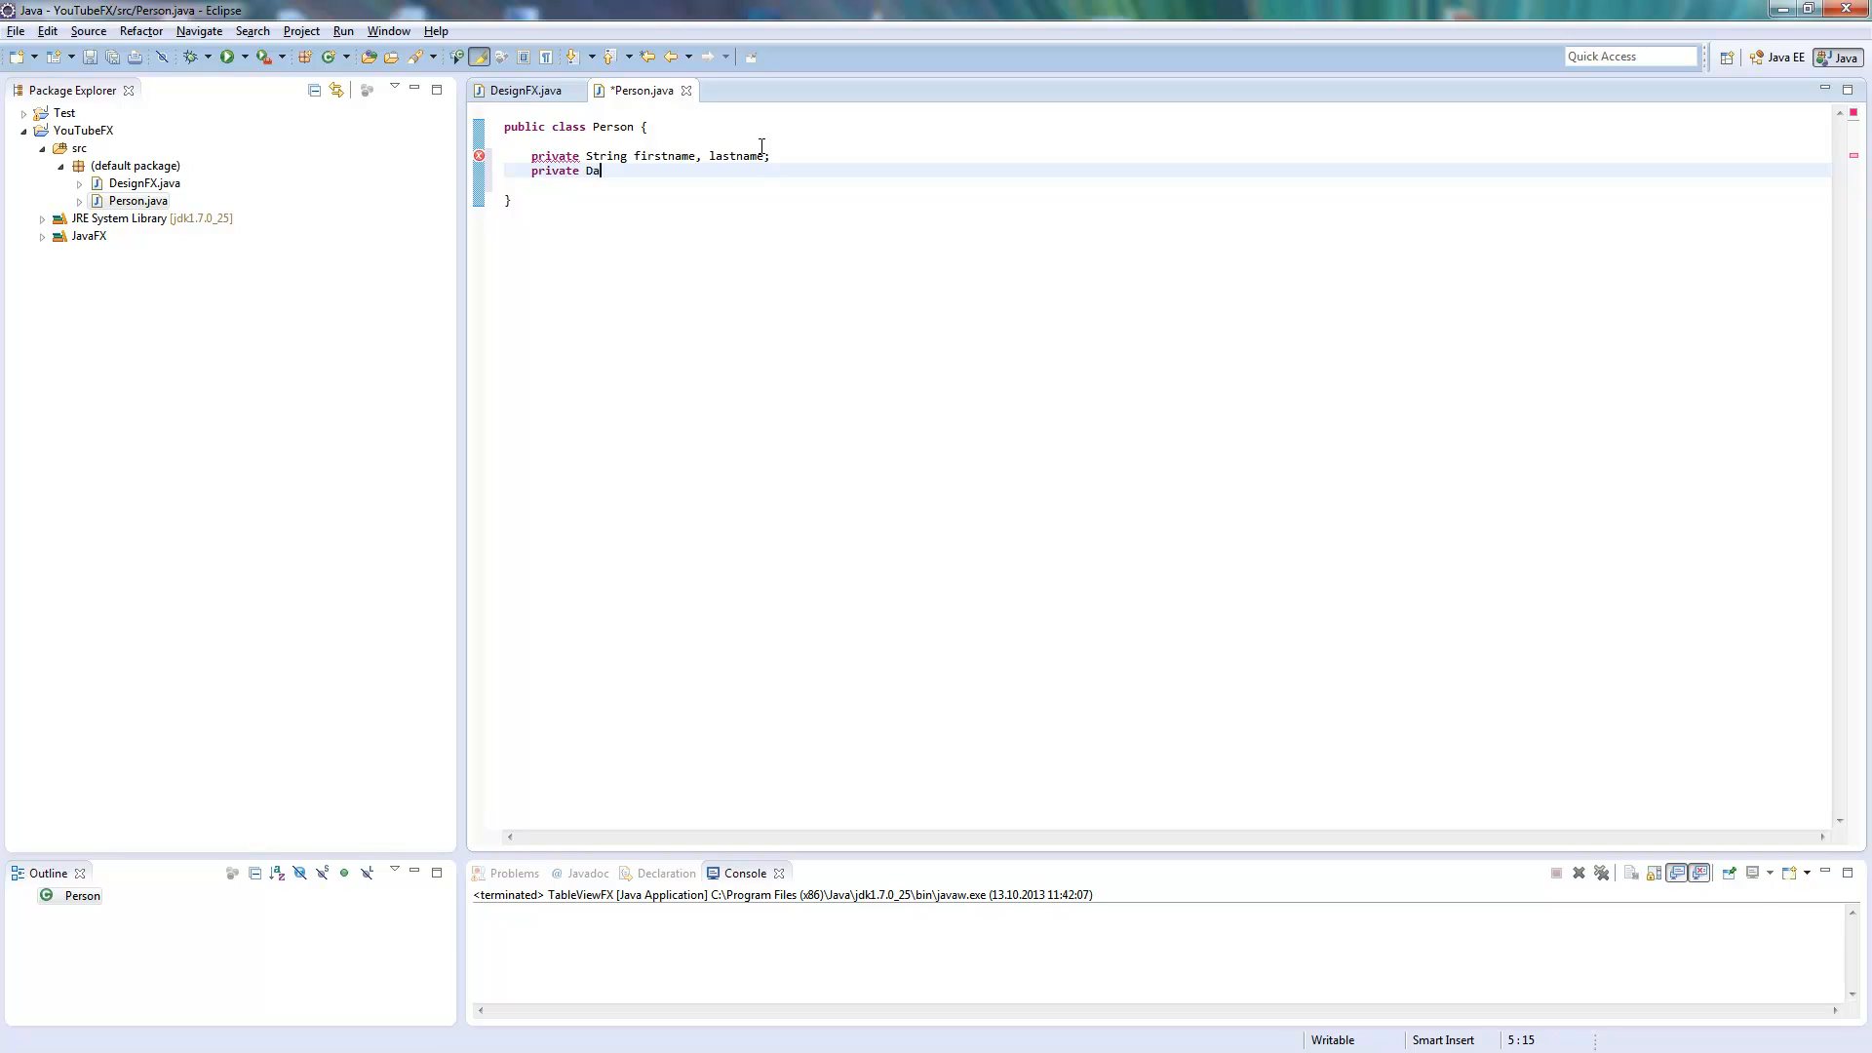
text(te birthdate;)
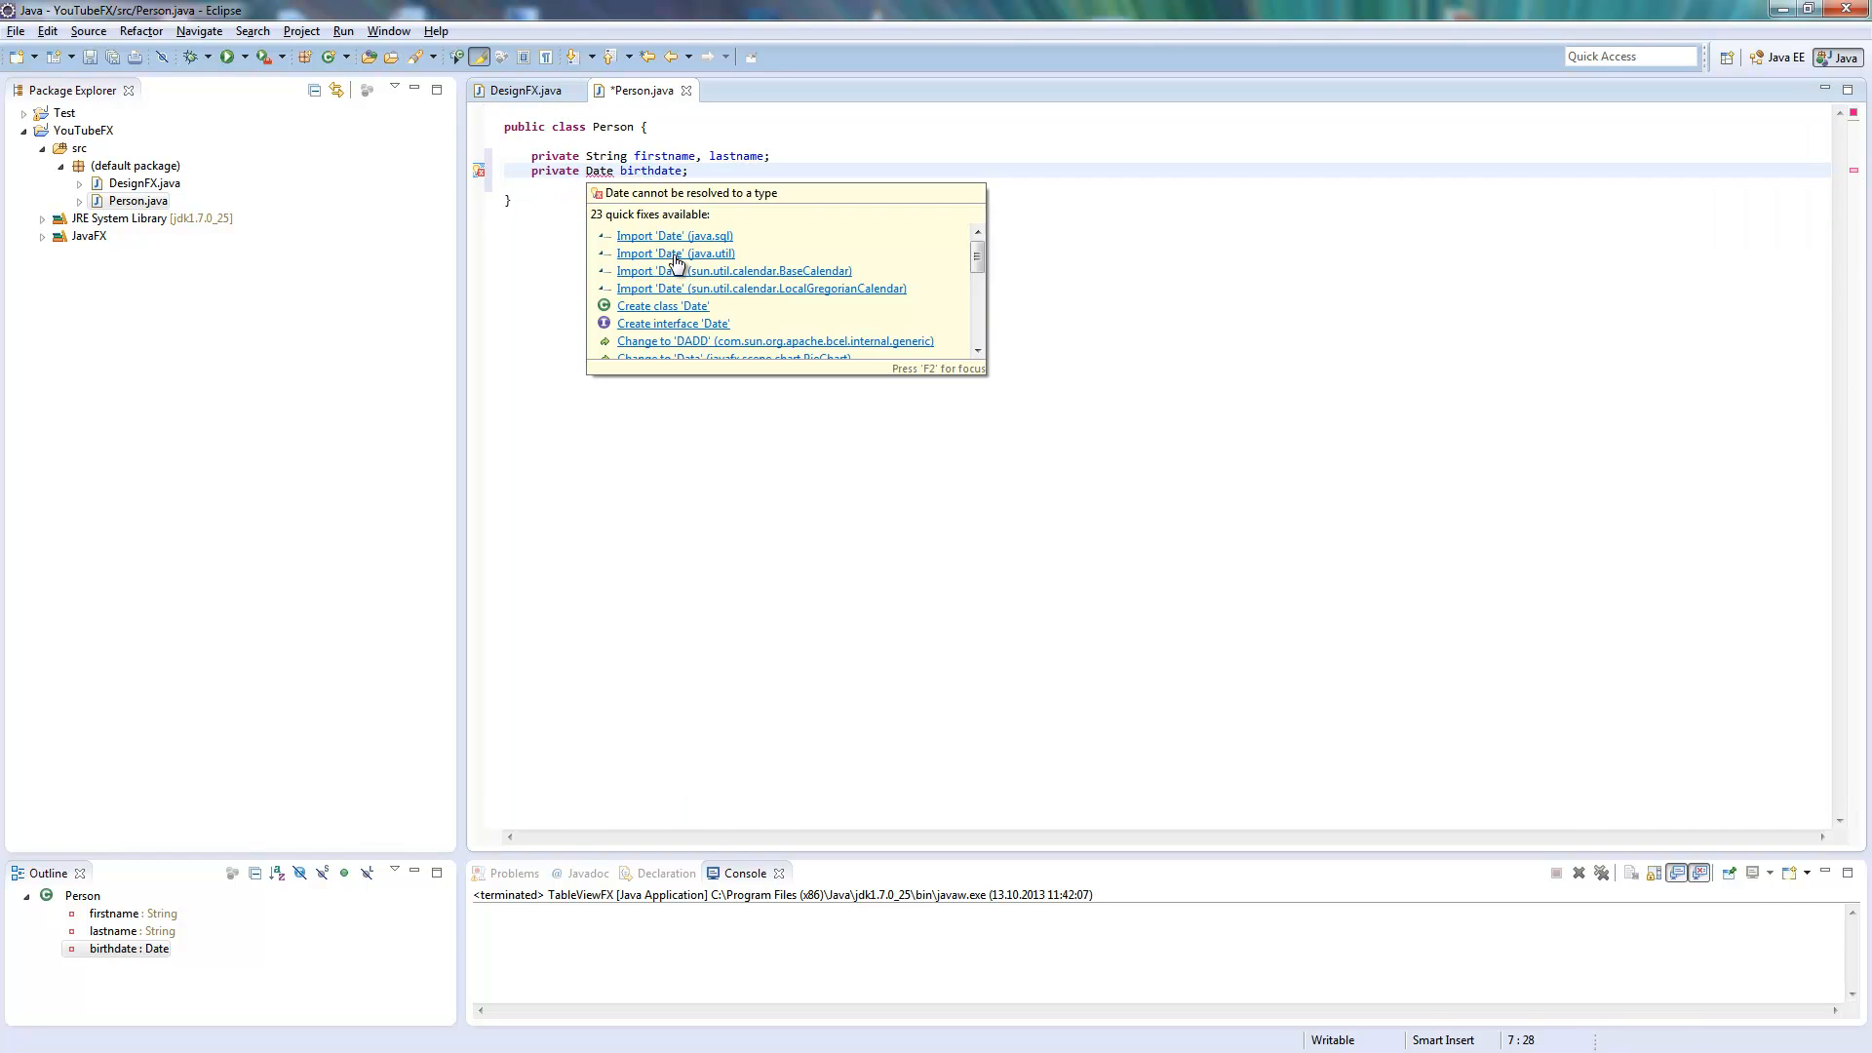
Import java.util.Date and generate getters and setters for all three Person fields
click(675, 253)
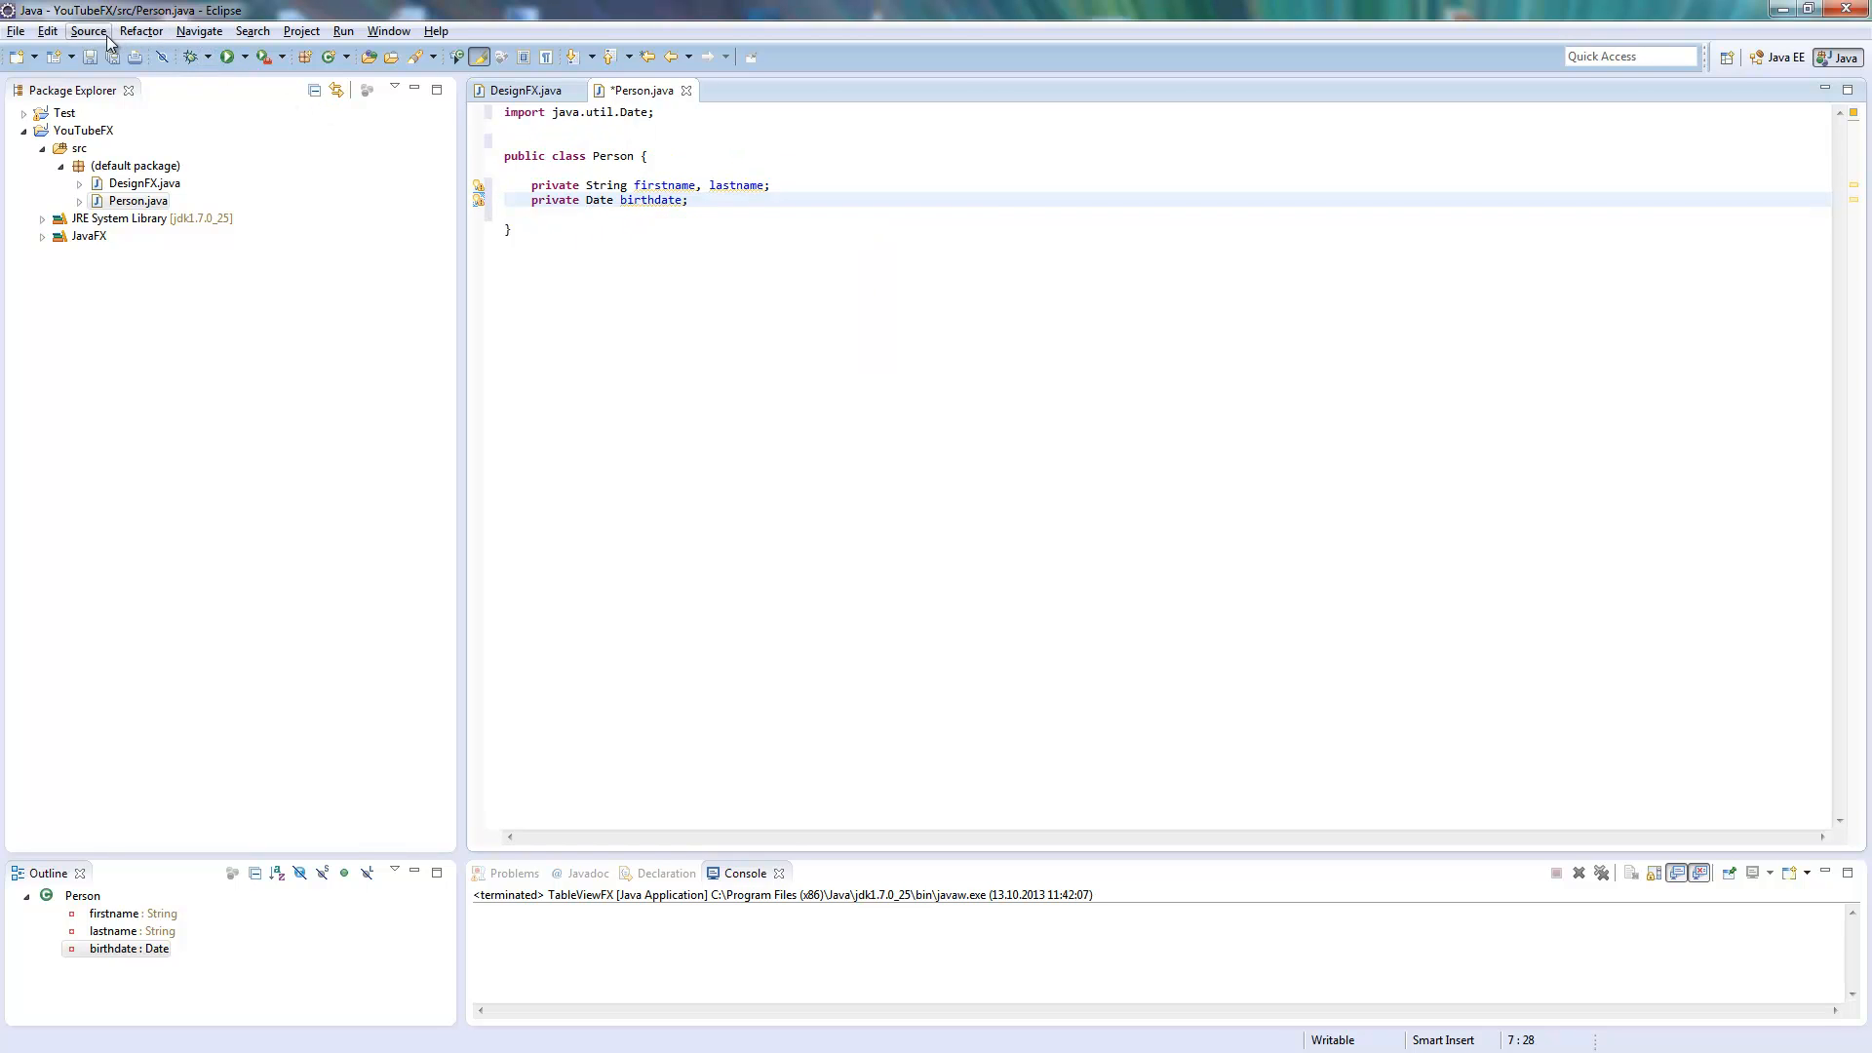
click(88, 29)
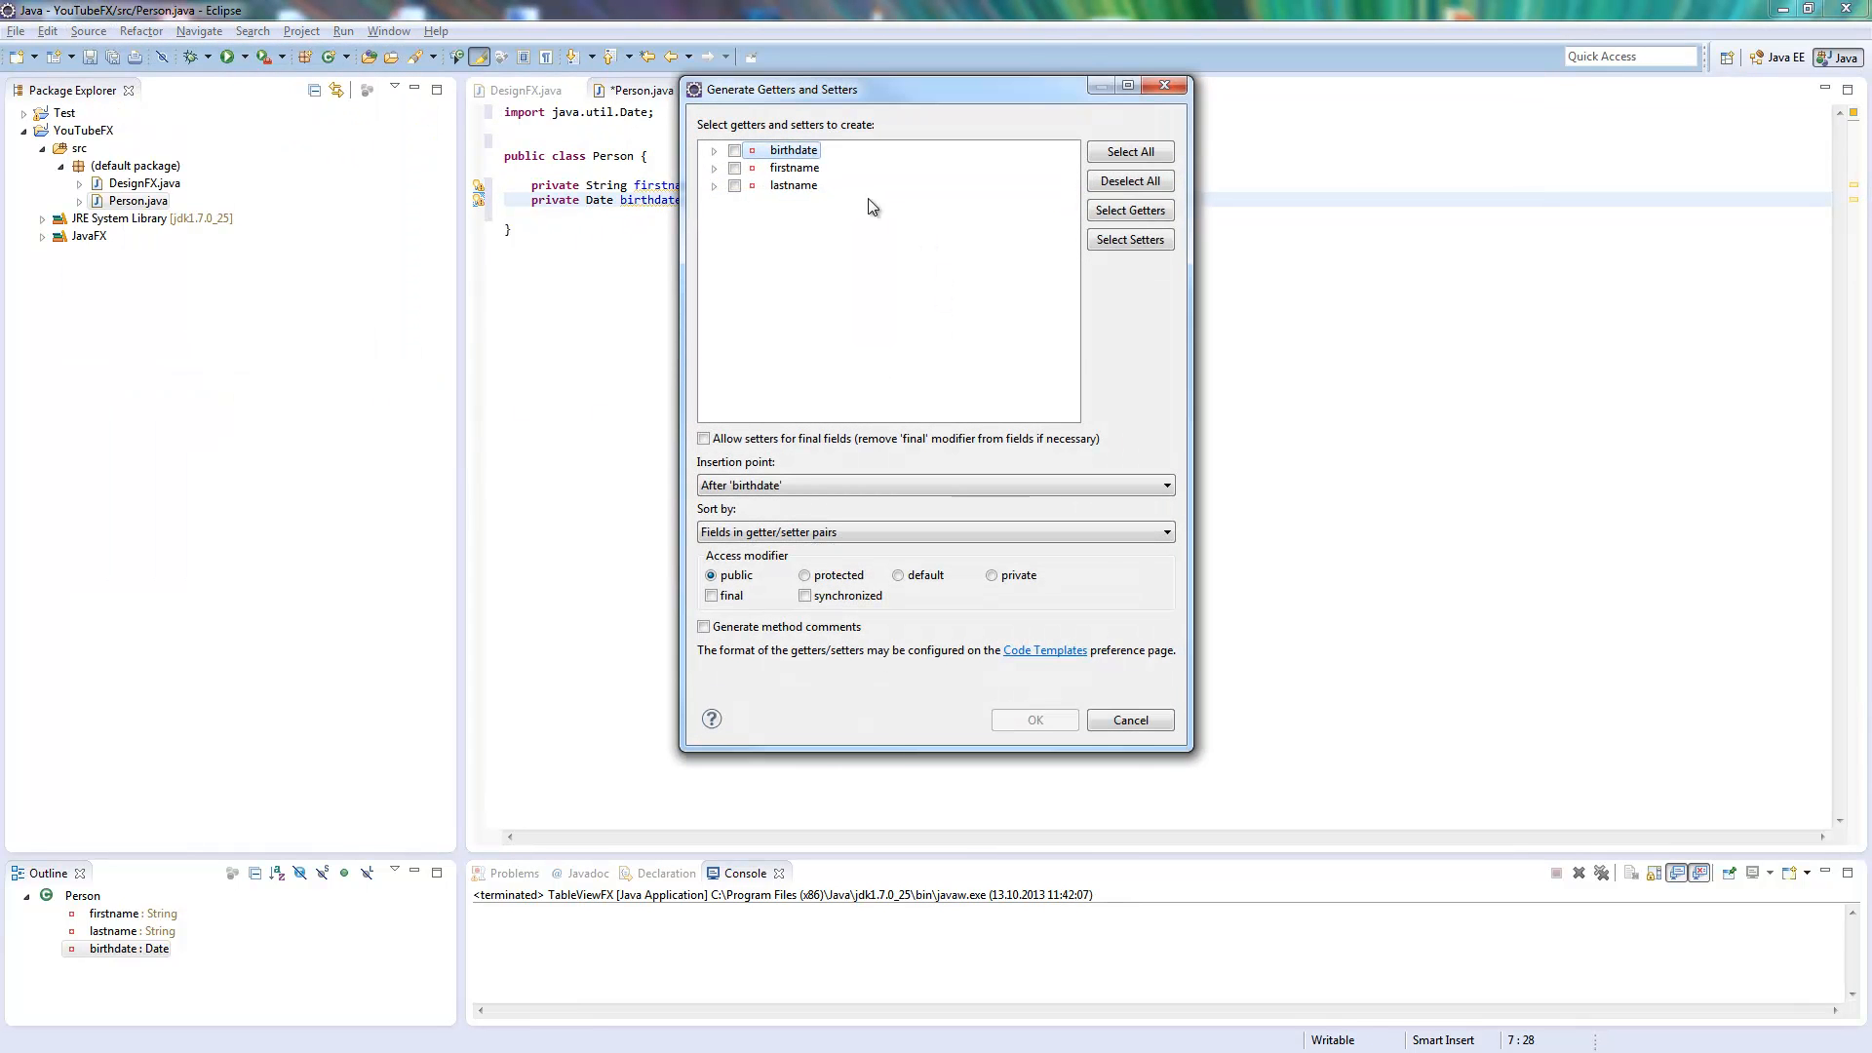
click(1034, 719)
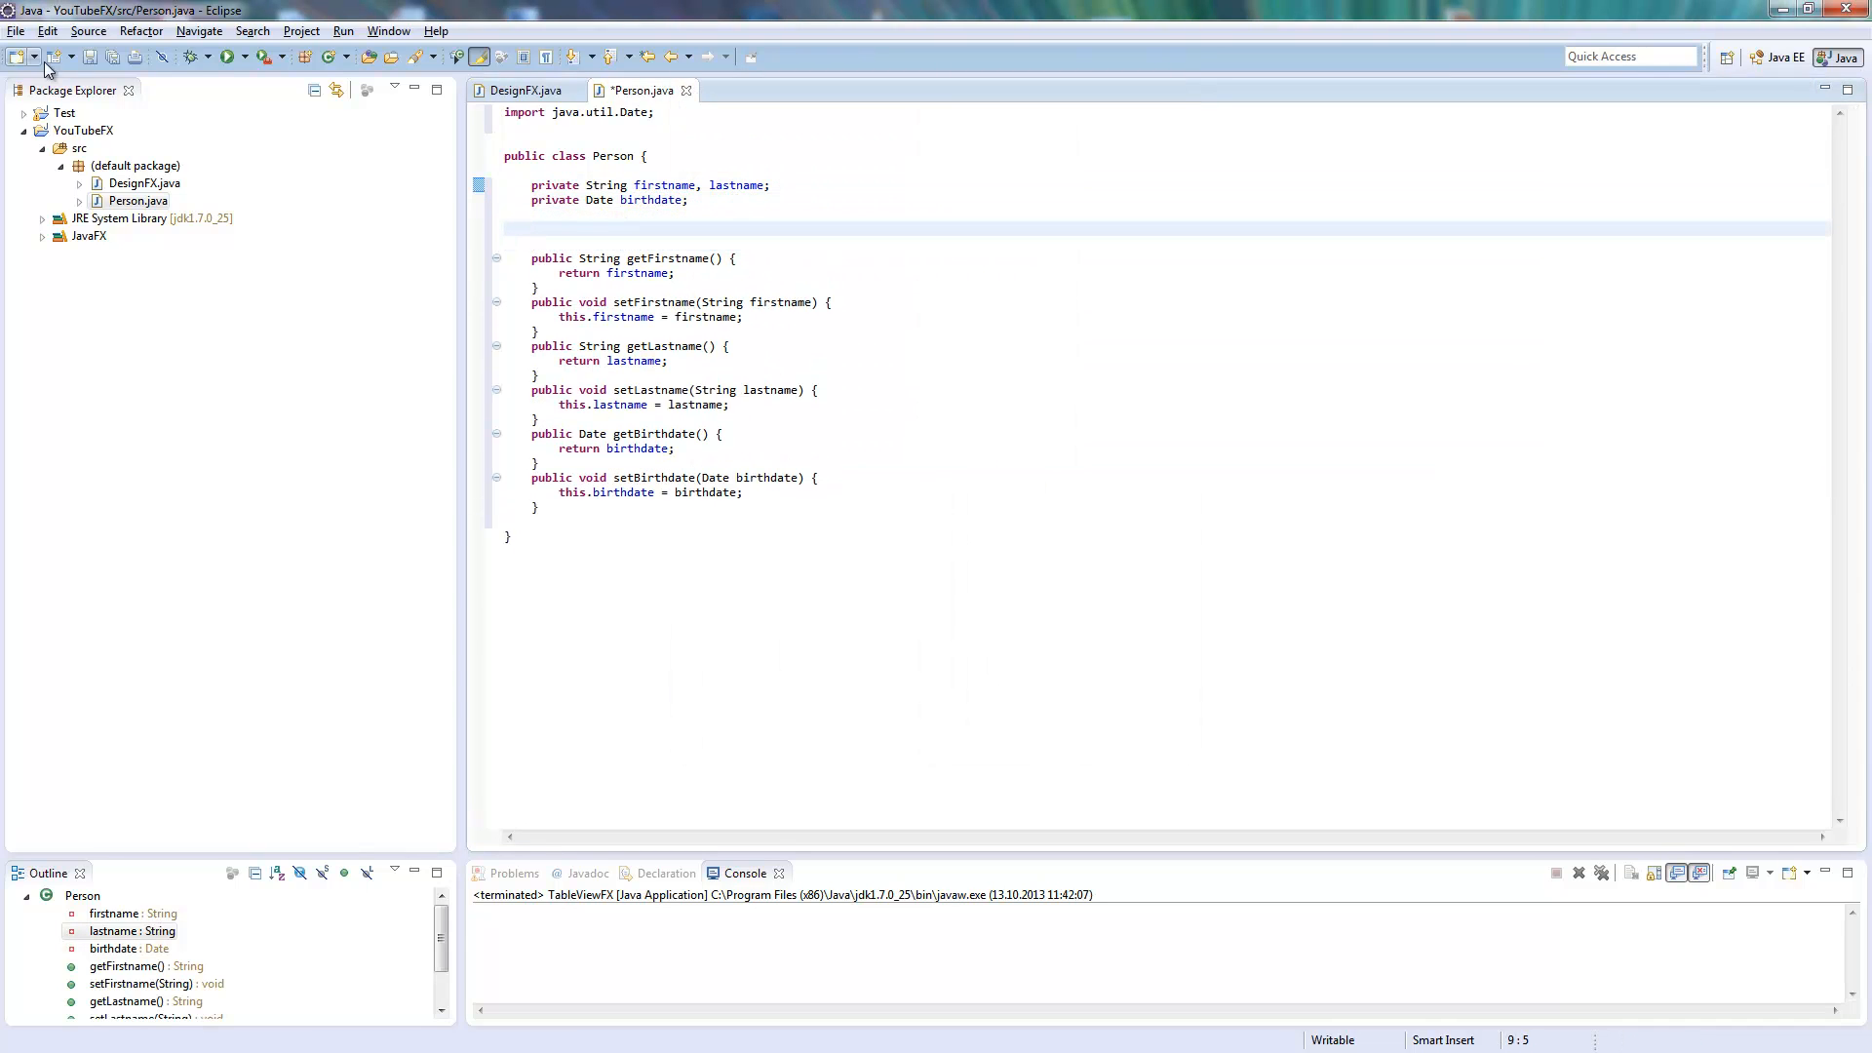
Generate a three-field constructor for Person, then format and save the class
click(88, 29)
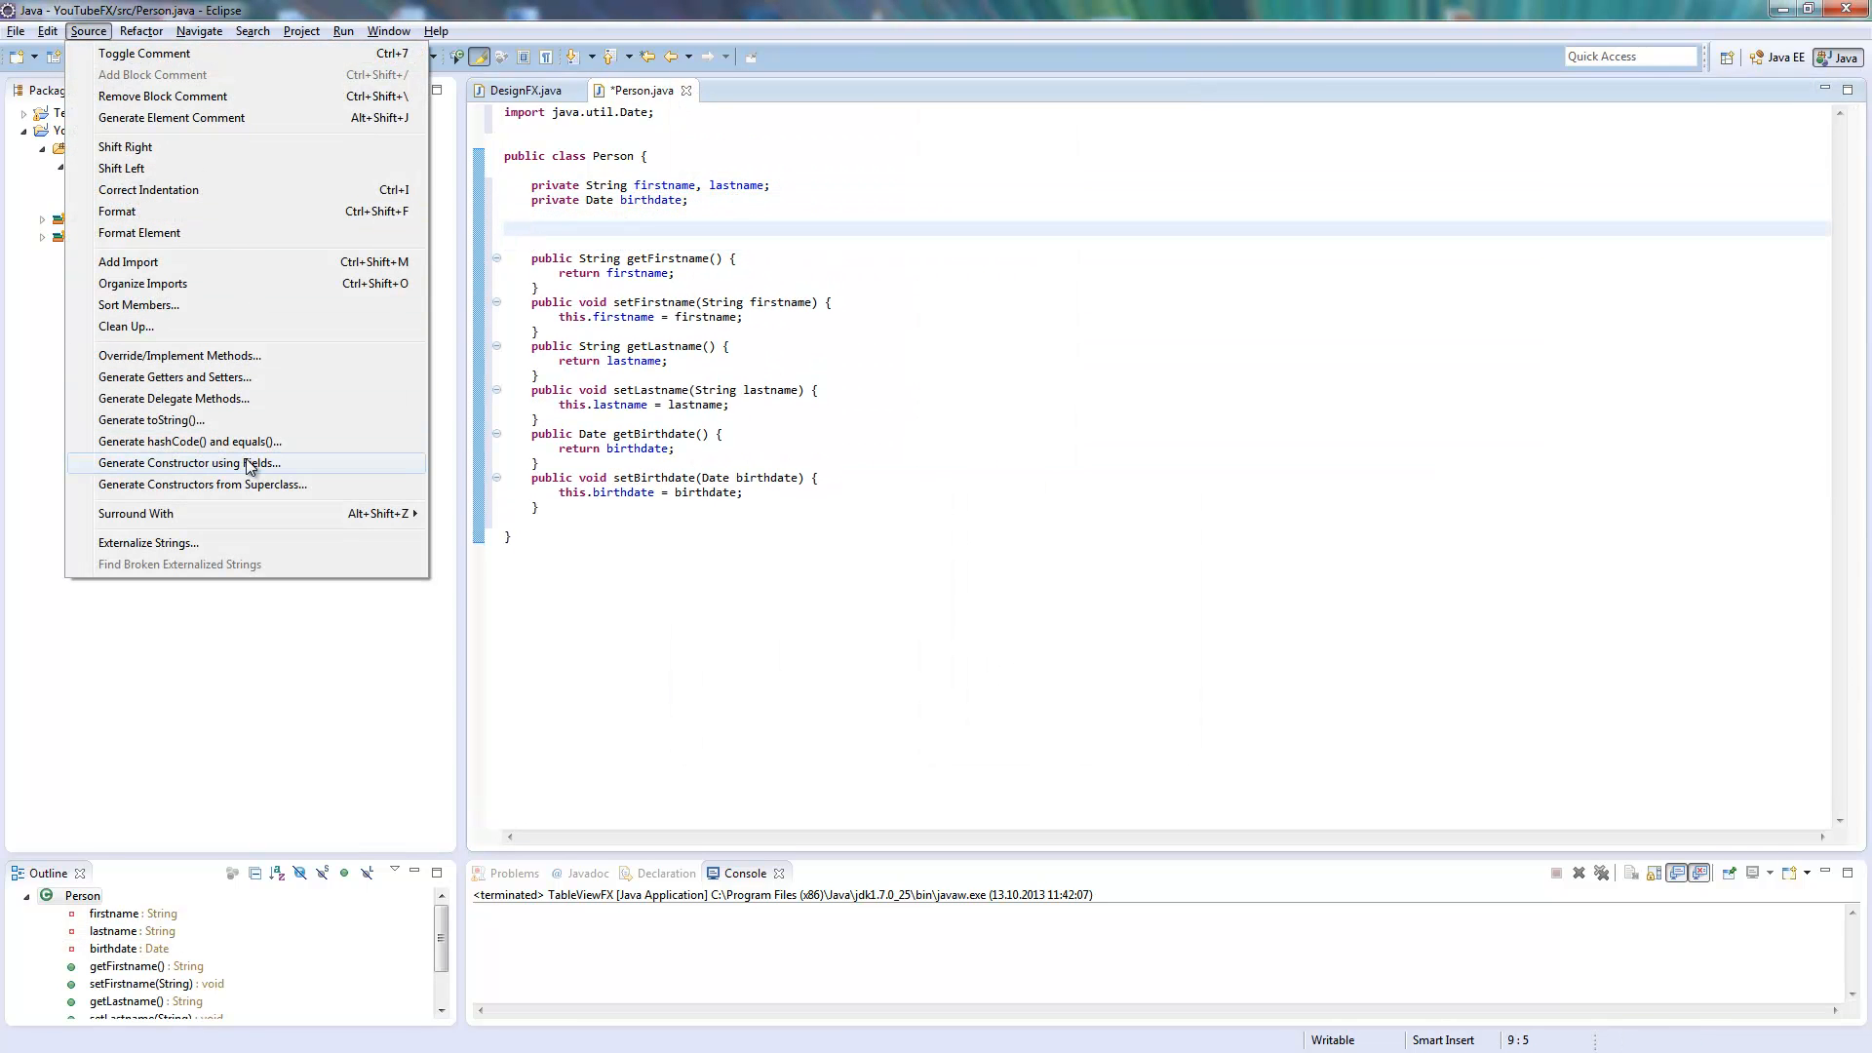
click(189, 464)
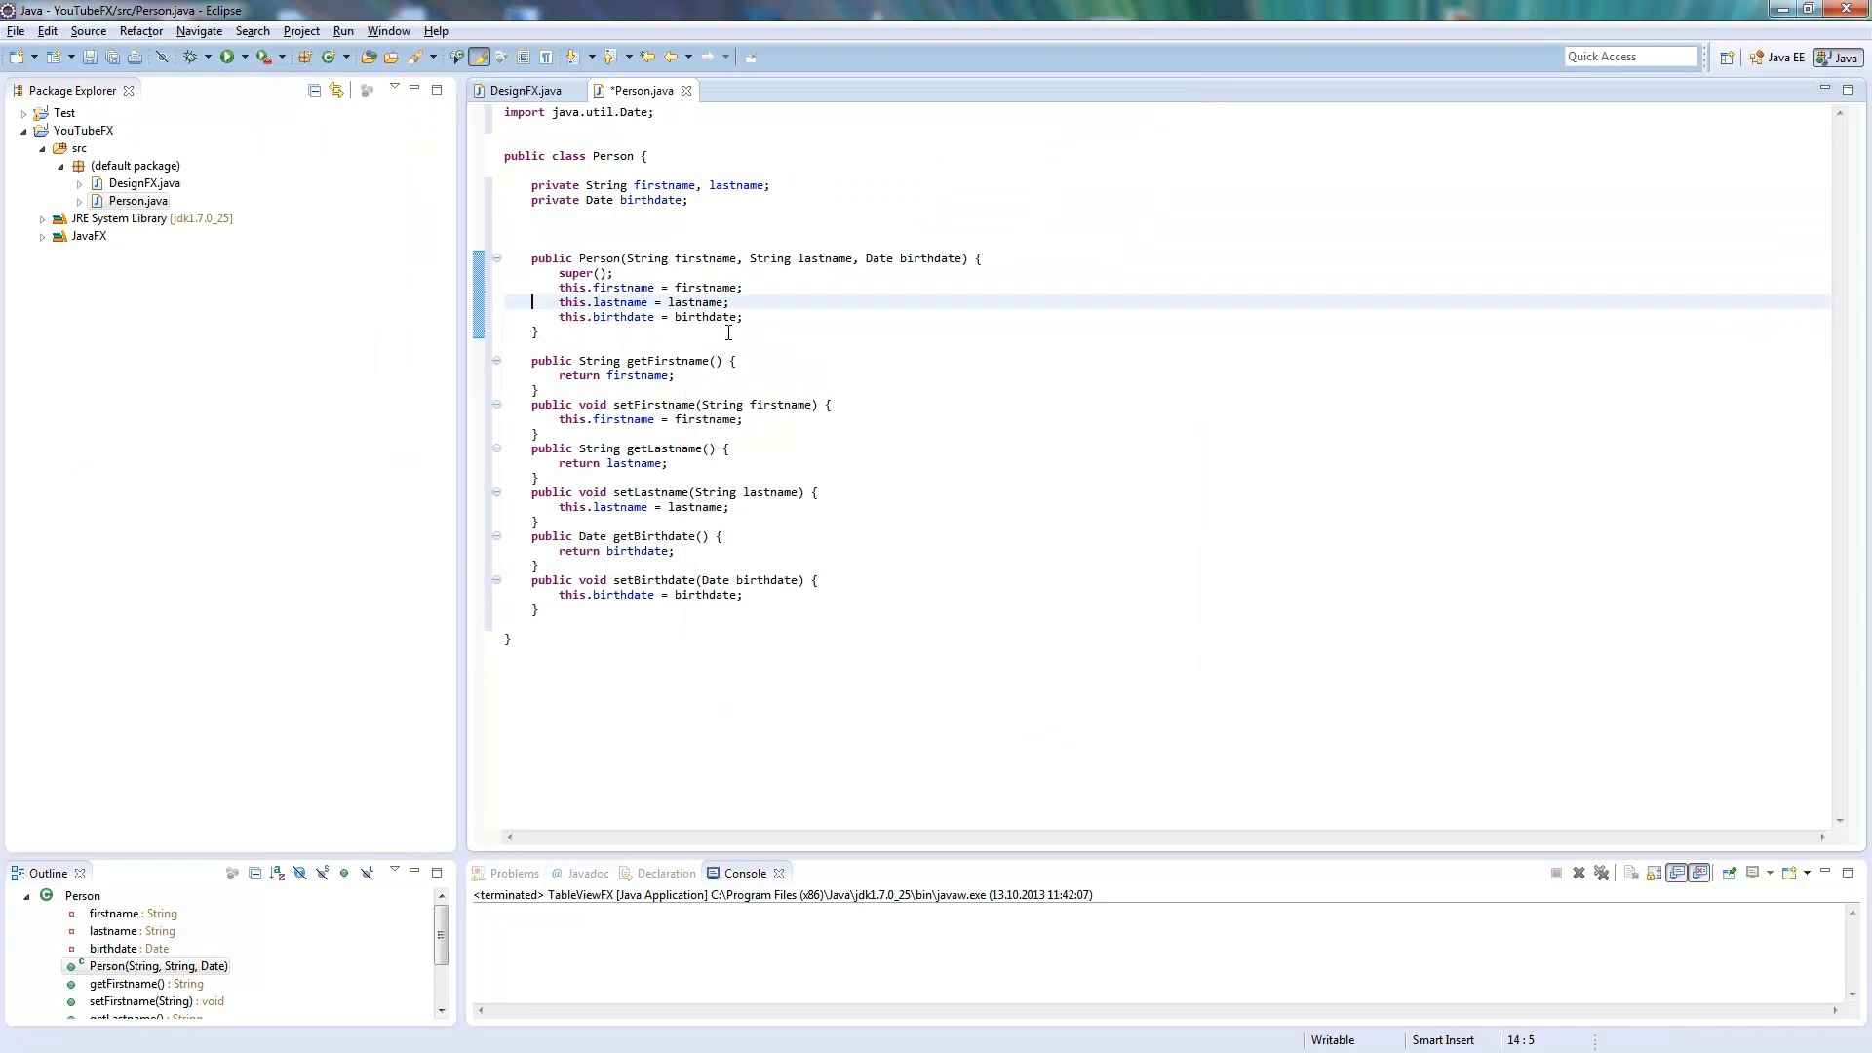
key(ctrl+s)
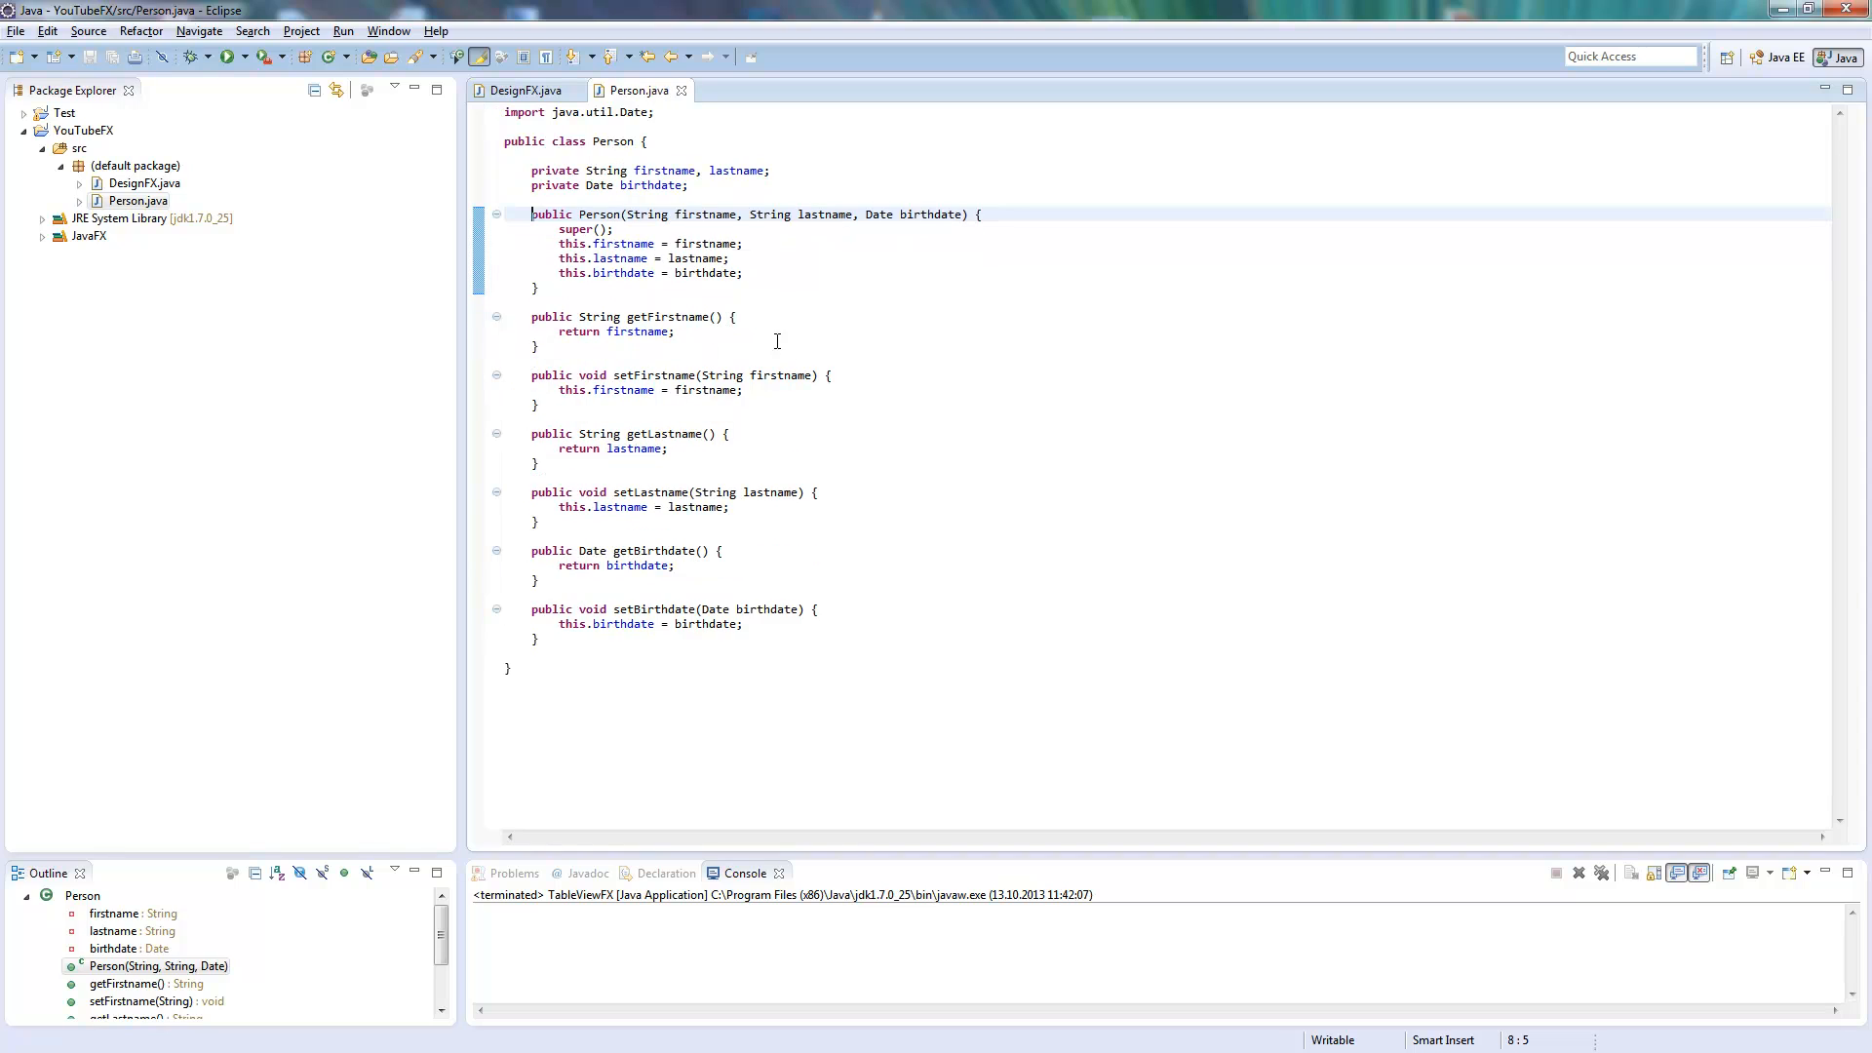
click(672, 641)
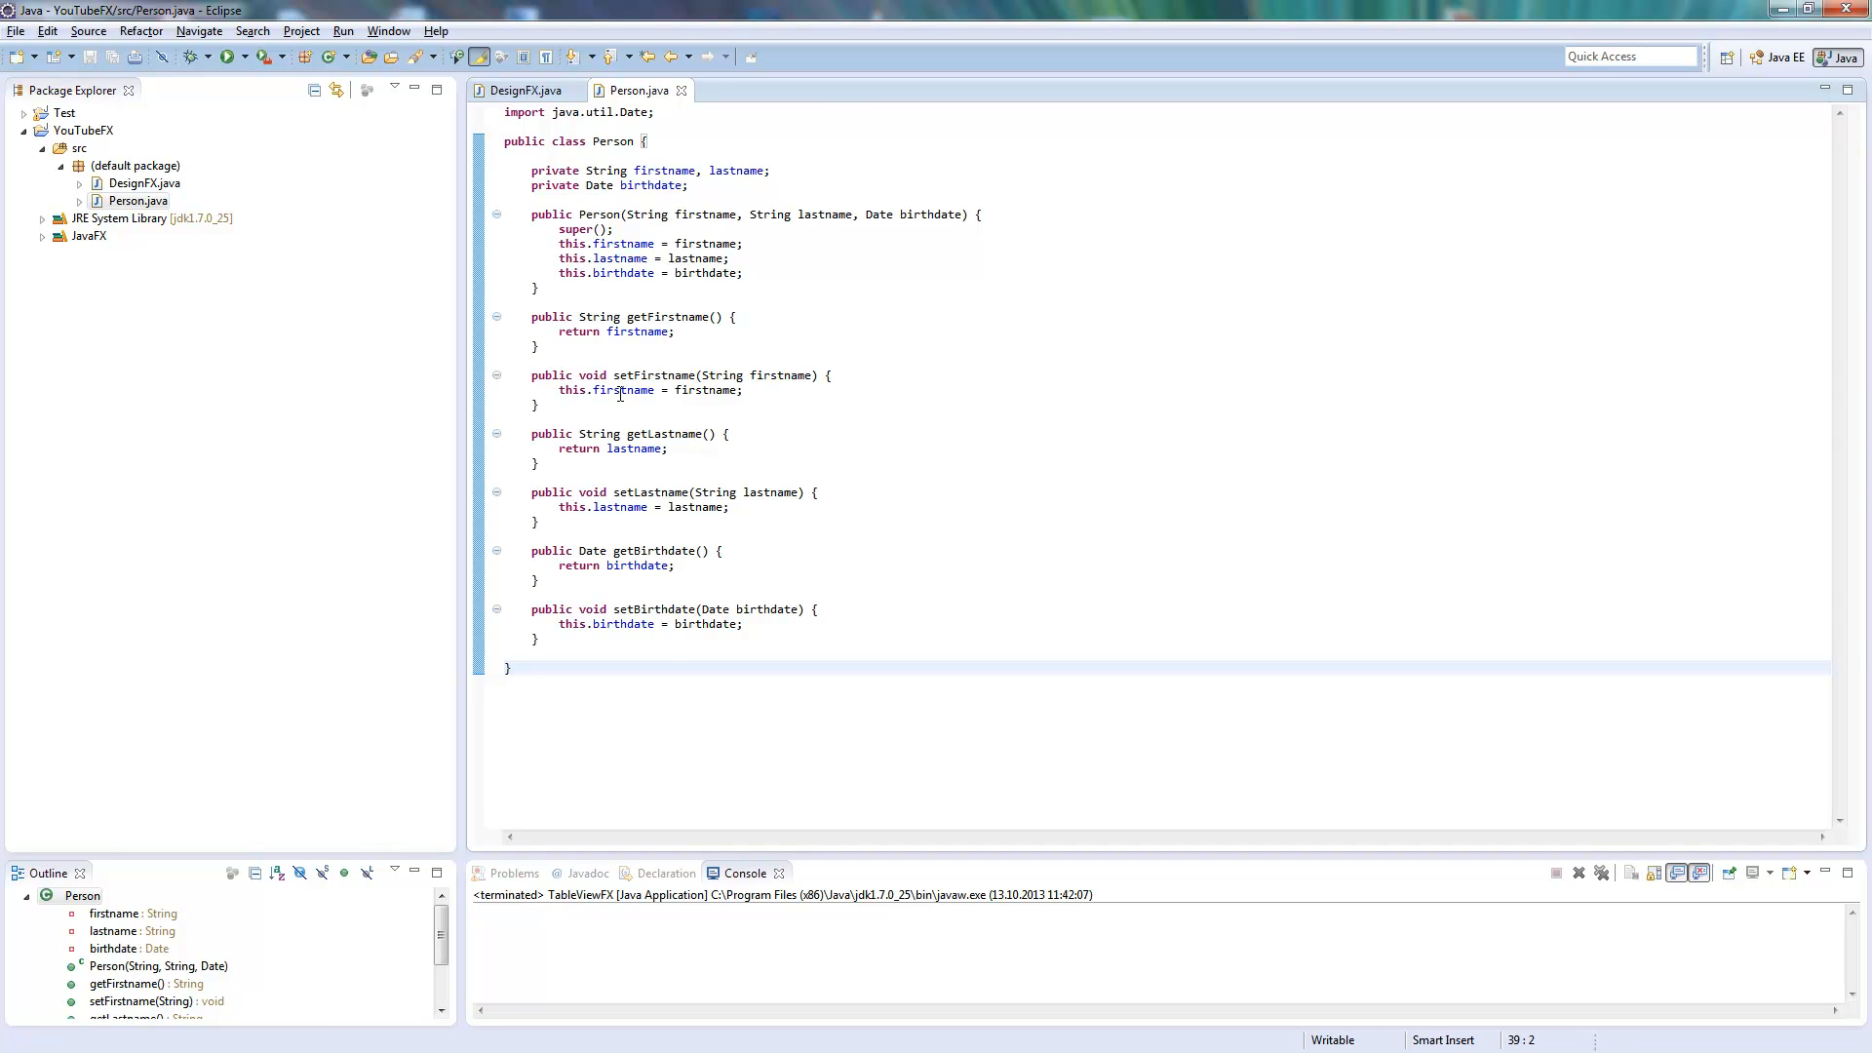
Declare a TableView<Person> table field above main in DesignFX and save
click(523, 89)
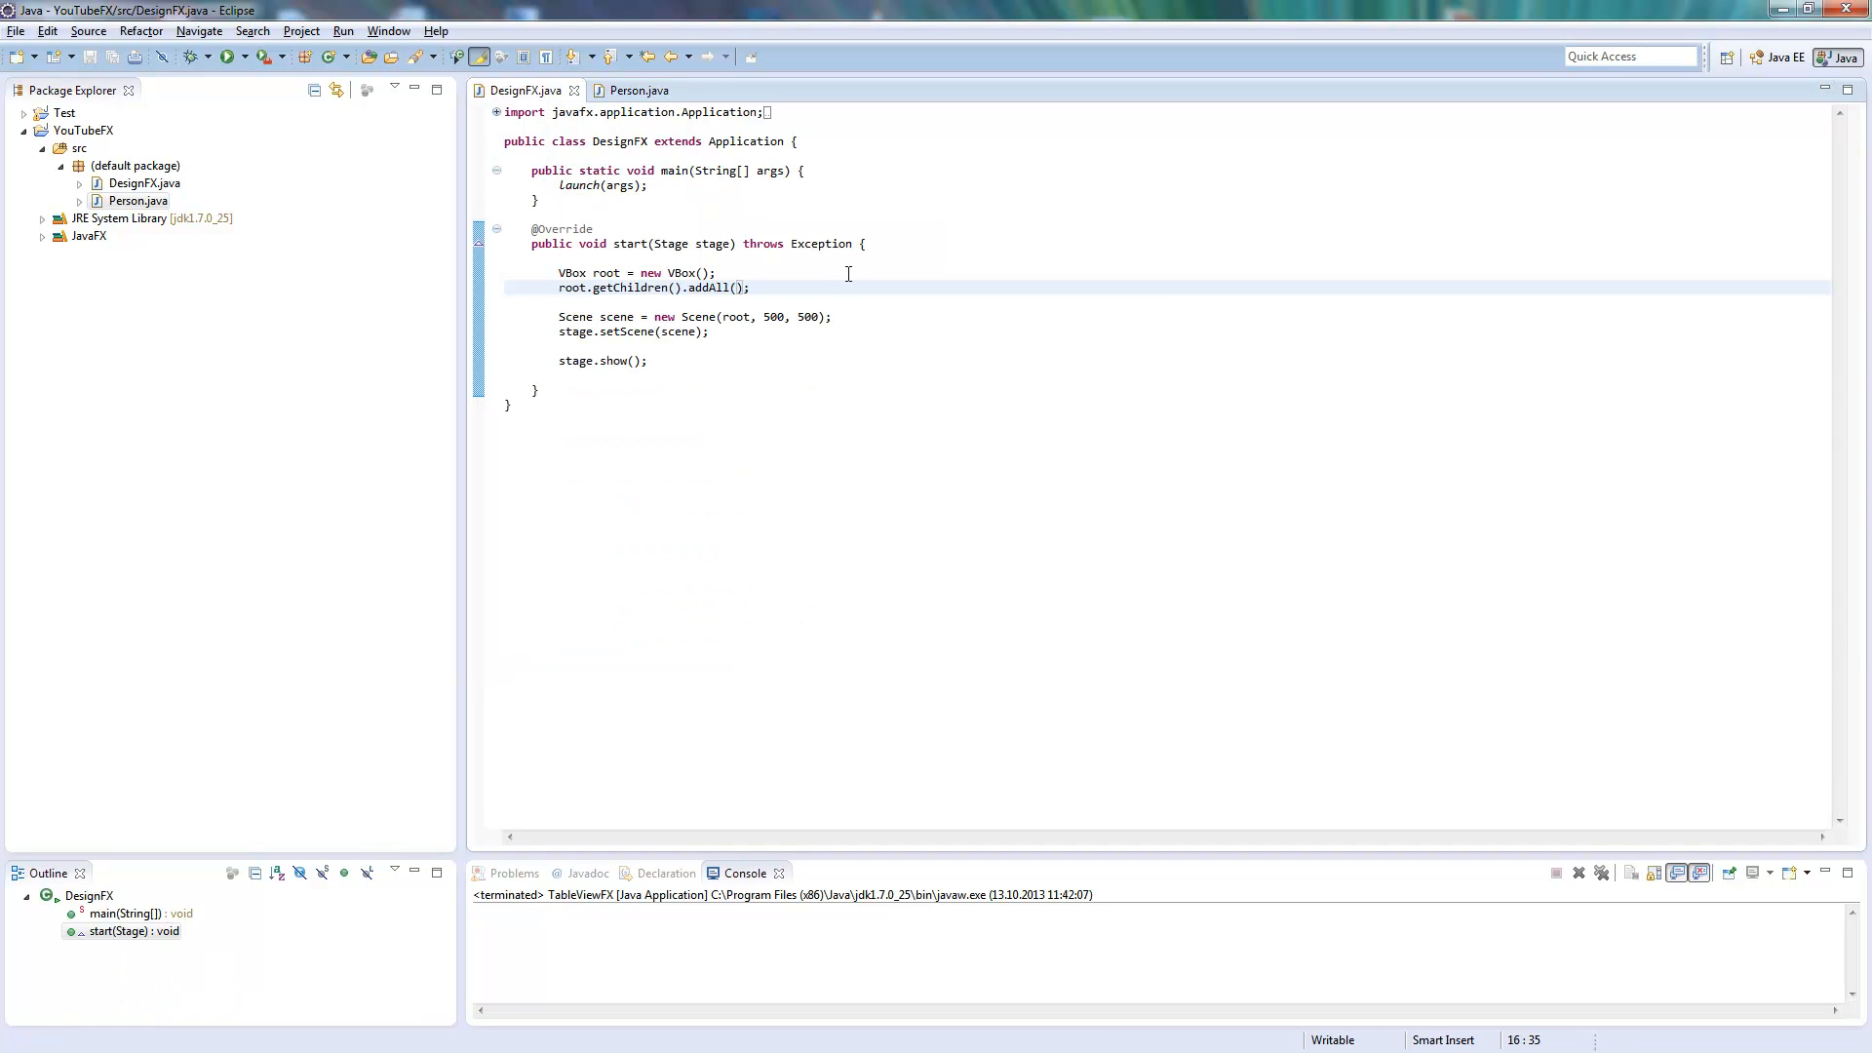
click(507, 156)
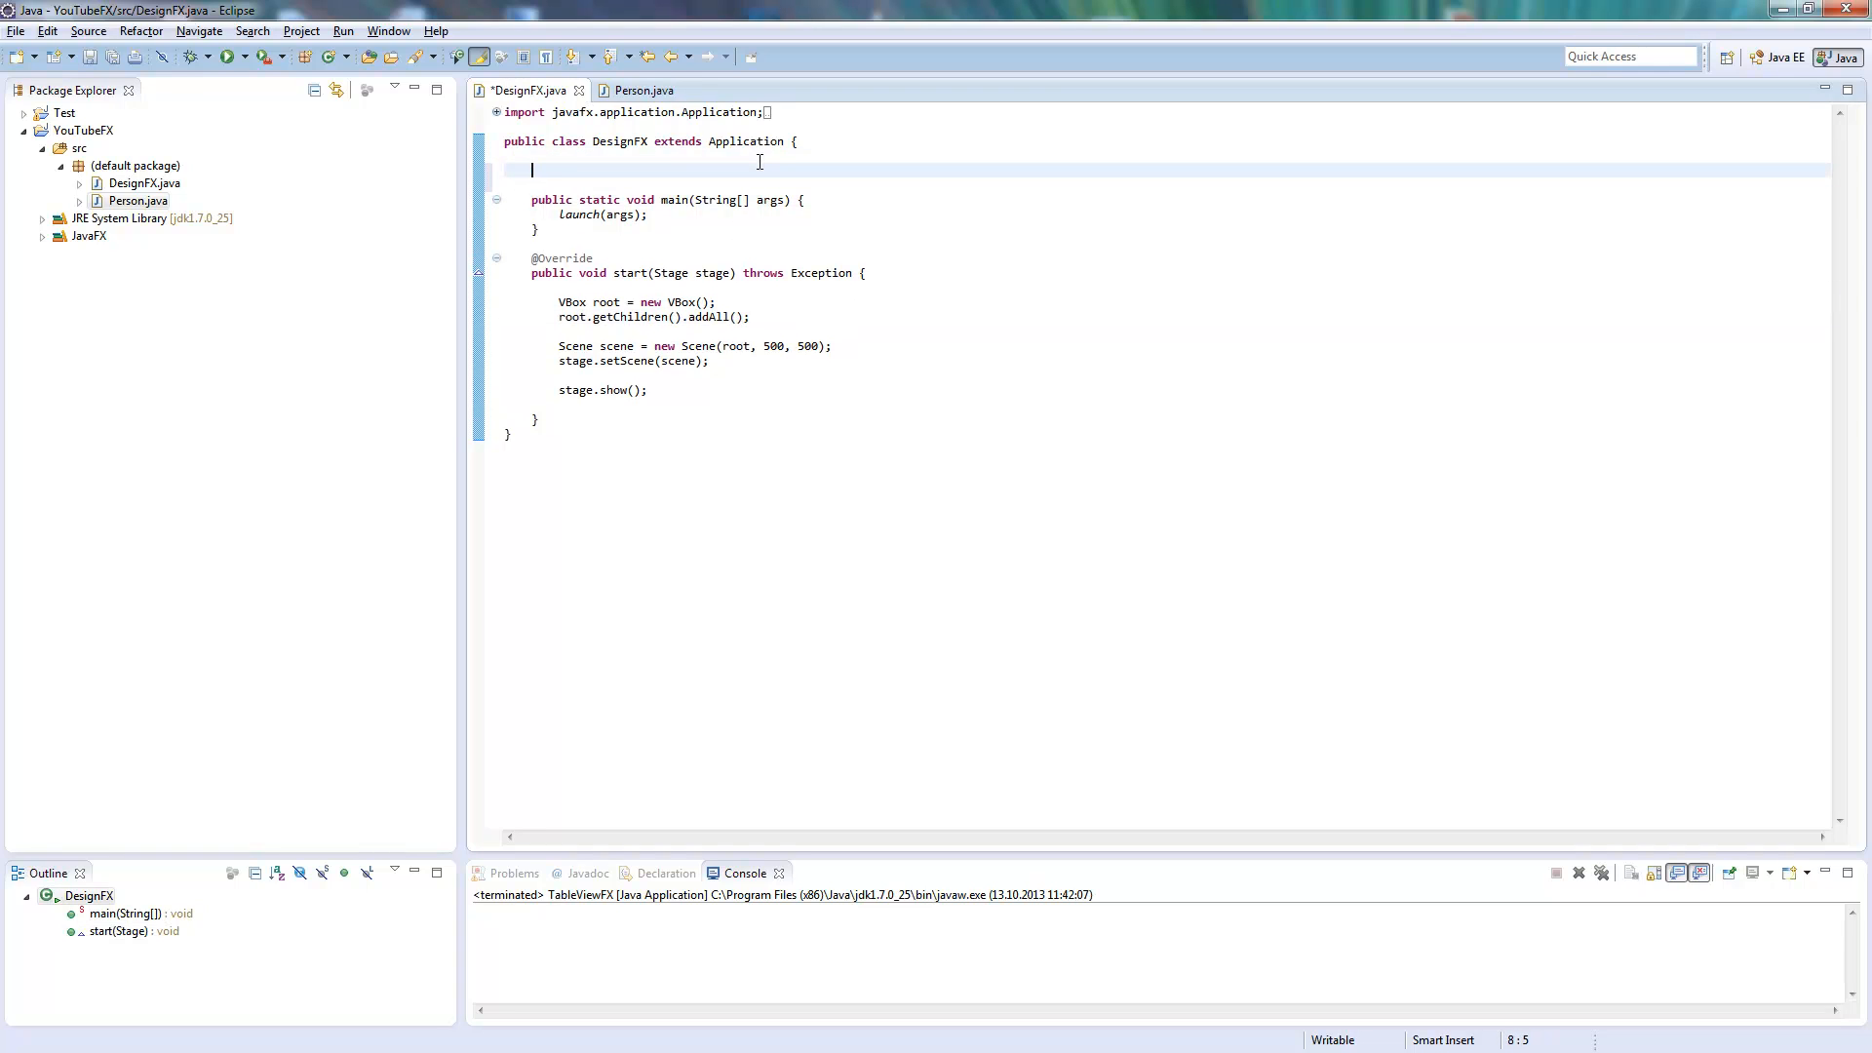
text(TableVie)
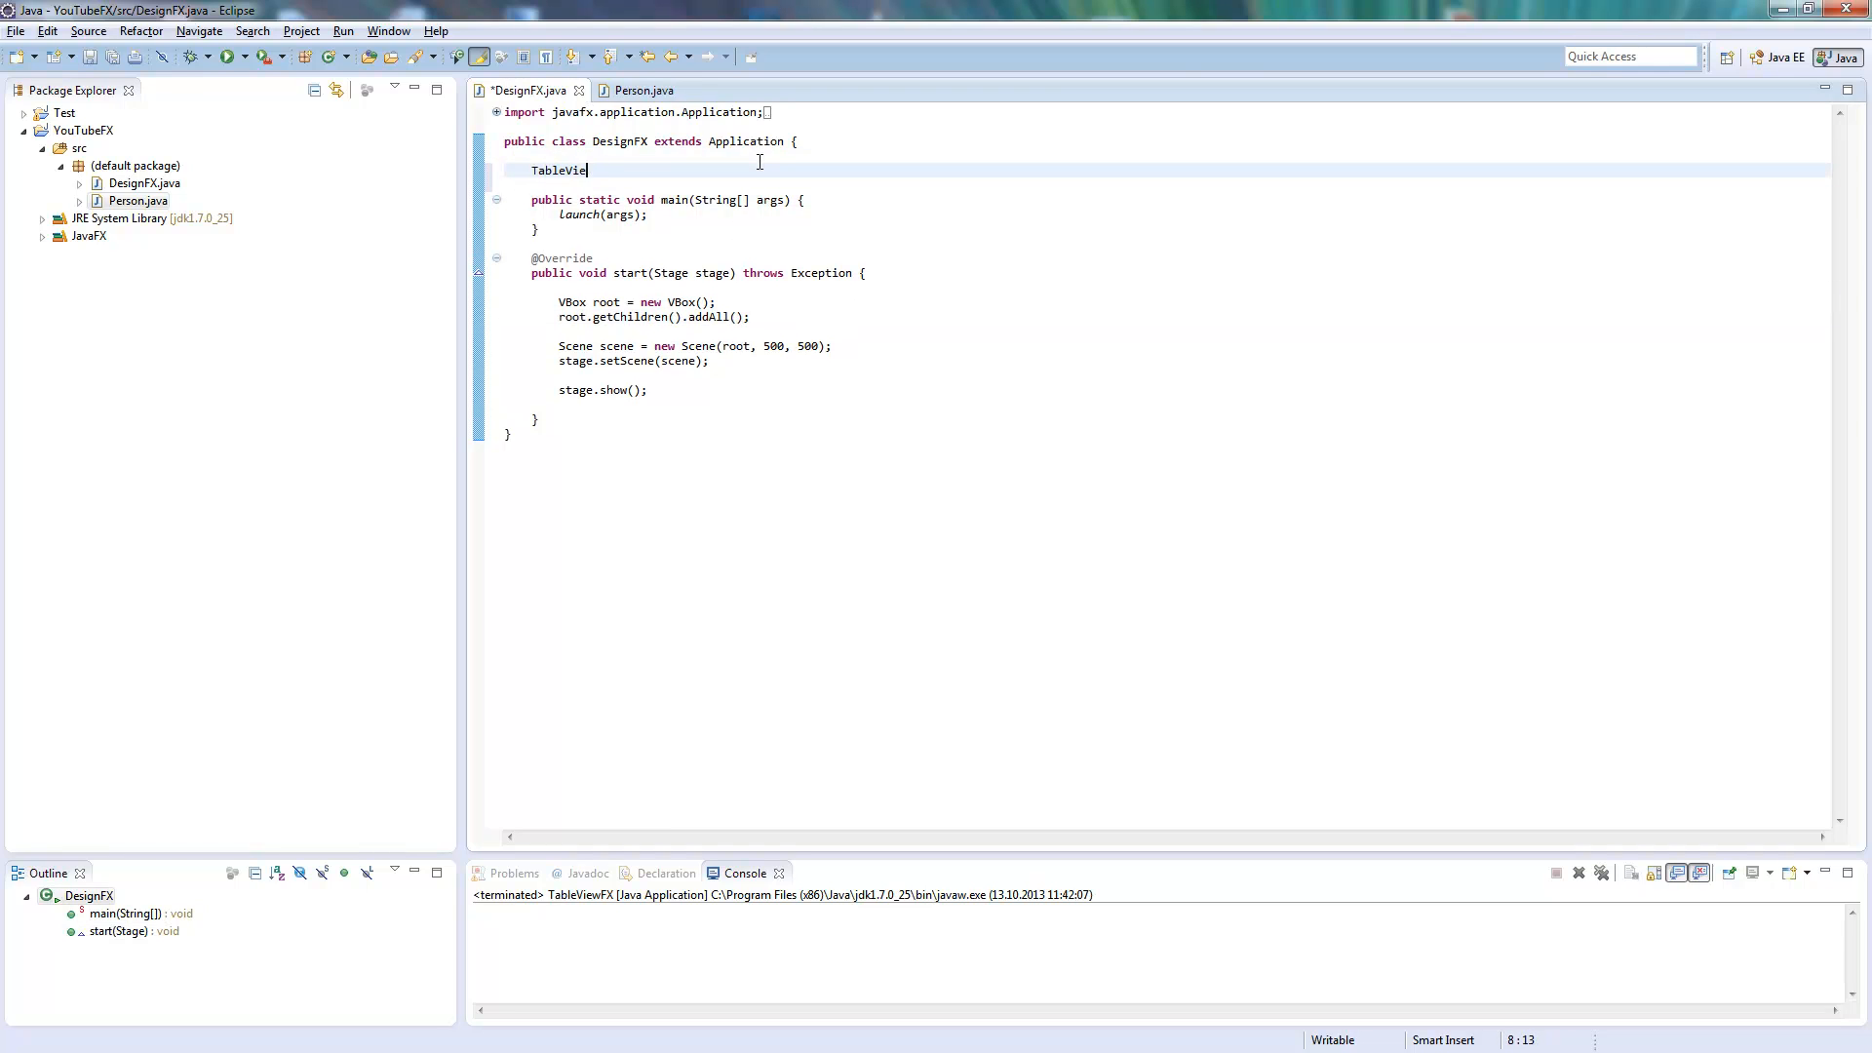
text(table,)
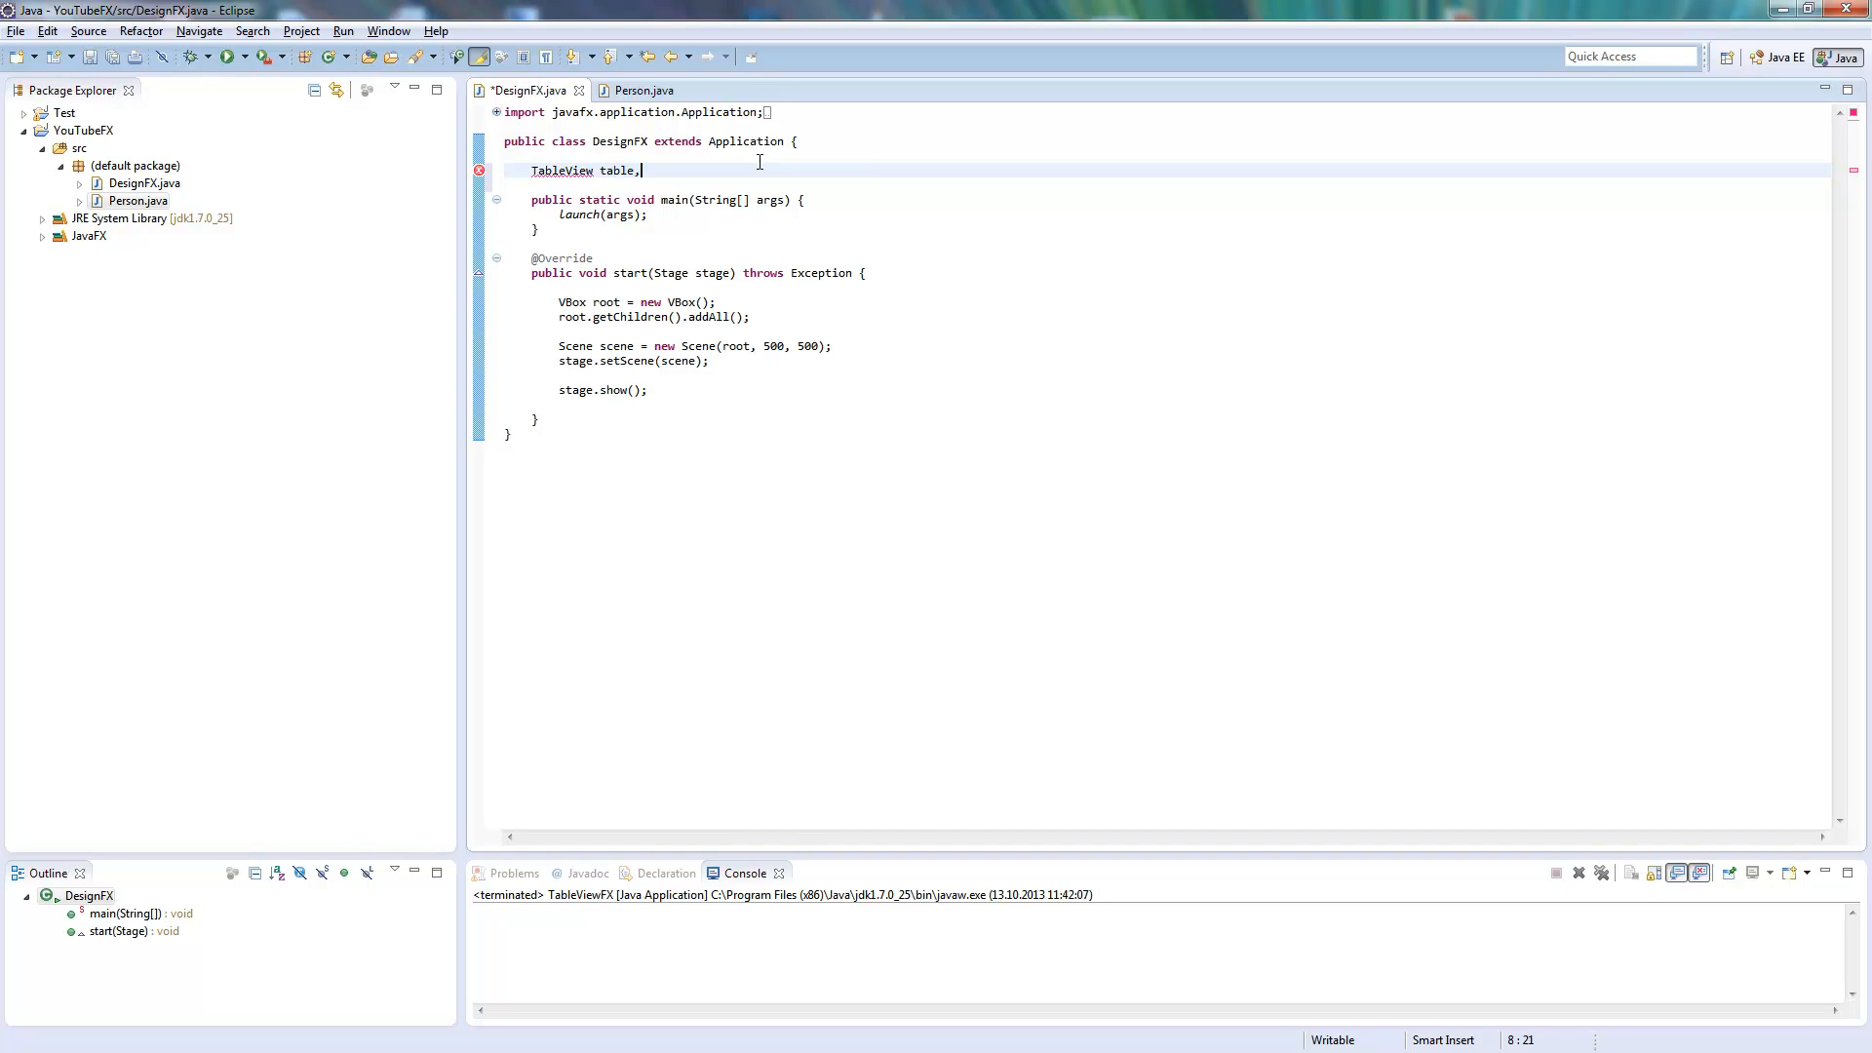
text(;)
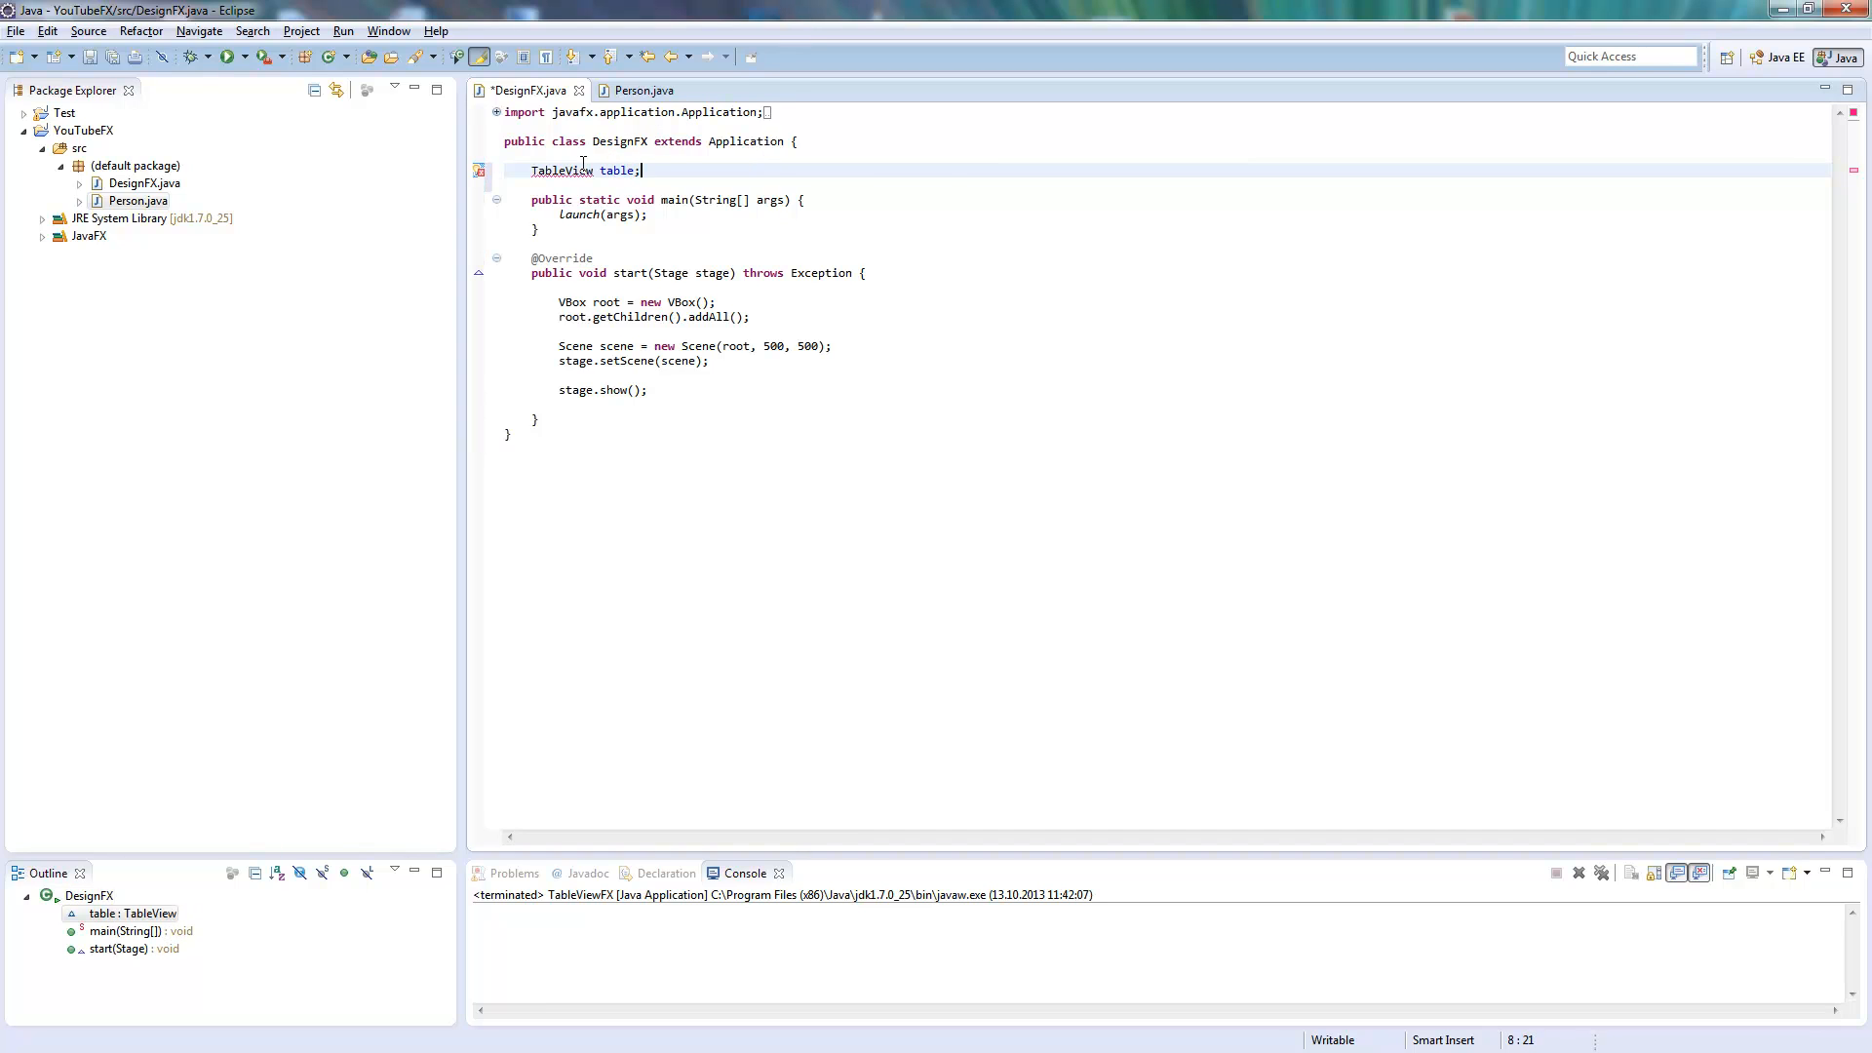
click(602, 171)
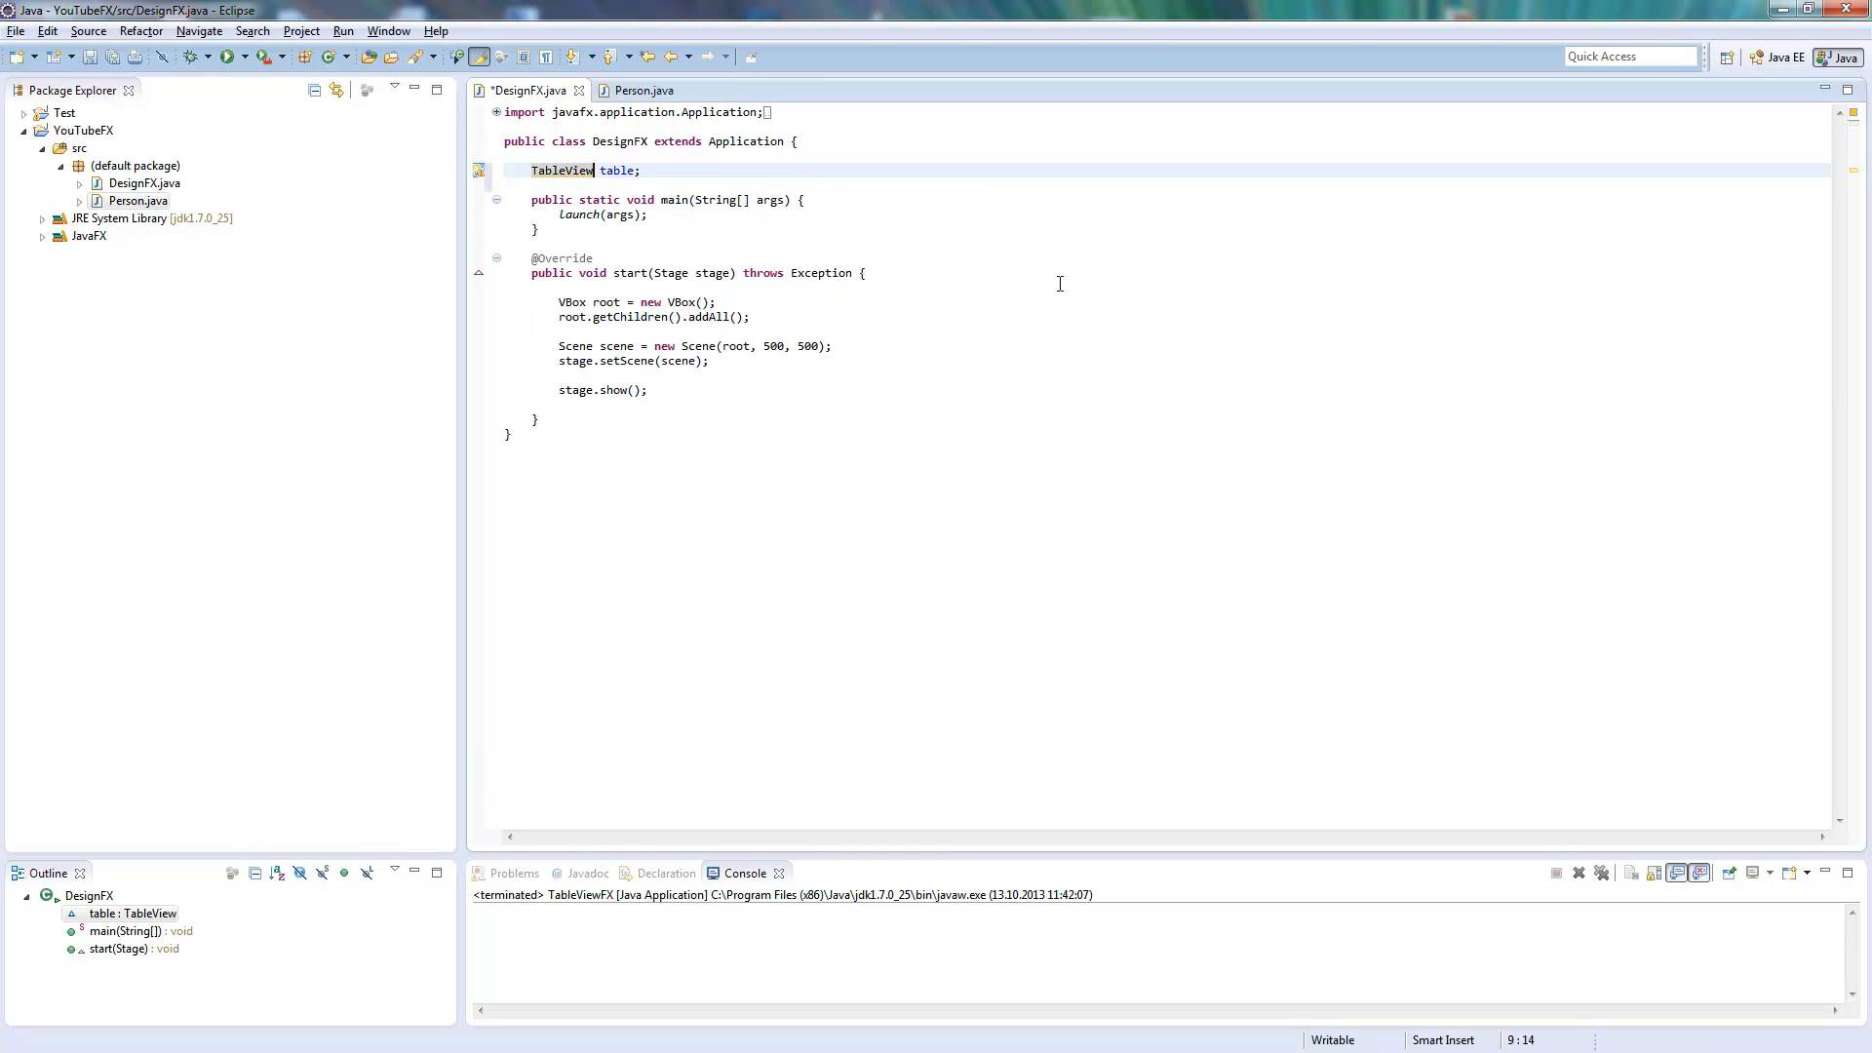
text(<>)
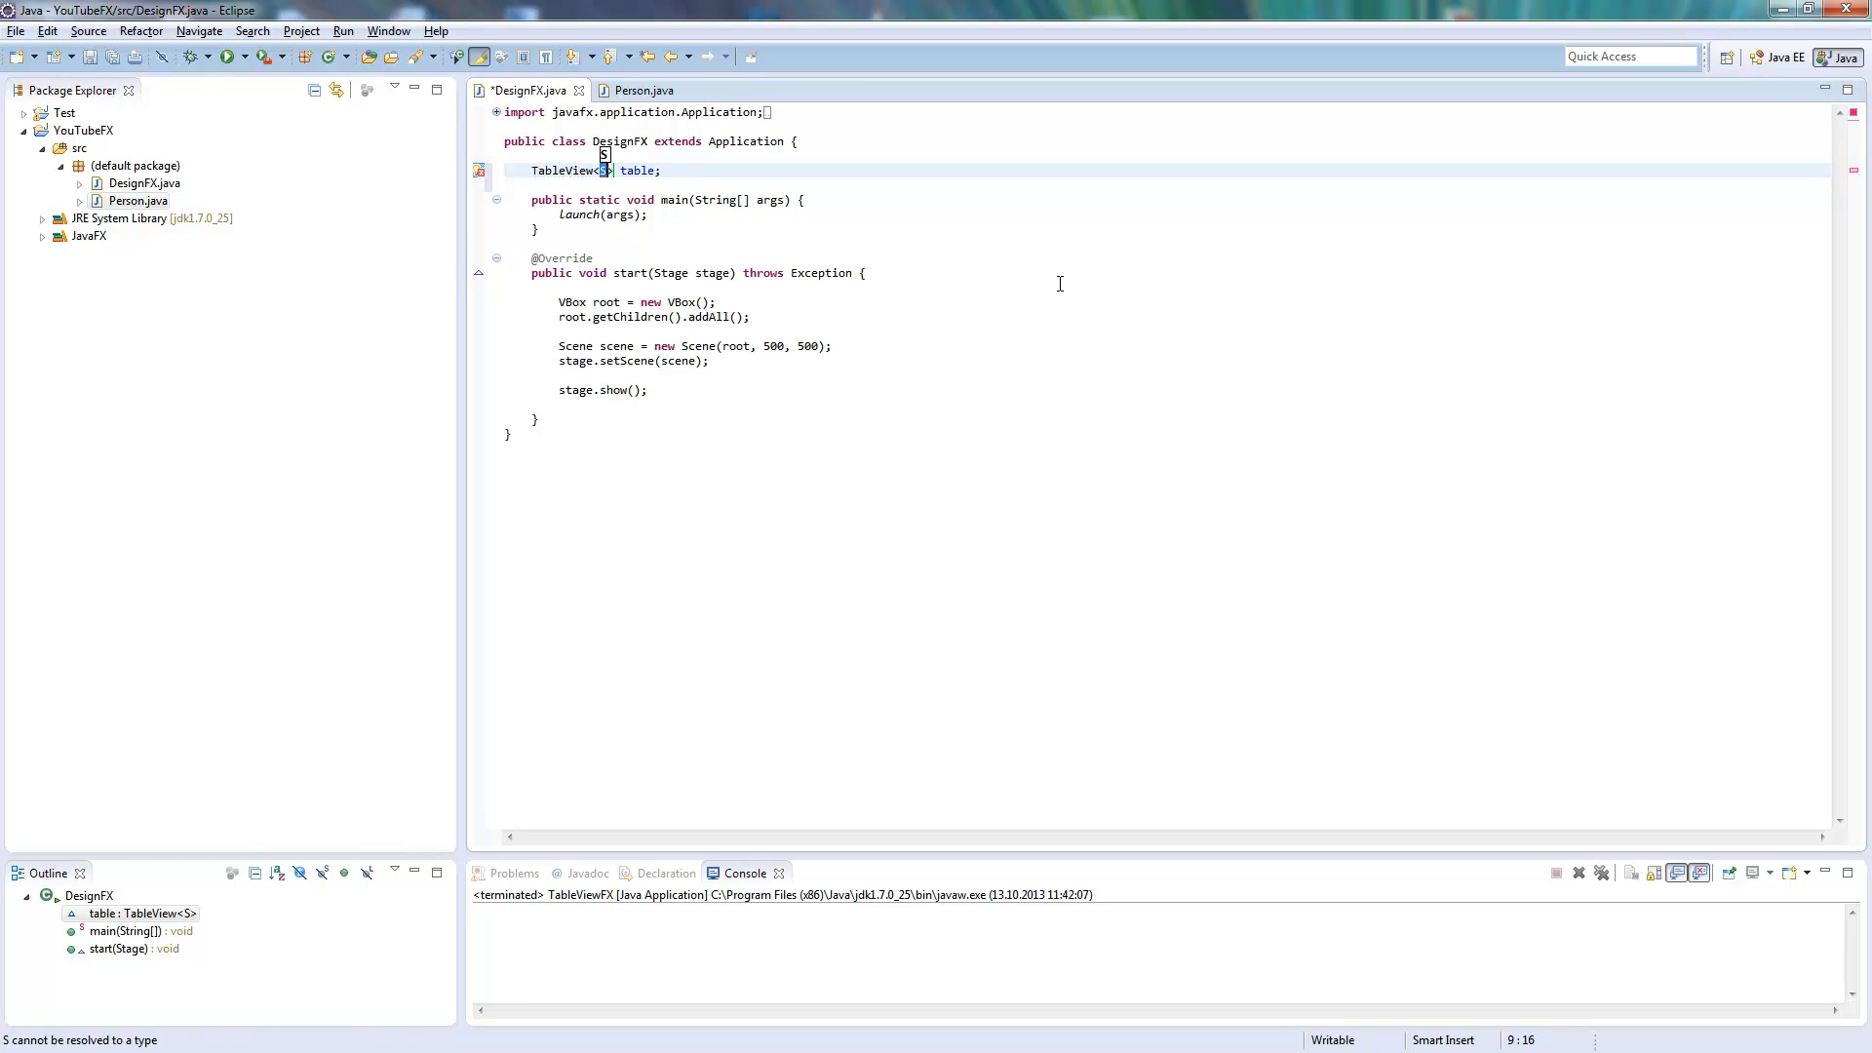
text(Person)
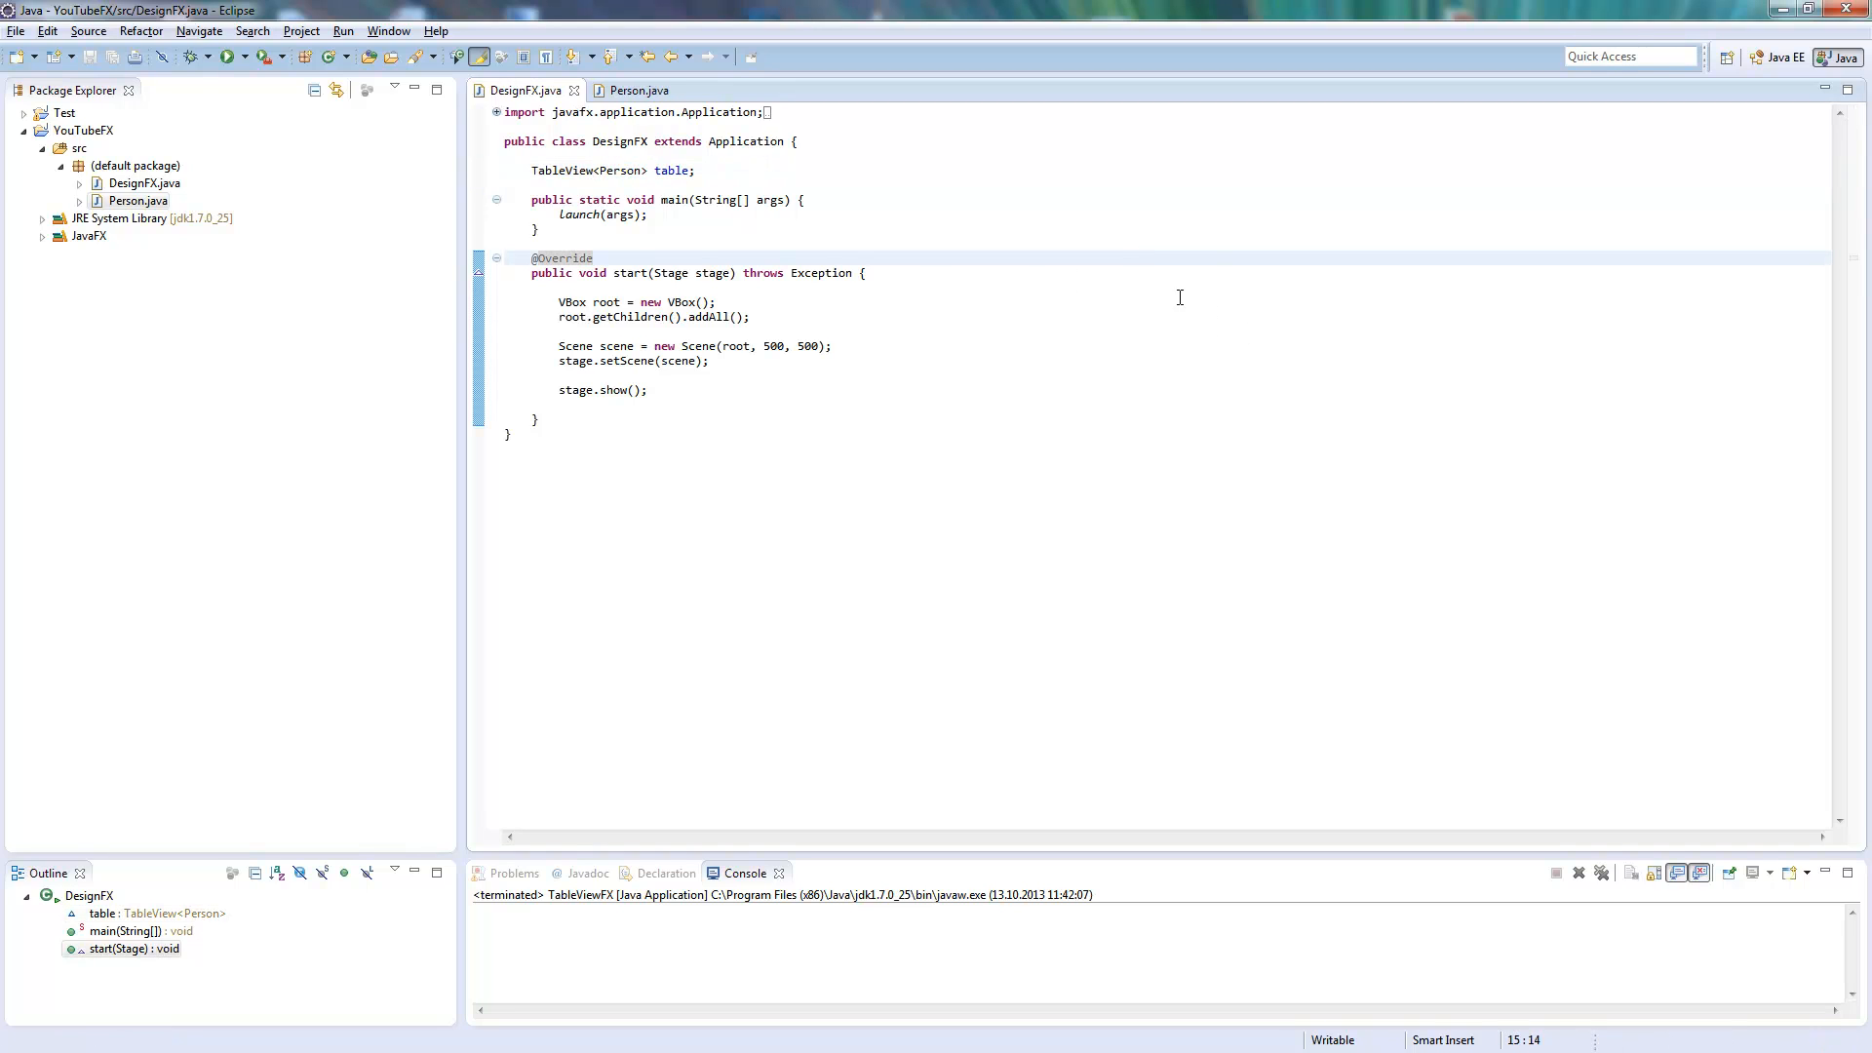
mouse_move(676, 255)
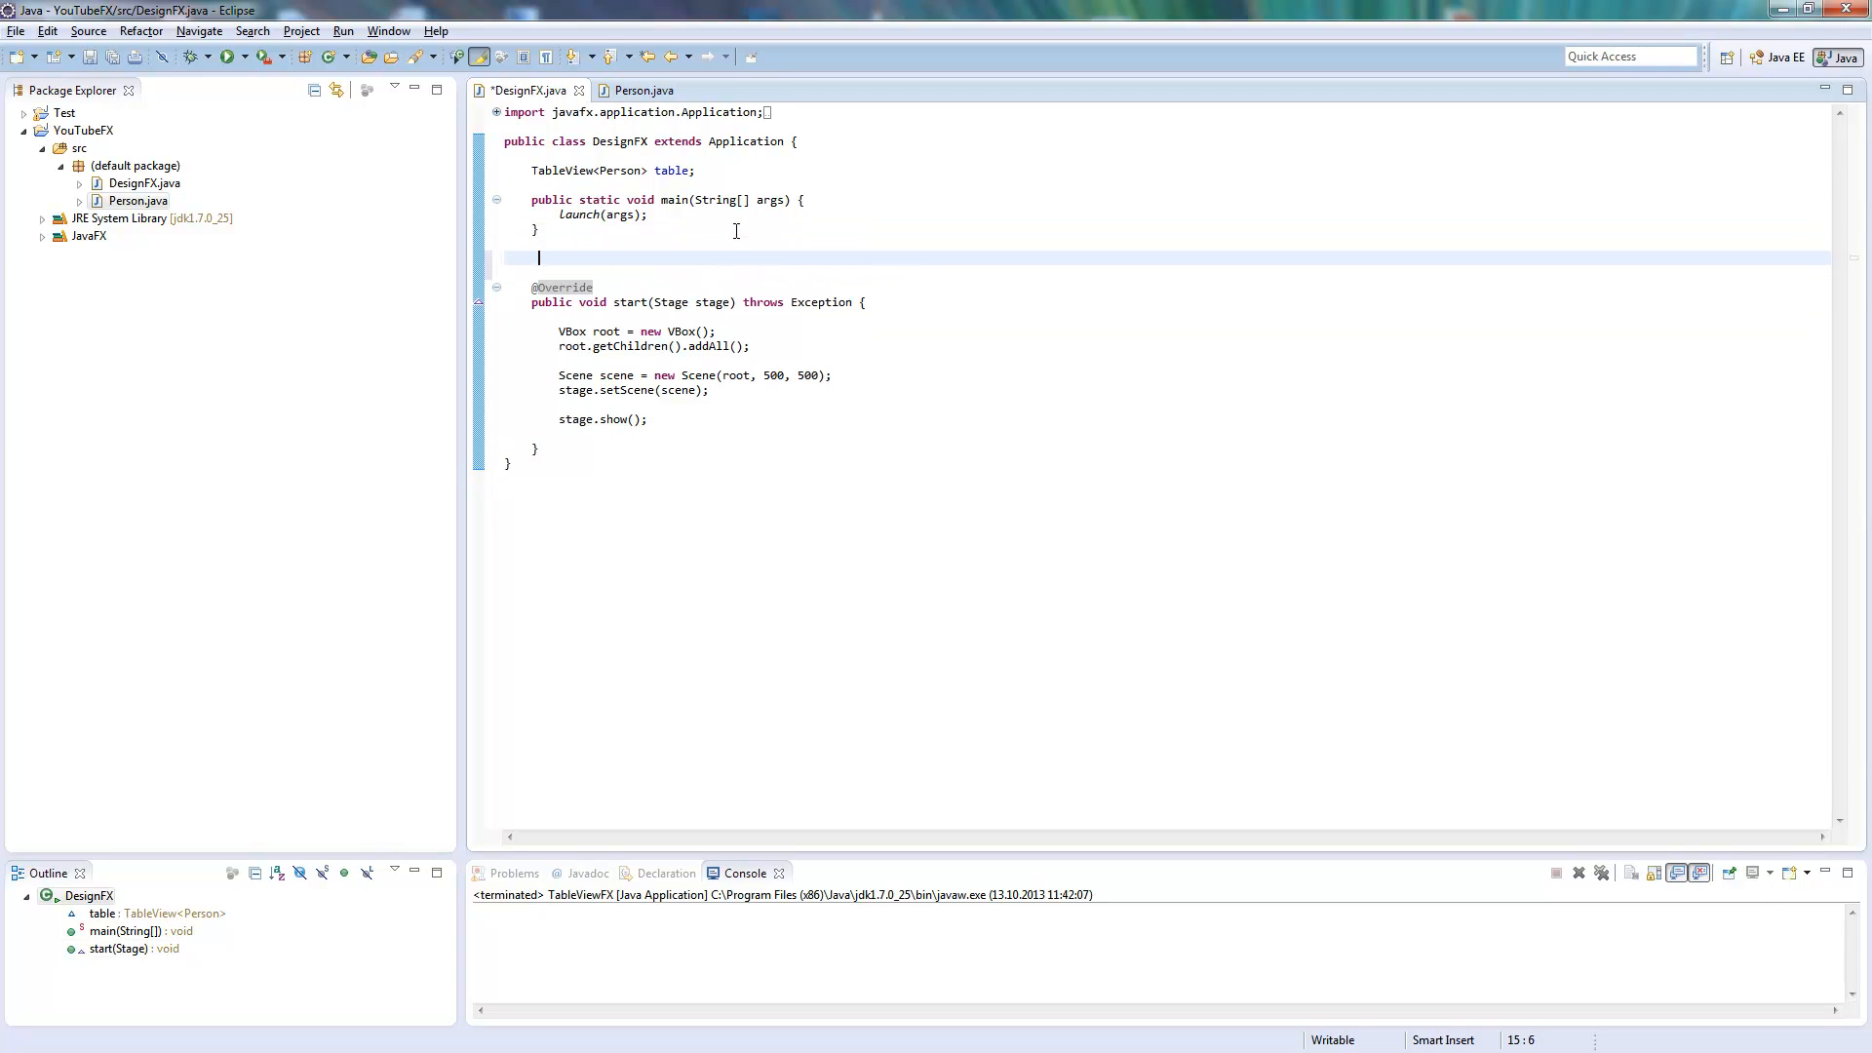
text(@Override)
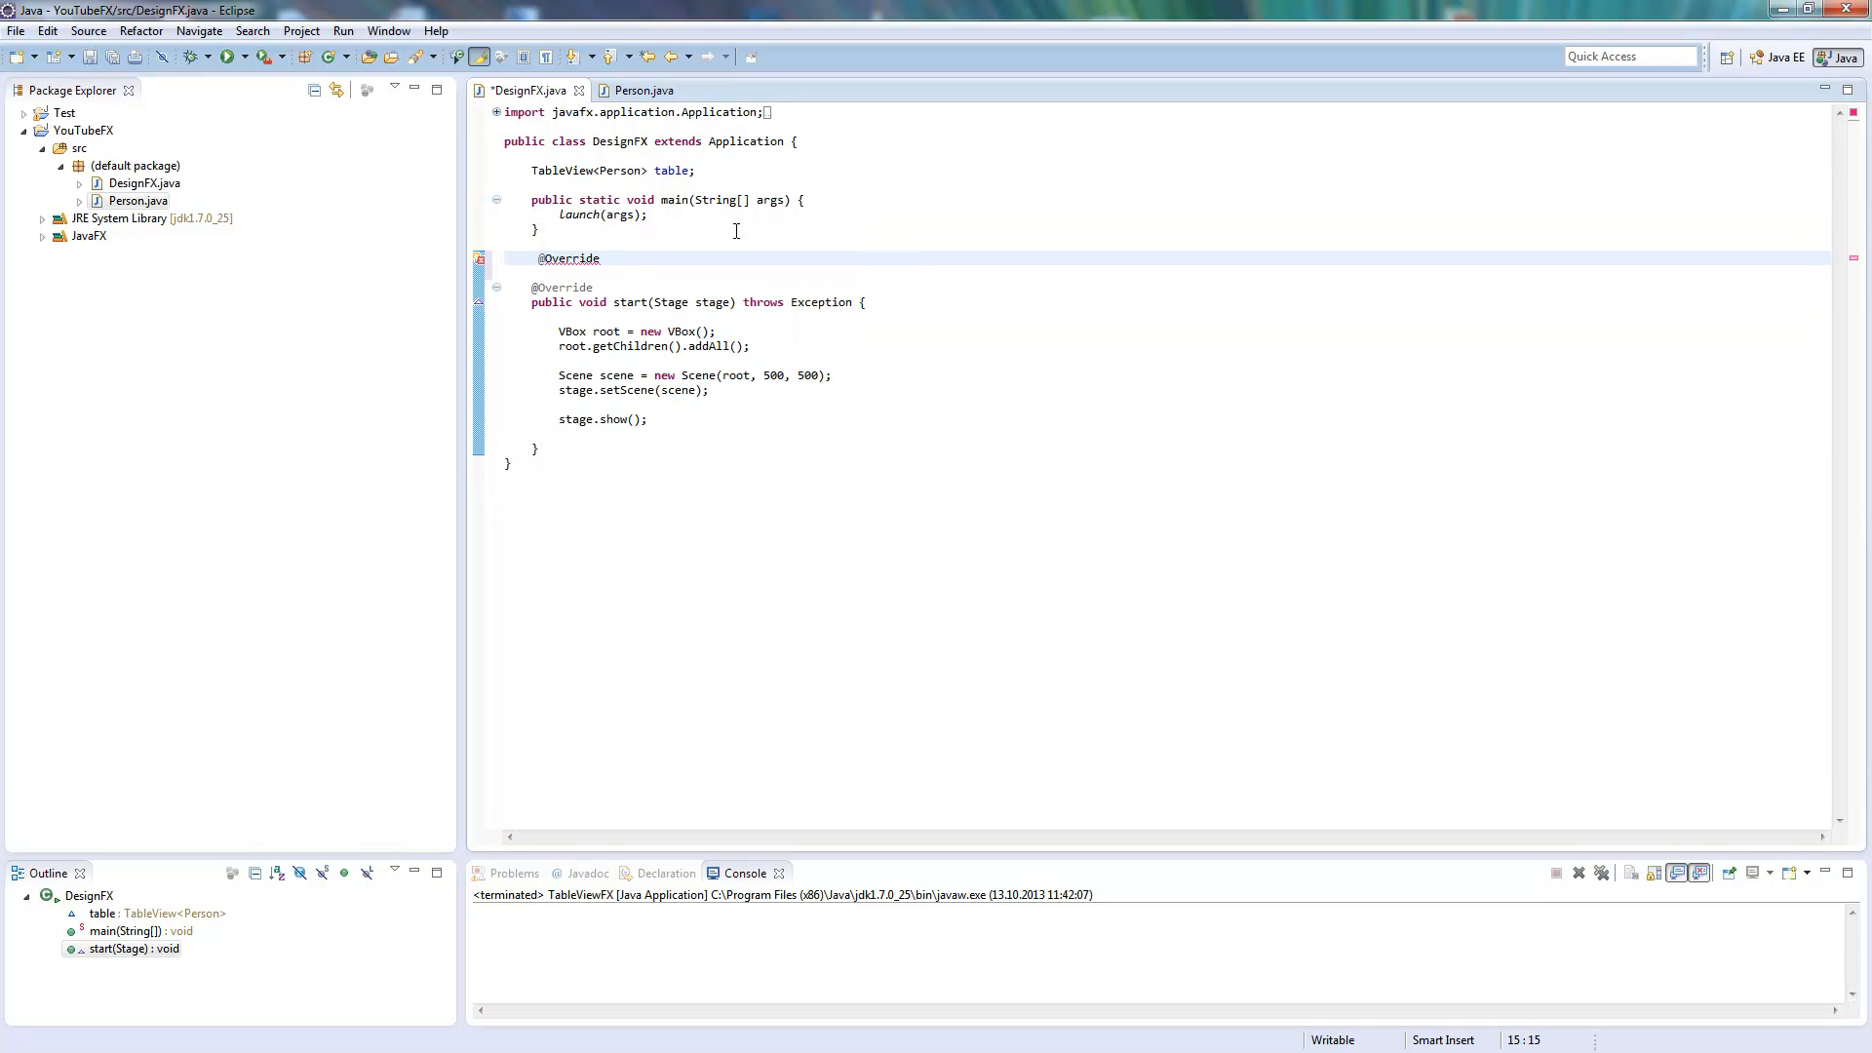
text(p)
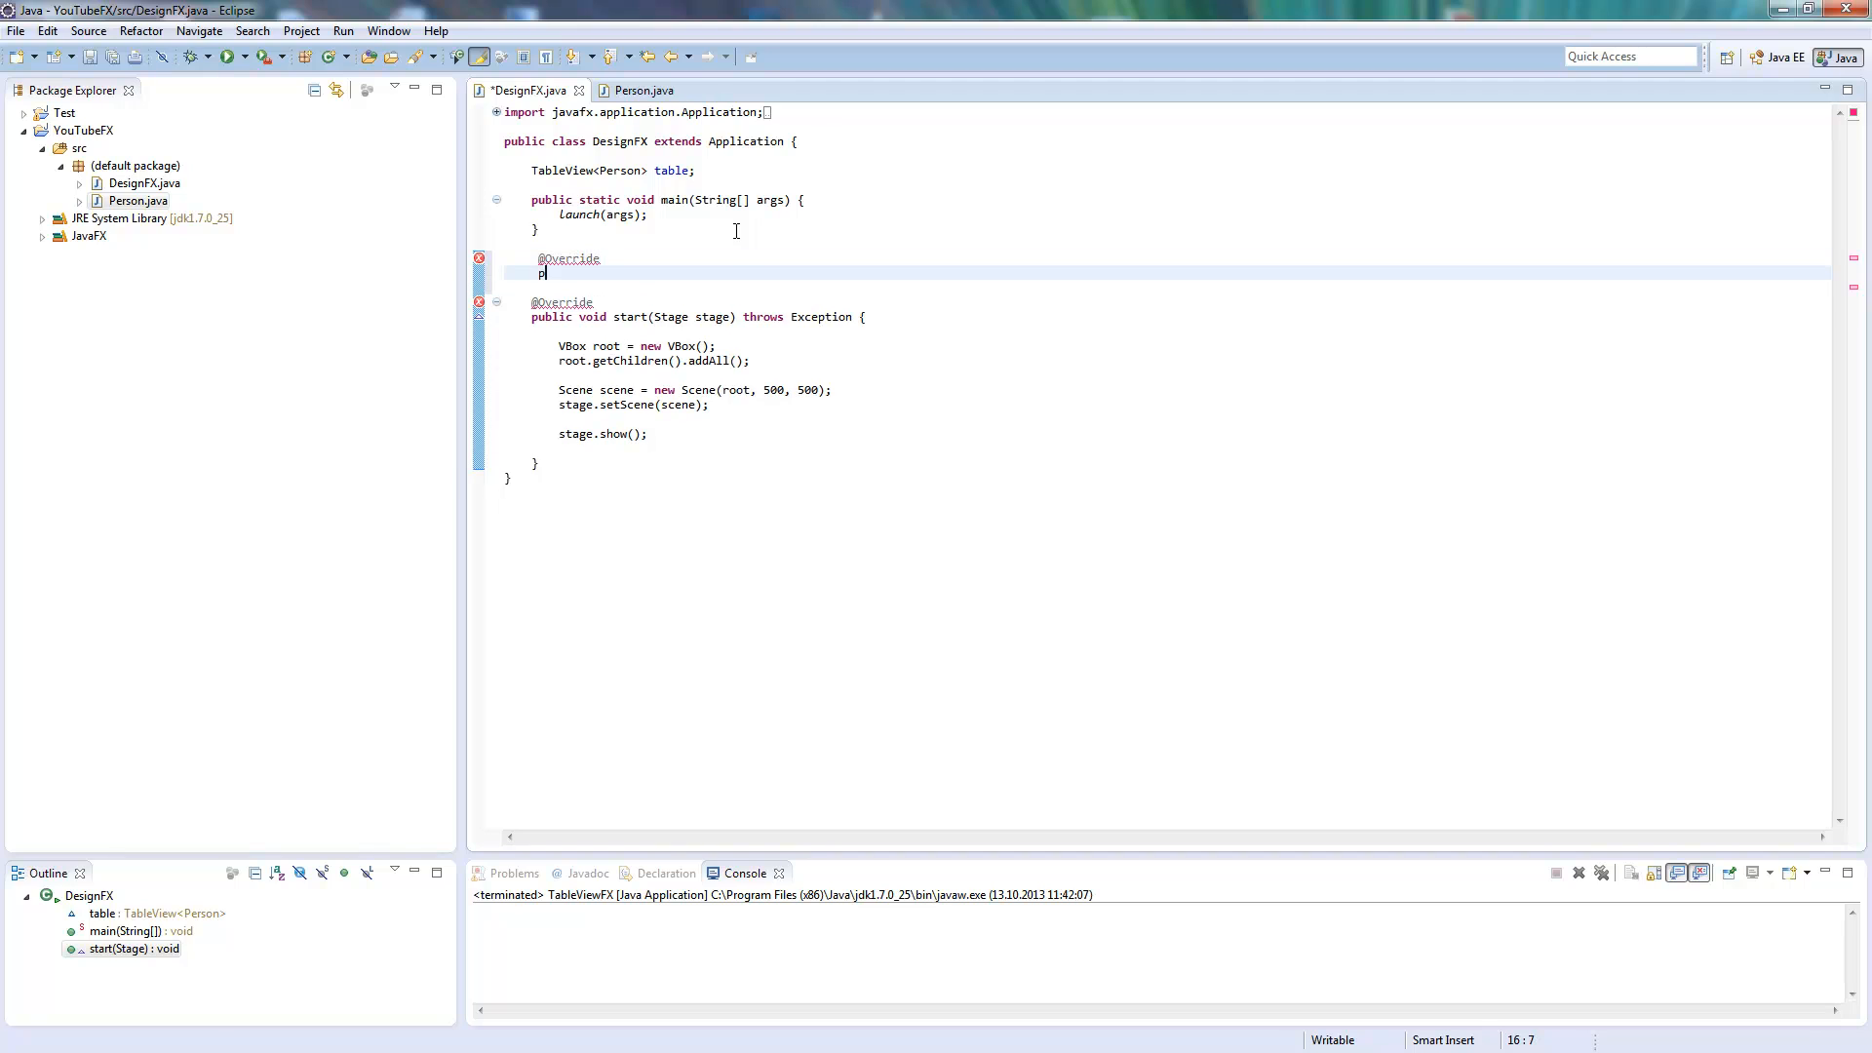
text(ublic)
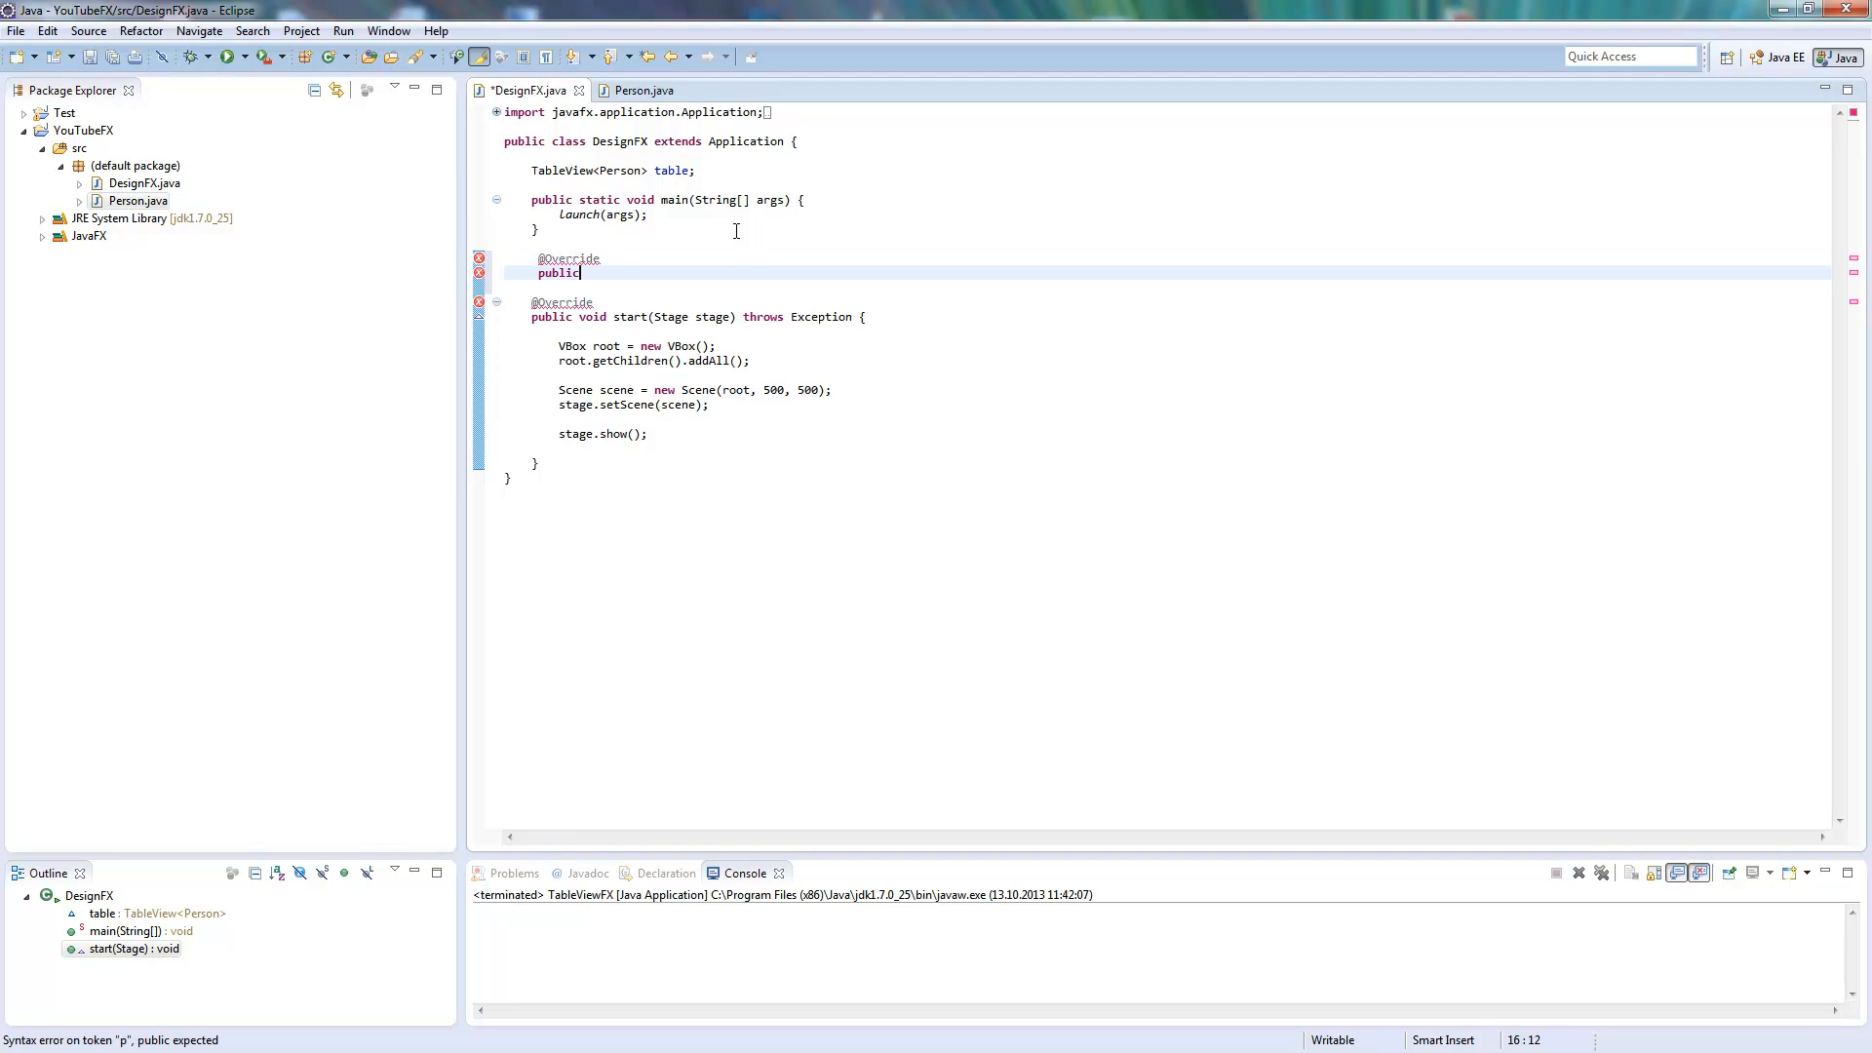
text(void init() {)
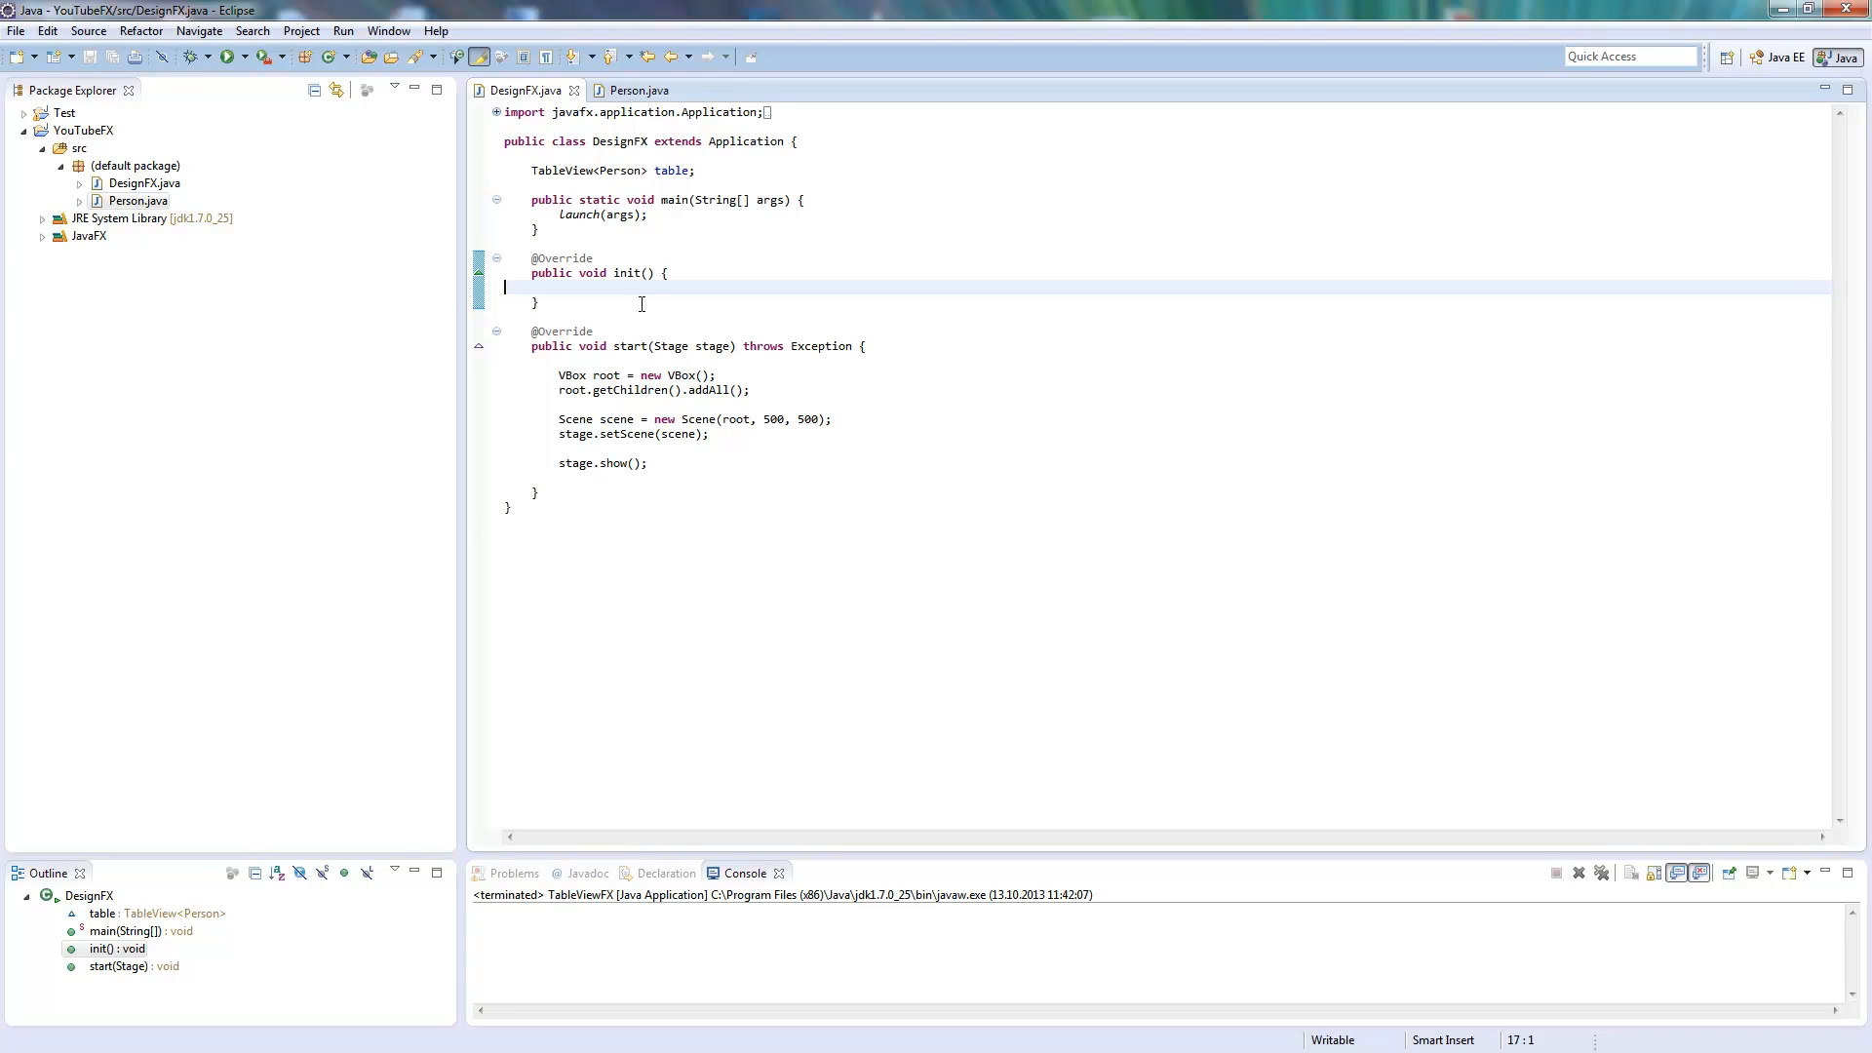
double_click(626, 273)
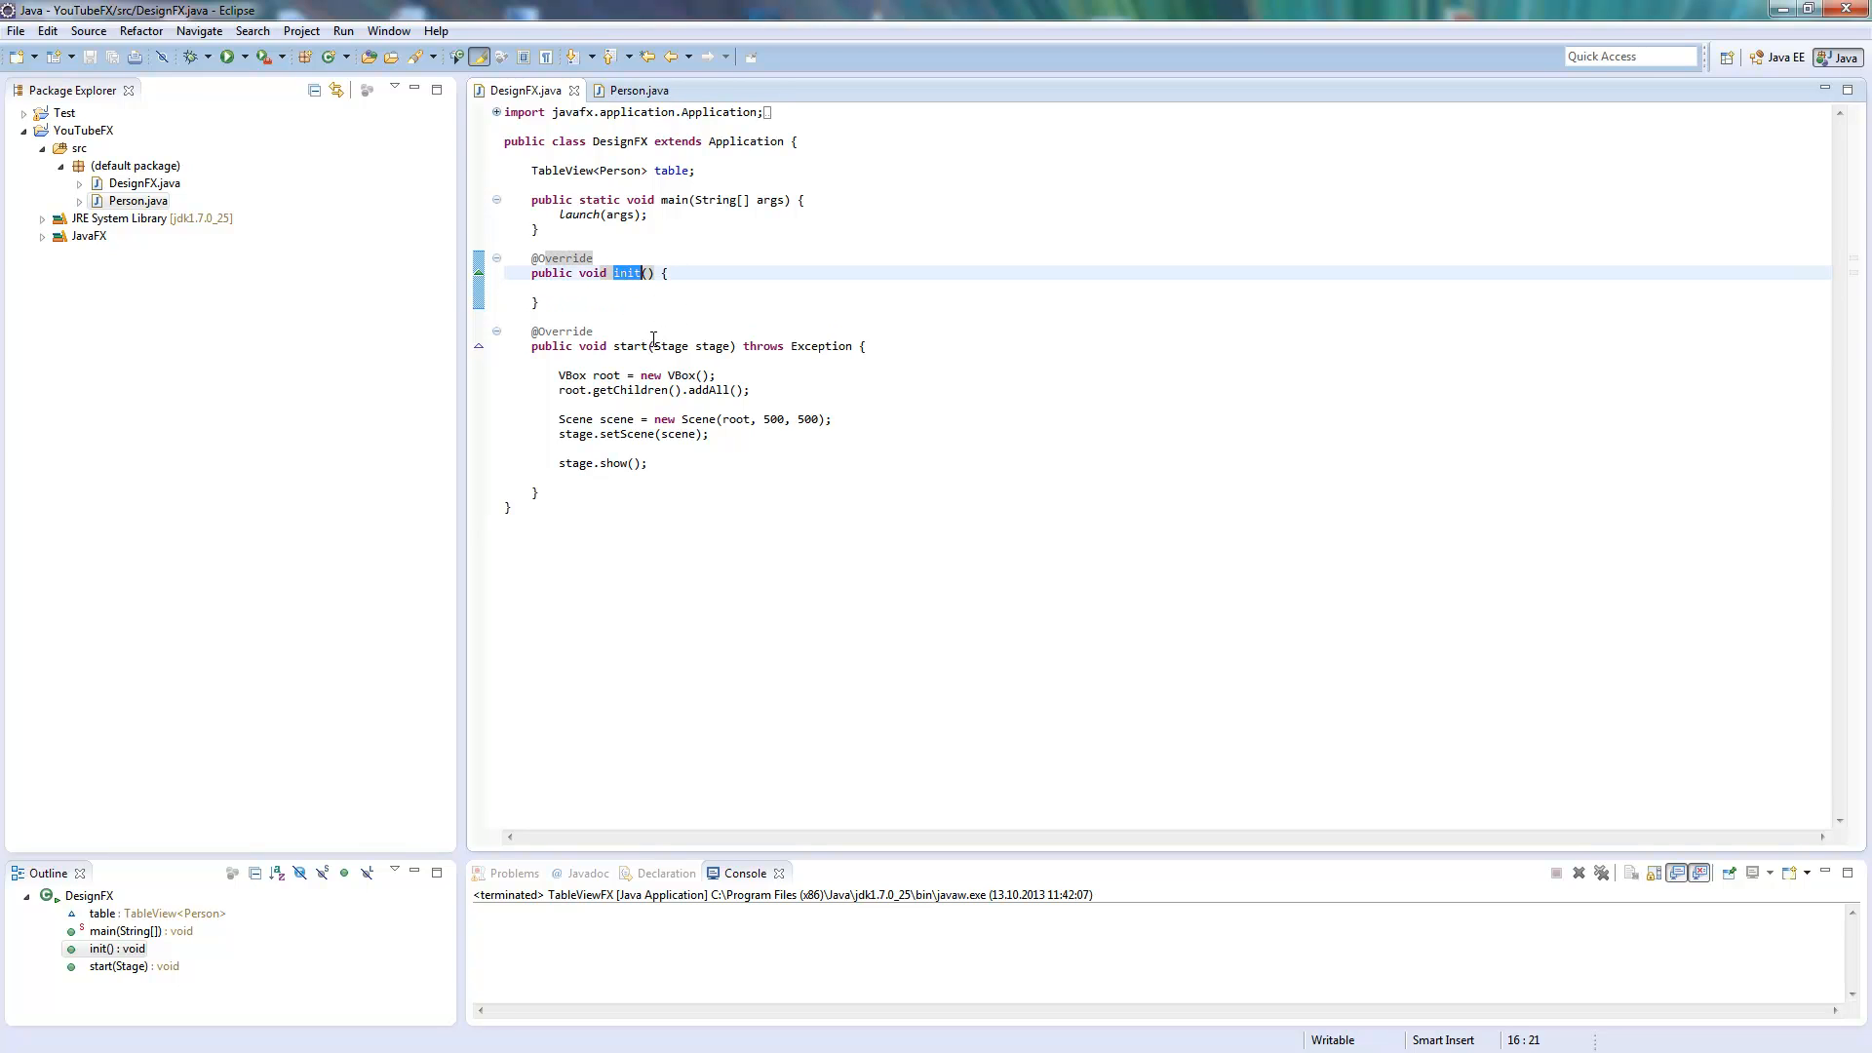
mouse_move(651, 338)
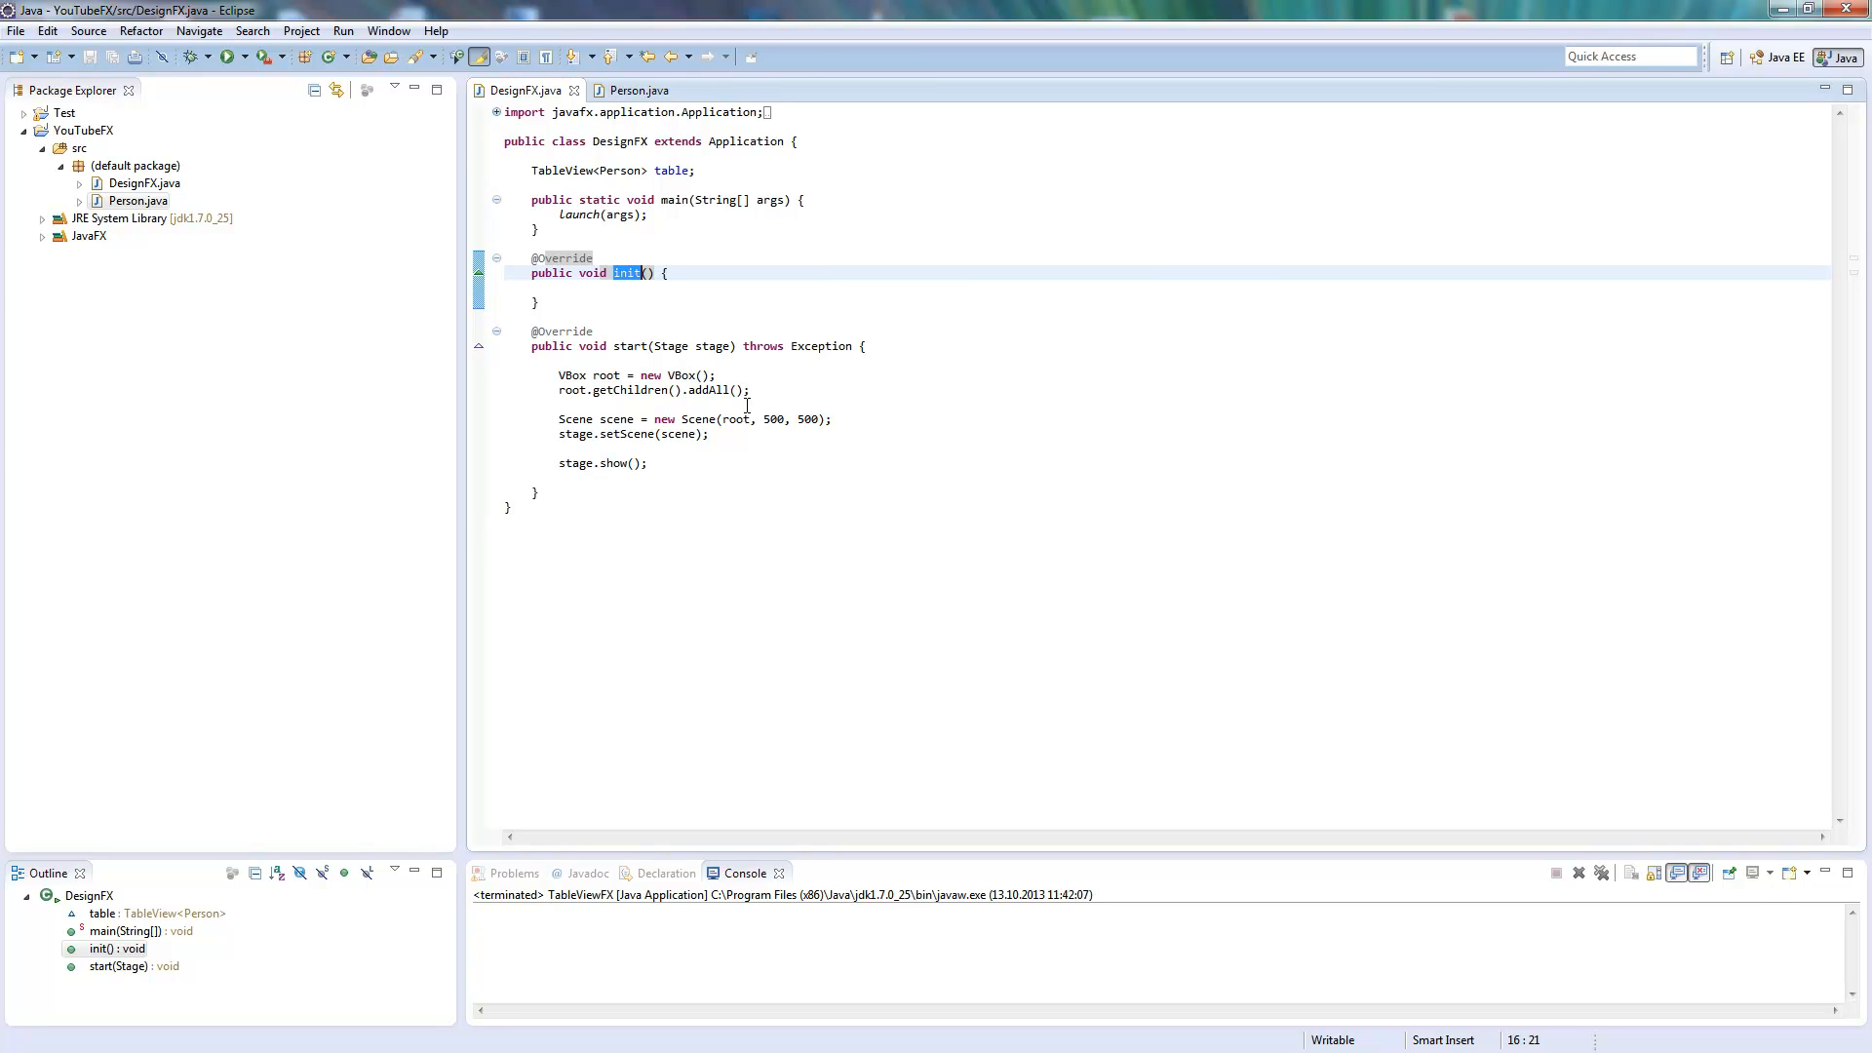
Assign table = new TableView<Person>() in init and add table to the root via addAll(table)
text(table)
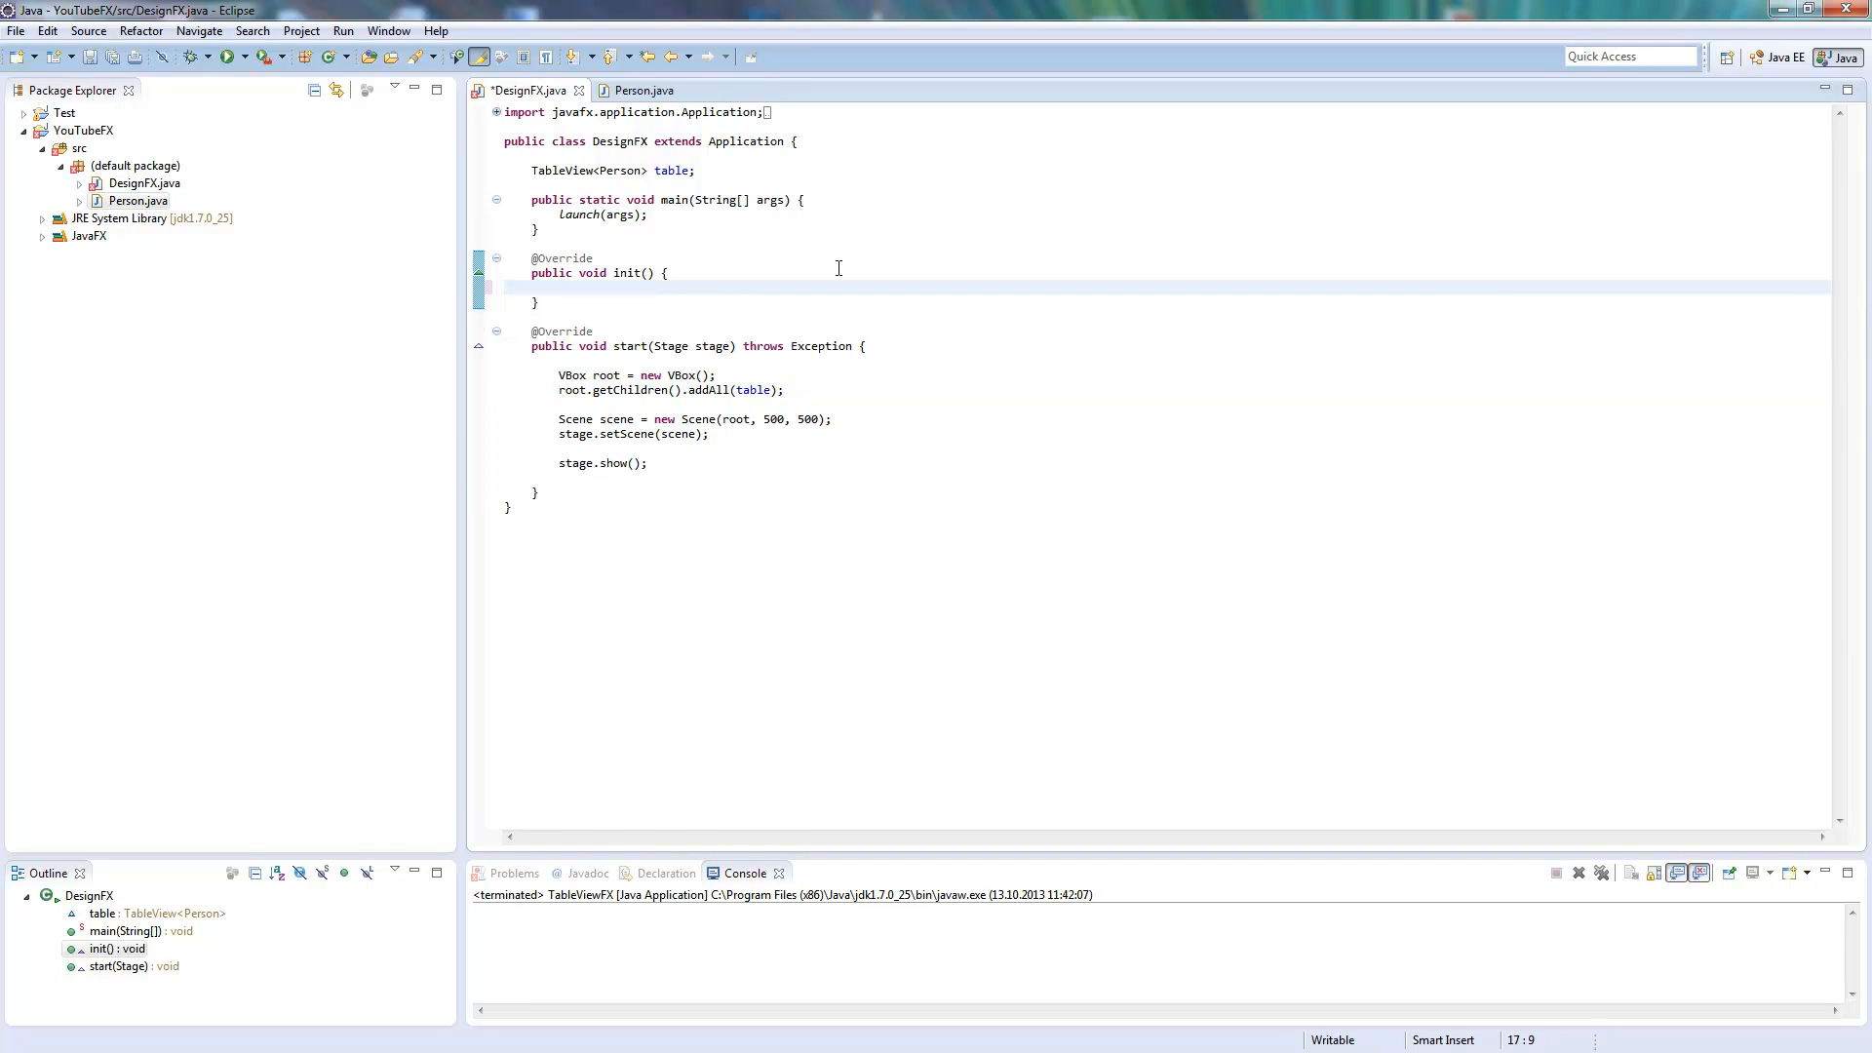
text(table =)
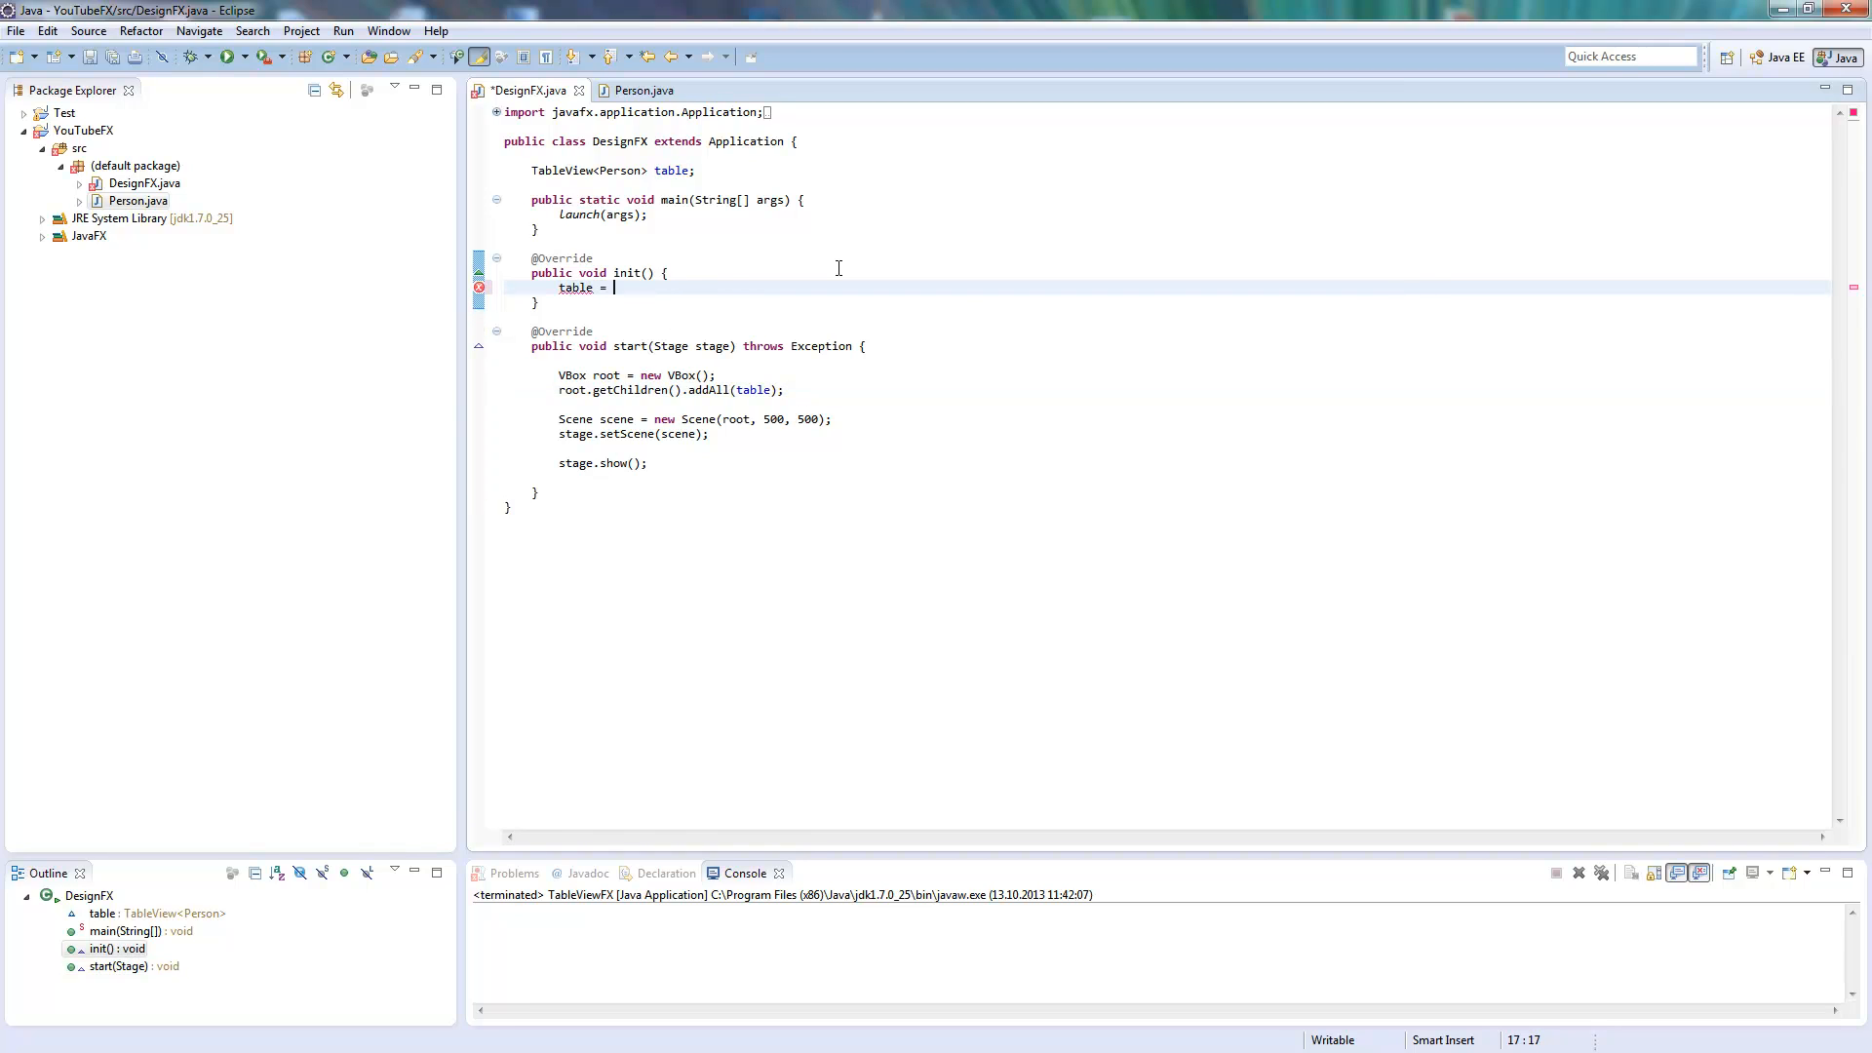
text(new)
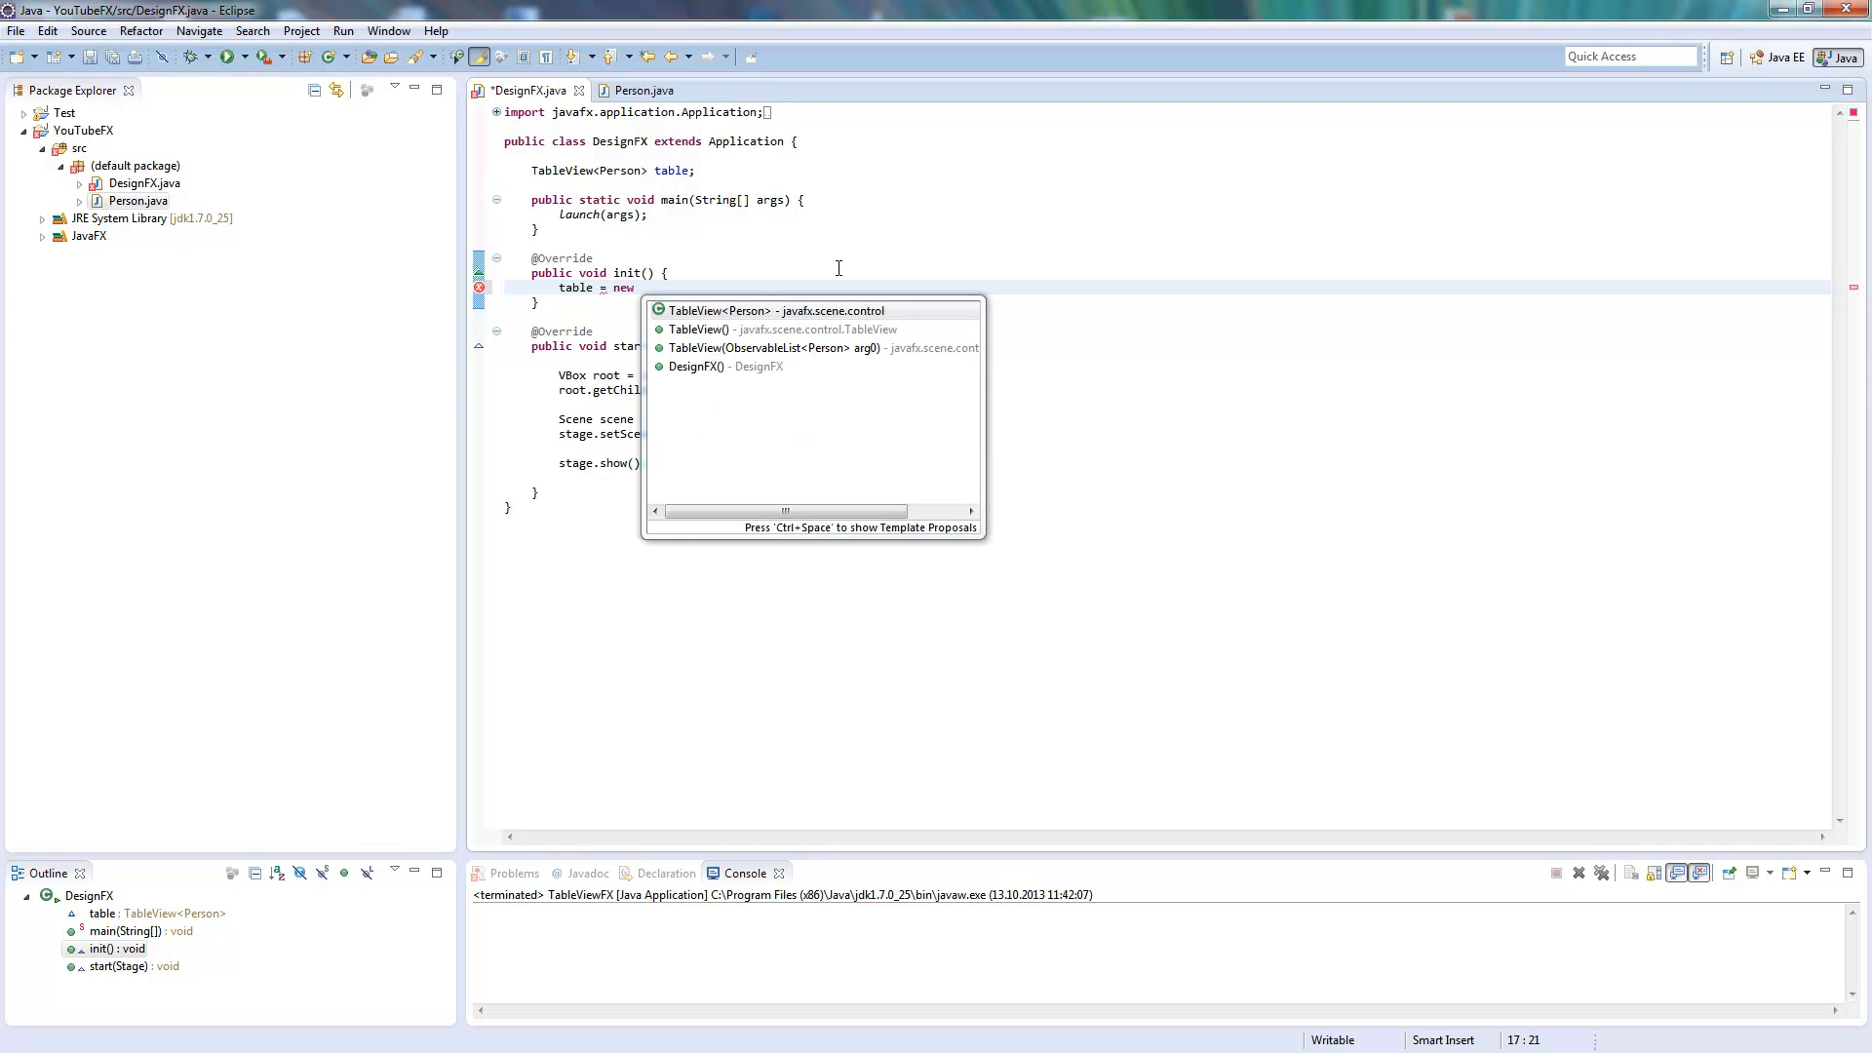
click(776, 310)
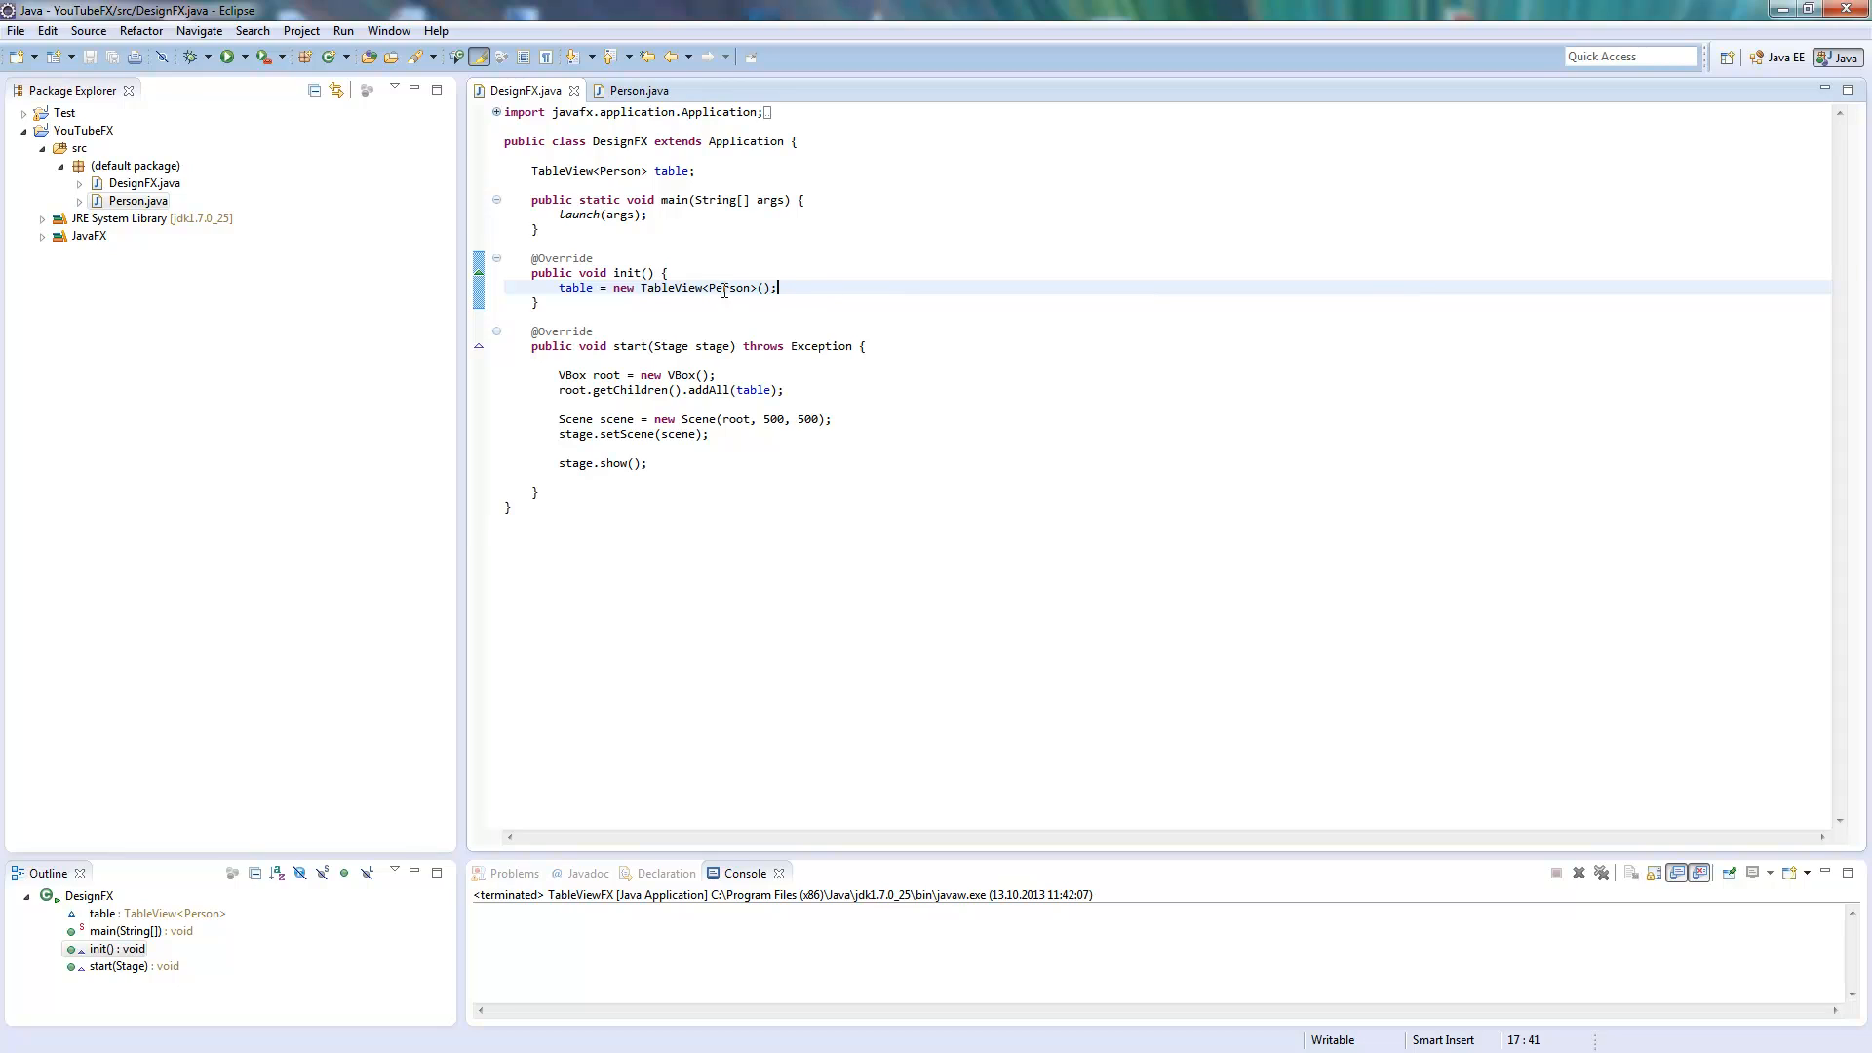
mouse_move(856, 288)
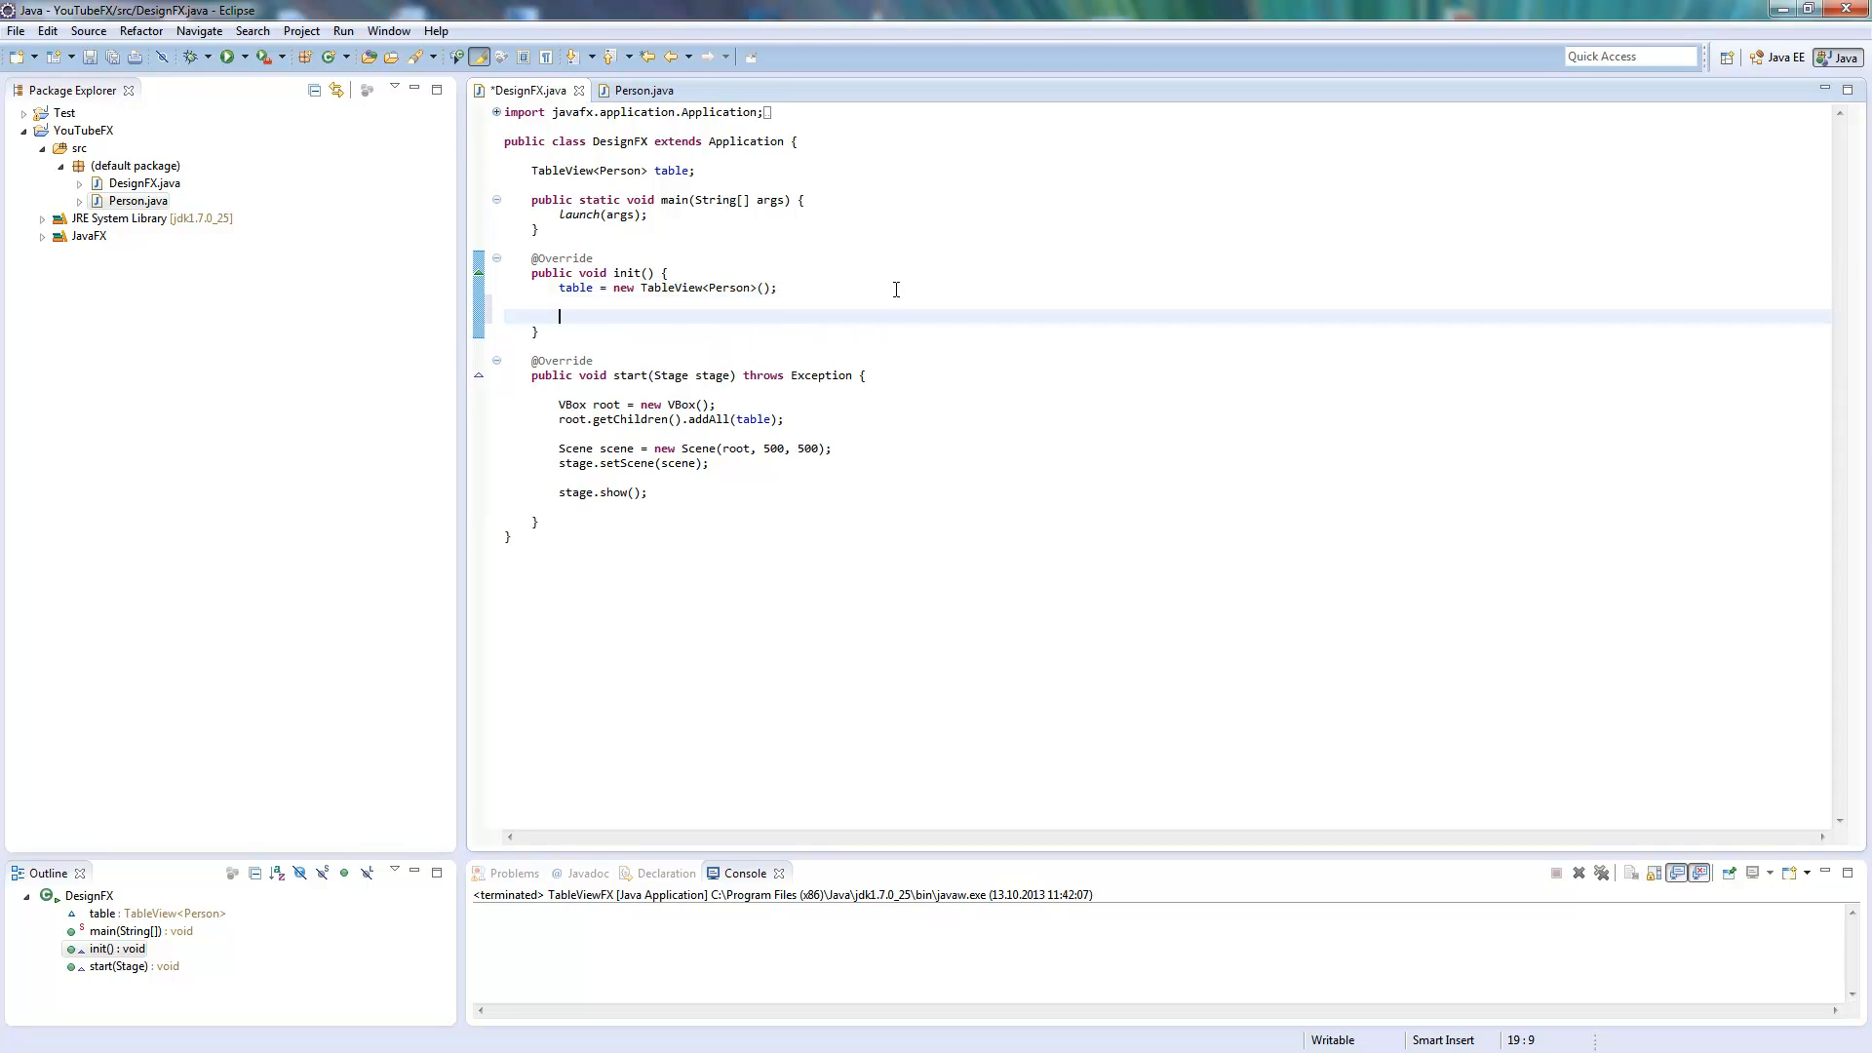
text(table)
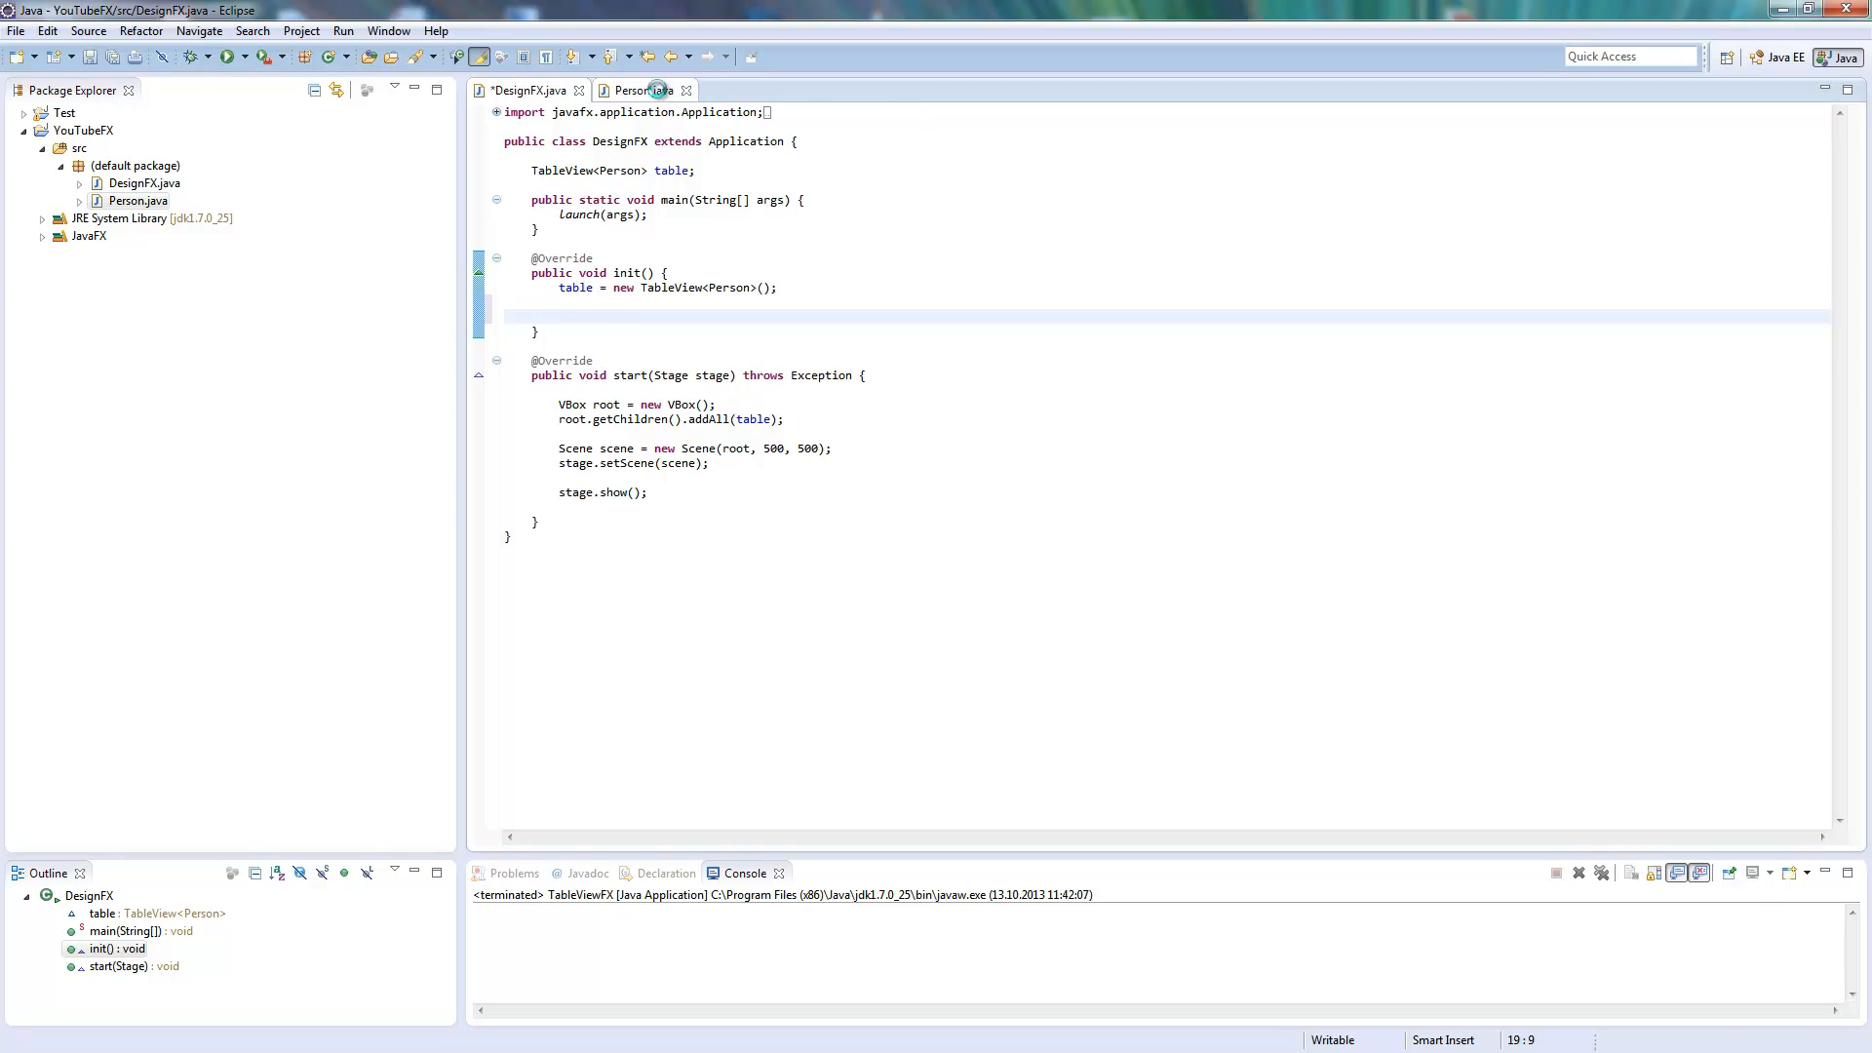
Start a public static method on a new line at the end of the Person class
click(637, 90)
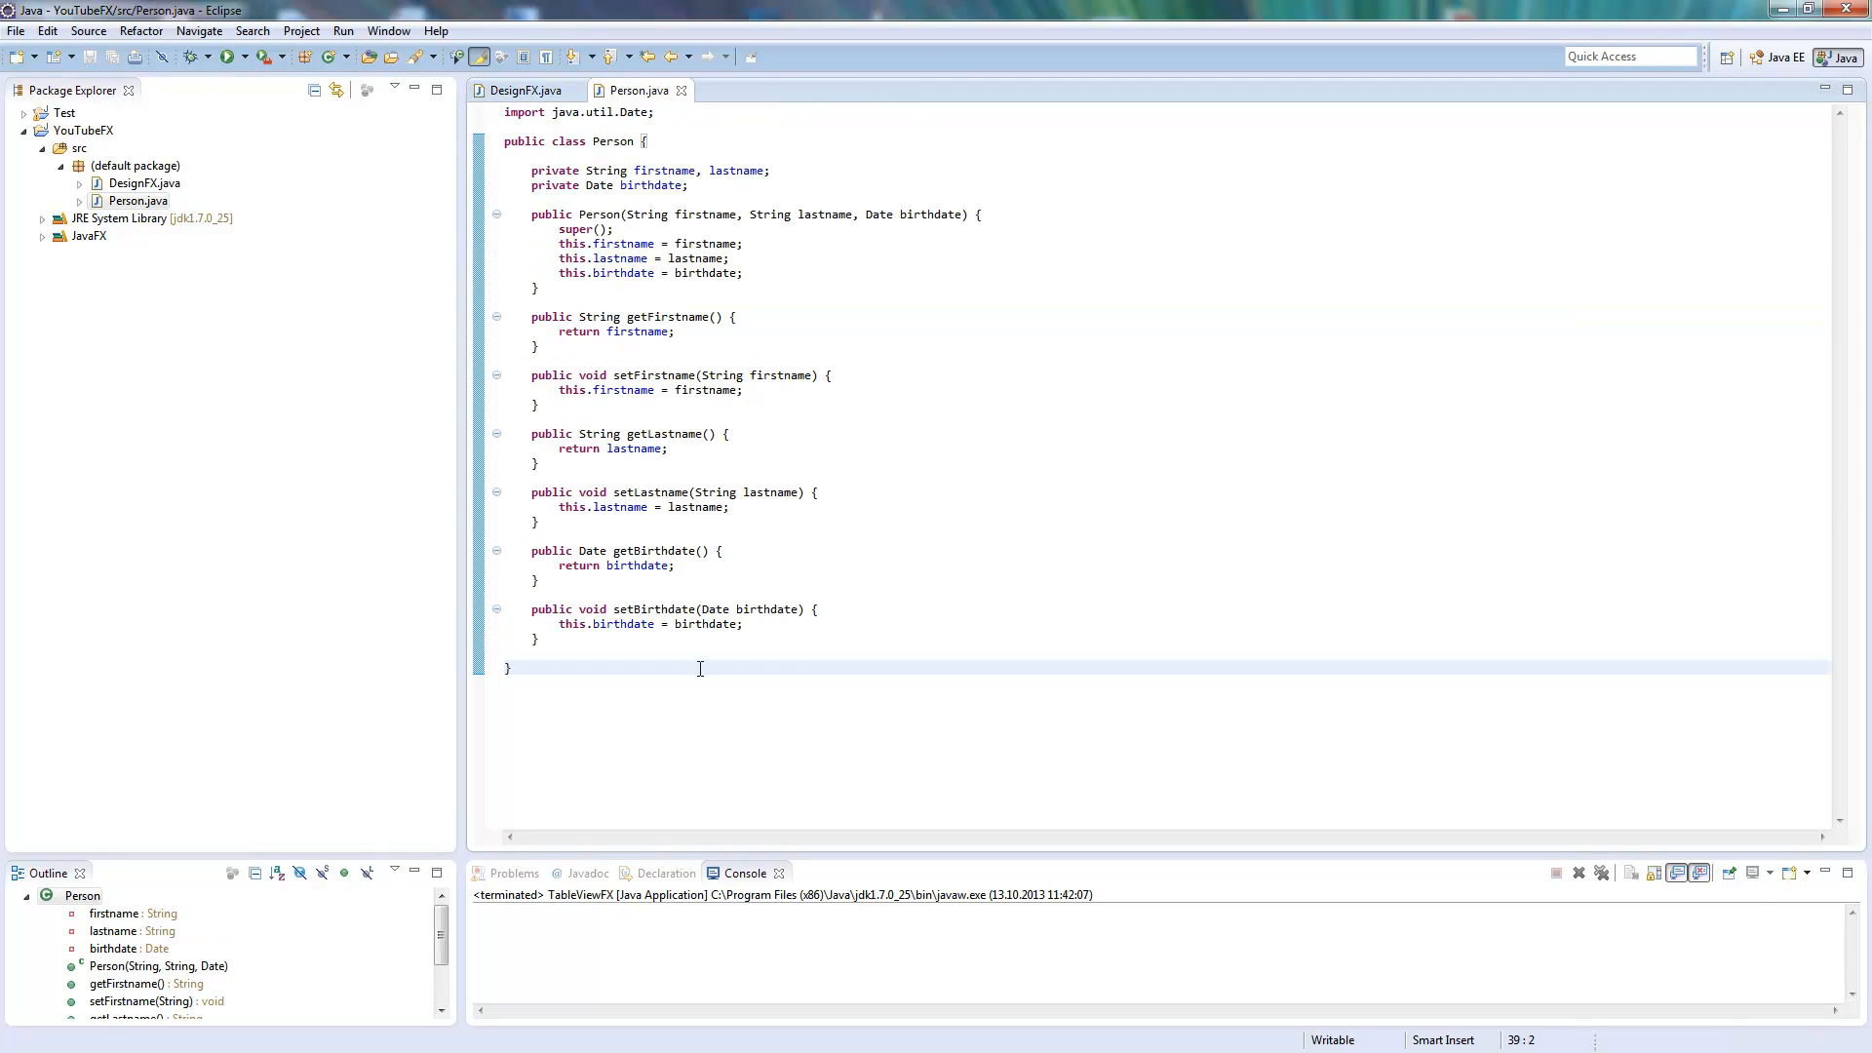
click(507, 653)
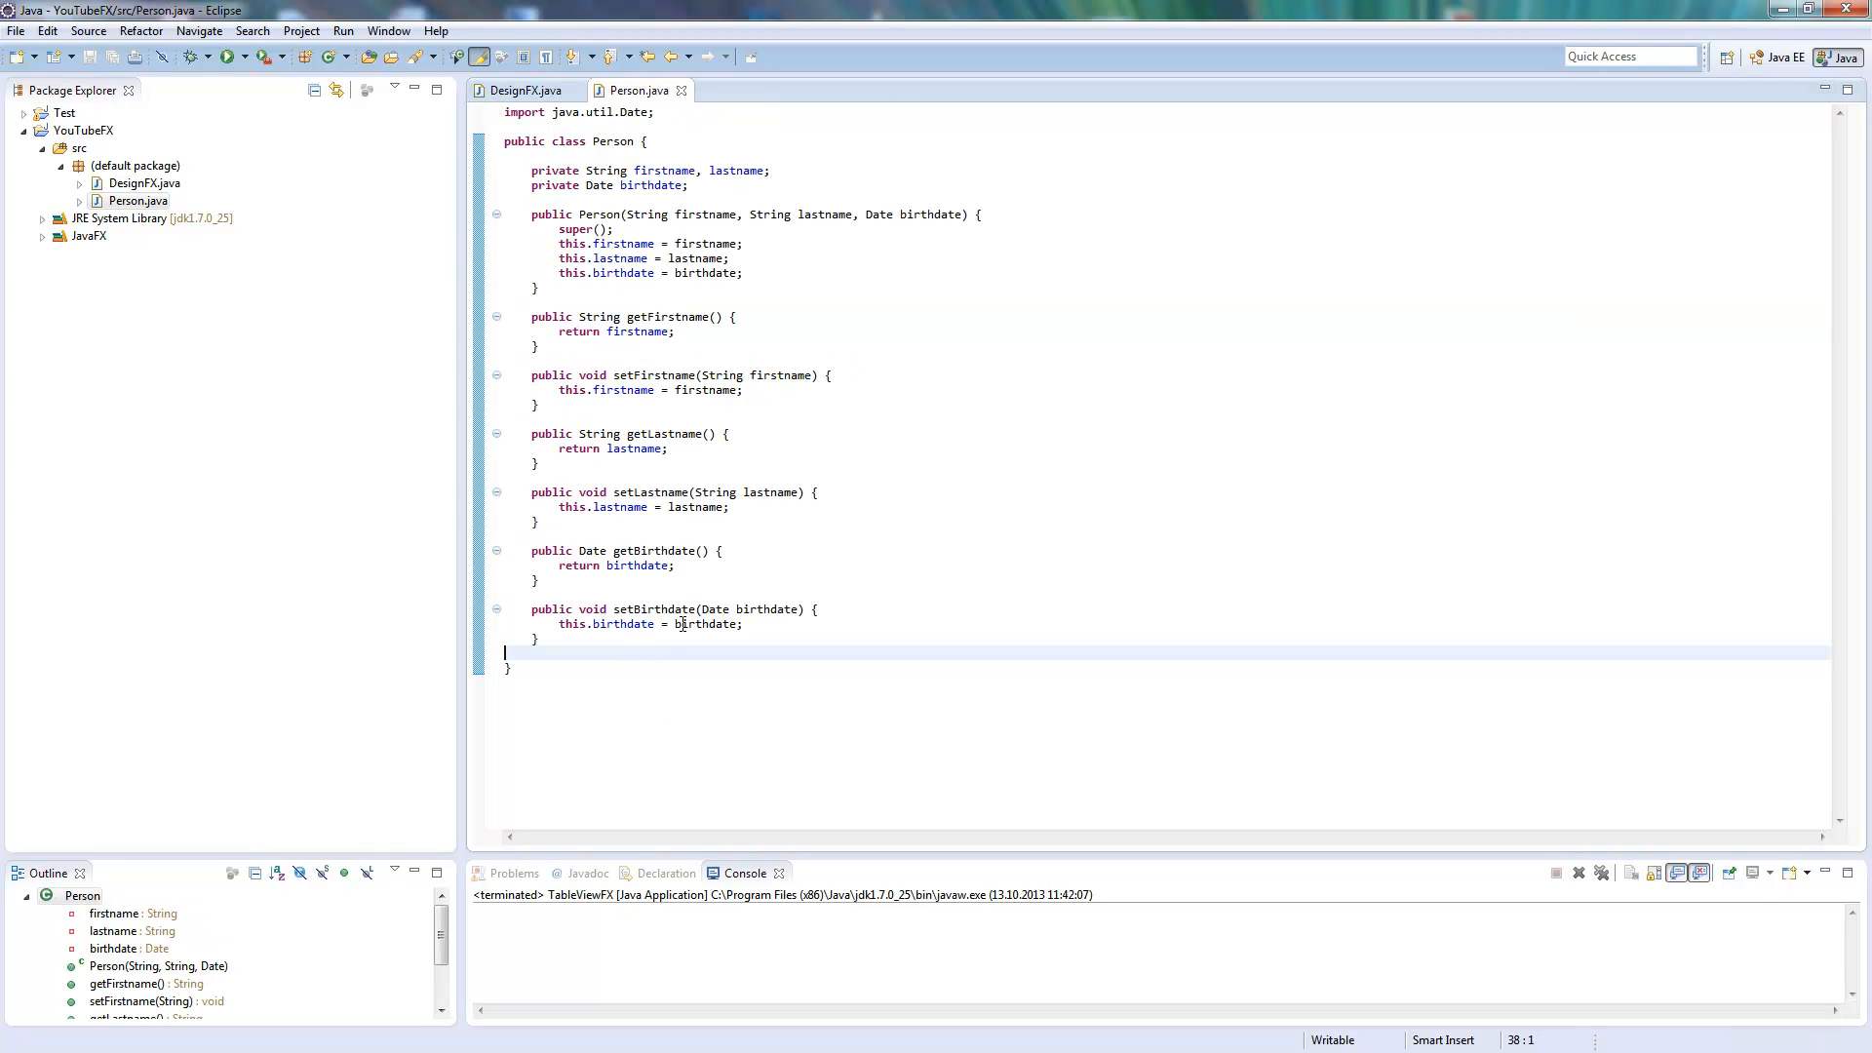
key(enter)
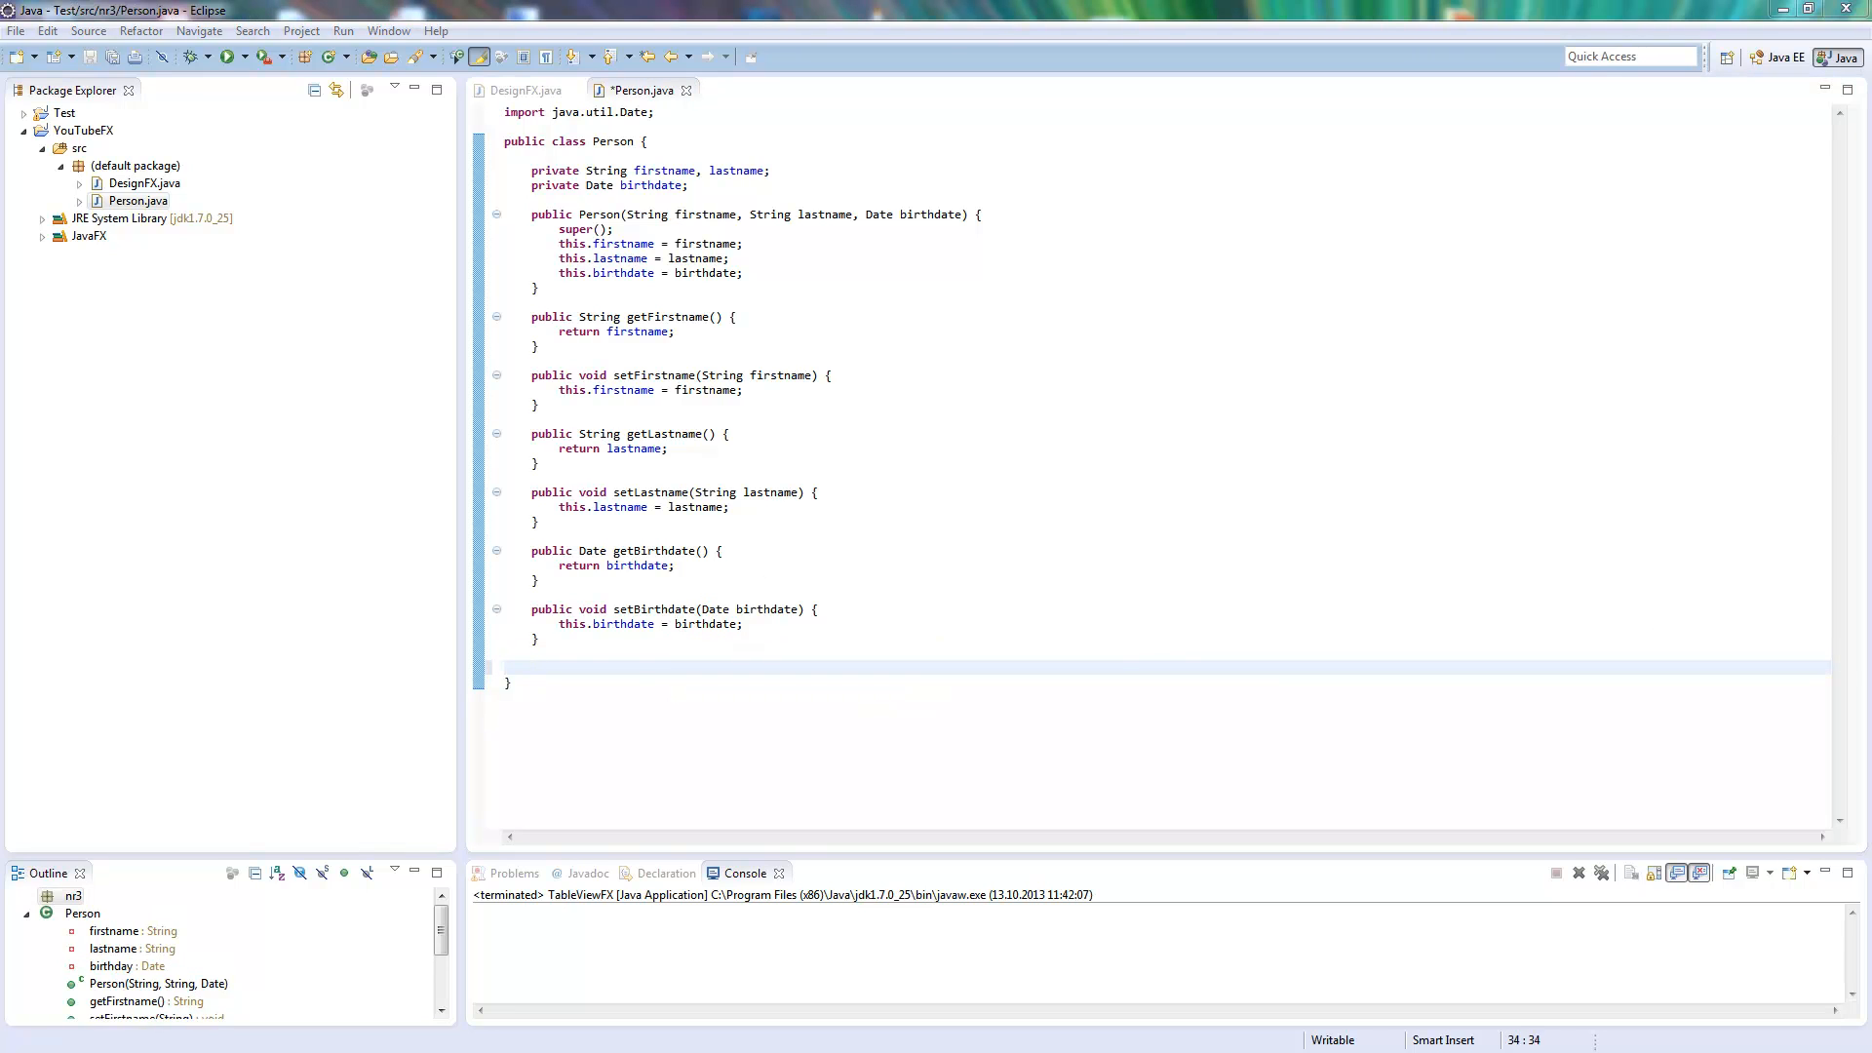
click(532, 667)
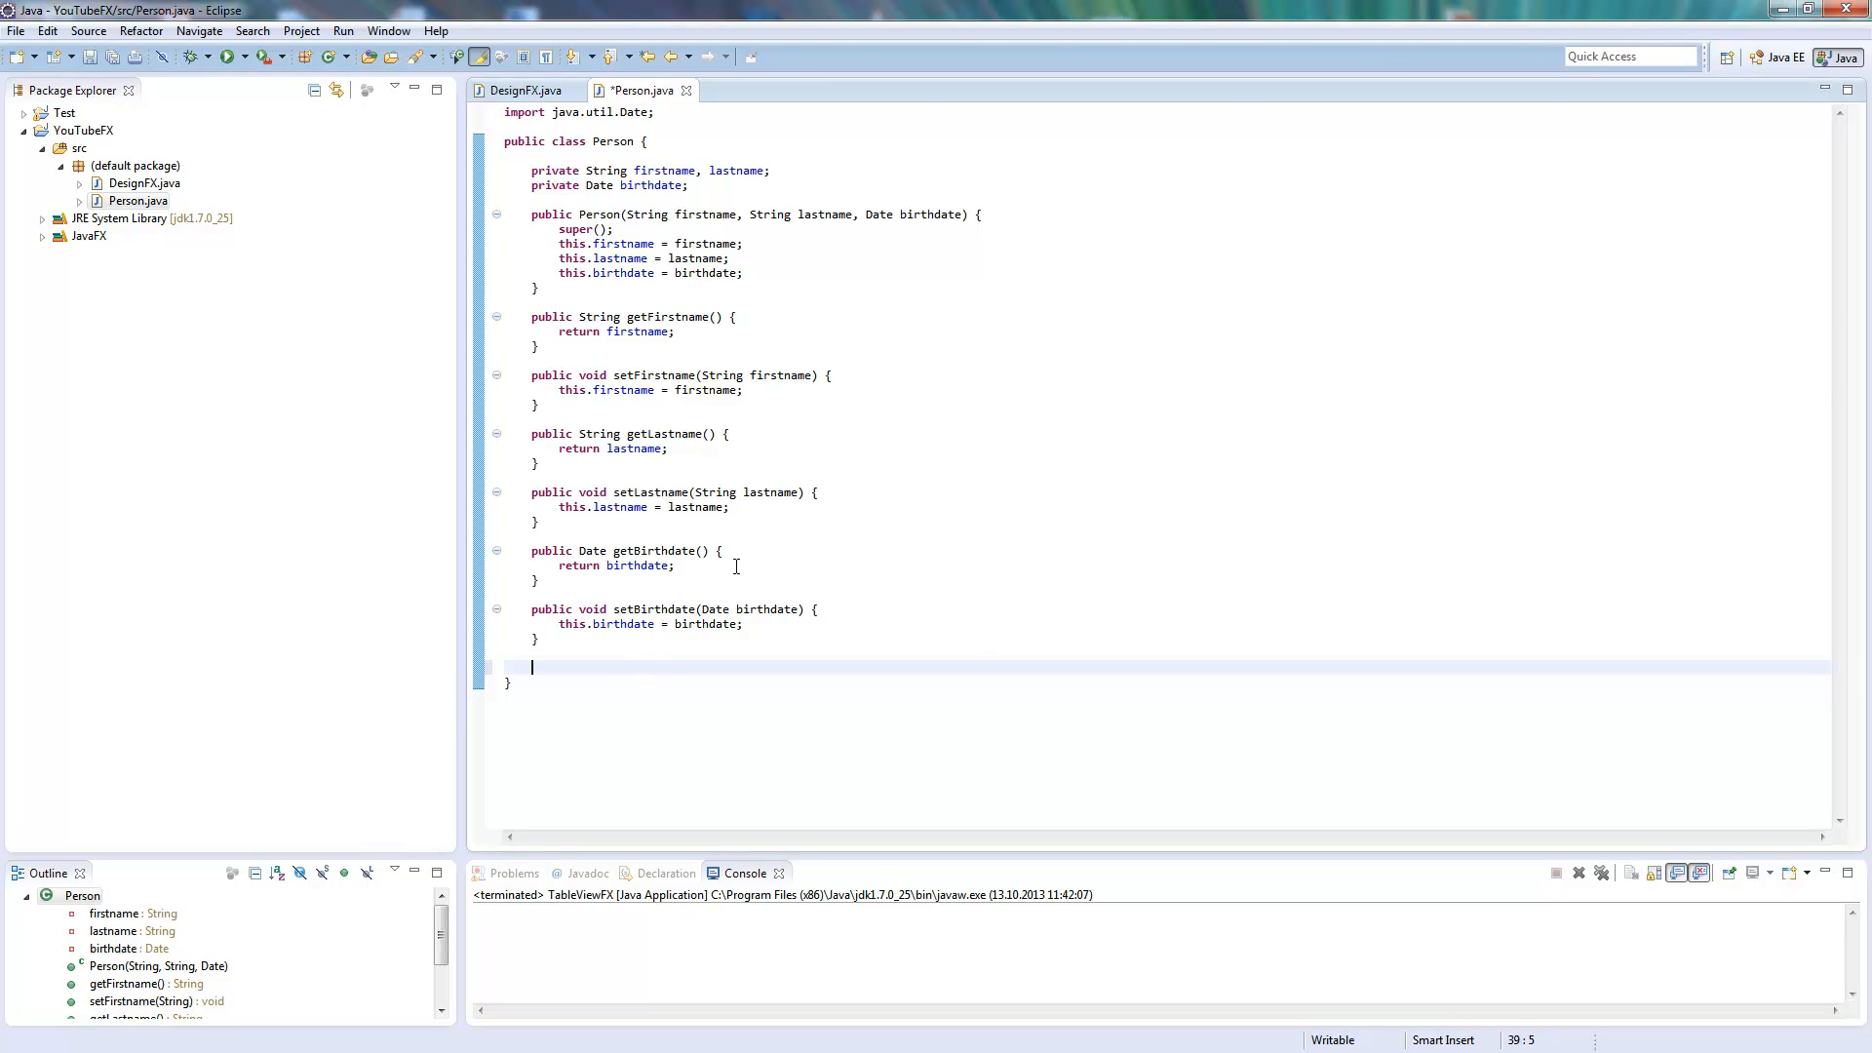
text(pu)
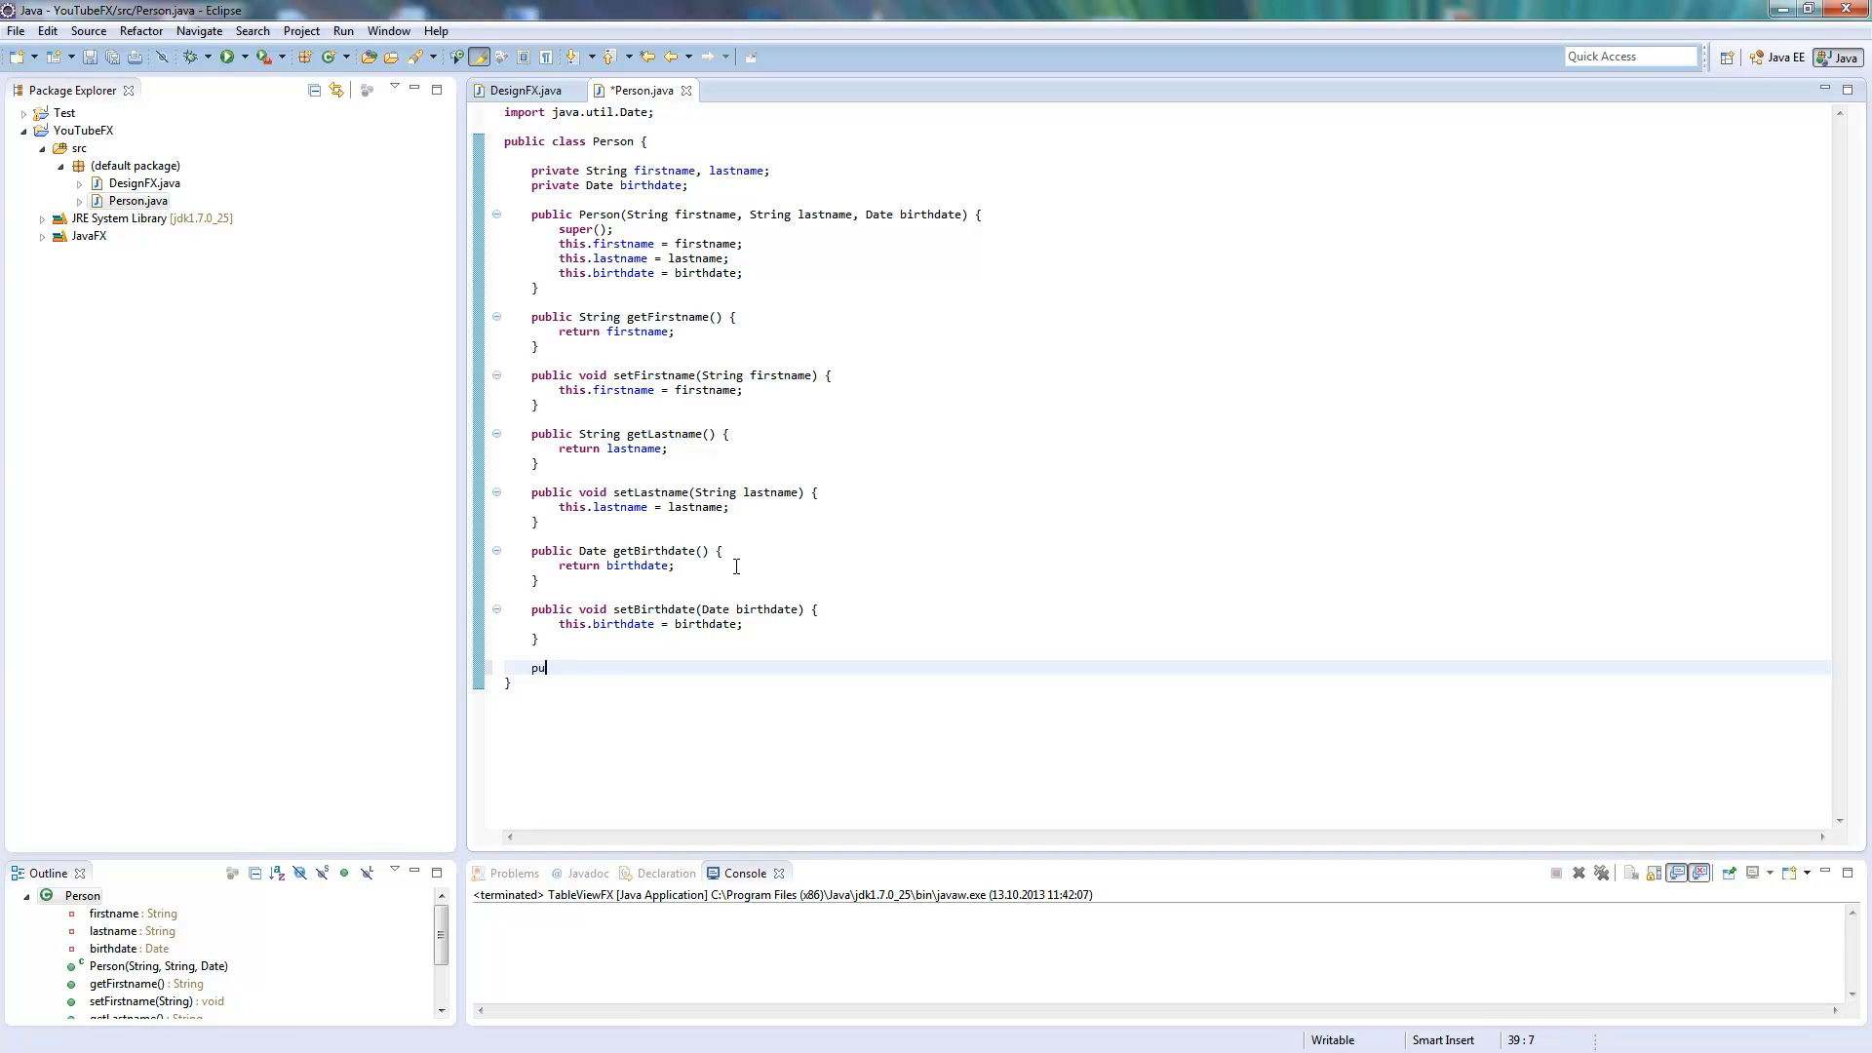
text(blic static)
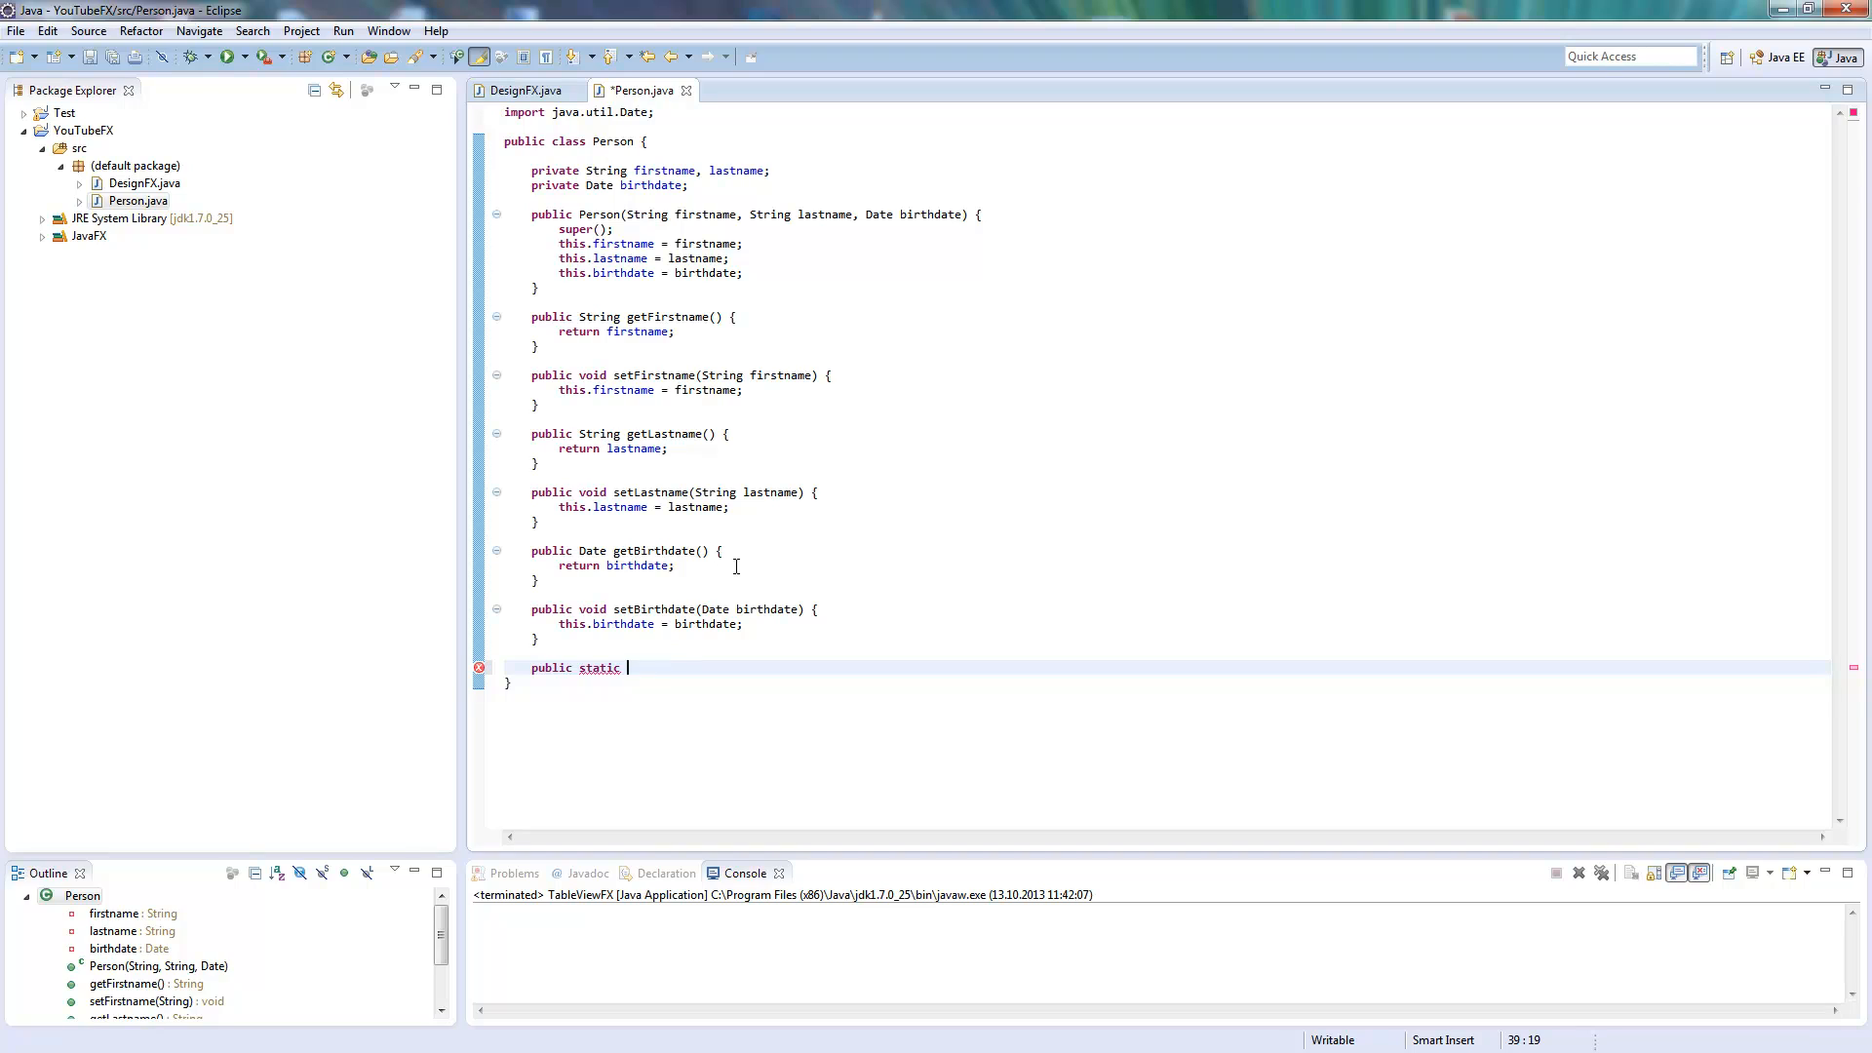
Write the signature ArrayList<TableColumn<Person,?>> getColumn(TableView table)
text(ArrayList<TableCo)
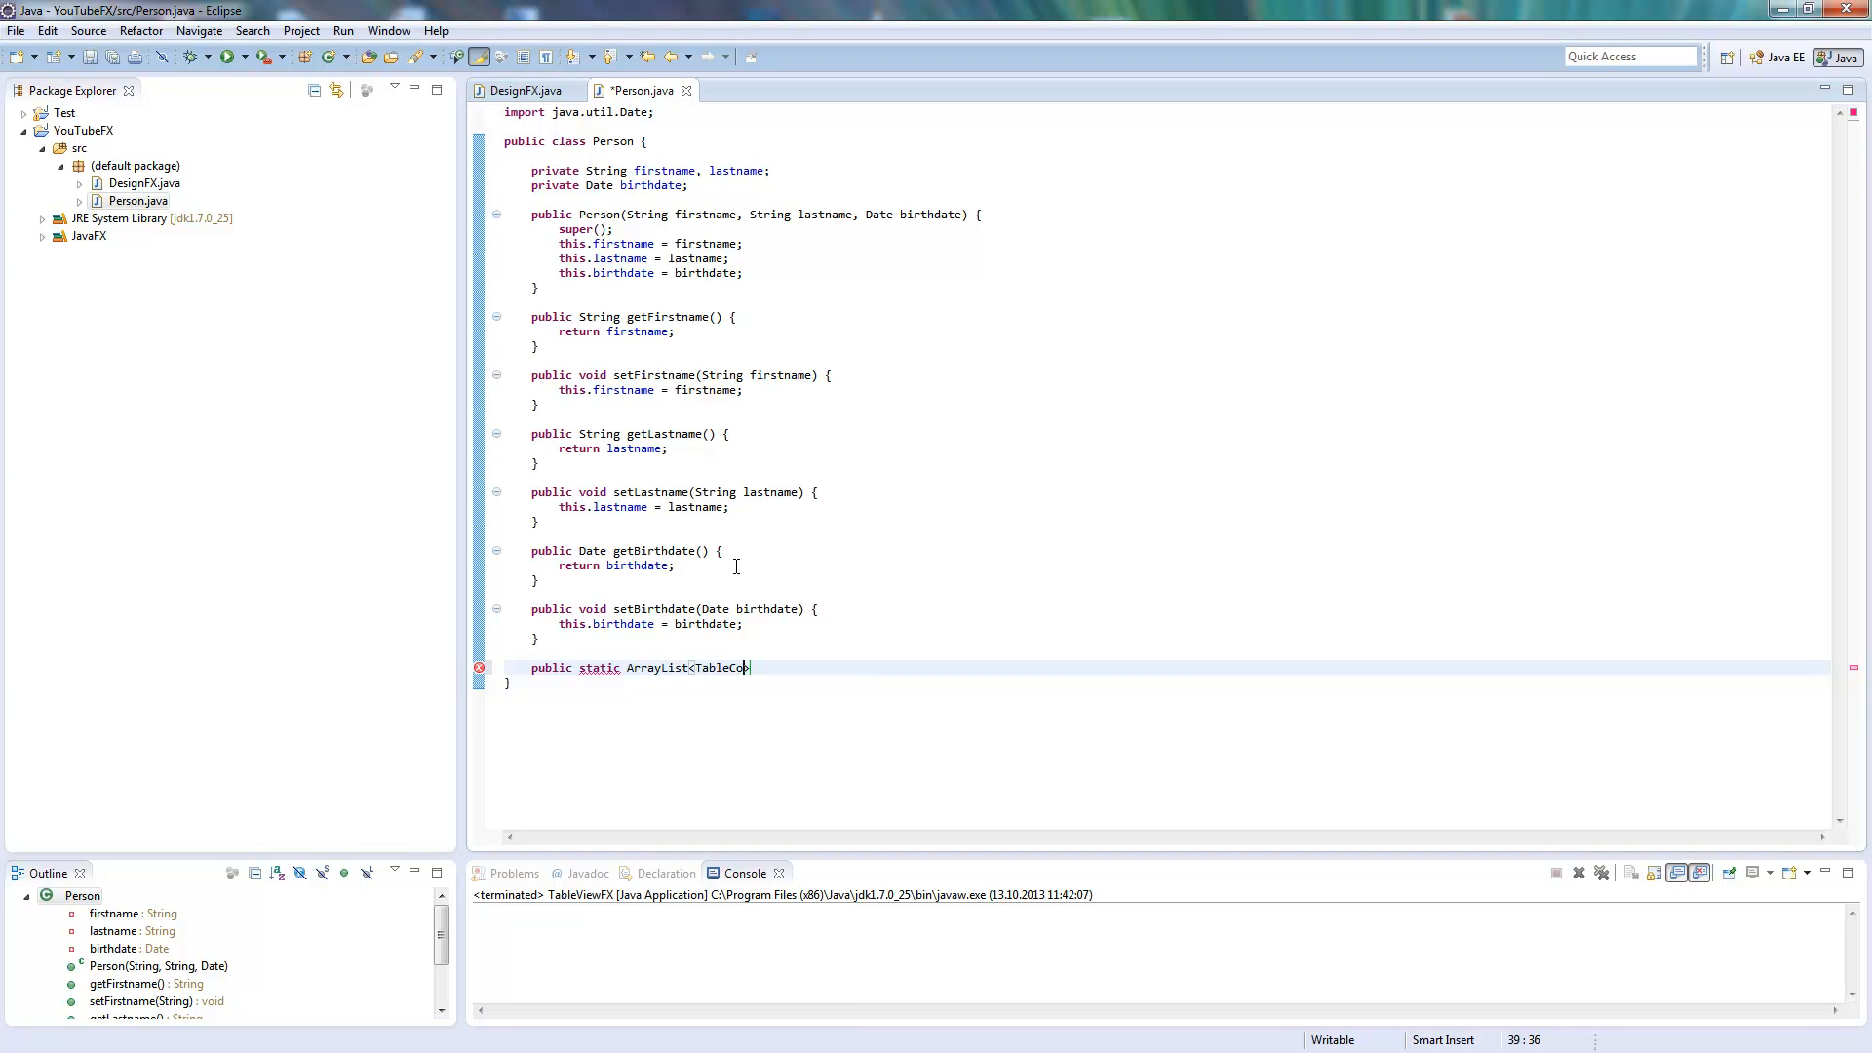
text(lumn<>>)
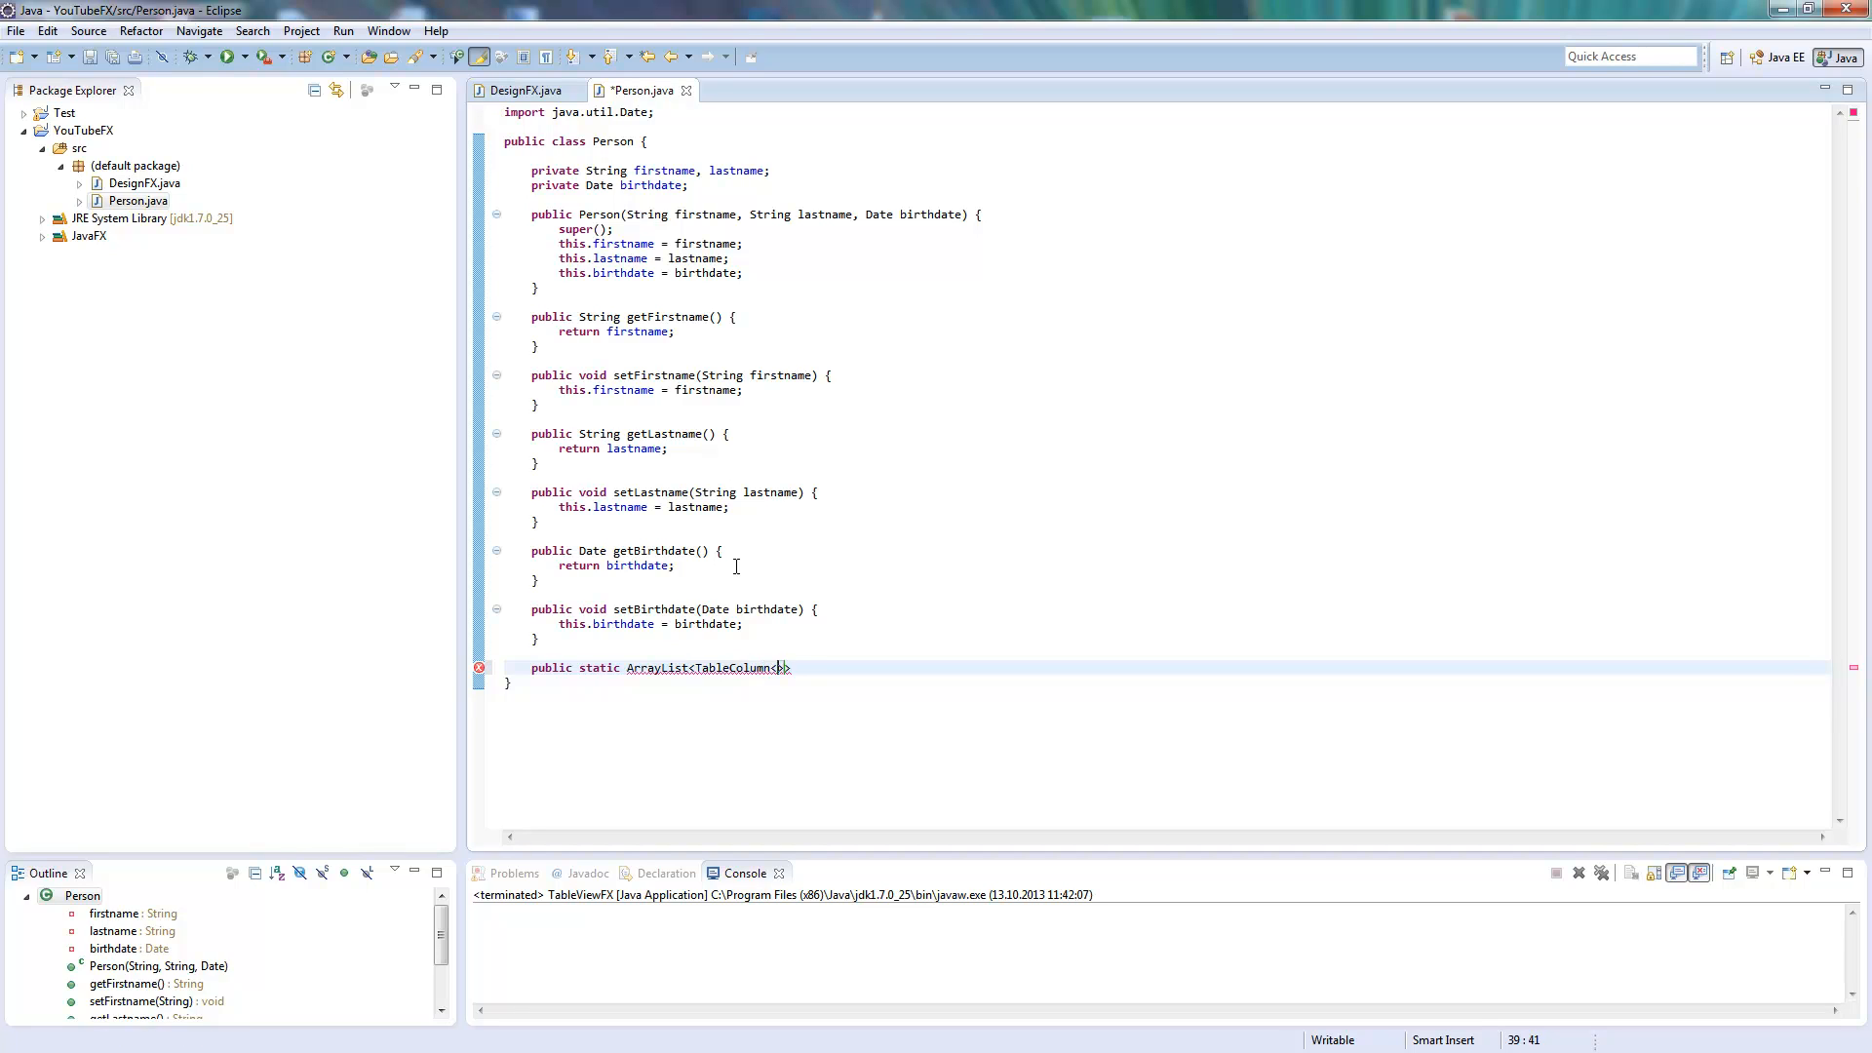
text(Person,?)
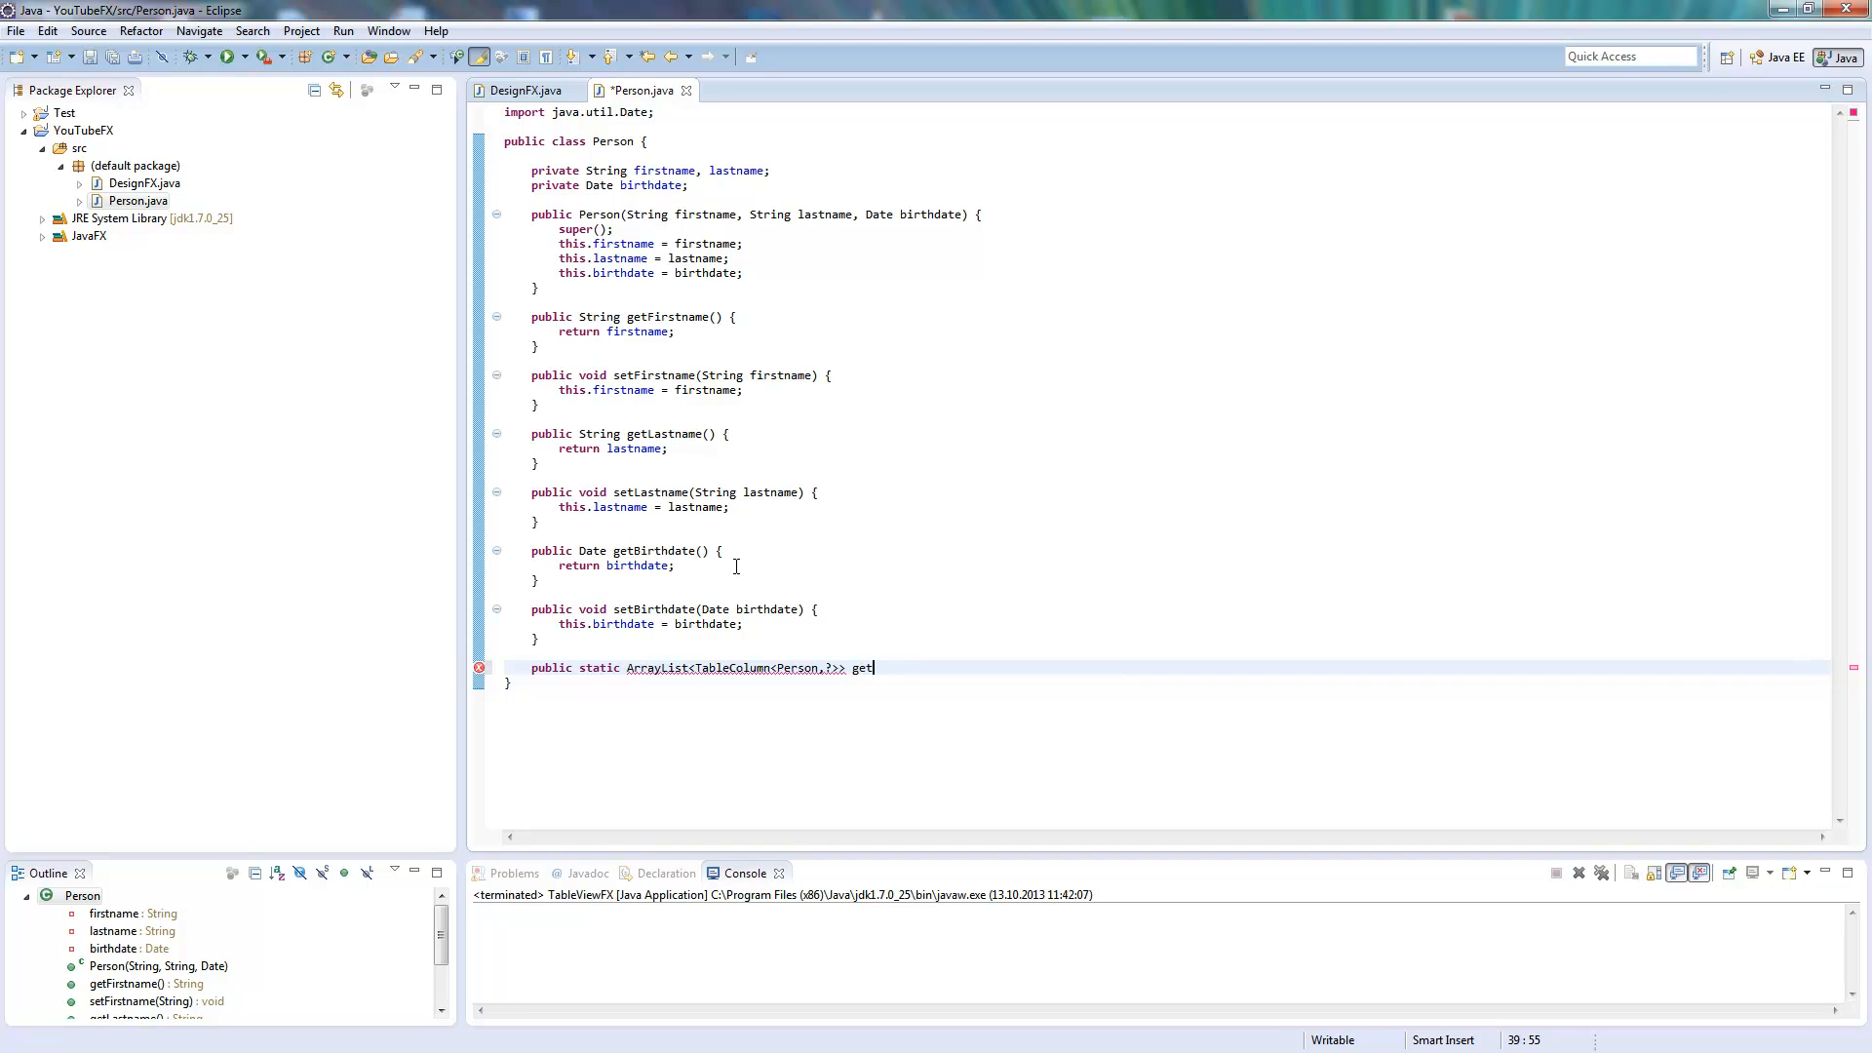
text(Column)
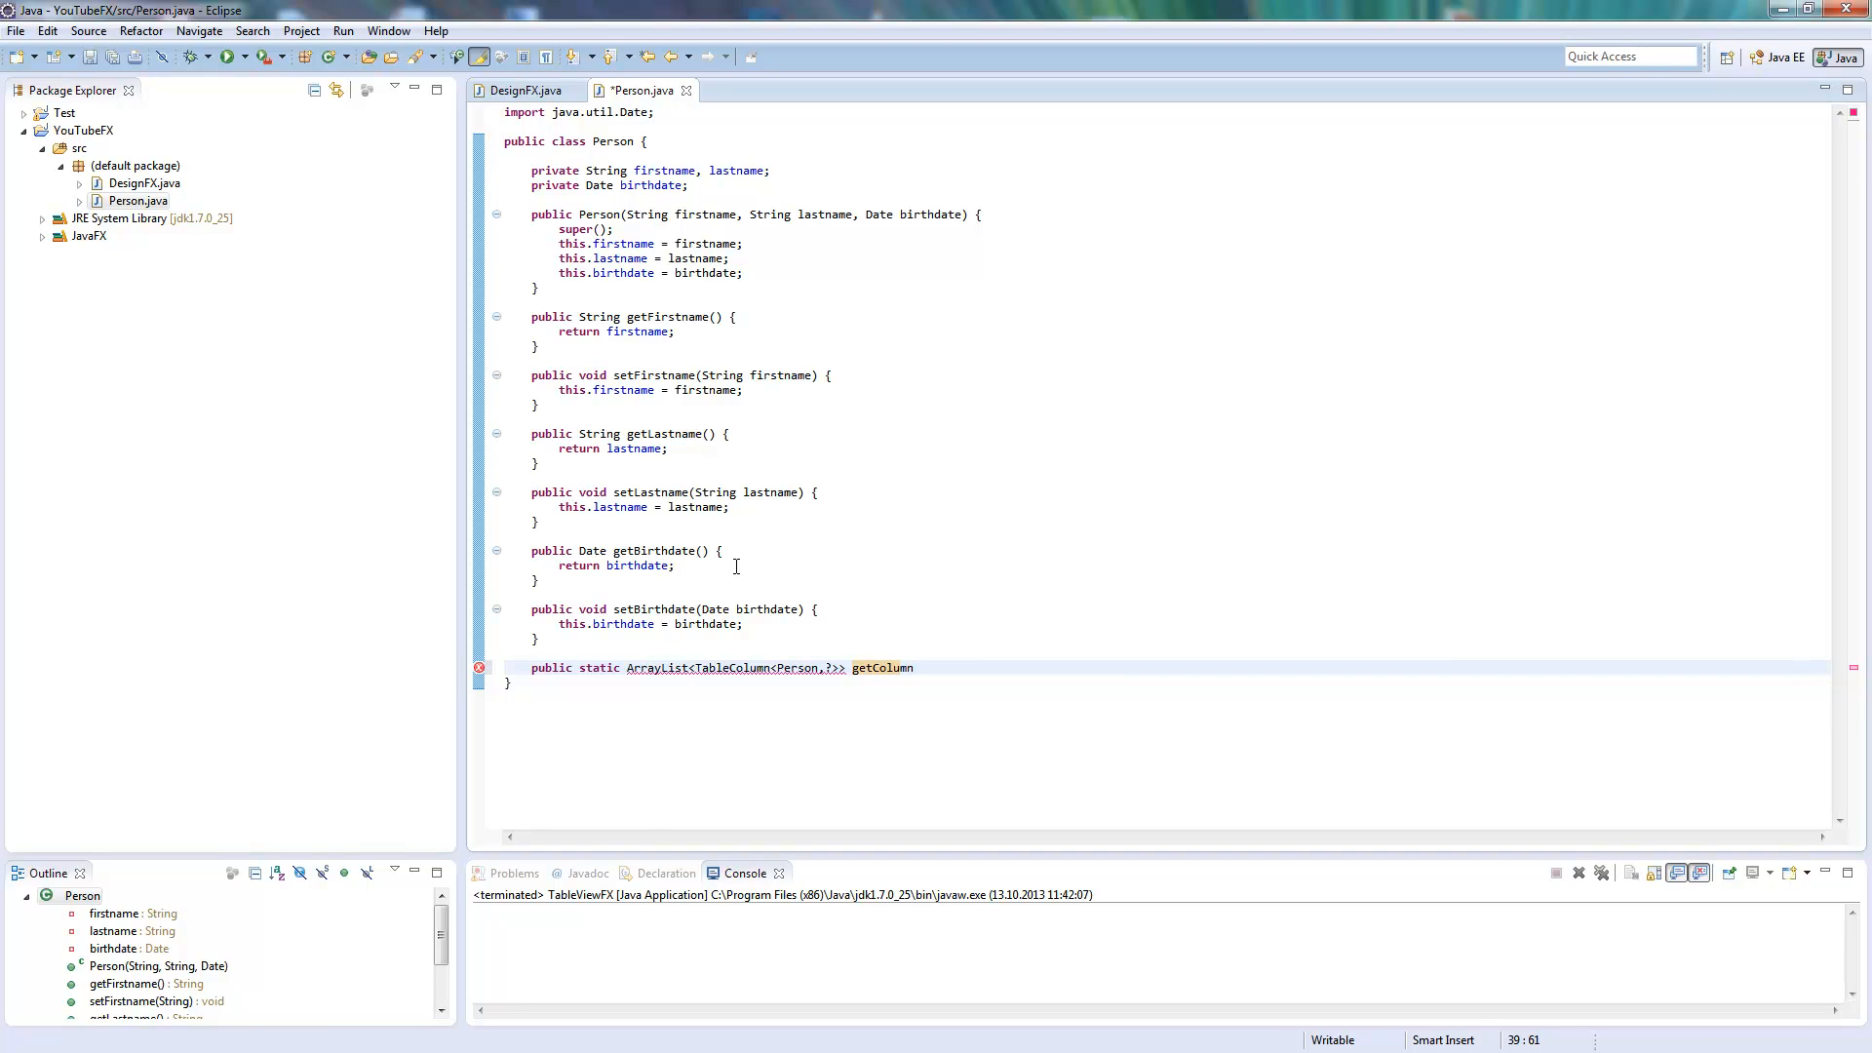
text((TableView)
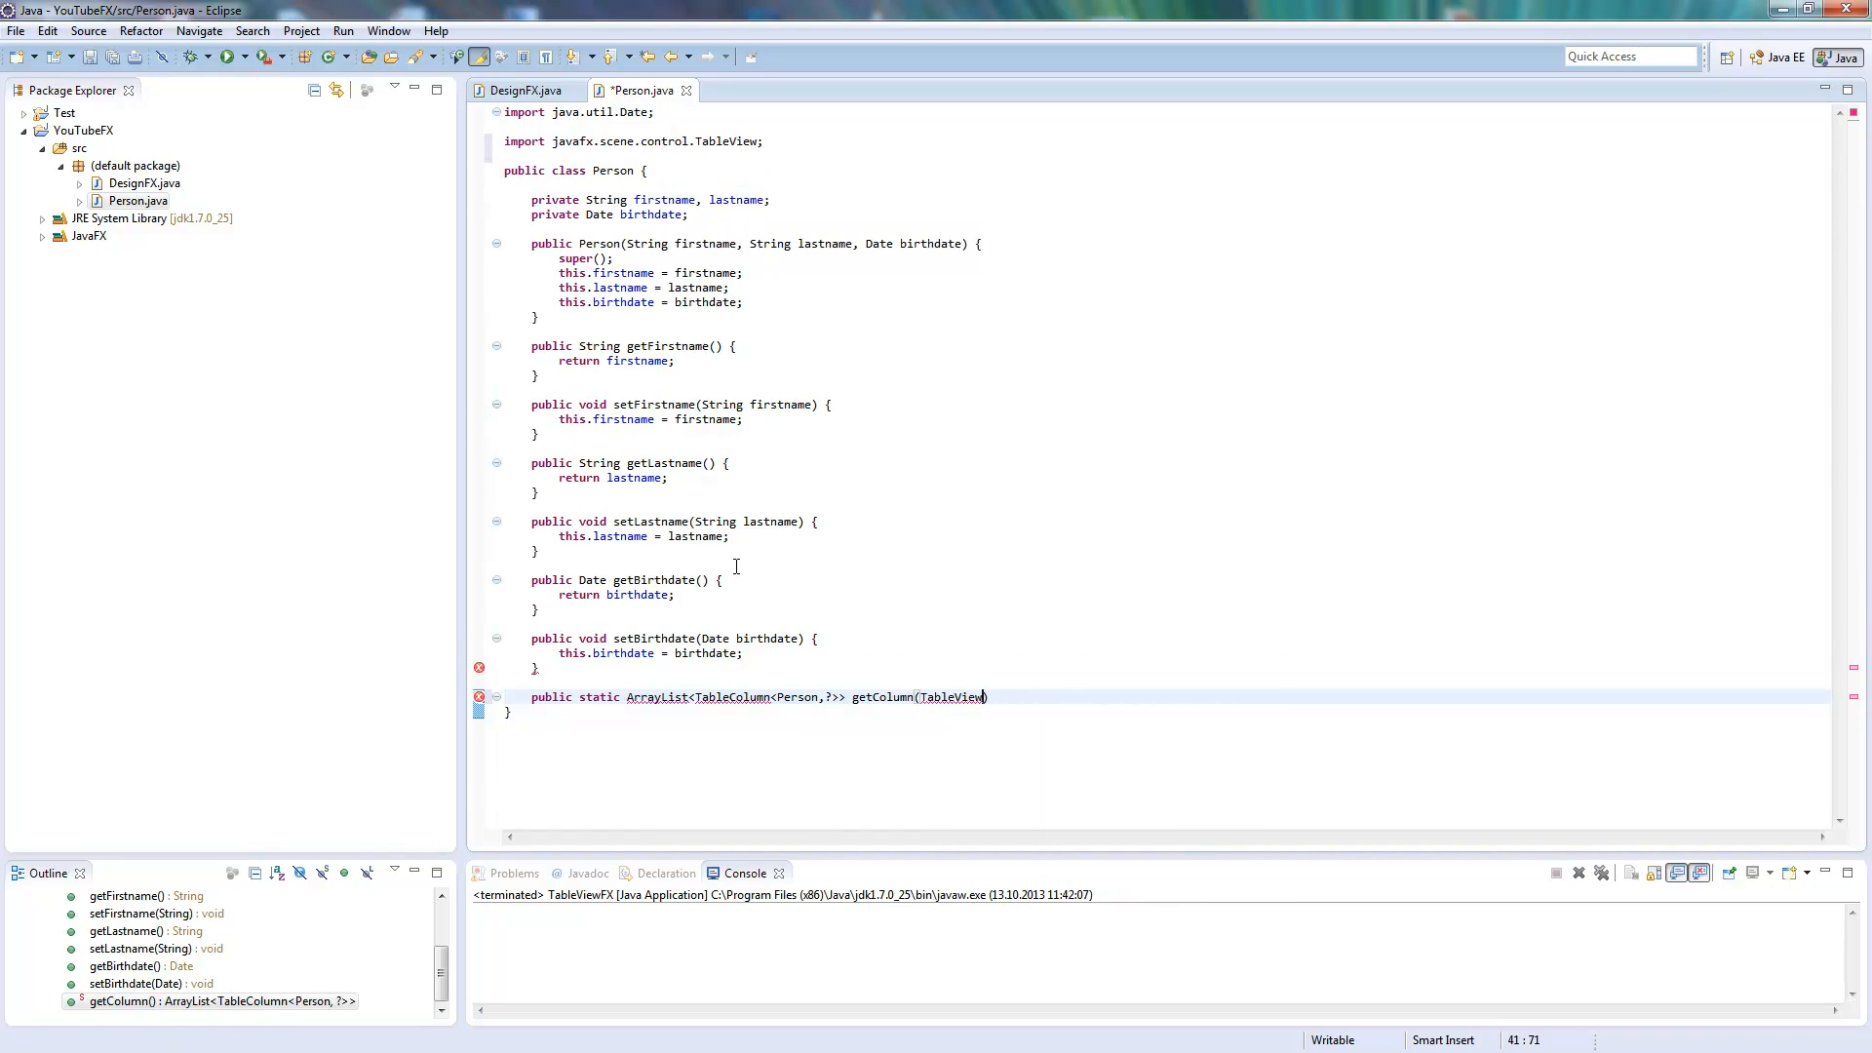
text(table)
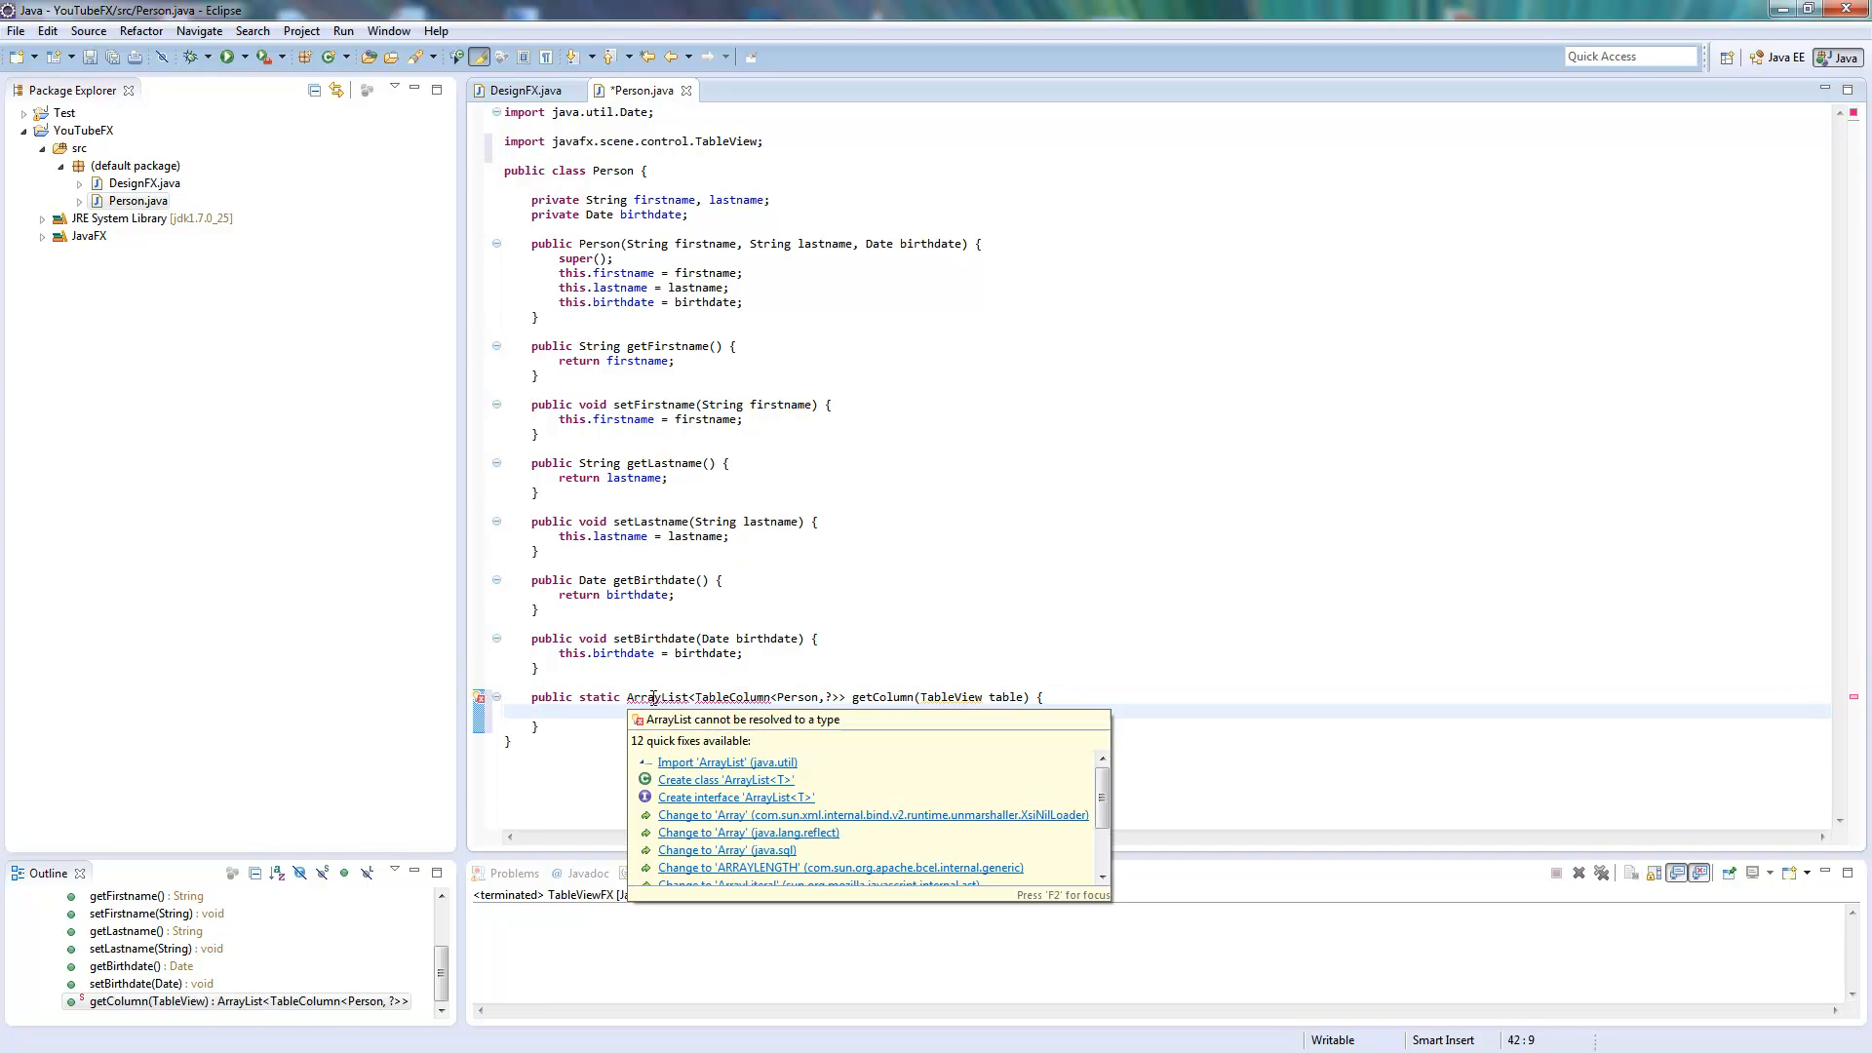
Import the missing ArrayList type and review the getColumn return type and parameter
click(725, 762)
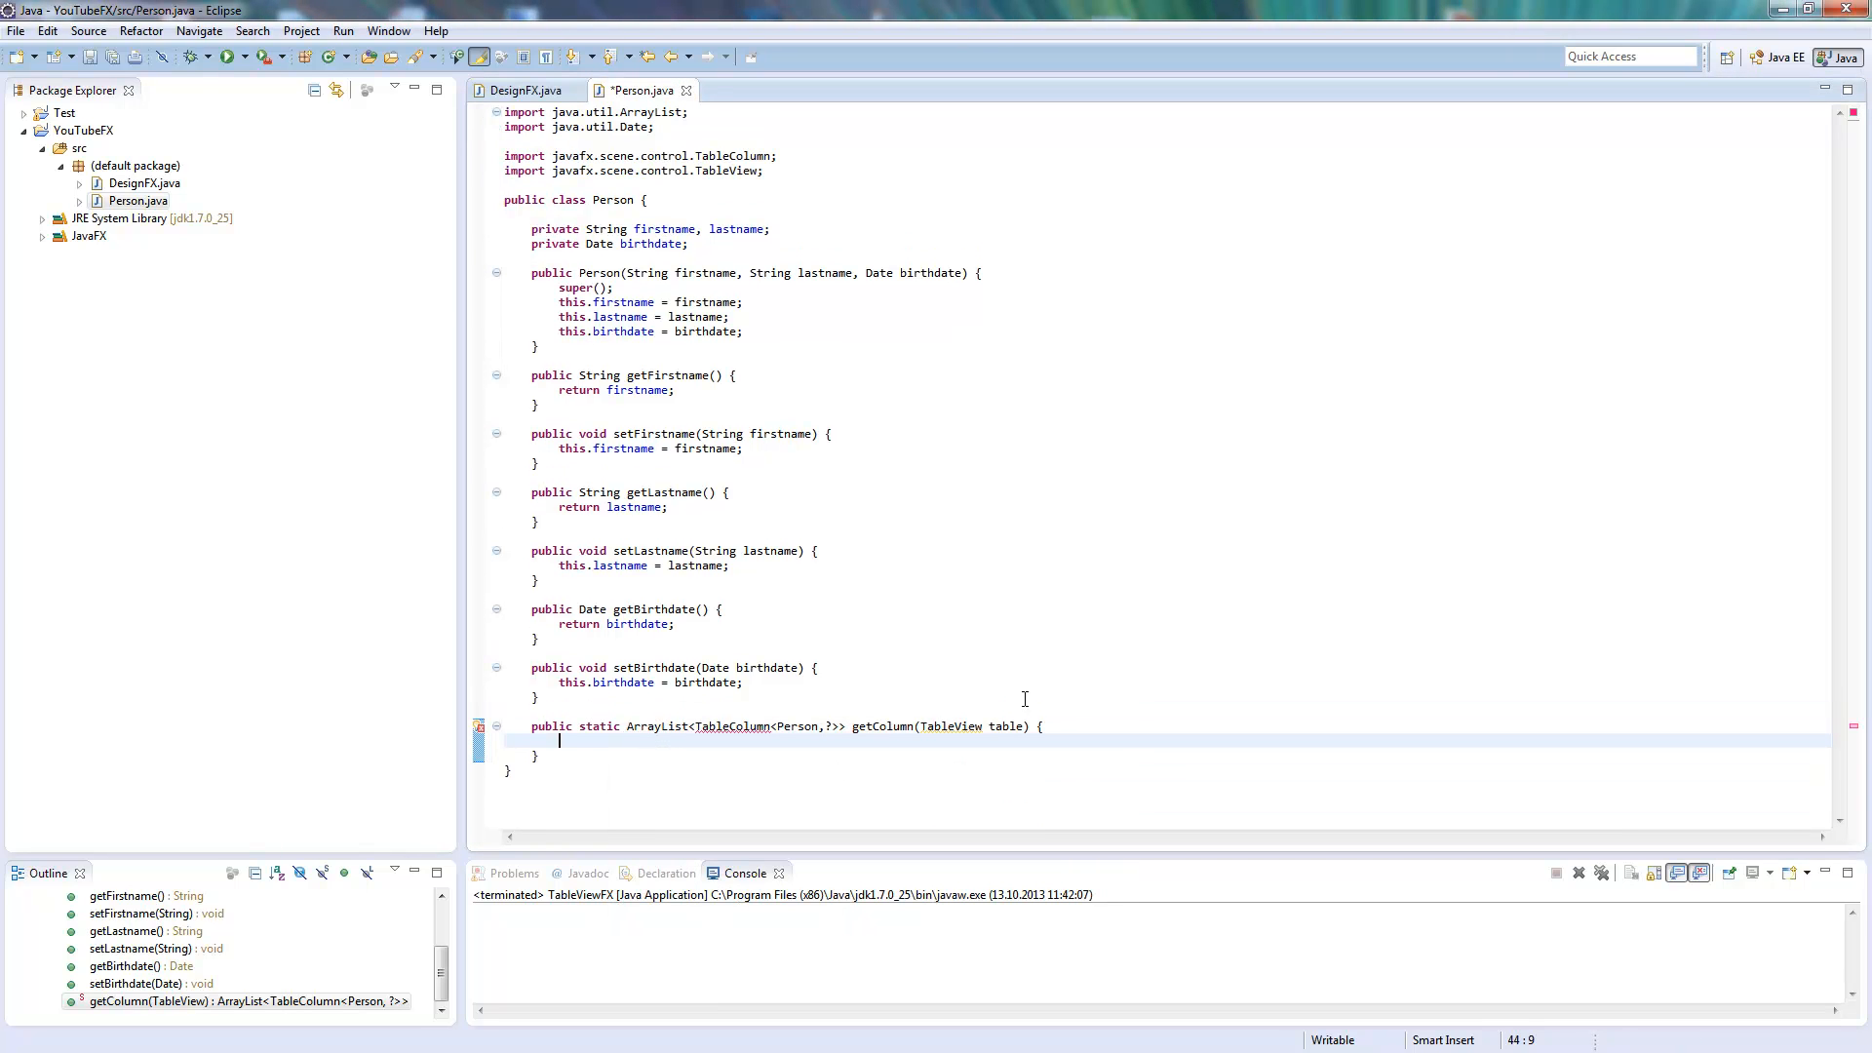
double_click(657, 725)
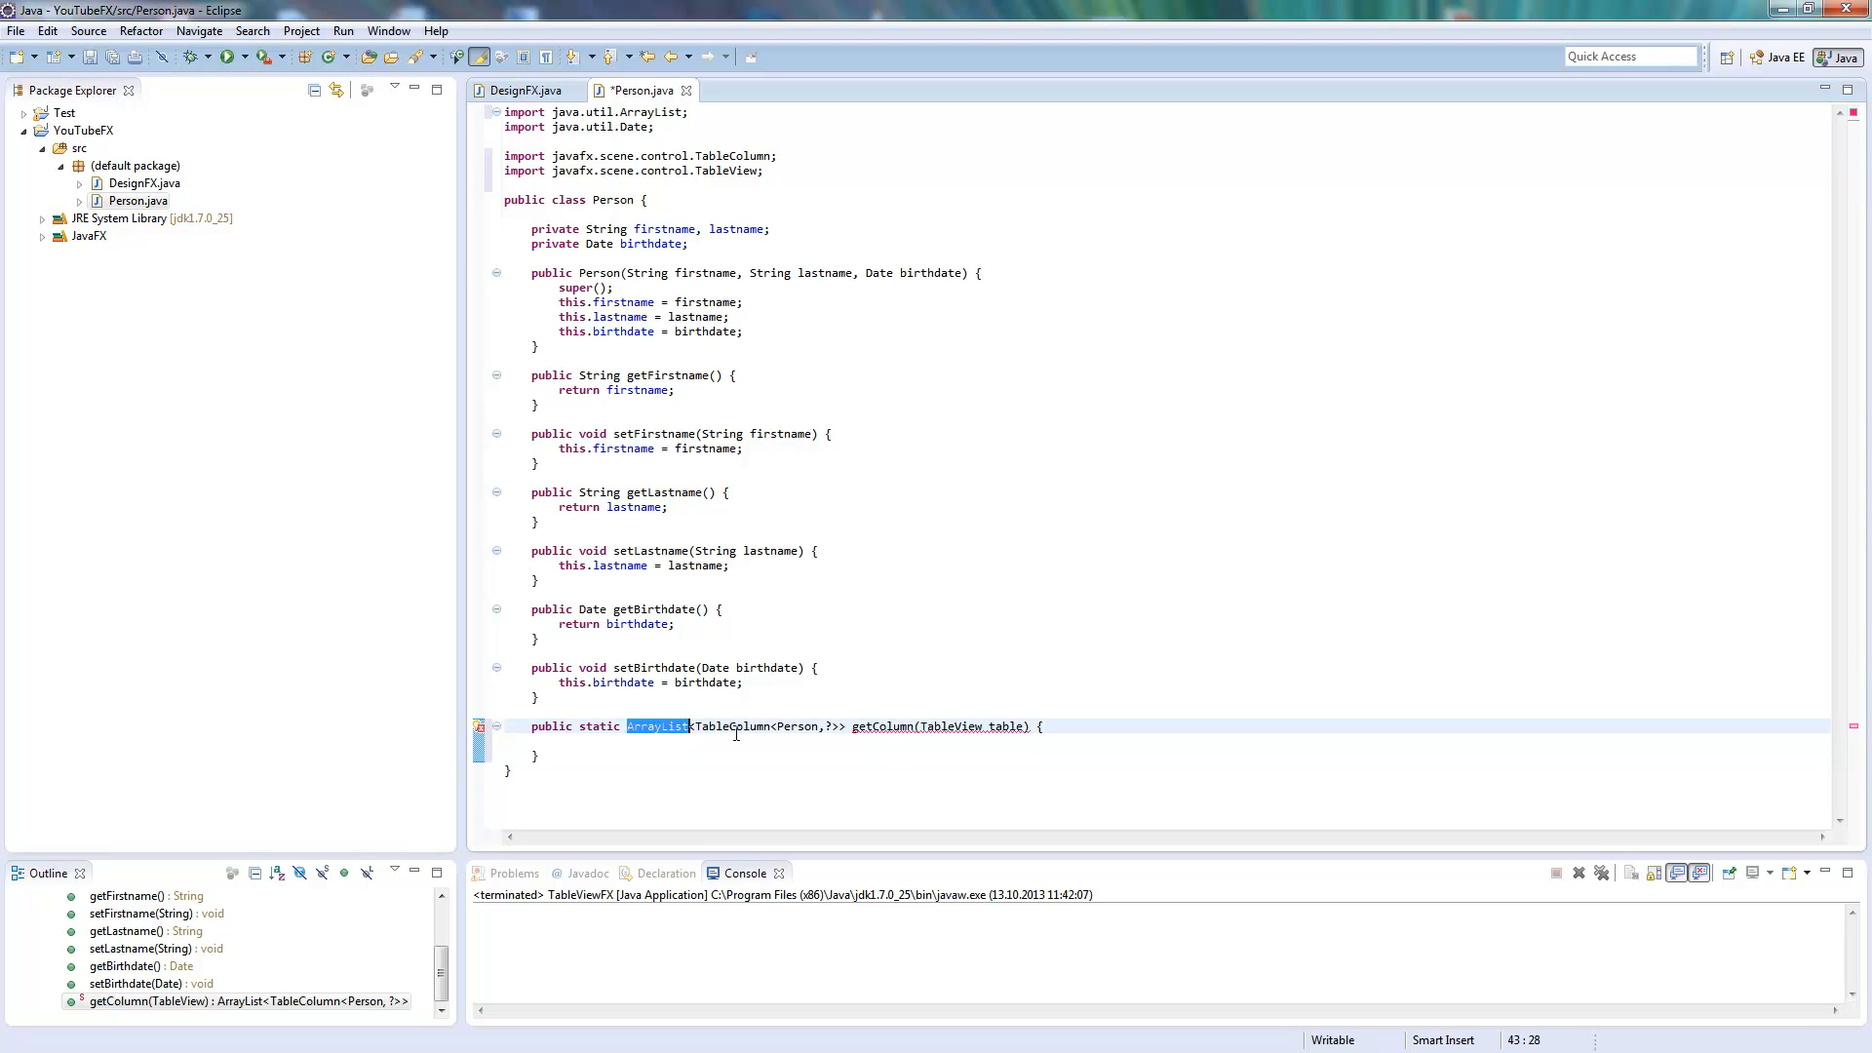
click(1061, 741)
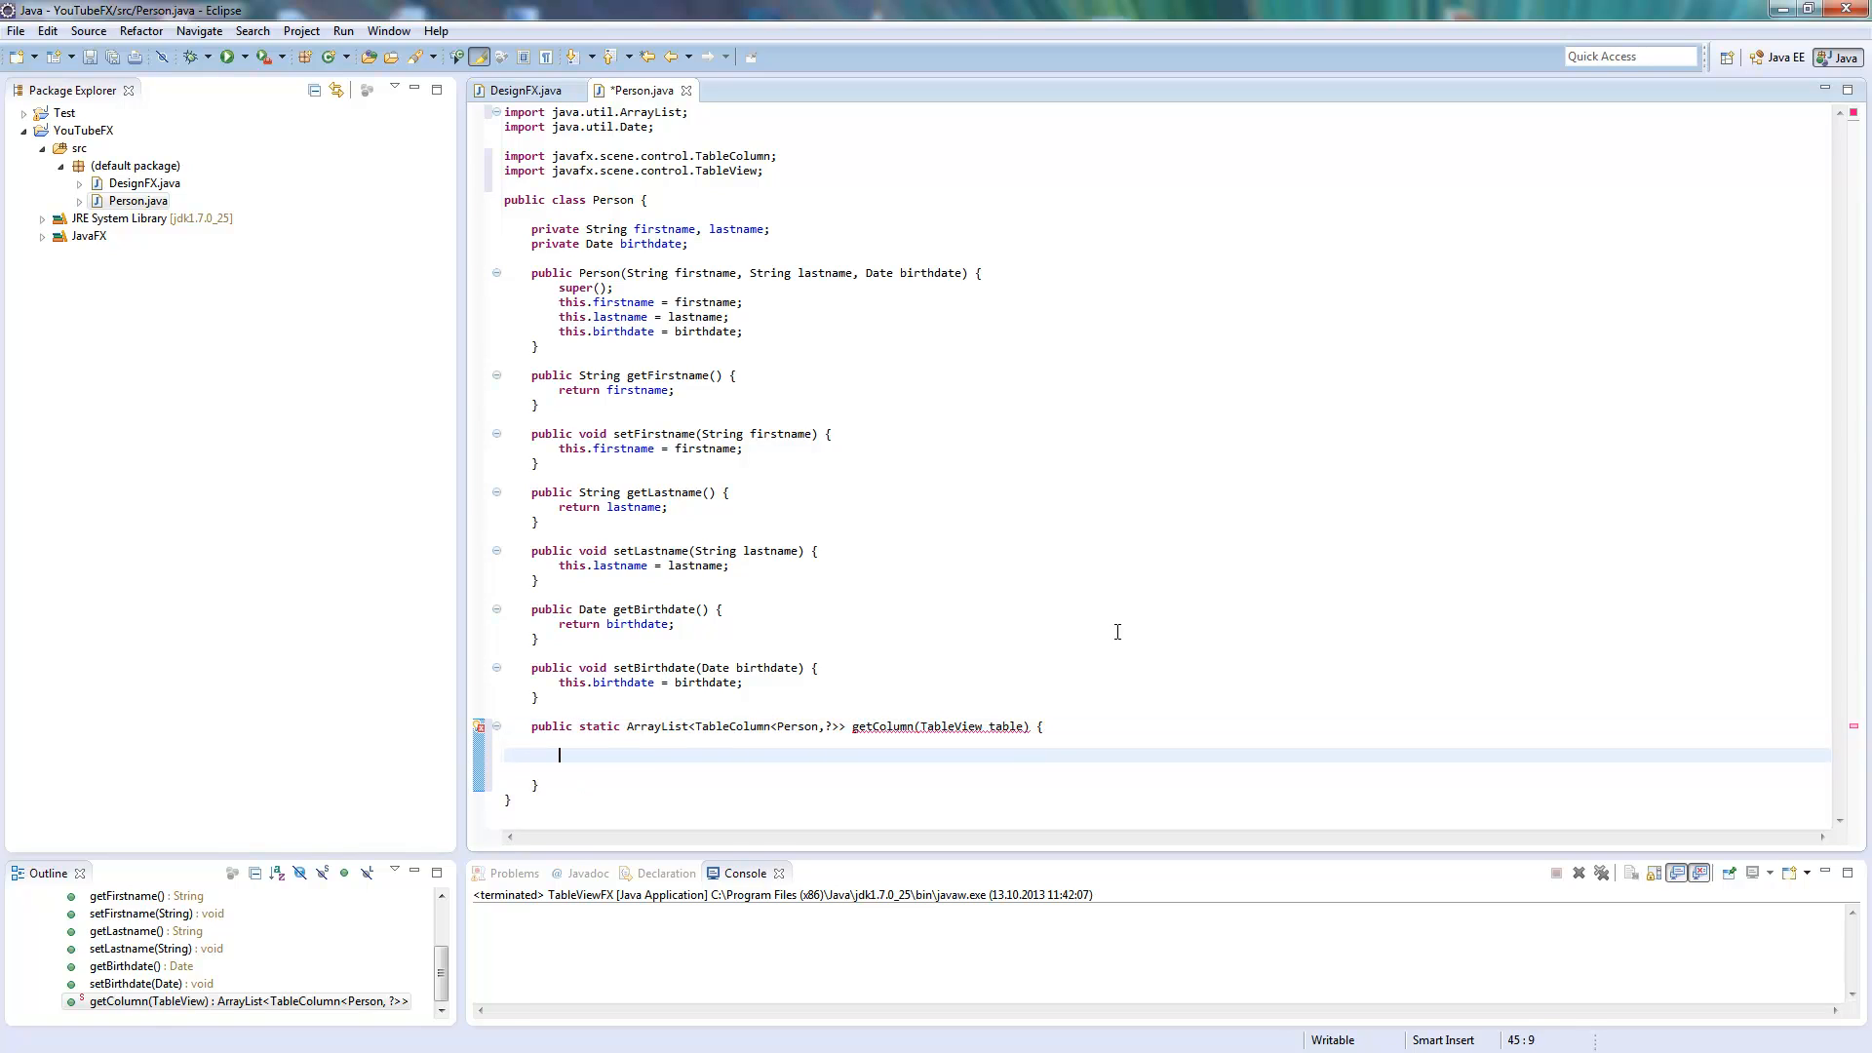
double_click(1006, 725)
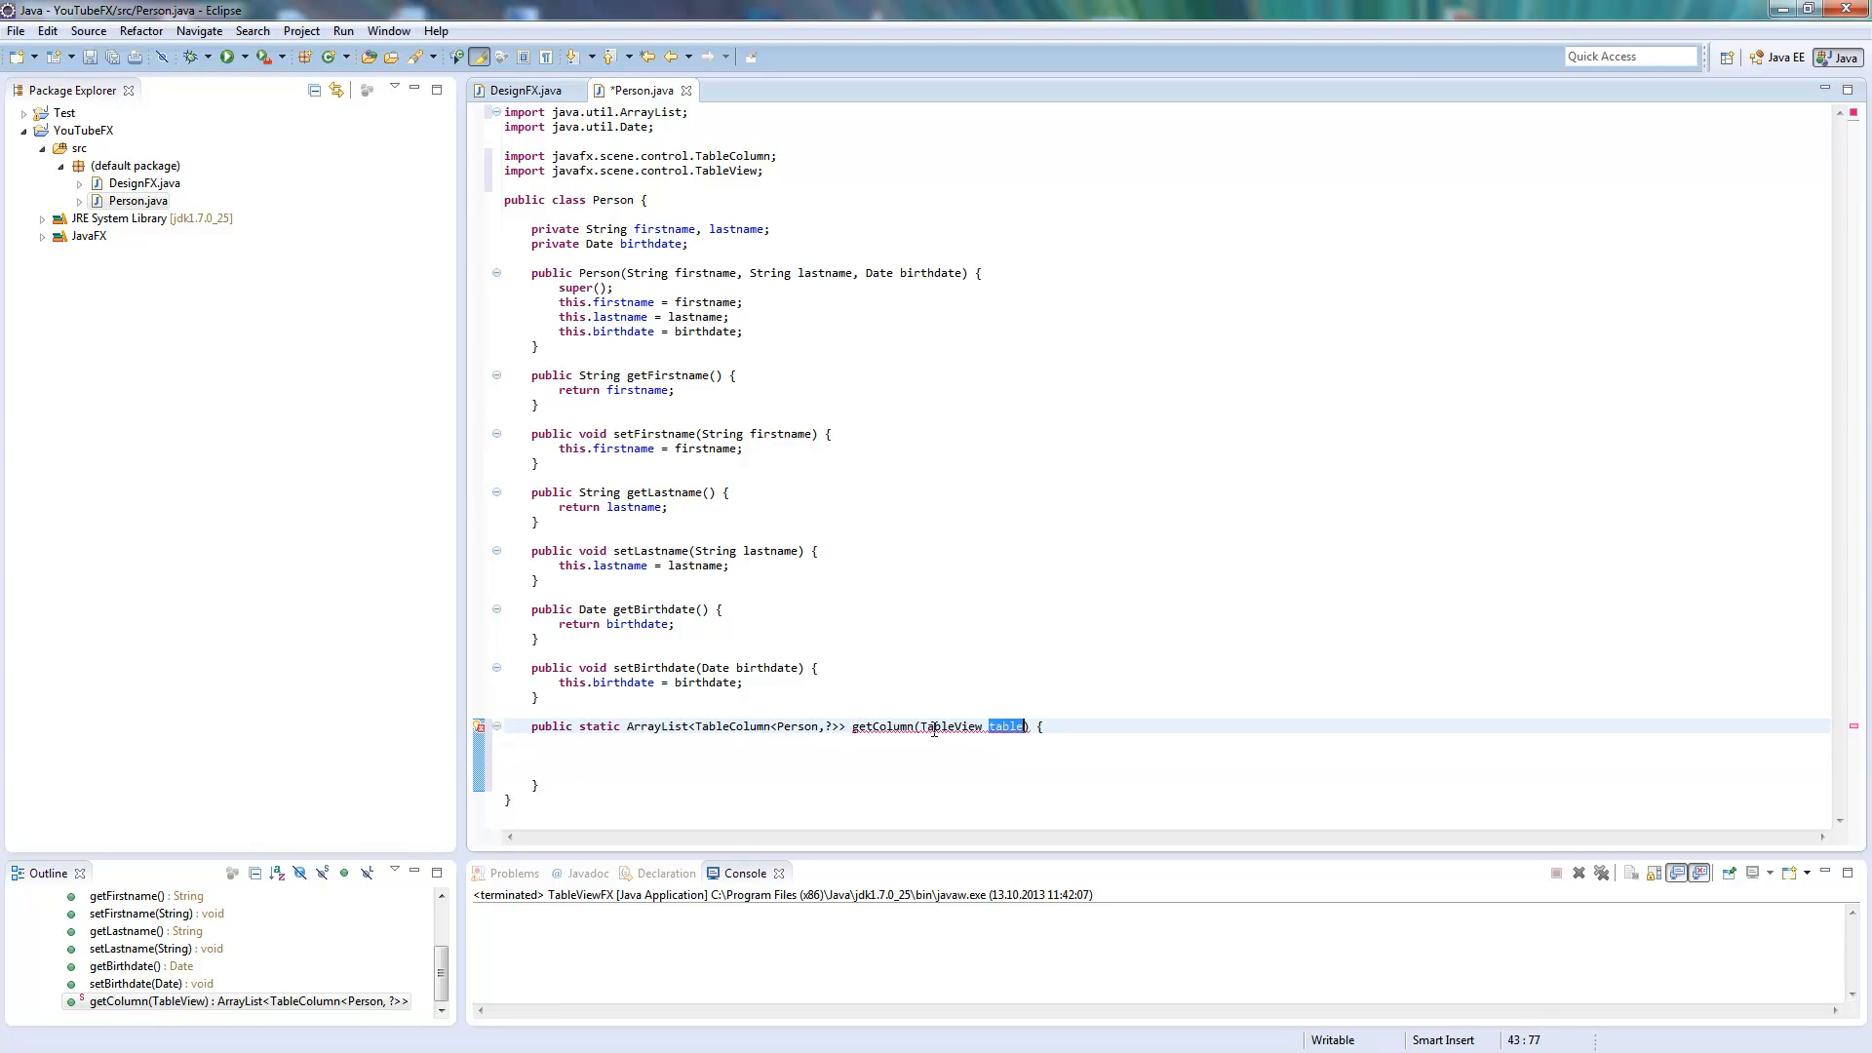
mouse_move(1065, 667)
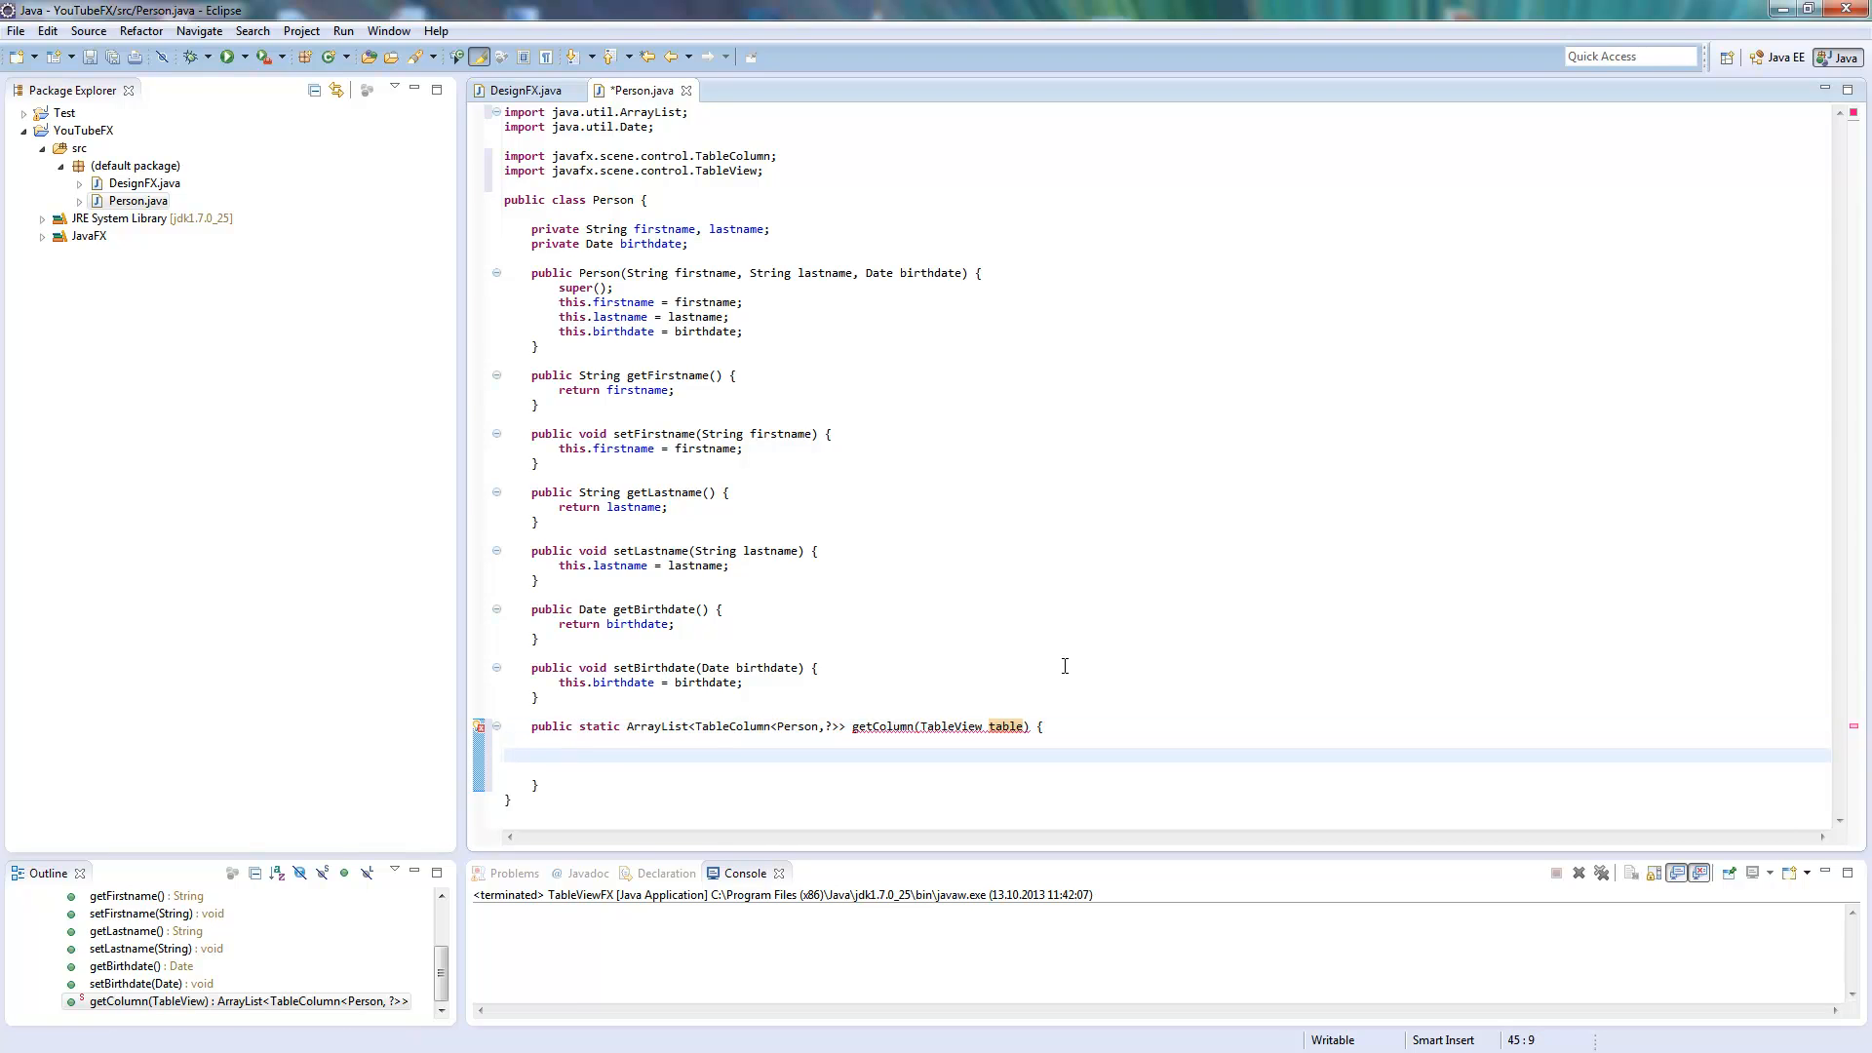
Declare int i; in getColumn's body and begin a local ArrayList declaration
click(559, 752)
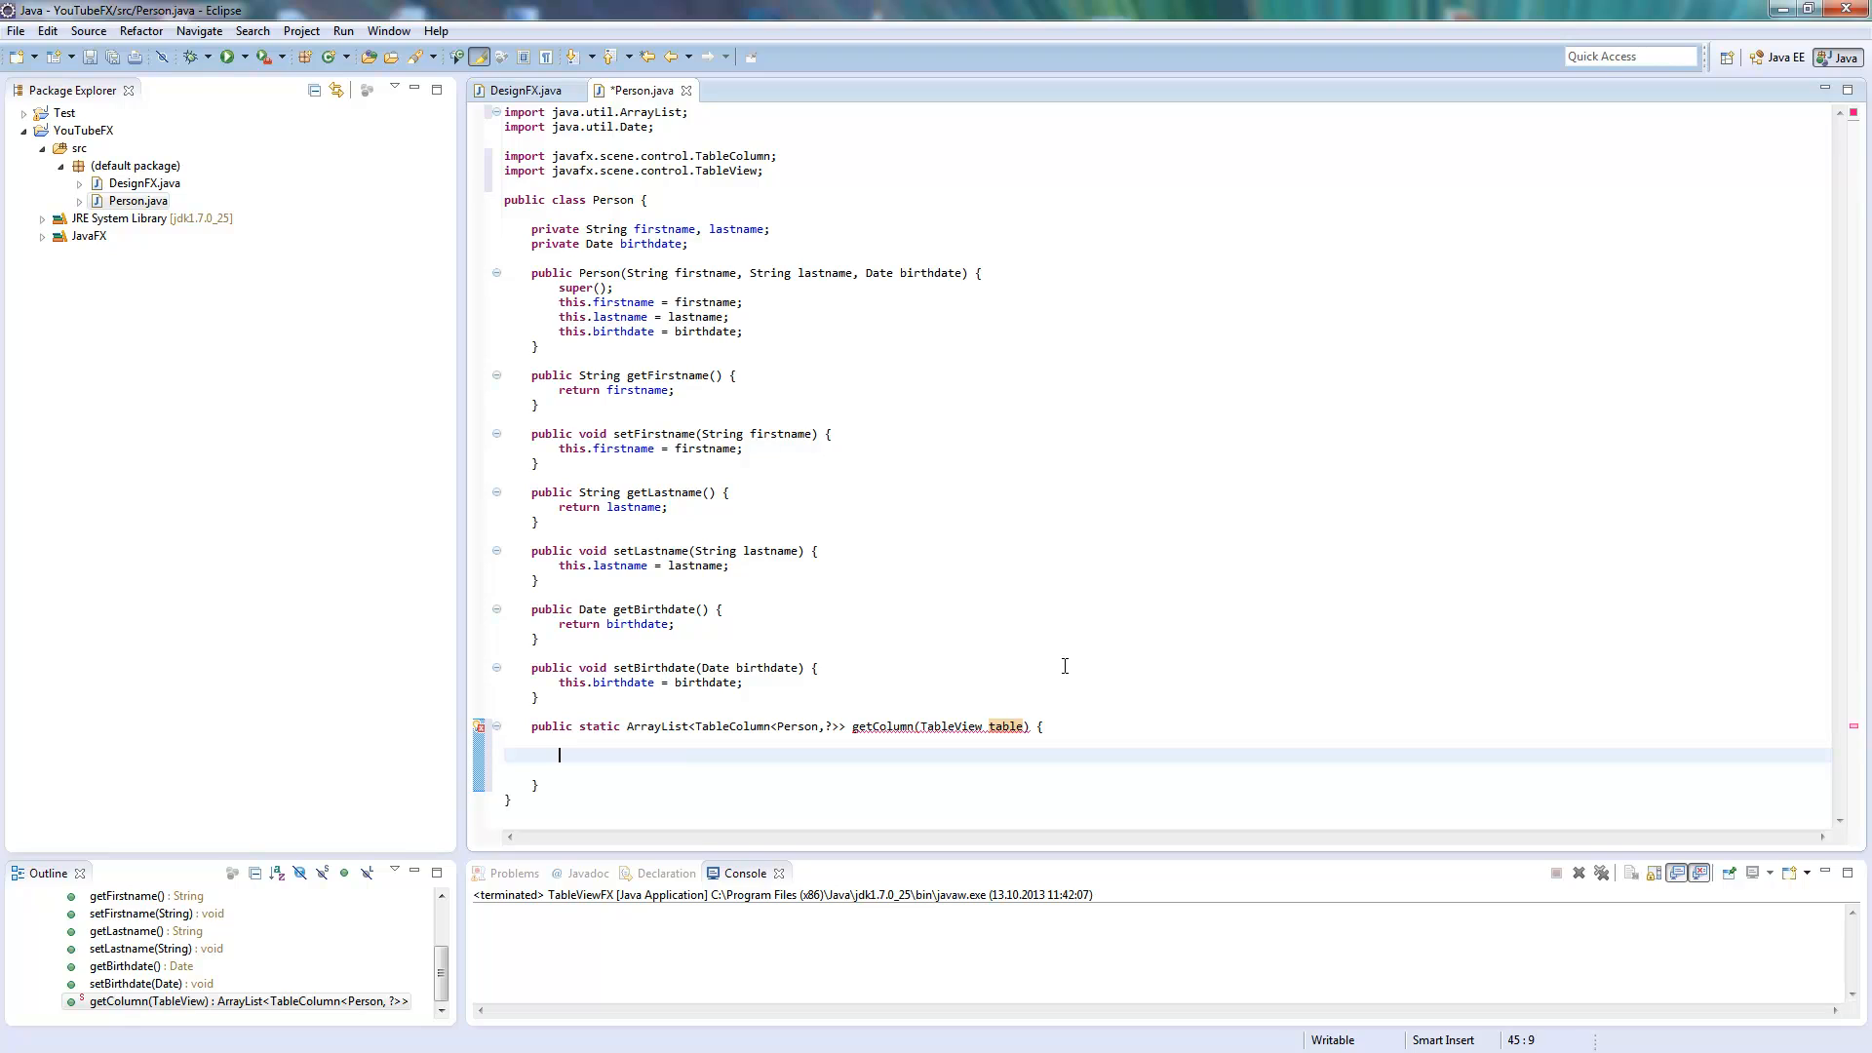
text(int i;)
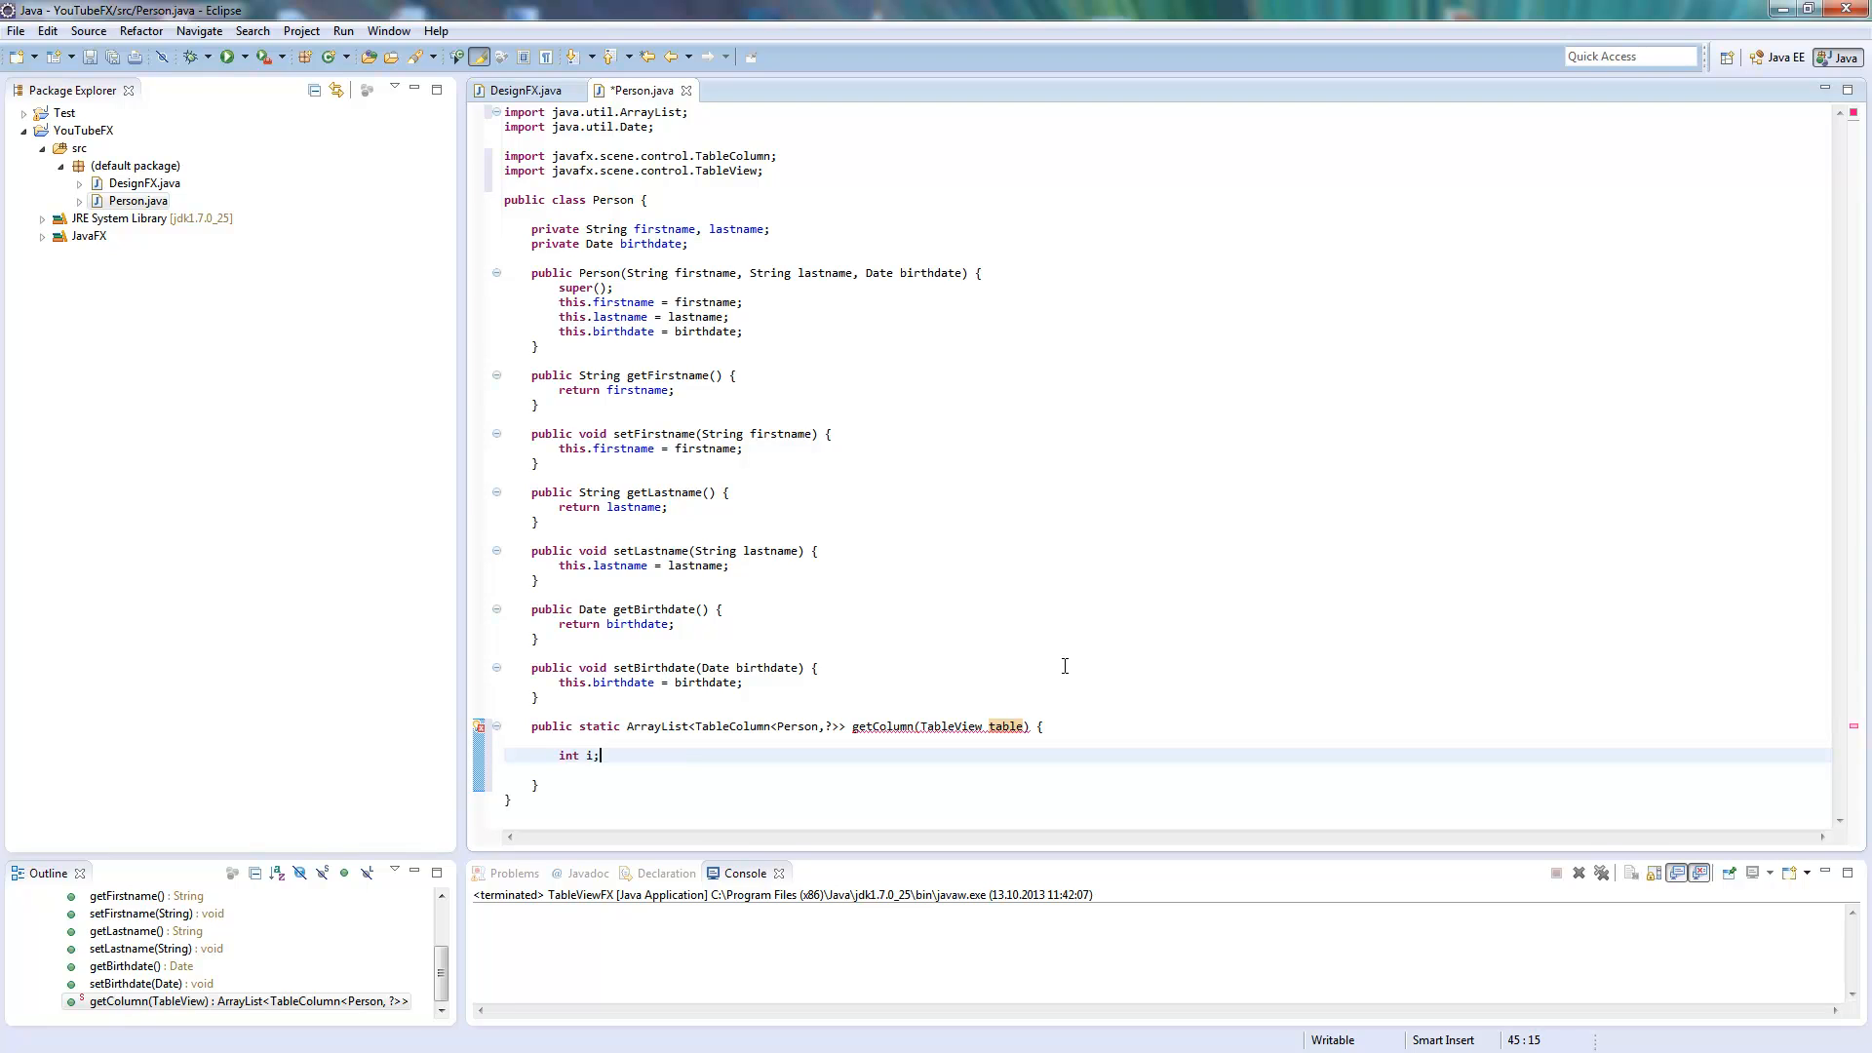
key(Return)
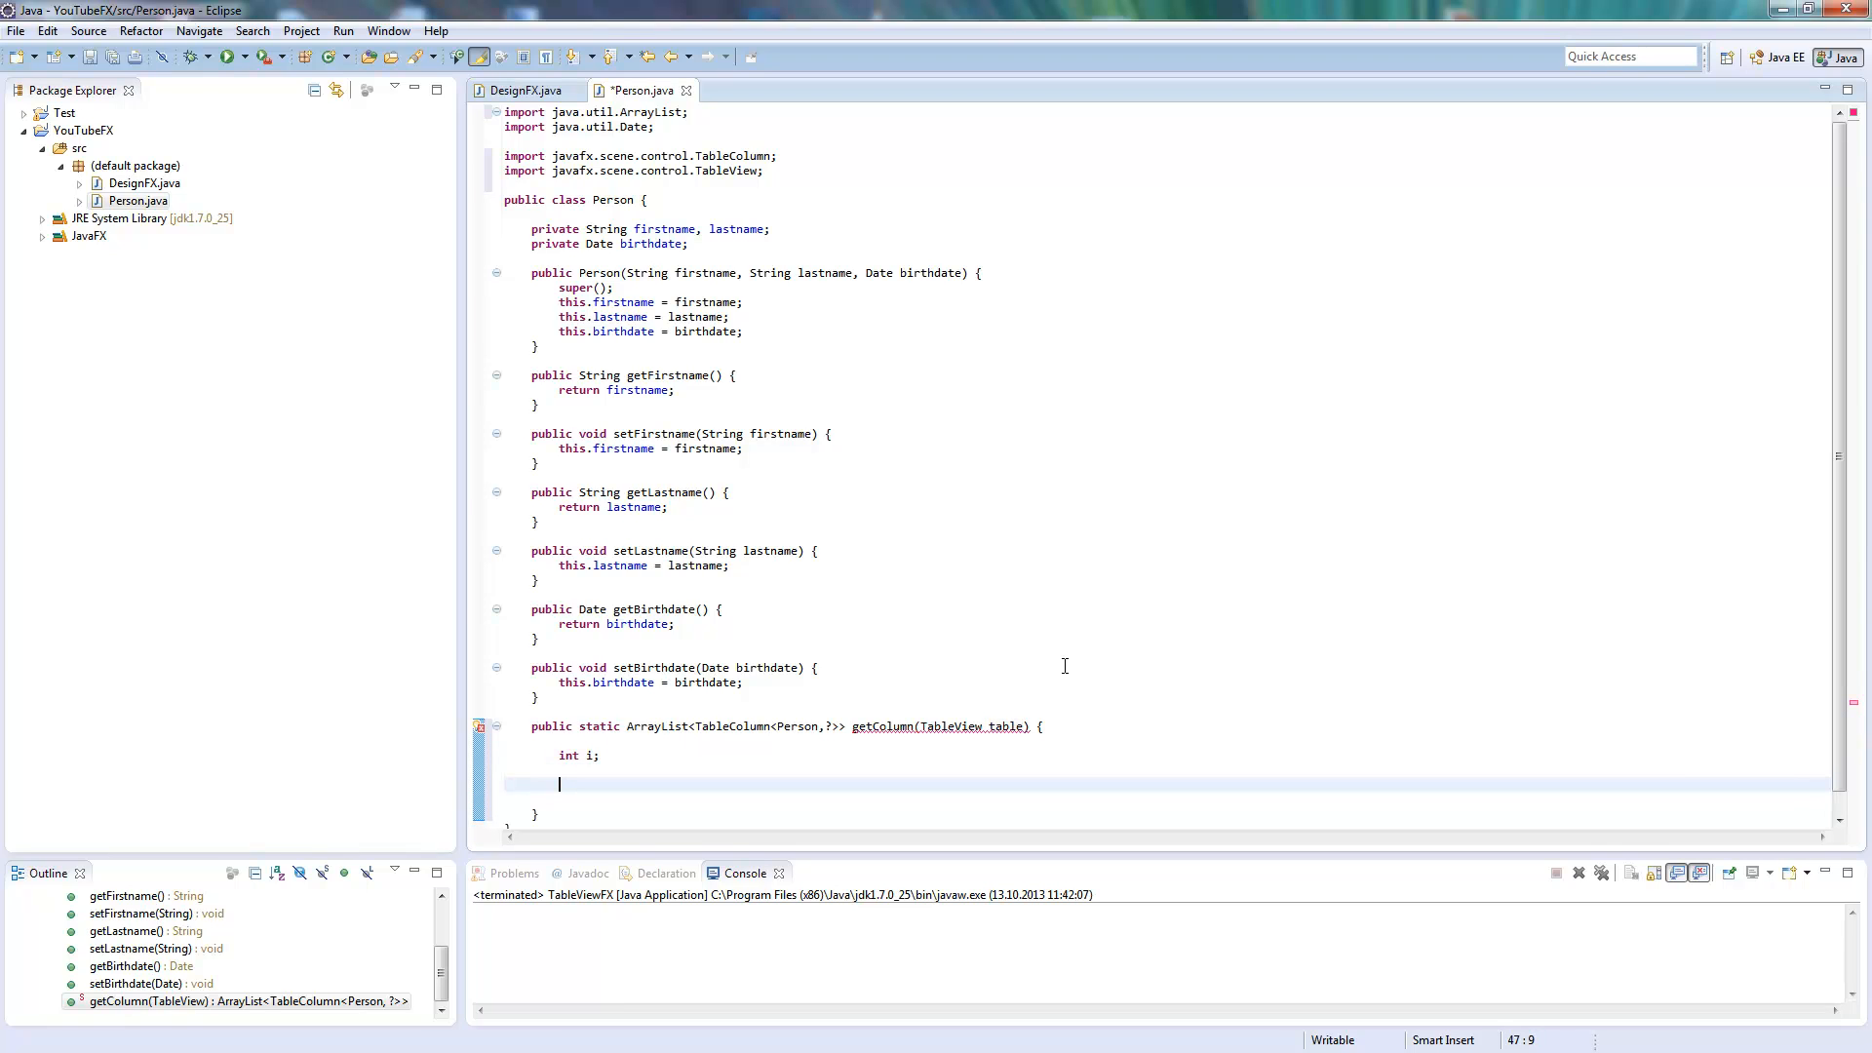
text(ArrayList<Tabel >)
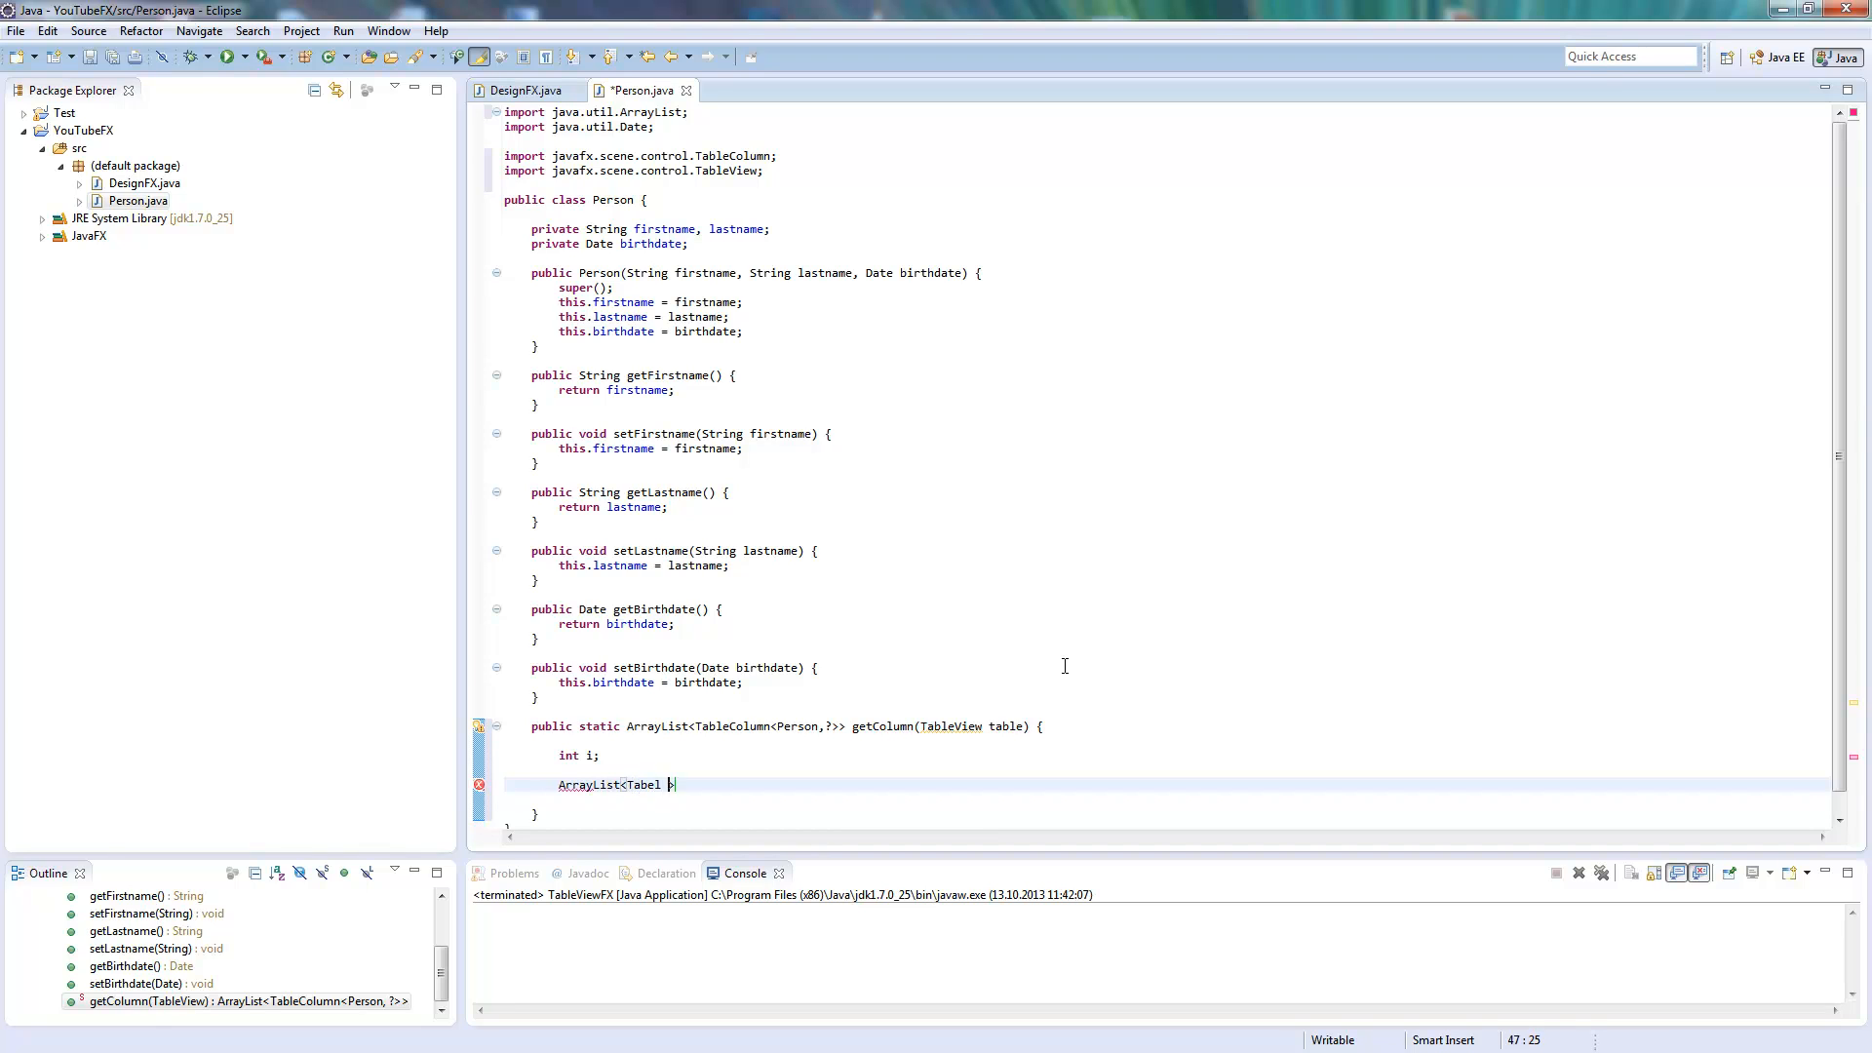
Complete the columns ArrayList<TableColumn<Person,?>> declaration and add return columns;
double_click(642, 725)
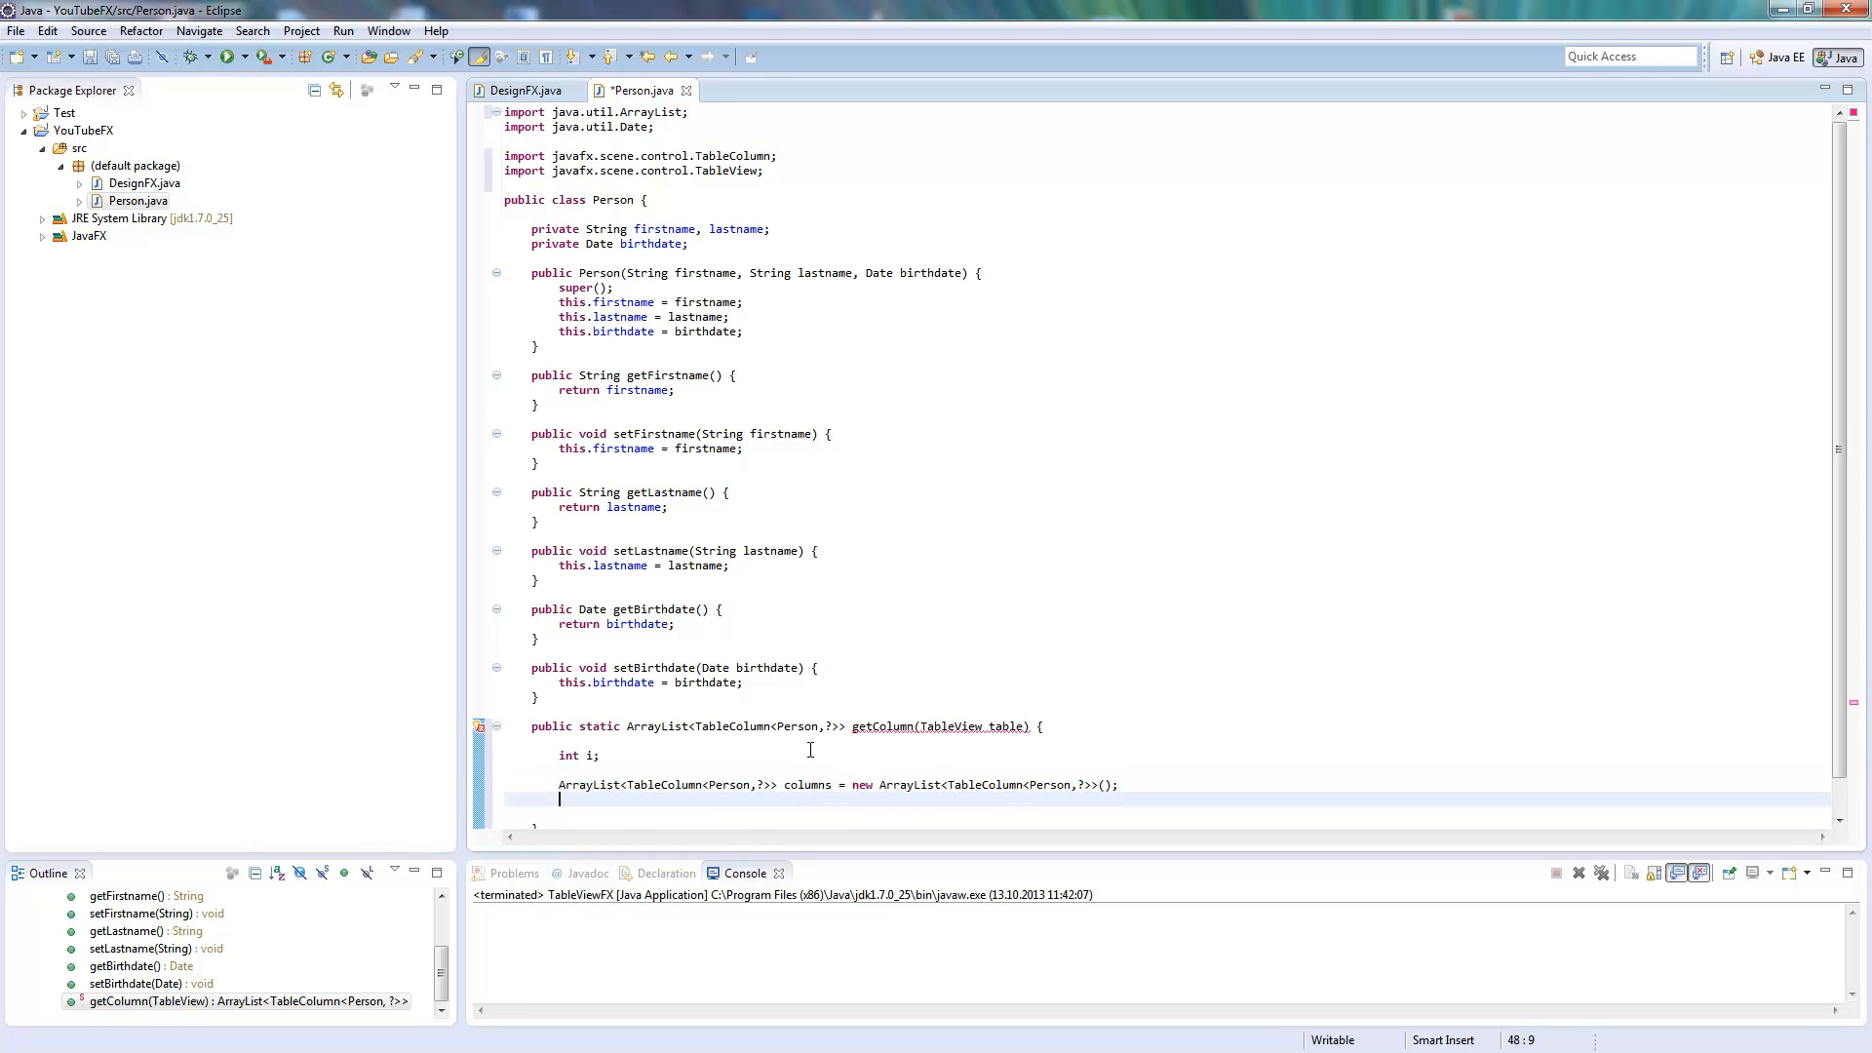
text(return columns;)
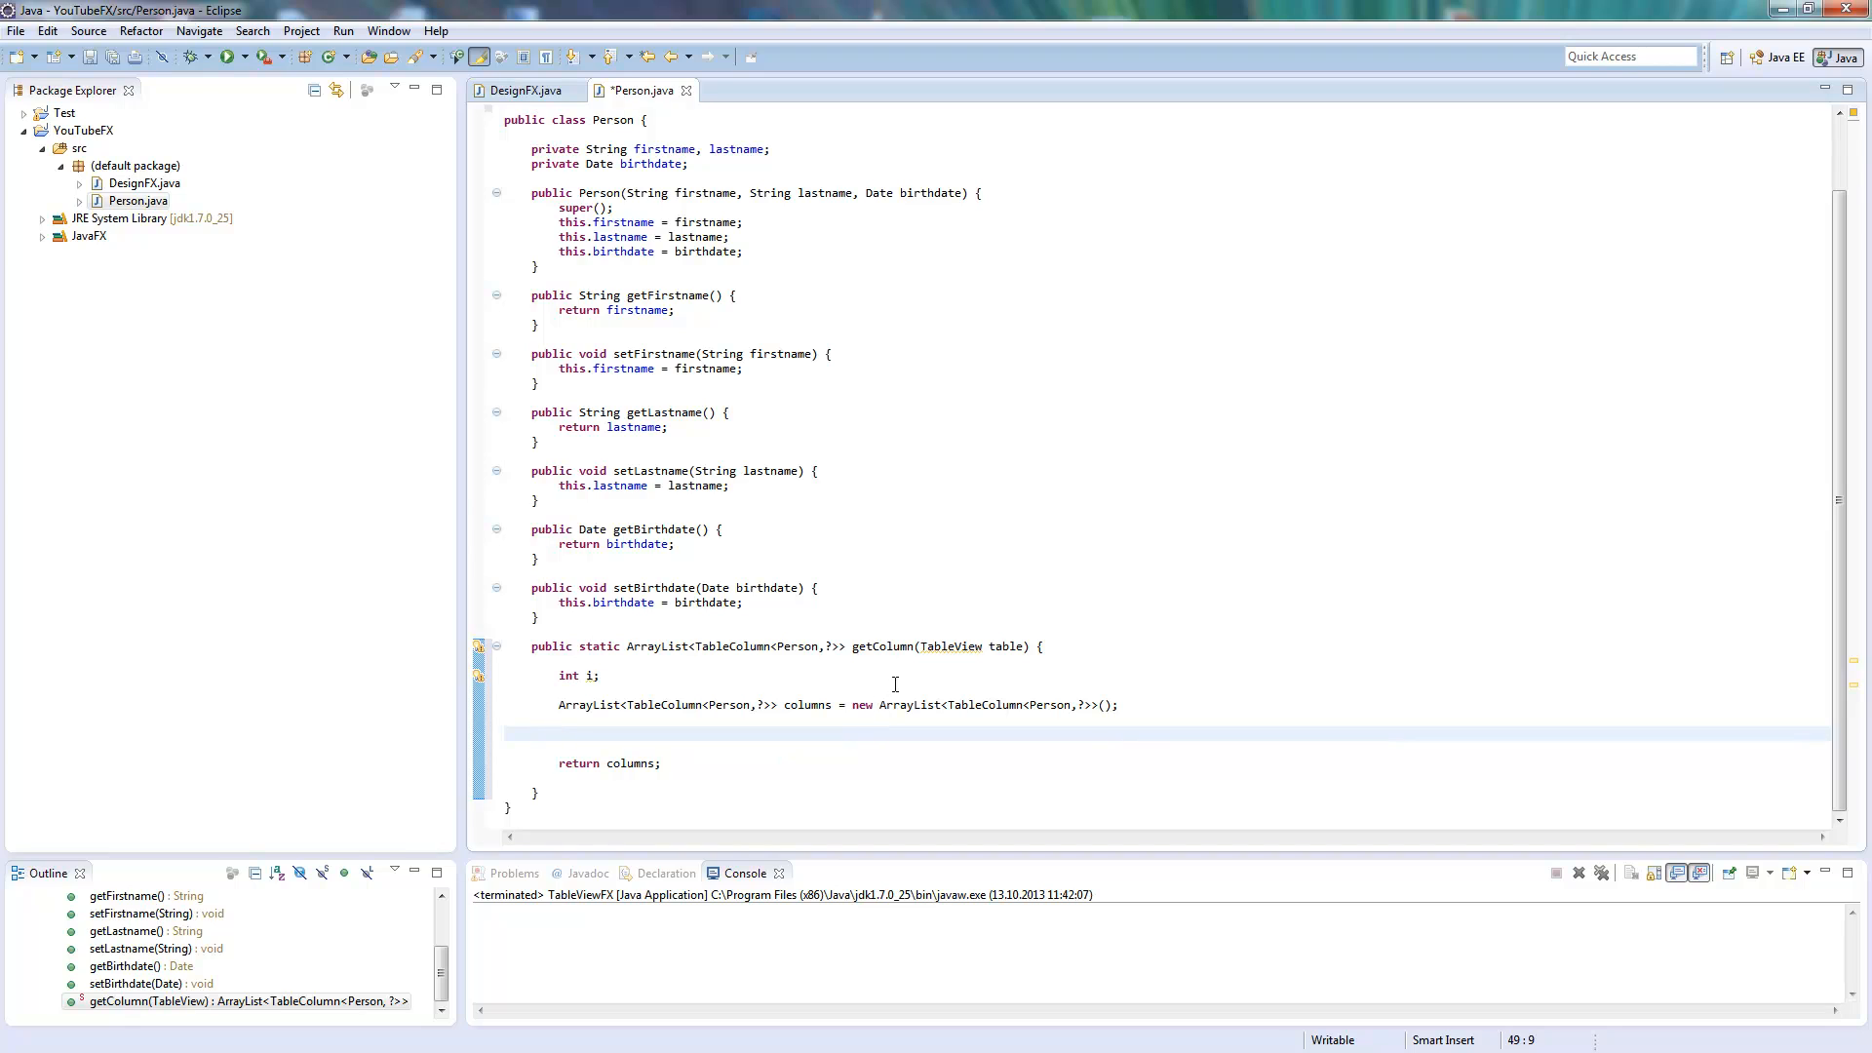
Declare String[] columnNames = {"Firstname", "Lastname", "Birthdate"}; and begin a second String[] line
text(String[])
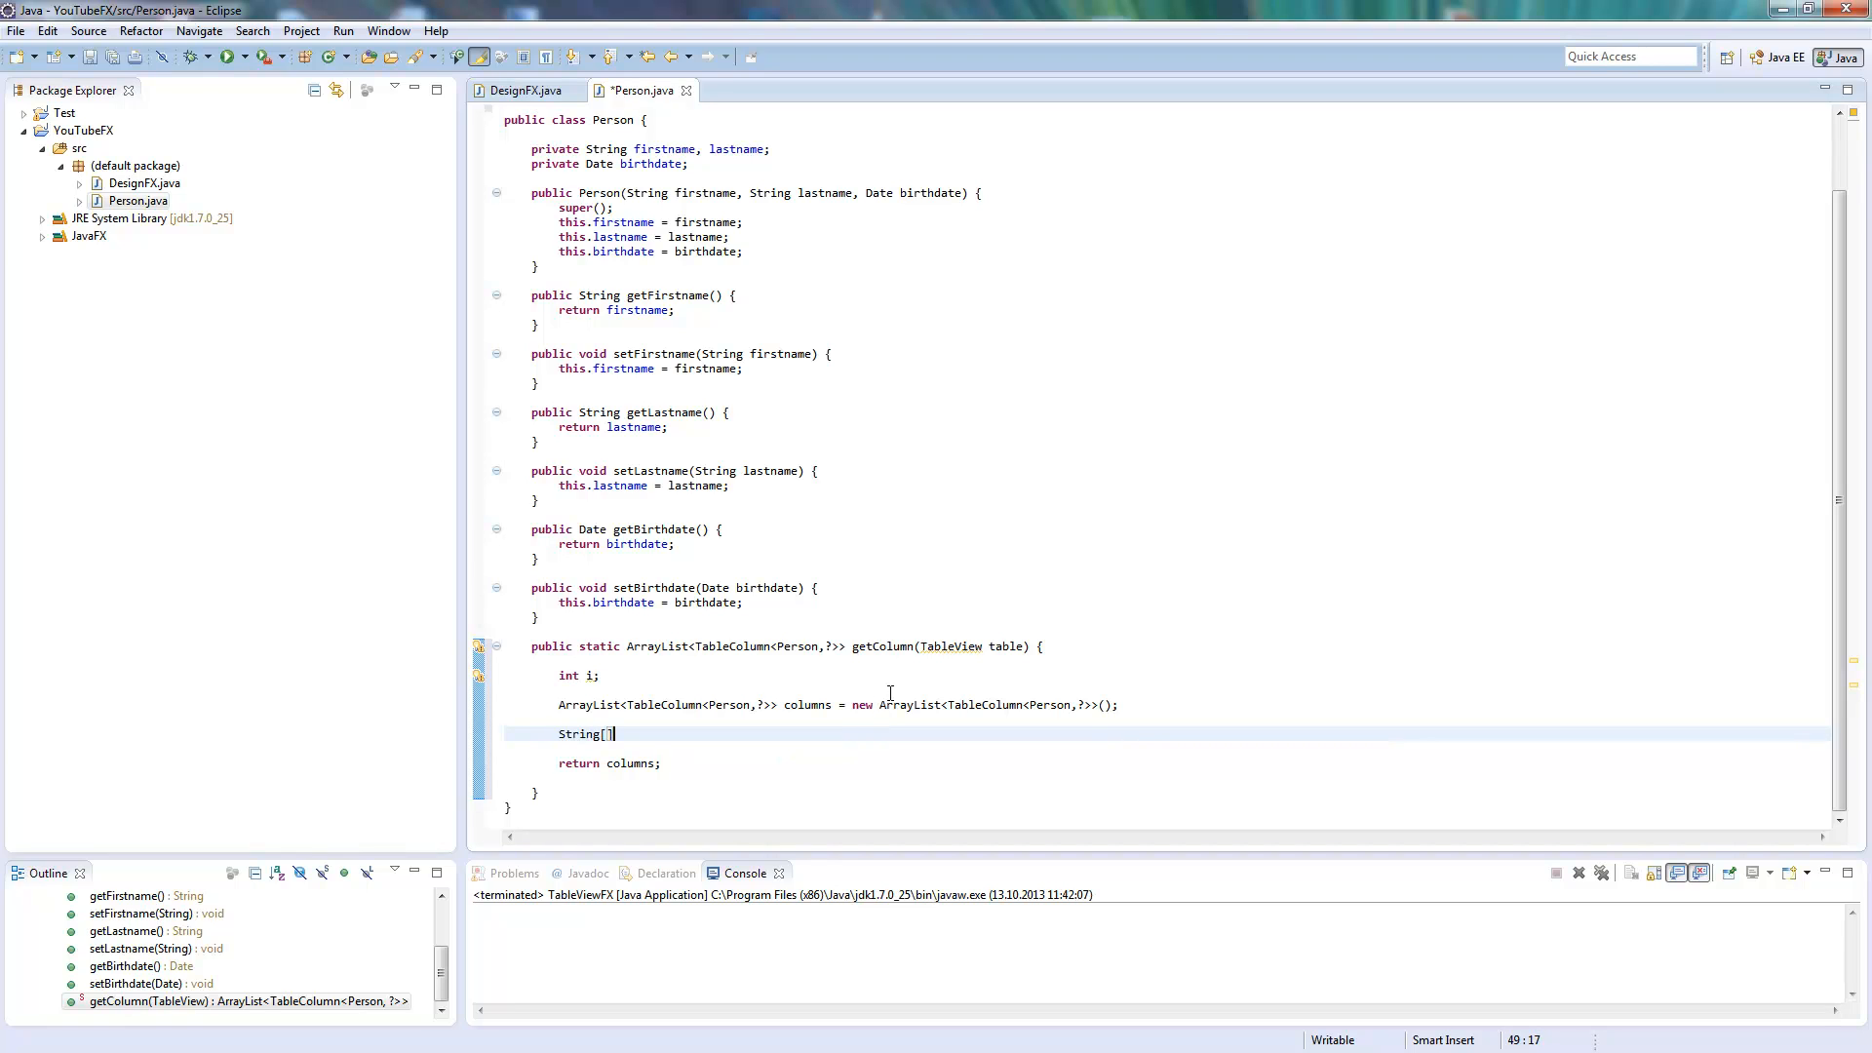
text(columnNames = {)
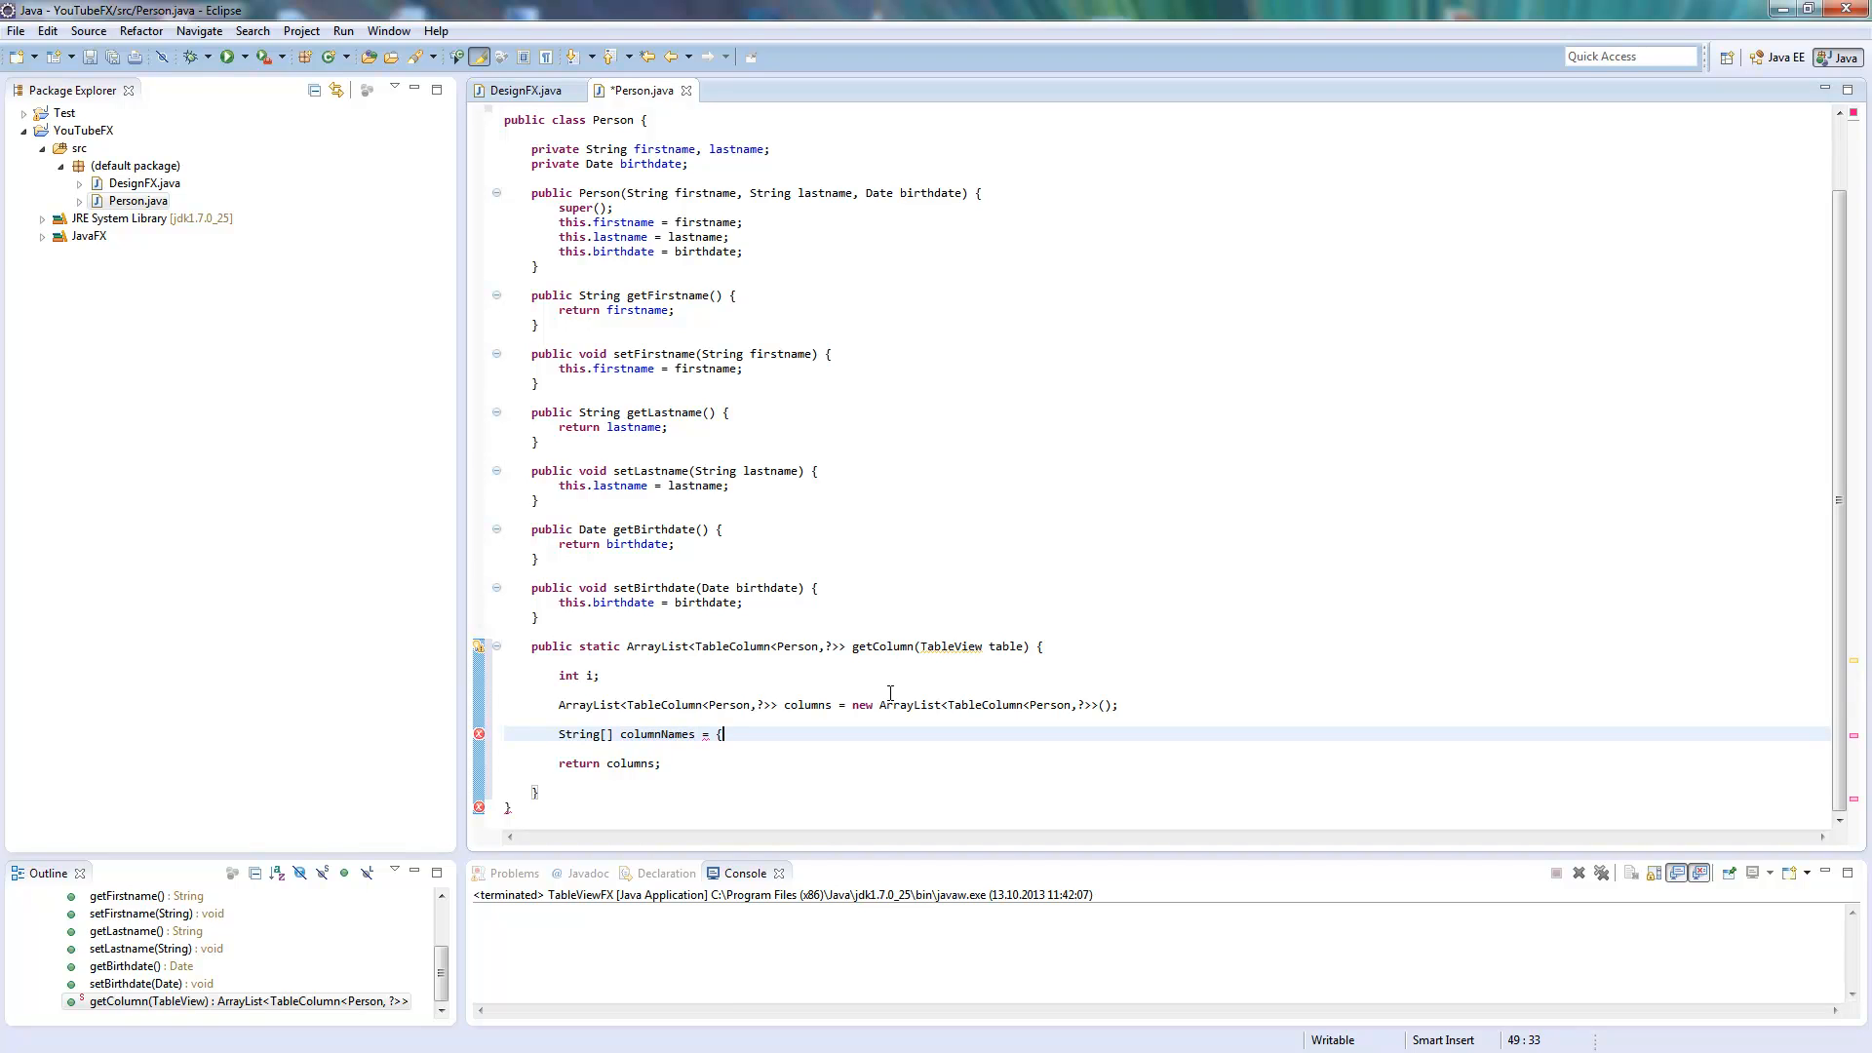
text("Firstname")
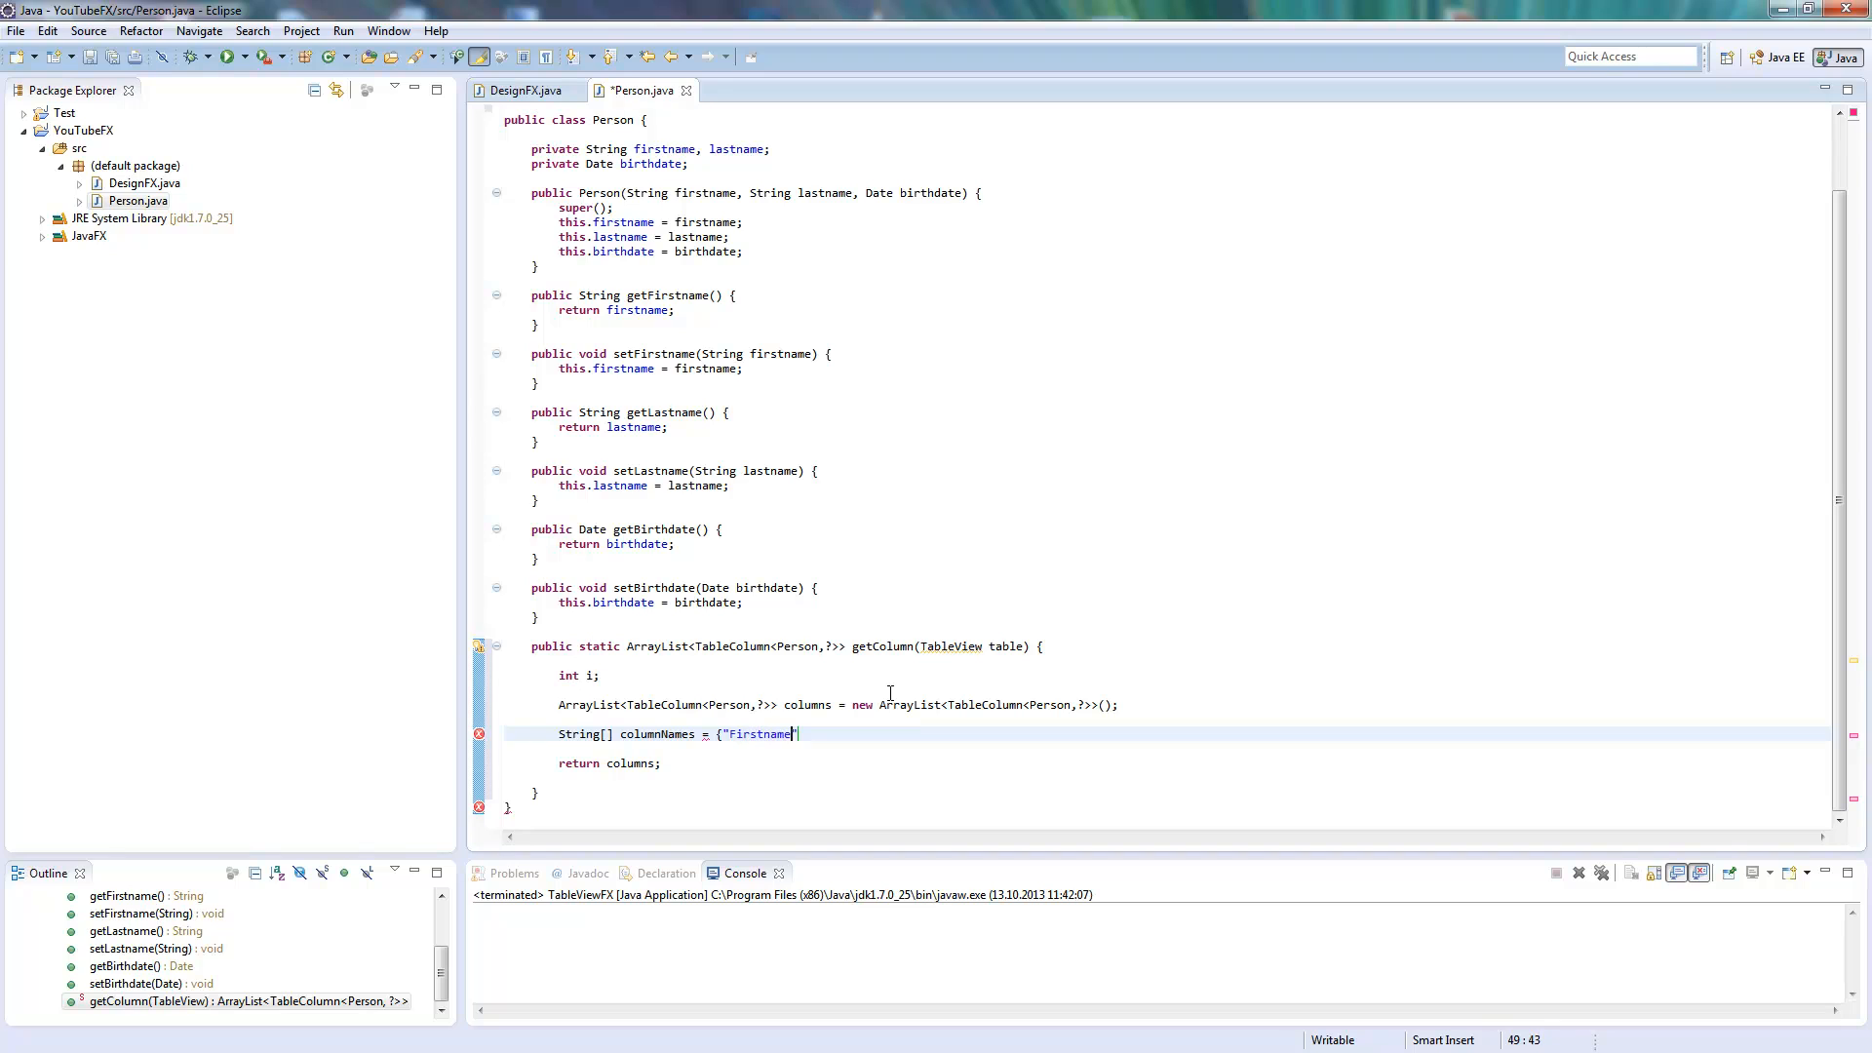
text(.concat)
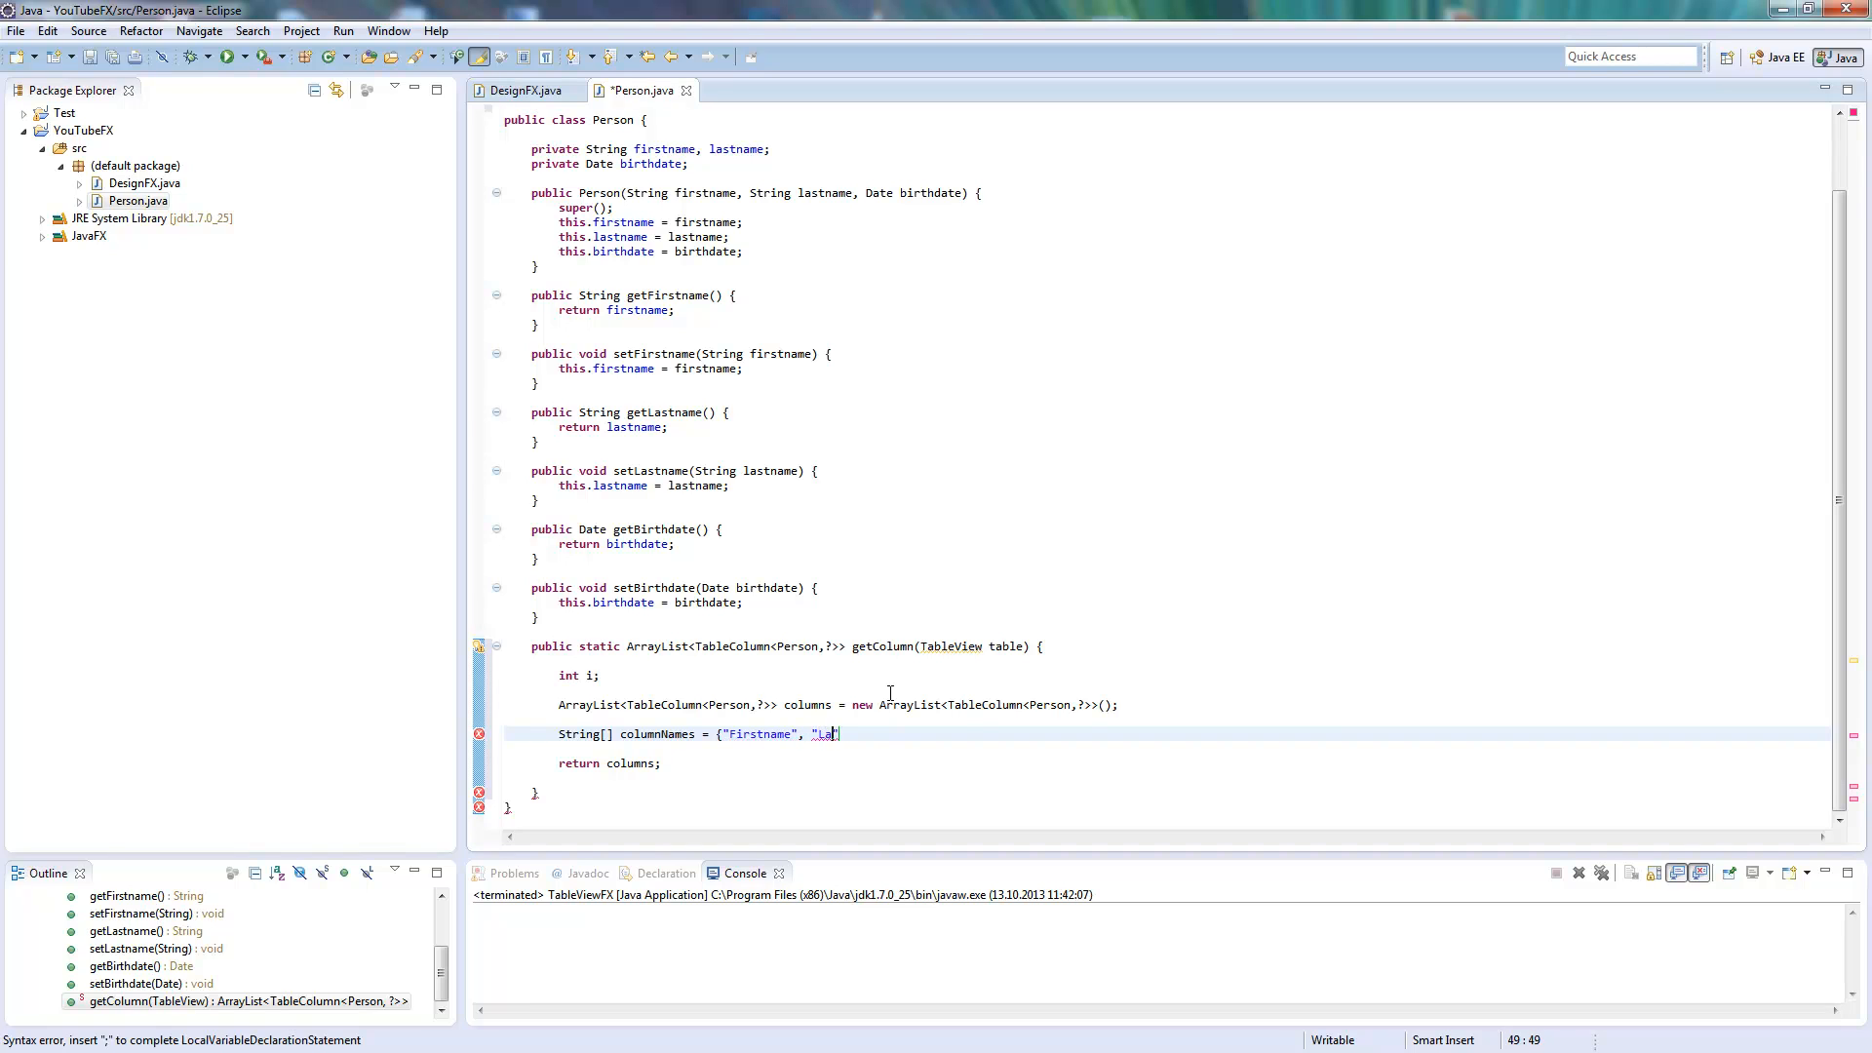
text(stname", "Birthdate" };)
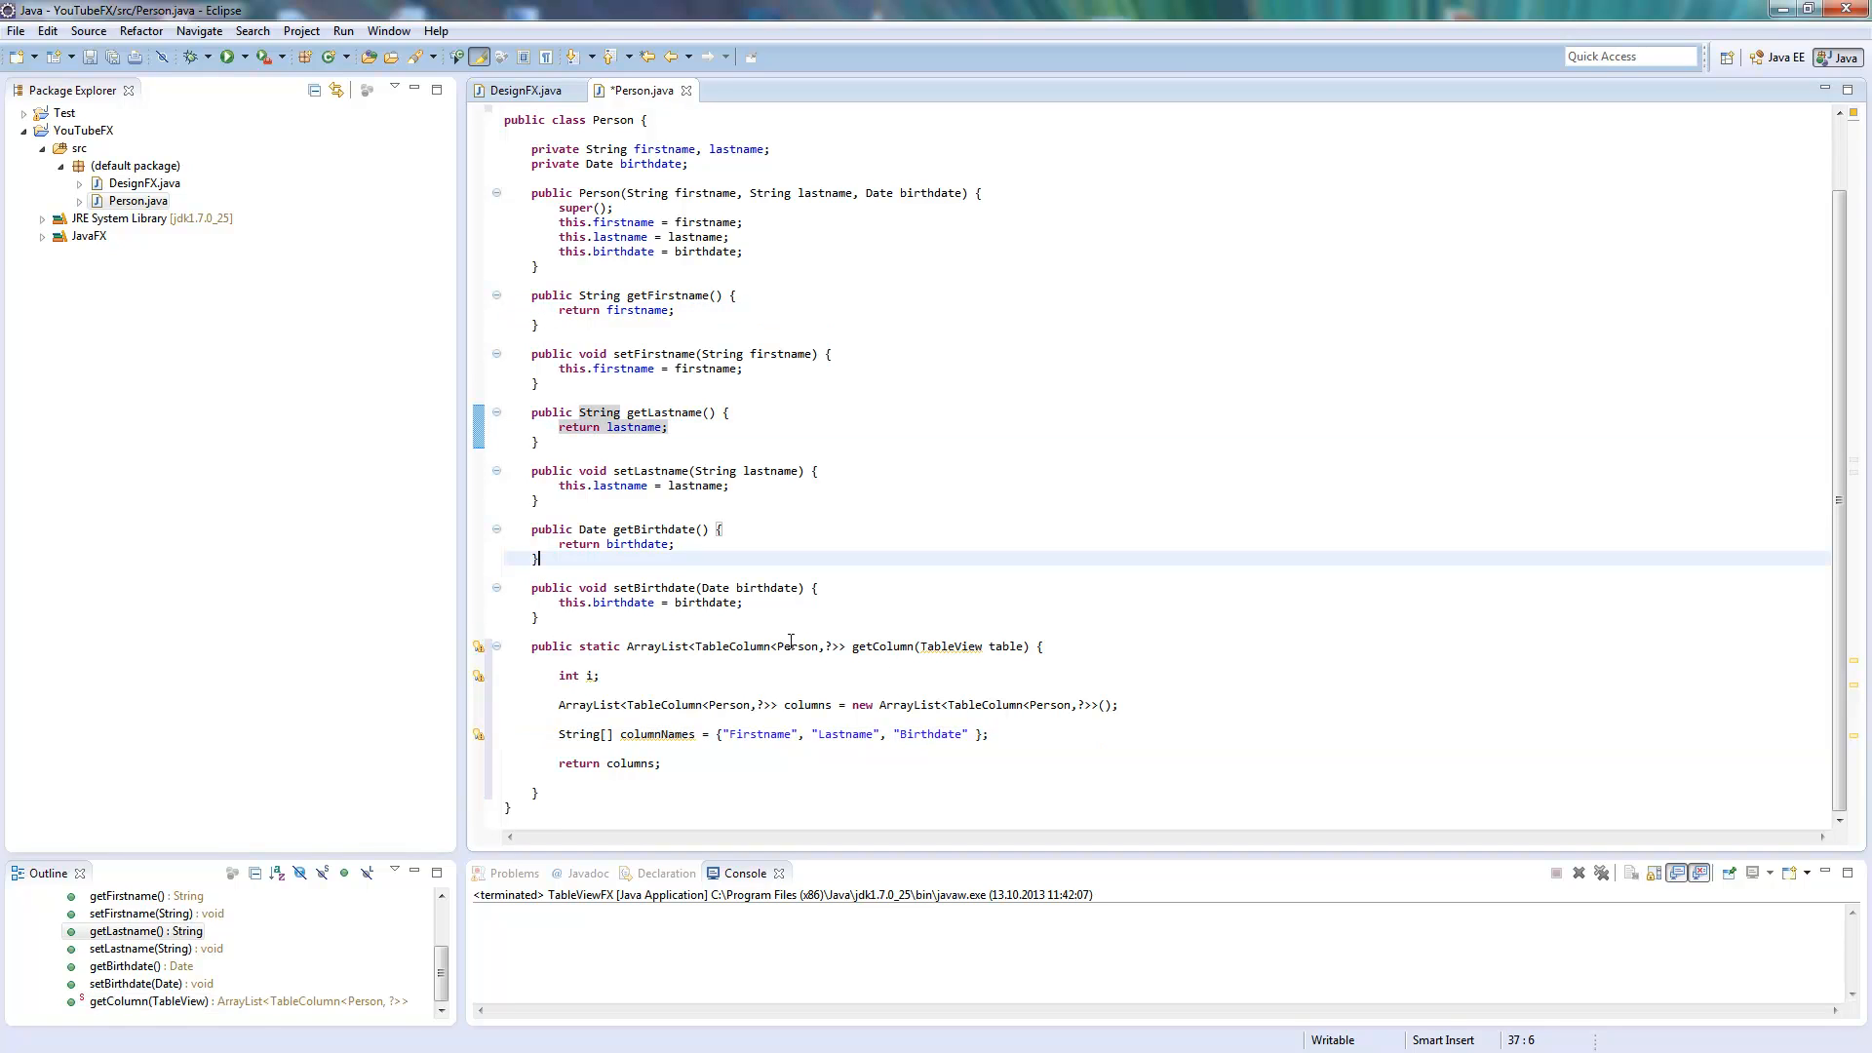
click(560, 748)
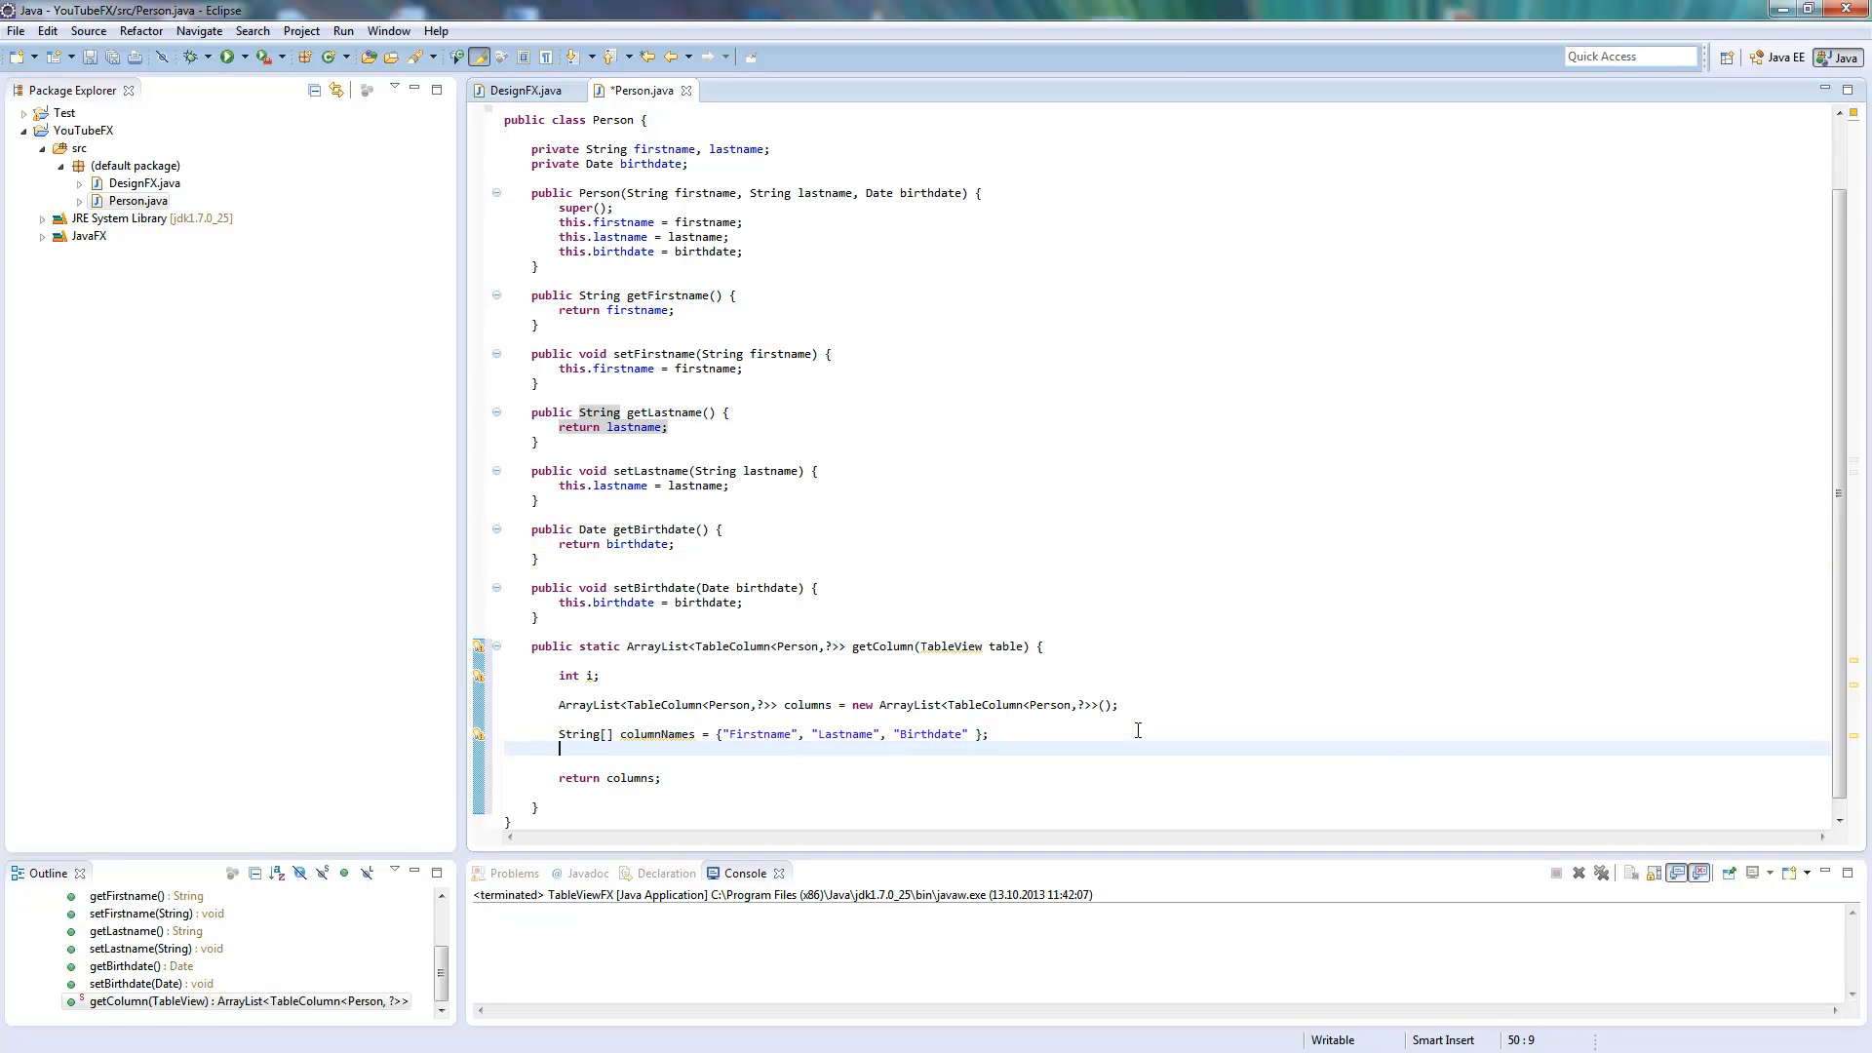
text(String[)
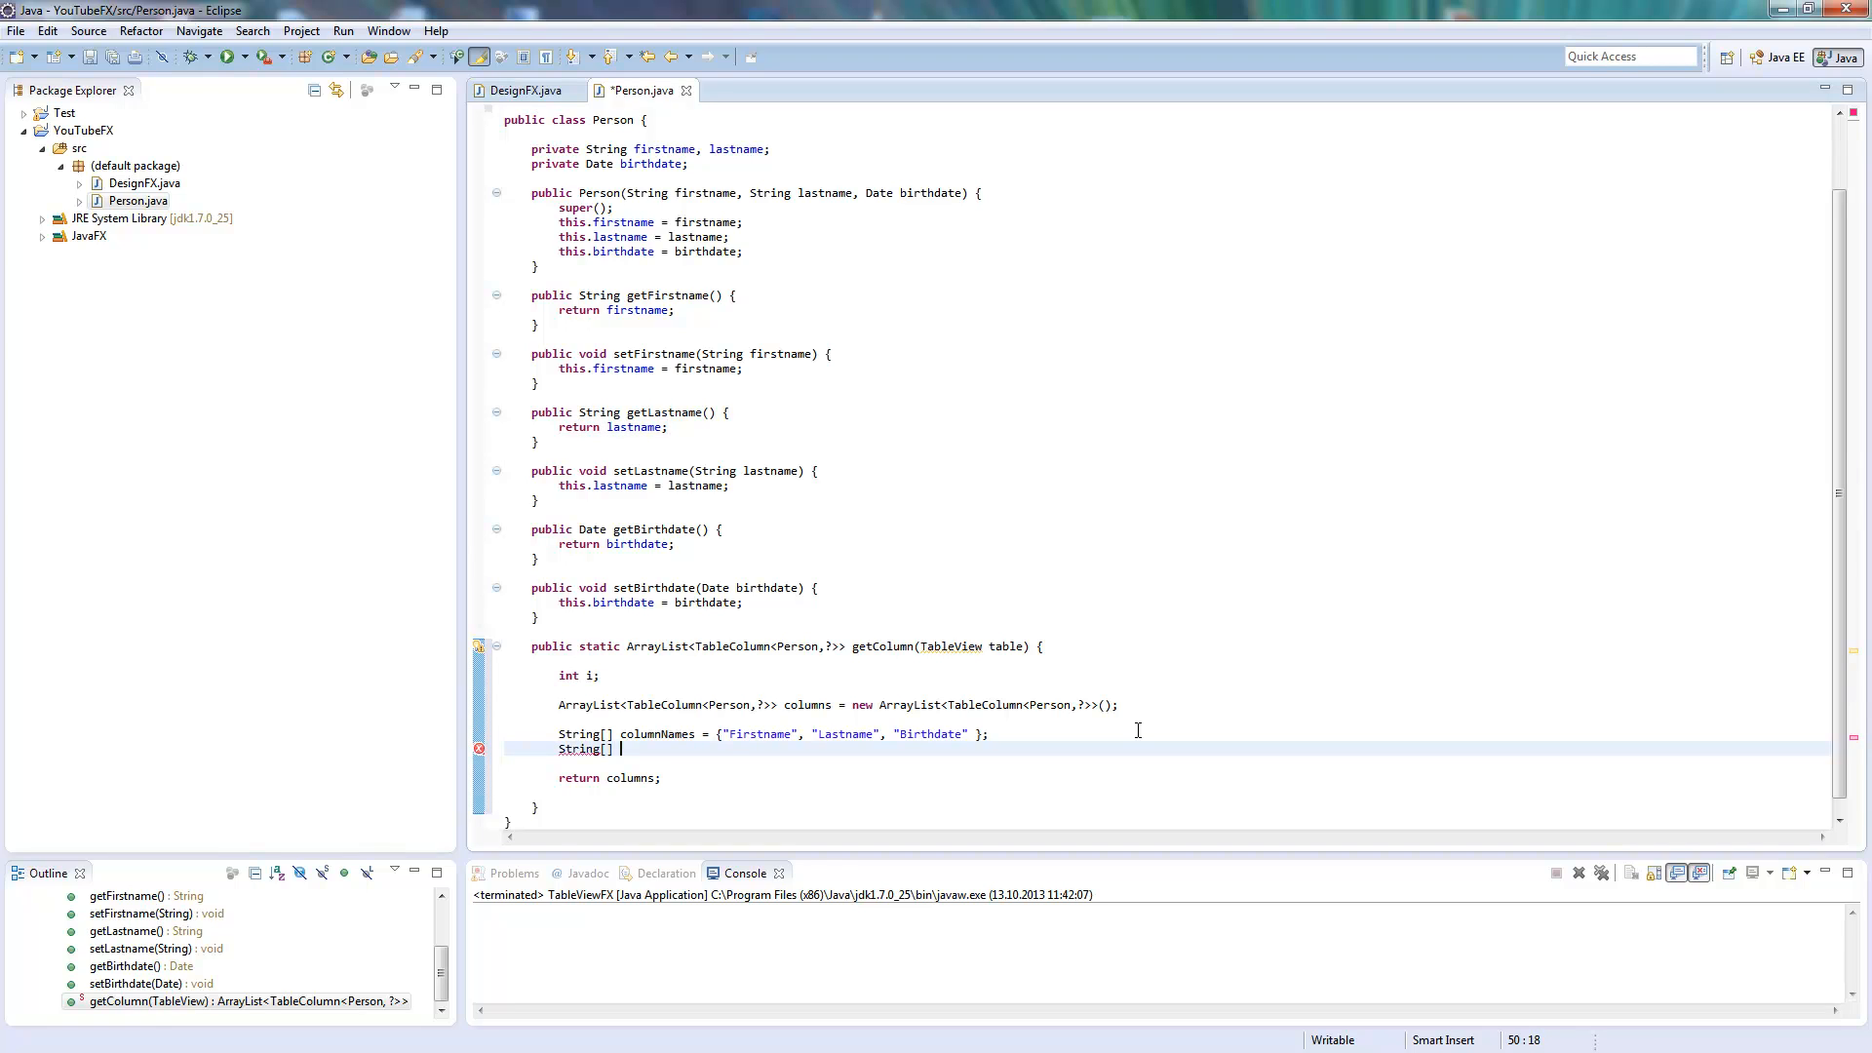
Declare String[] variableNames = {"firstname", "lastname", "birthdate"}; and begin a third declaration
text(variableNames = [")
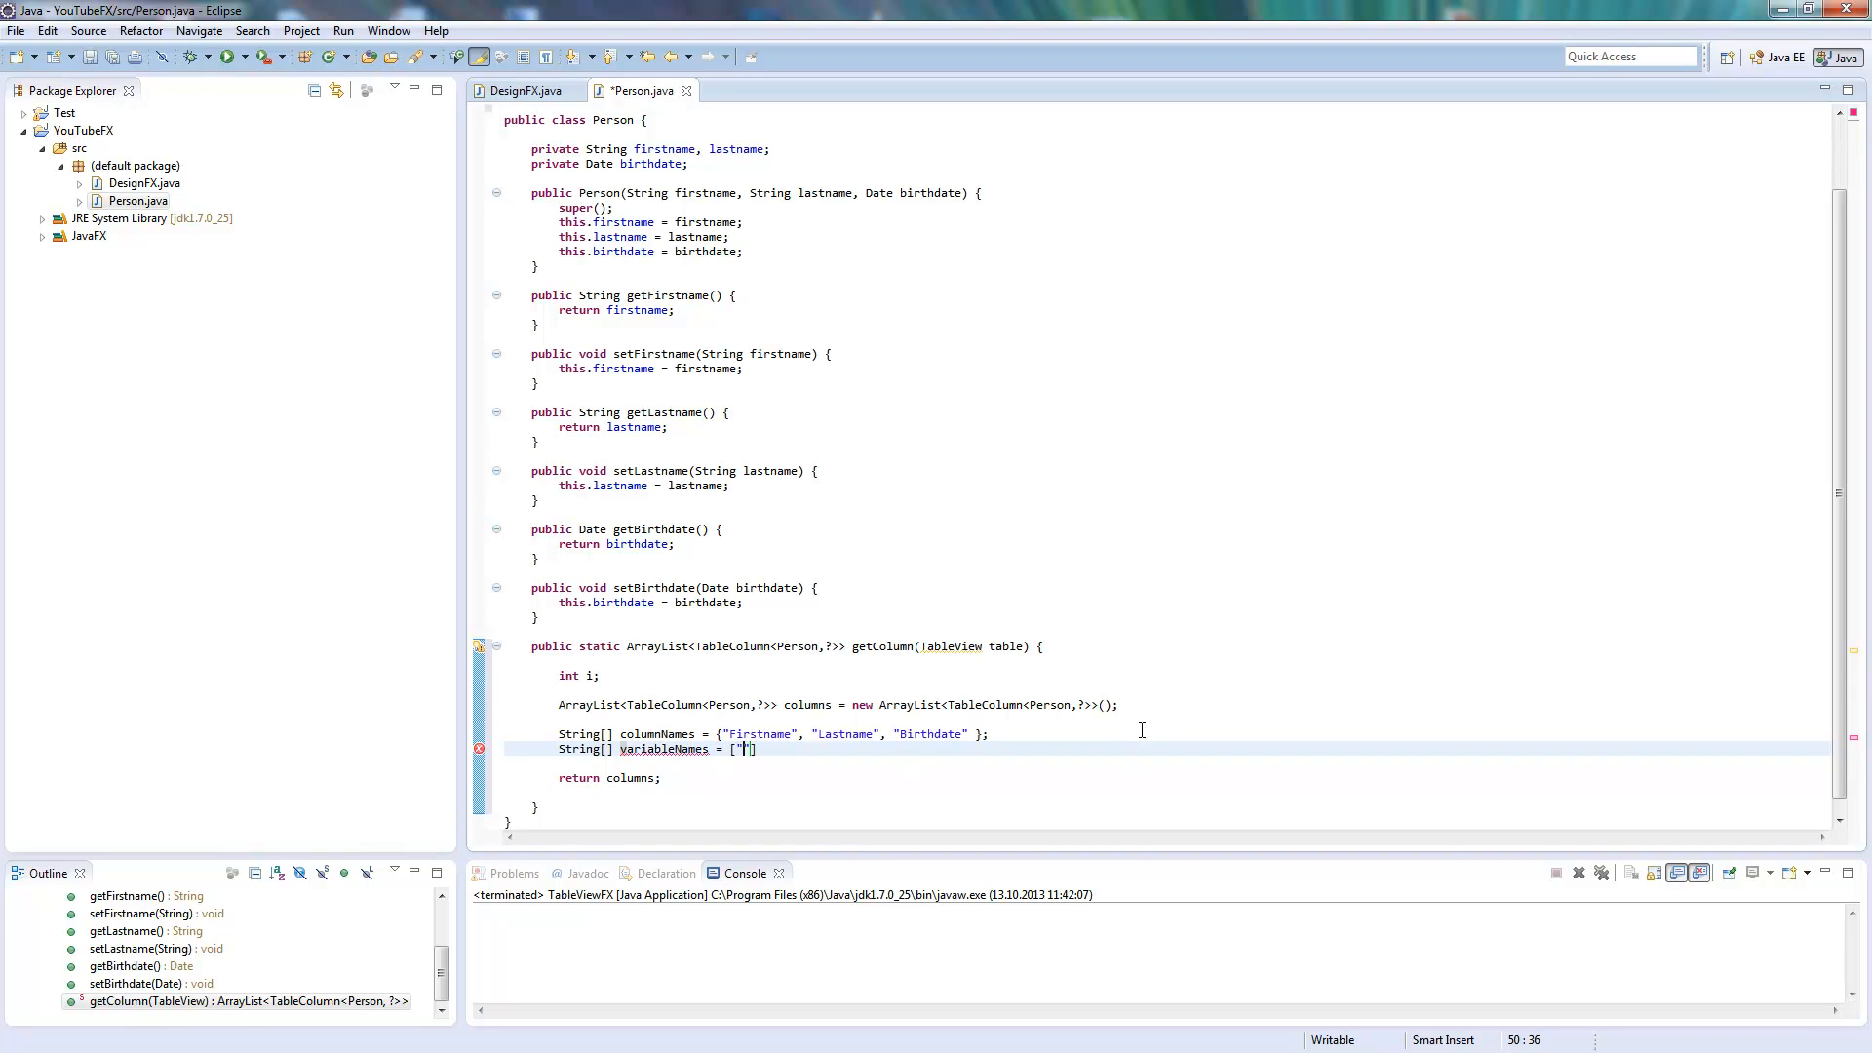
text({)
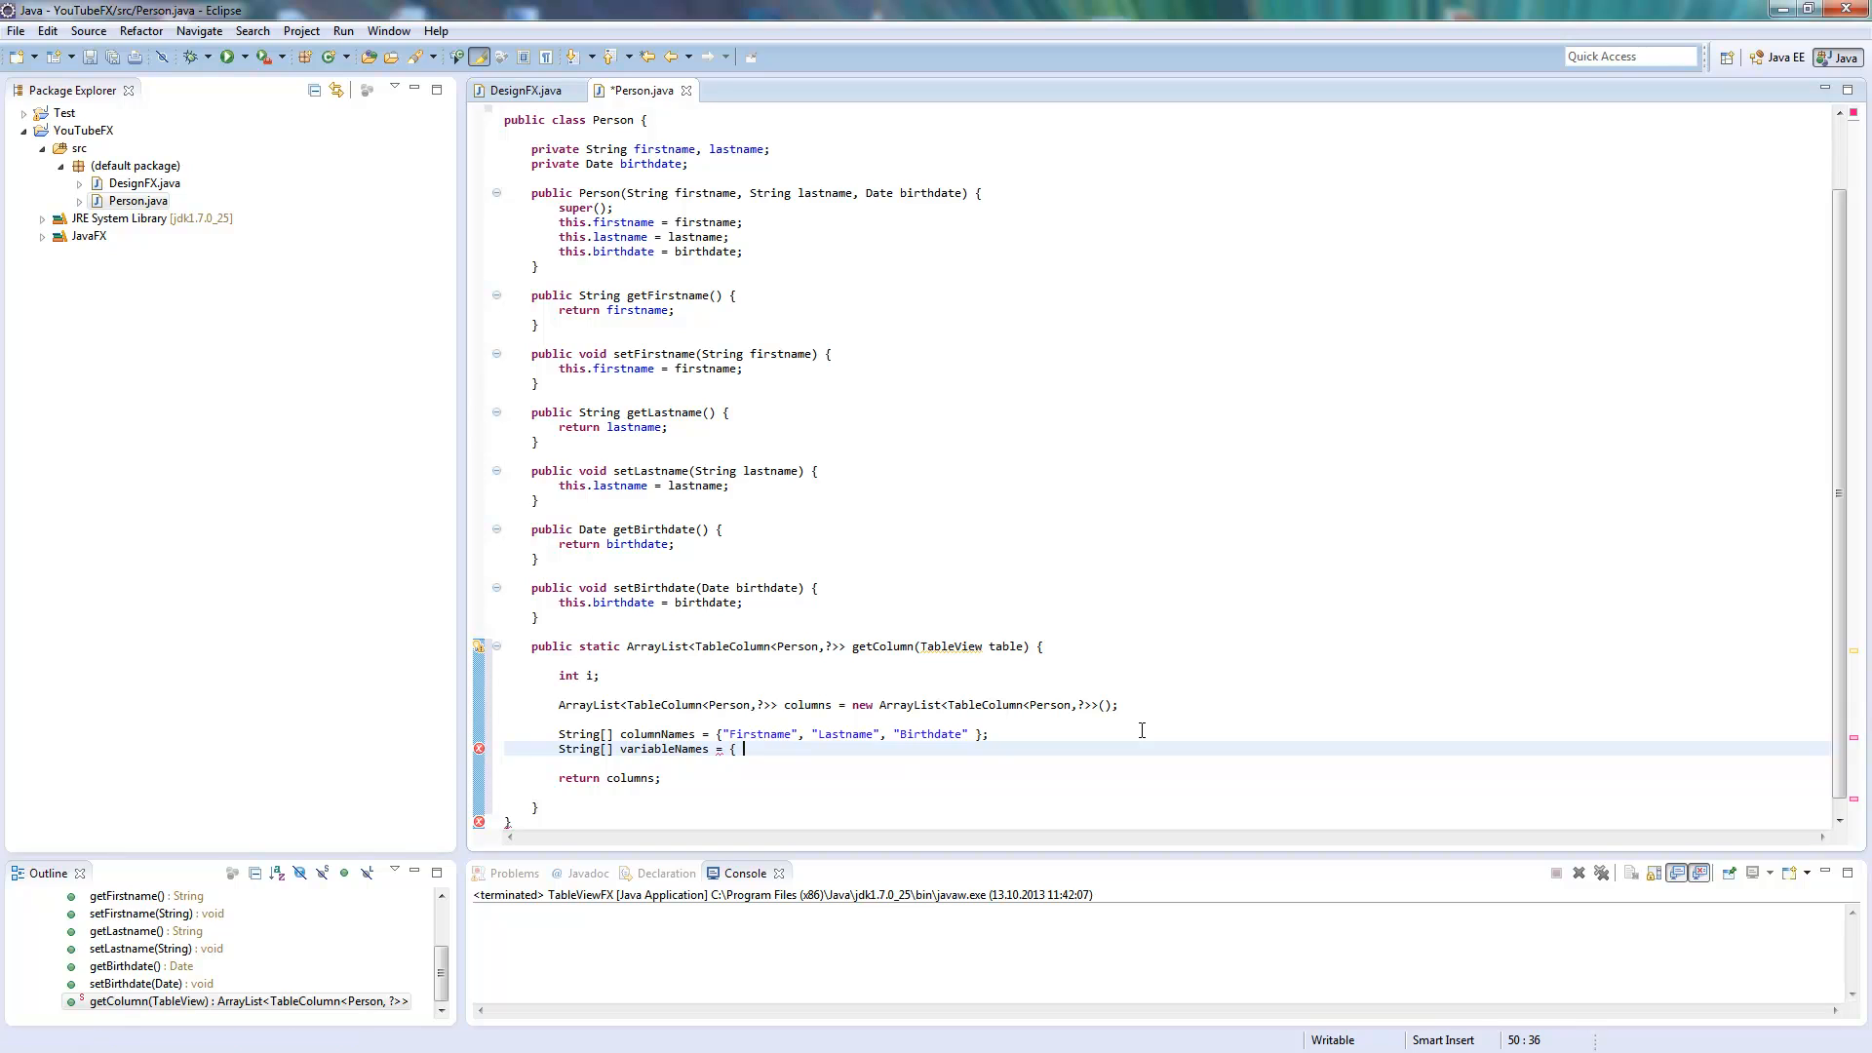
text("first")
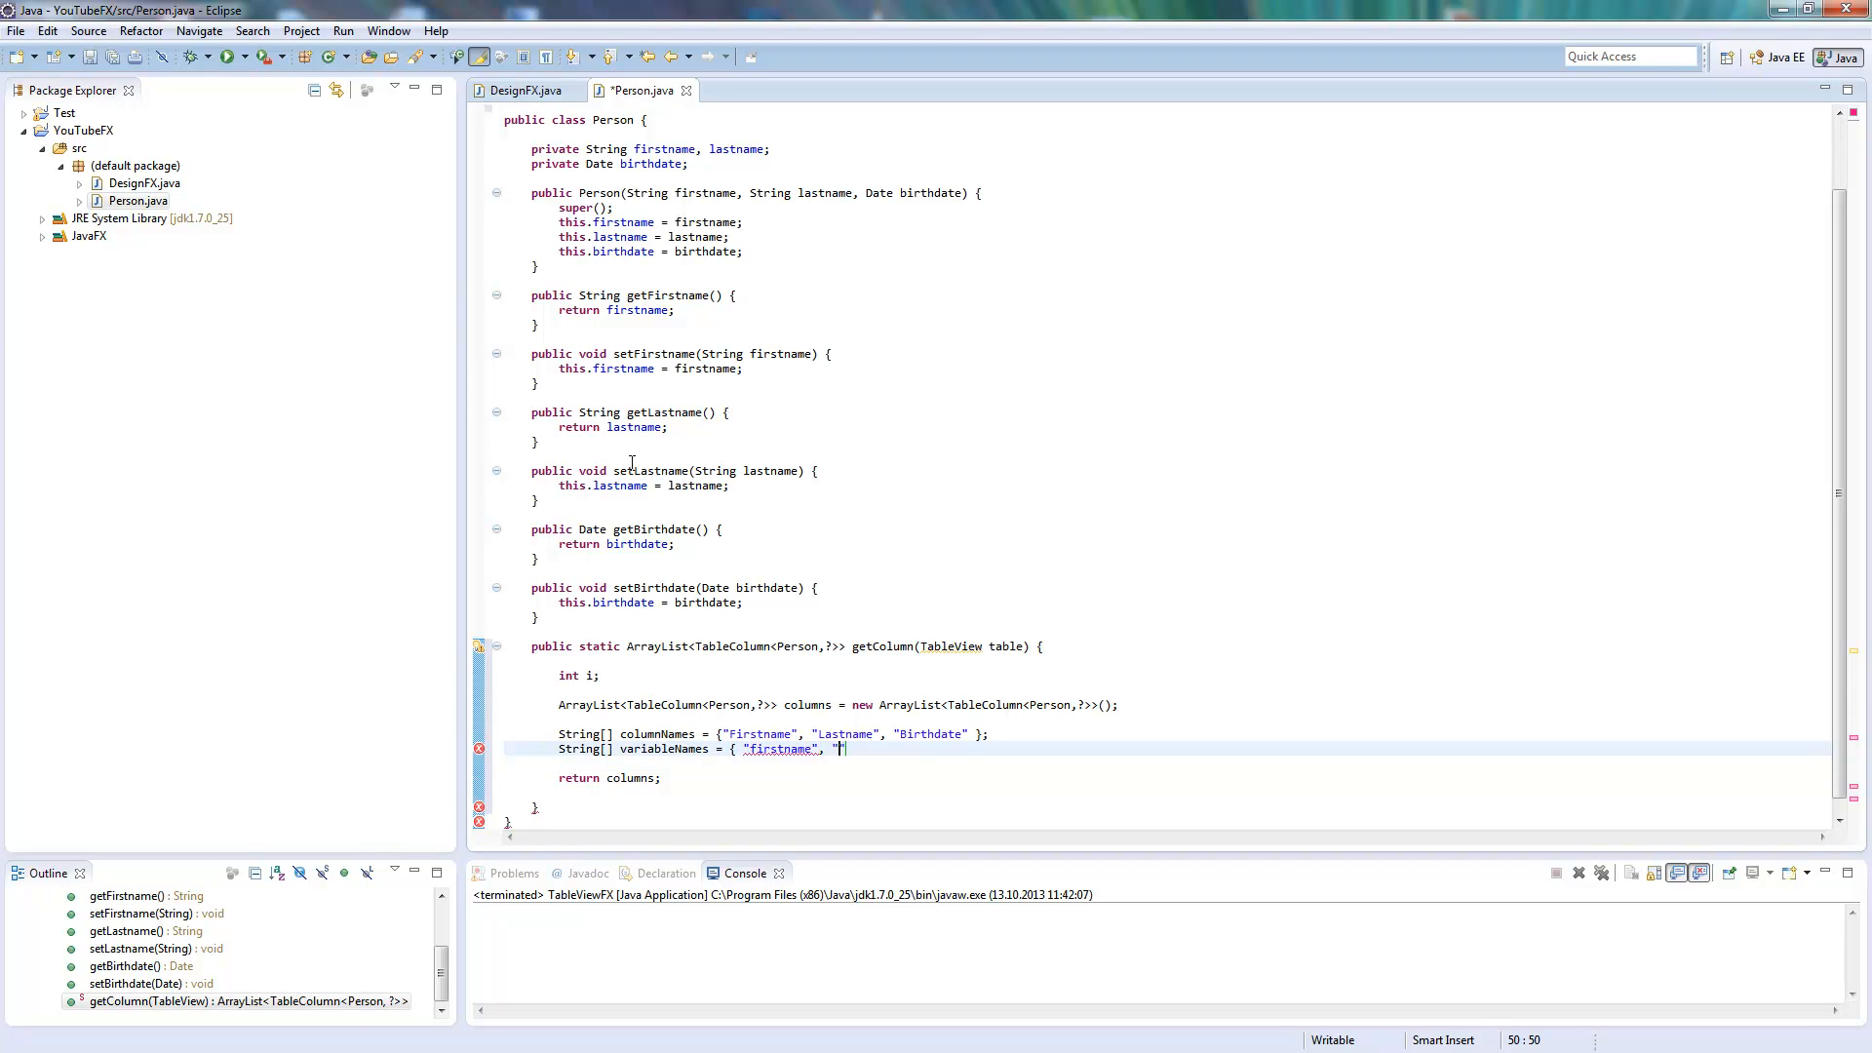
key(enter)
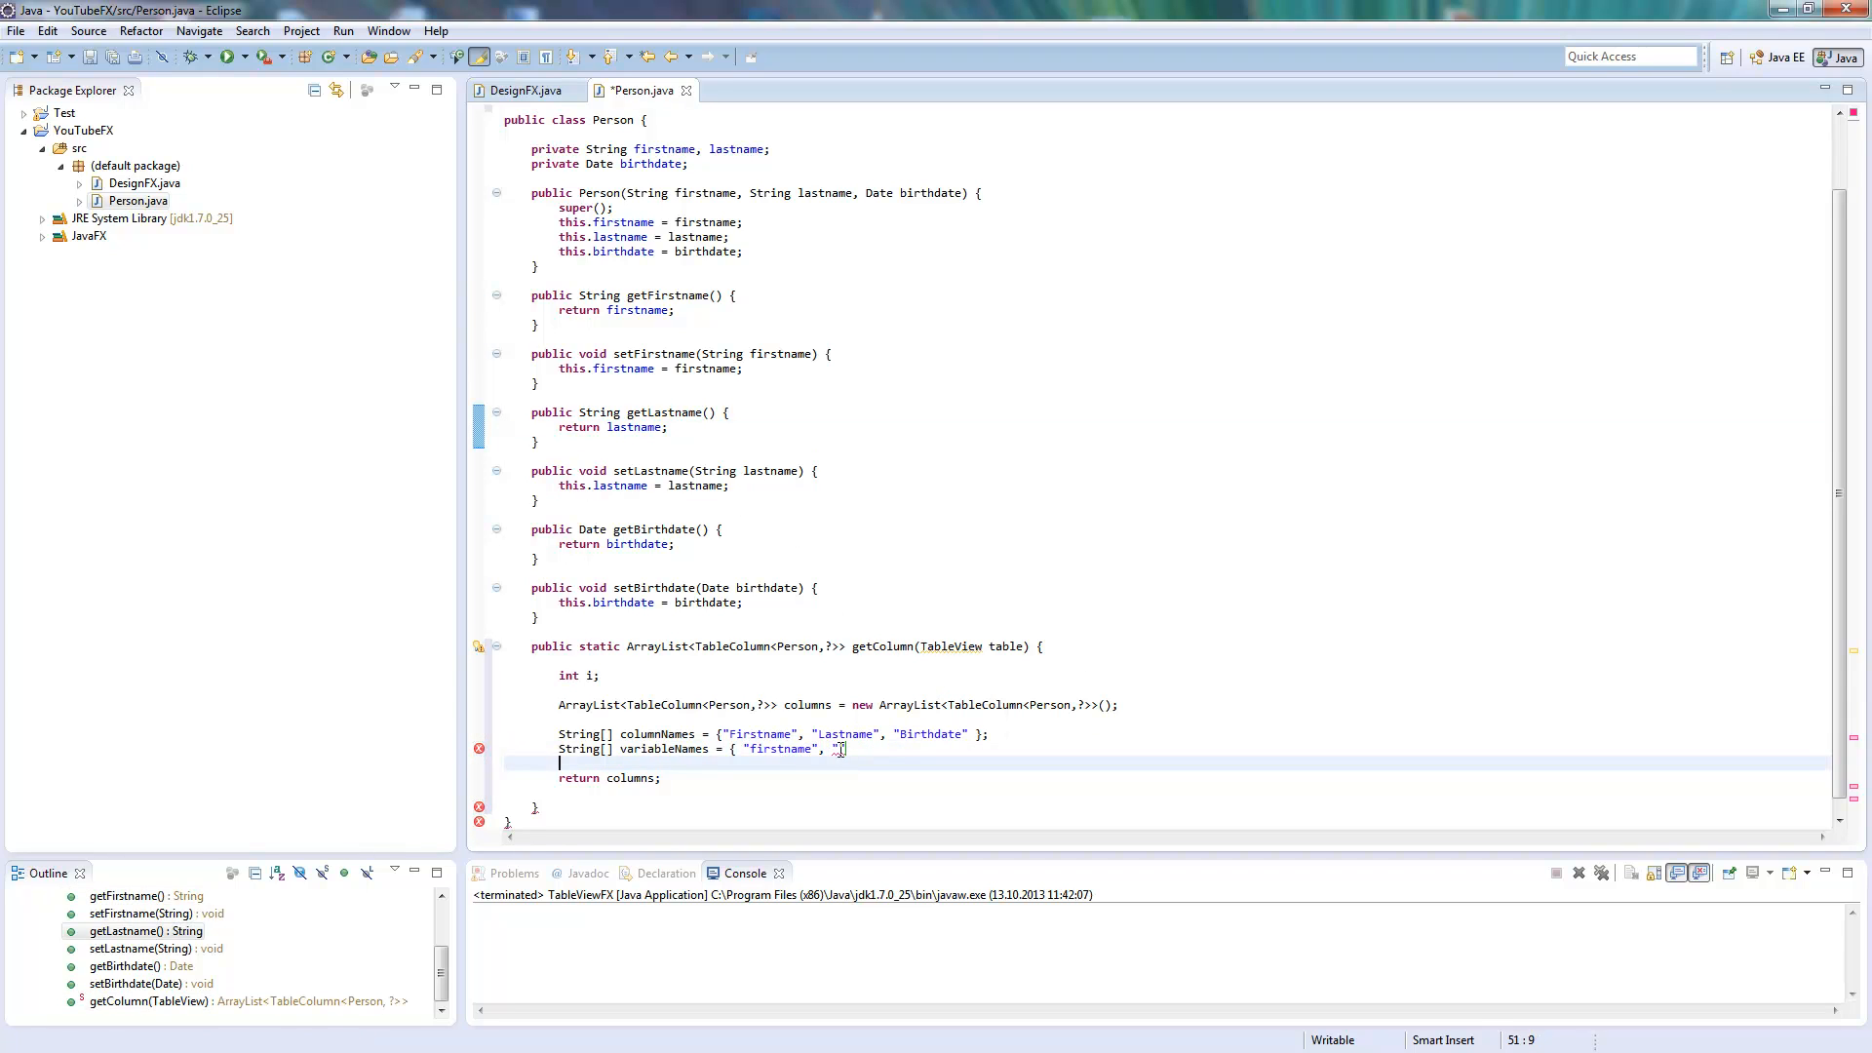
text("lastname", ")
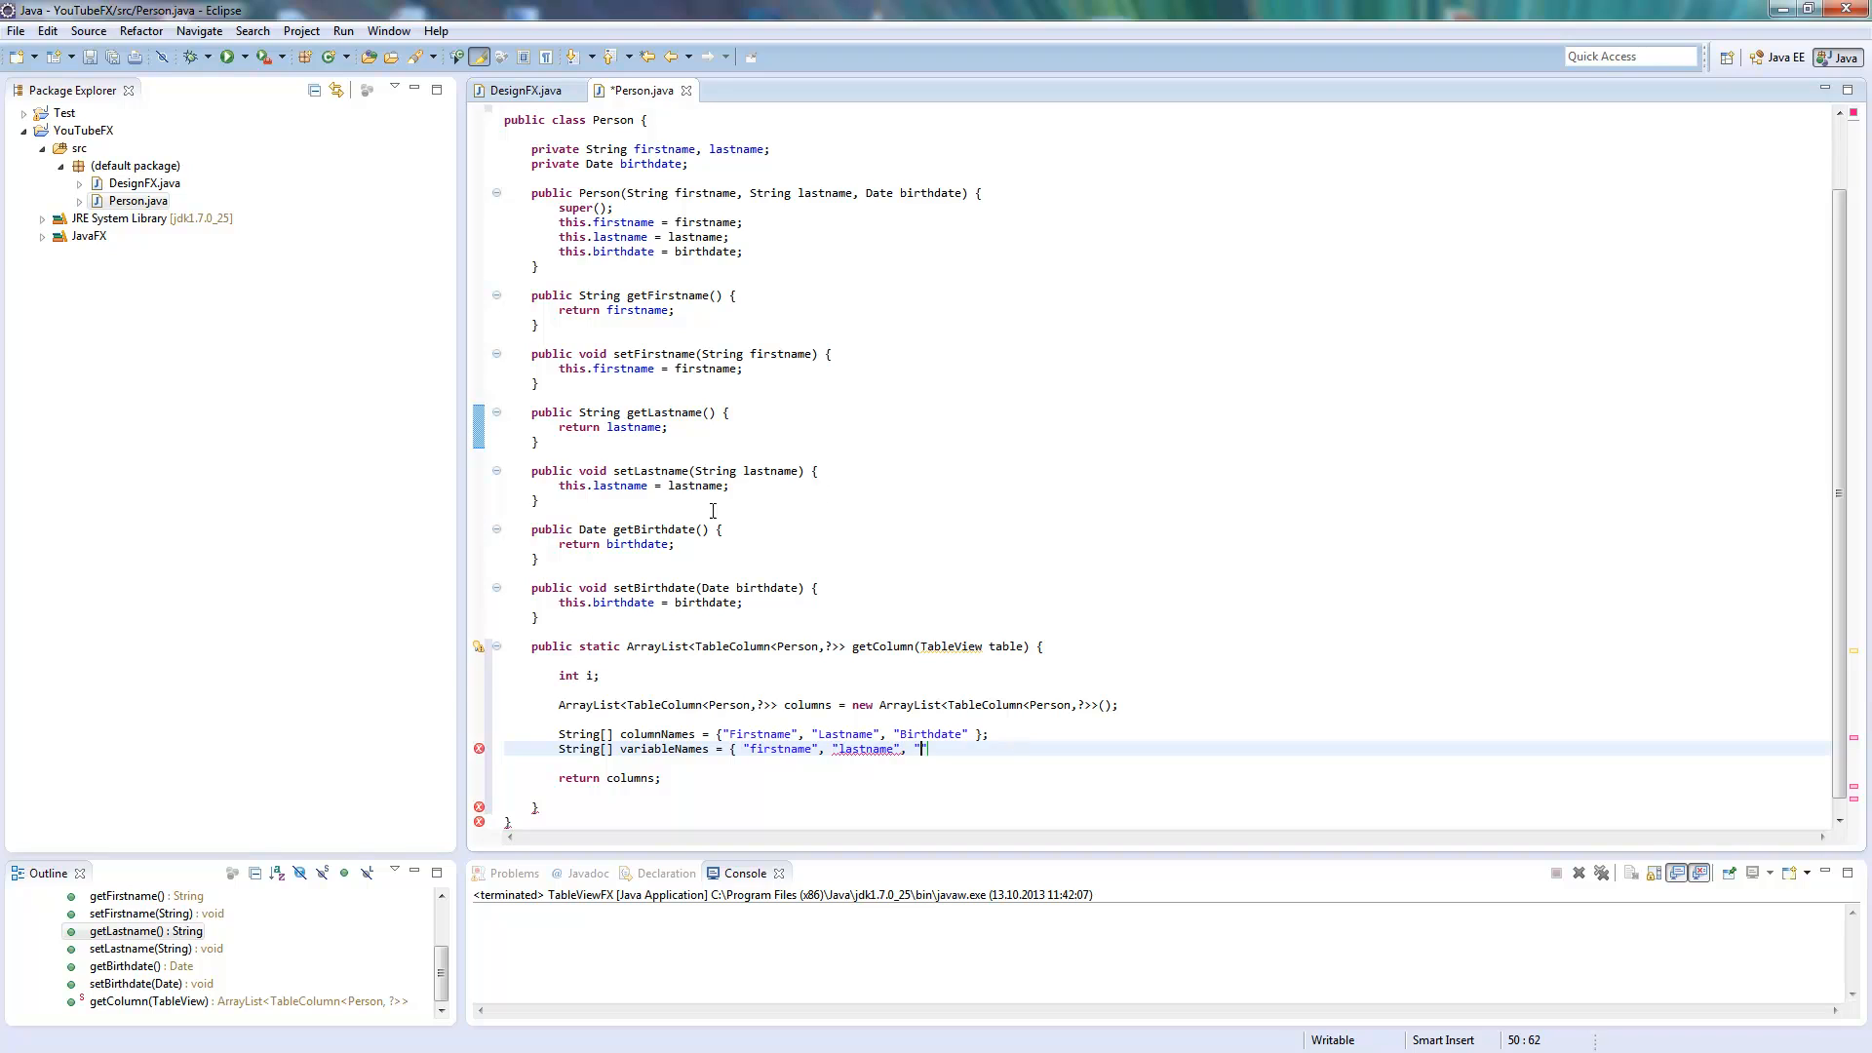
key(Backspace)
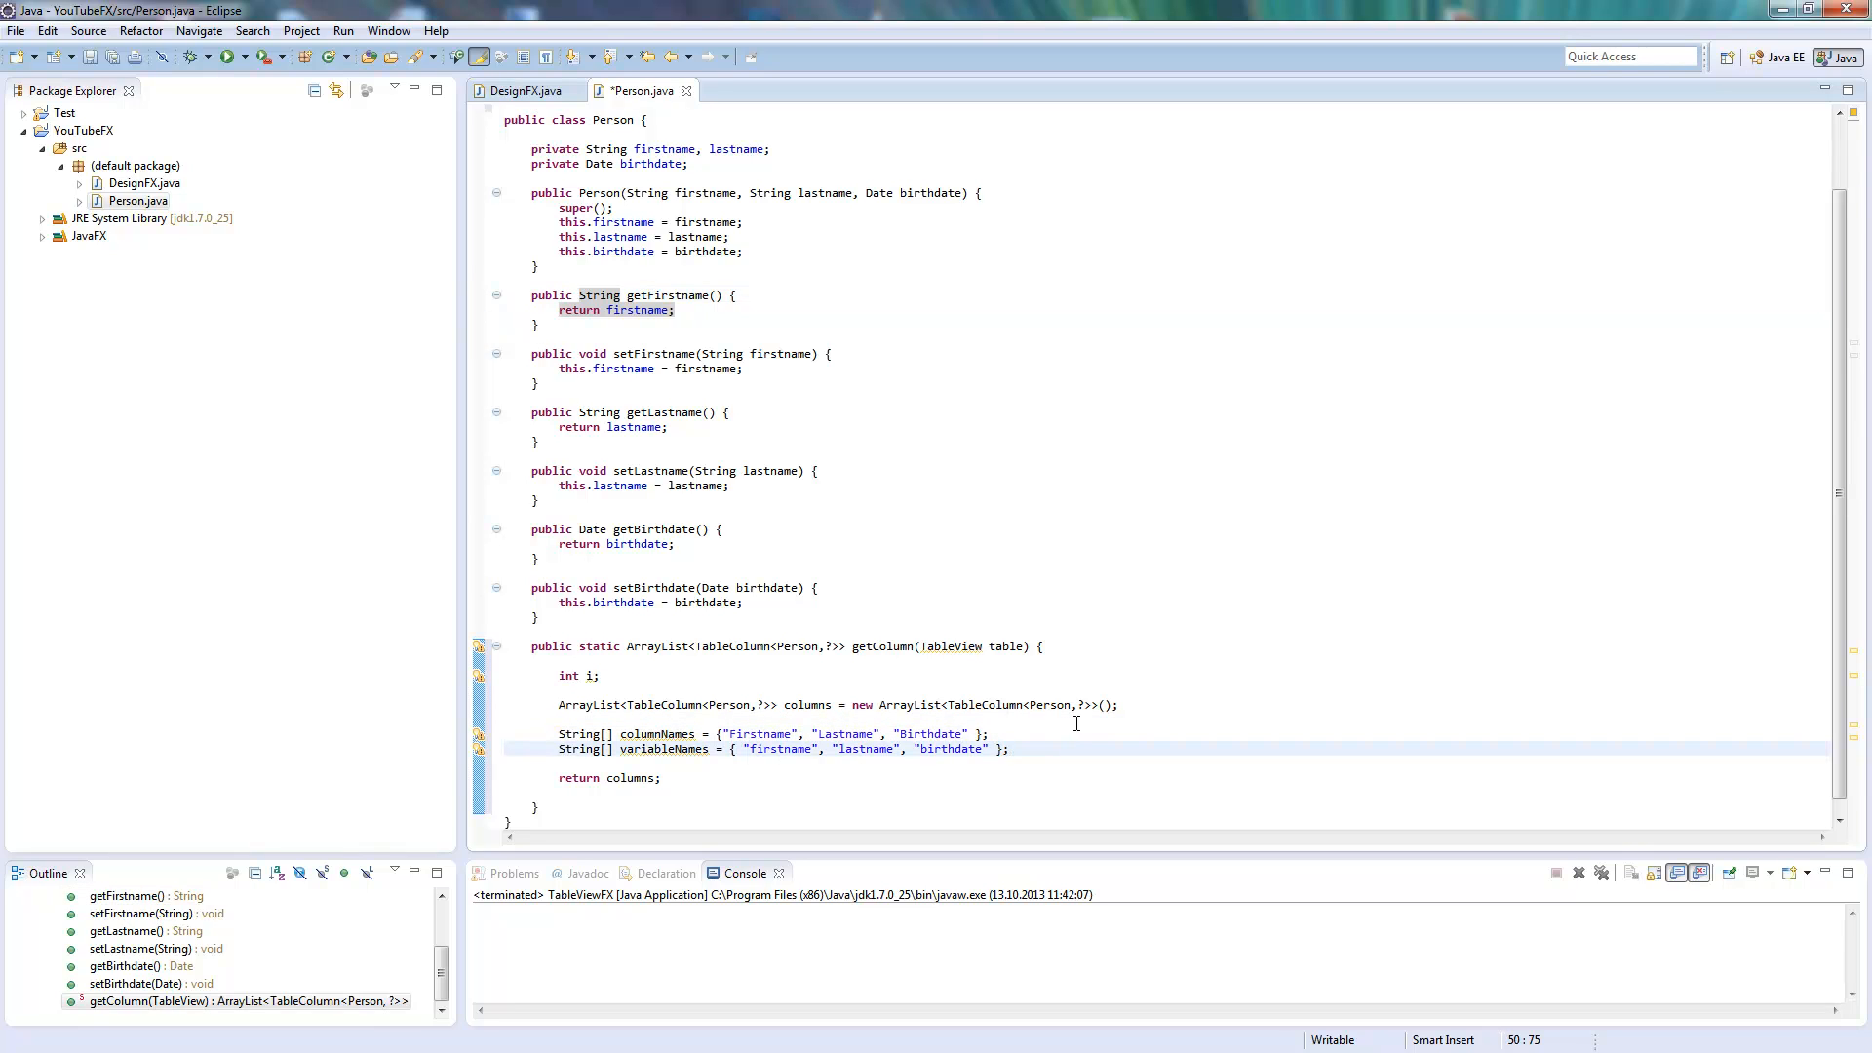
text(St)
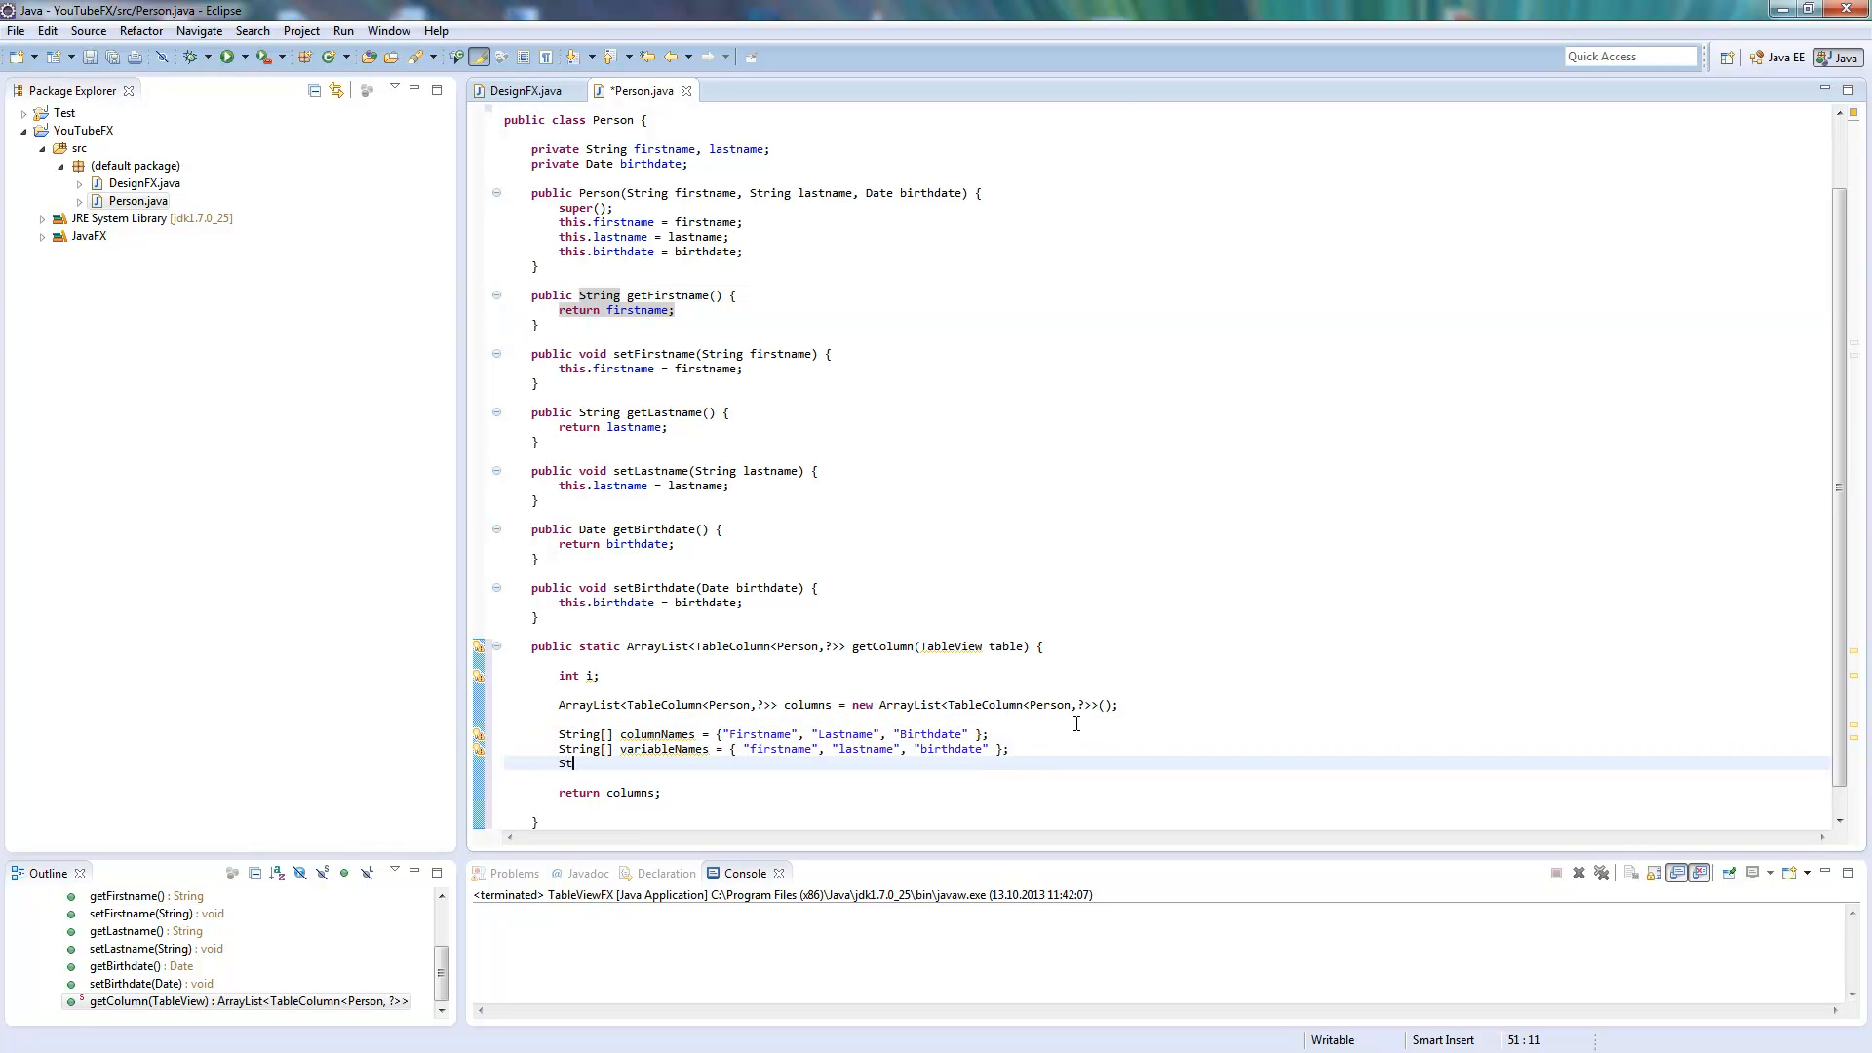
Declare the array column_width = { 33, 33, 33 }; in getColumn
text(ring[])
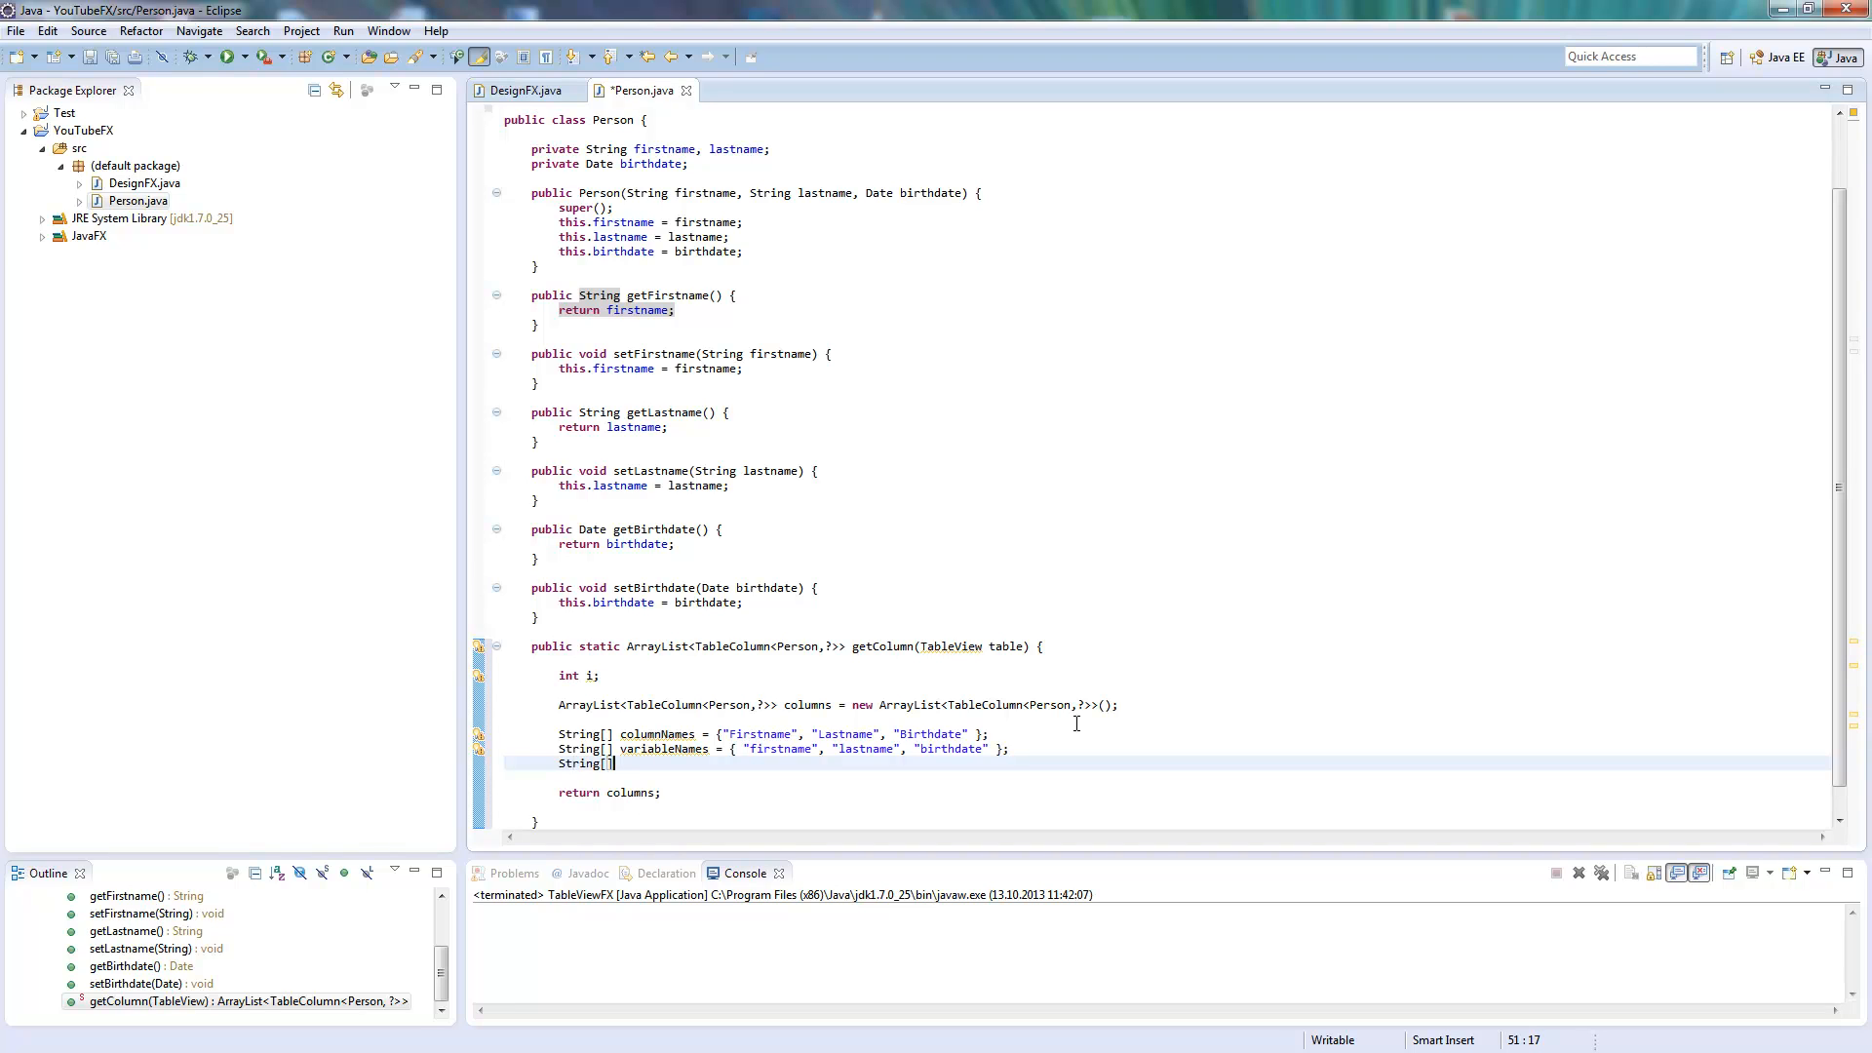
text(column:)
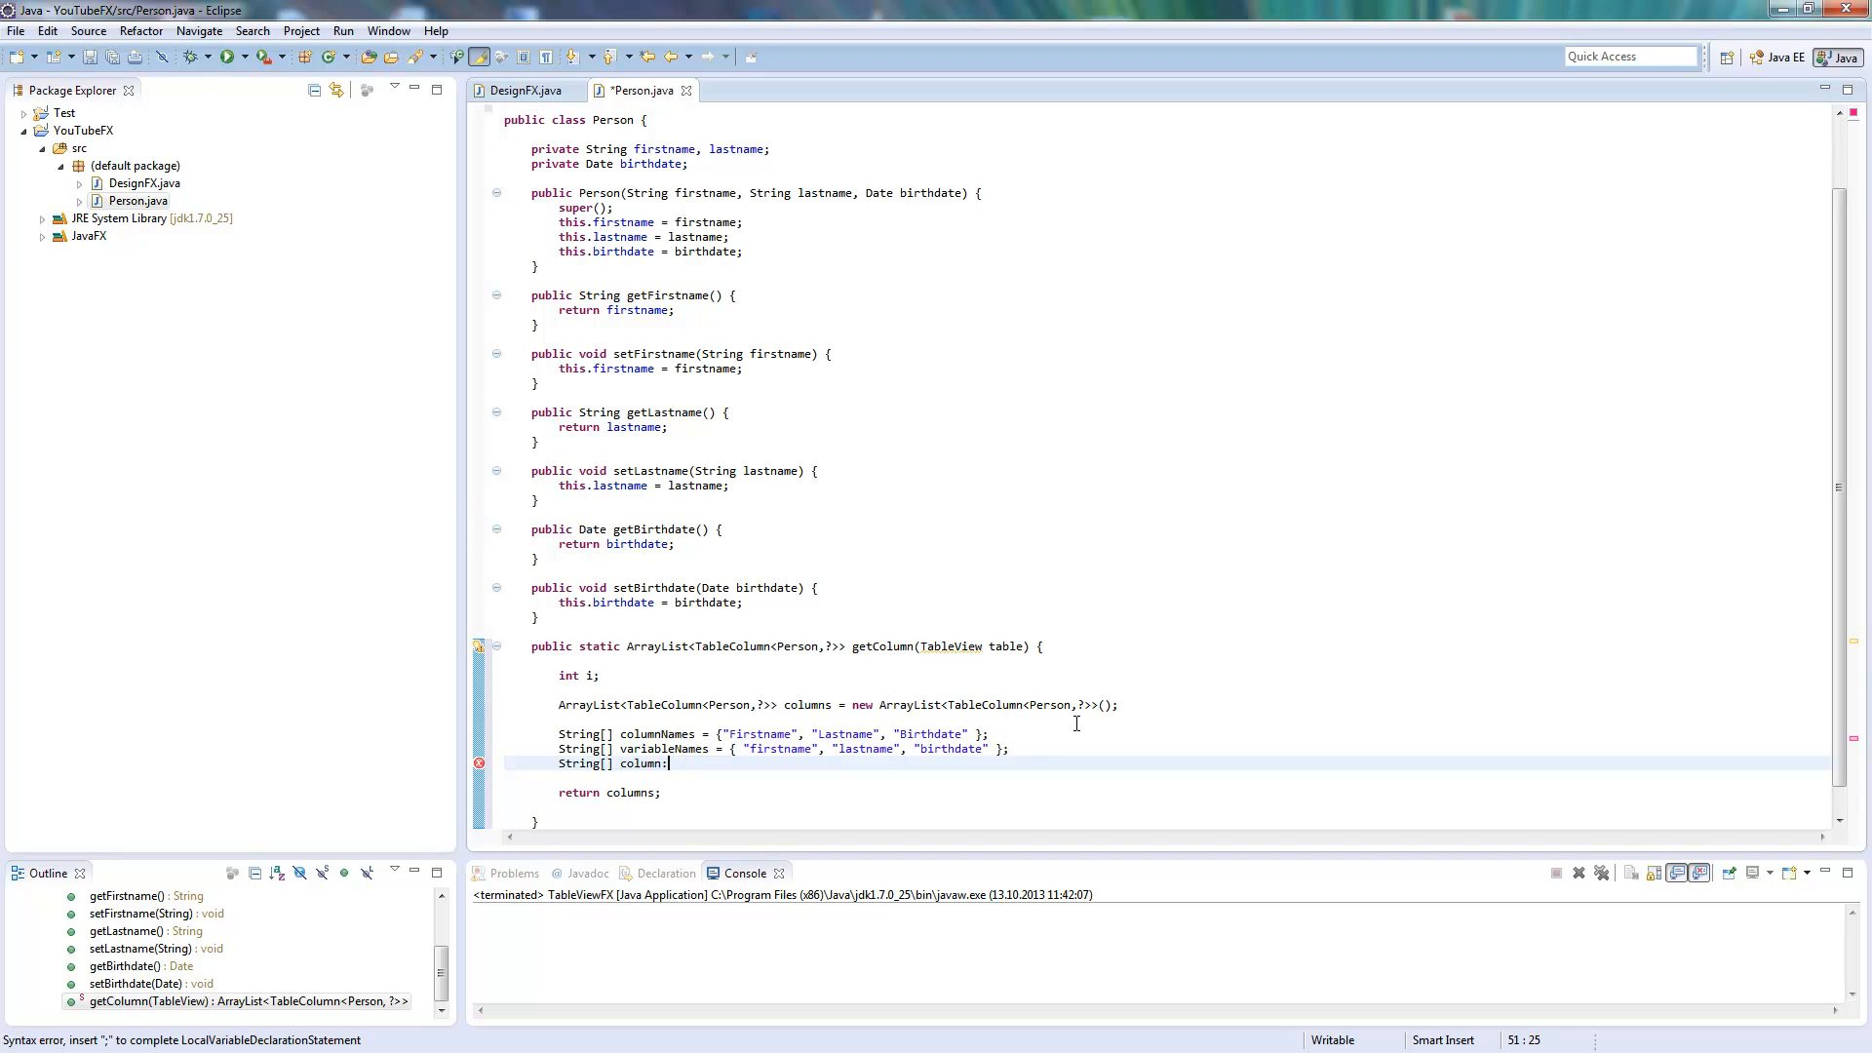
text(_width =)
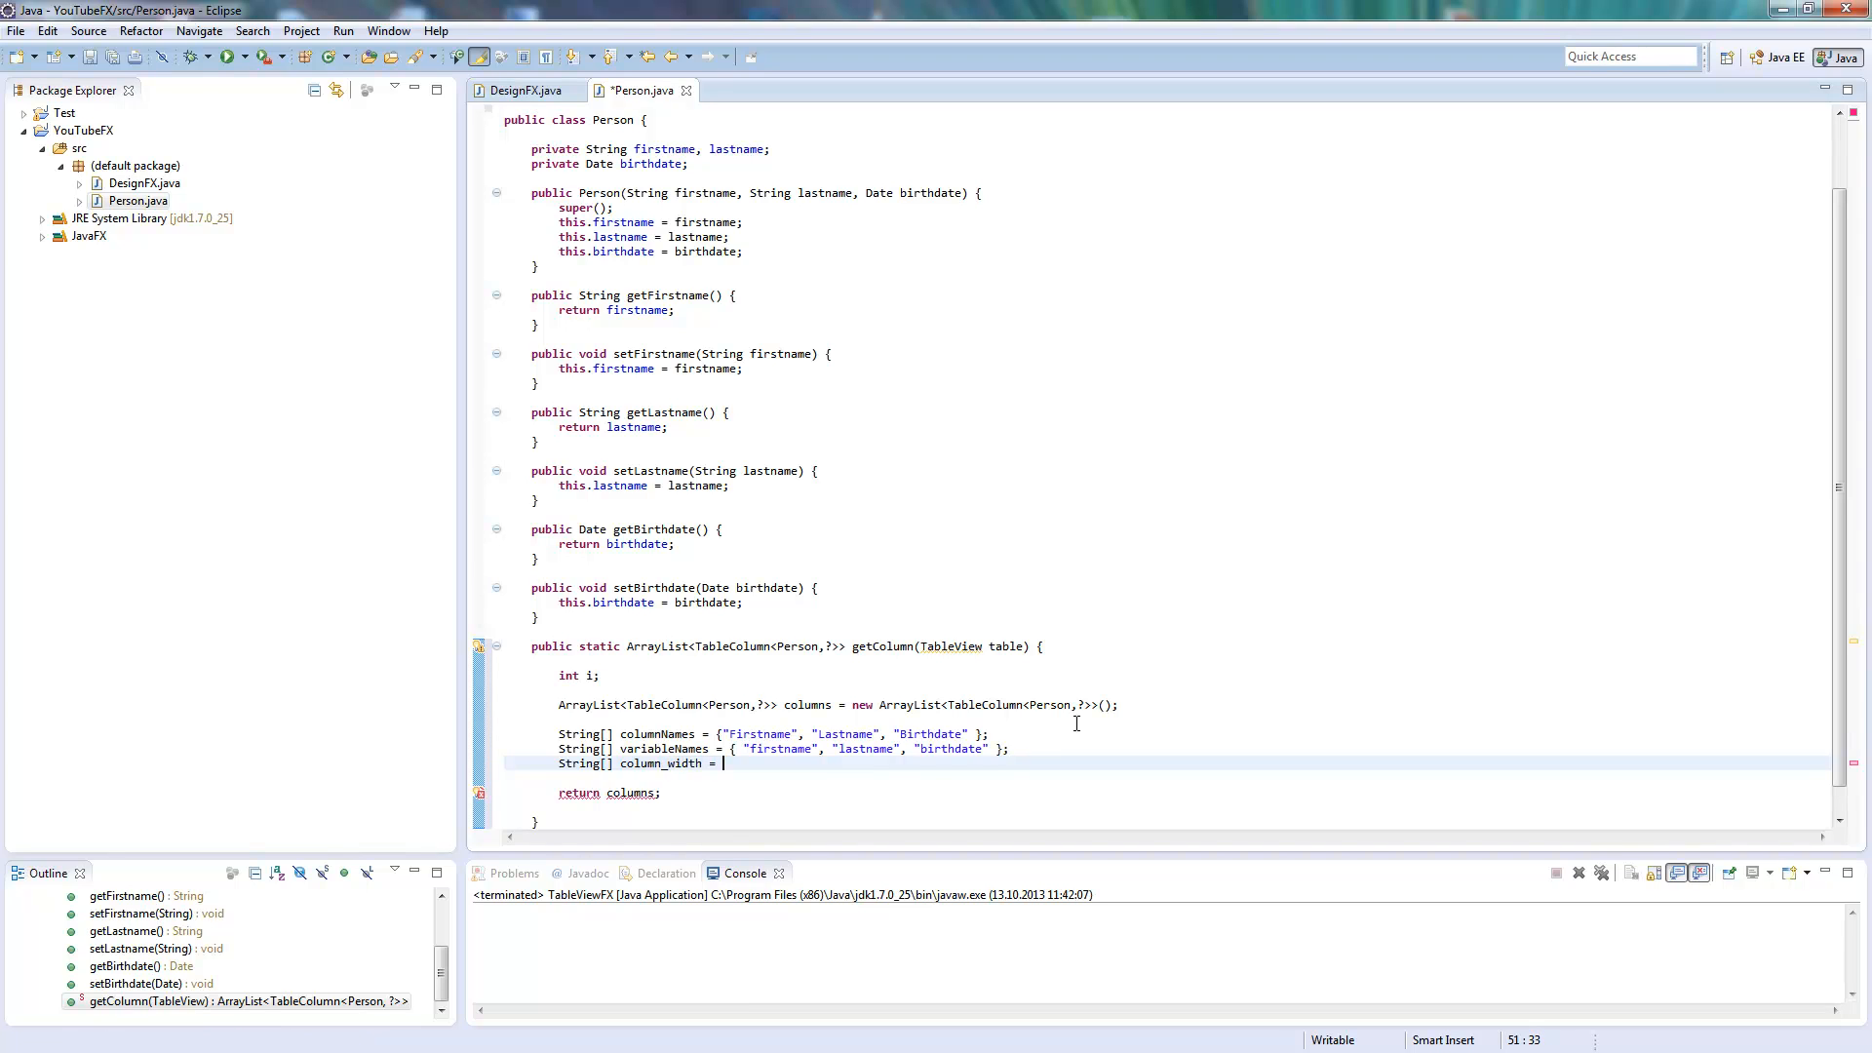
text({ 33,33,)
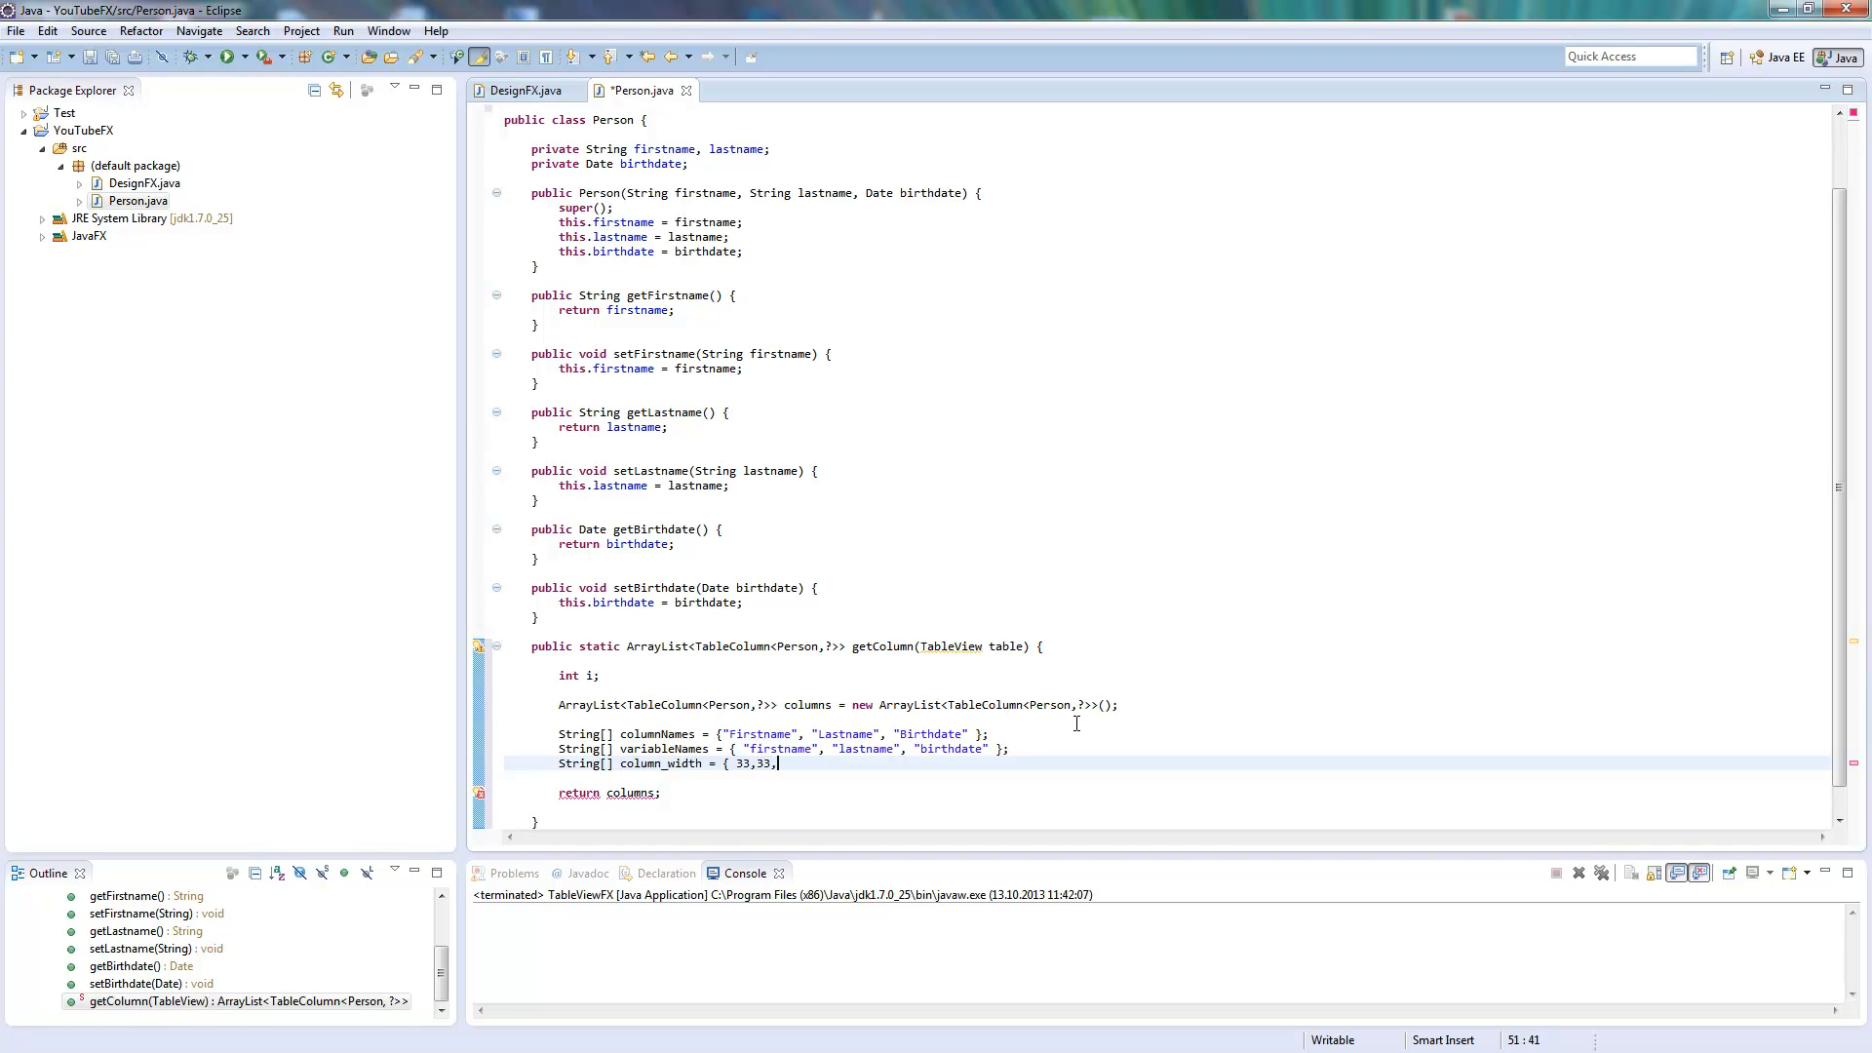
text(33};)
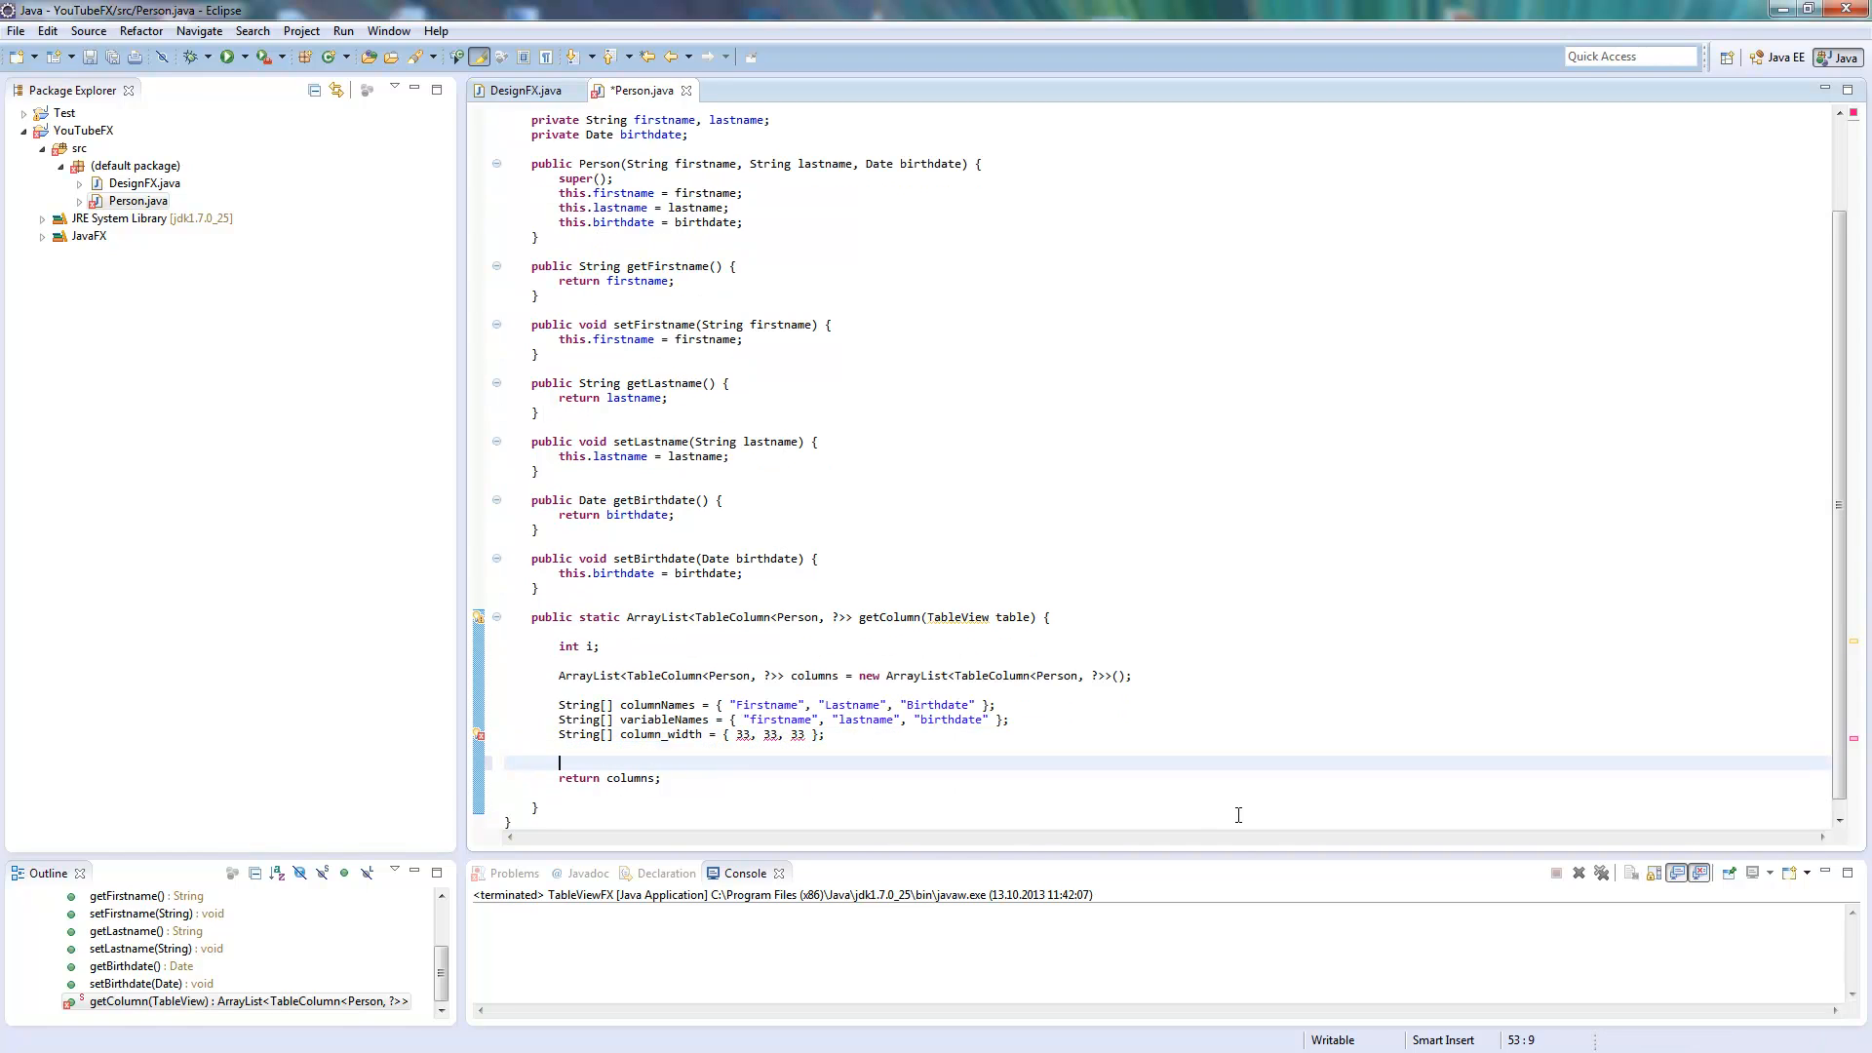
Change column_width's type from String[] to Integer[], leaving a blank line before return columns
double_click(579, 735)
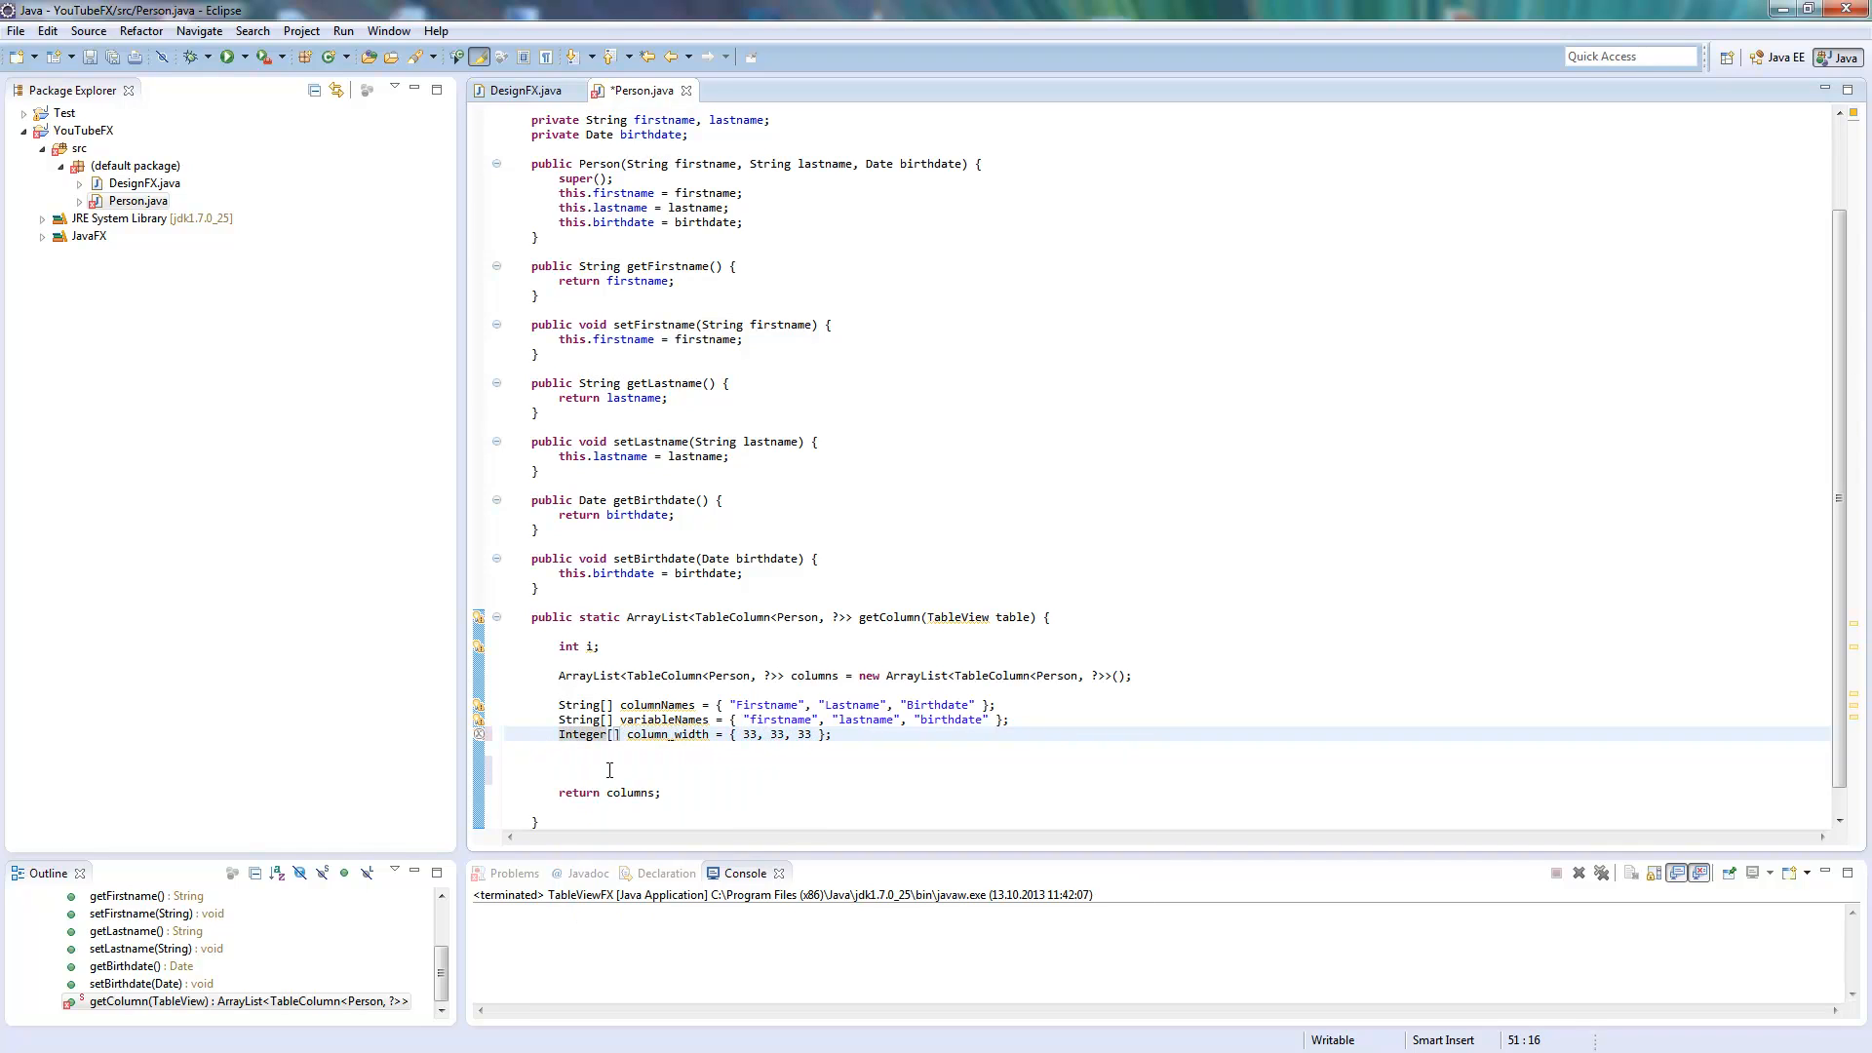
click(764, 749)
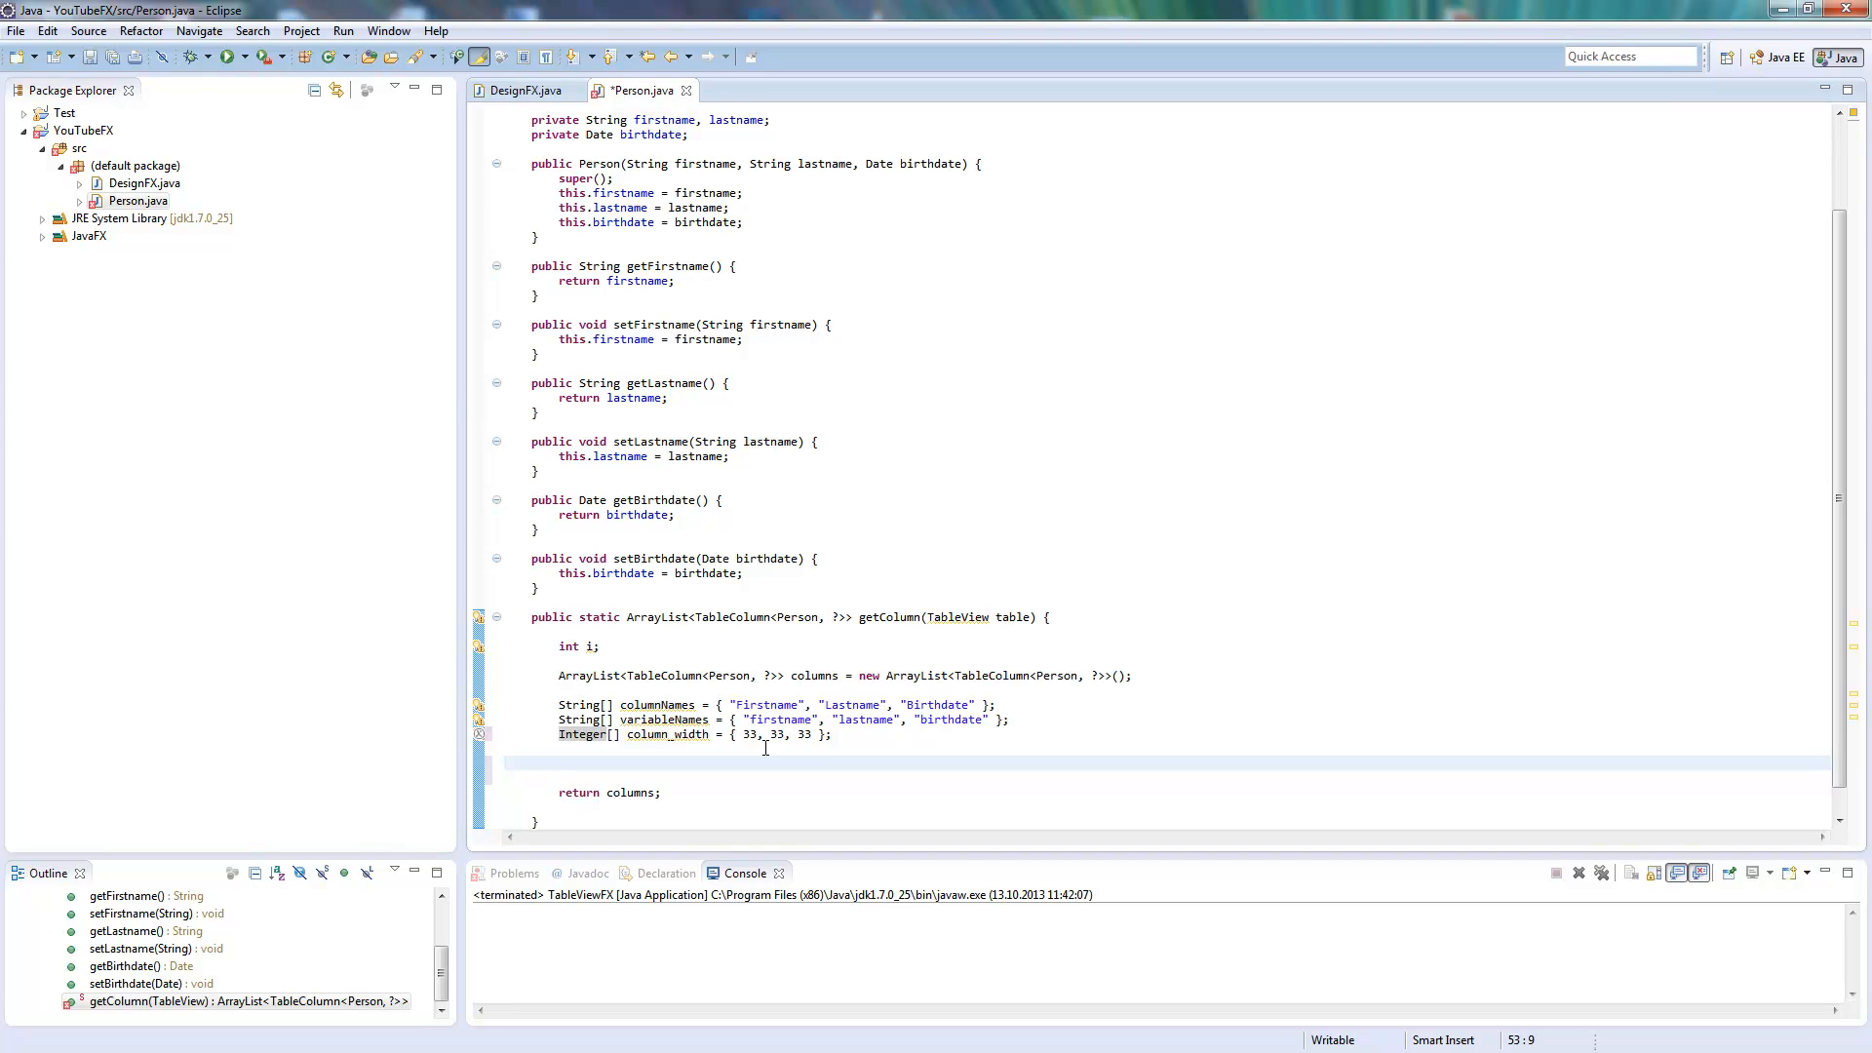
click(560, 763)
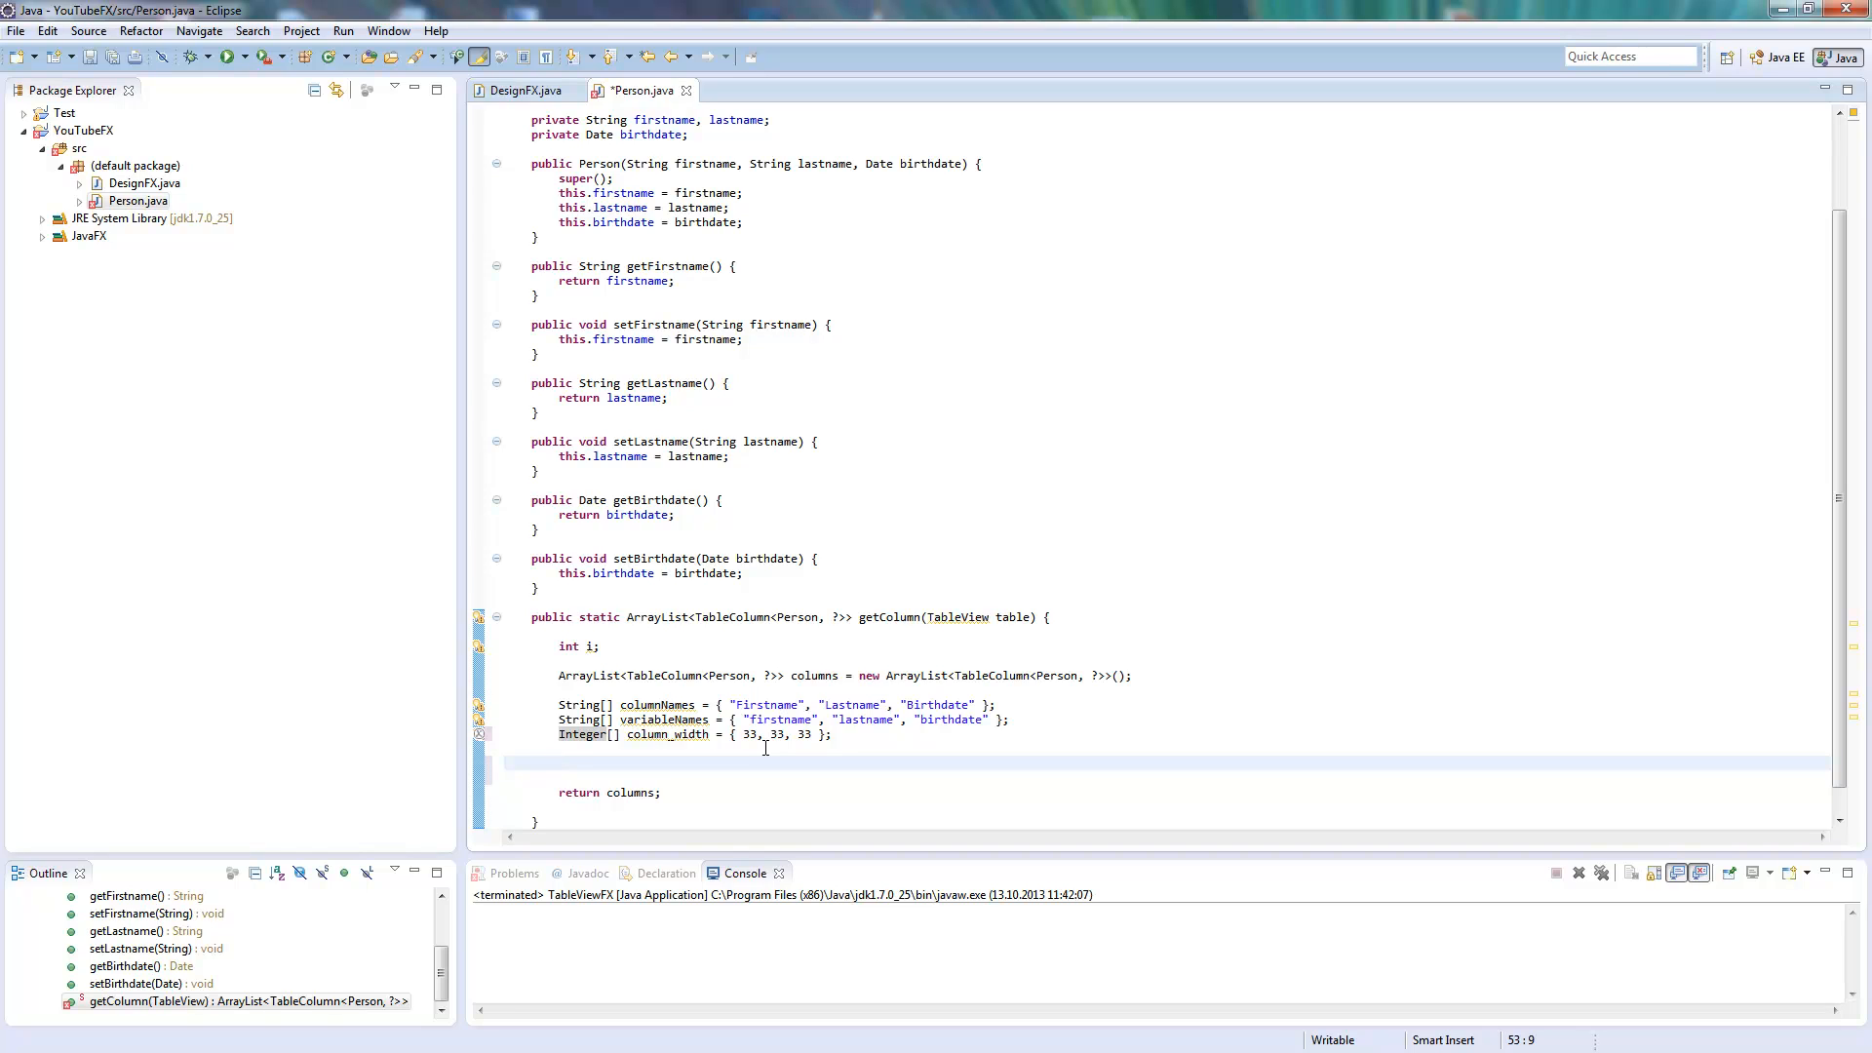
Set i = 0 and start a TableColumn<Person, String> declaration in getColumn
text(i = 0;)
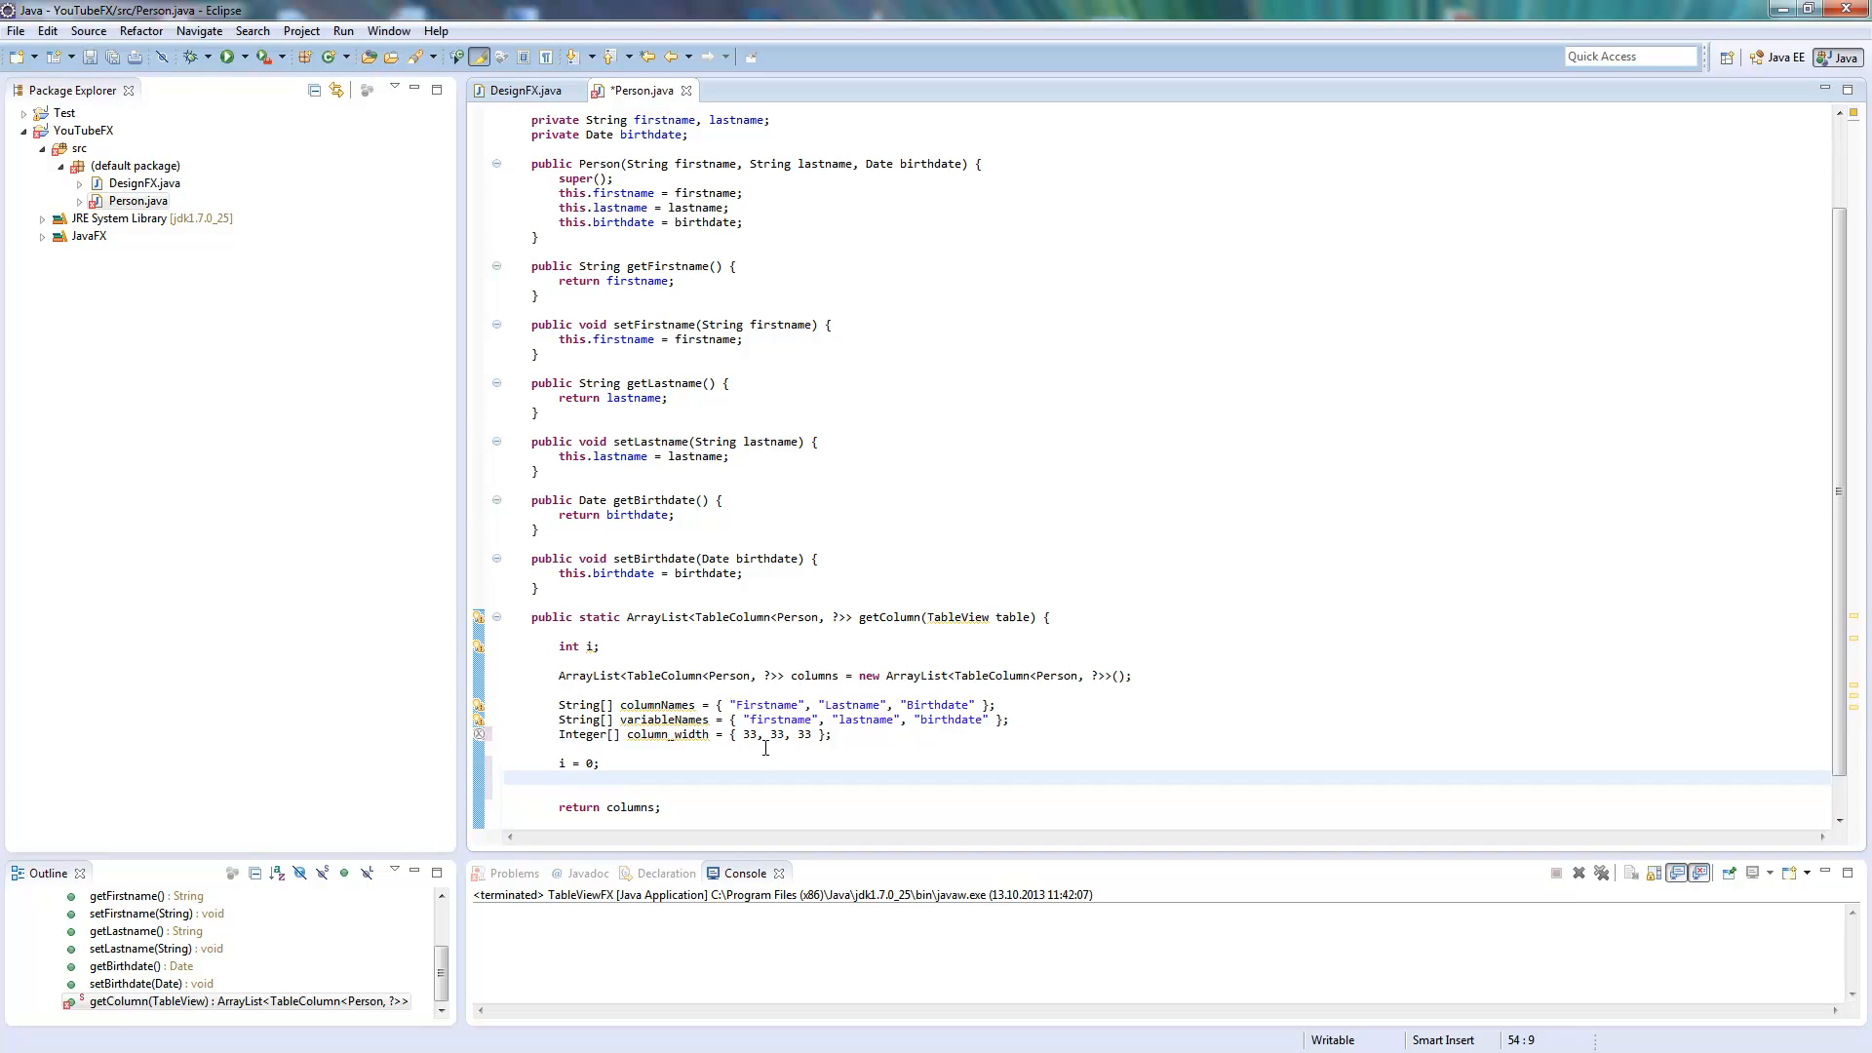
text(i)
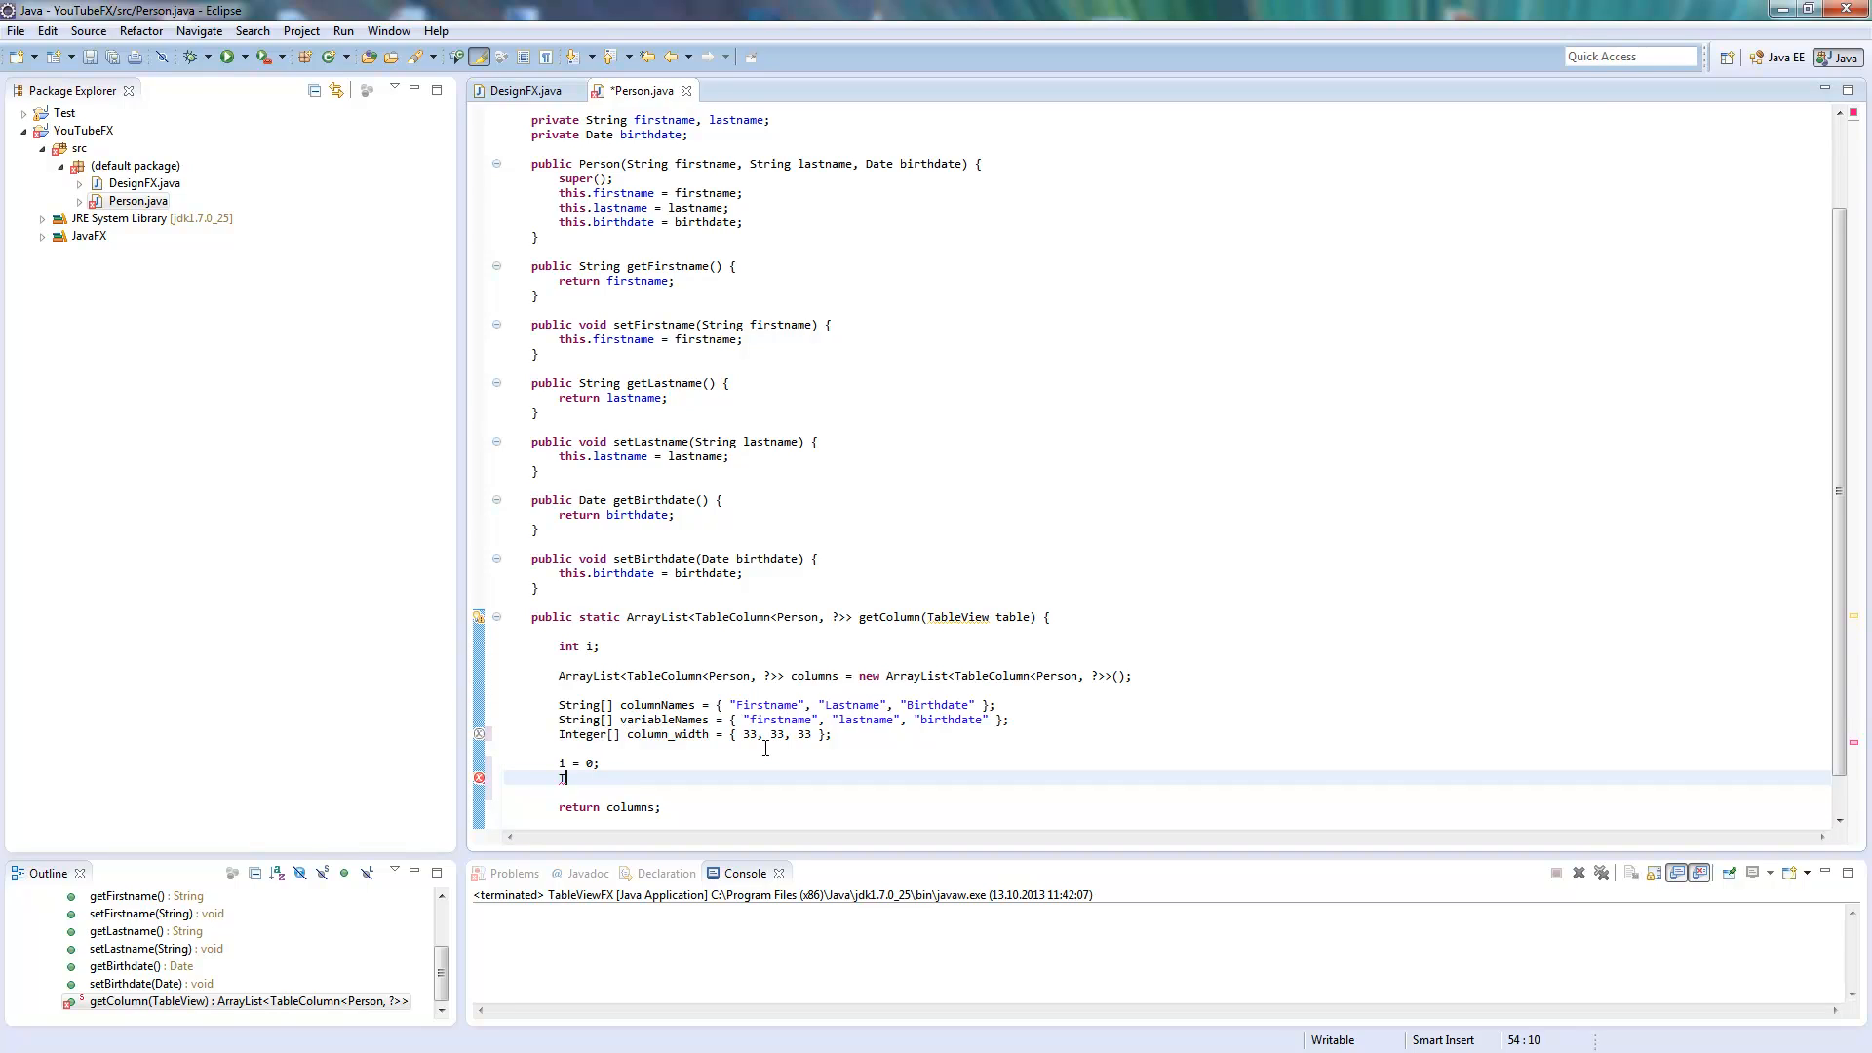
text(TableColu)
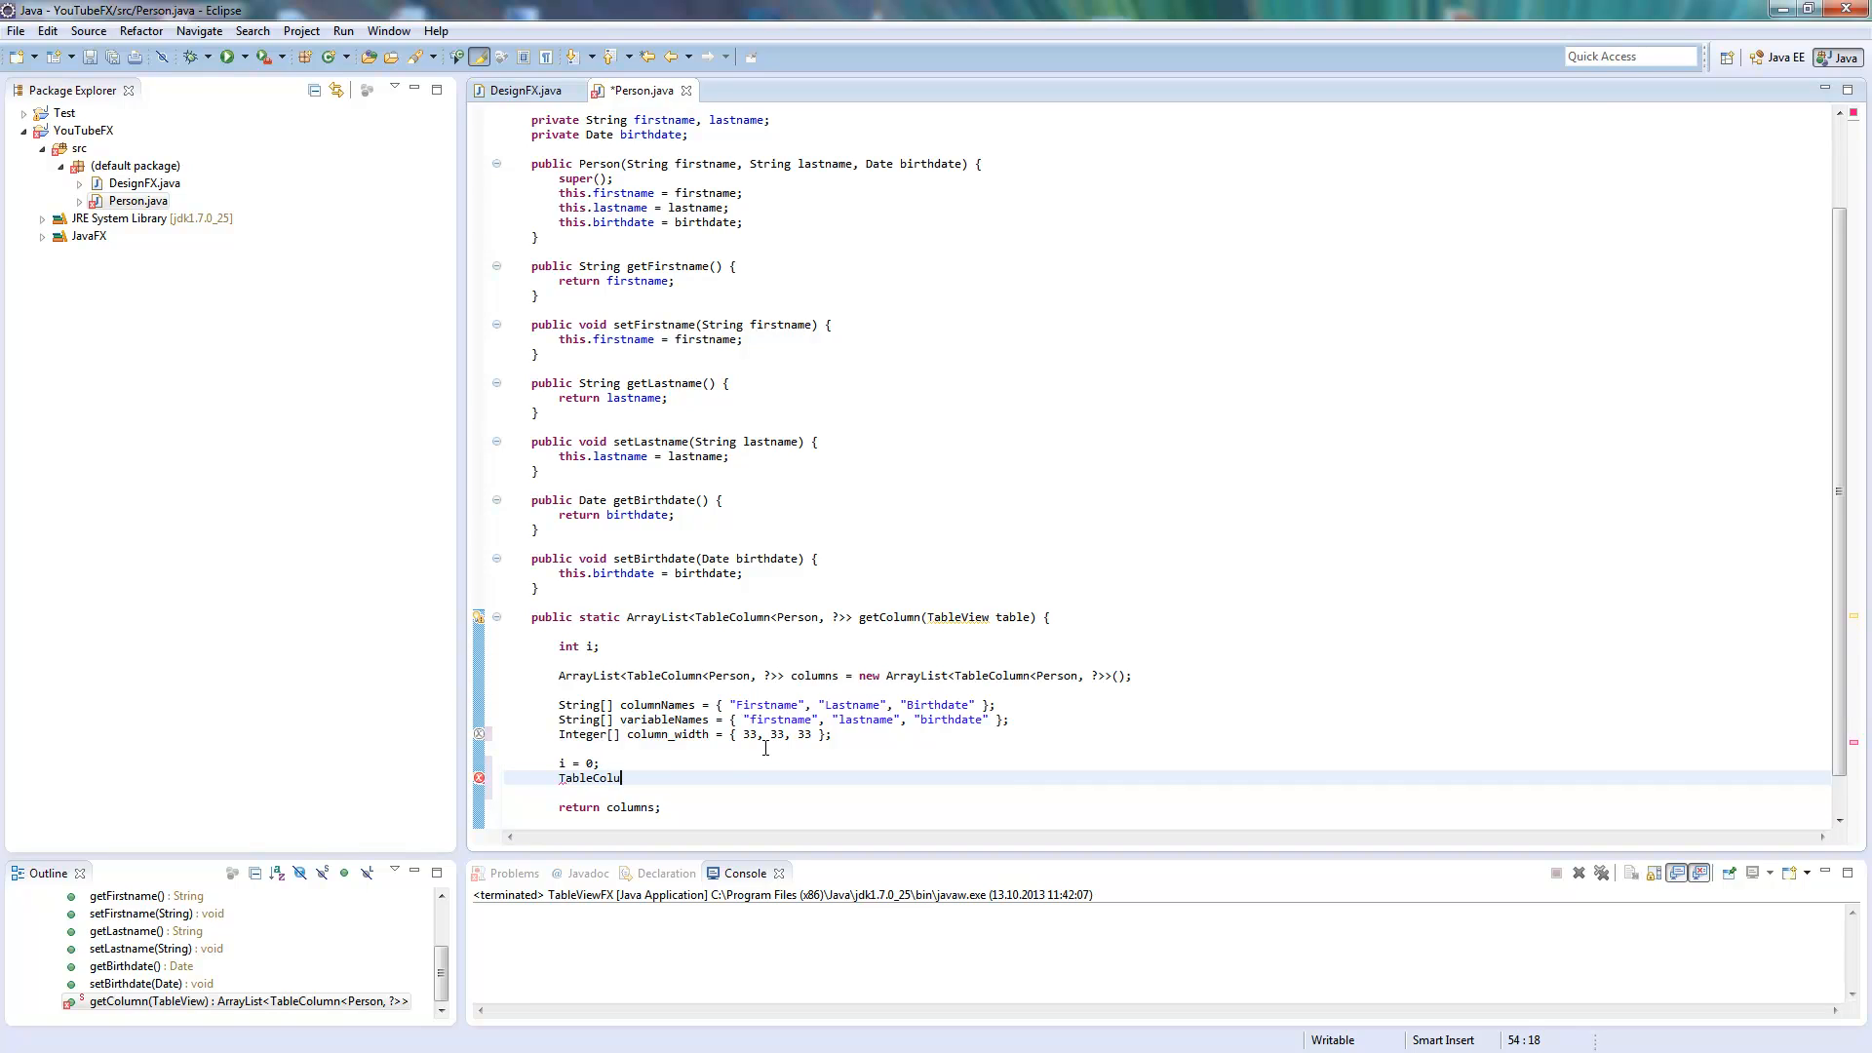
text(mn<Person)
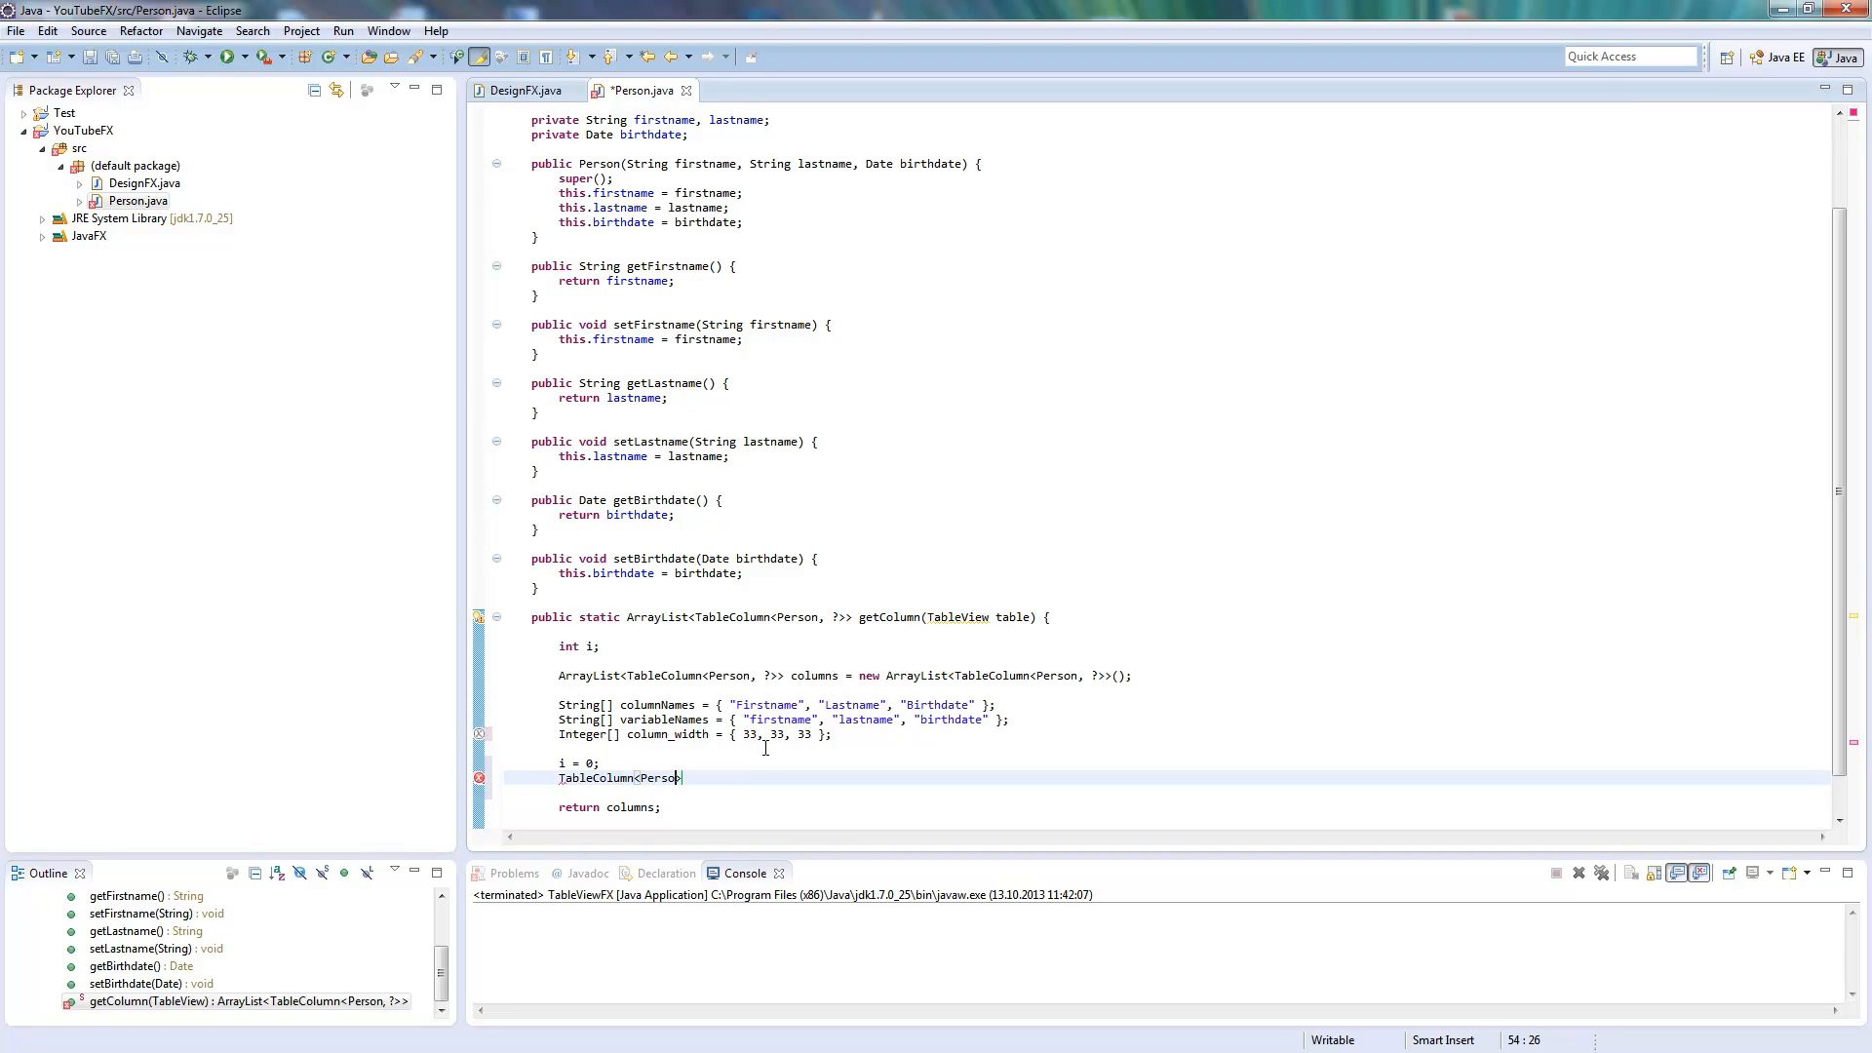
text(, String>)
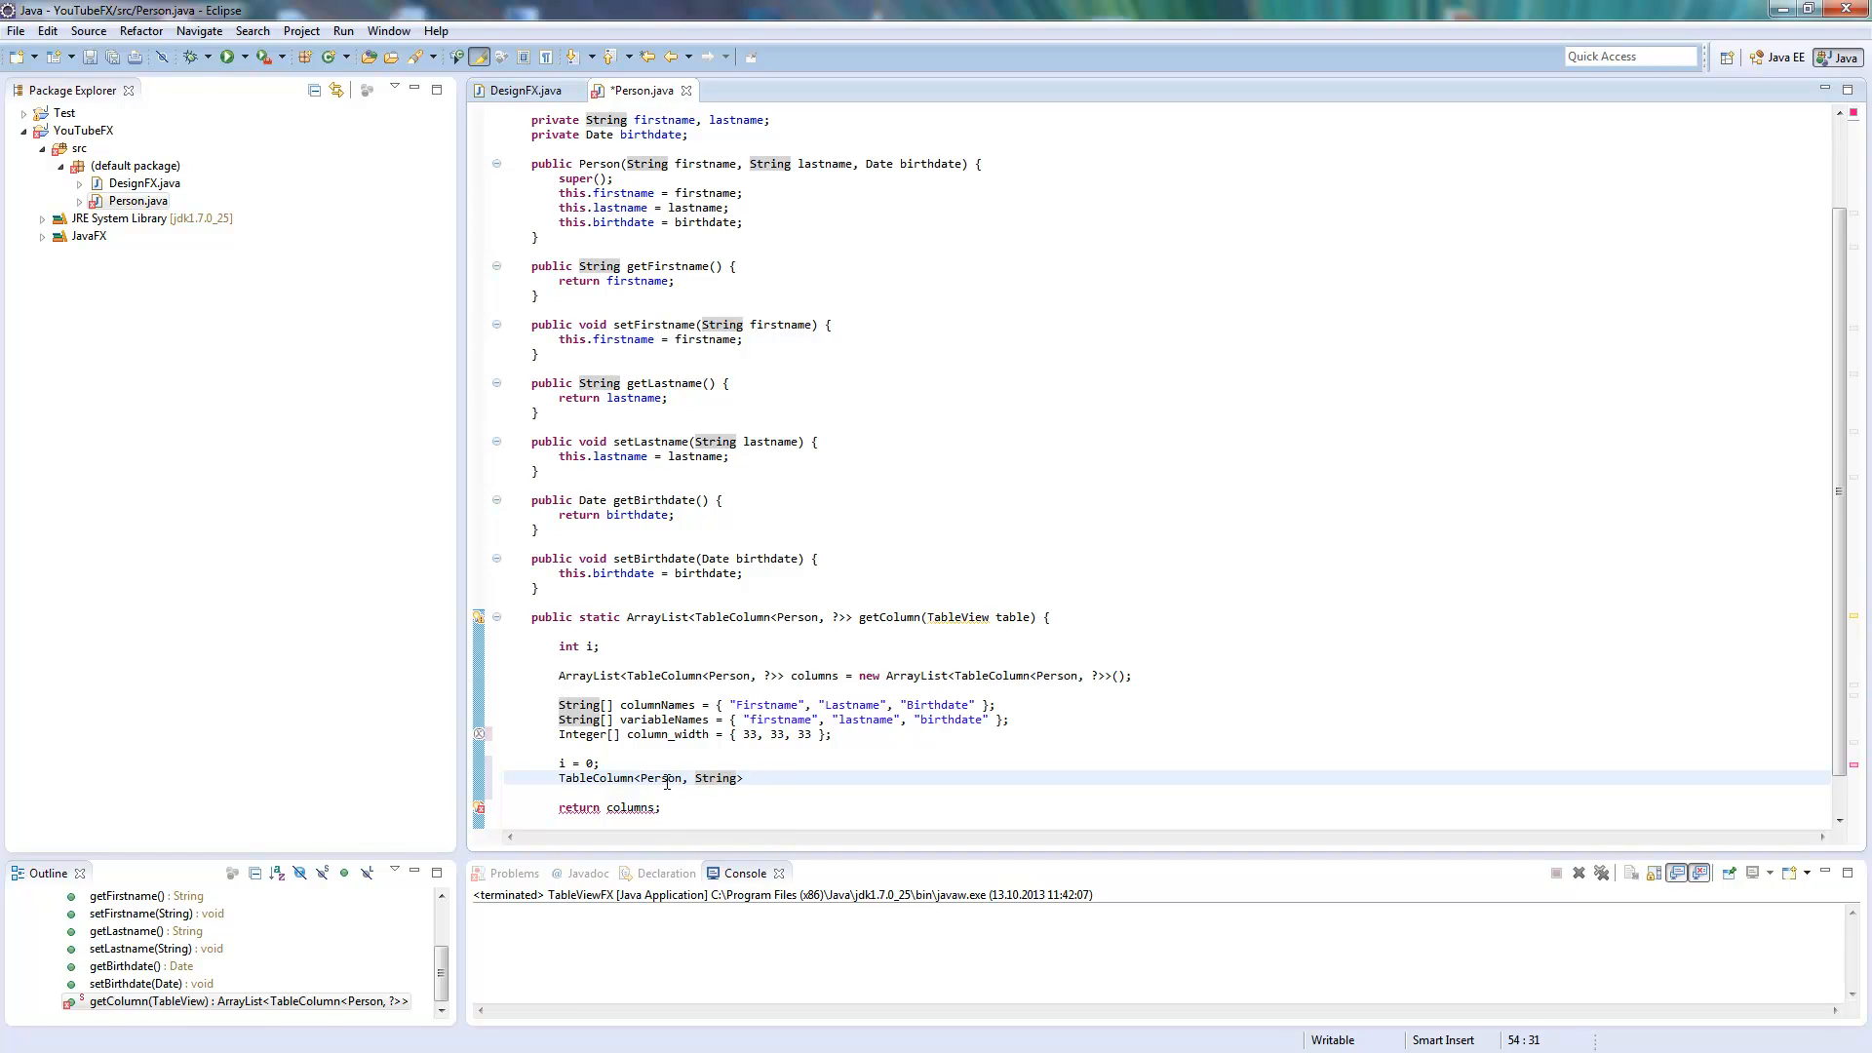
mouse_move(831, 762)
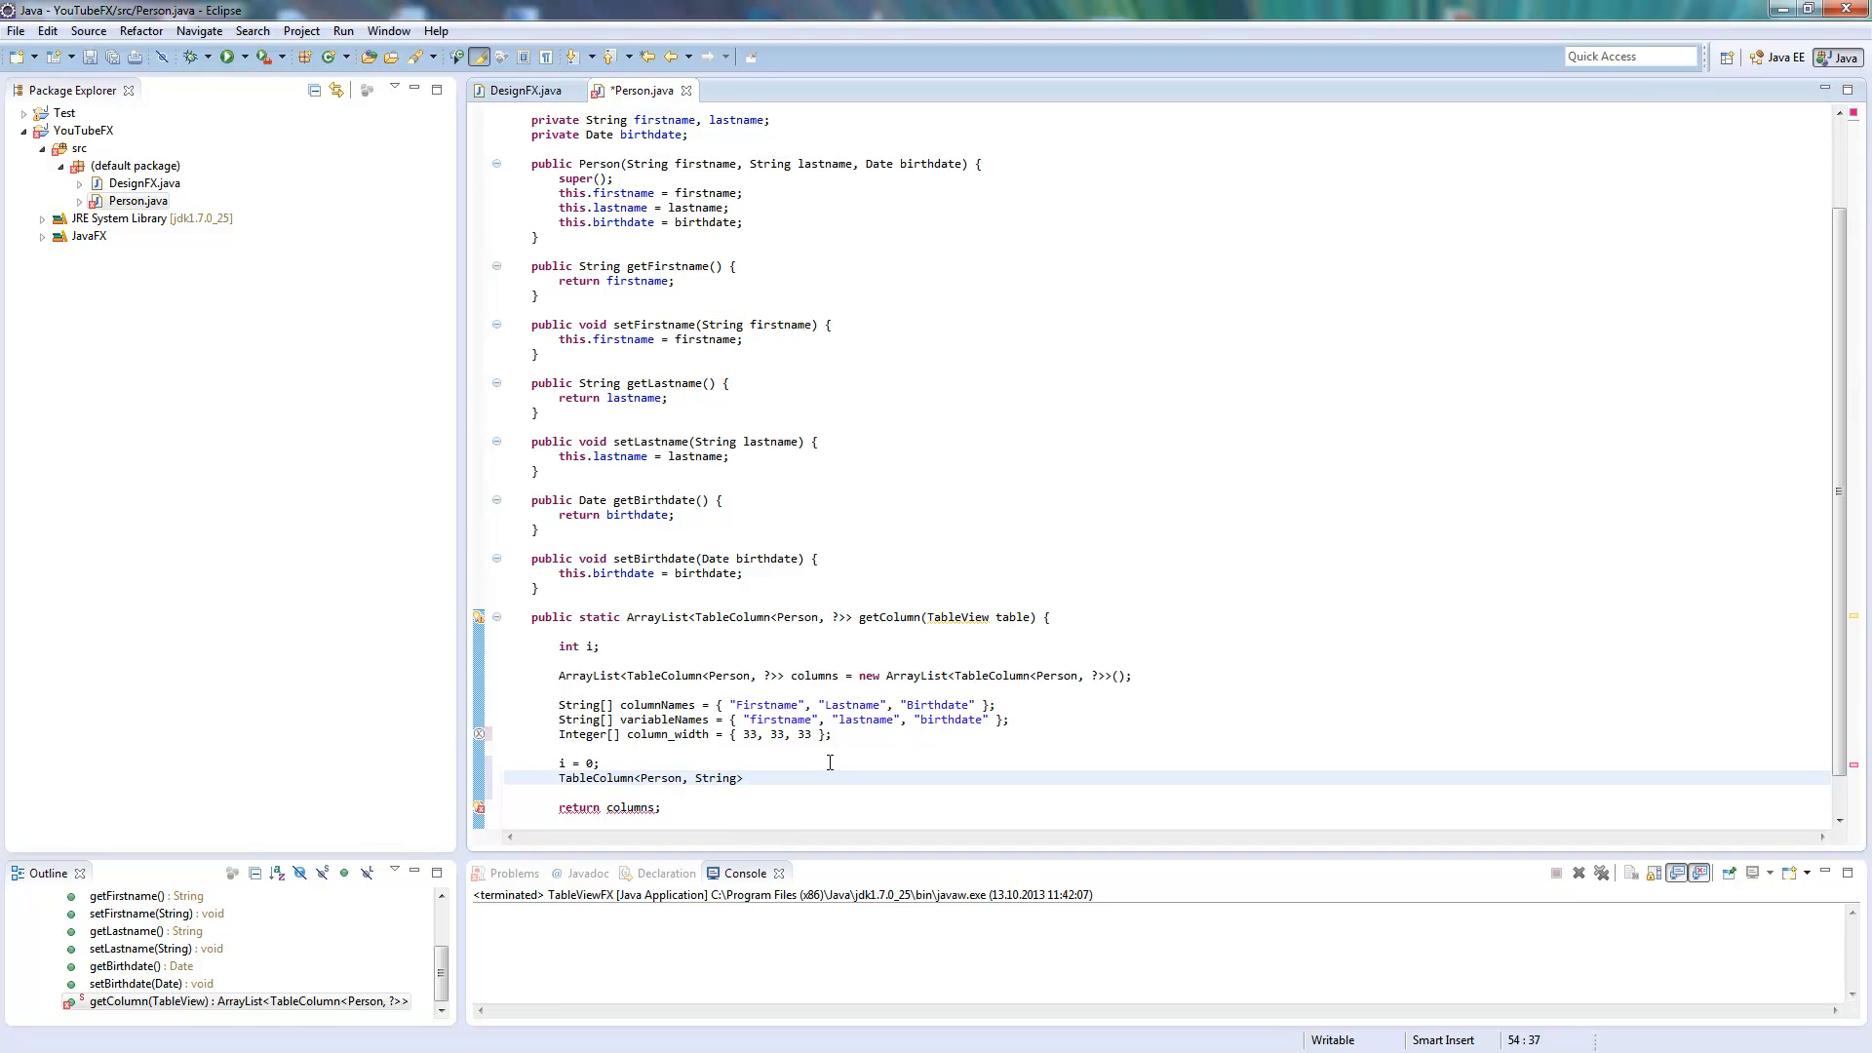
Create firstnameCol, lastenameCol and birthdateCol as new TableColumn<>(columnNames[i++]) and save
text(firstN)
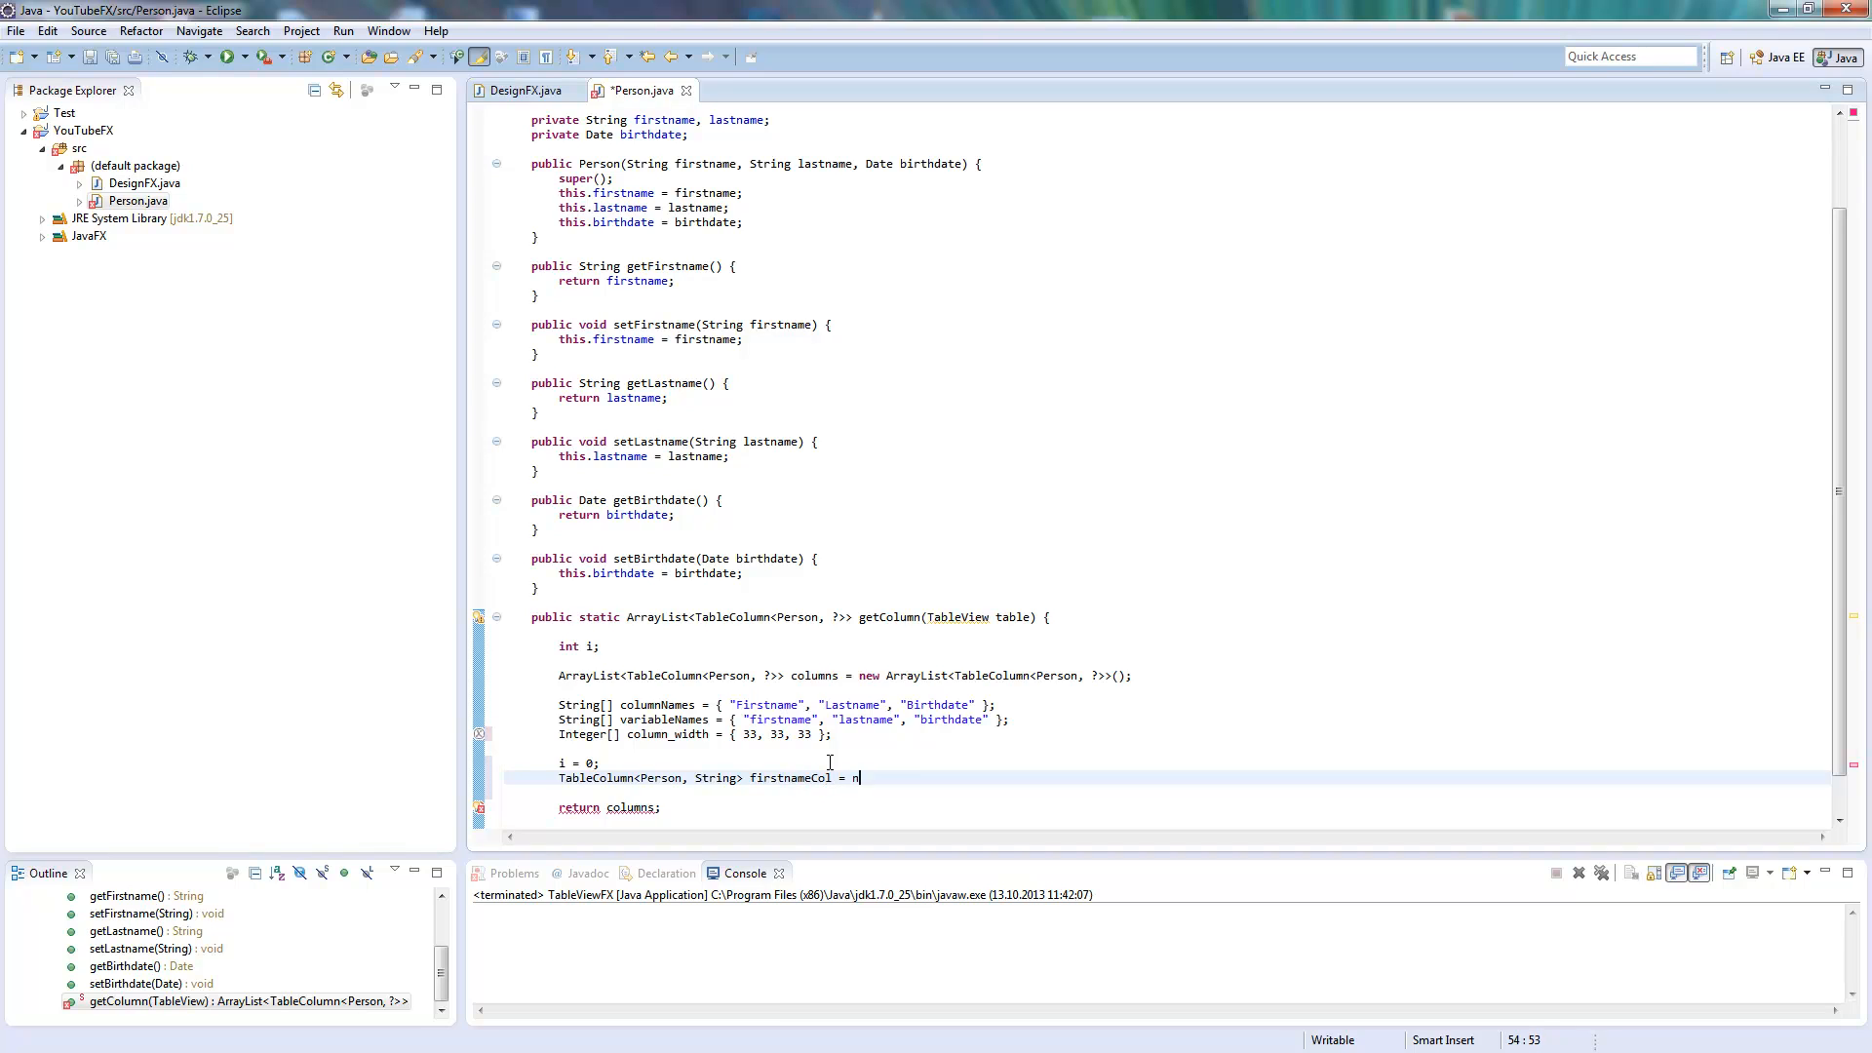
text(ew TableColumn<>())
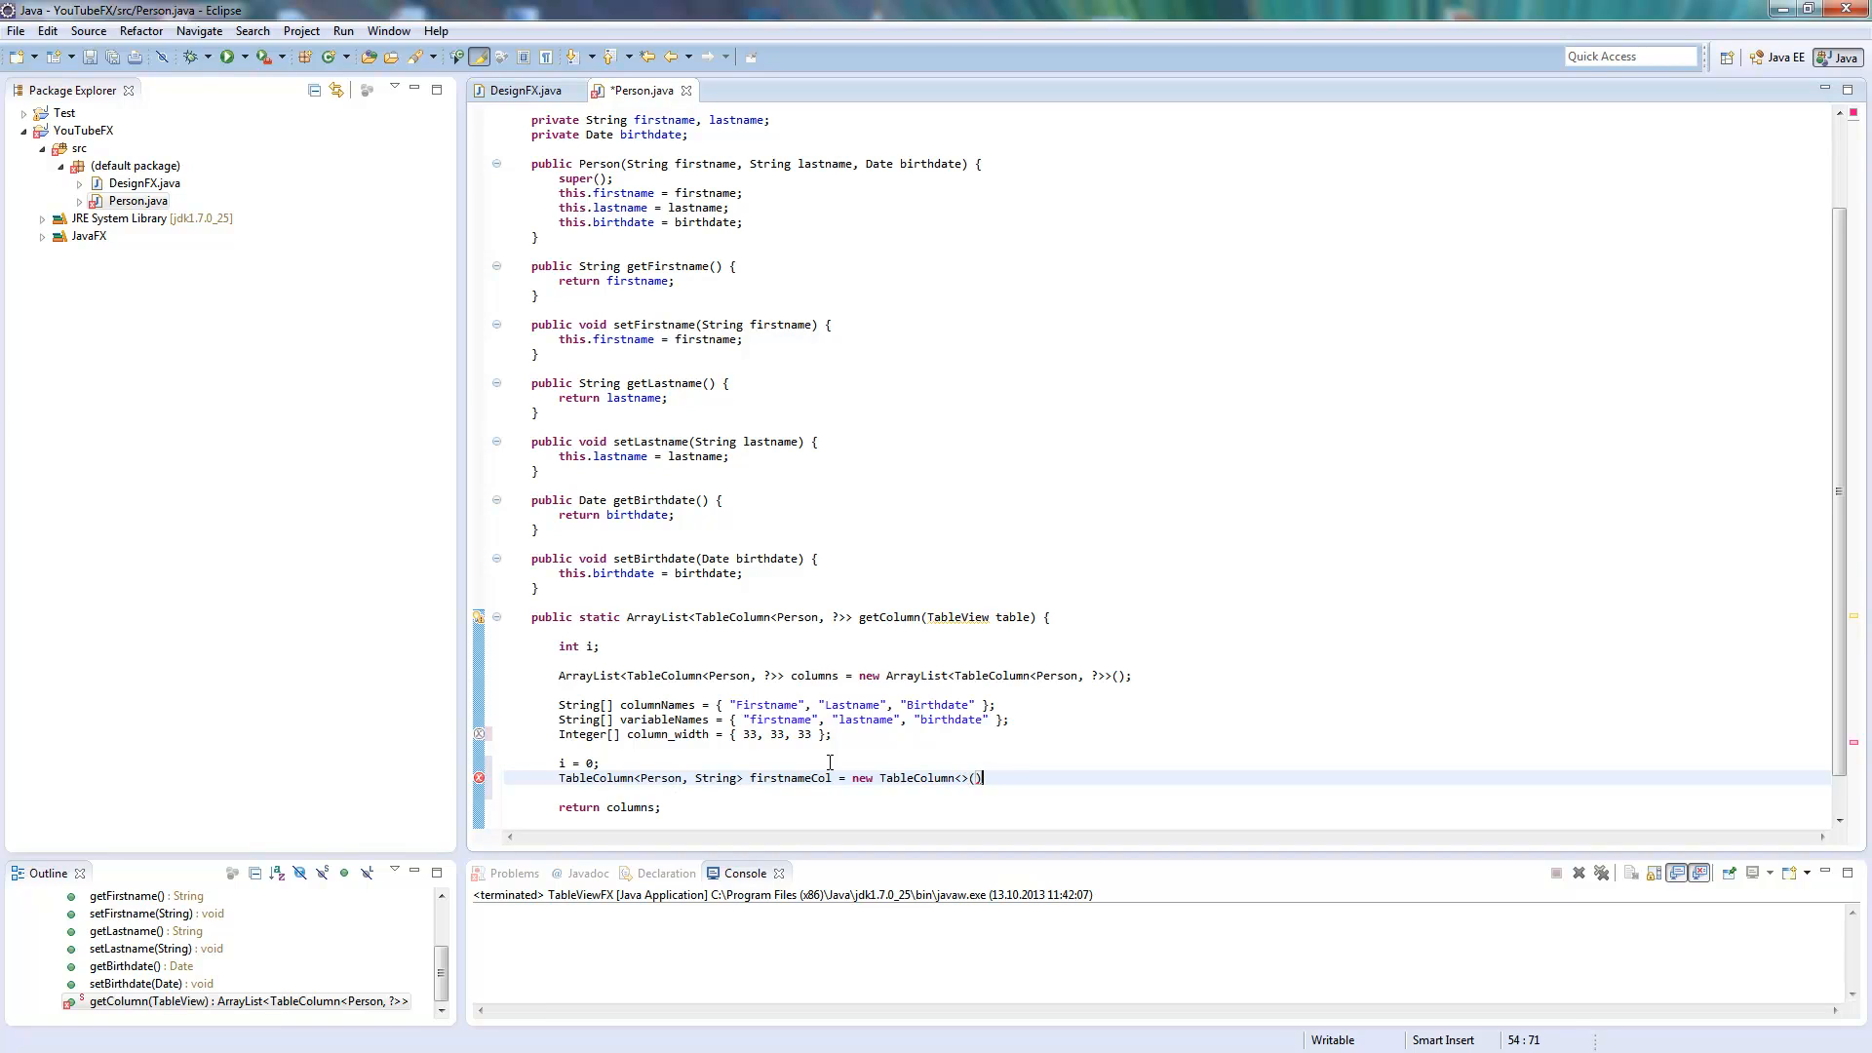
text(columnNames)
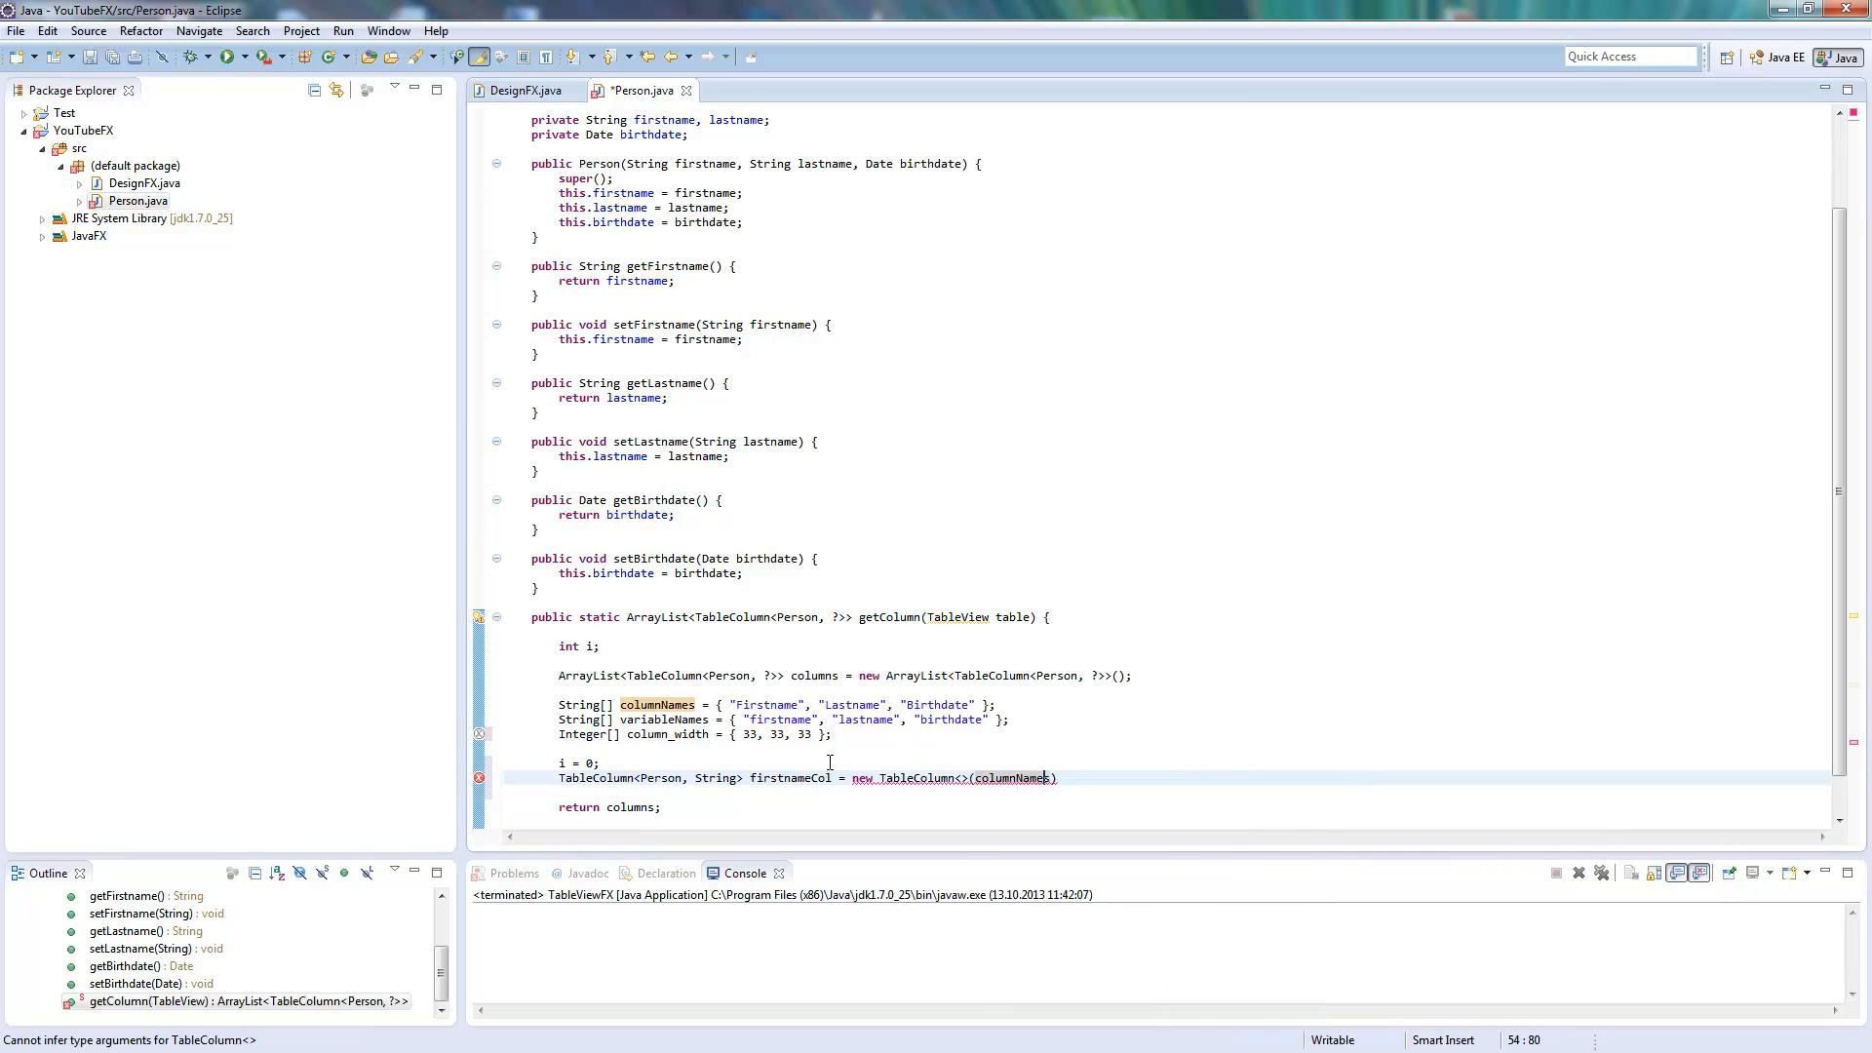
text([i++])
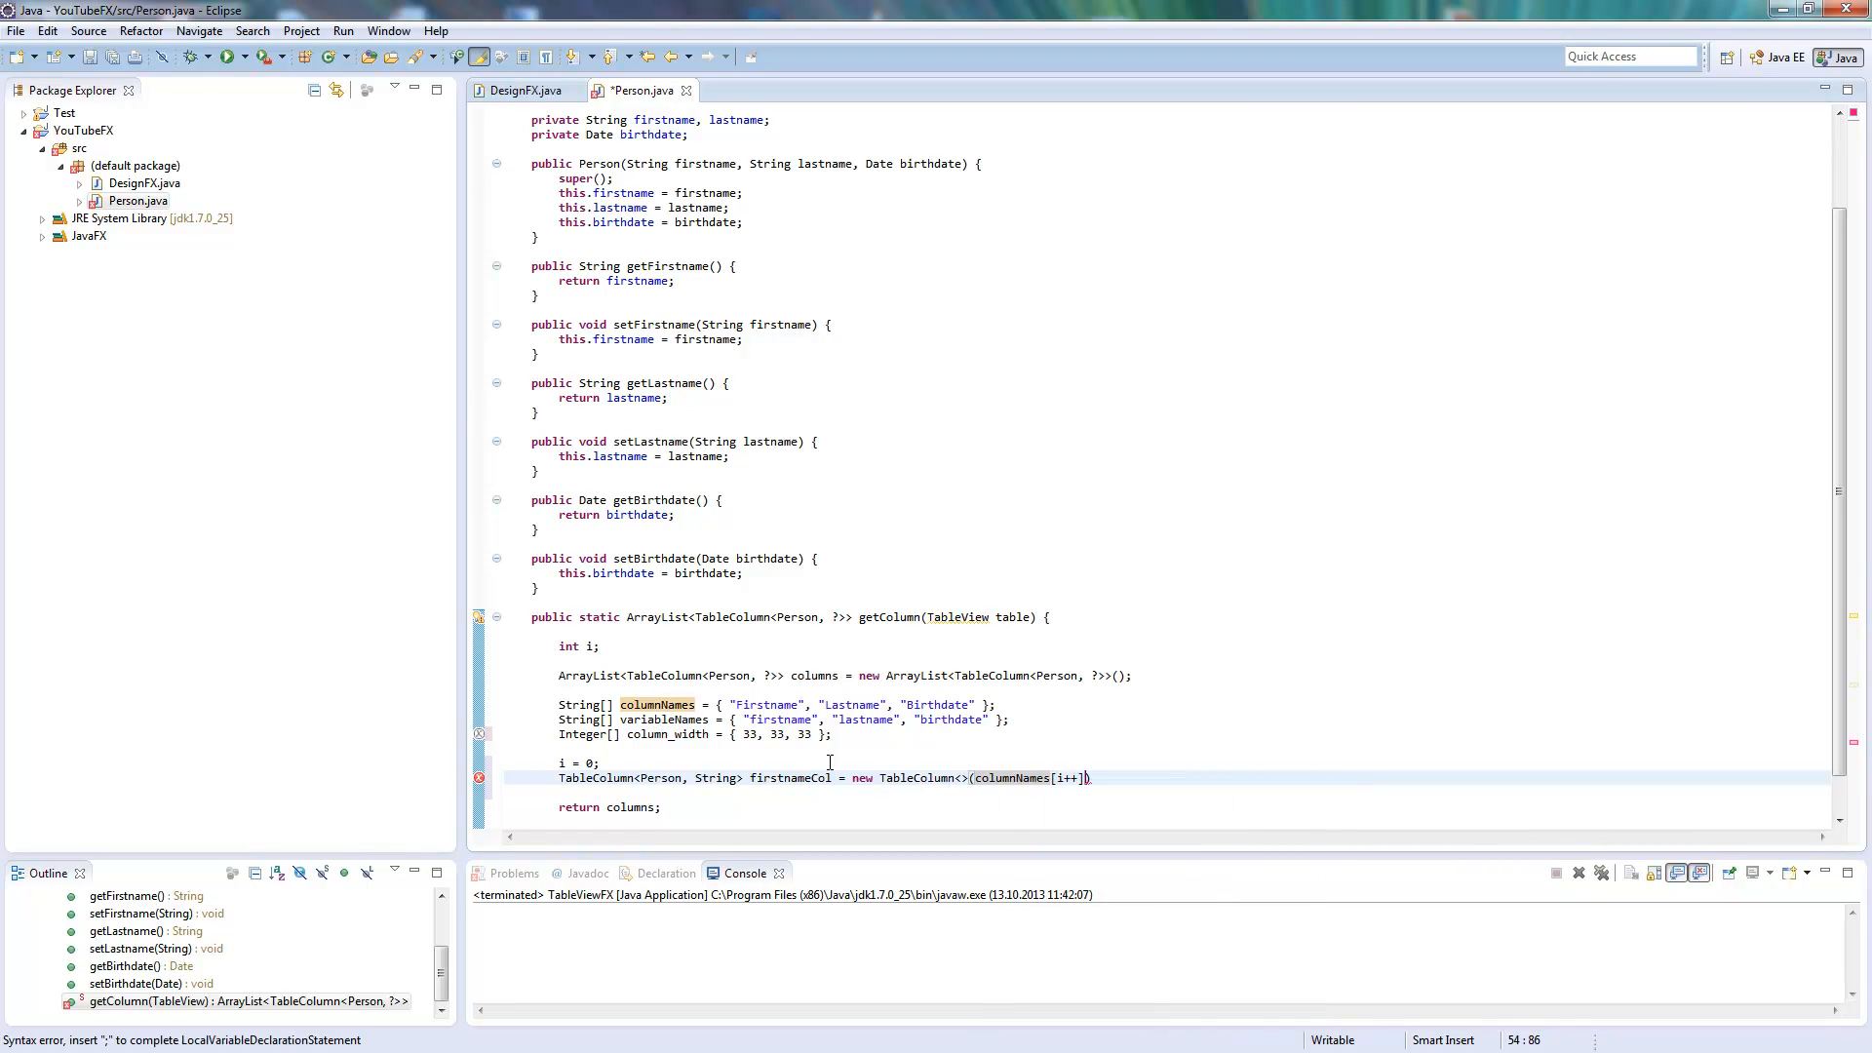
text(;)
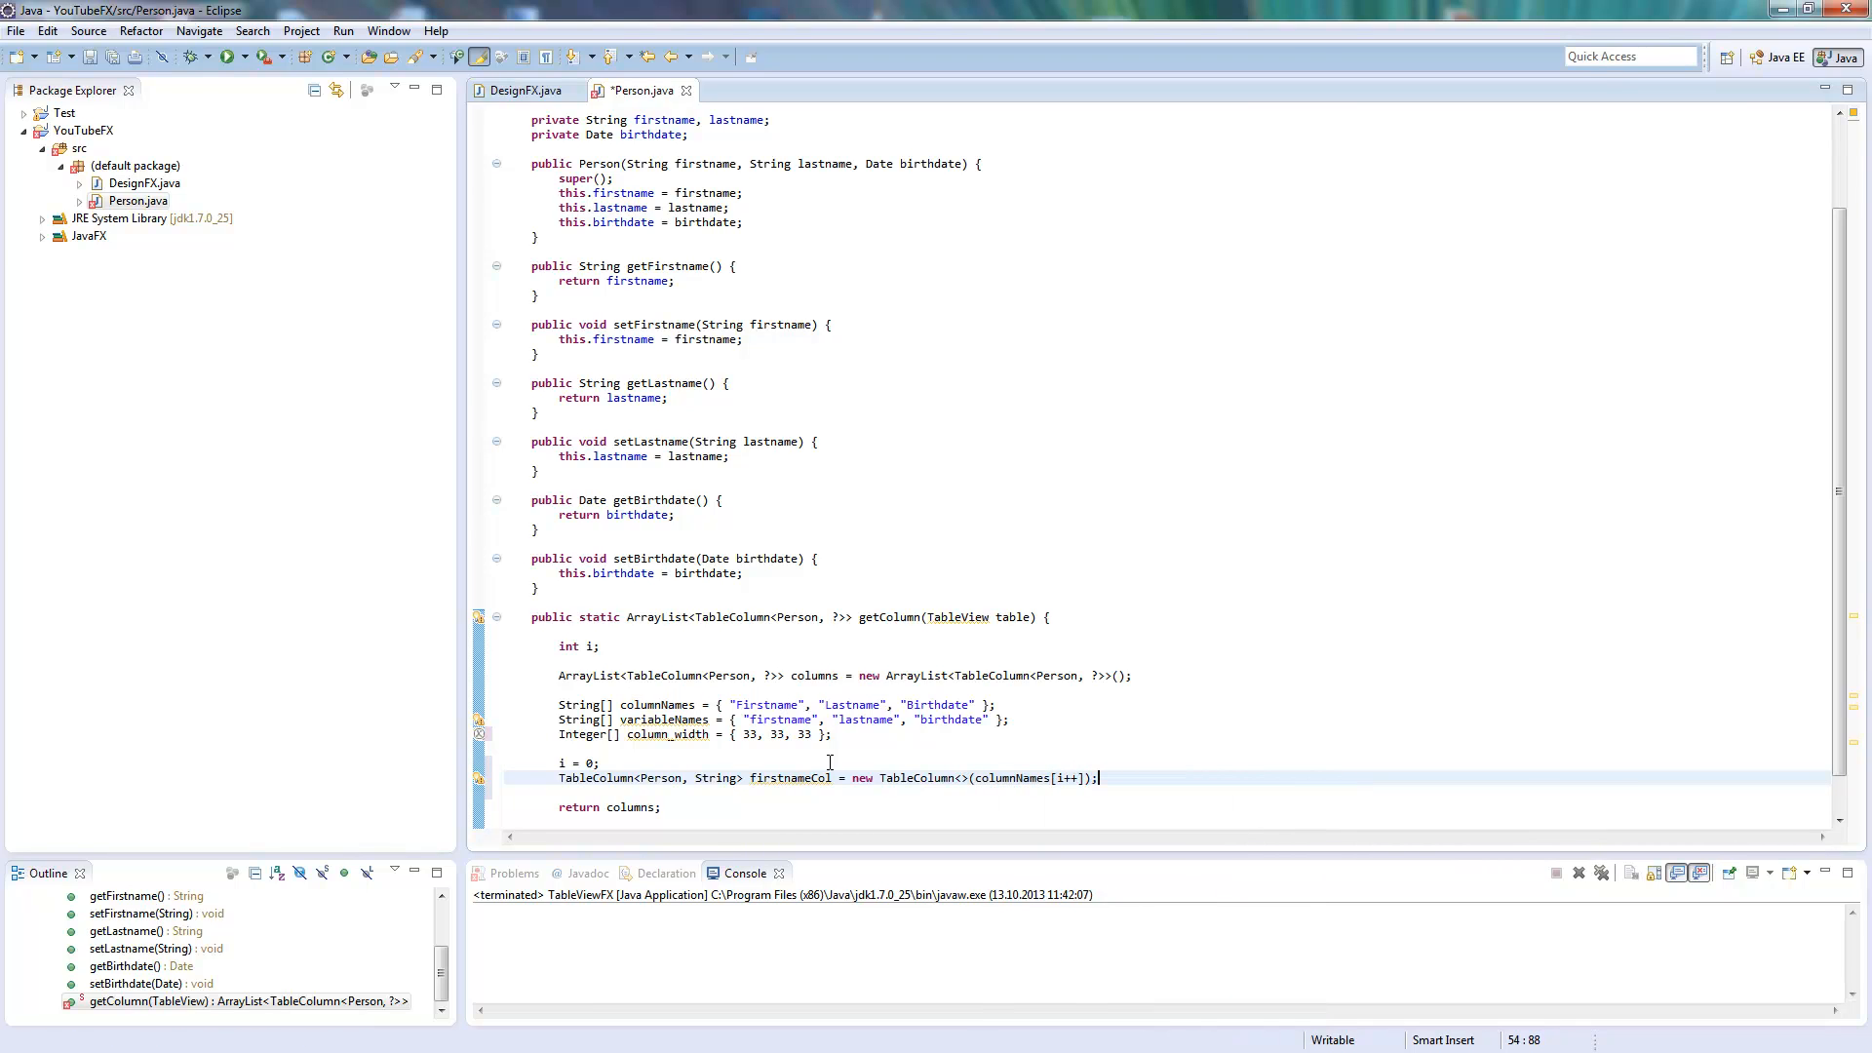
key(ctrl+s)
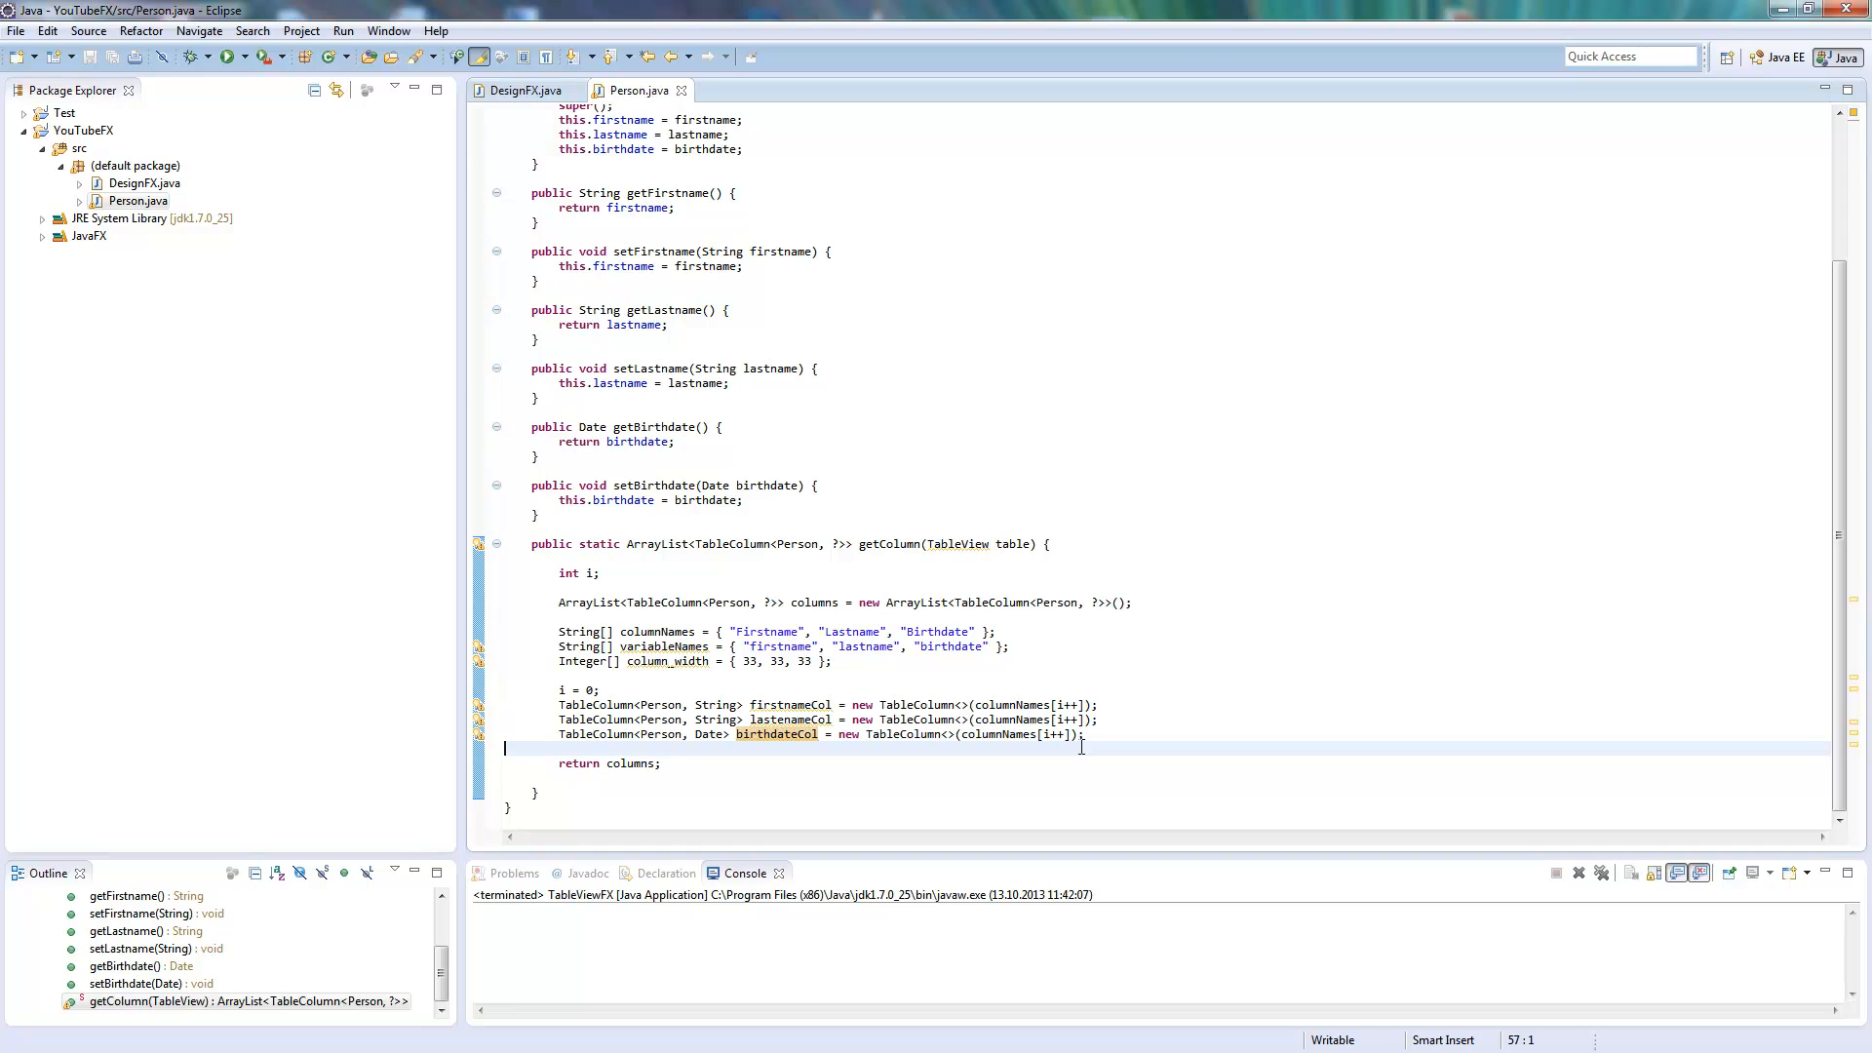
Add columns.add(firstnameCol), columns.add(lastenameCol) and columns.add(birthdateCol) before the return
text(columns)
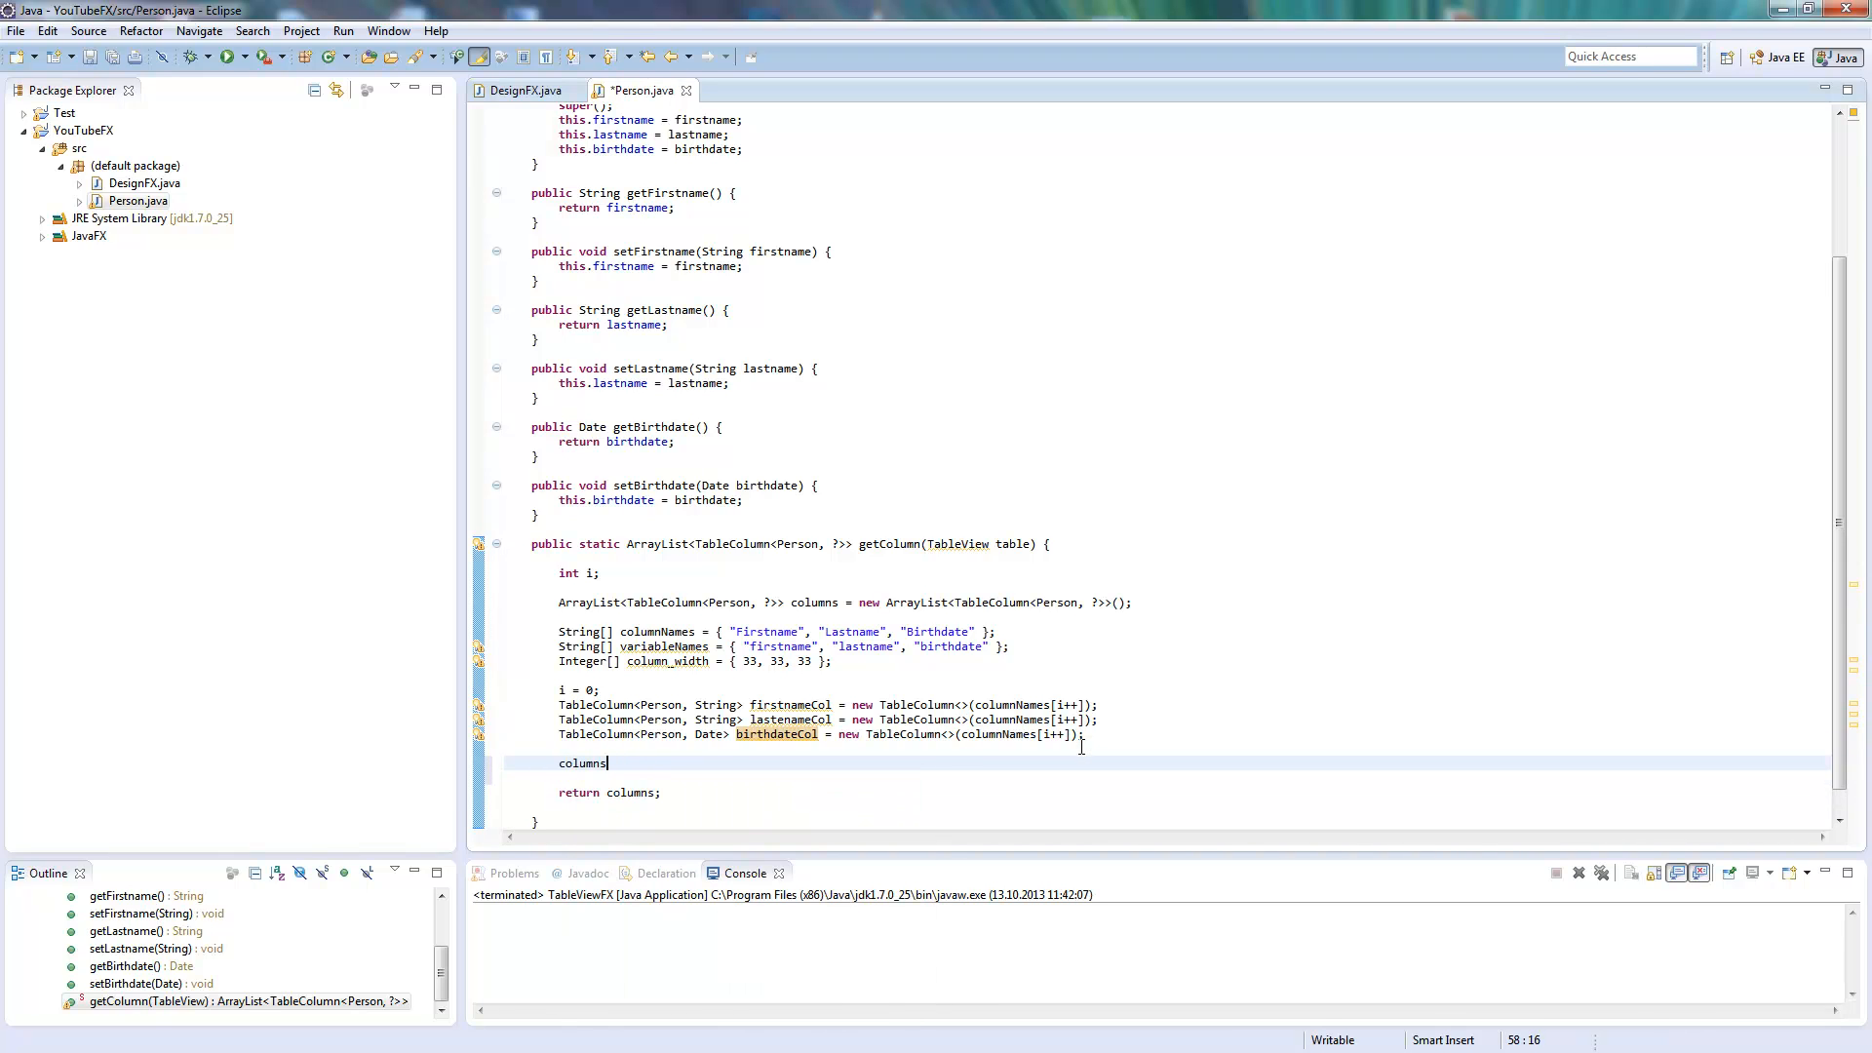
text(.add(firstnameCol);)
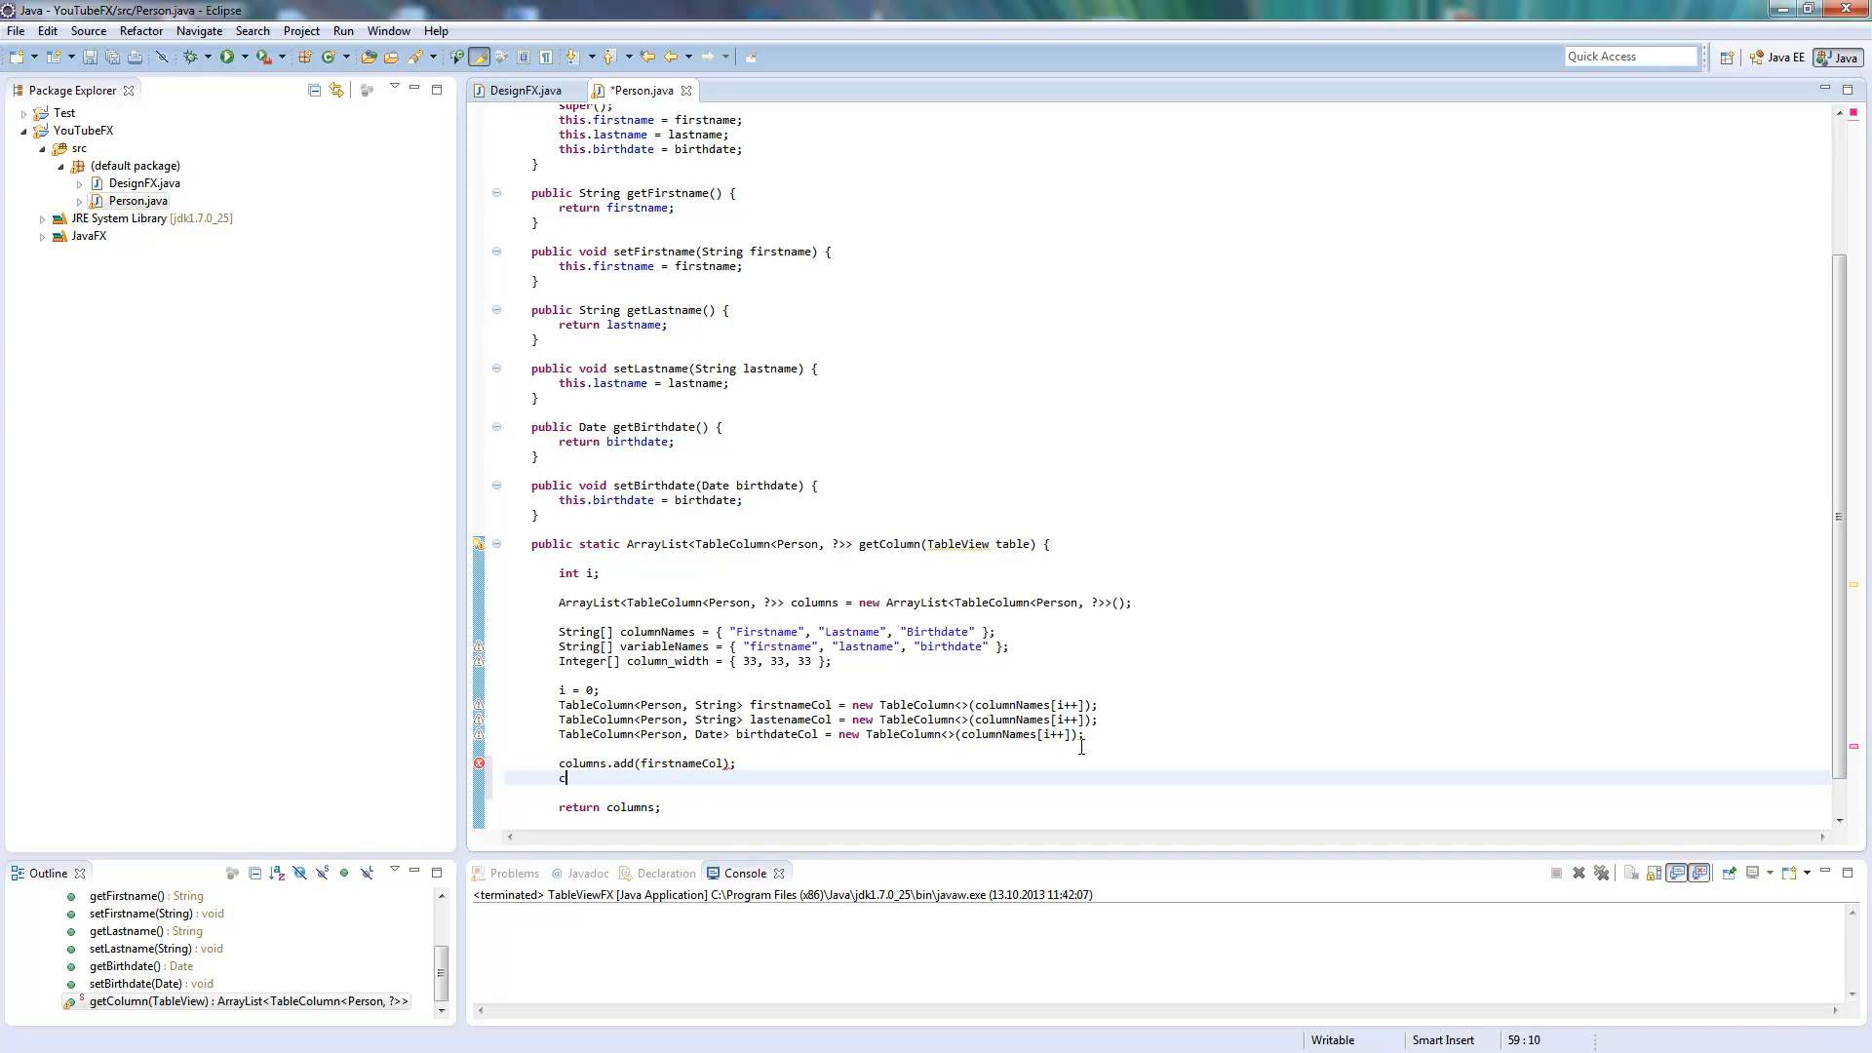
text(olumn_)
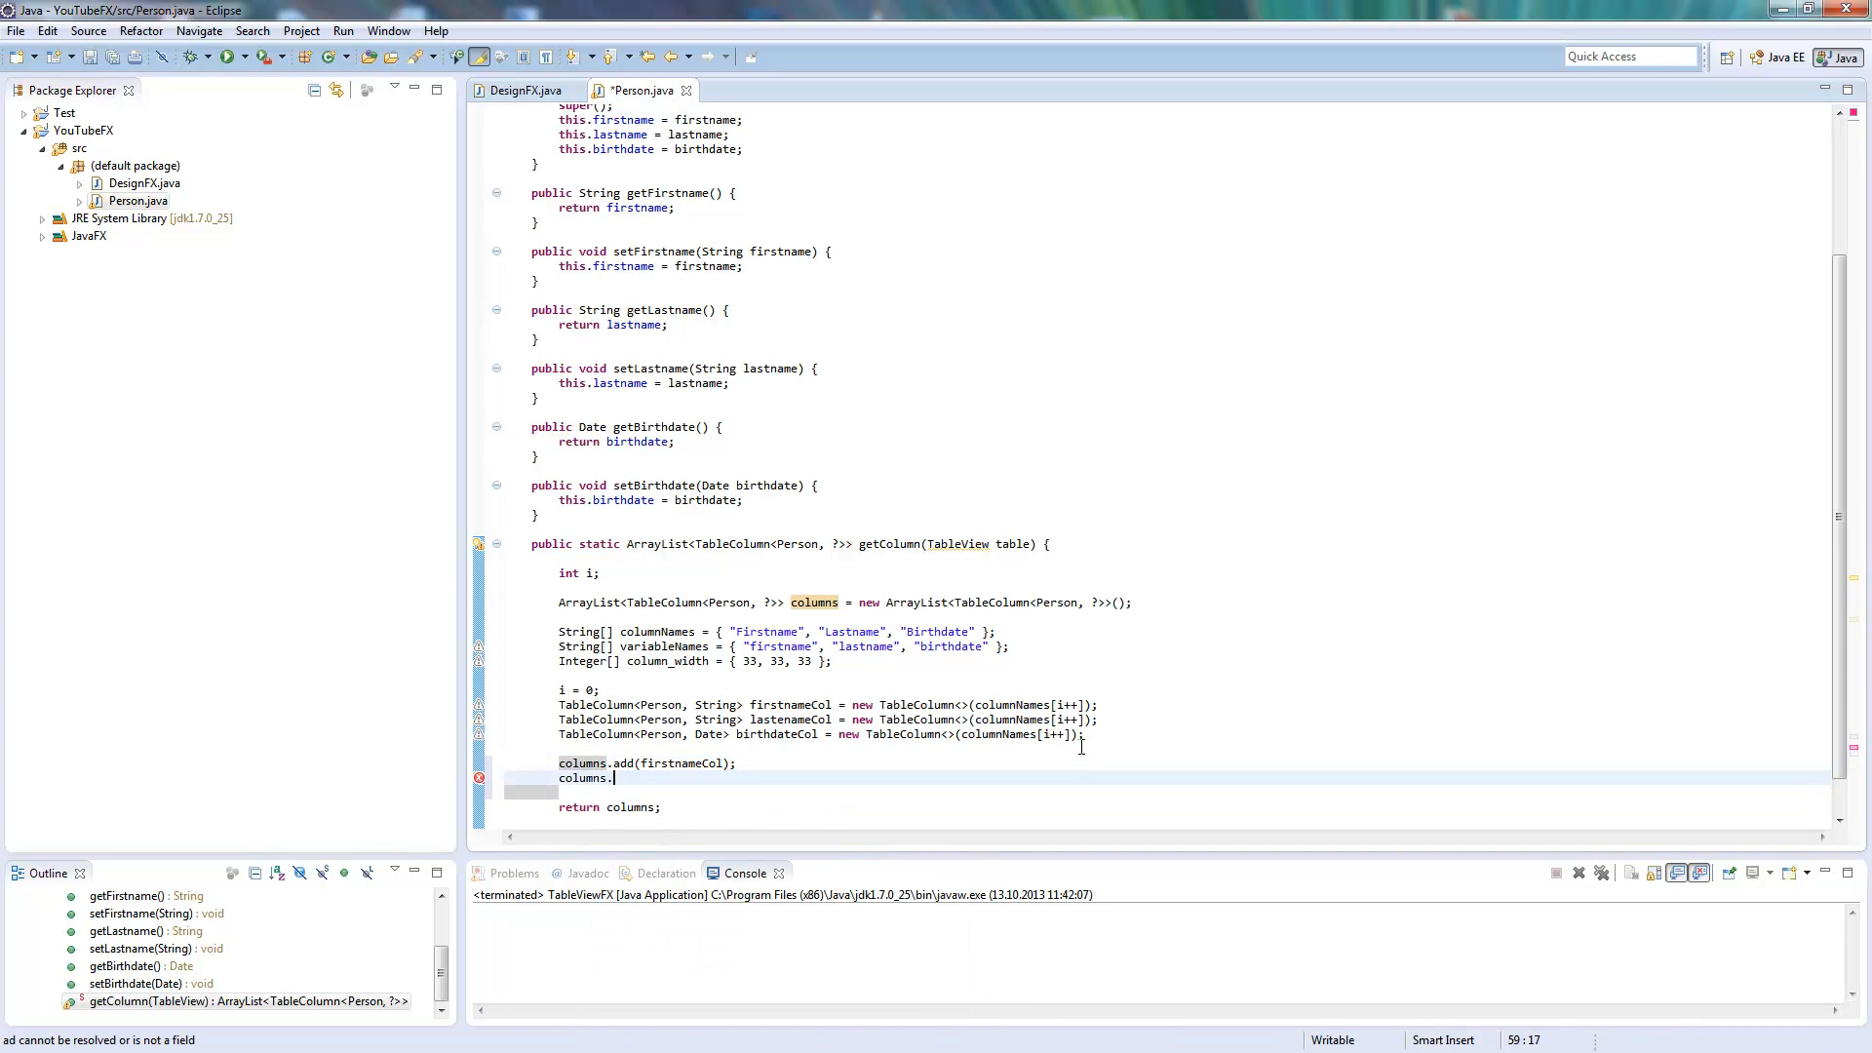
text(add(lastenameCol);)
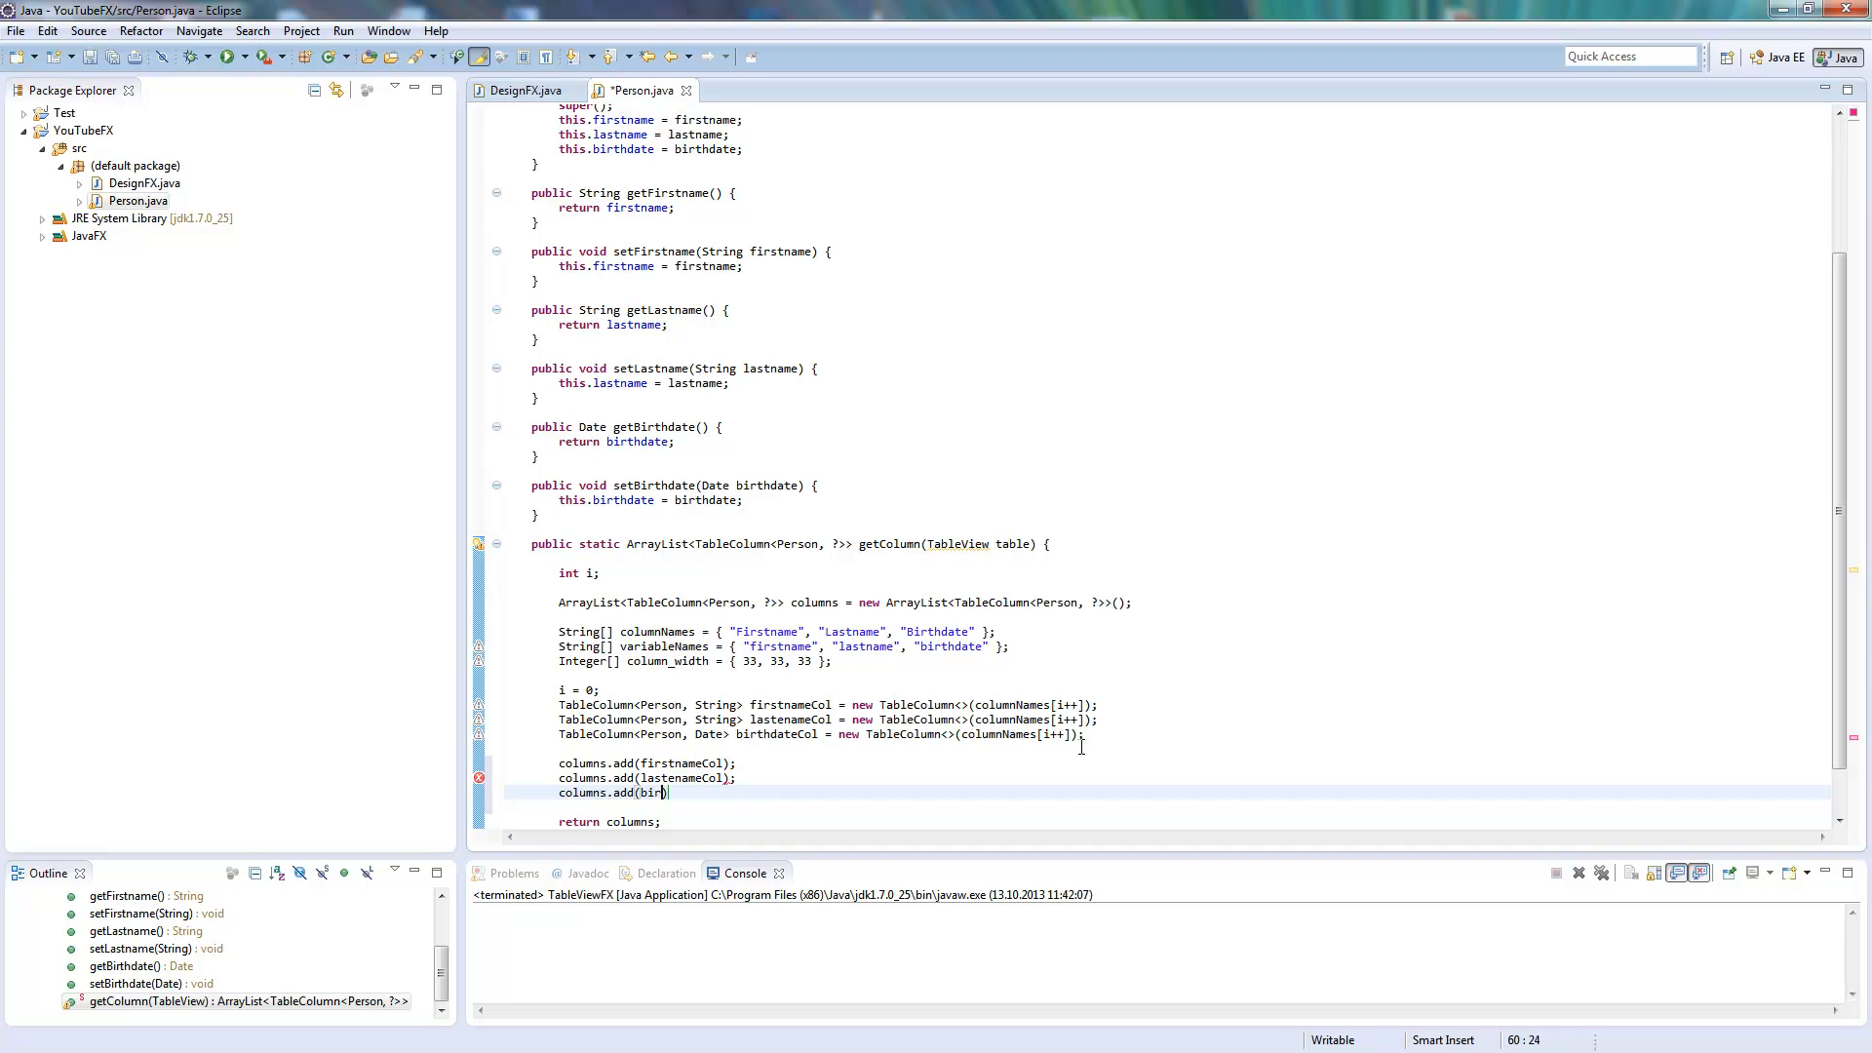
text(thdateCol);)
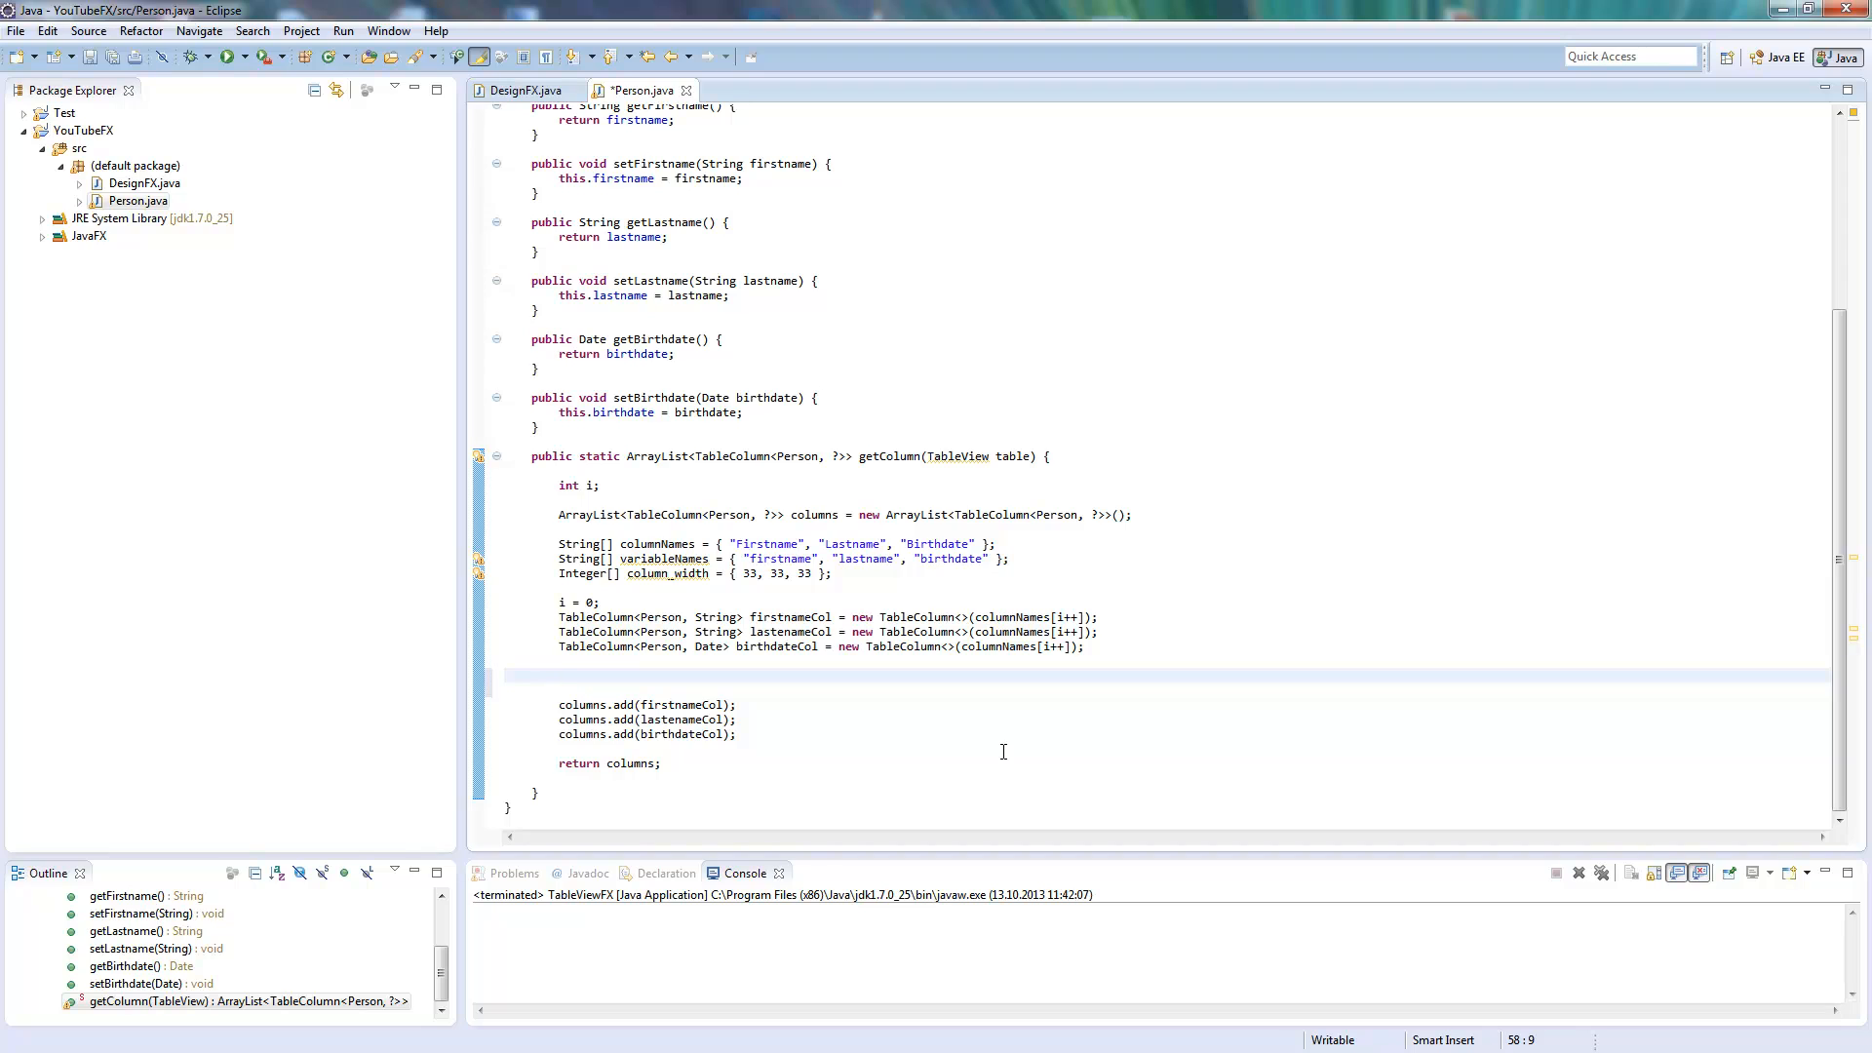
Reset i = 0 and give firstnameCol a PropertyValueFactory<Person, String>(variableNames[i++]) cell value factory
text(i=0;)
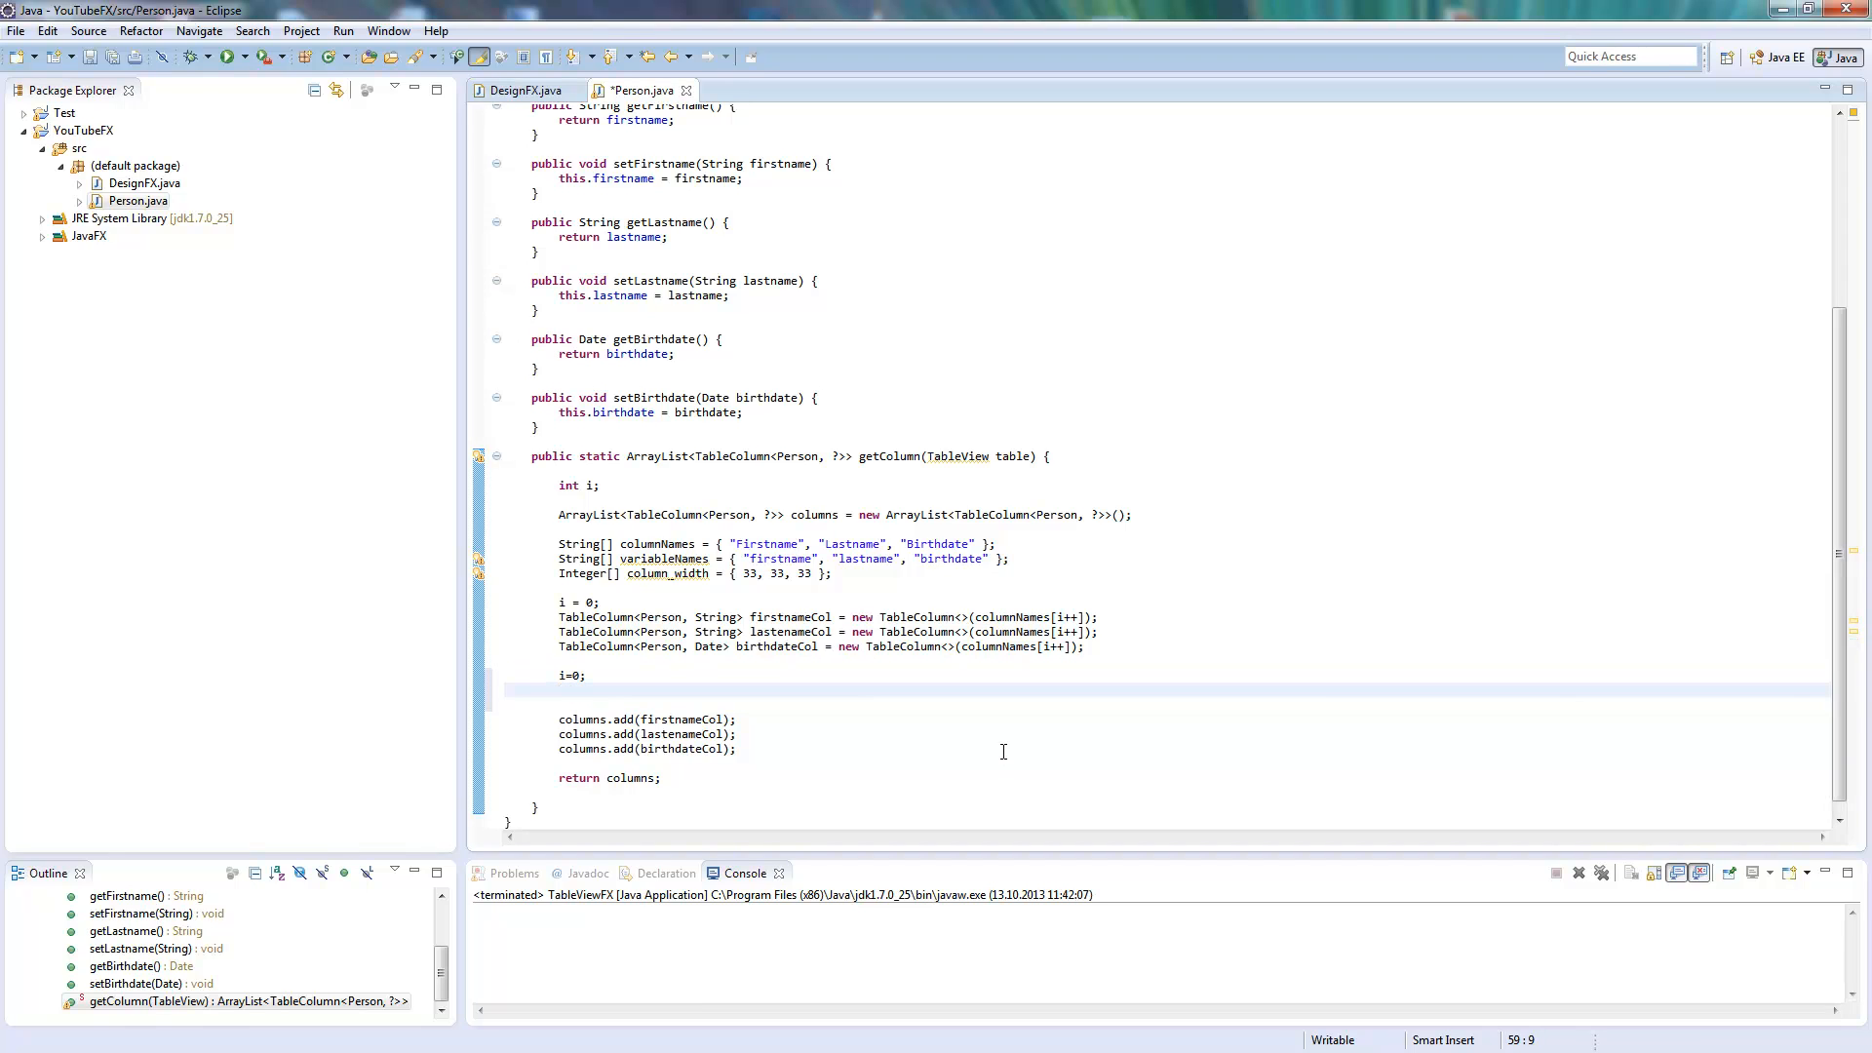
text(firstnameCol)
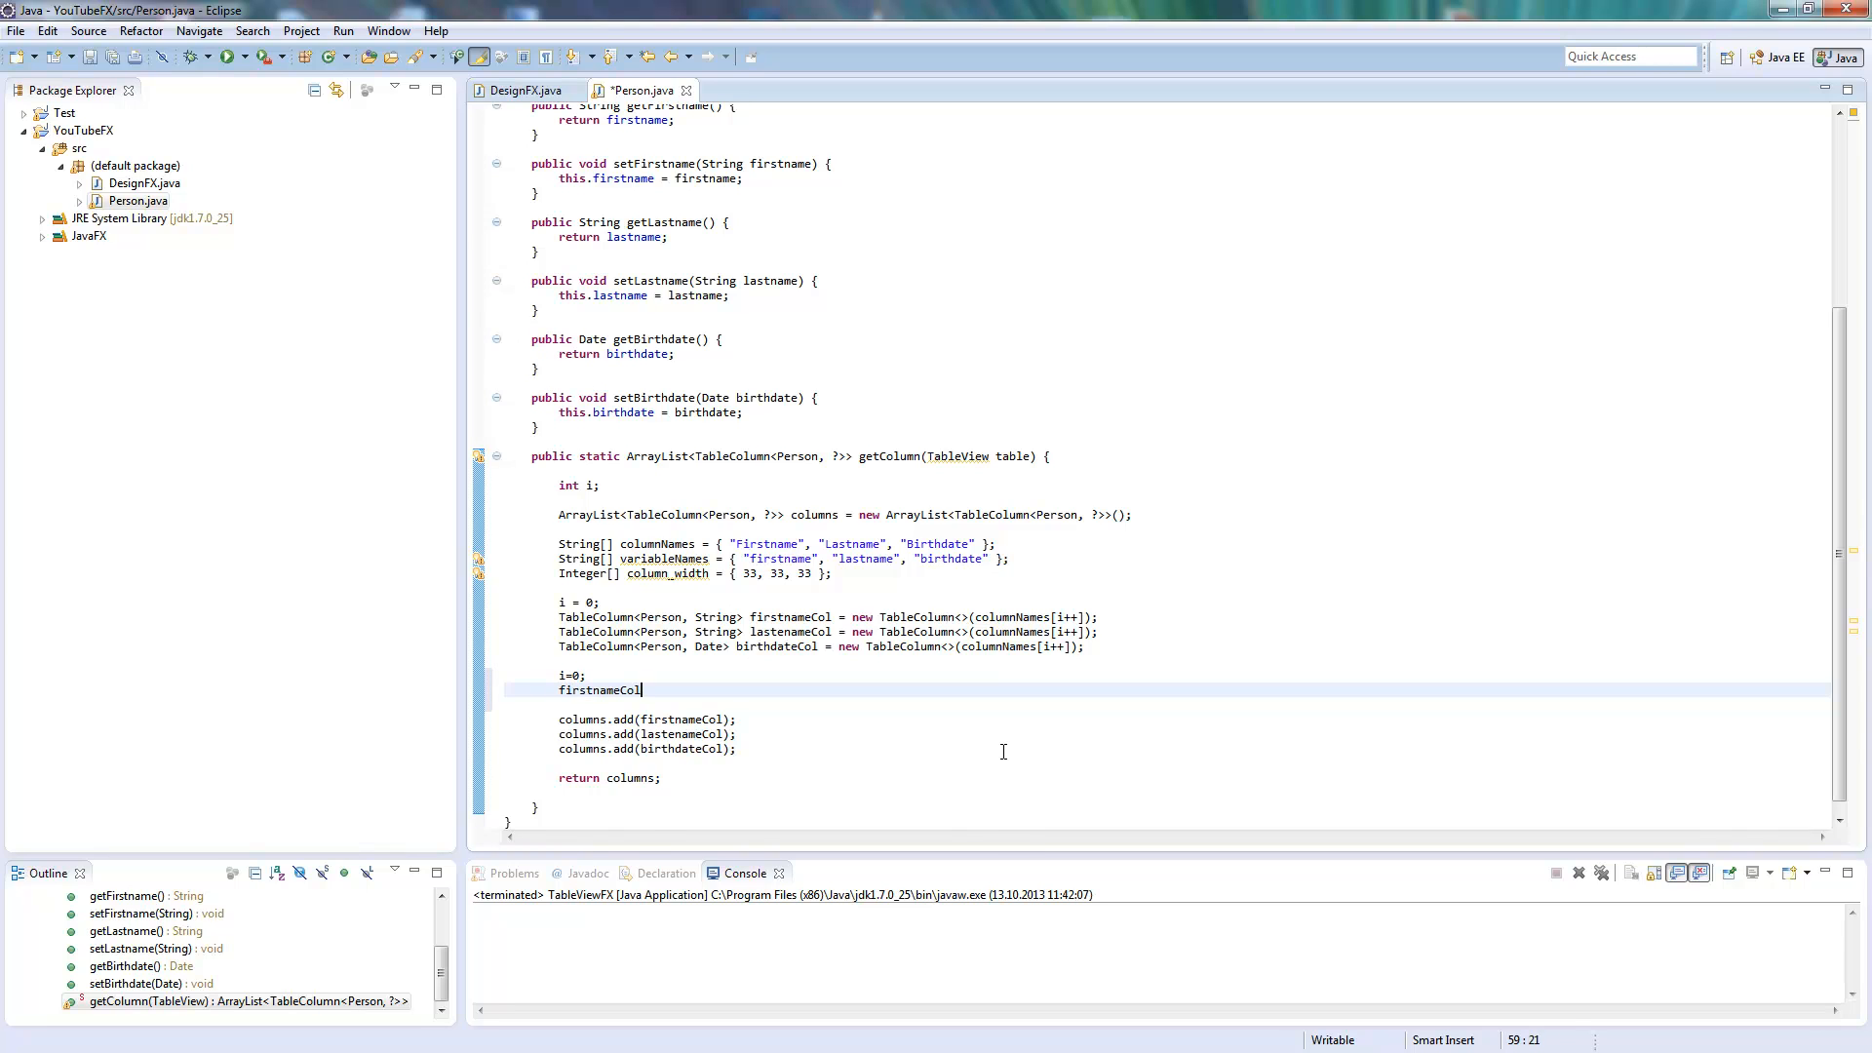
text(.setCel)
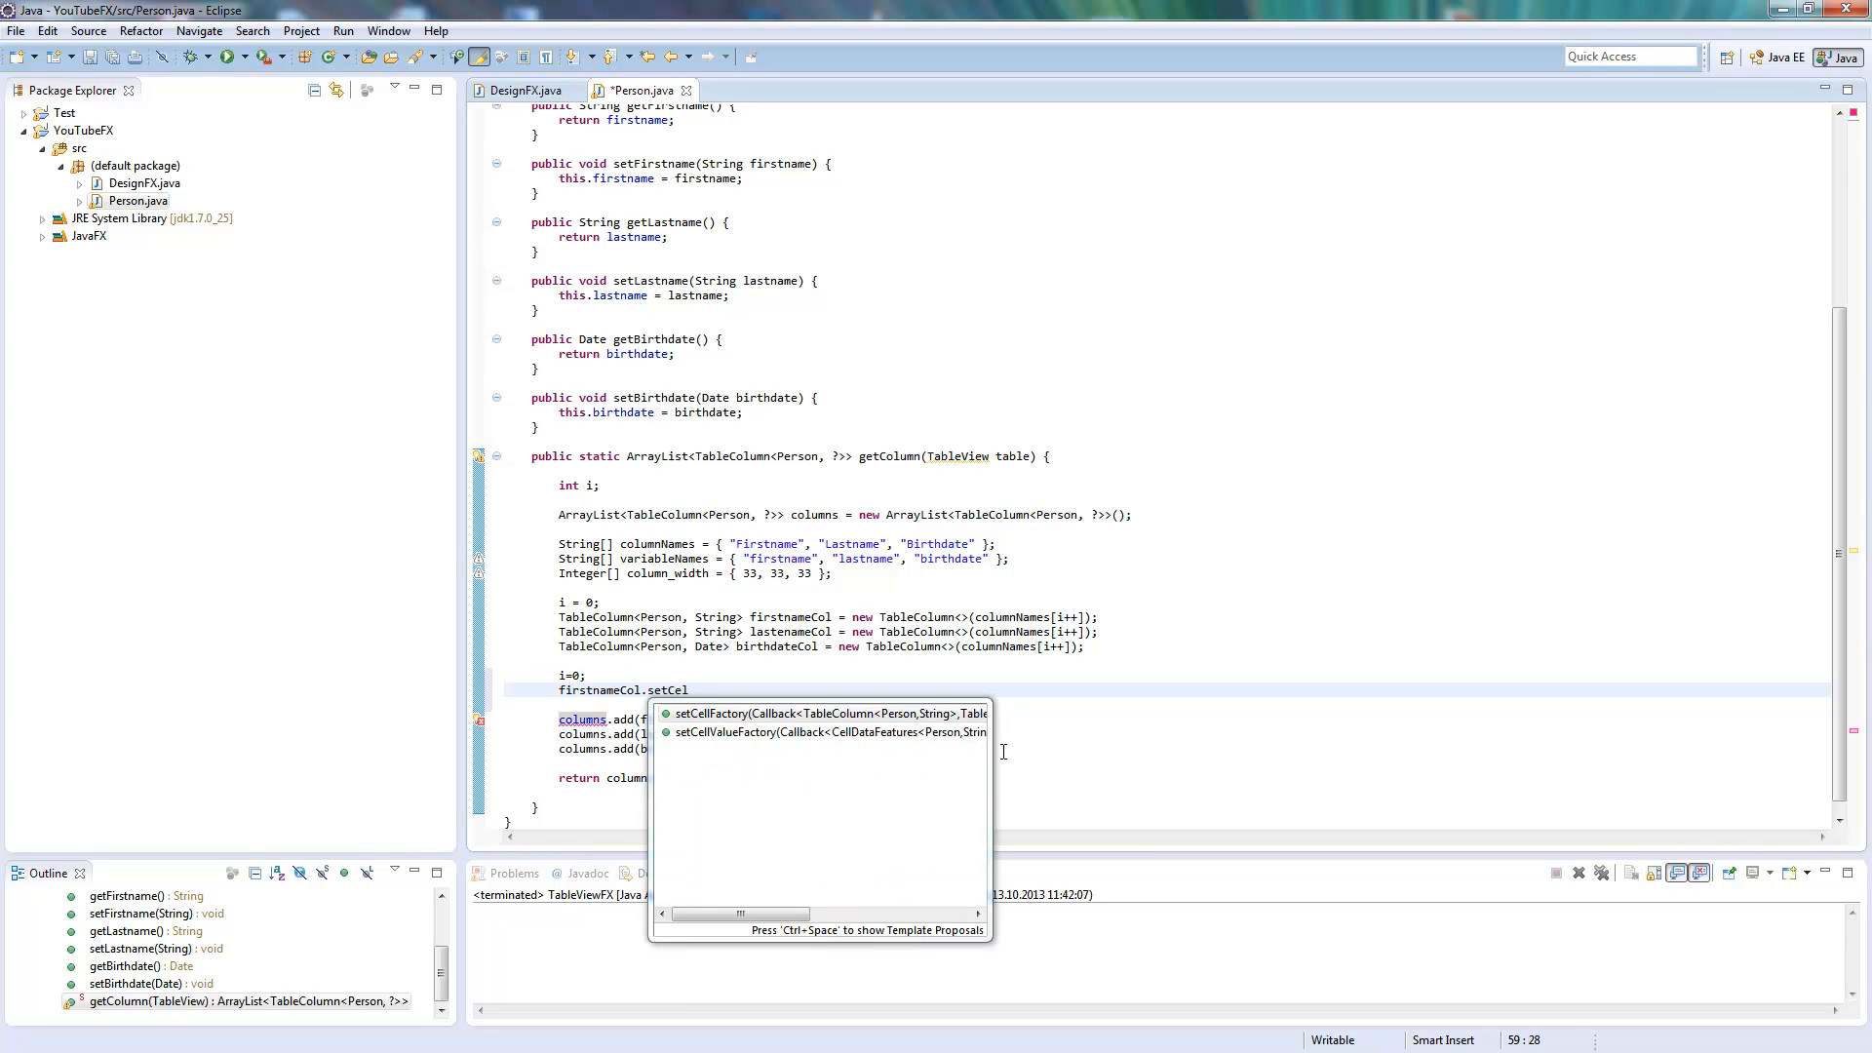
click(826, 731)
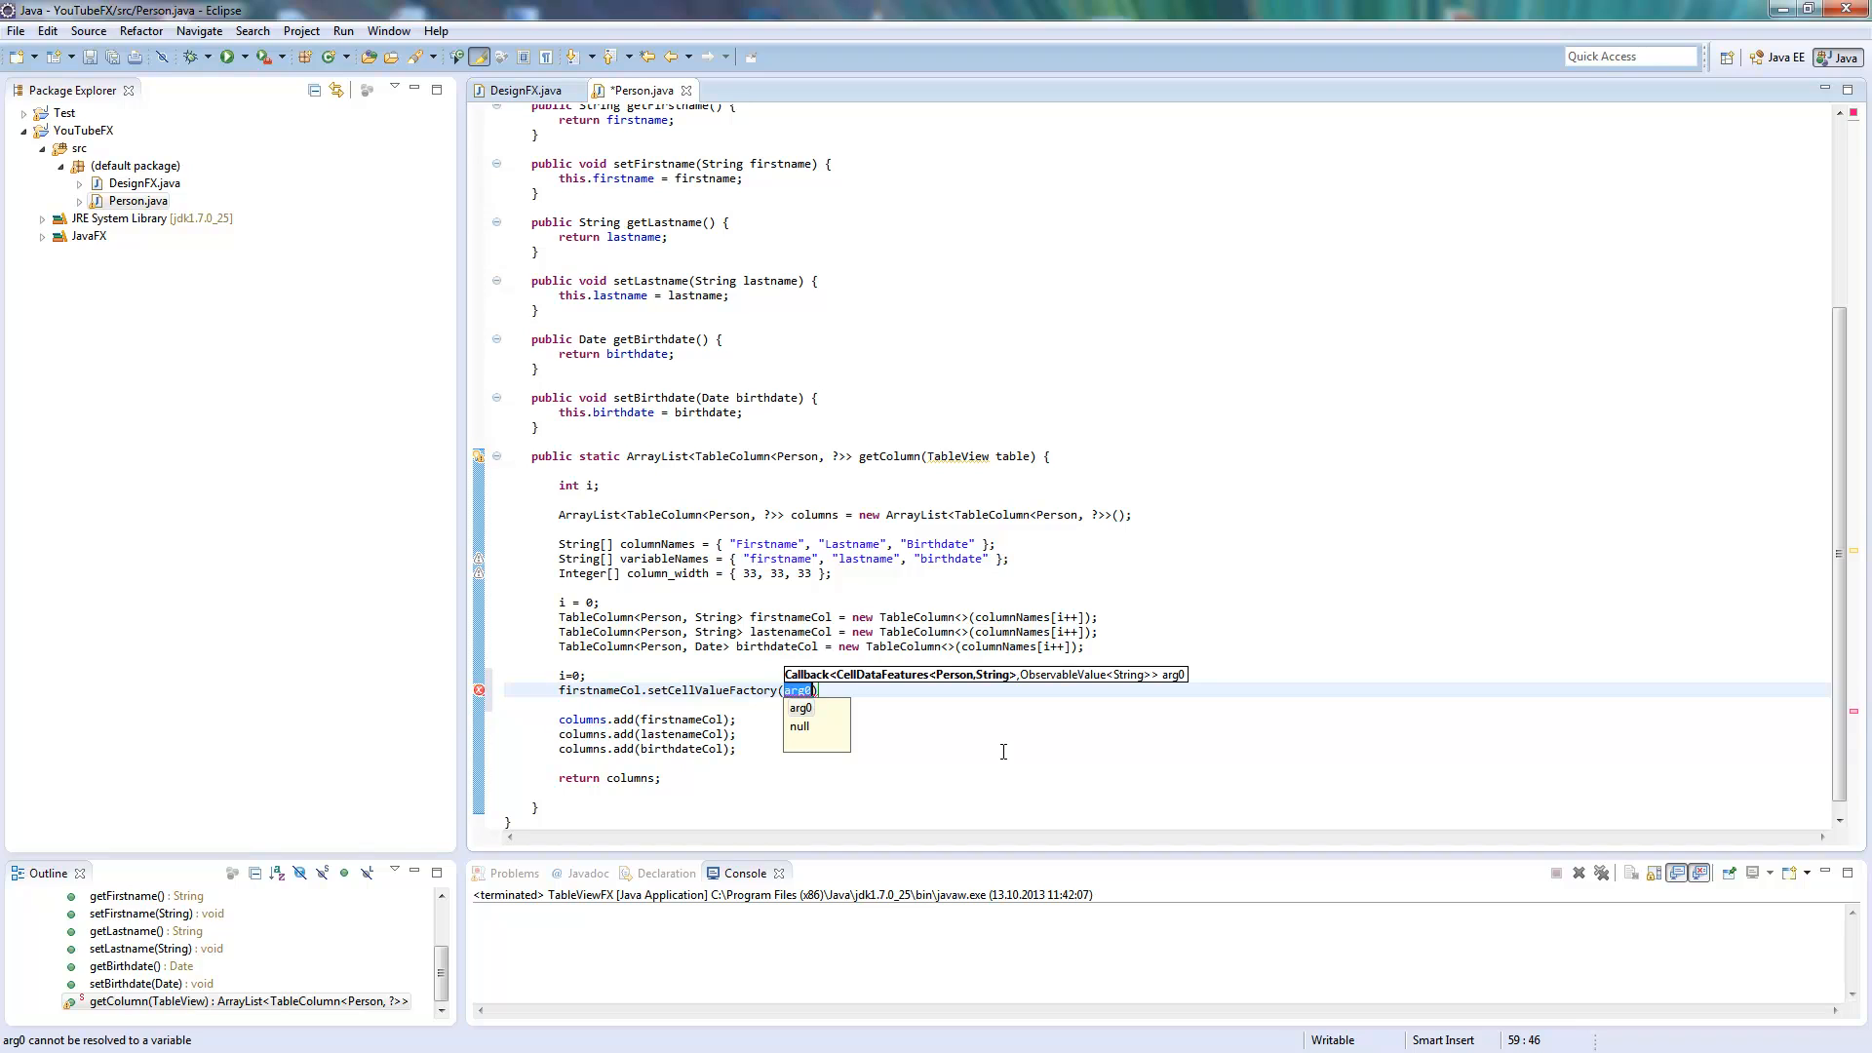
text(new PropertyValueFactory<>()
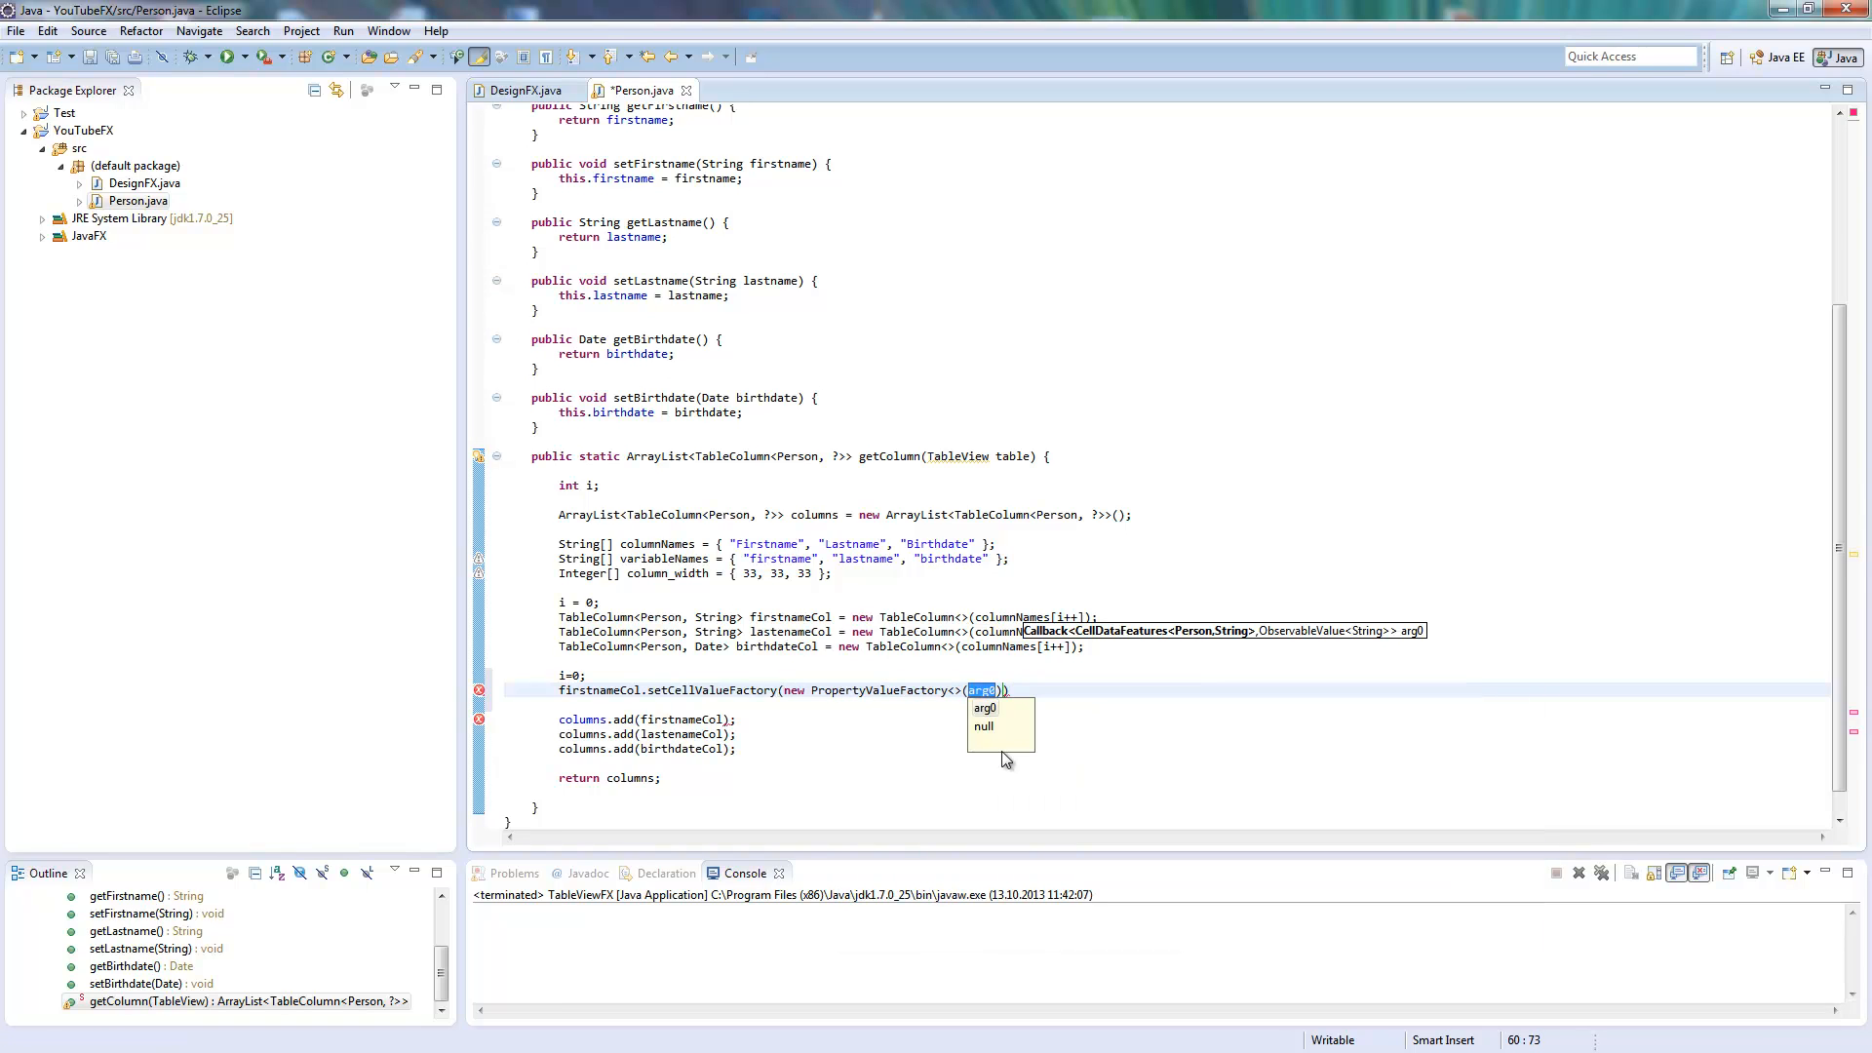
click(985, 707)
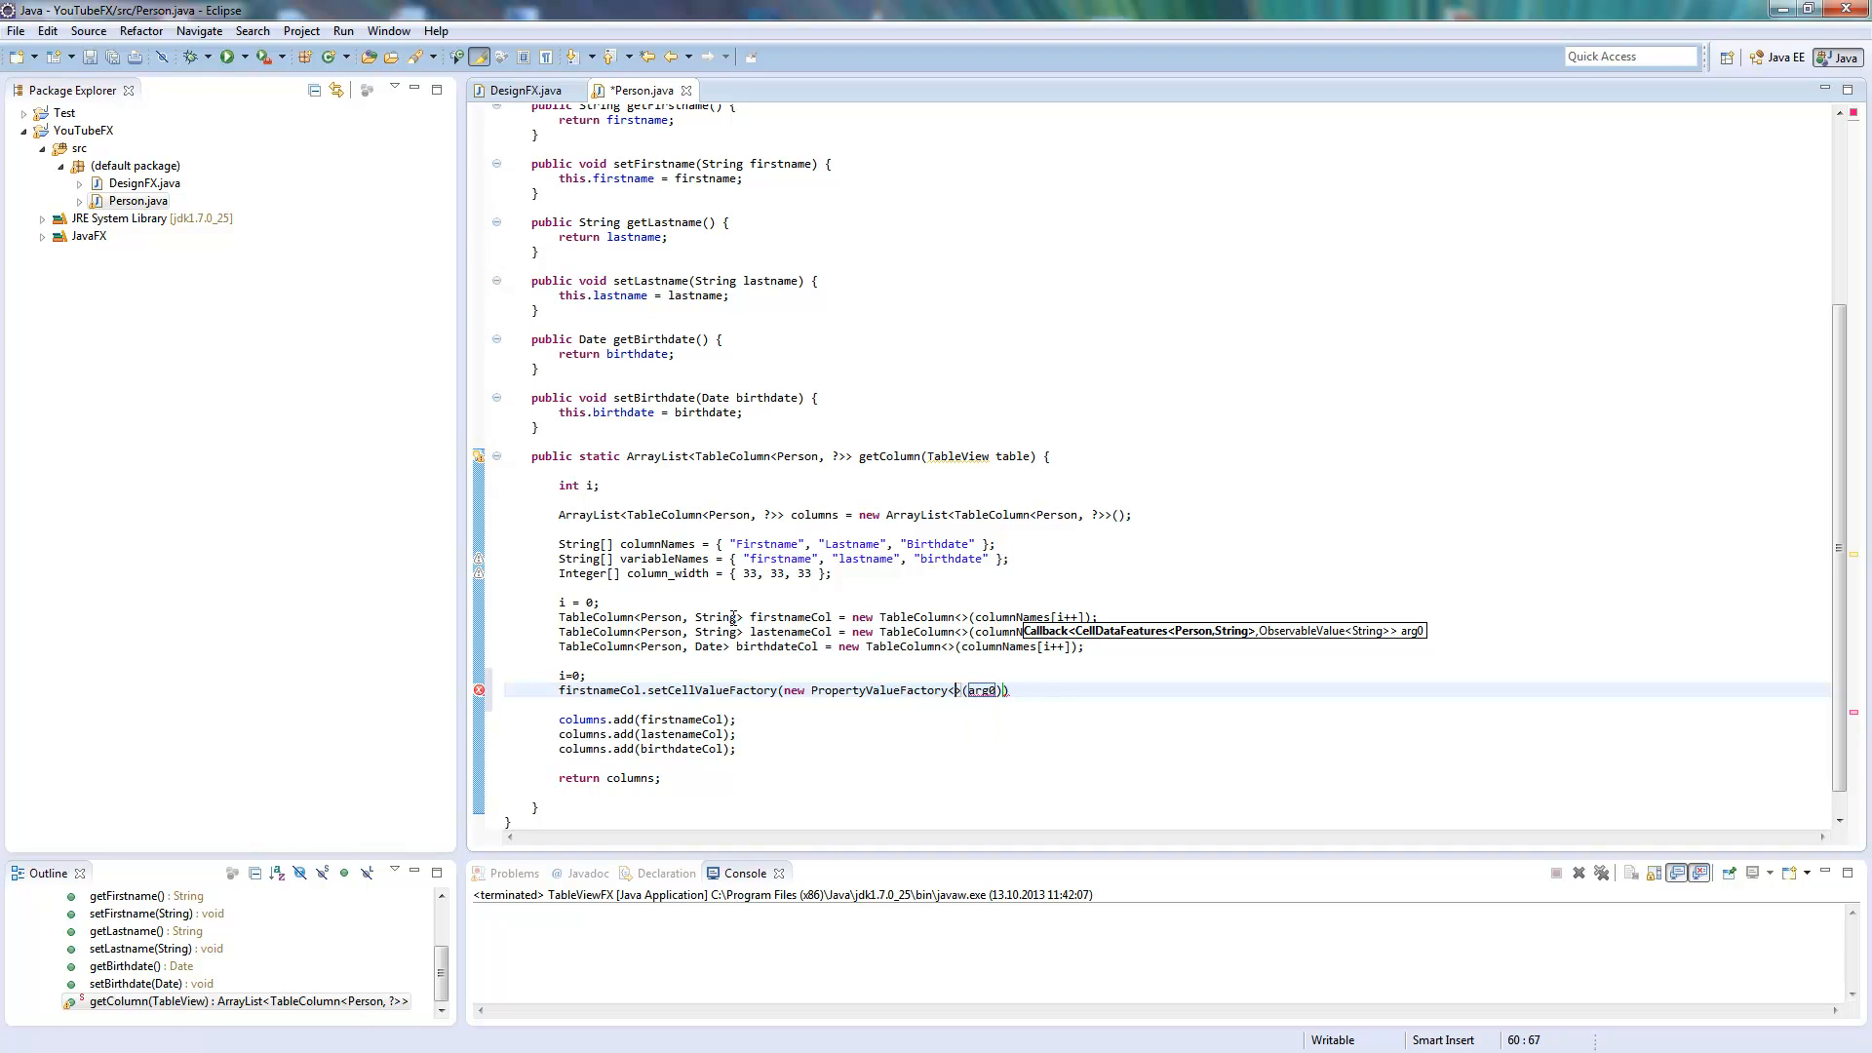
double_click(687, 619)
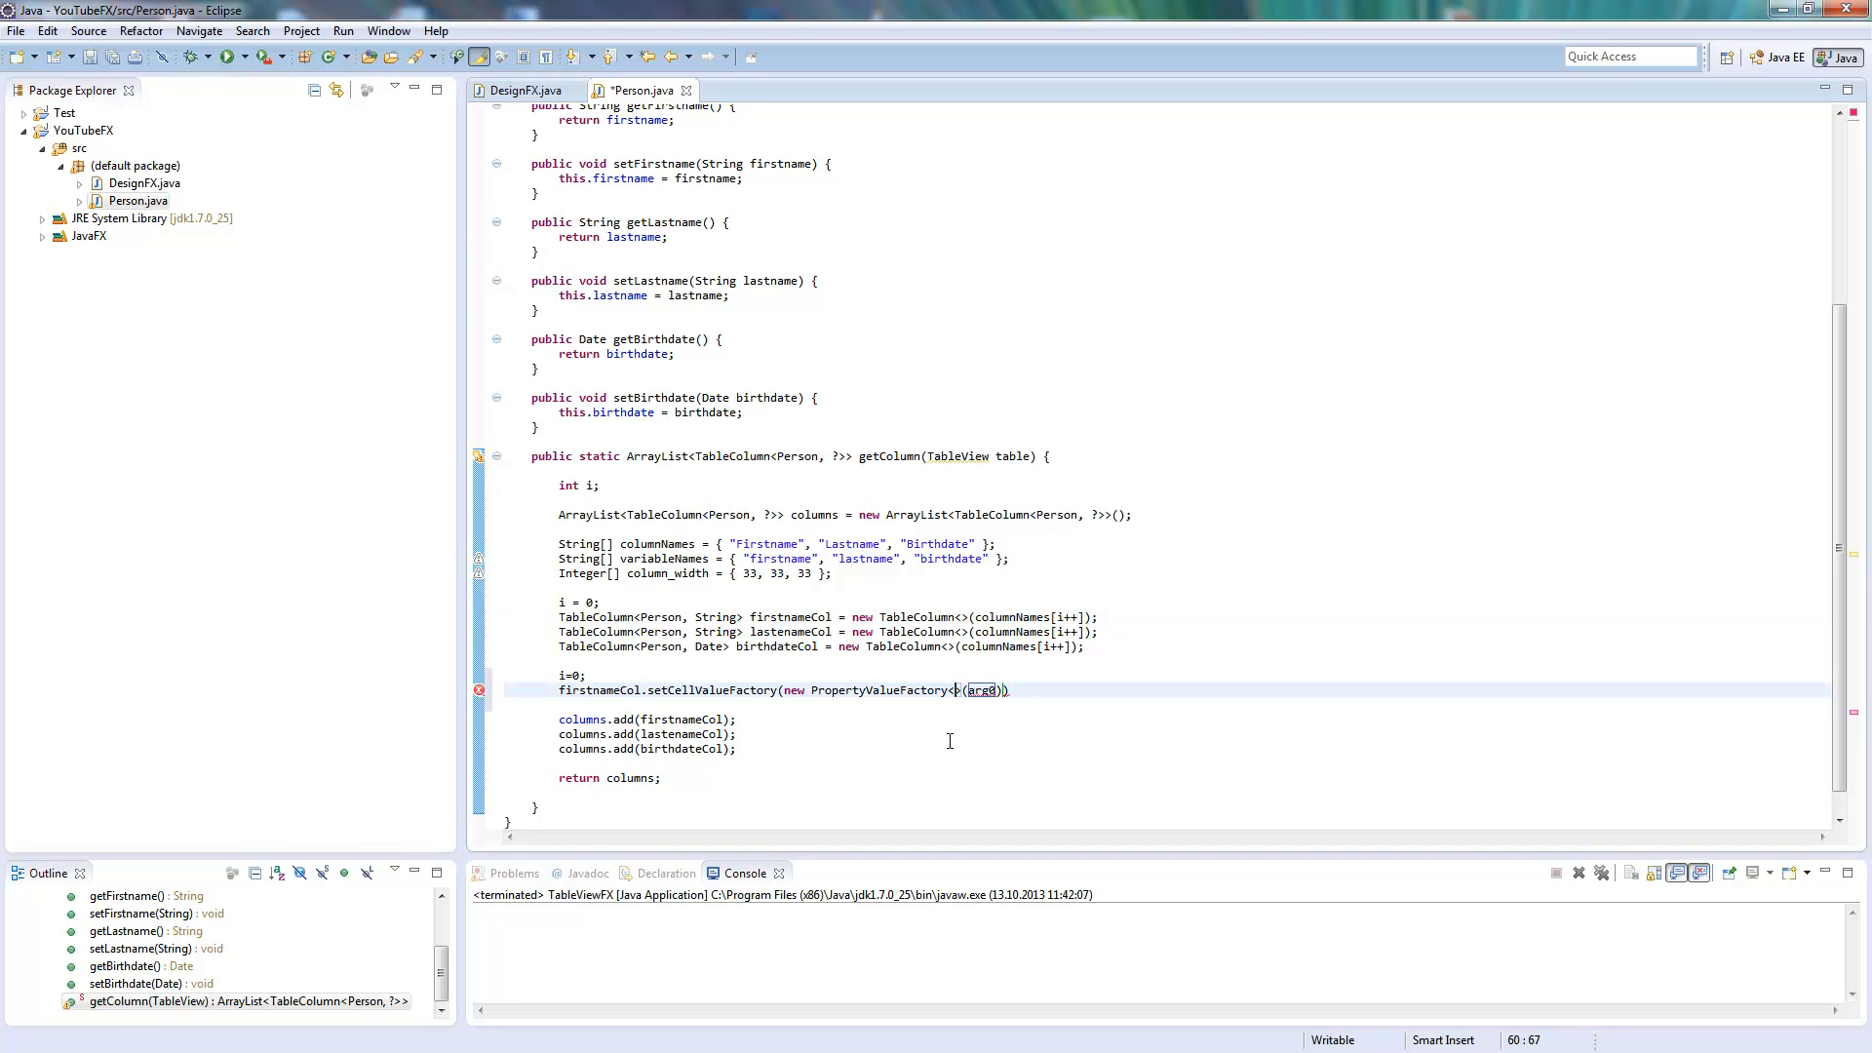
text(Person, String)
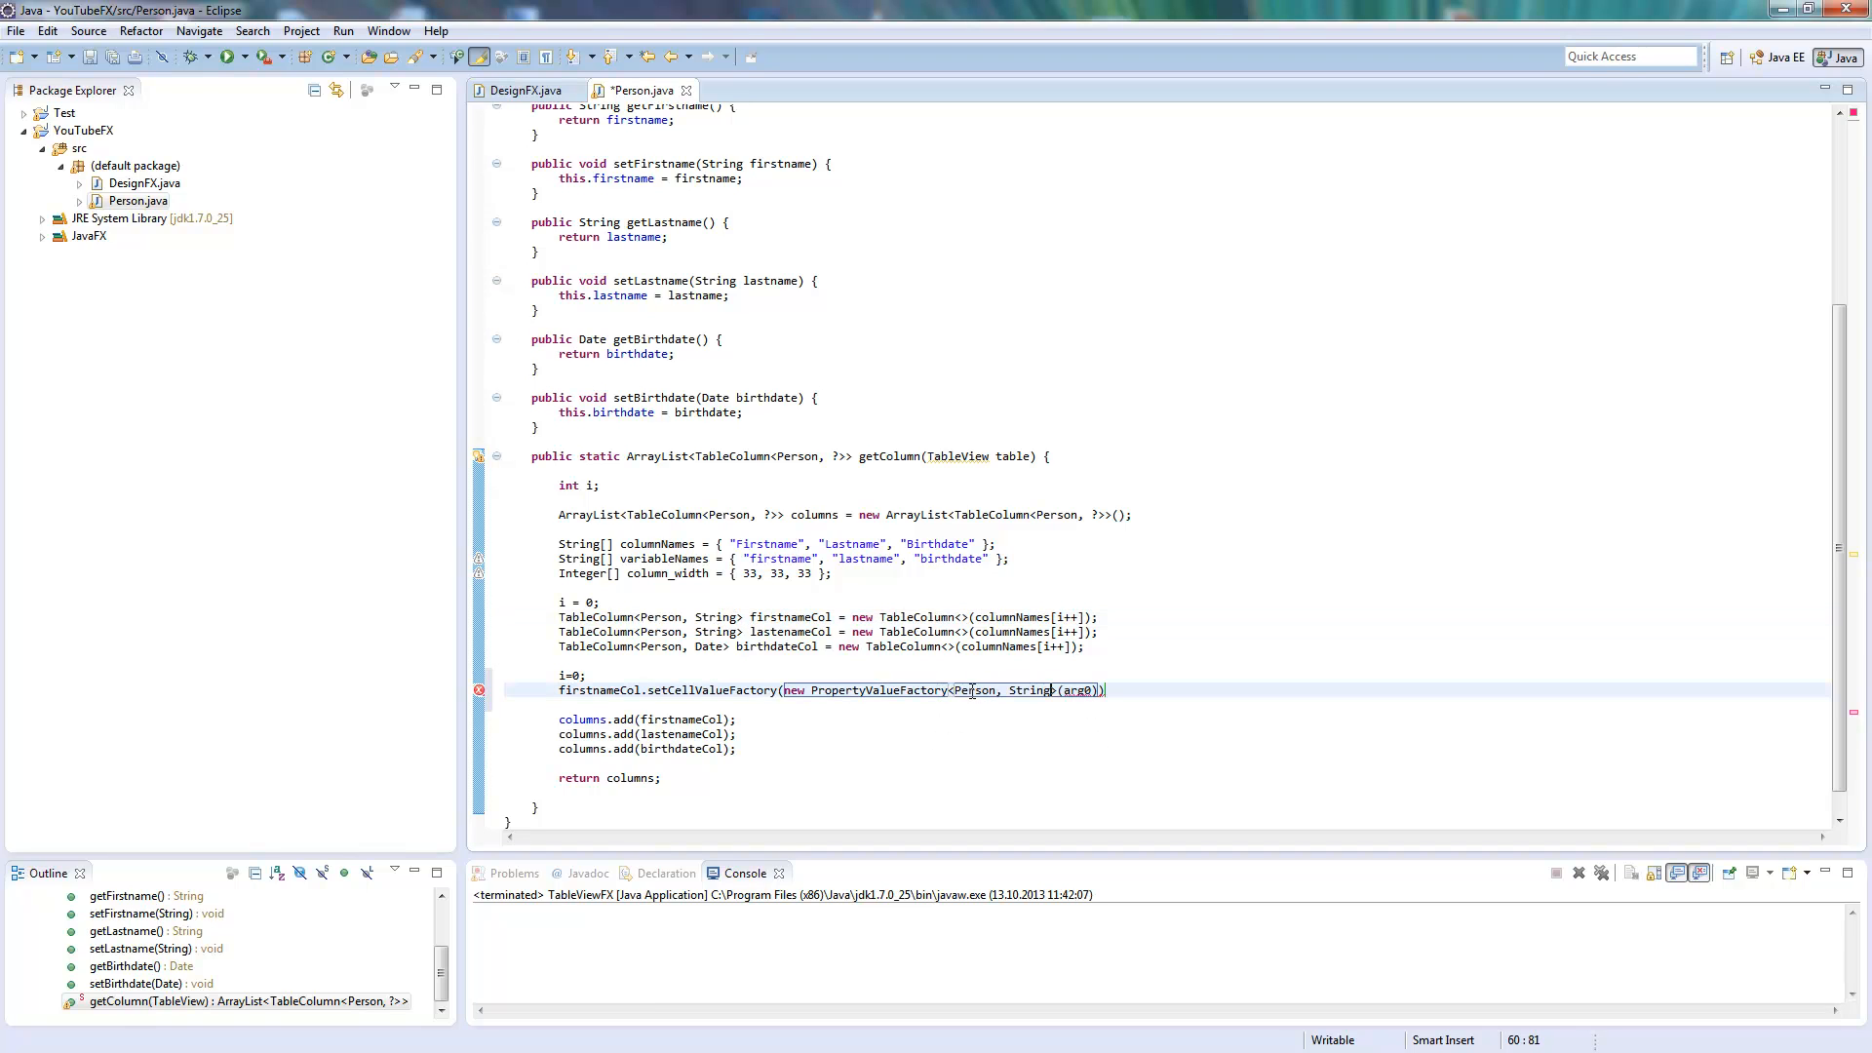
double_click(1077, 690)
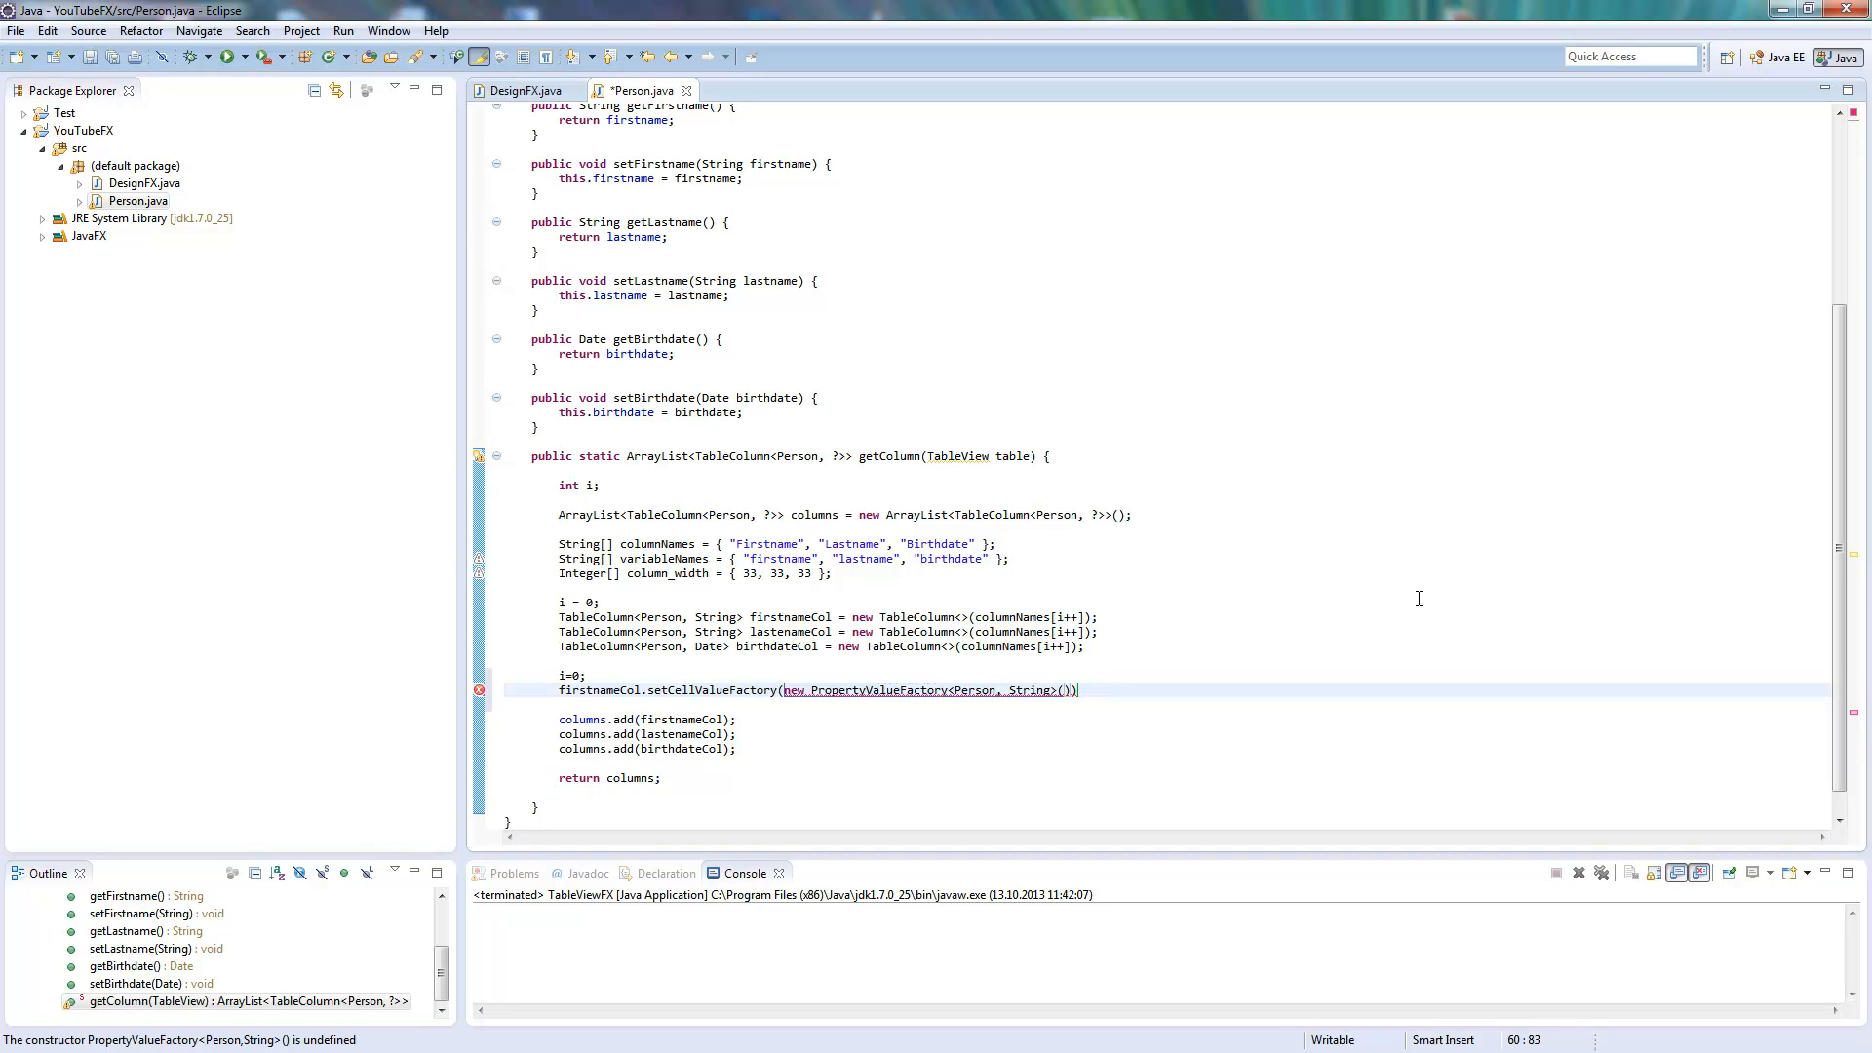
text(va)
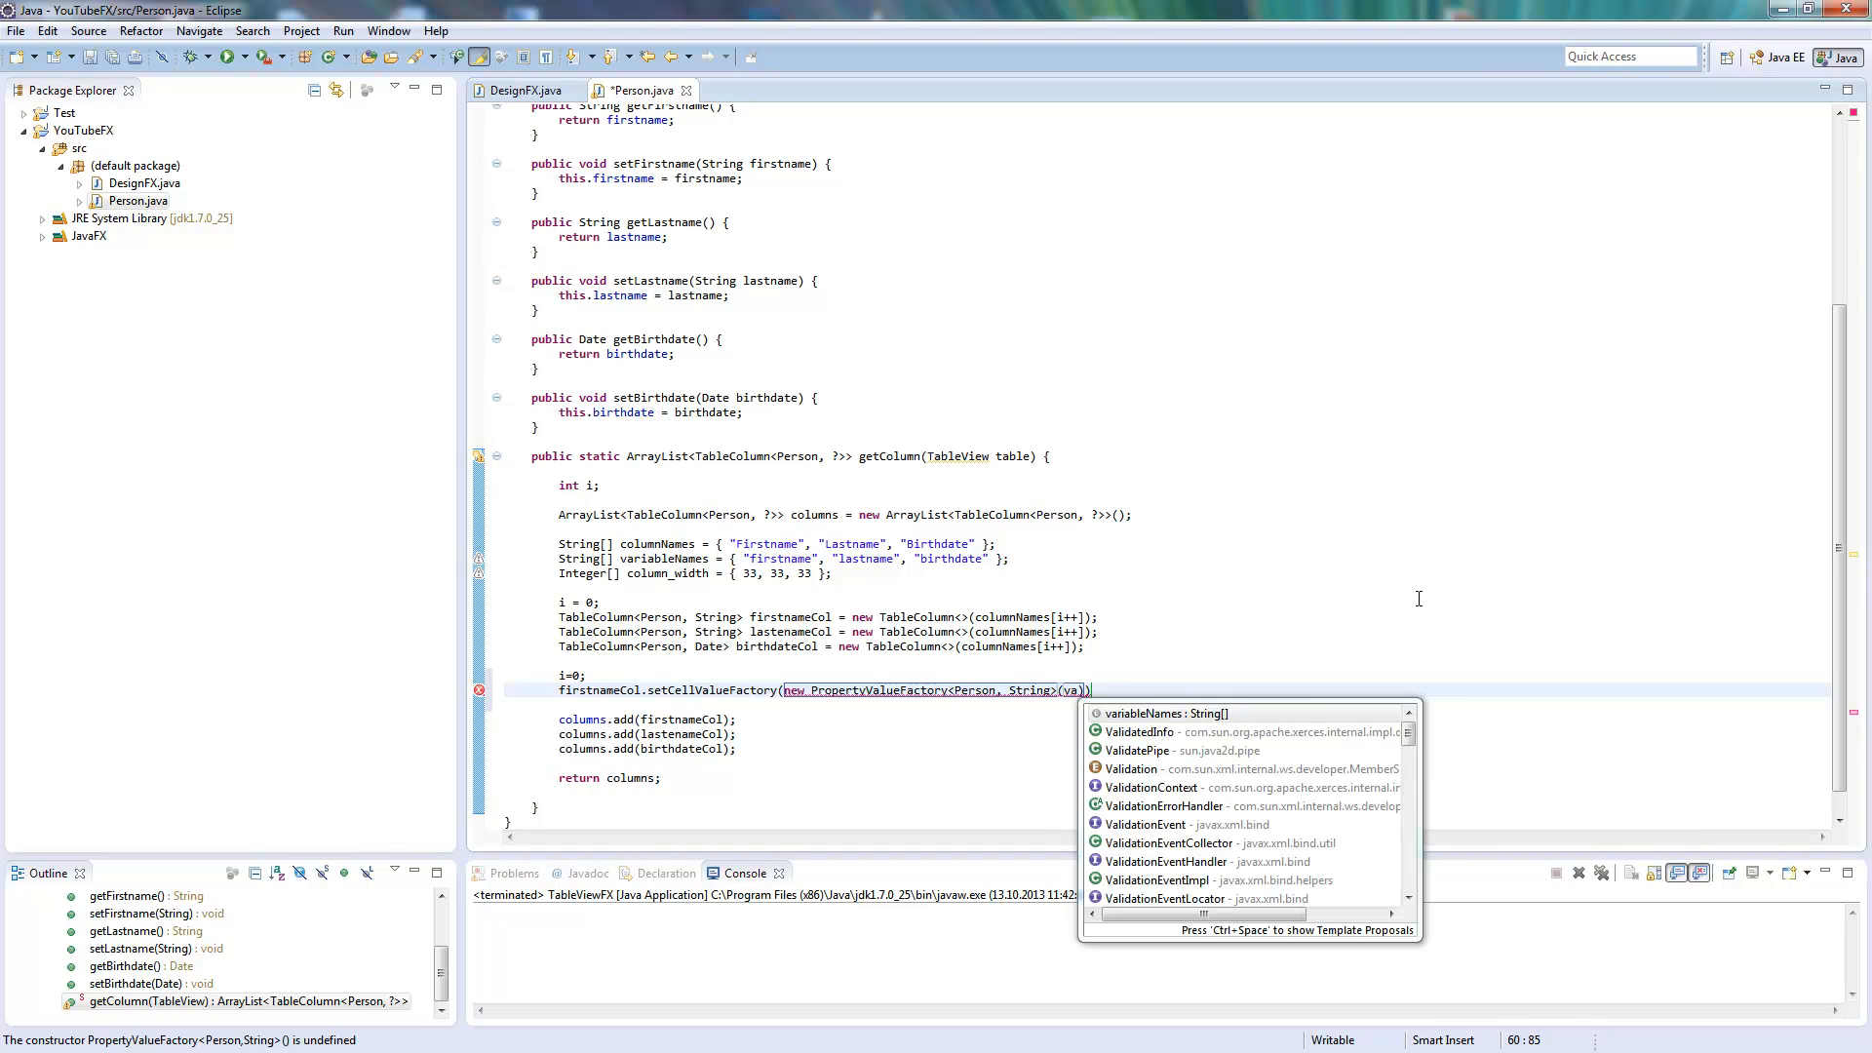
click(1164, 714)
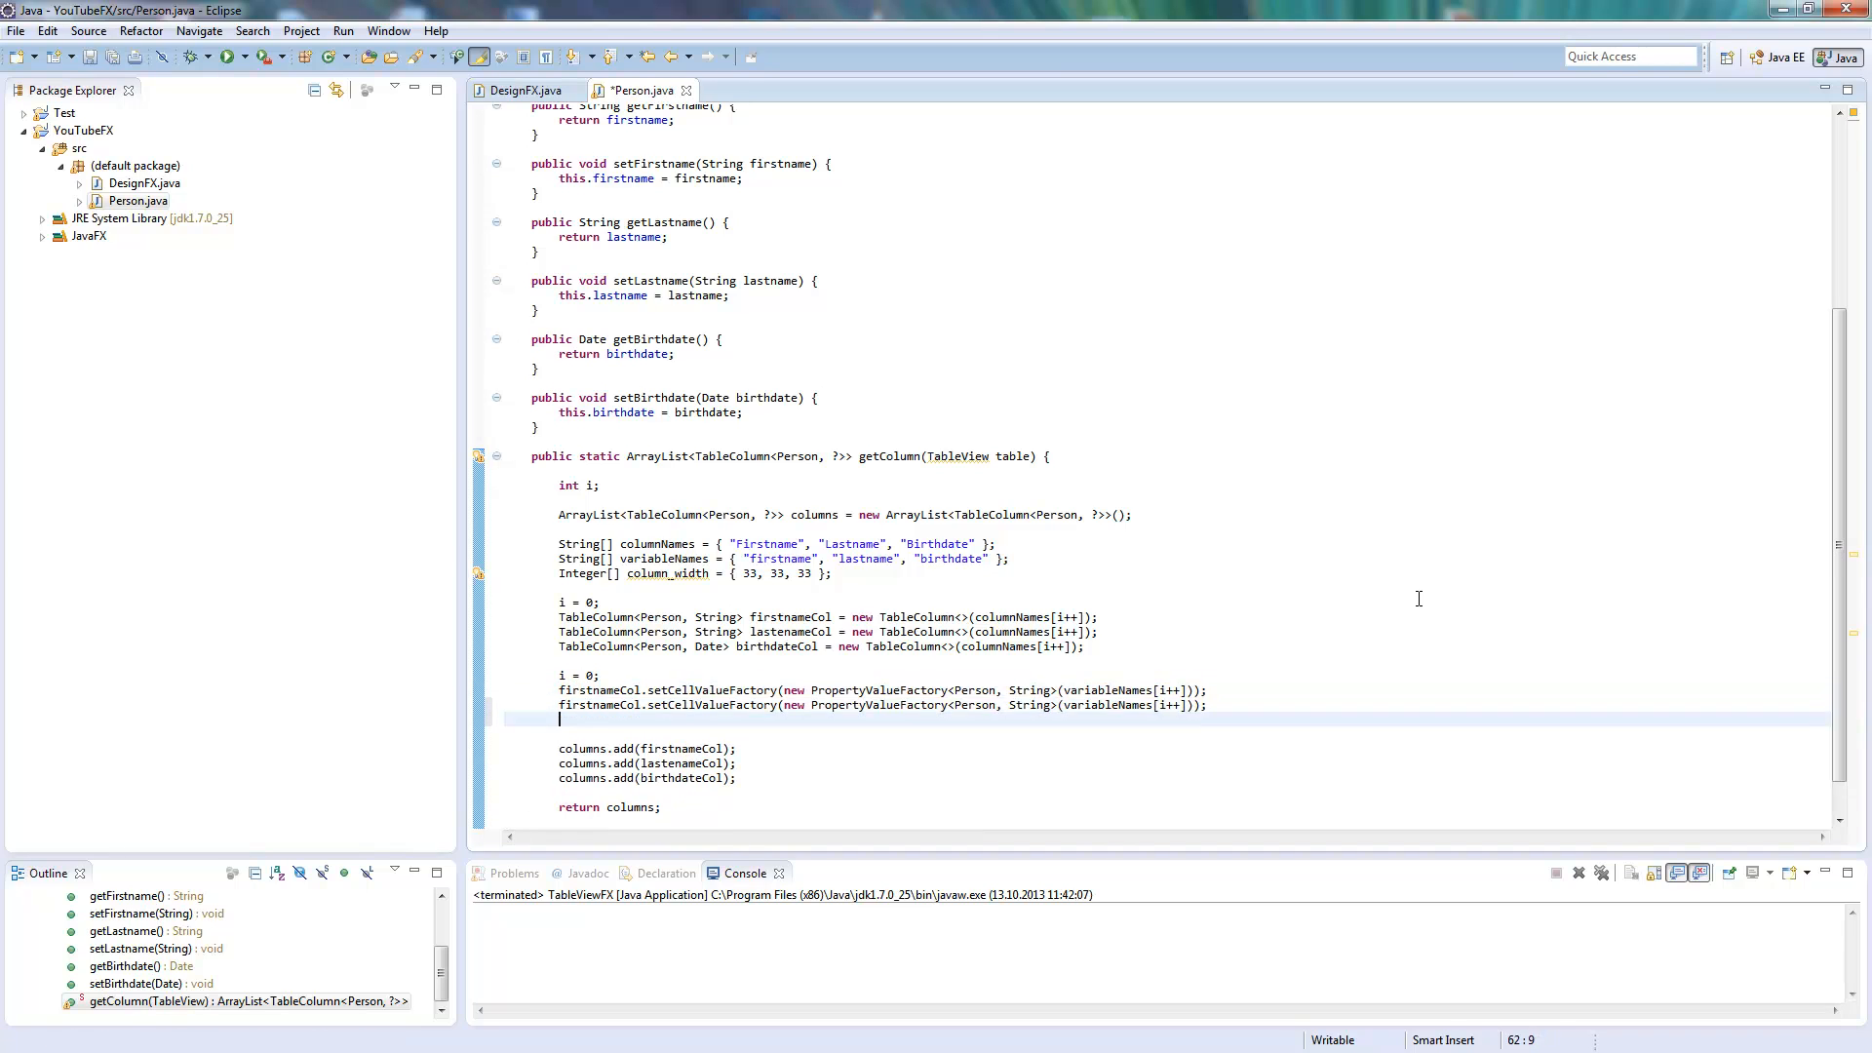
Add matching cell value factories for lastenameCol and birthdateCol, the latter typed with Date
double_click(794, 618)
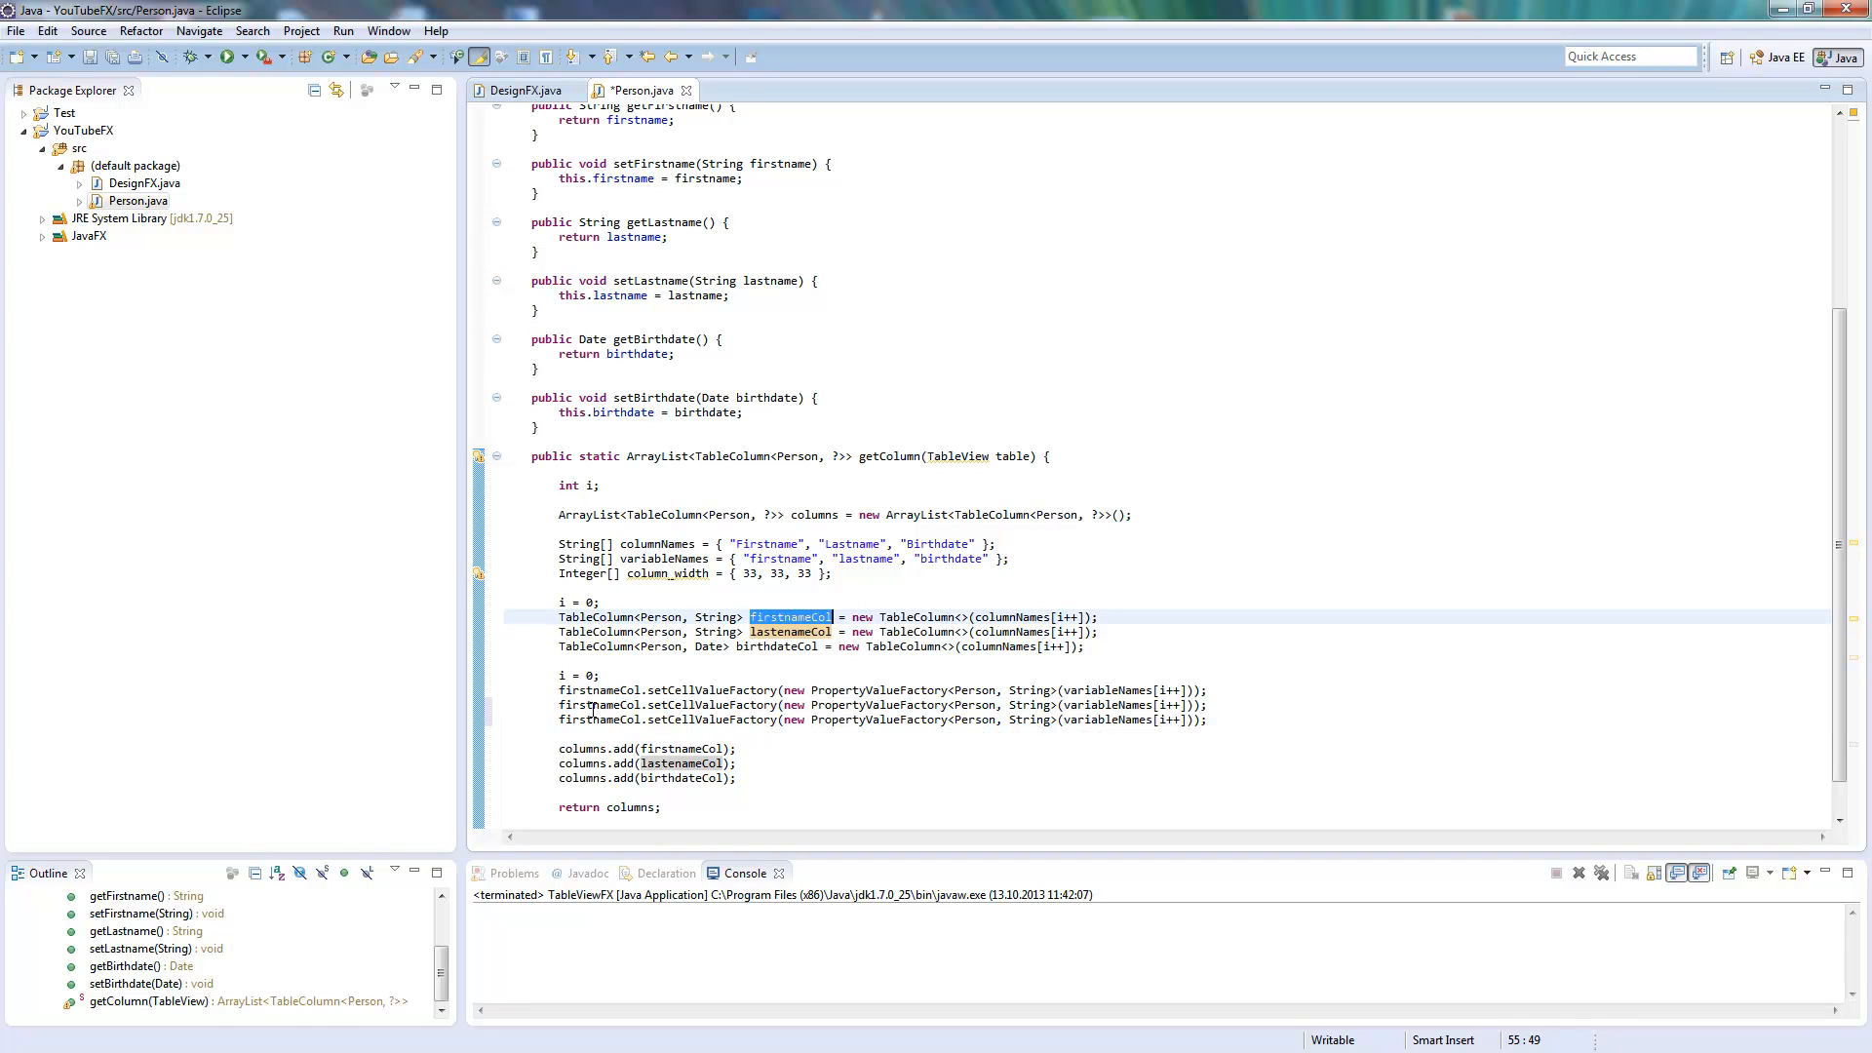
double_click(776, 646)
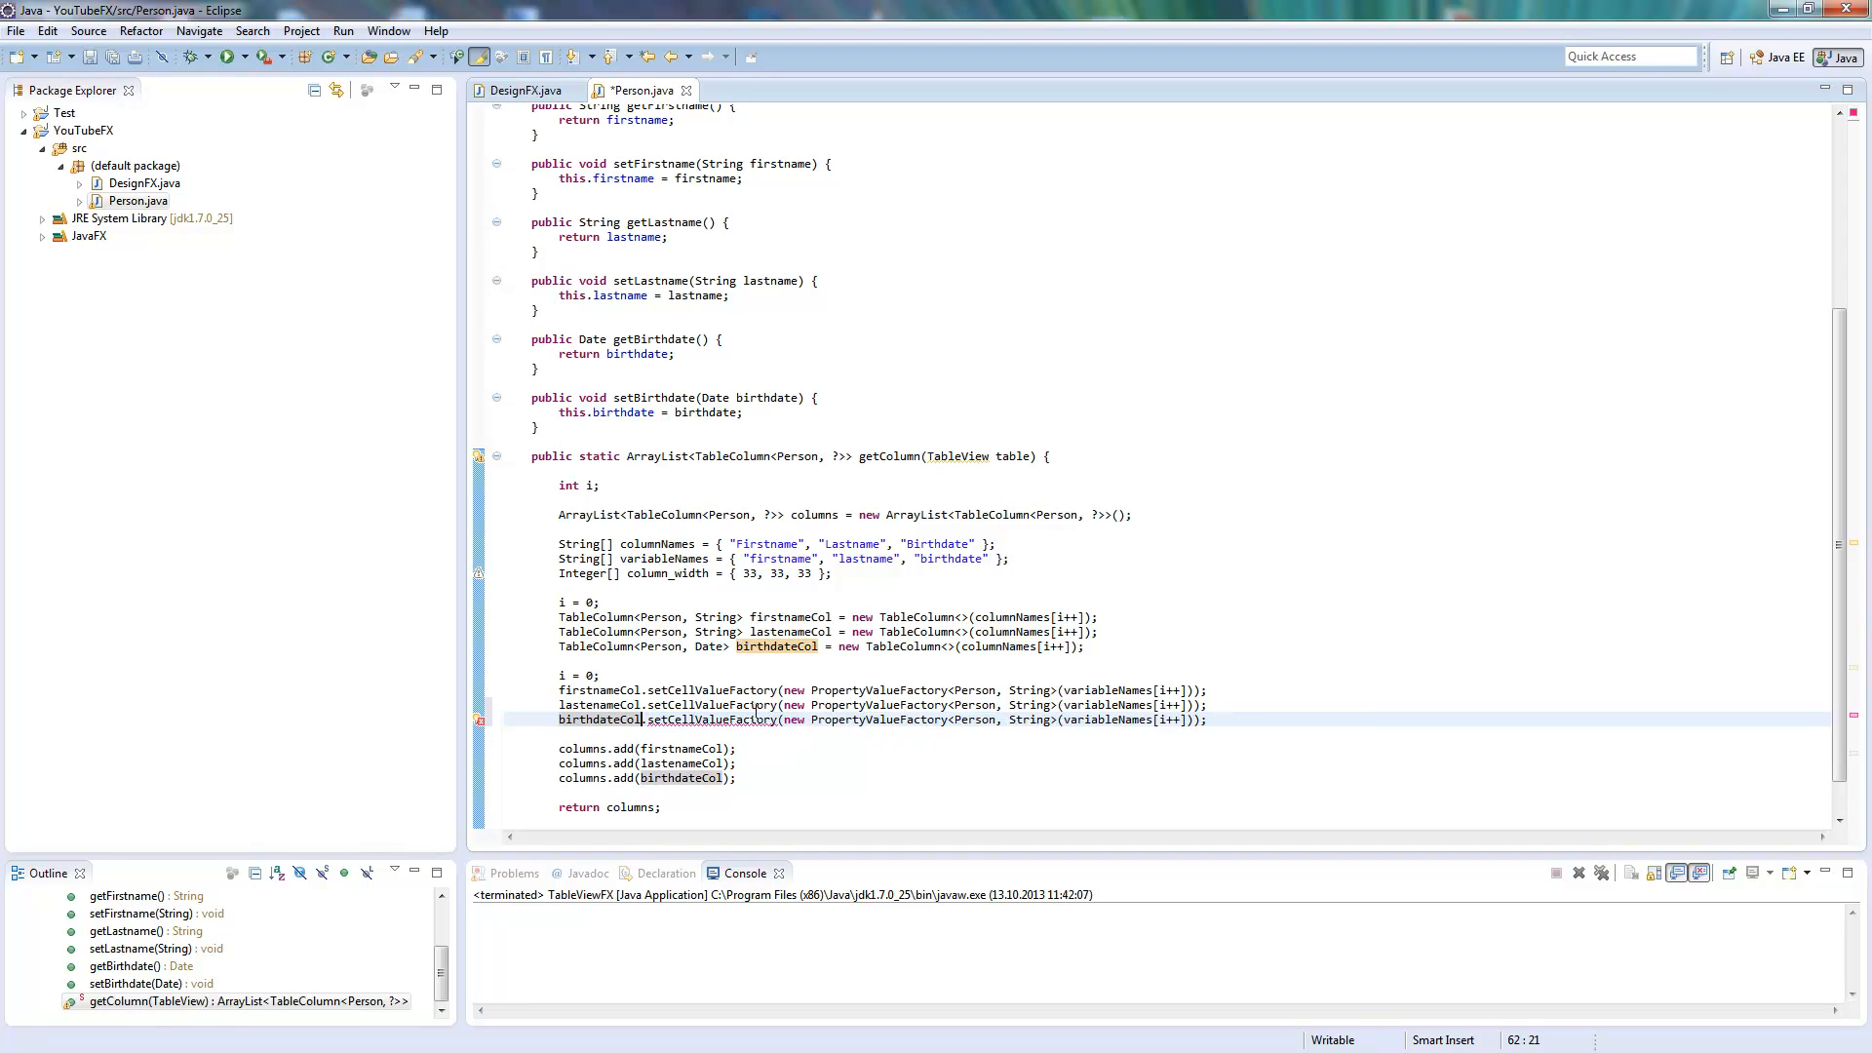
double_click(1027, 720)
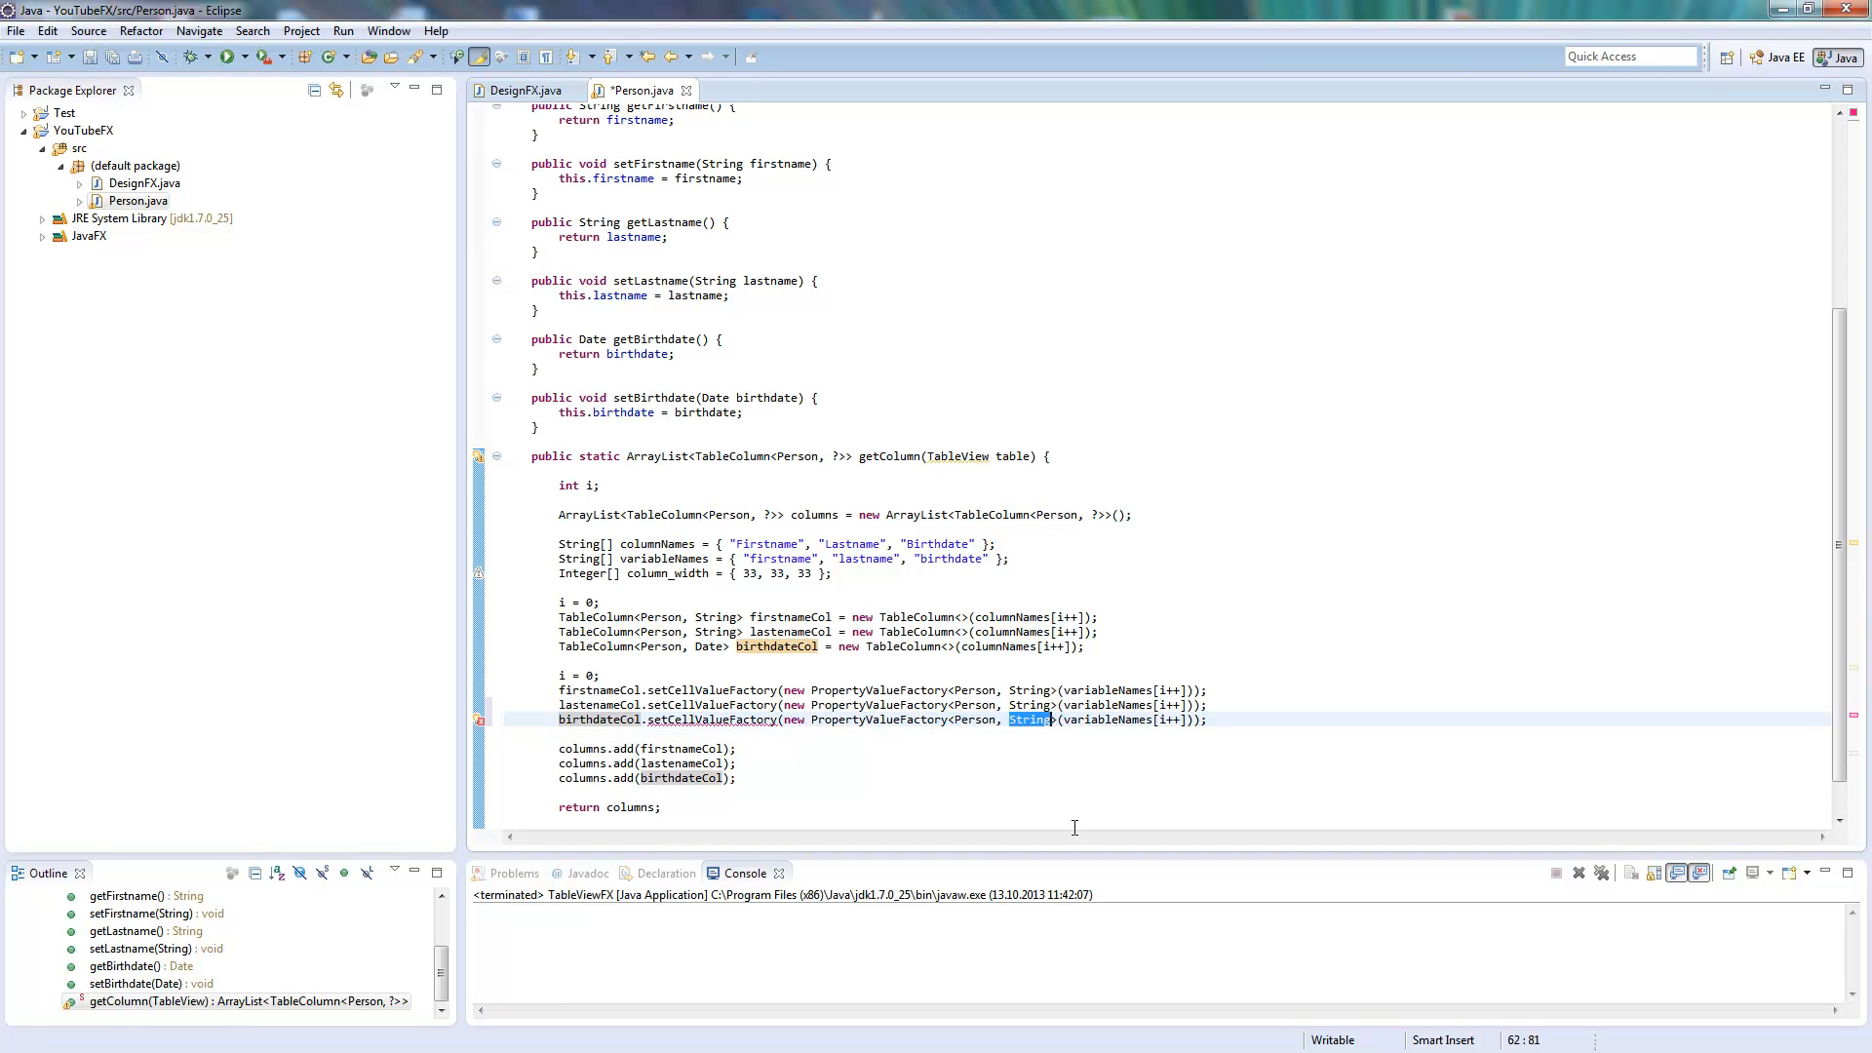
text(Date)
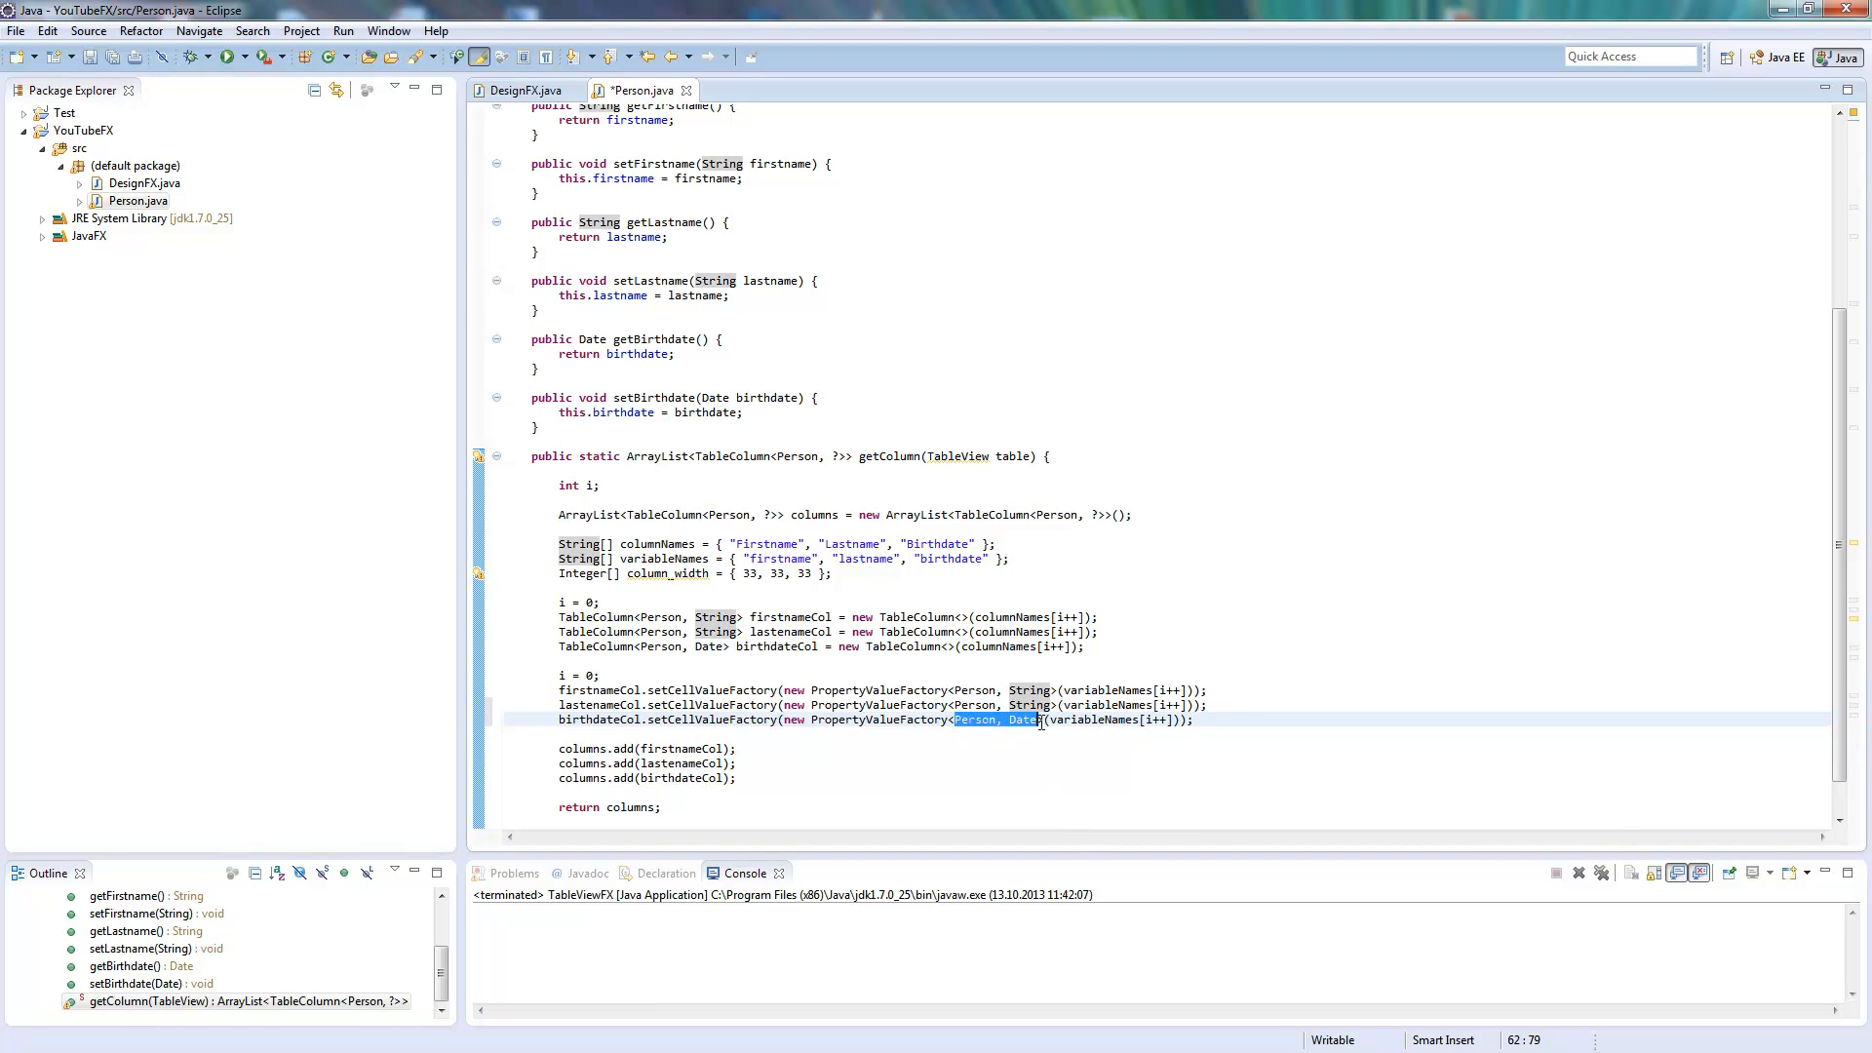
mouse_move(1258, 713)
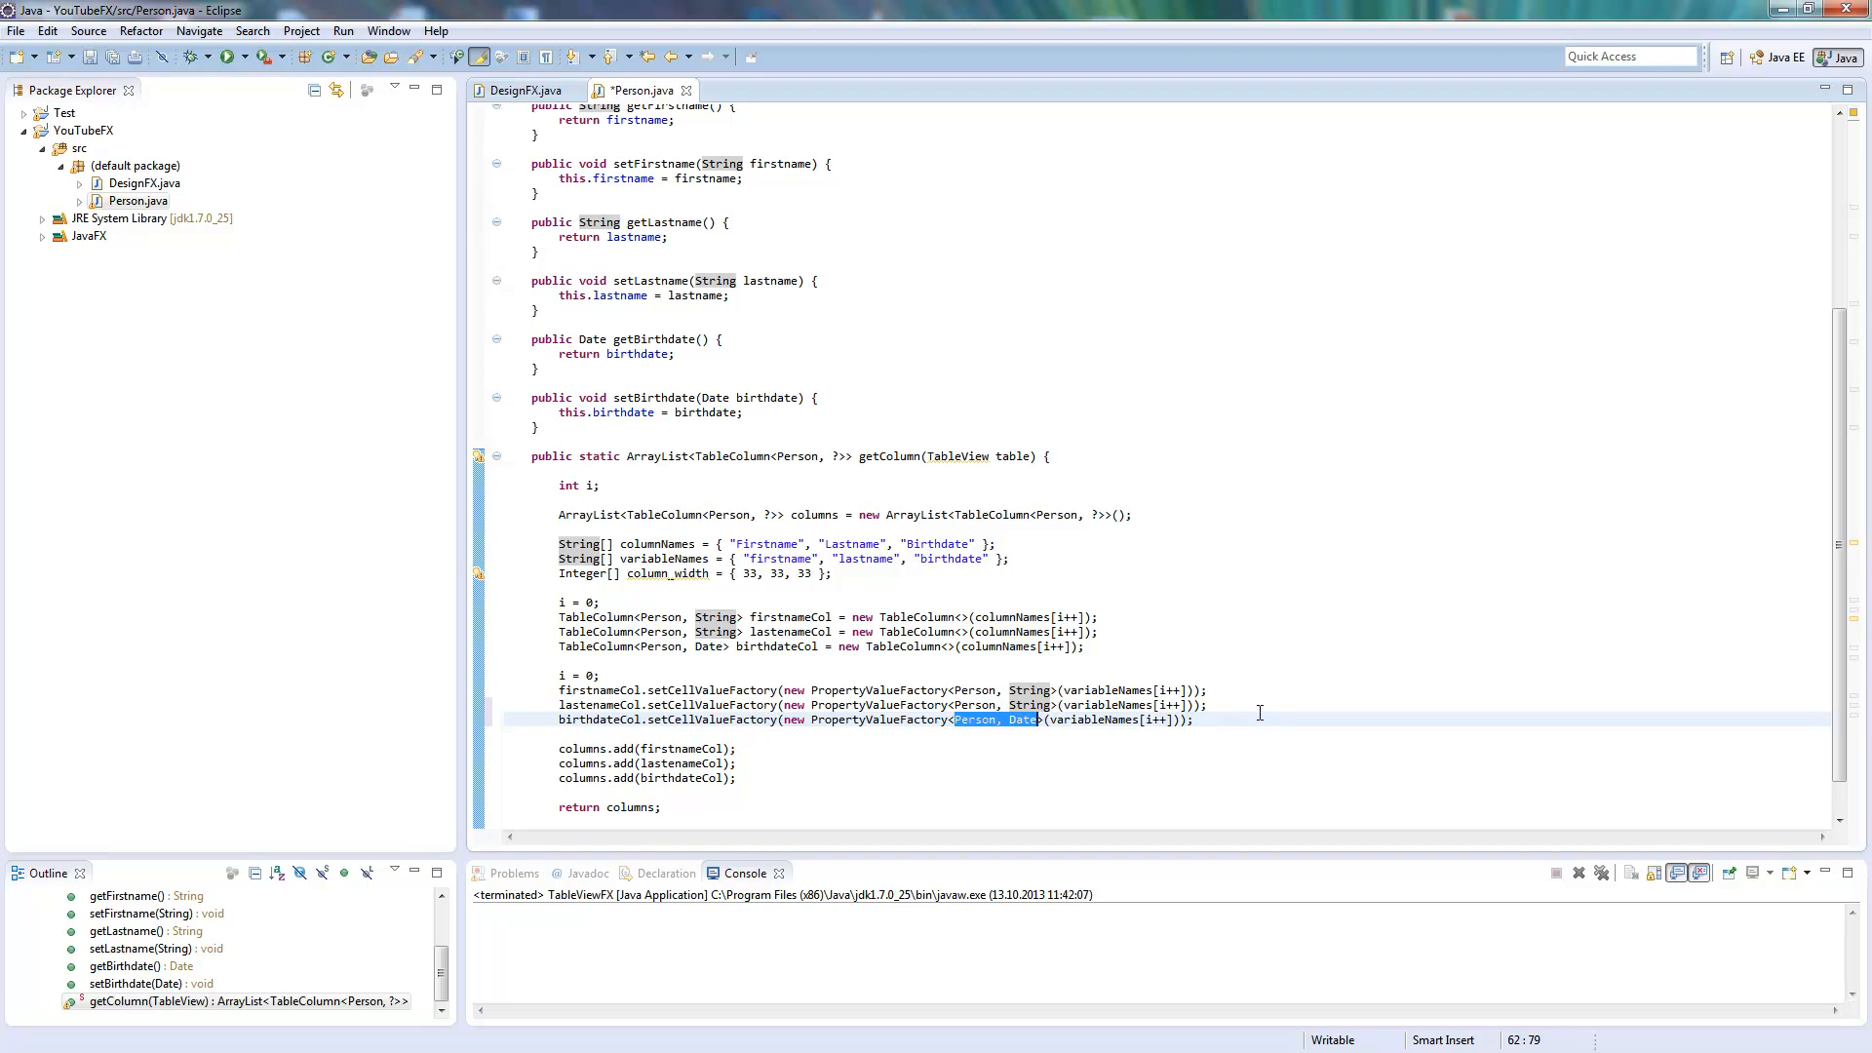
click(1252, 718)
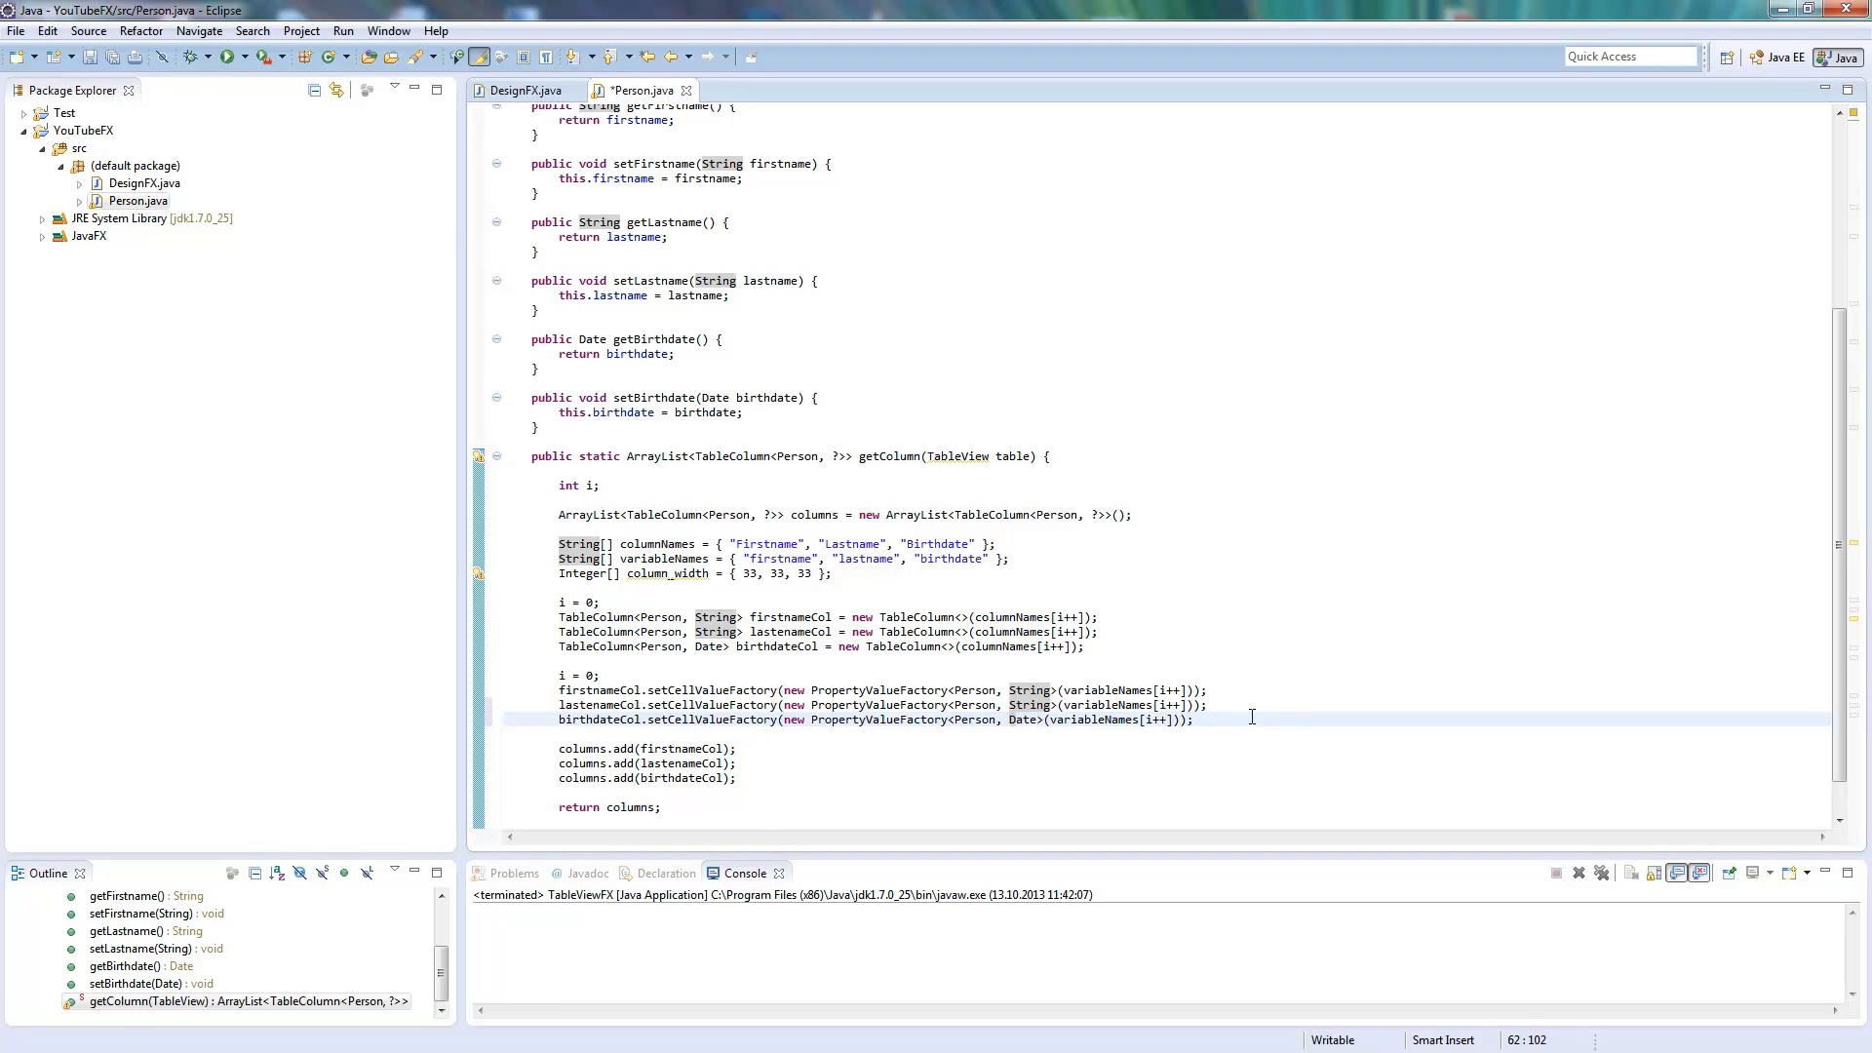
Save Person.java and reset i = 0 on a new line below the column declarations
key(ctrl+s)
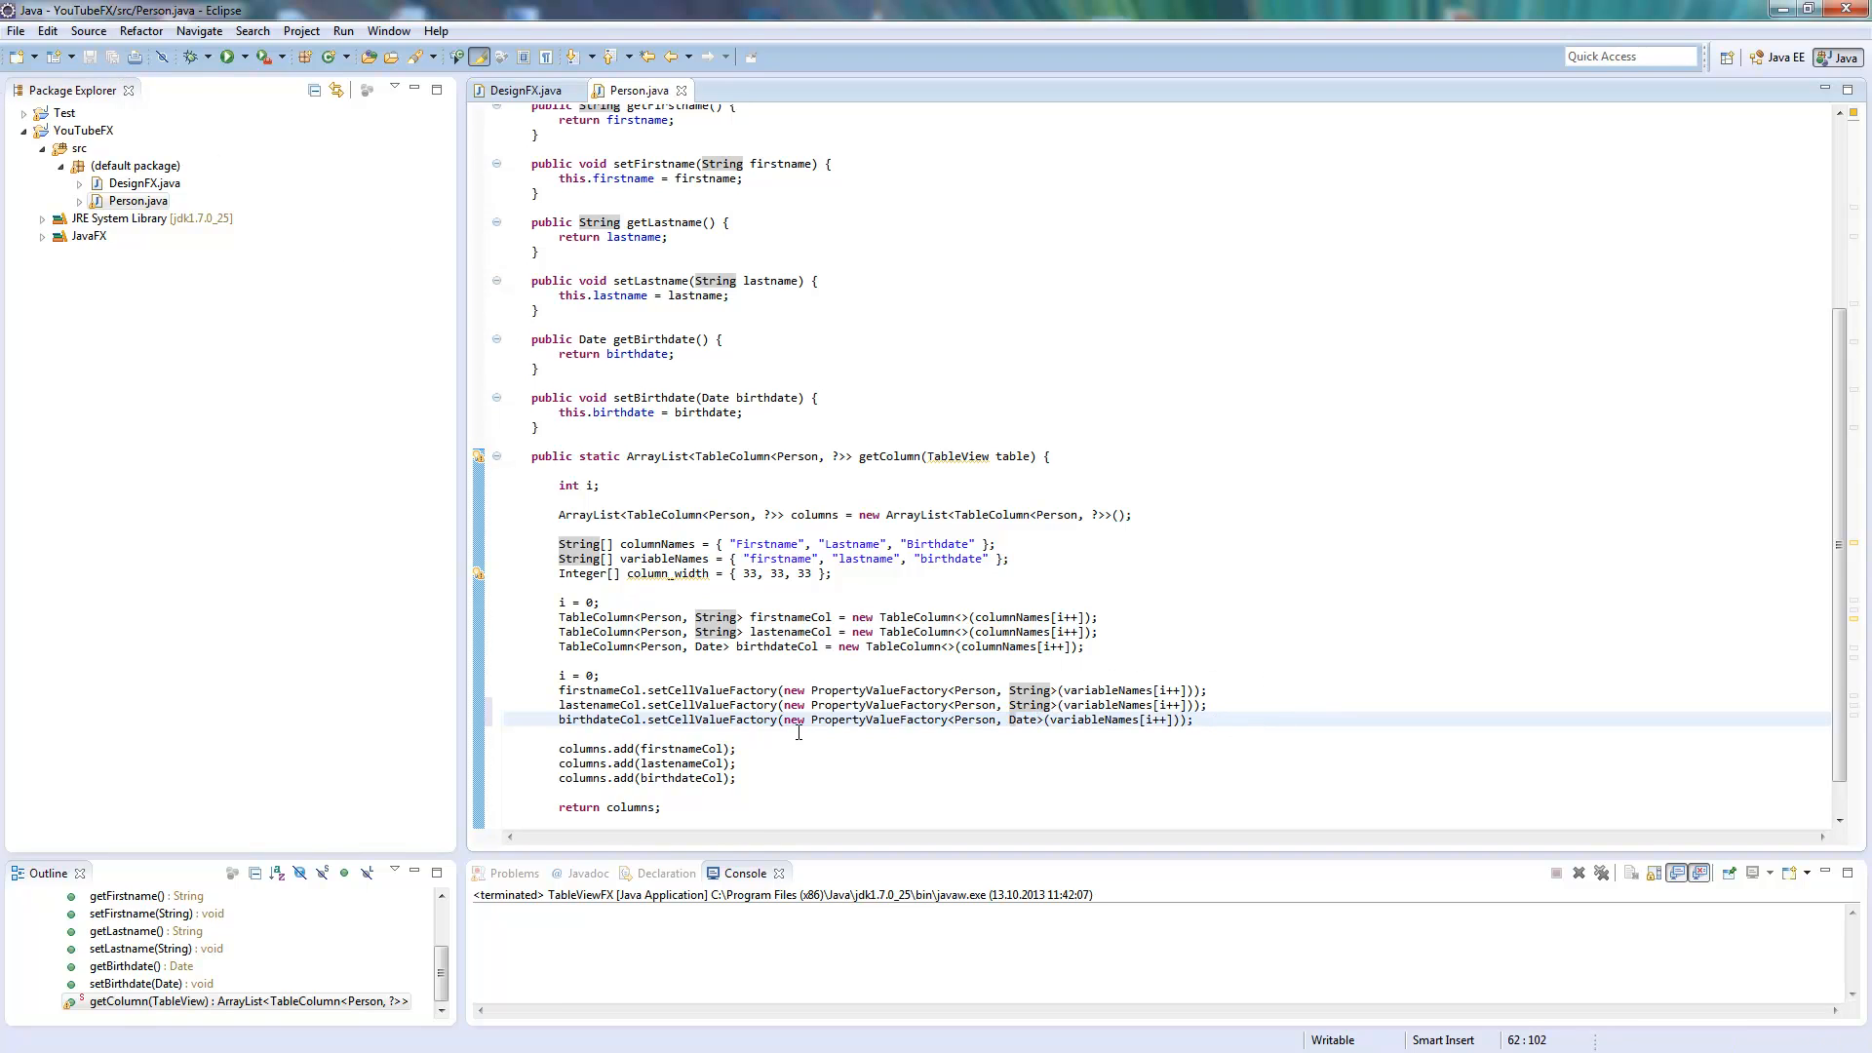
click(721, 703)
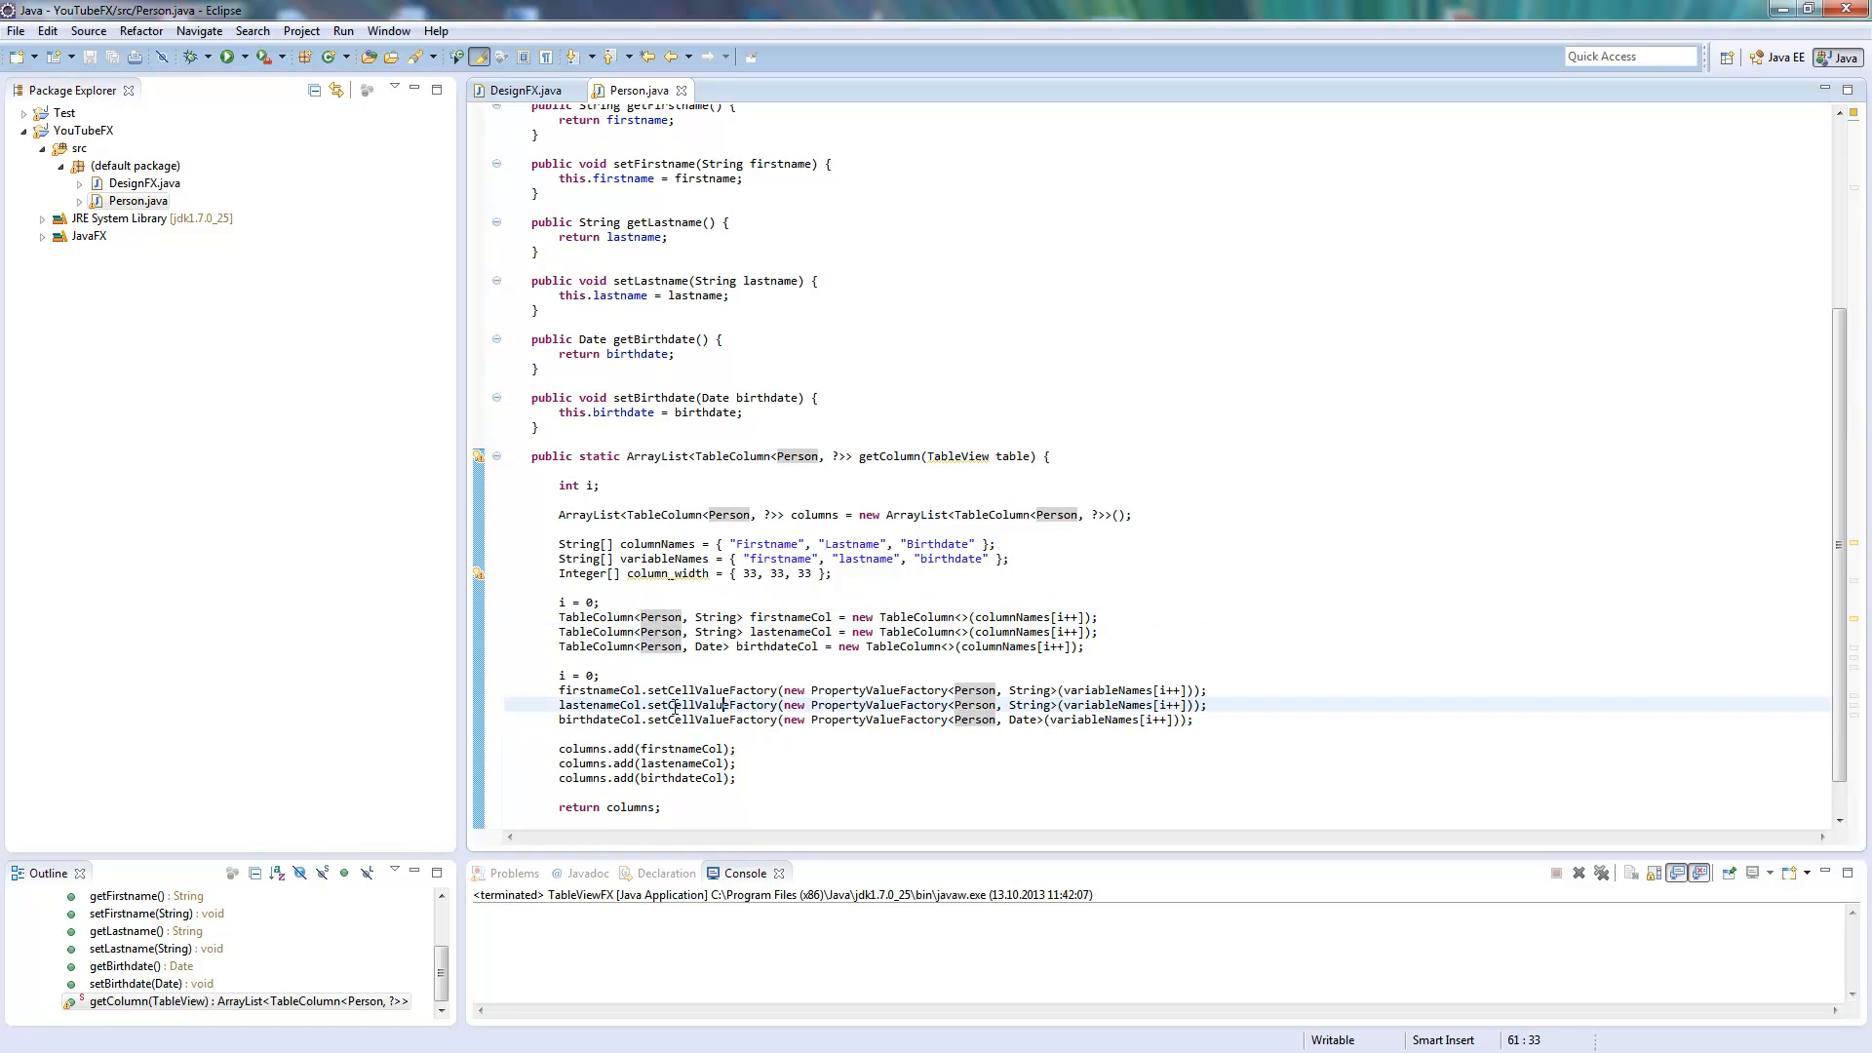
click(953, 645)
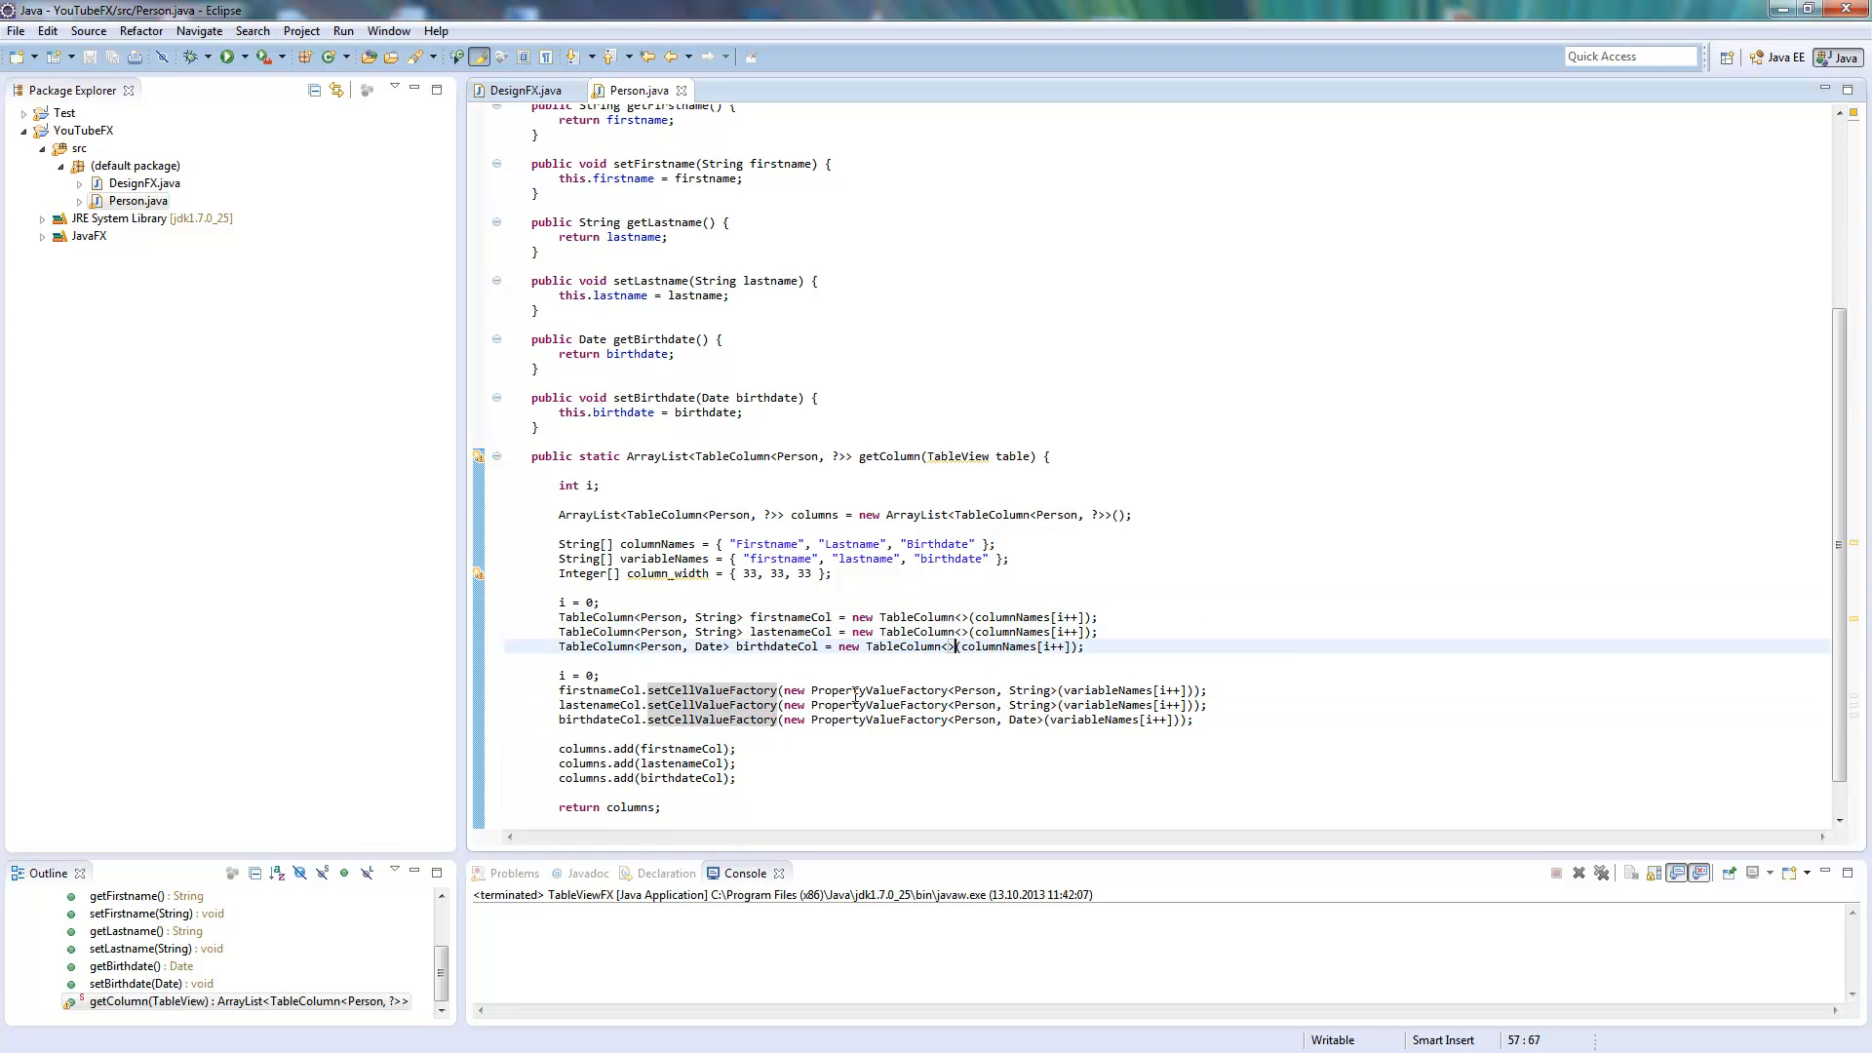
key(enter)
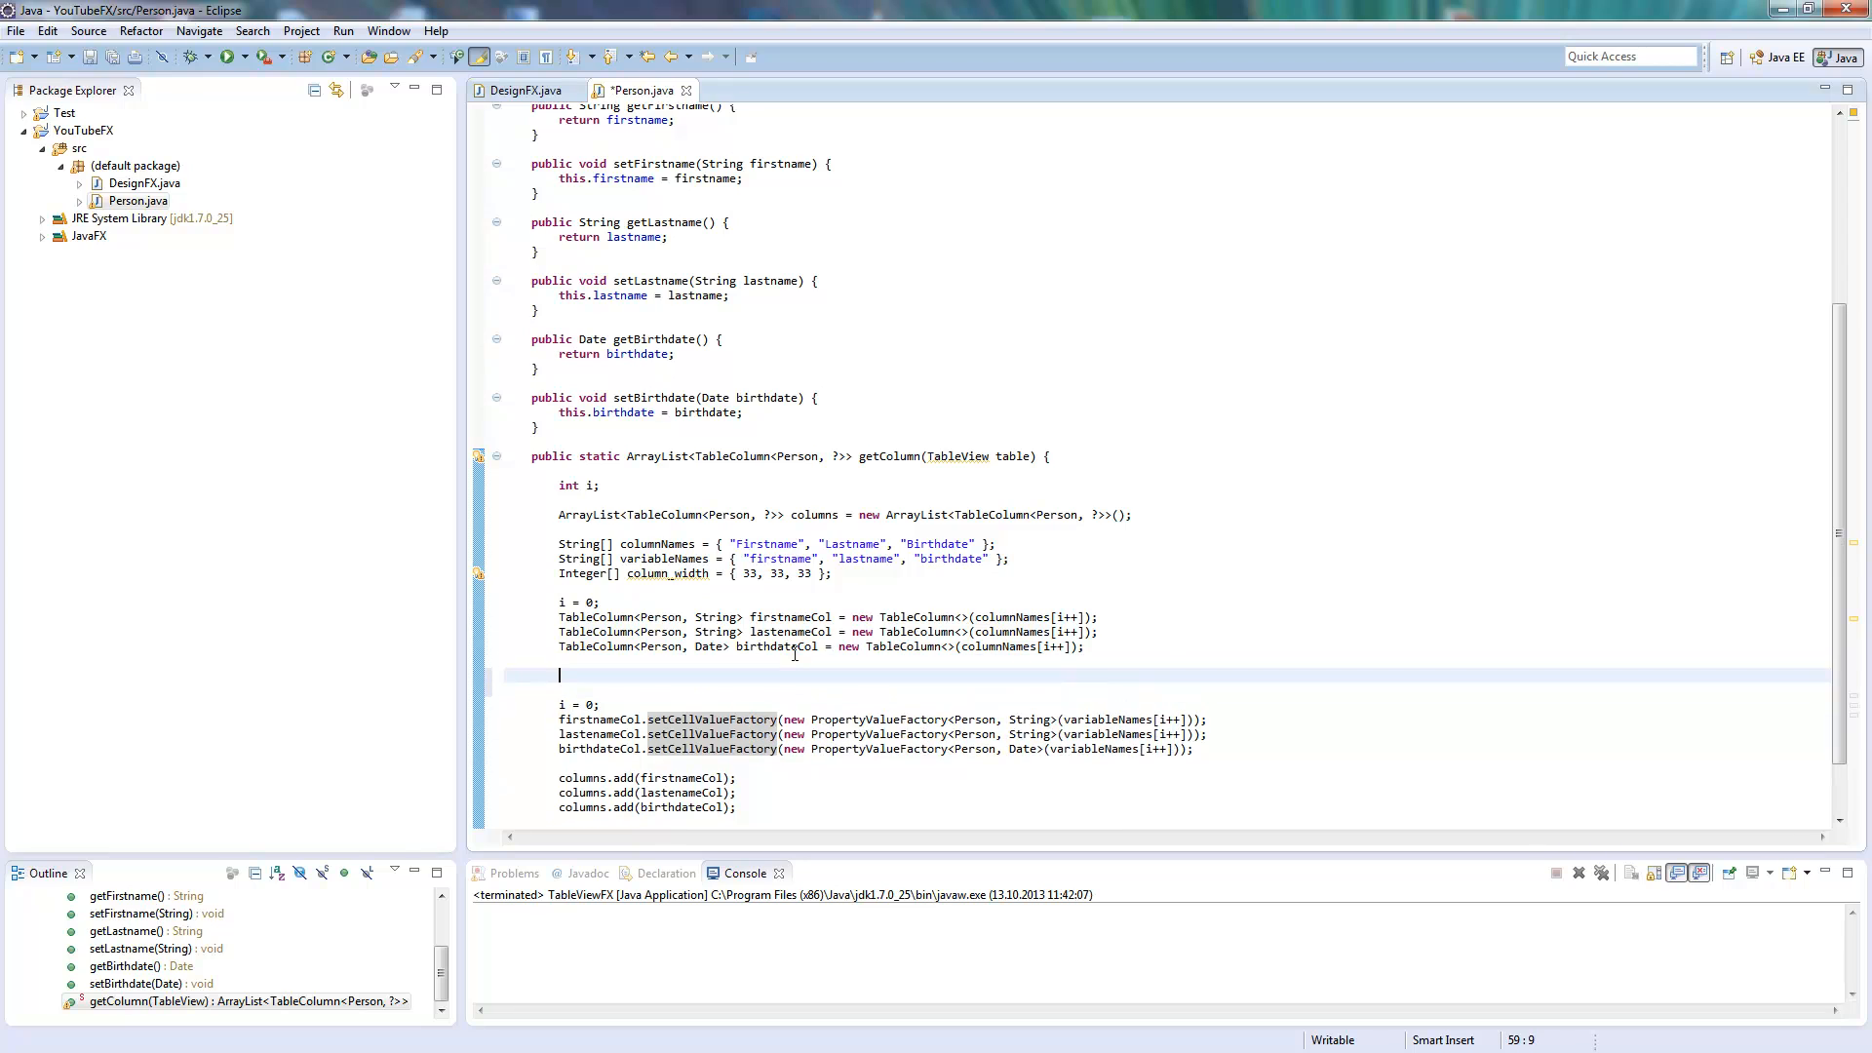
text(i)
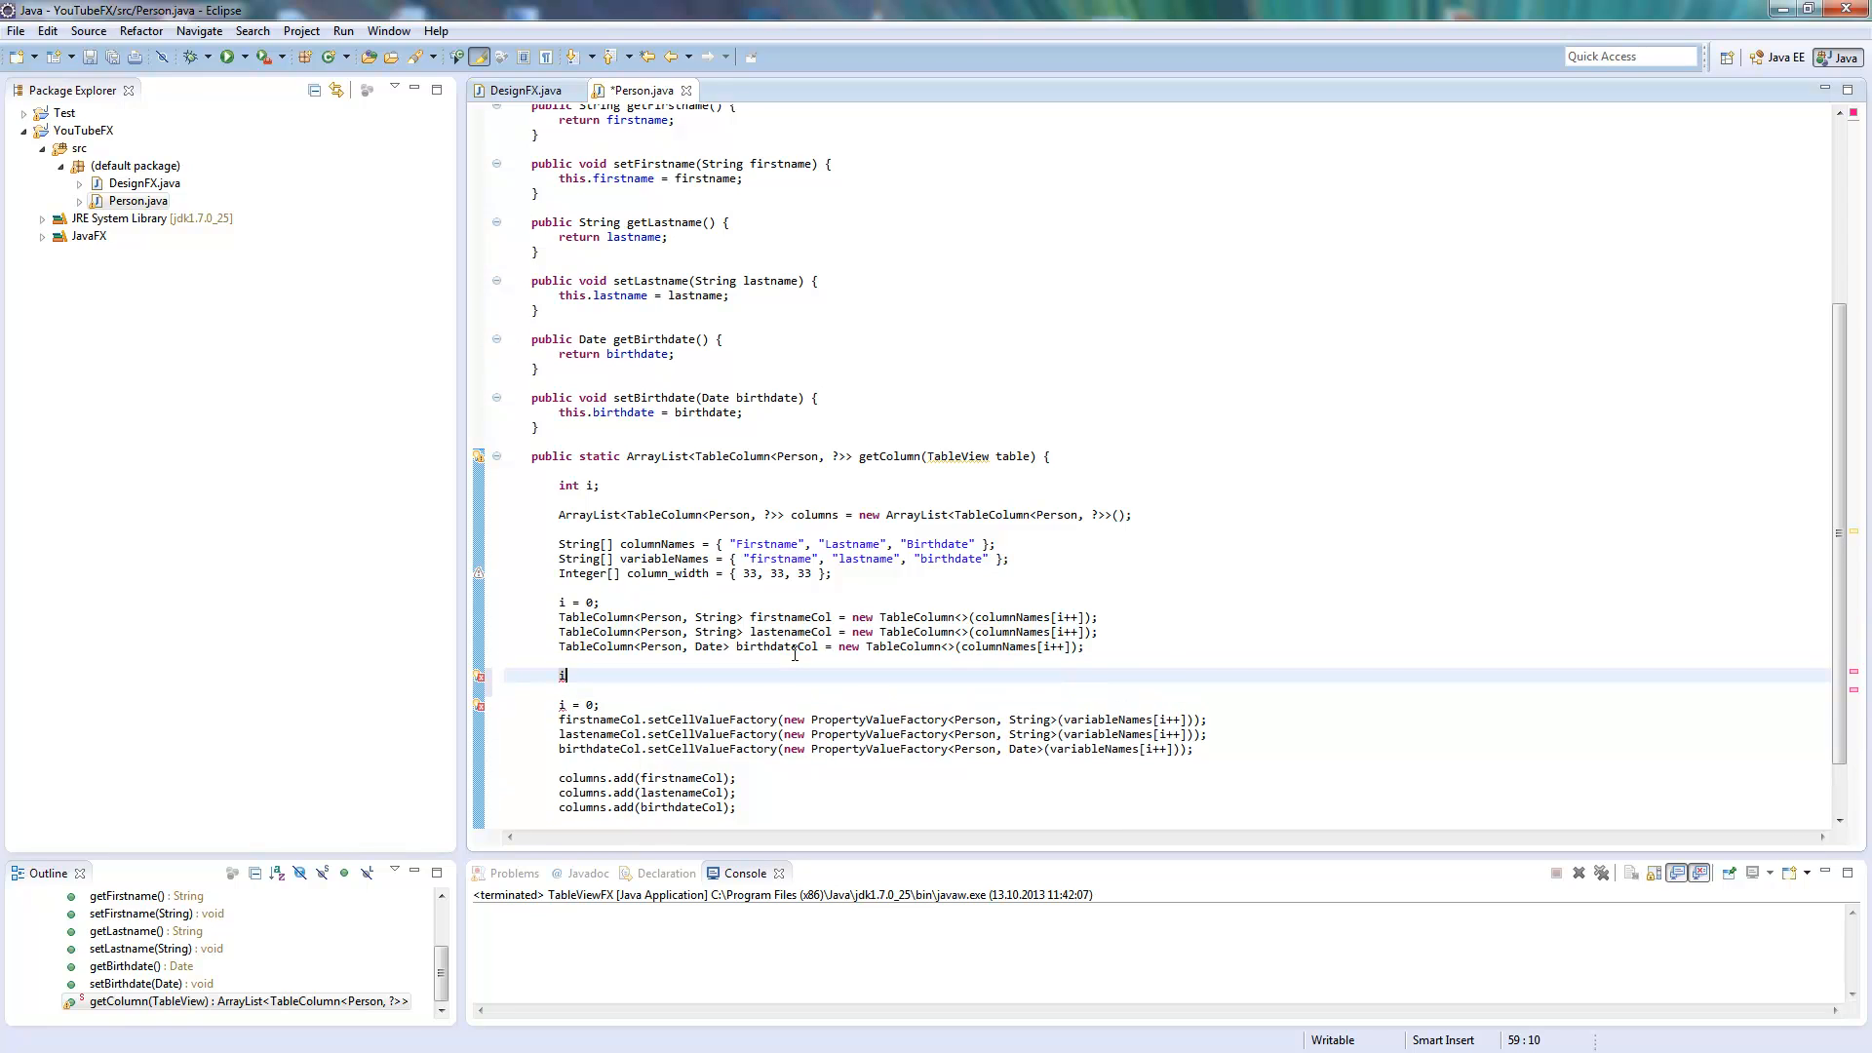
text(=0;)
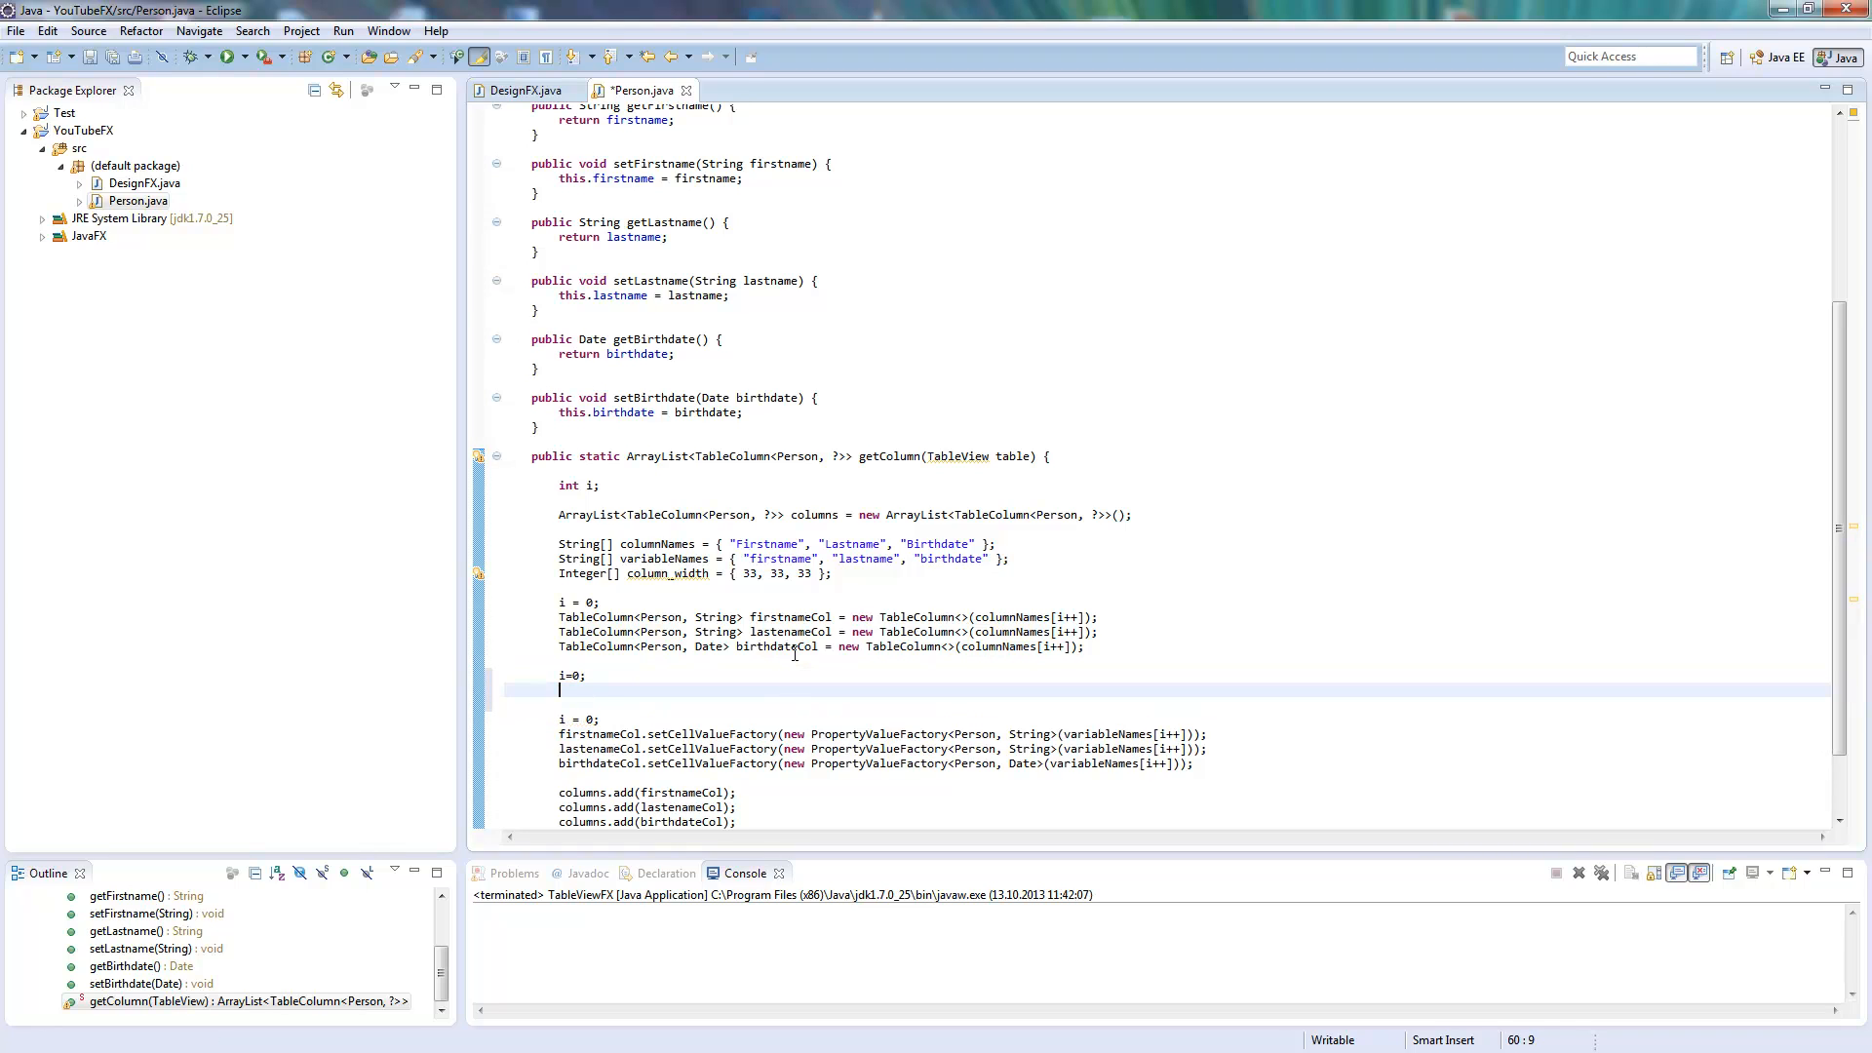
Bind firstnameCol.prefWidthProperty() to table.widthProperty().divide(100 / column_width[i++])
text(firstnameCol.)
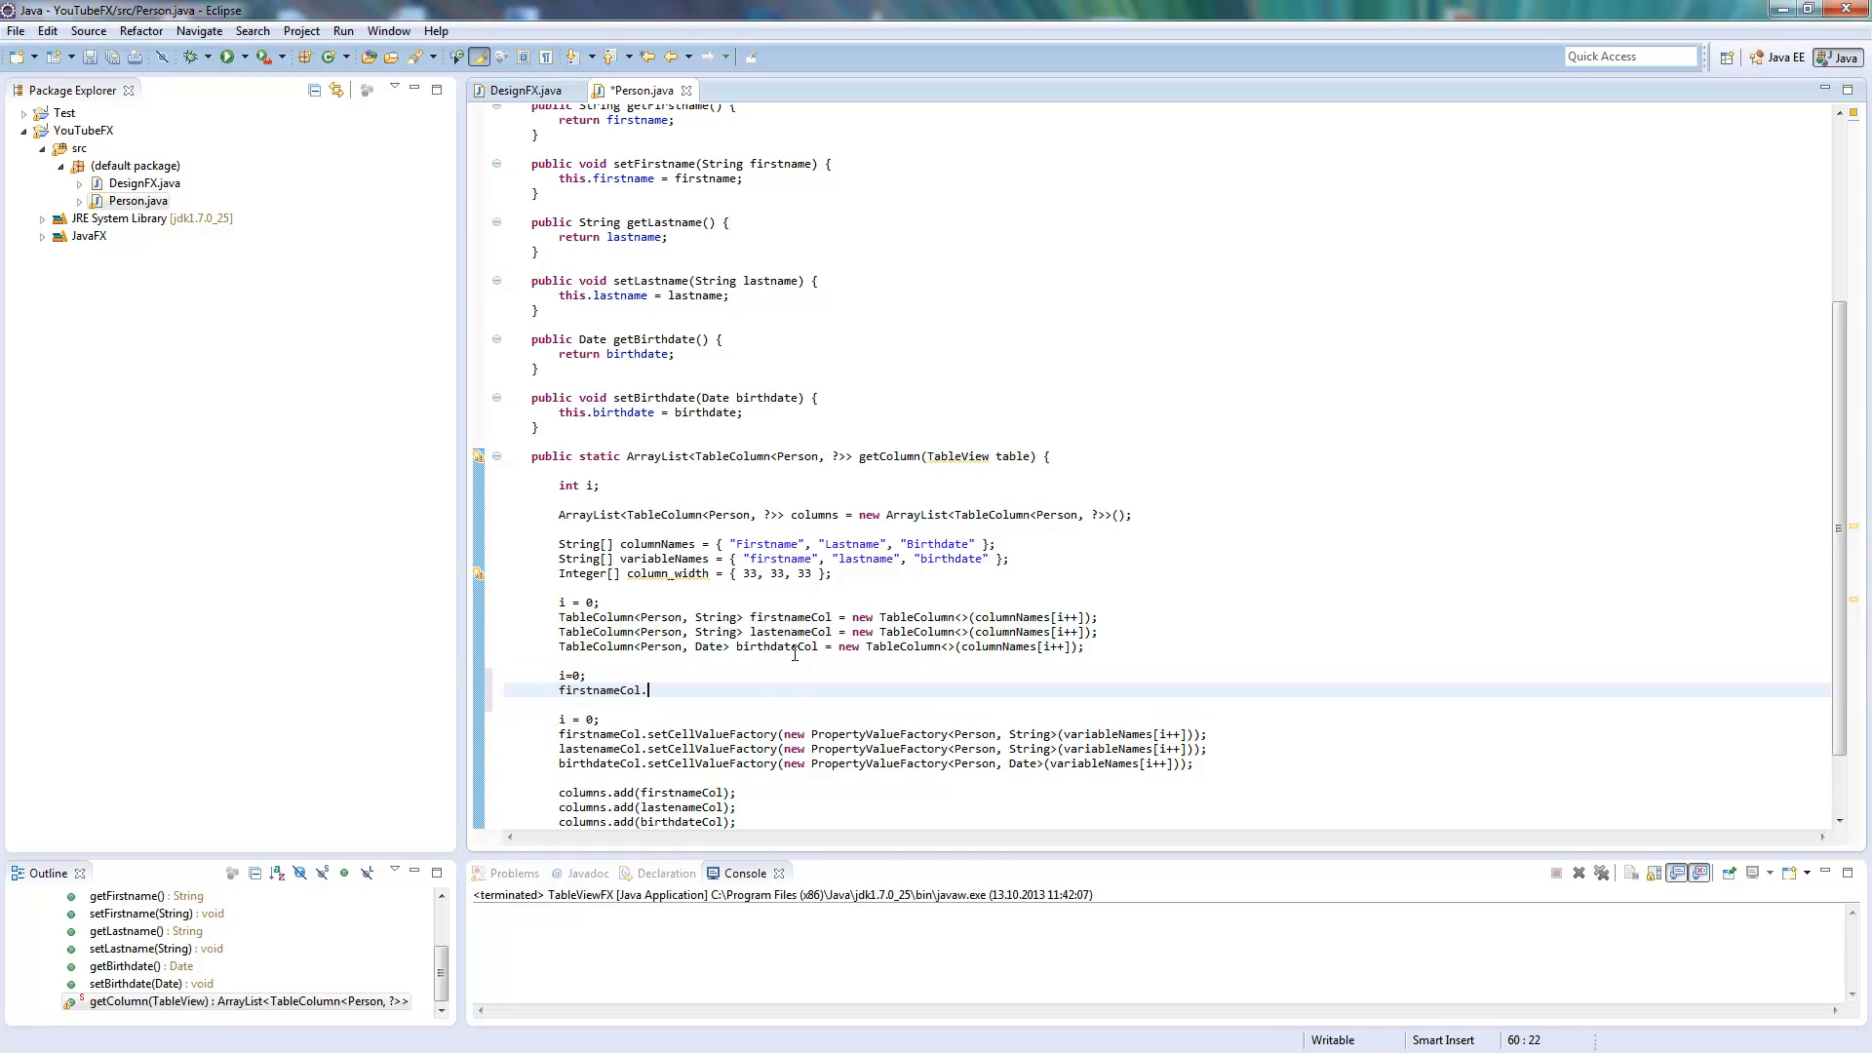
text(prefWidthProperty().b)
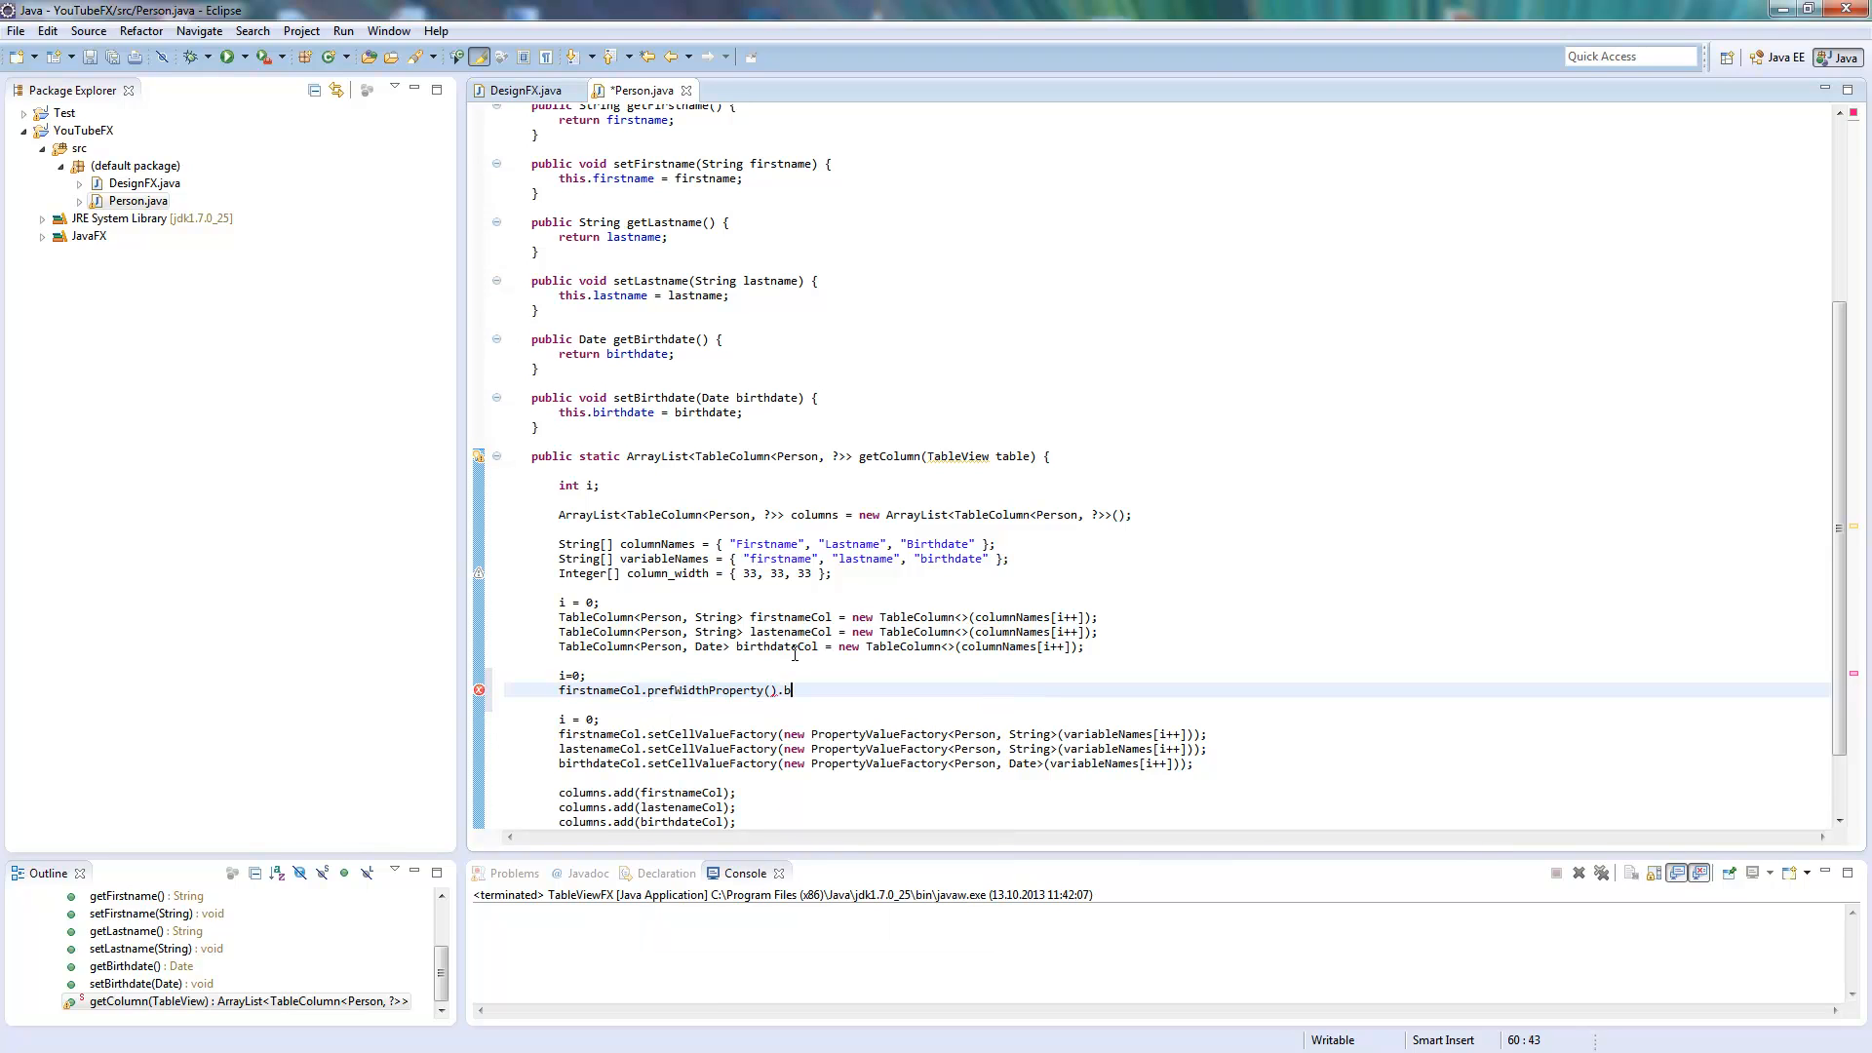
text(ind(ta)
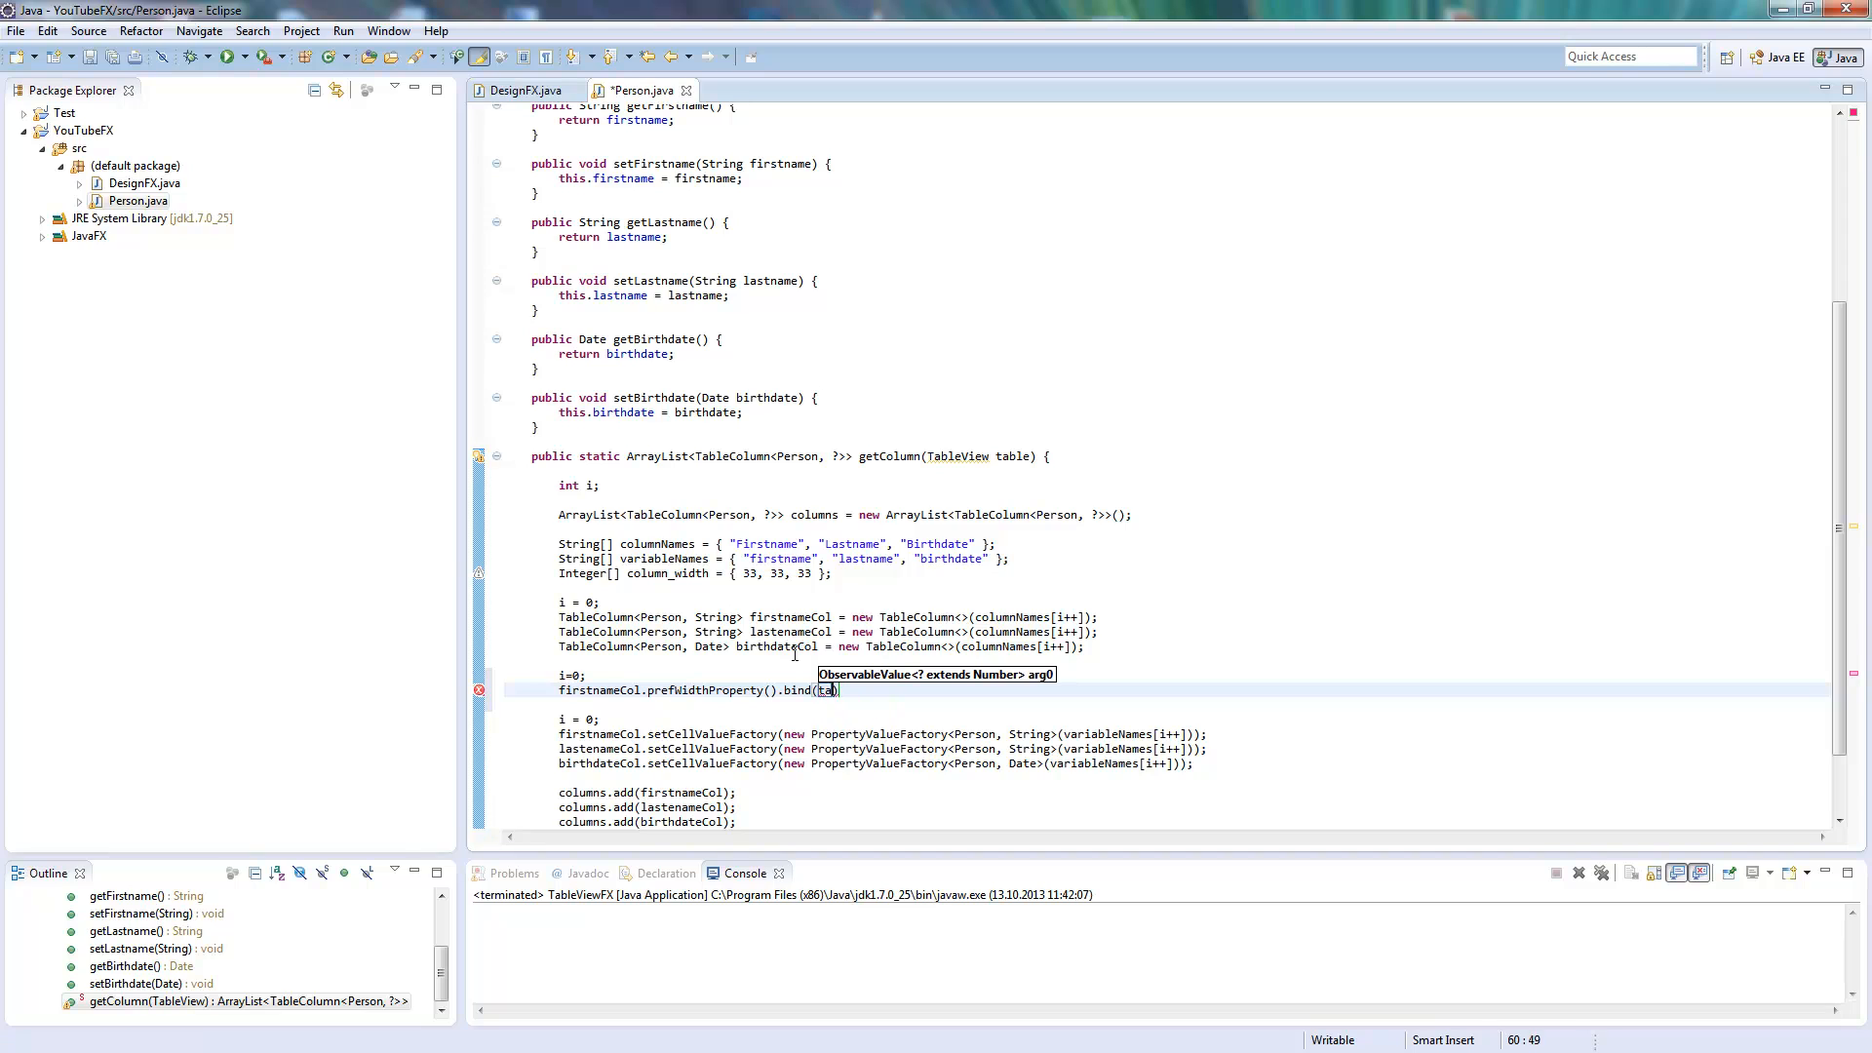
text(ble.widthProperty()
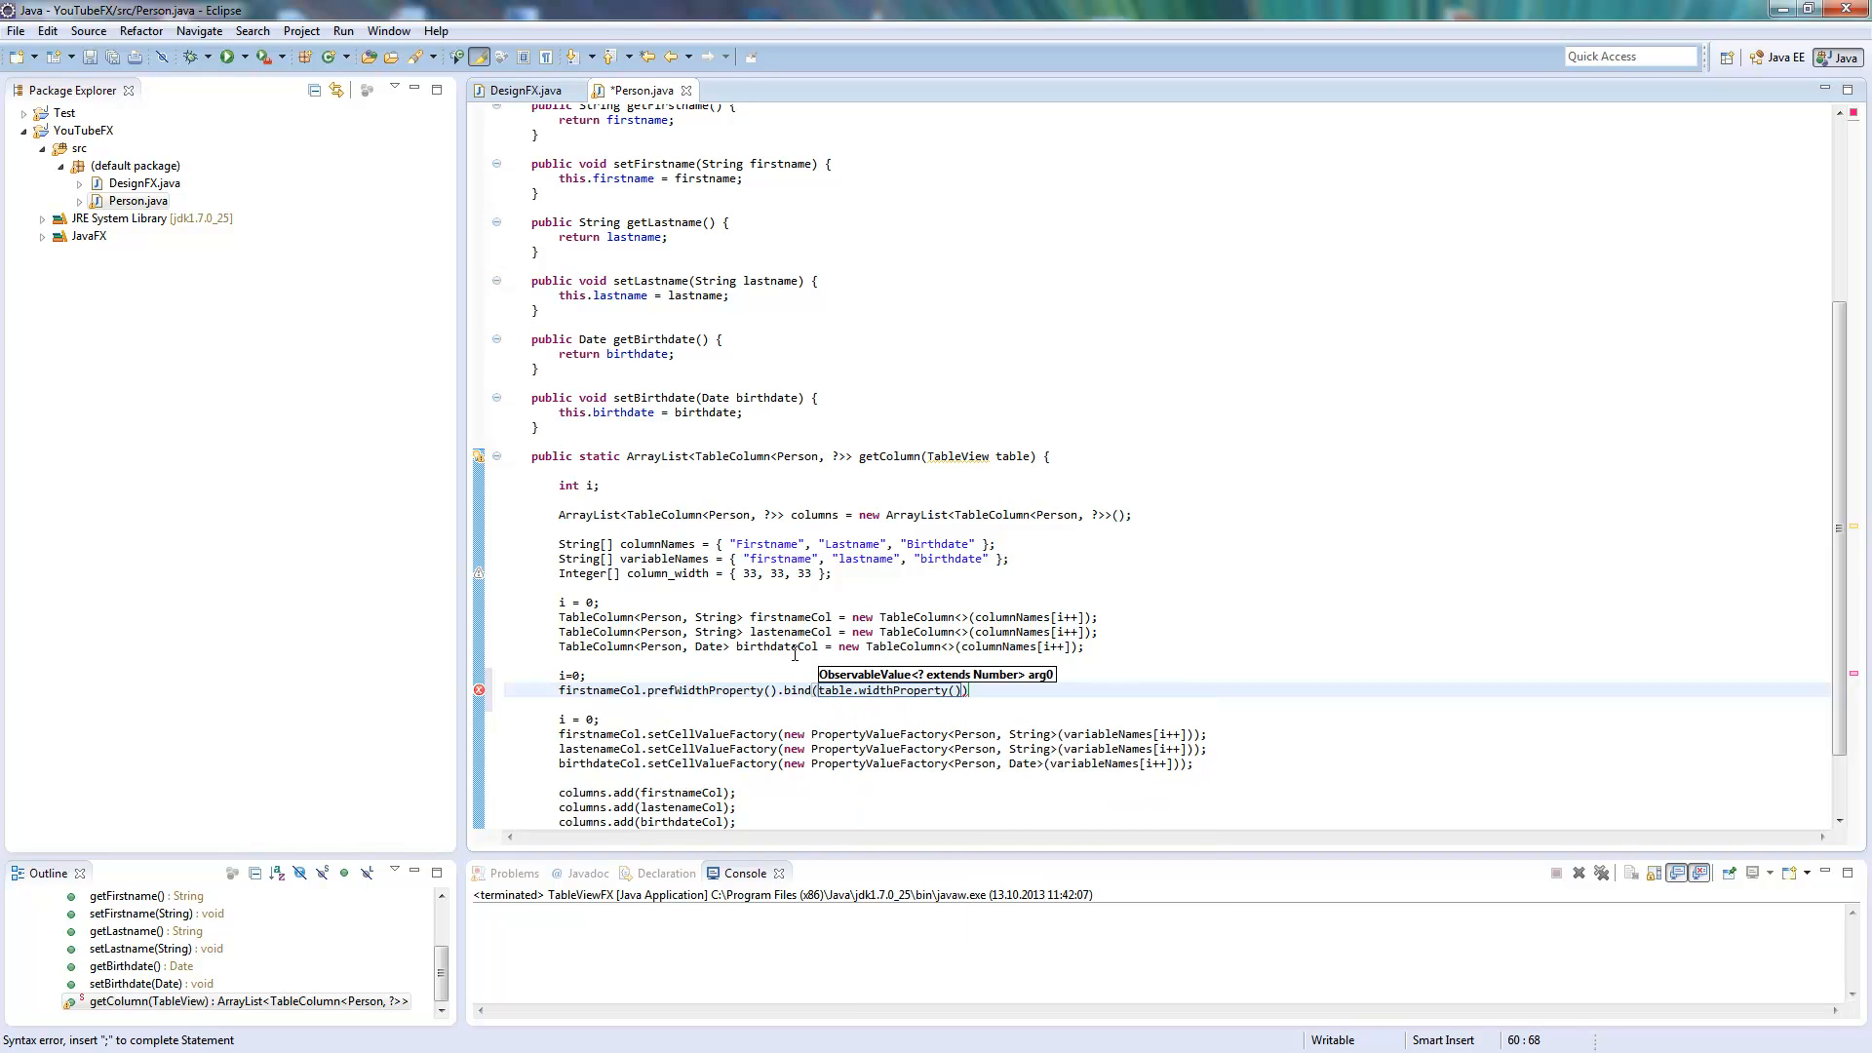
text(.de)
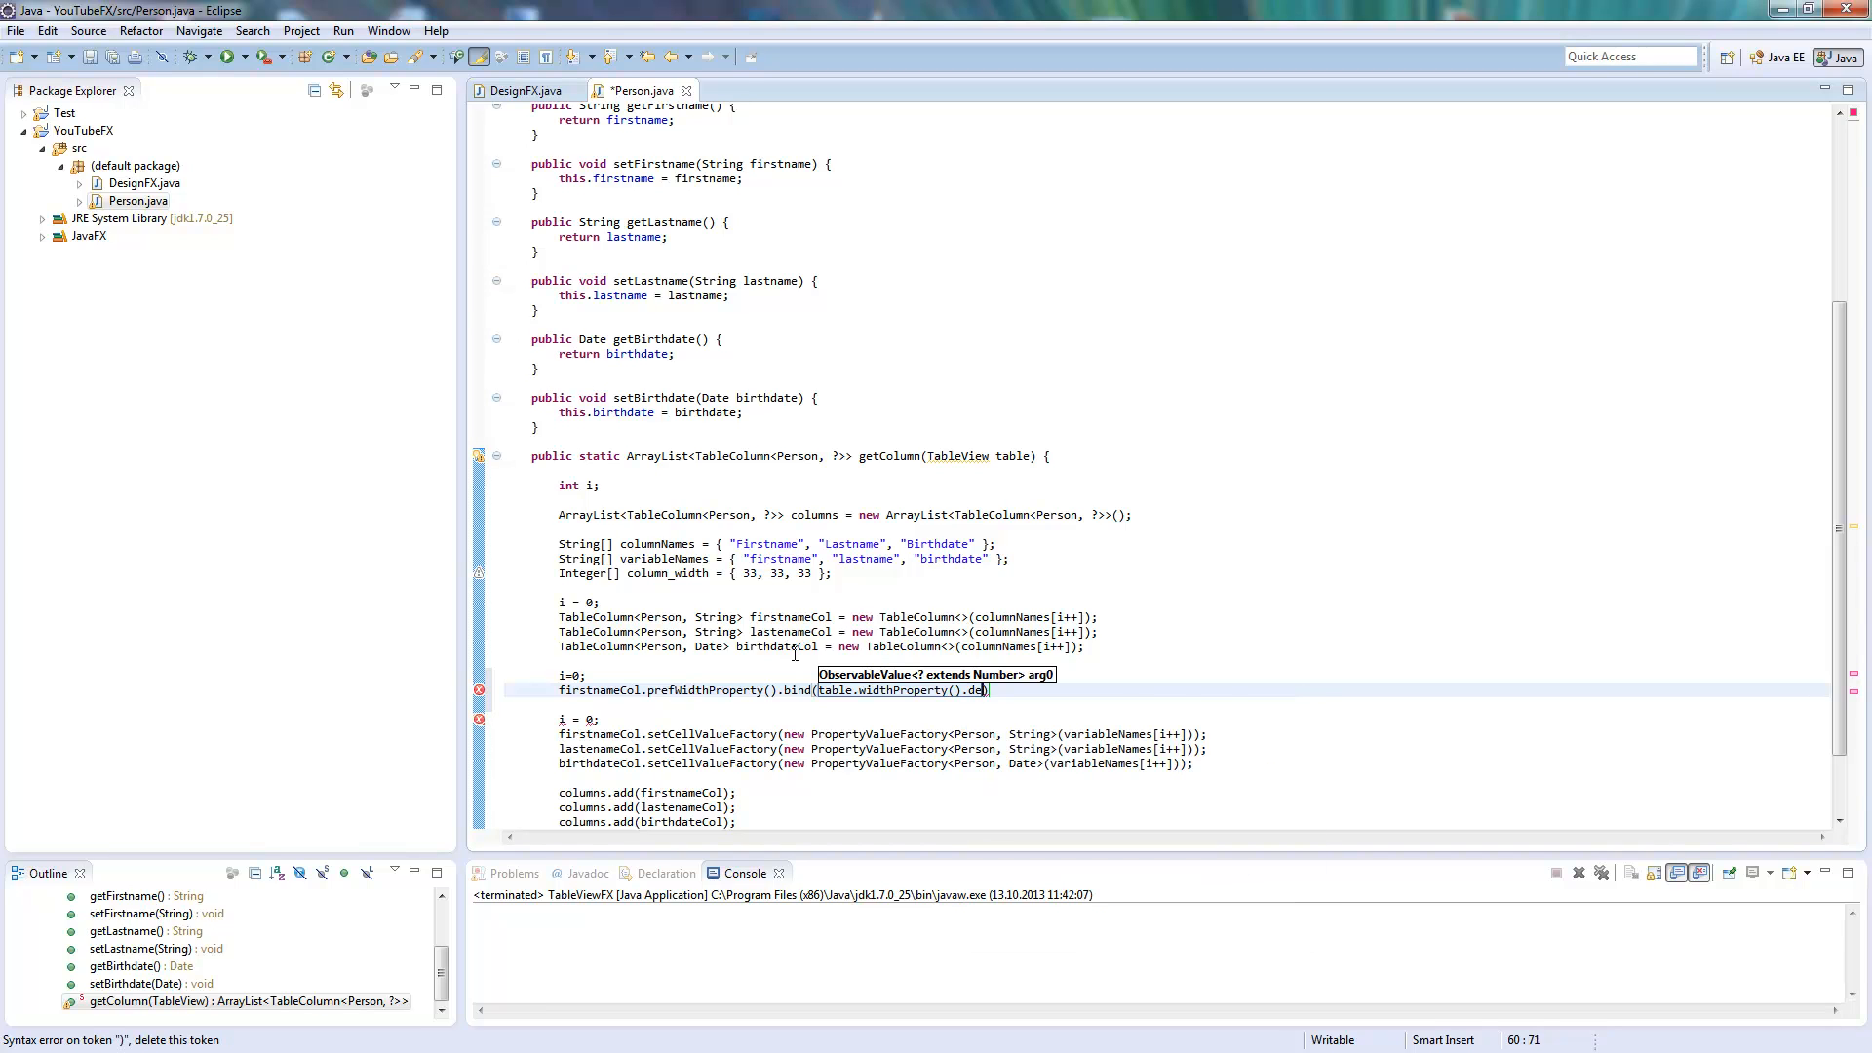
key(BackSpace)
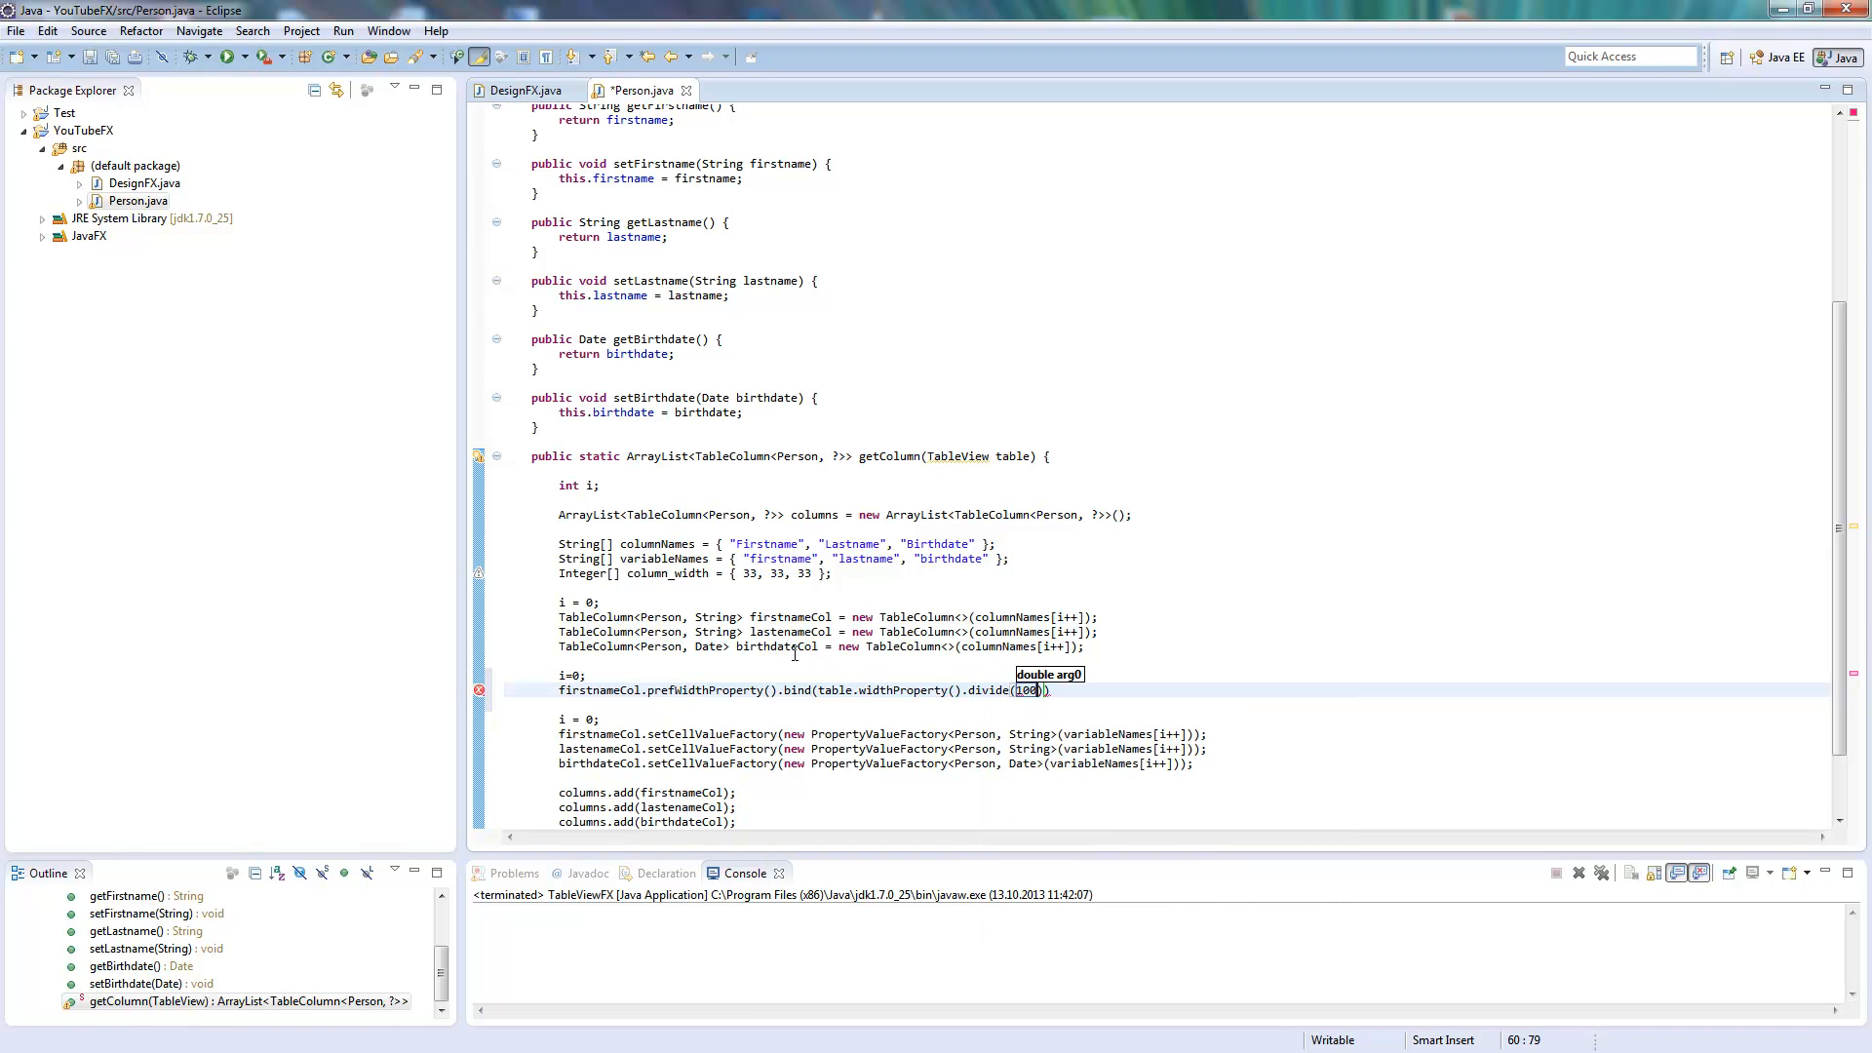
text(/ column_width[i++)
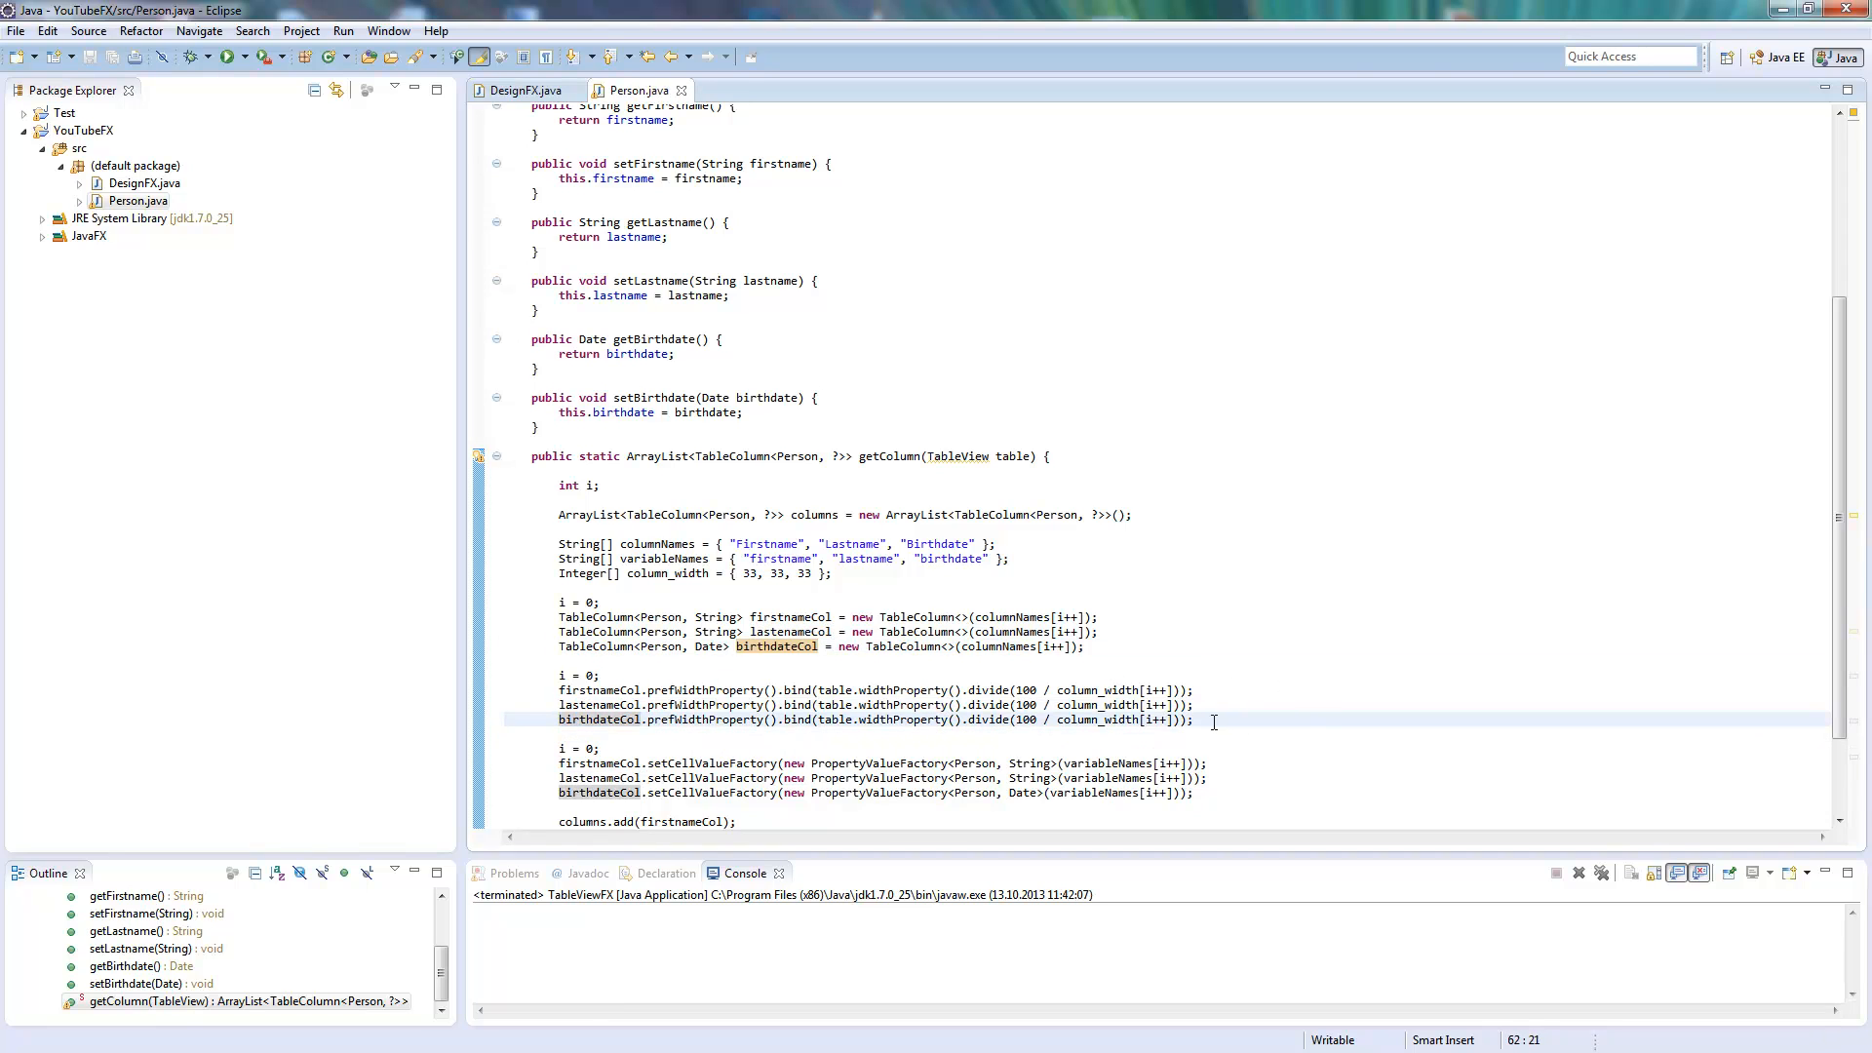
mouse_move(429, 82)
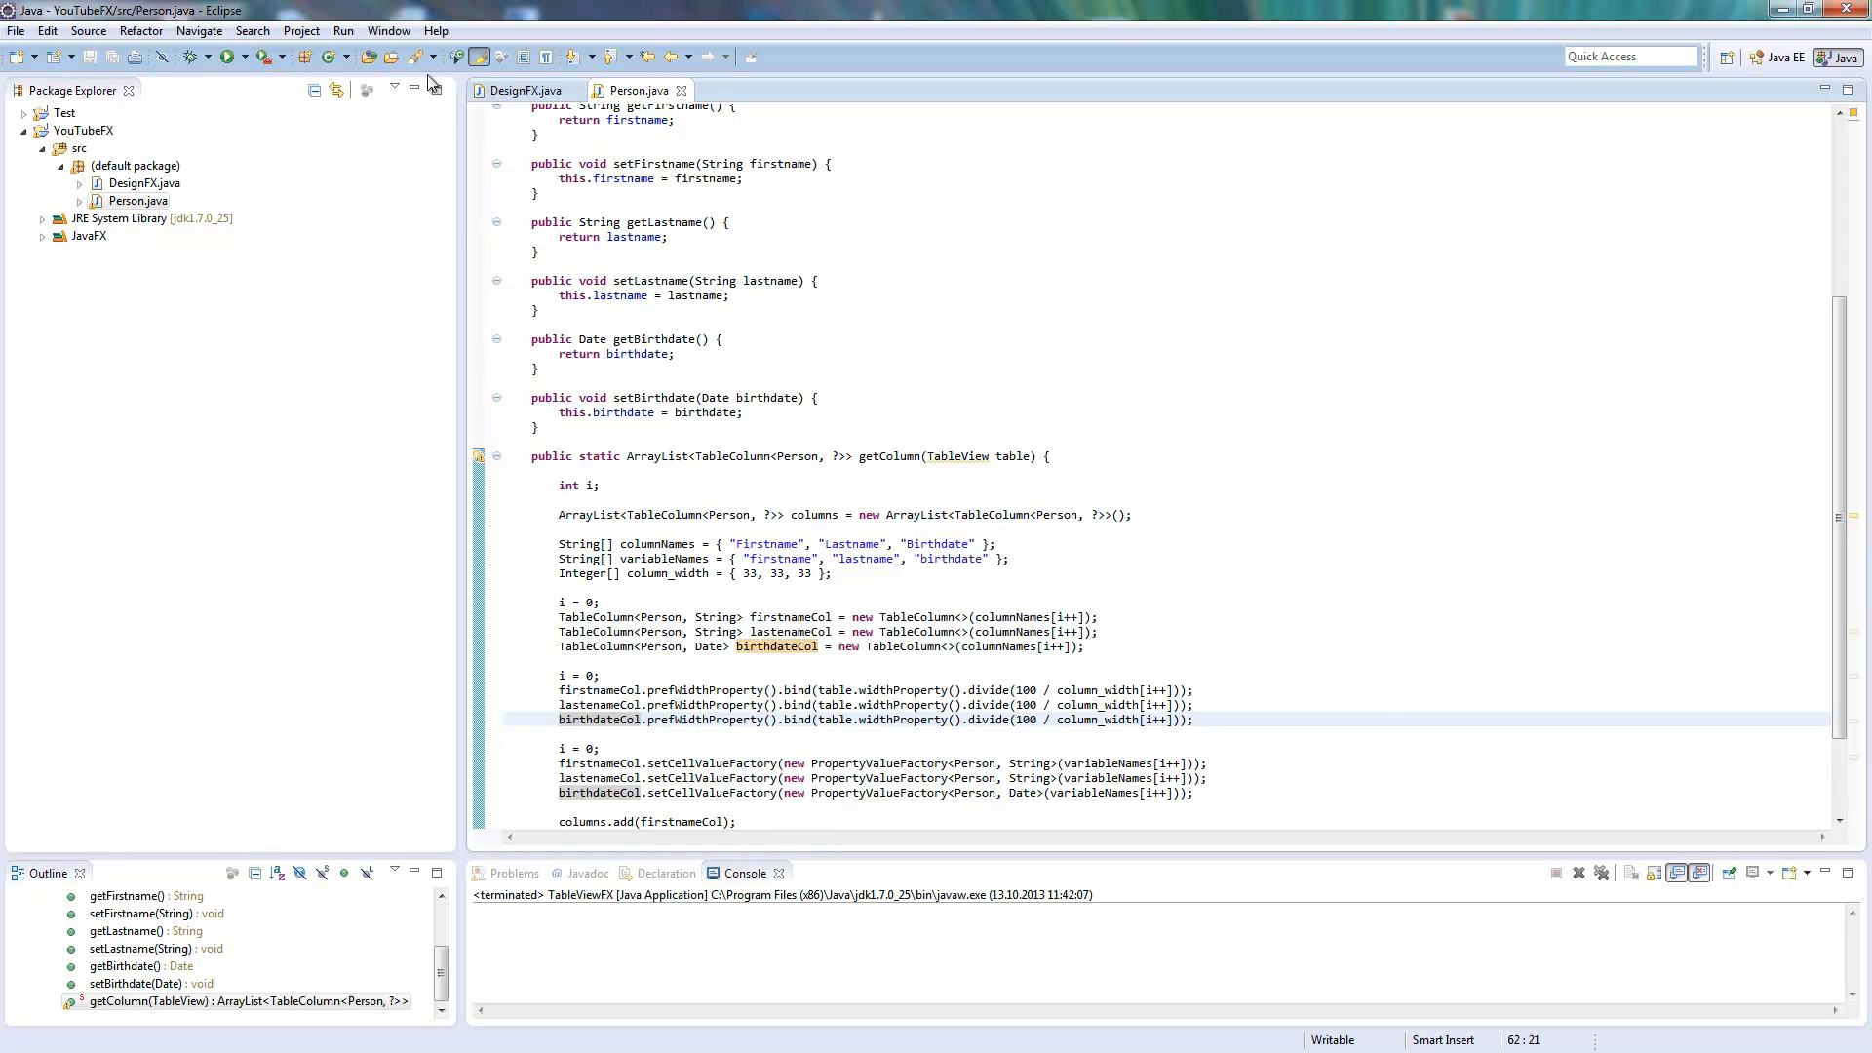
mouse_move(522, 90)
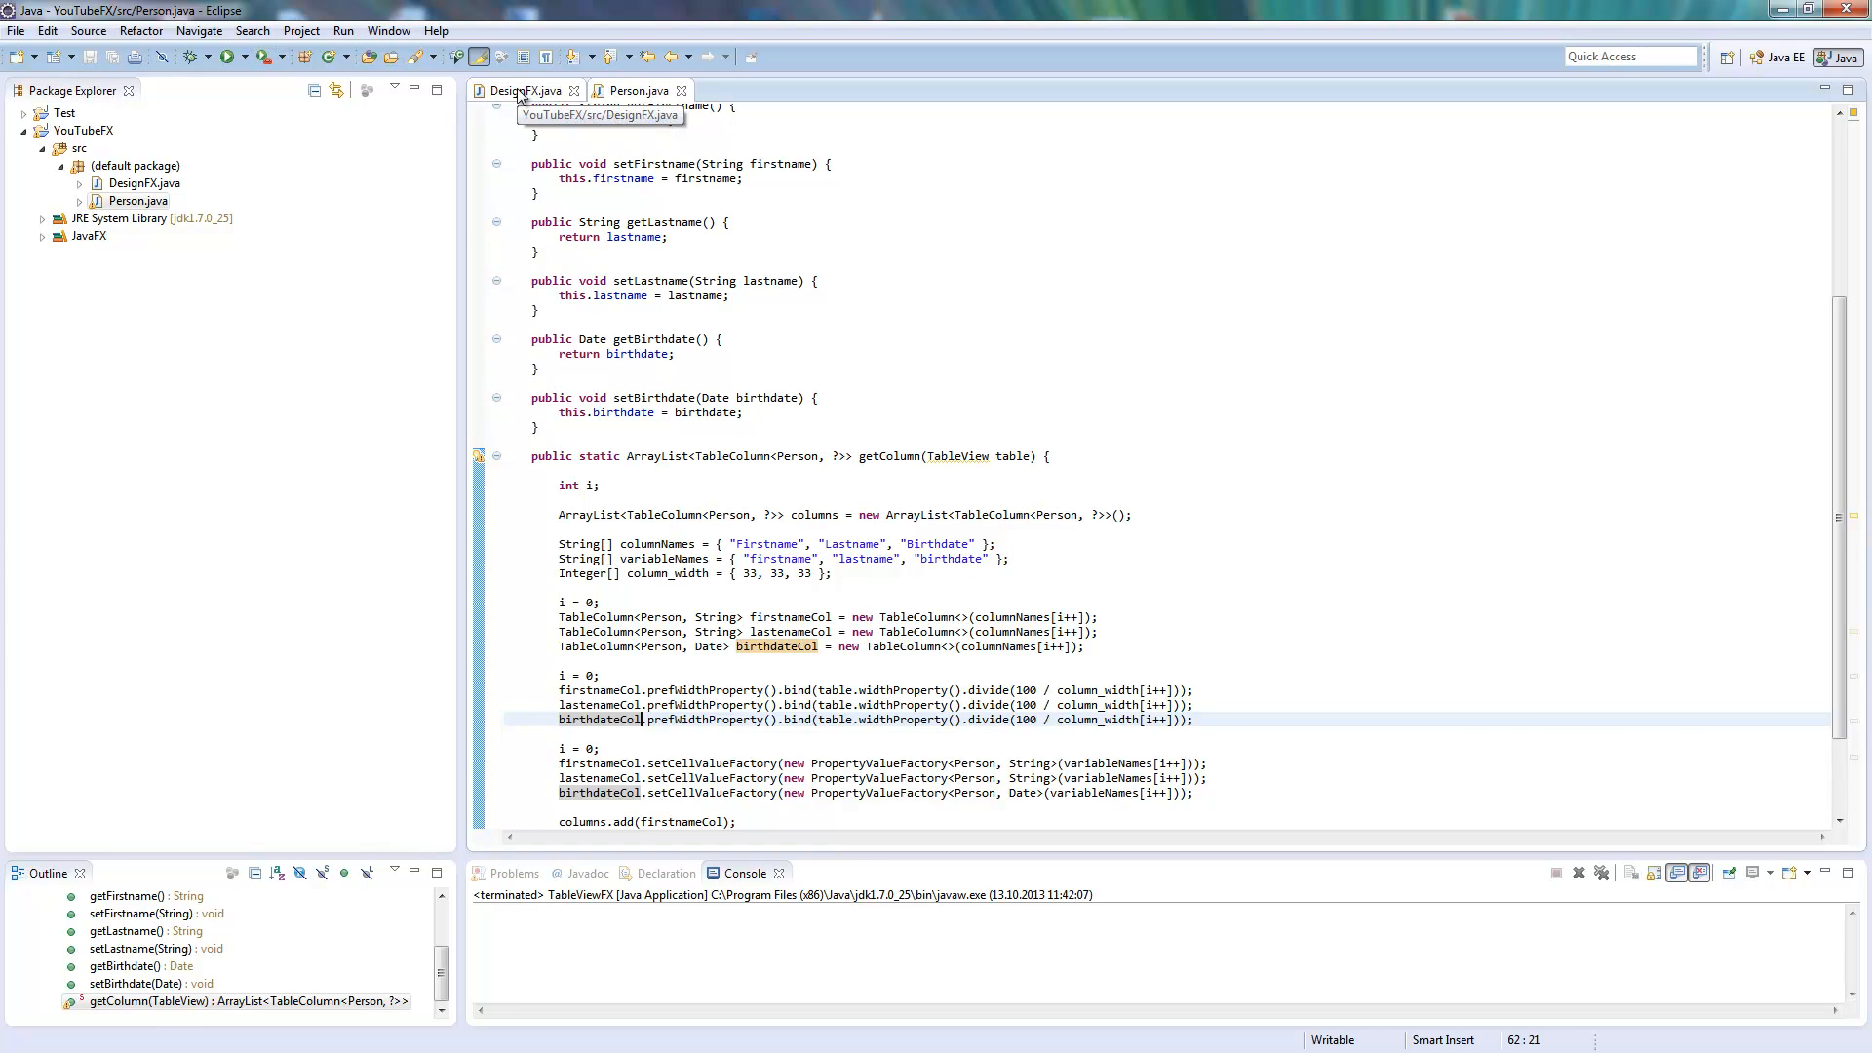
In DesignFX.java's init, add table.getColumns().addAll(Person.getColumn(table));
click(523, 92)
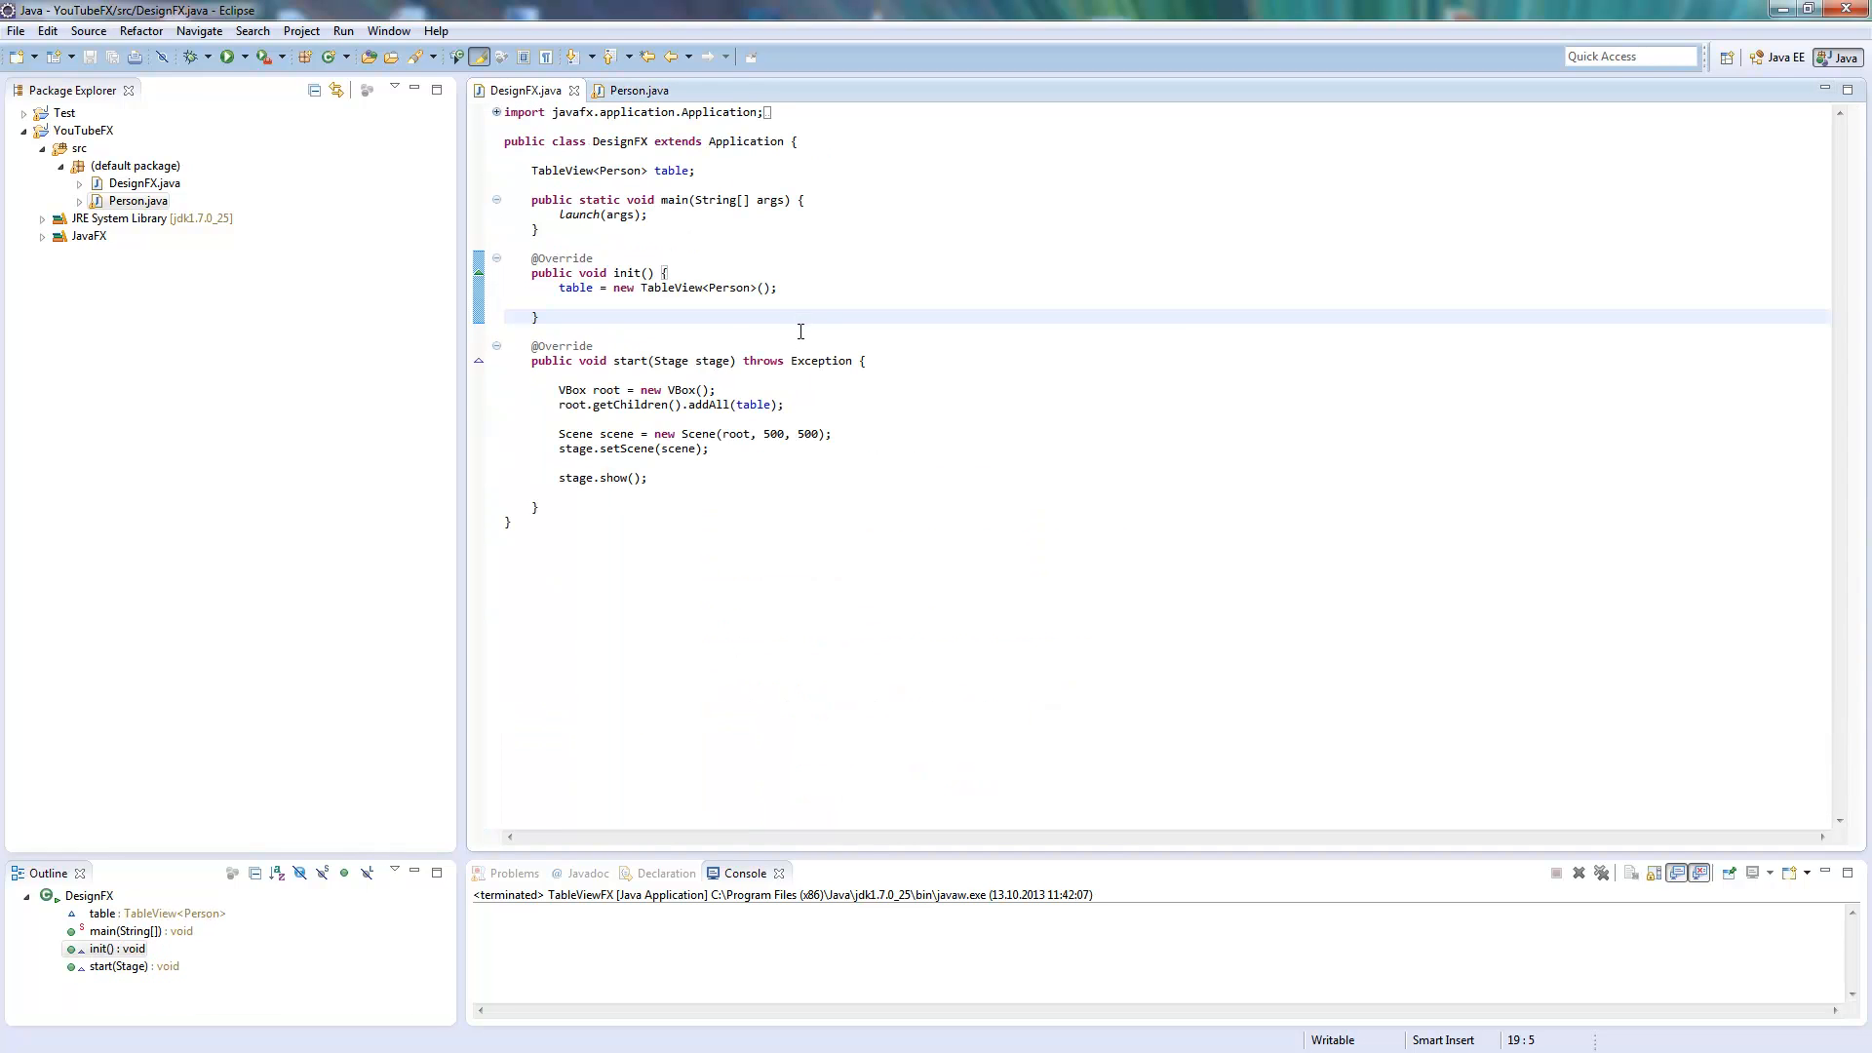
text(table)
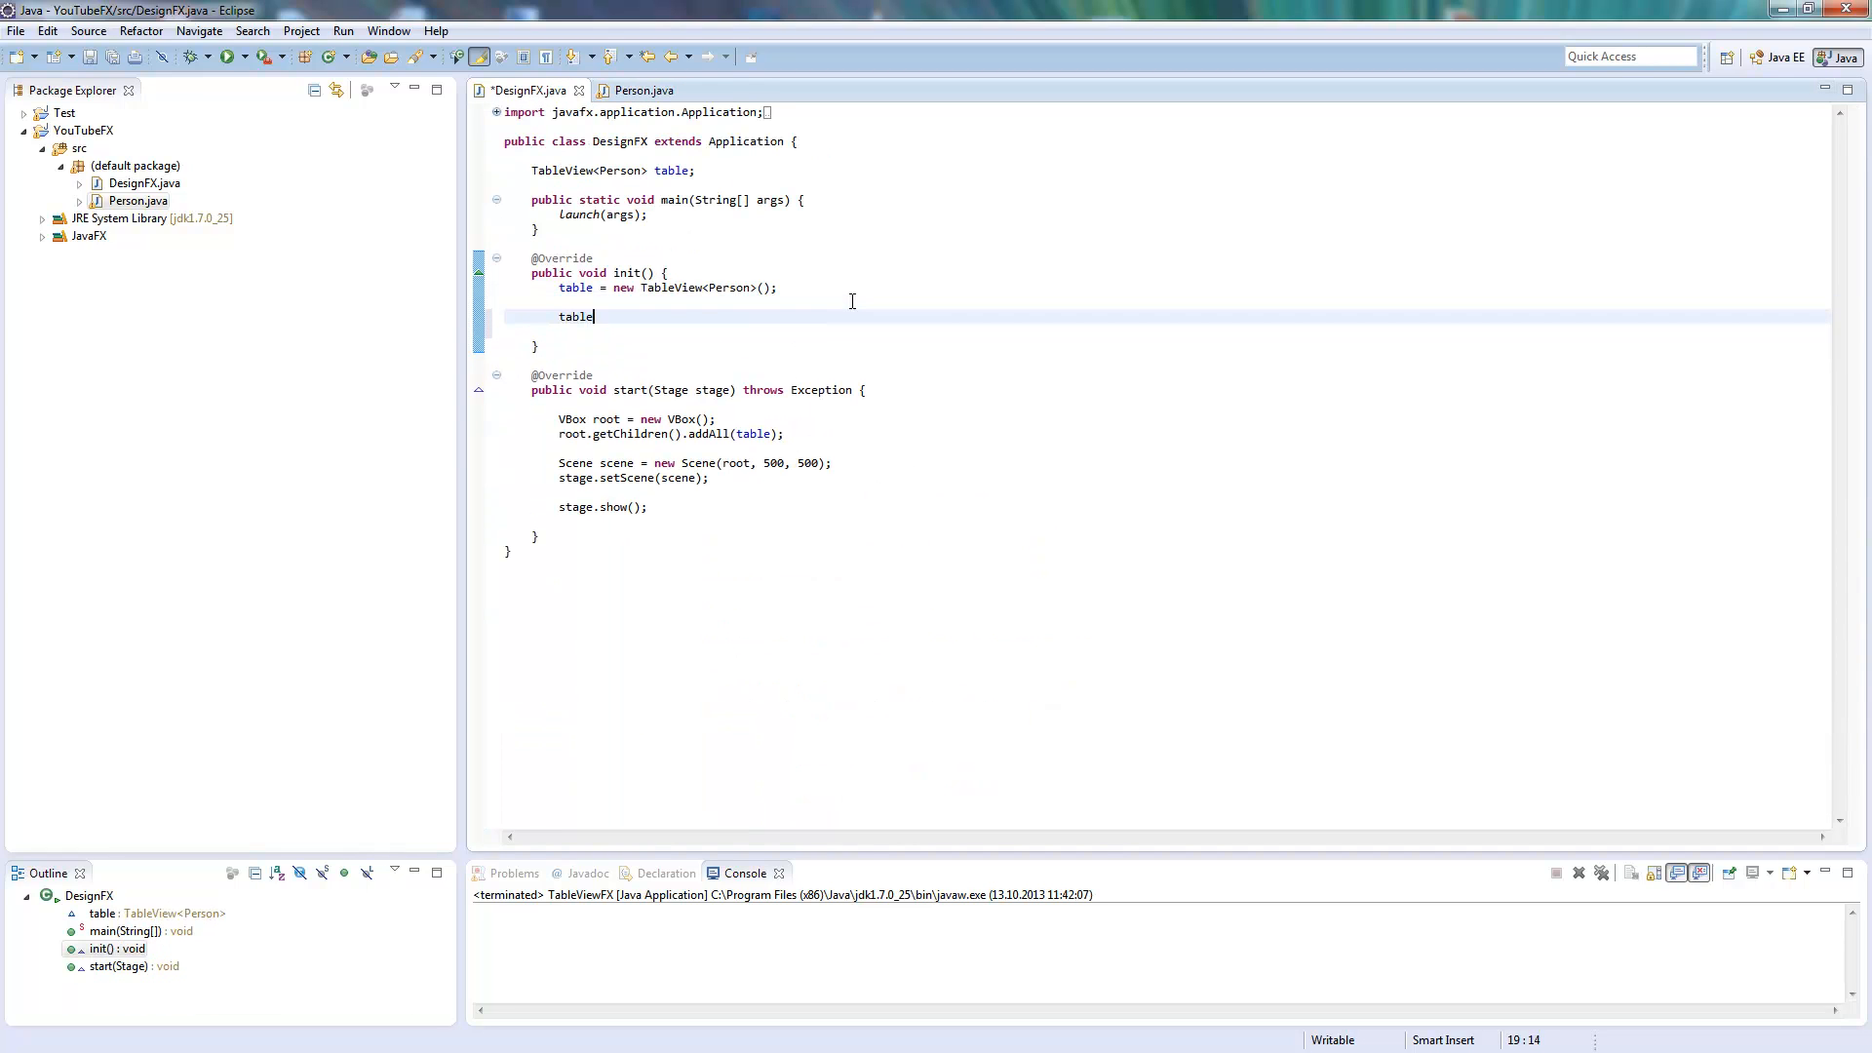
text(.)
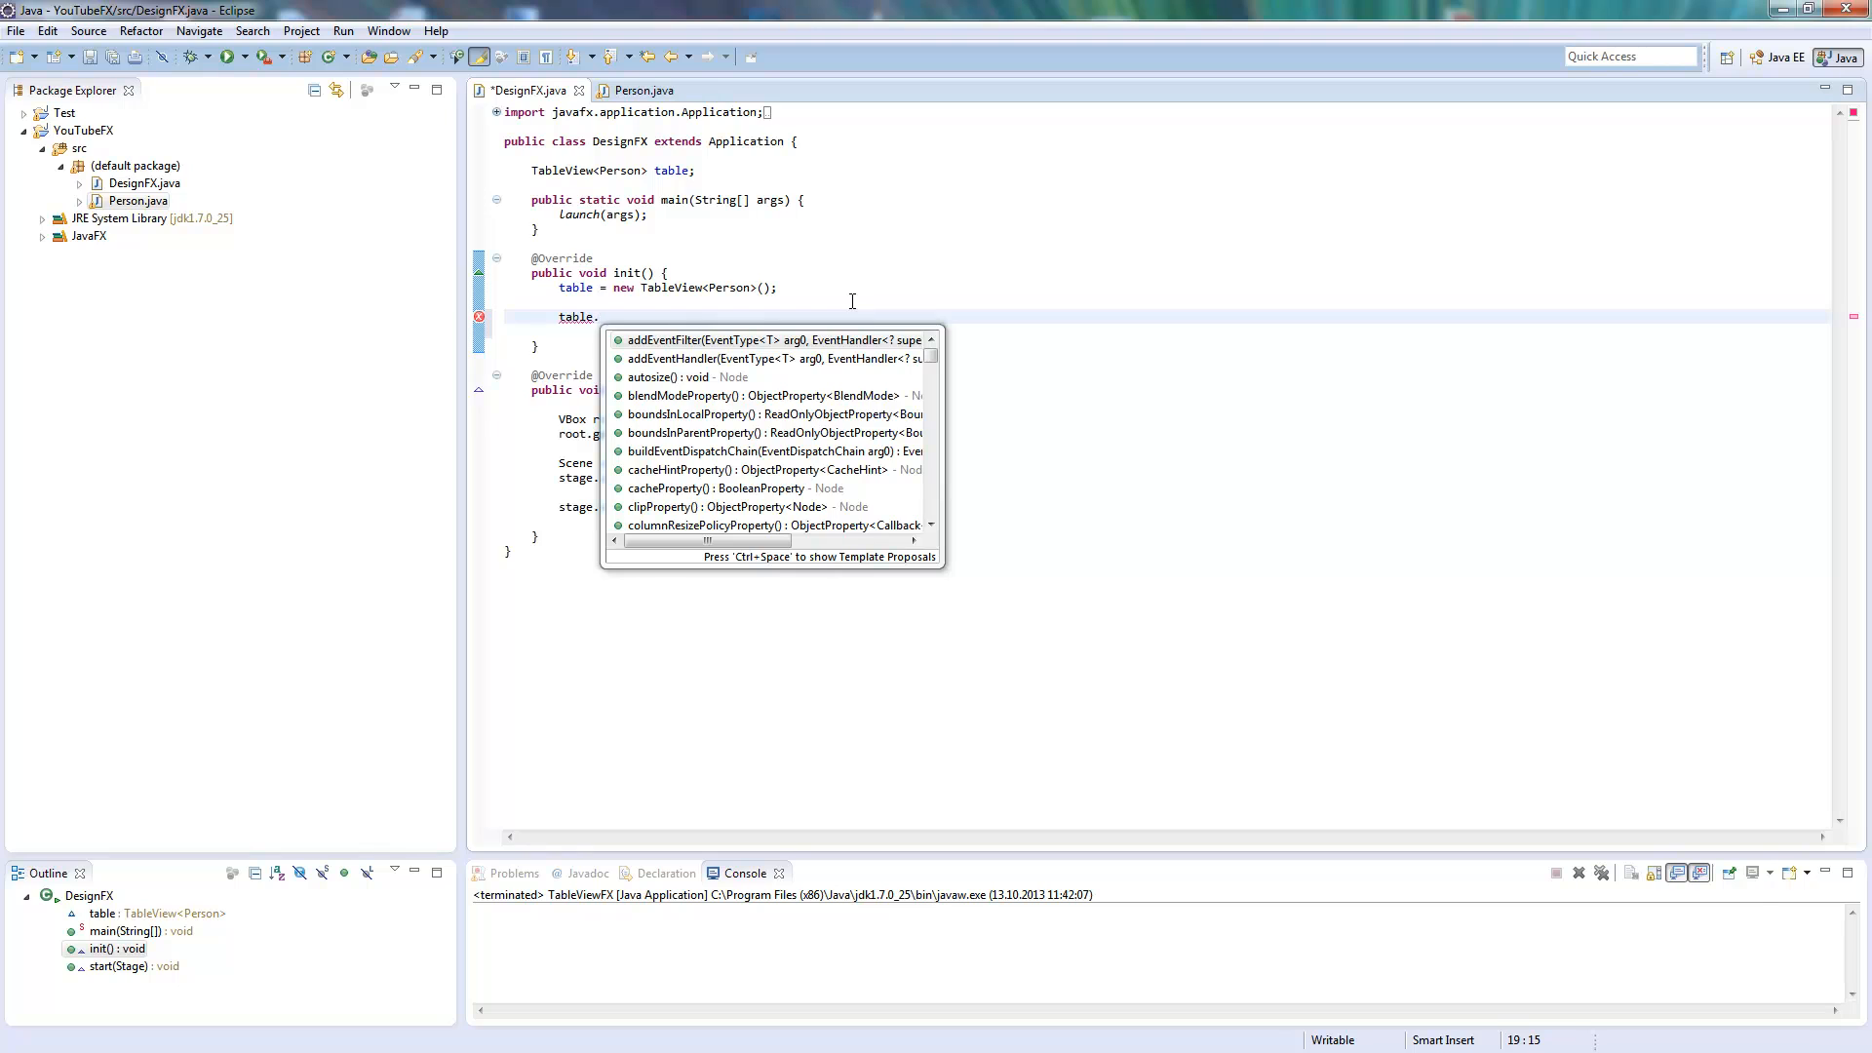
text(getC)
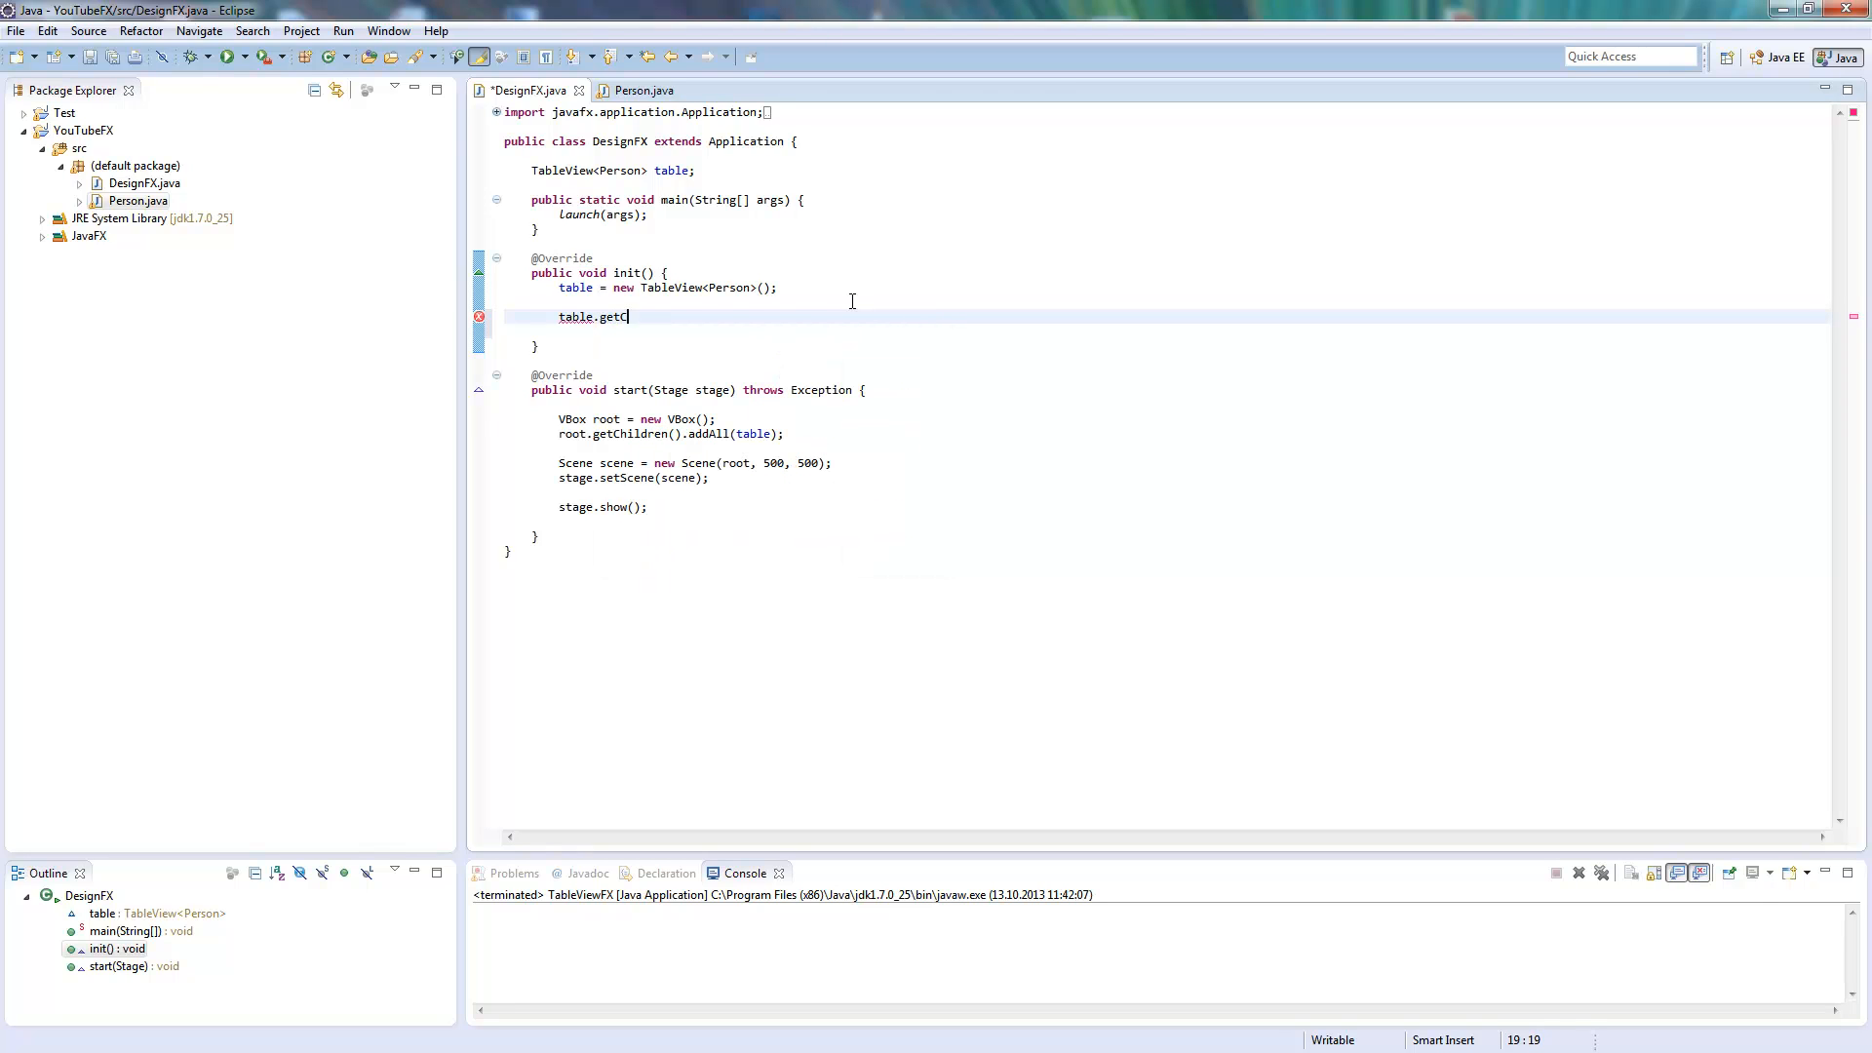
text(olumns())
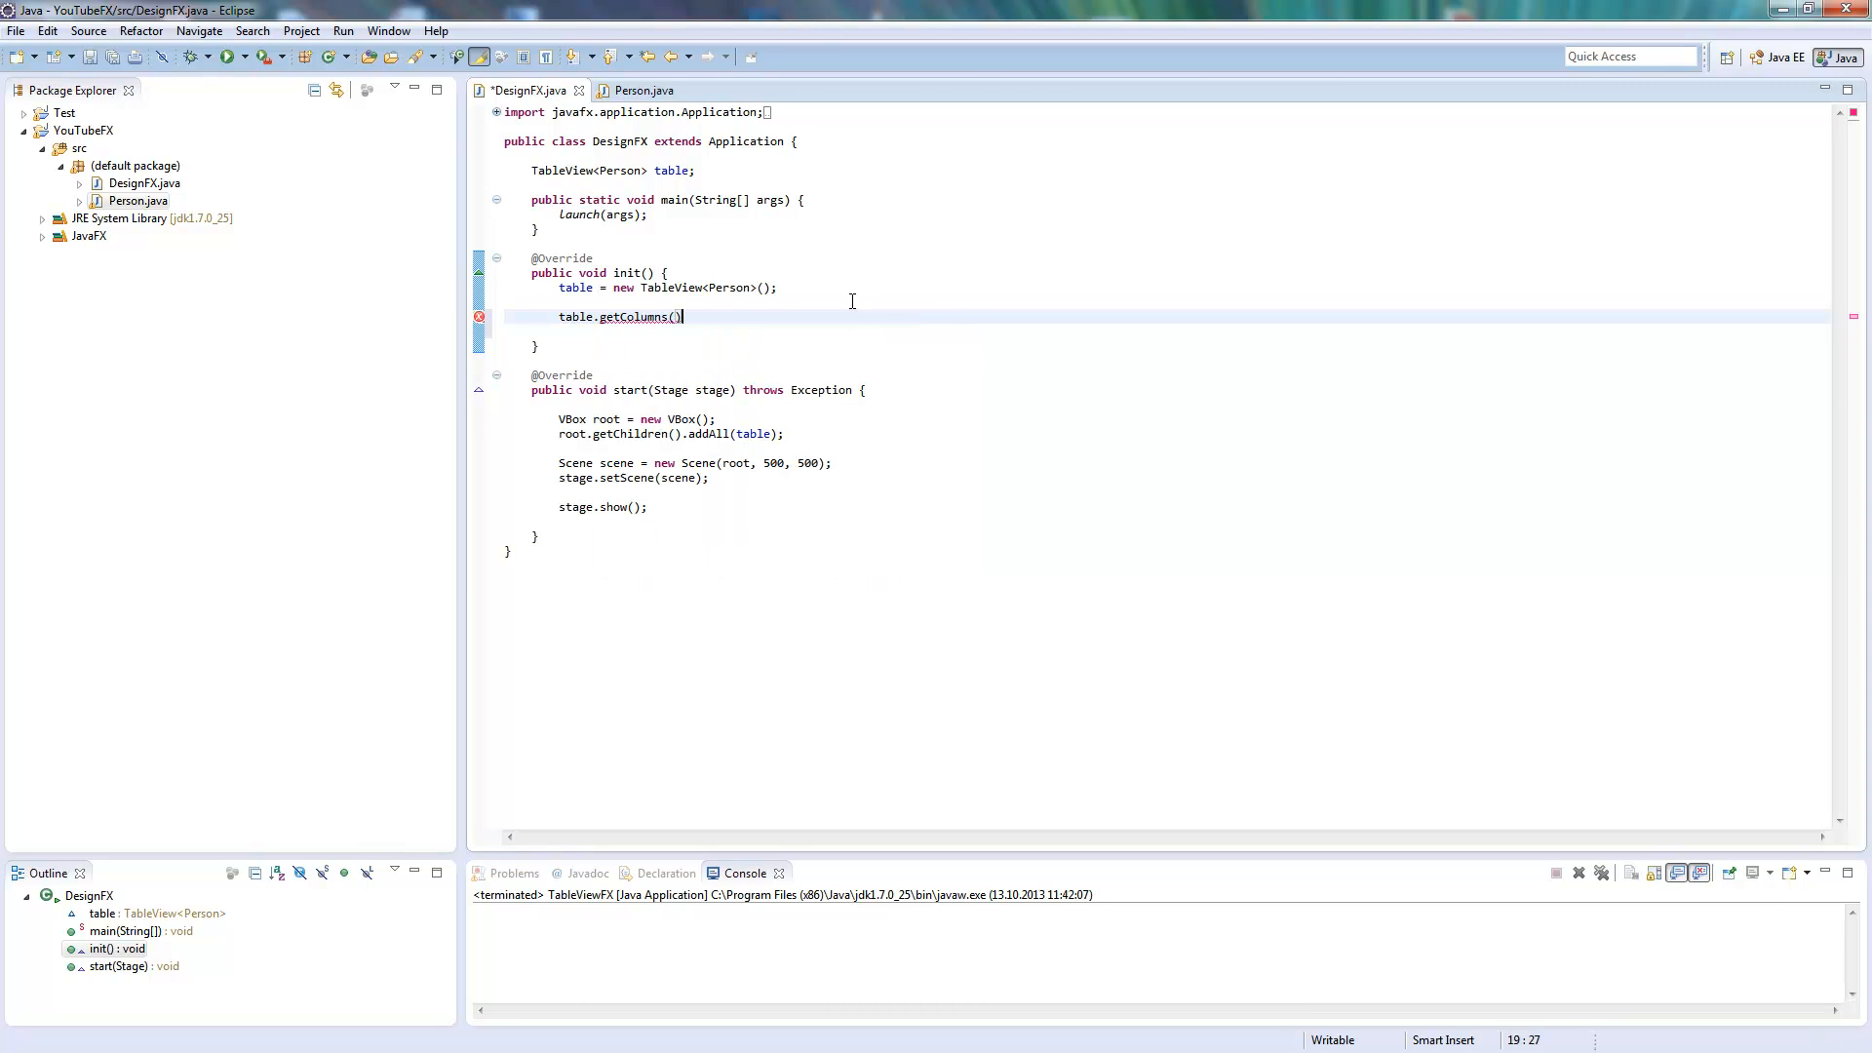
text(,ad)
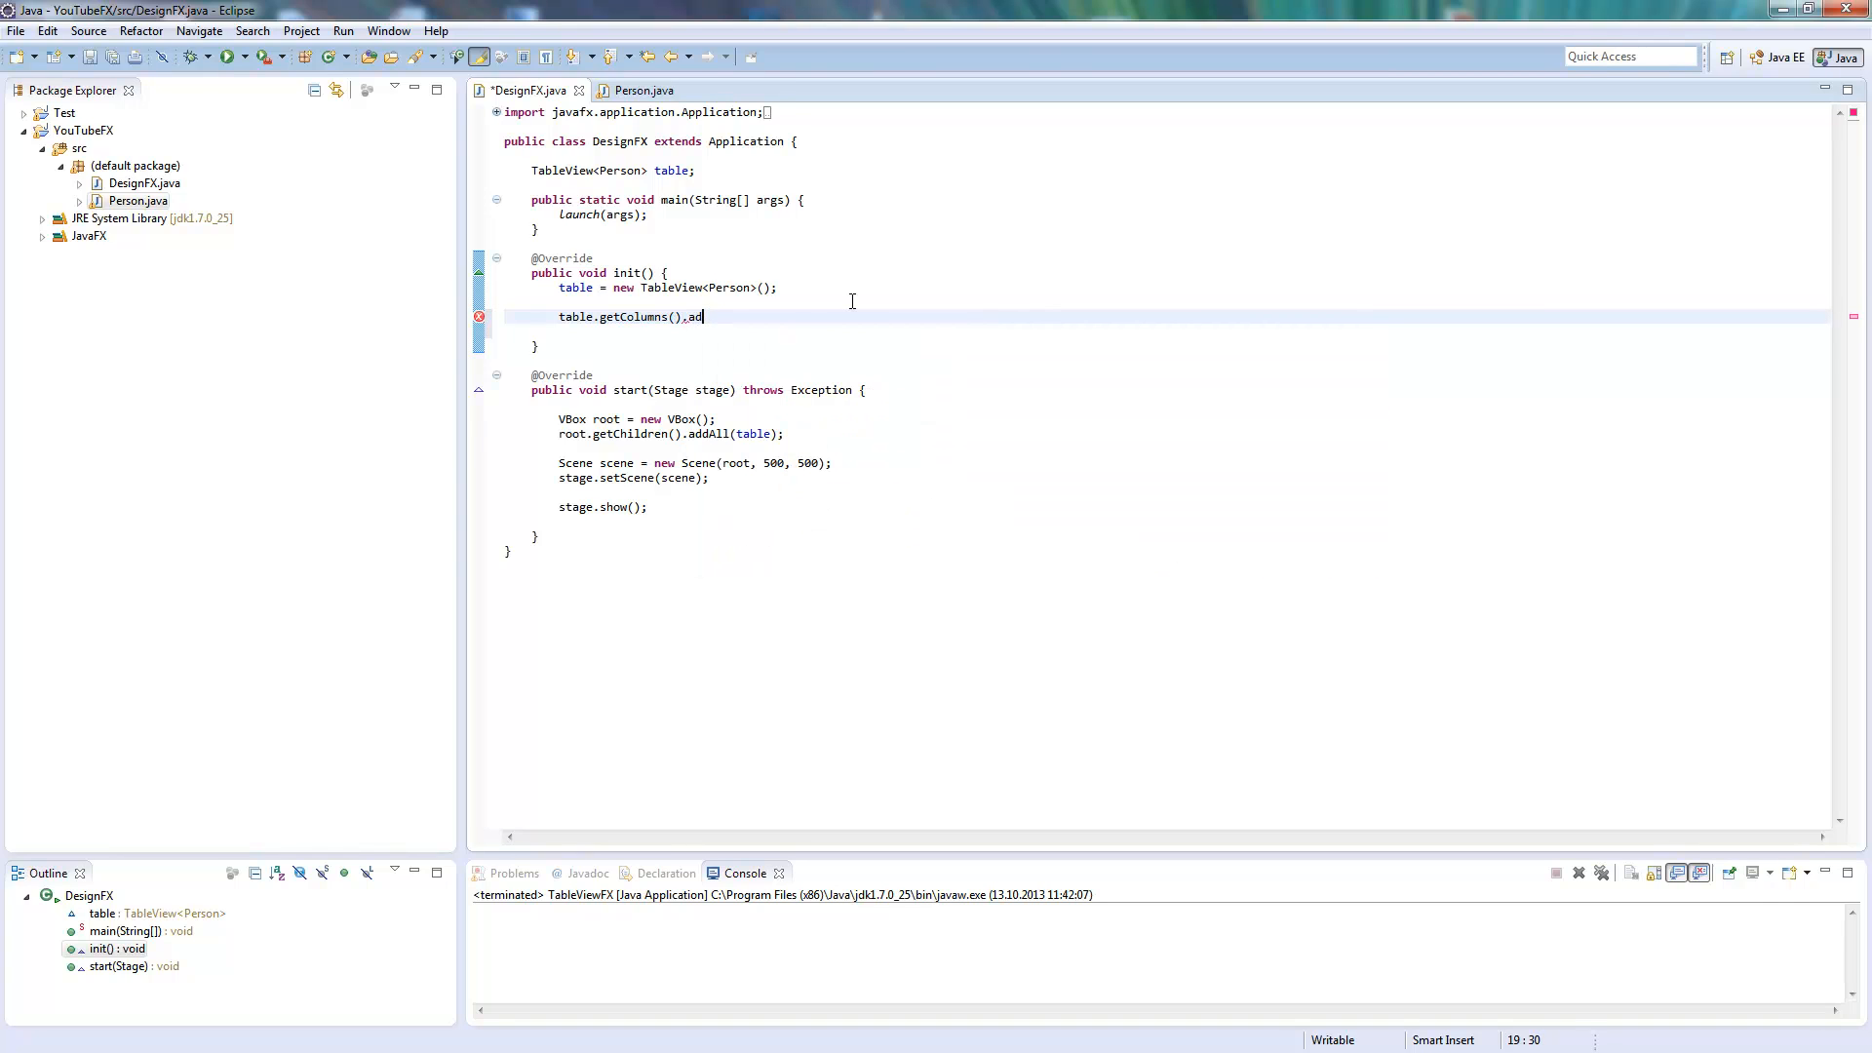
text(dAll(c)
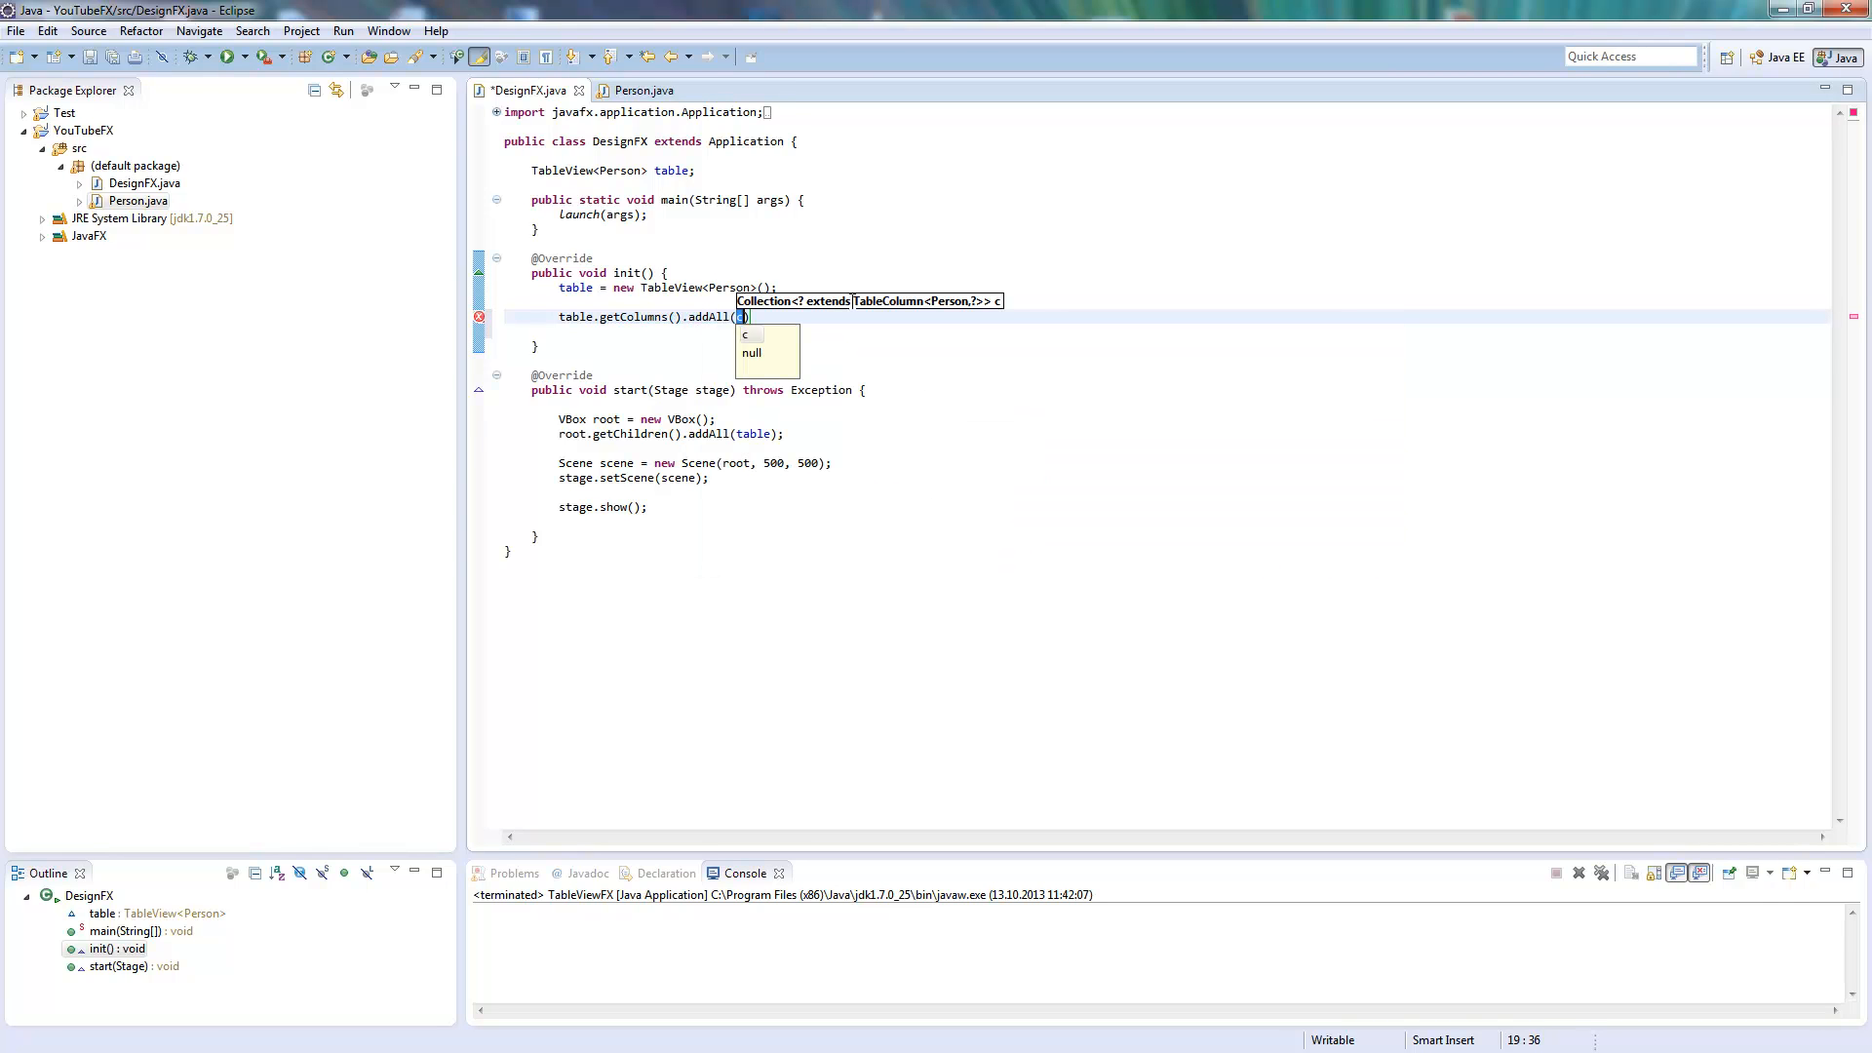
text(Person.getColumn(table)
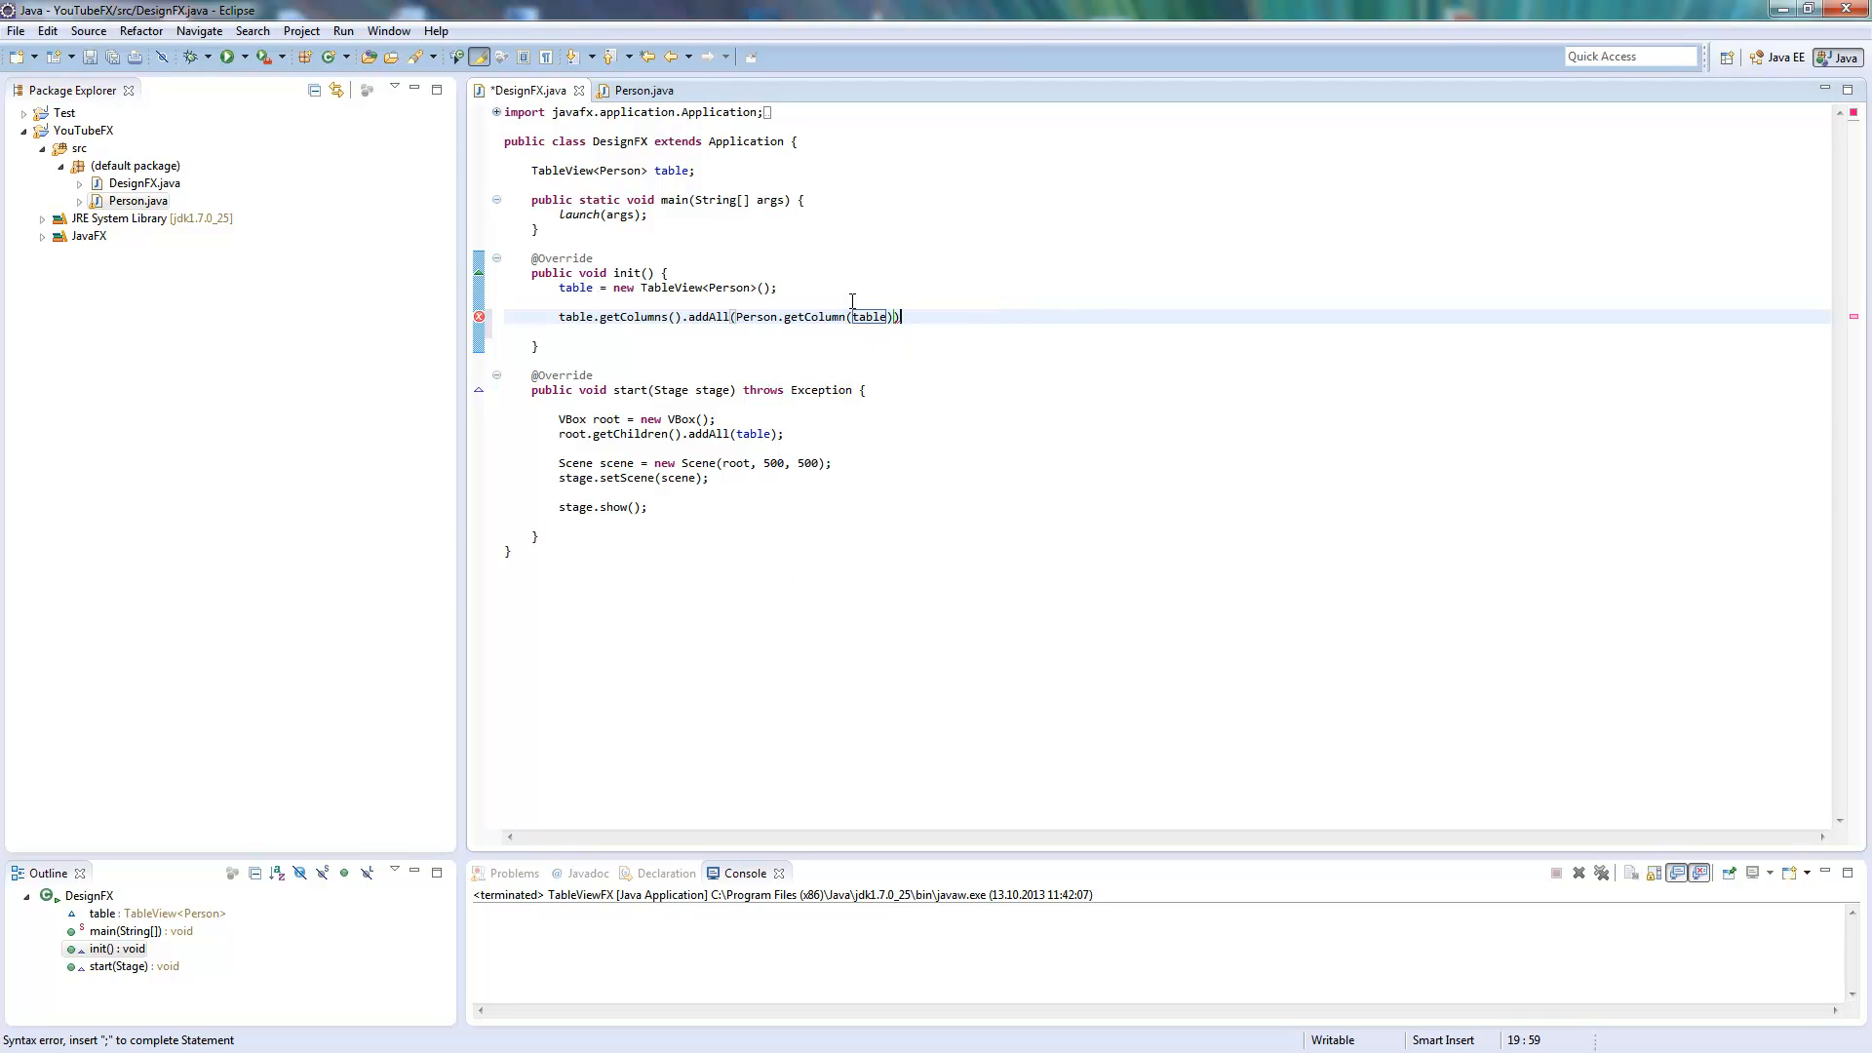
key(Return)
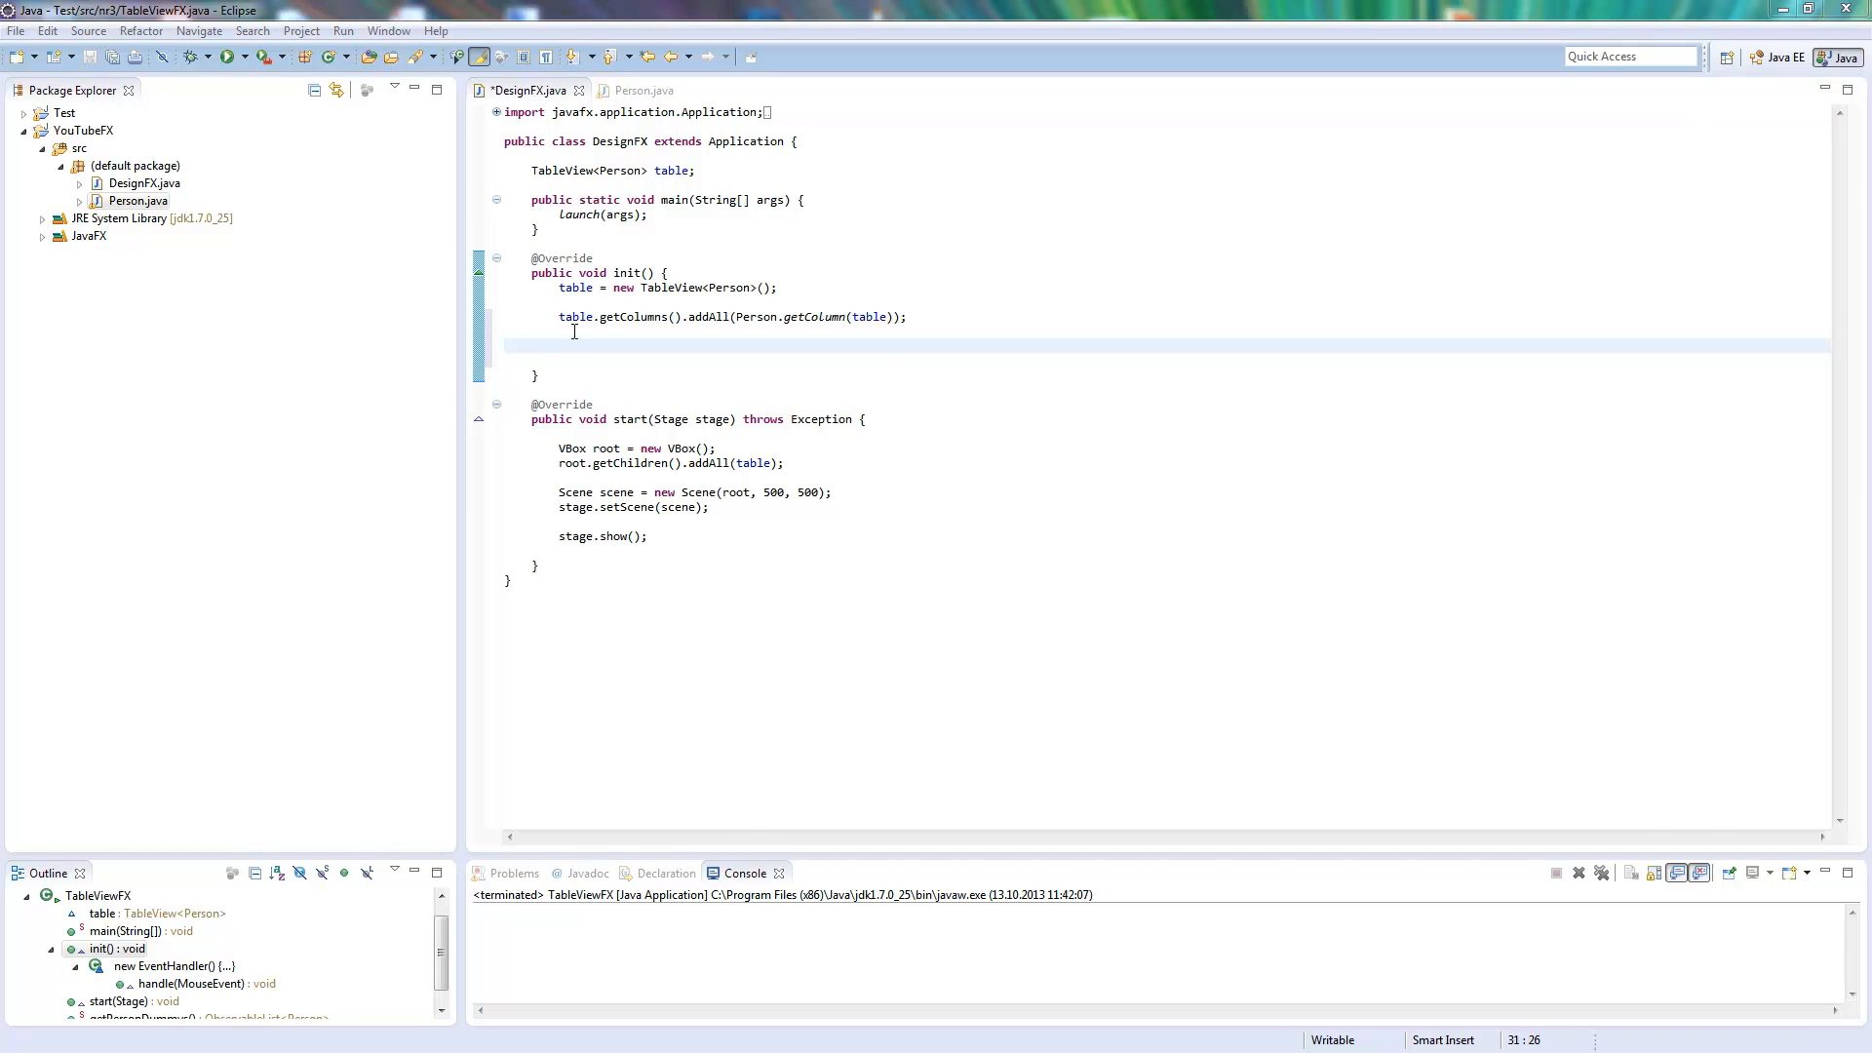
Add table.setItems(arg0) in init and begin a new public static method after start
text(table)
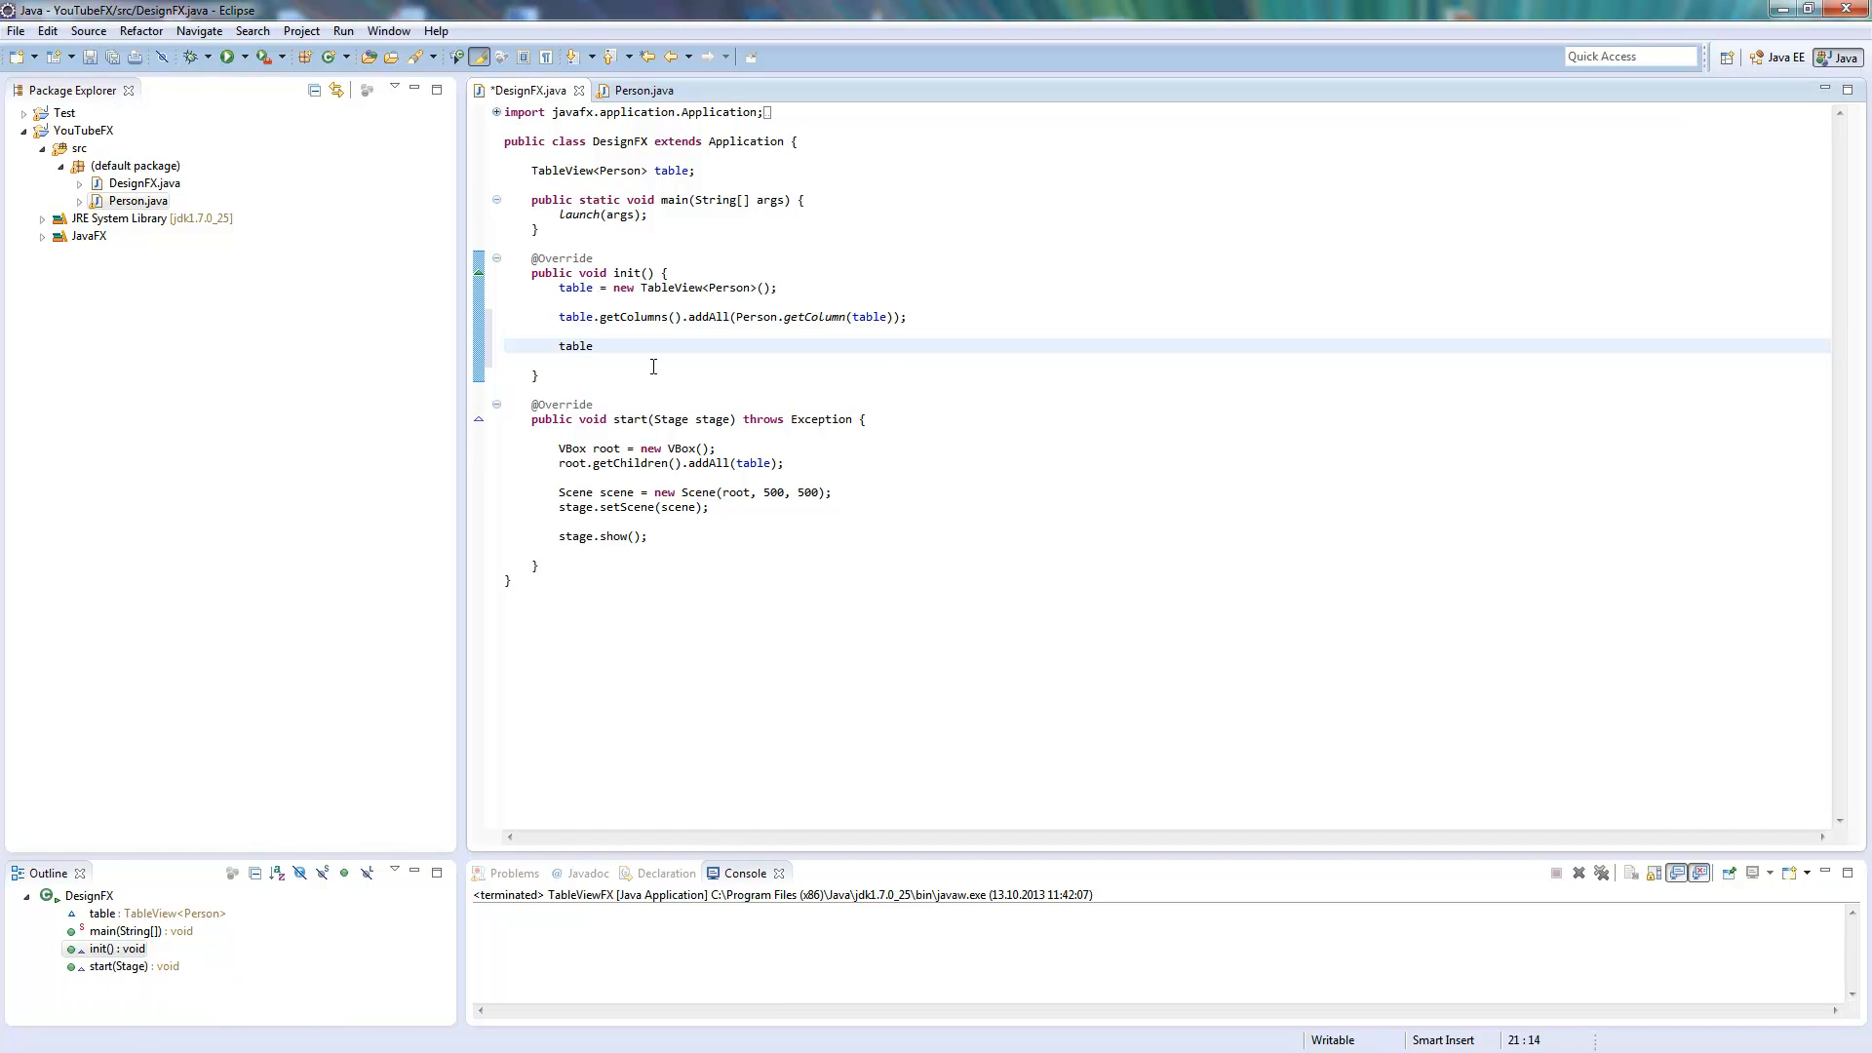
text(.s)
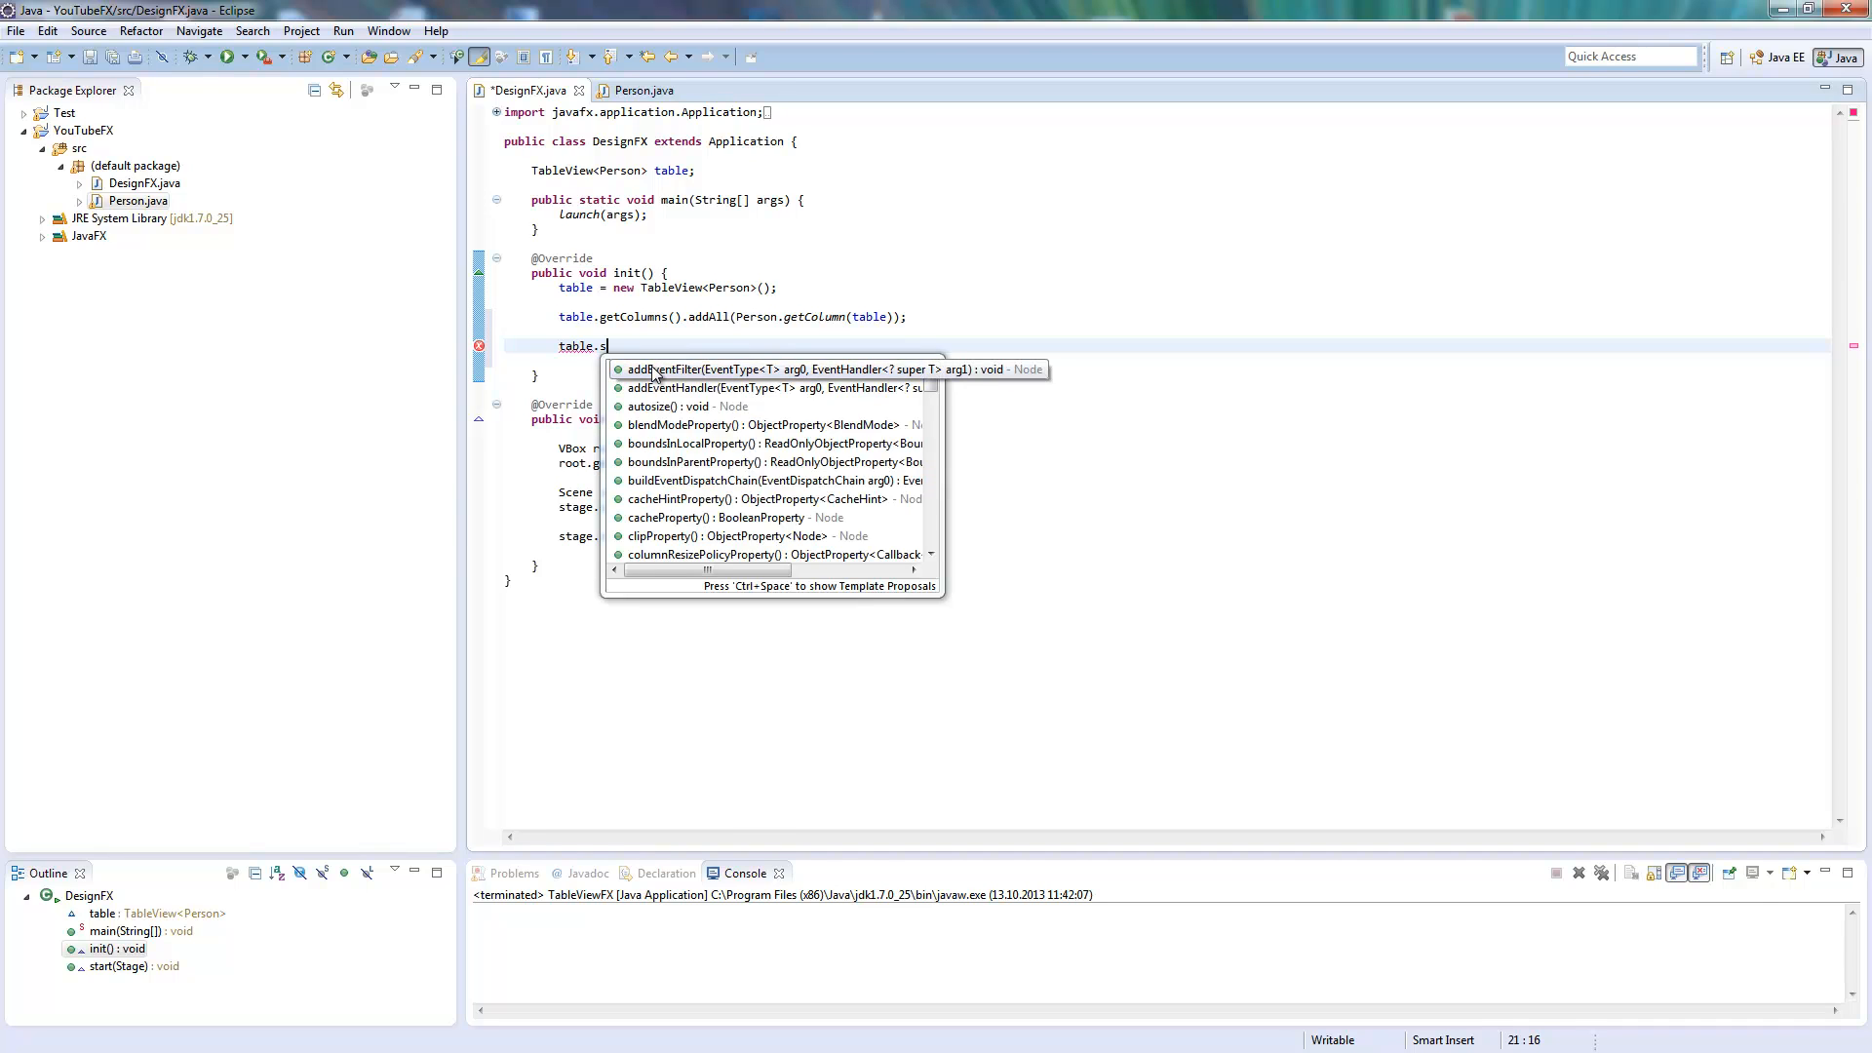
text(etItems(arg0)
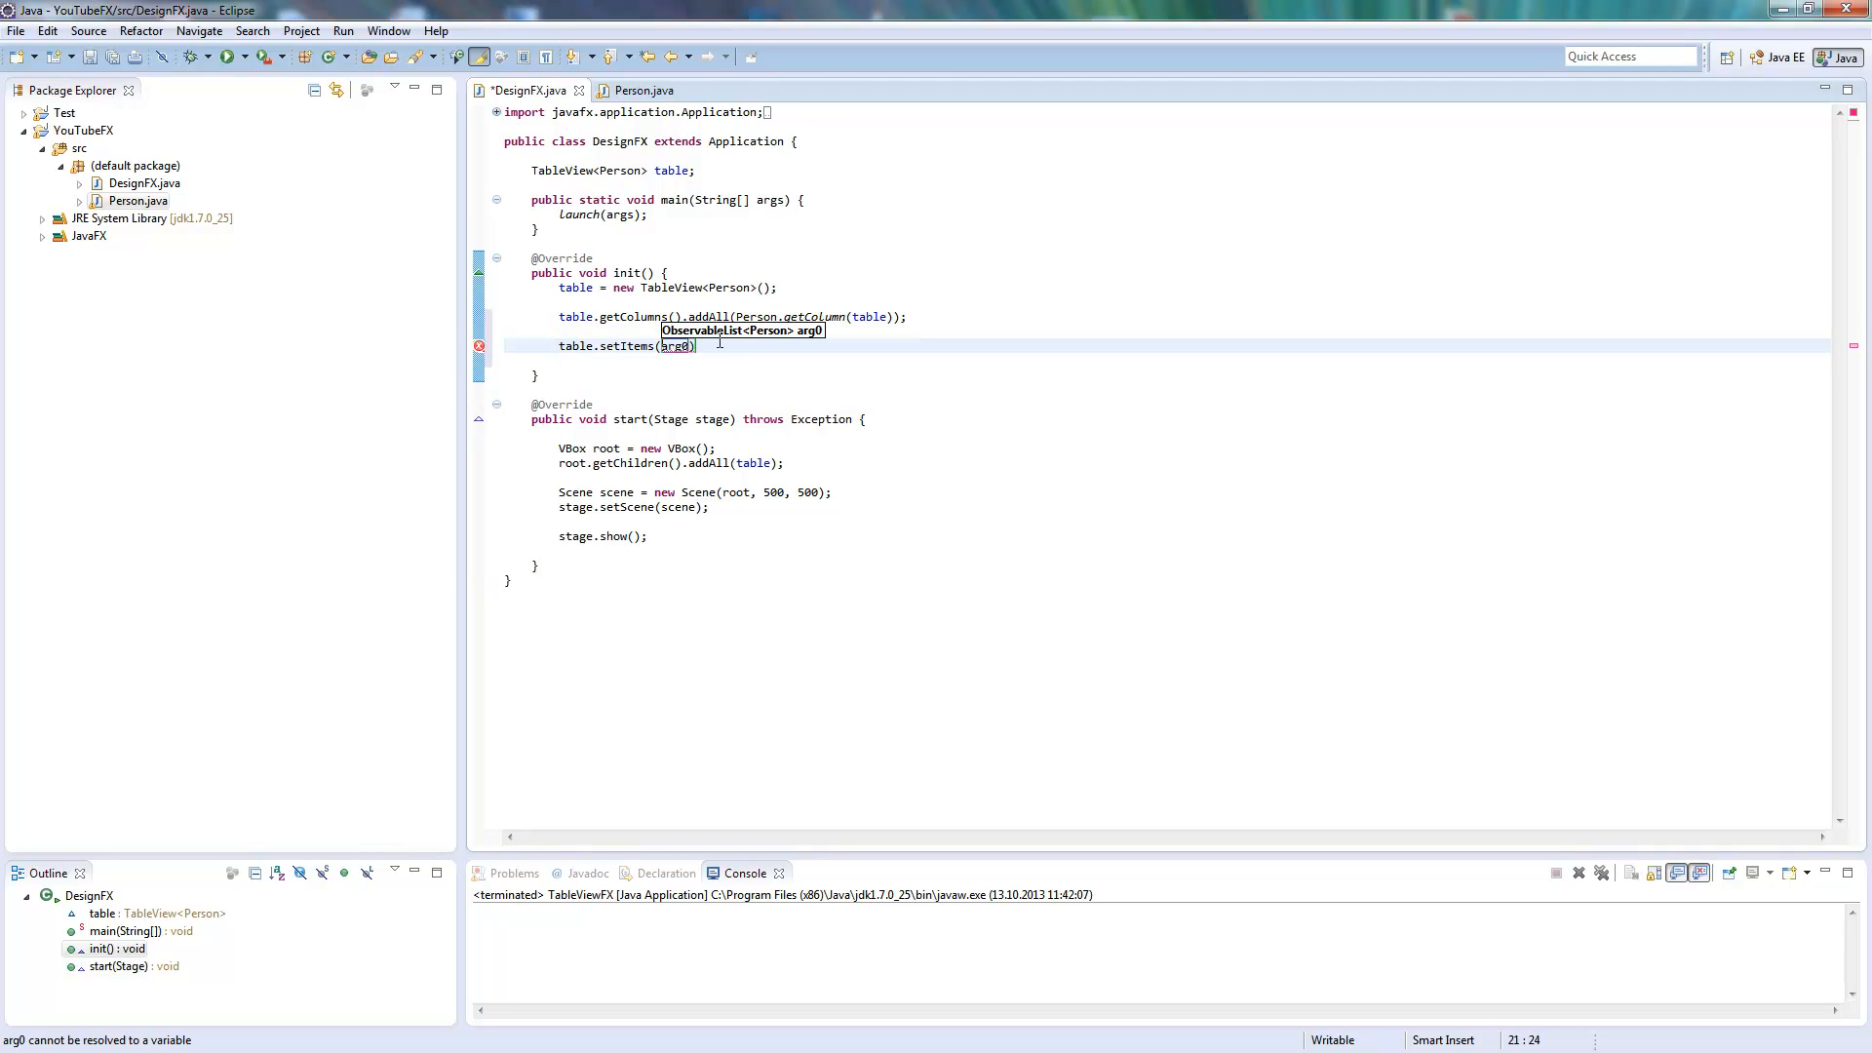
mouse_move(604, 556)
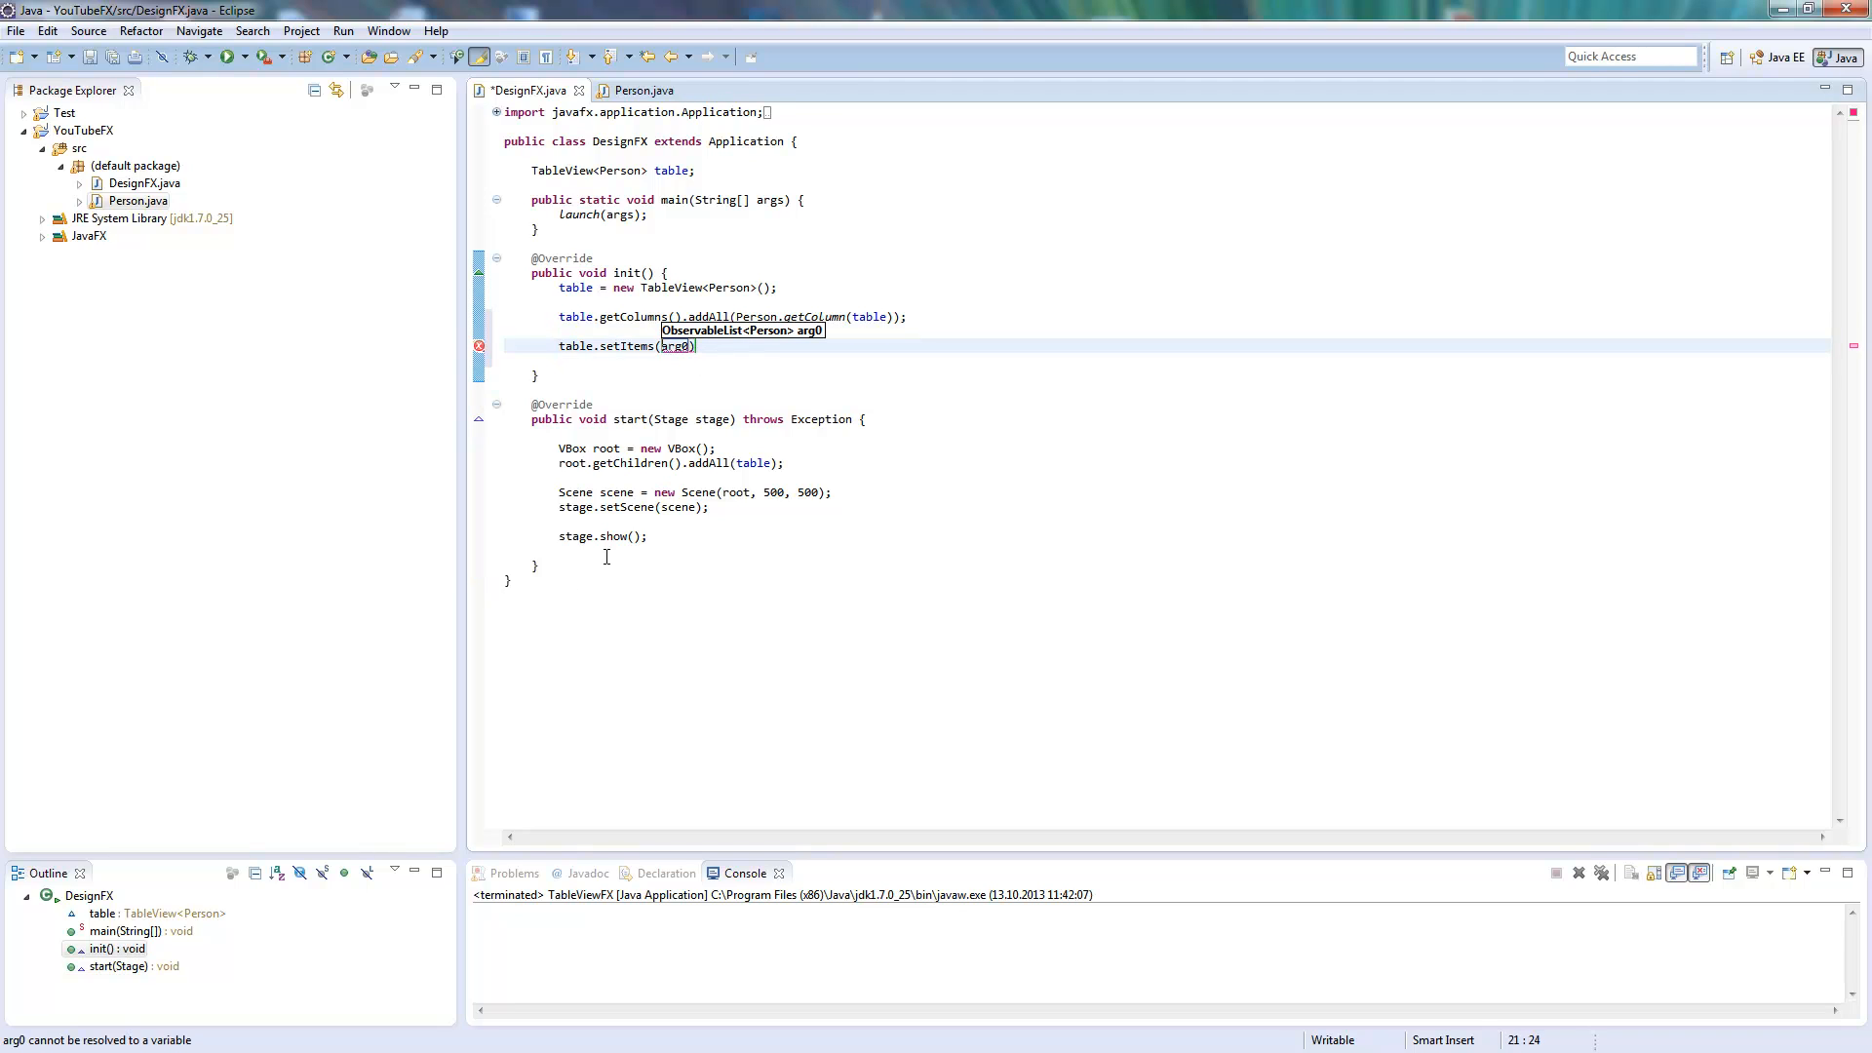
text(public static)
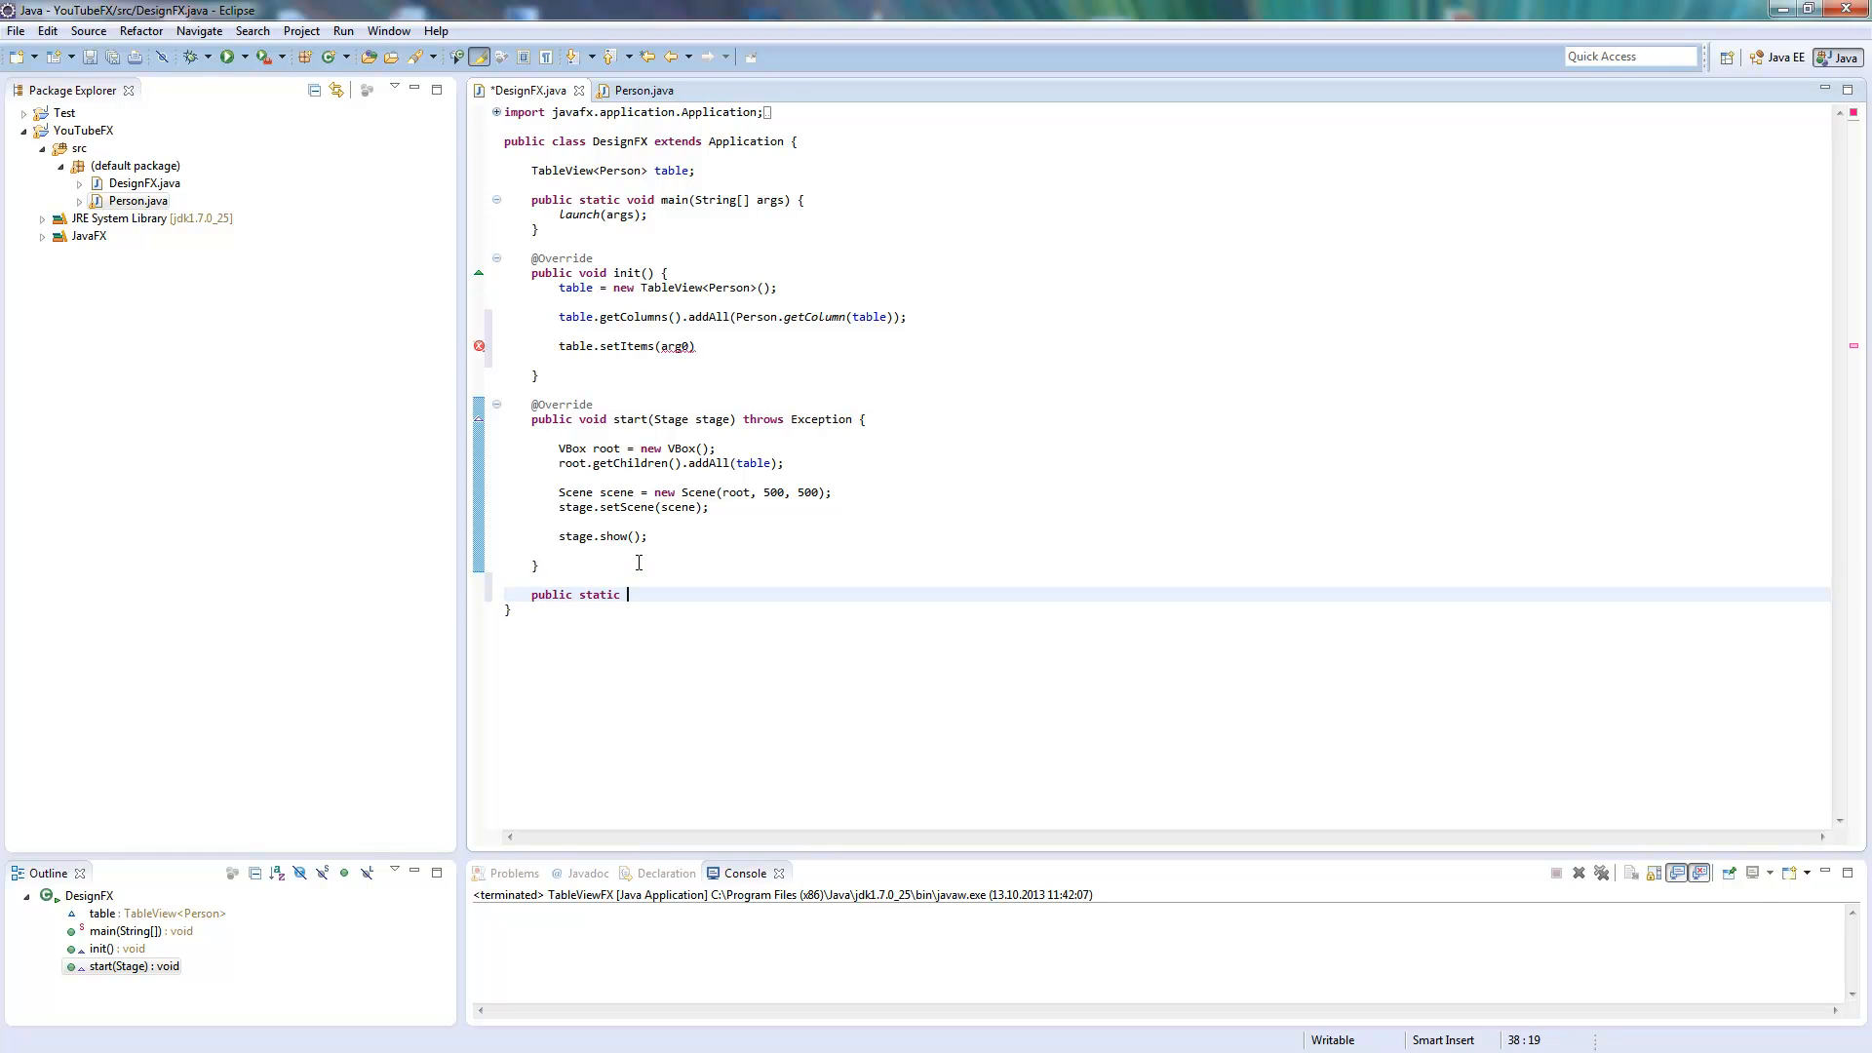
Write getPersonDummy creating ObservableList<Person> data = FXCollections.observableArrayList() and returning data
text(ObservableList<Person>)
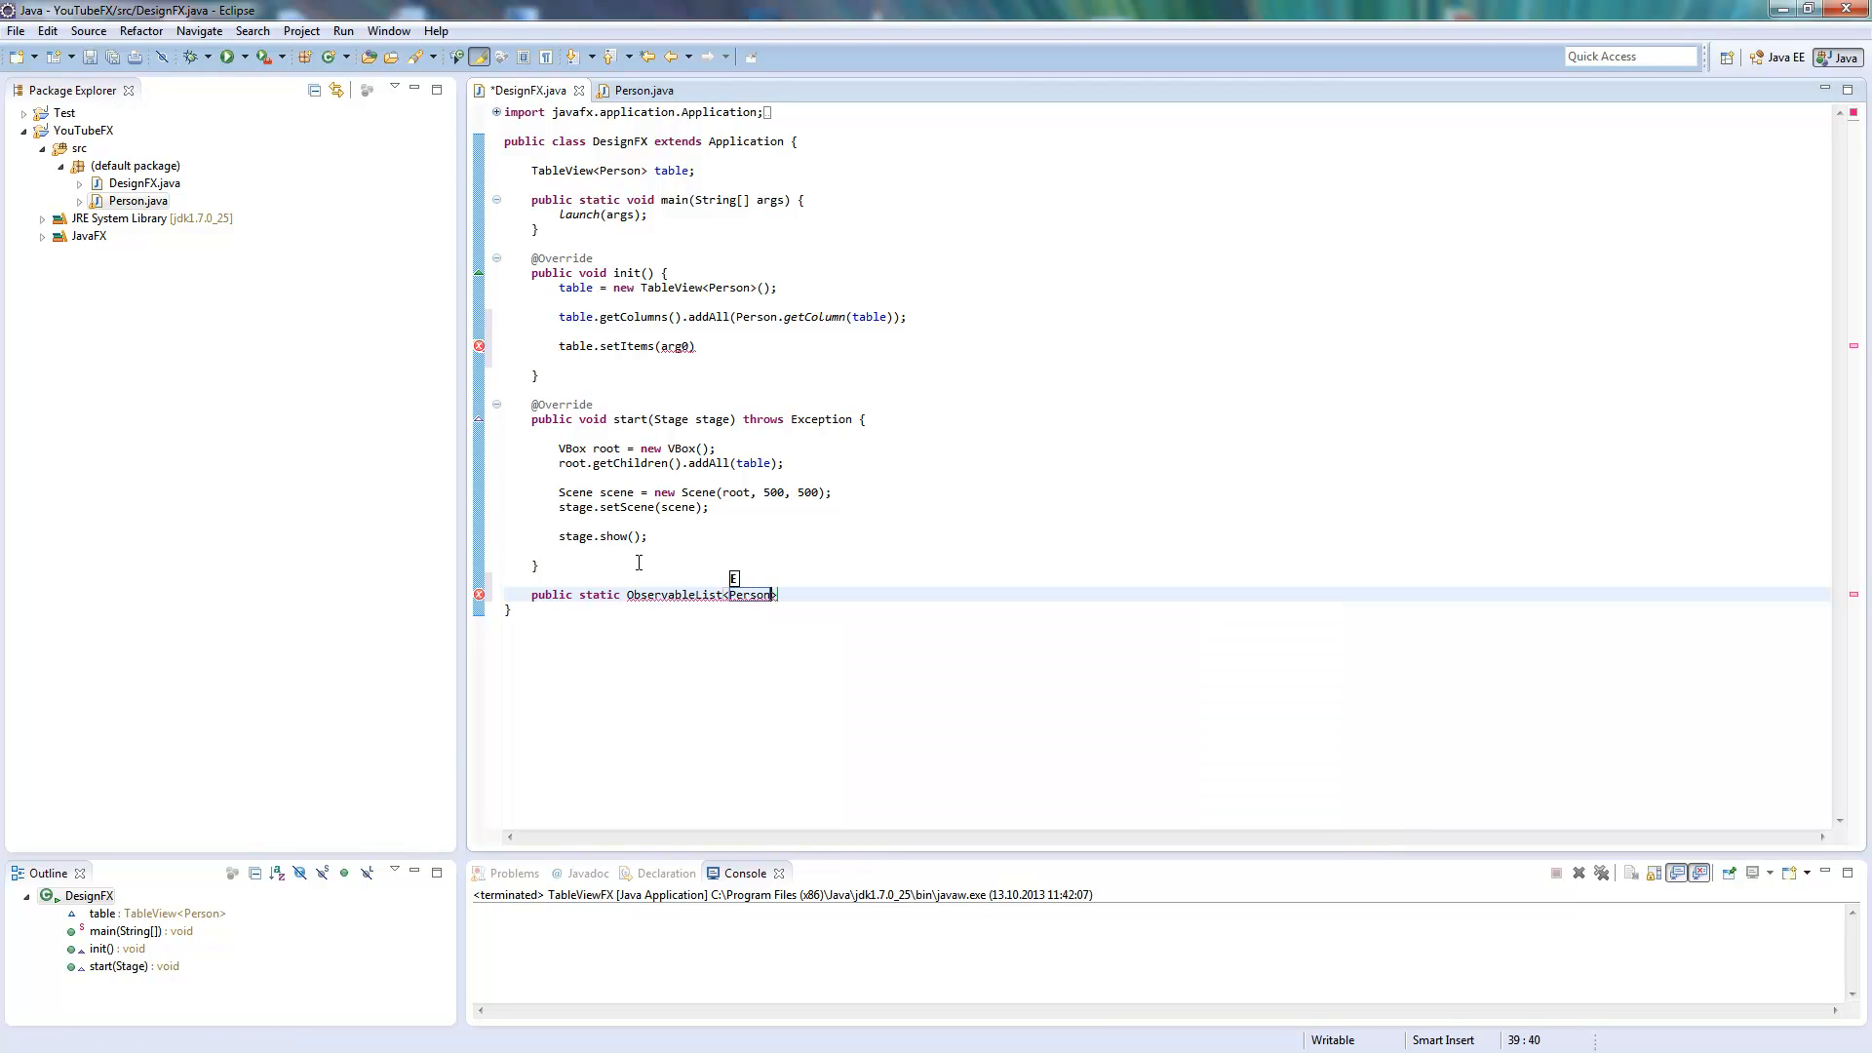
text(getPersonDummy() {)
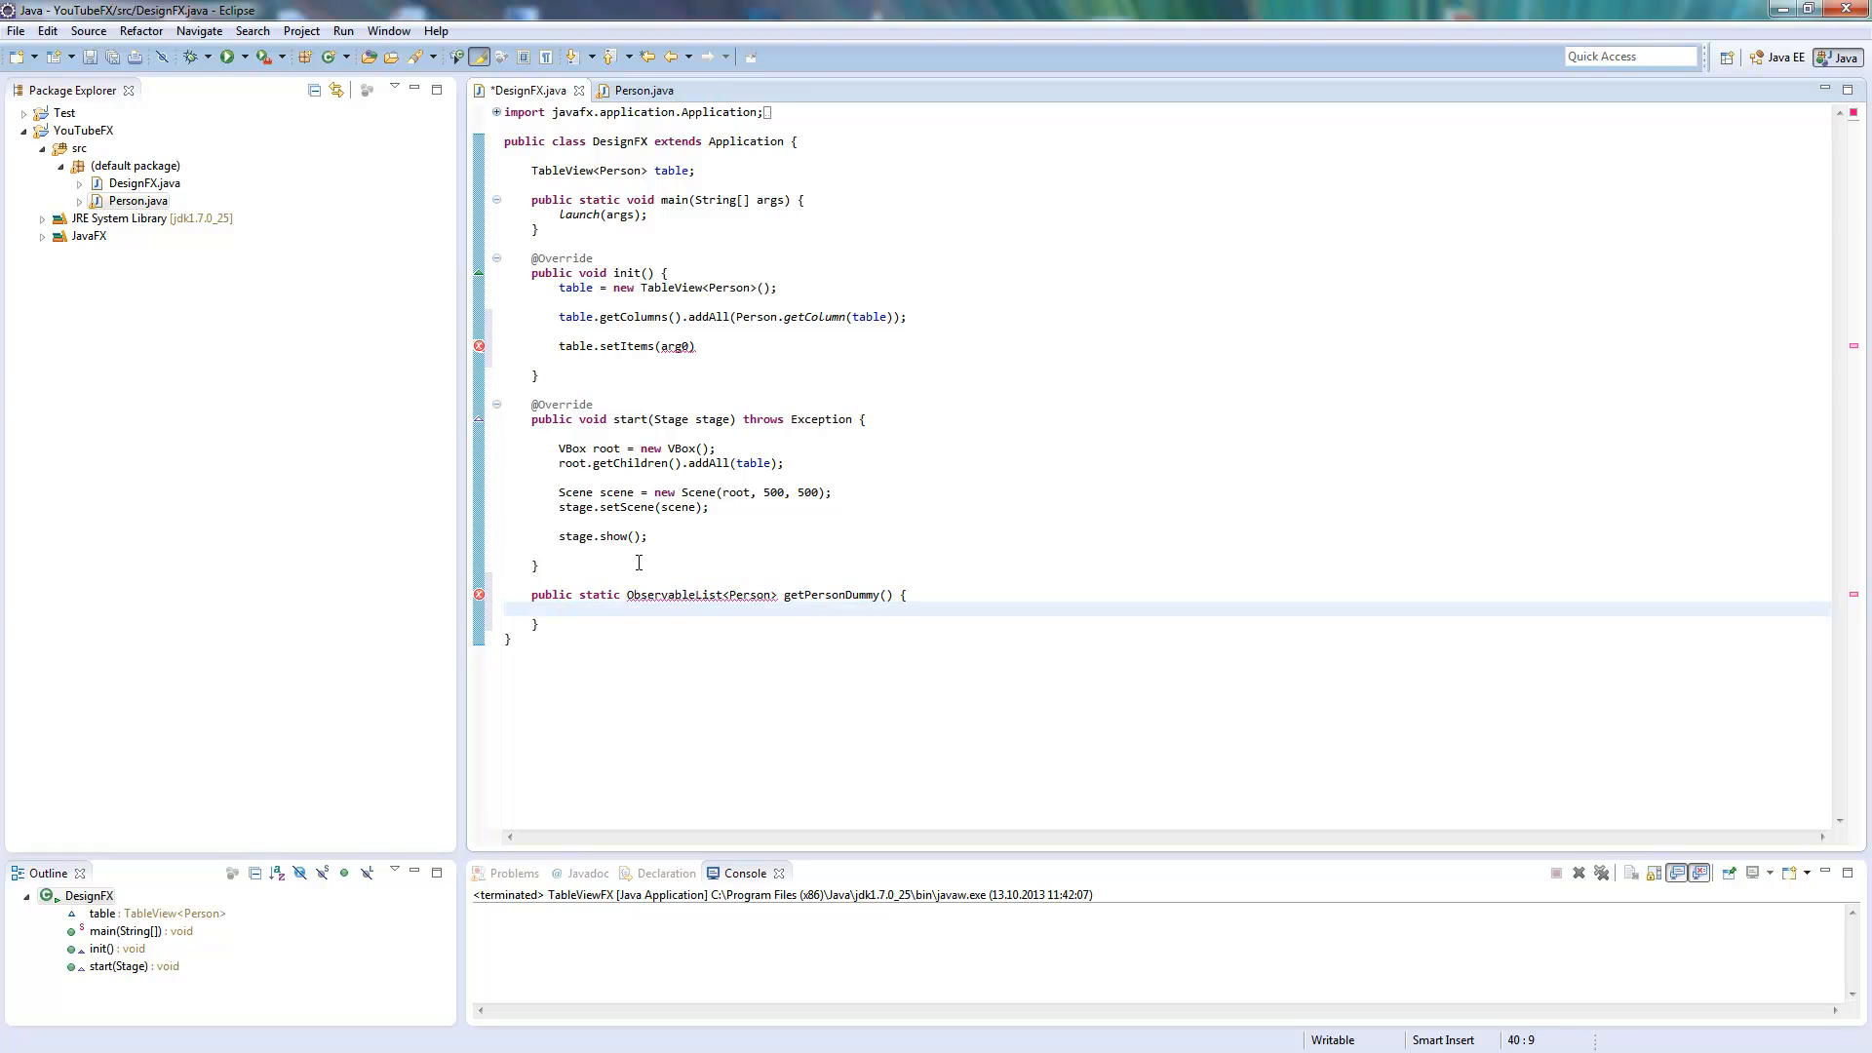
text(o)
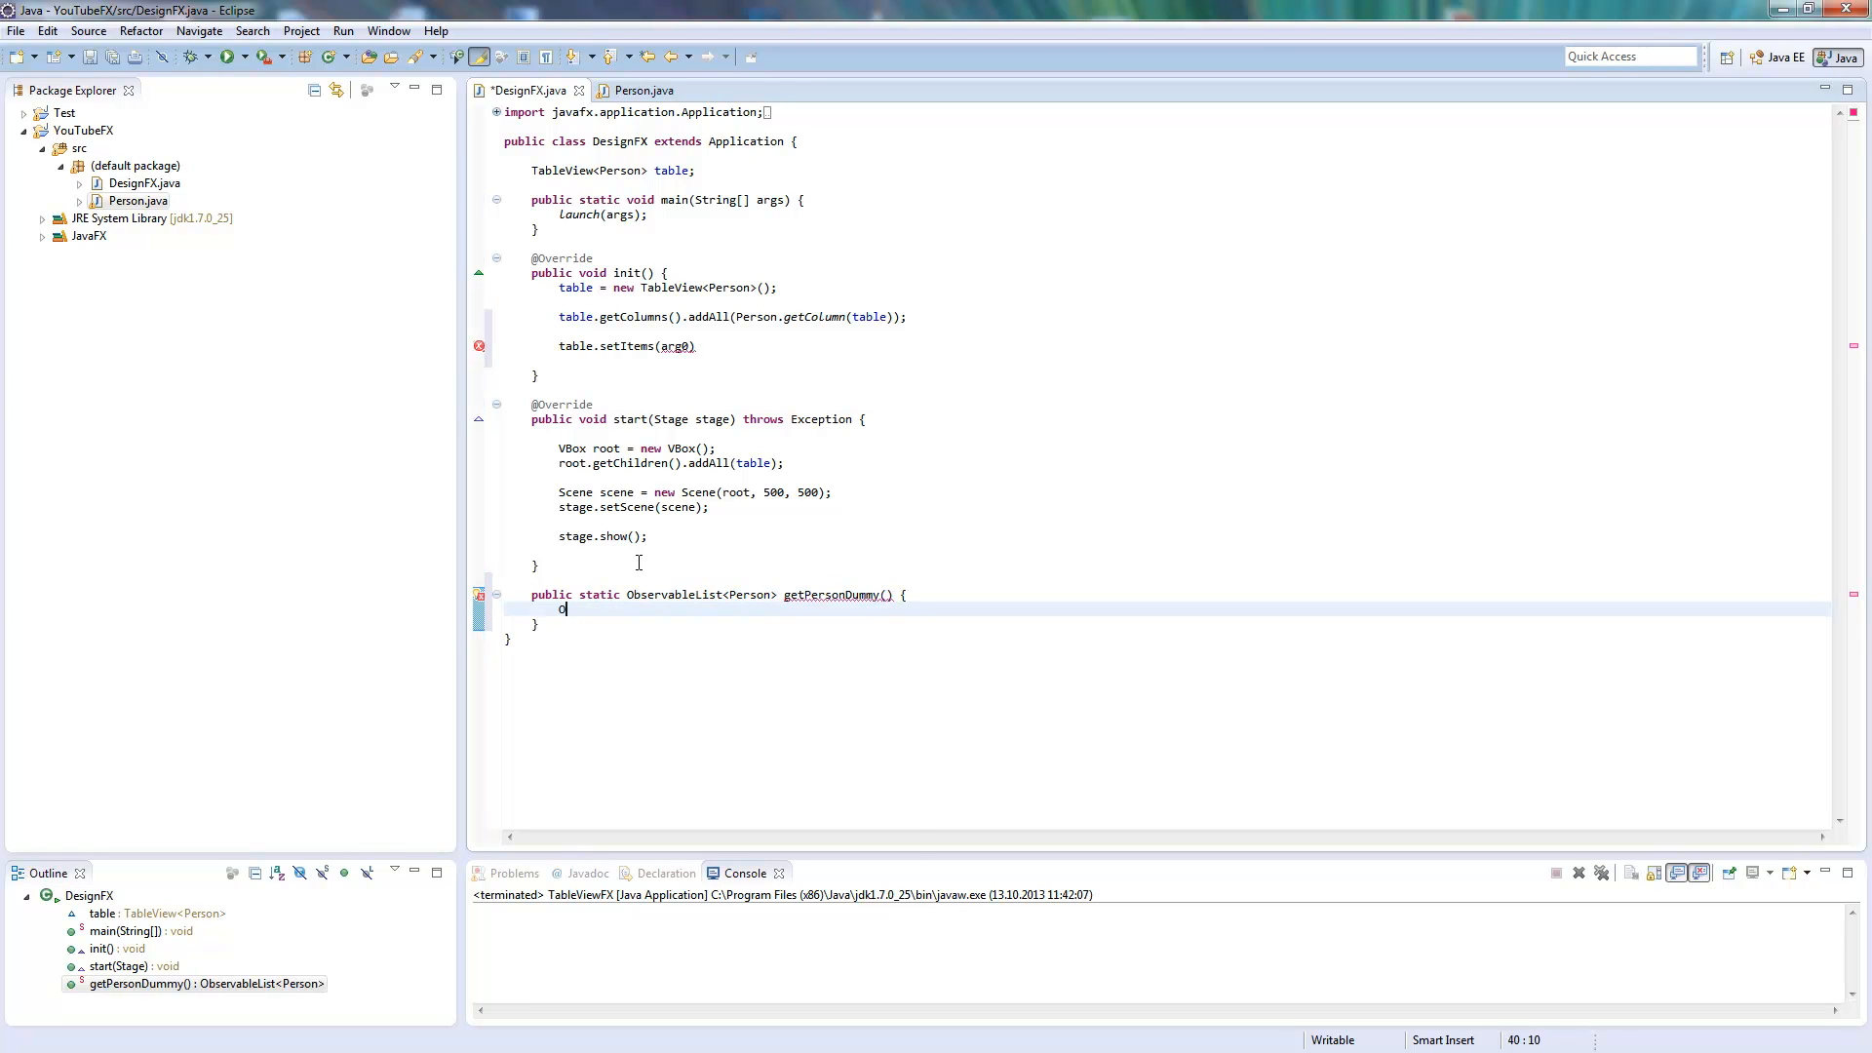
text(ObservableList<>)
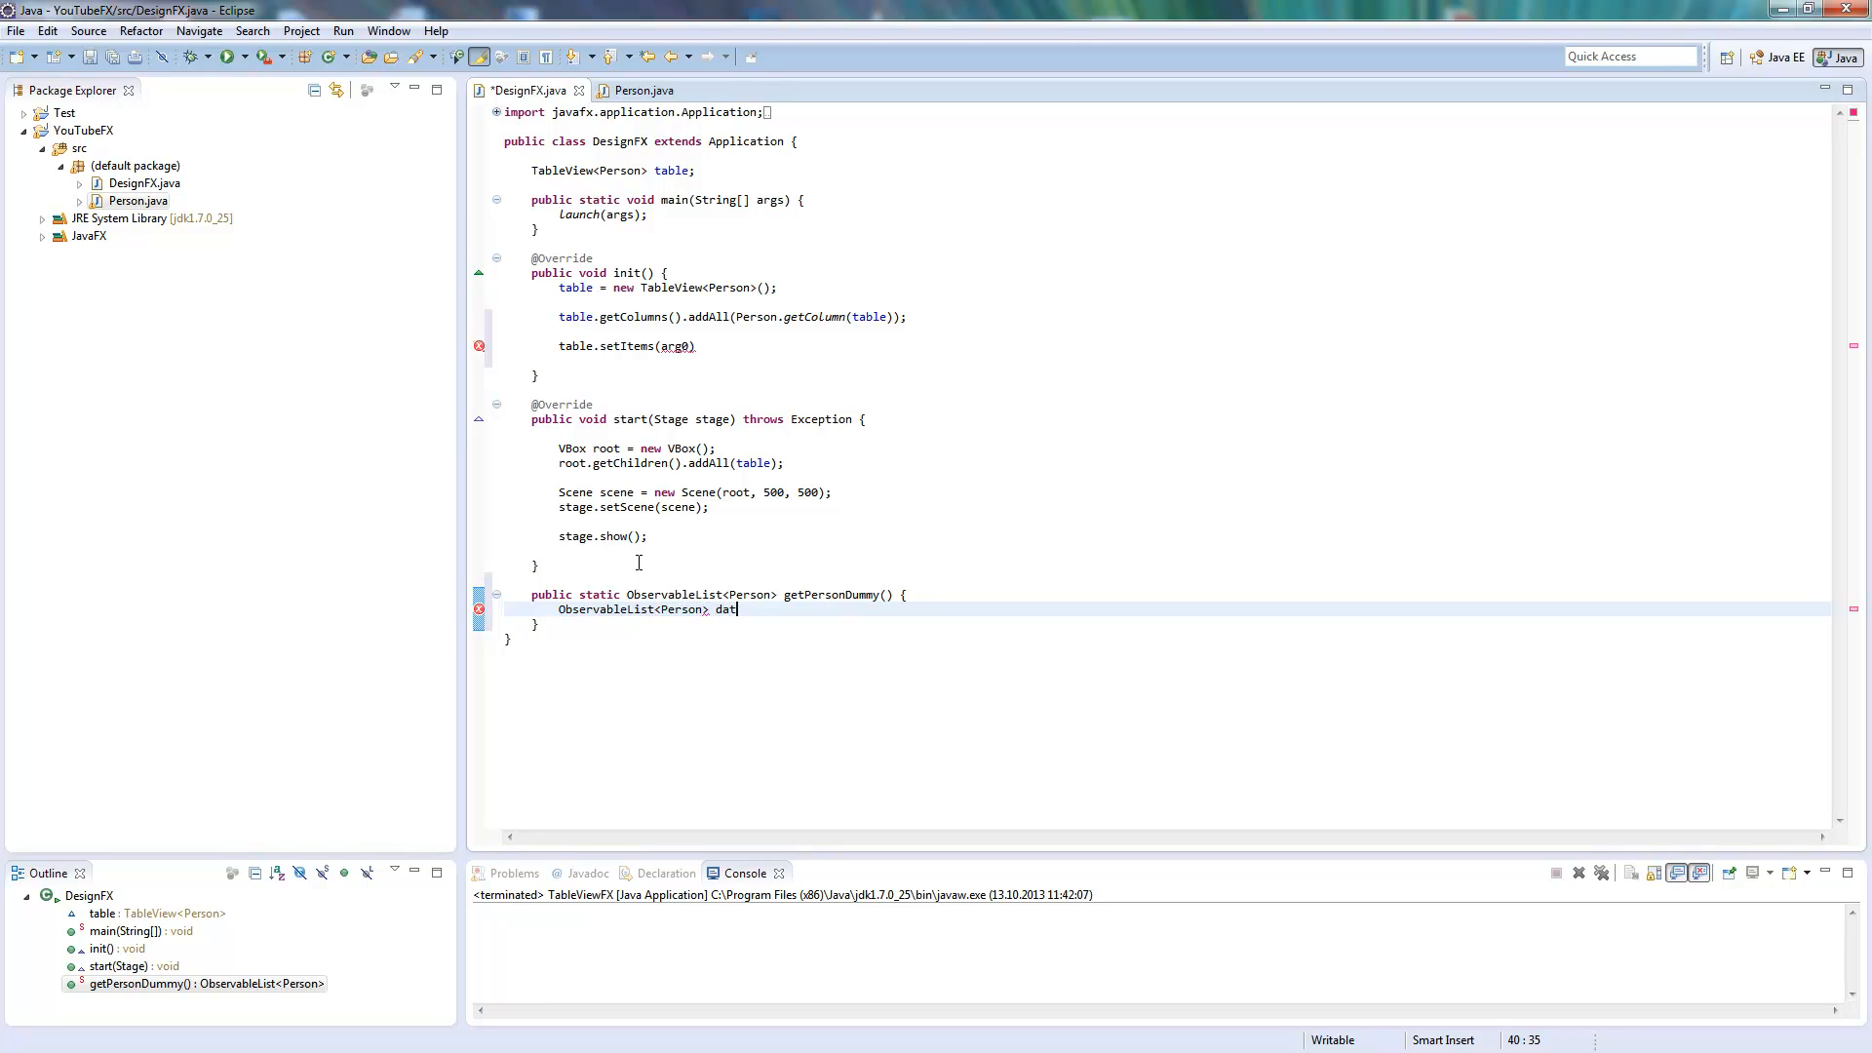
text(a)
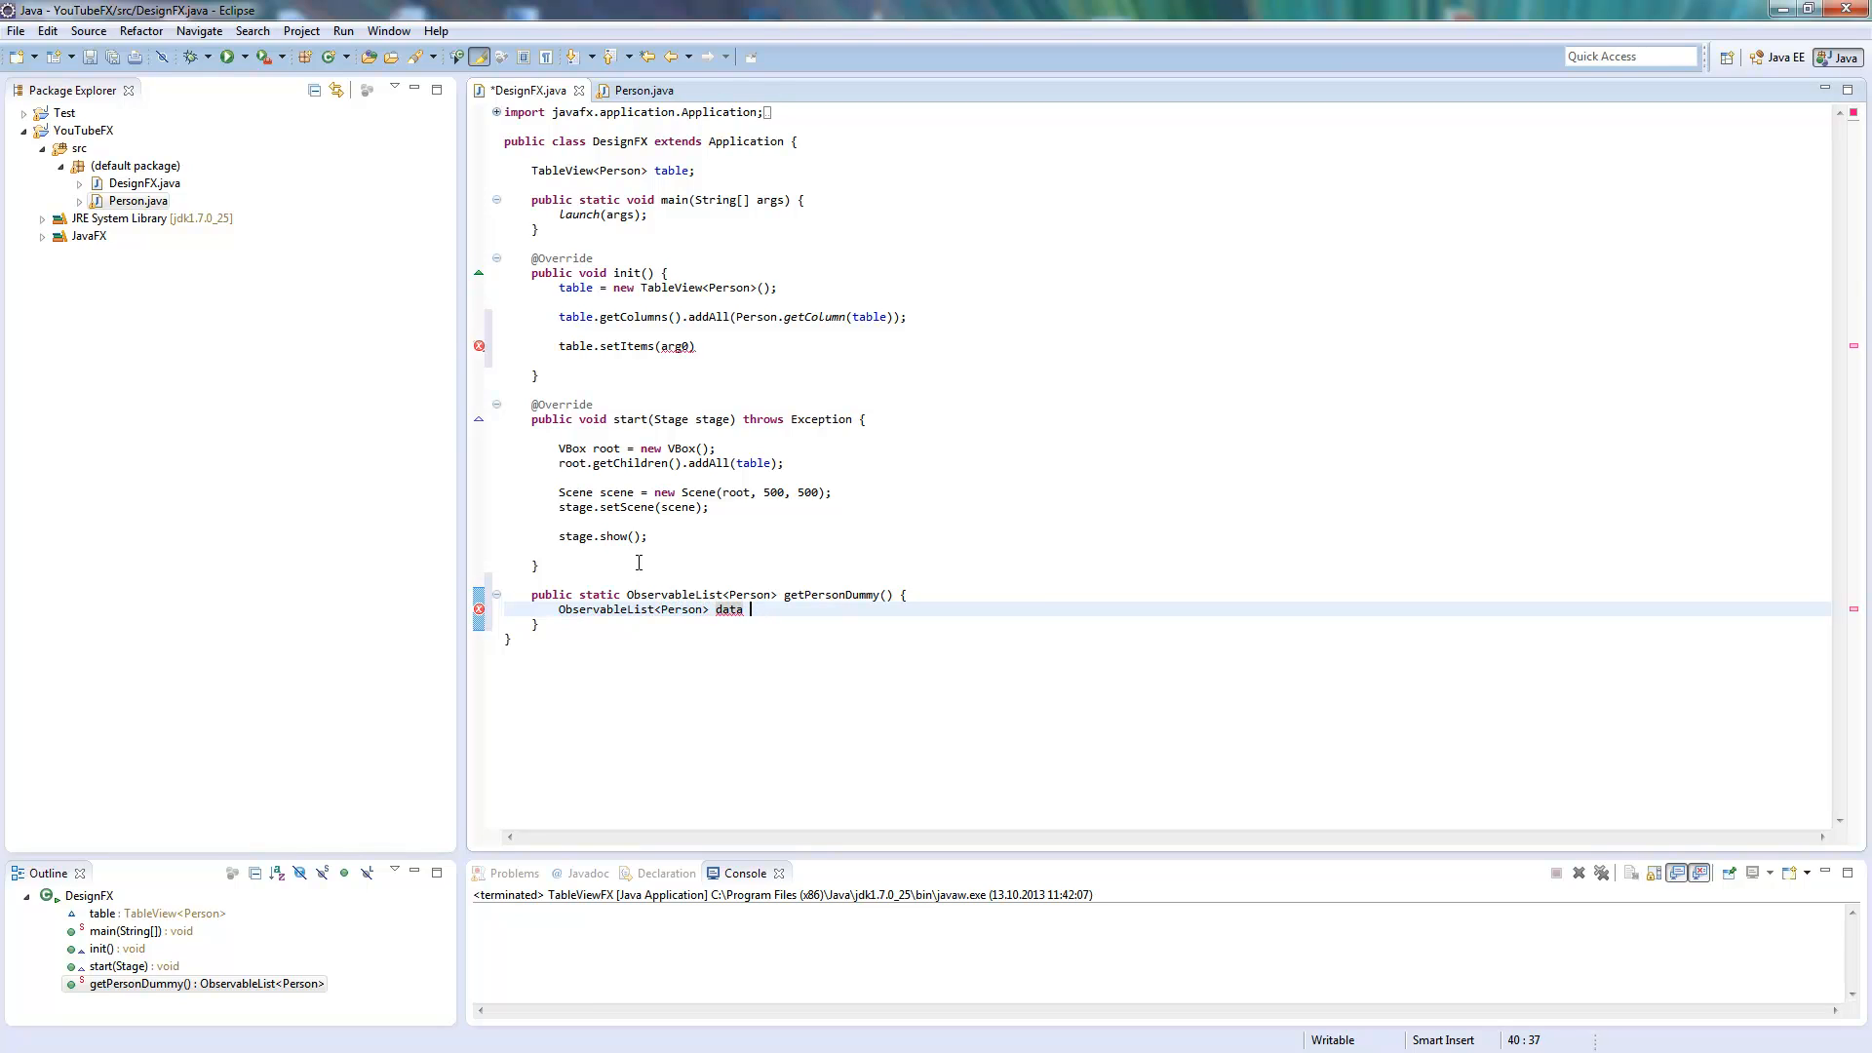
text(= FXCollections.observableArrayList();)
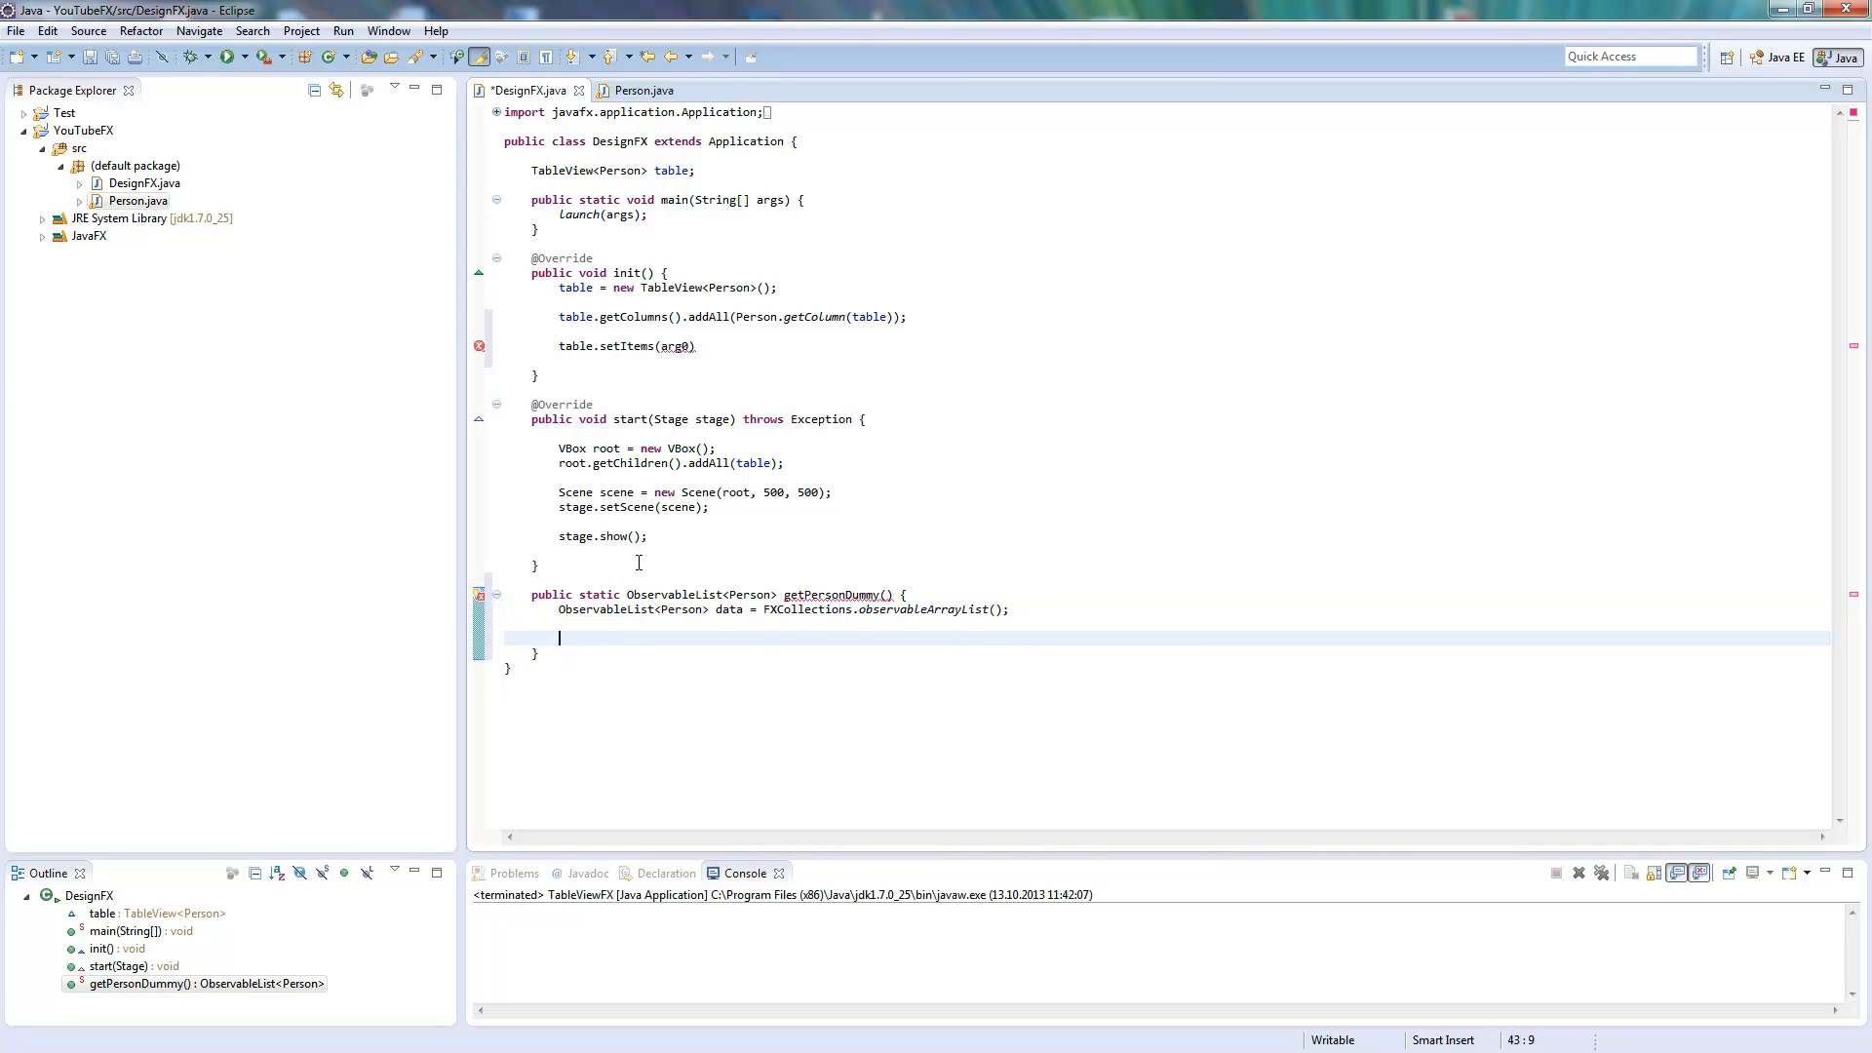
text(return data;)
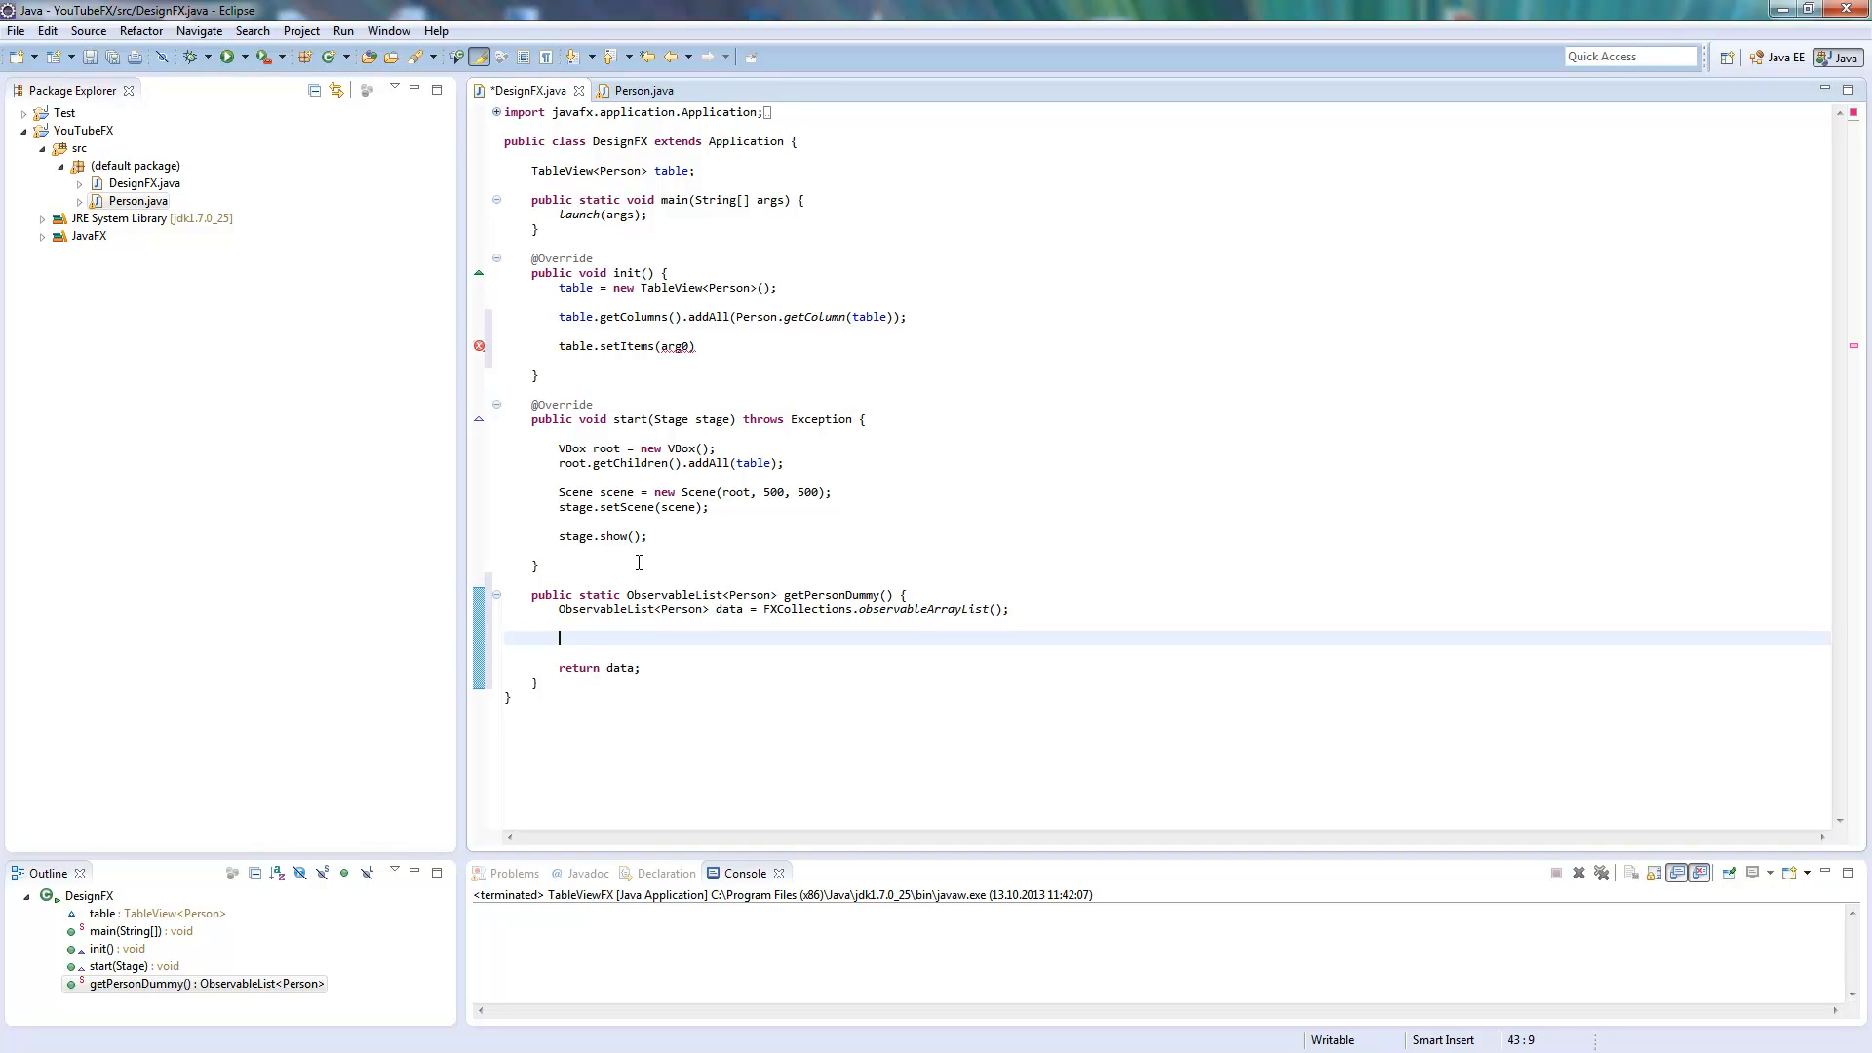
Add data.addAll(new Person("Max", "Mustermann", new Date())) and duplicate the line
text(data)
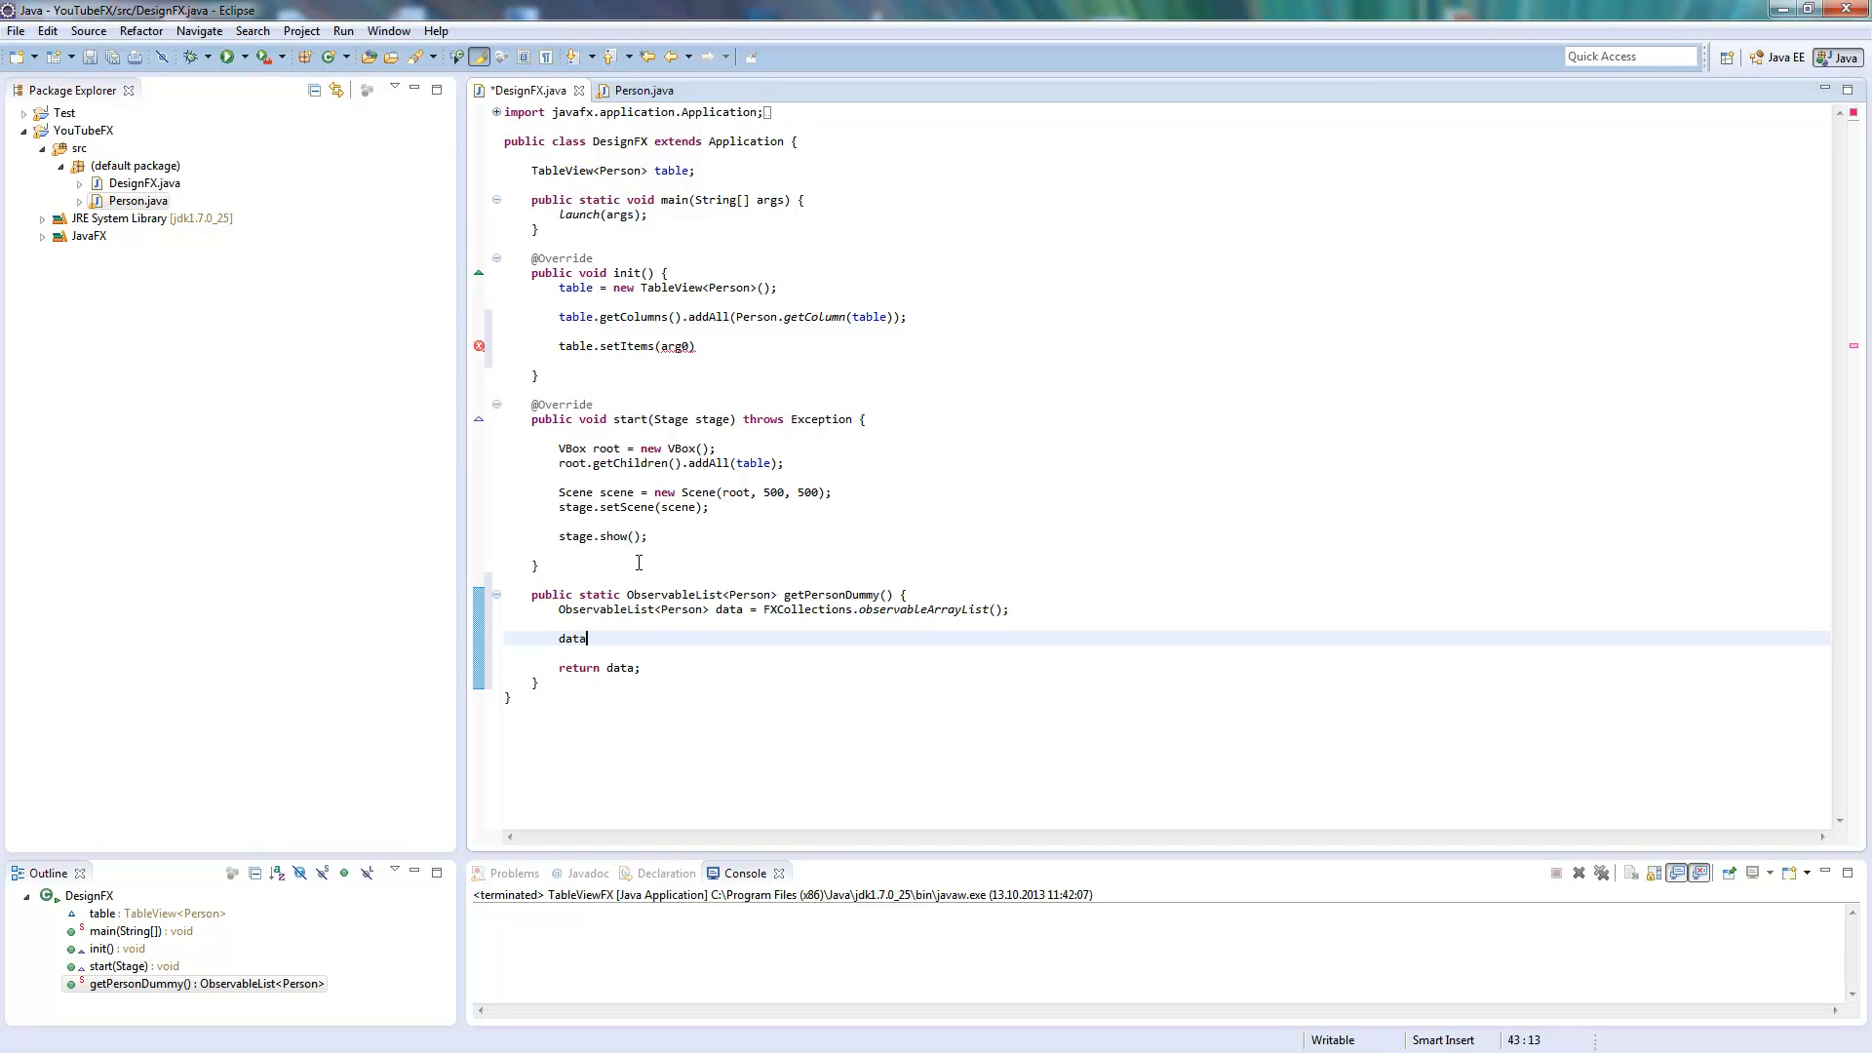
text(.ad)
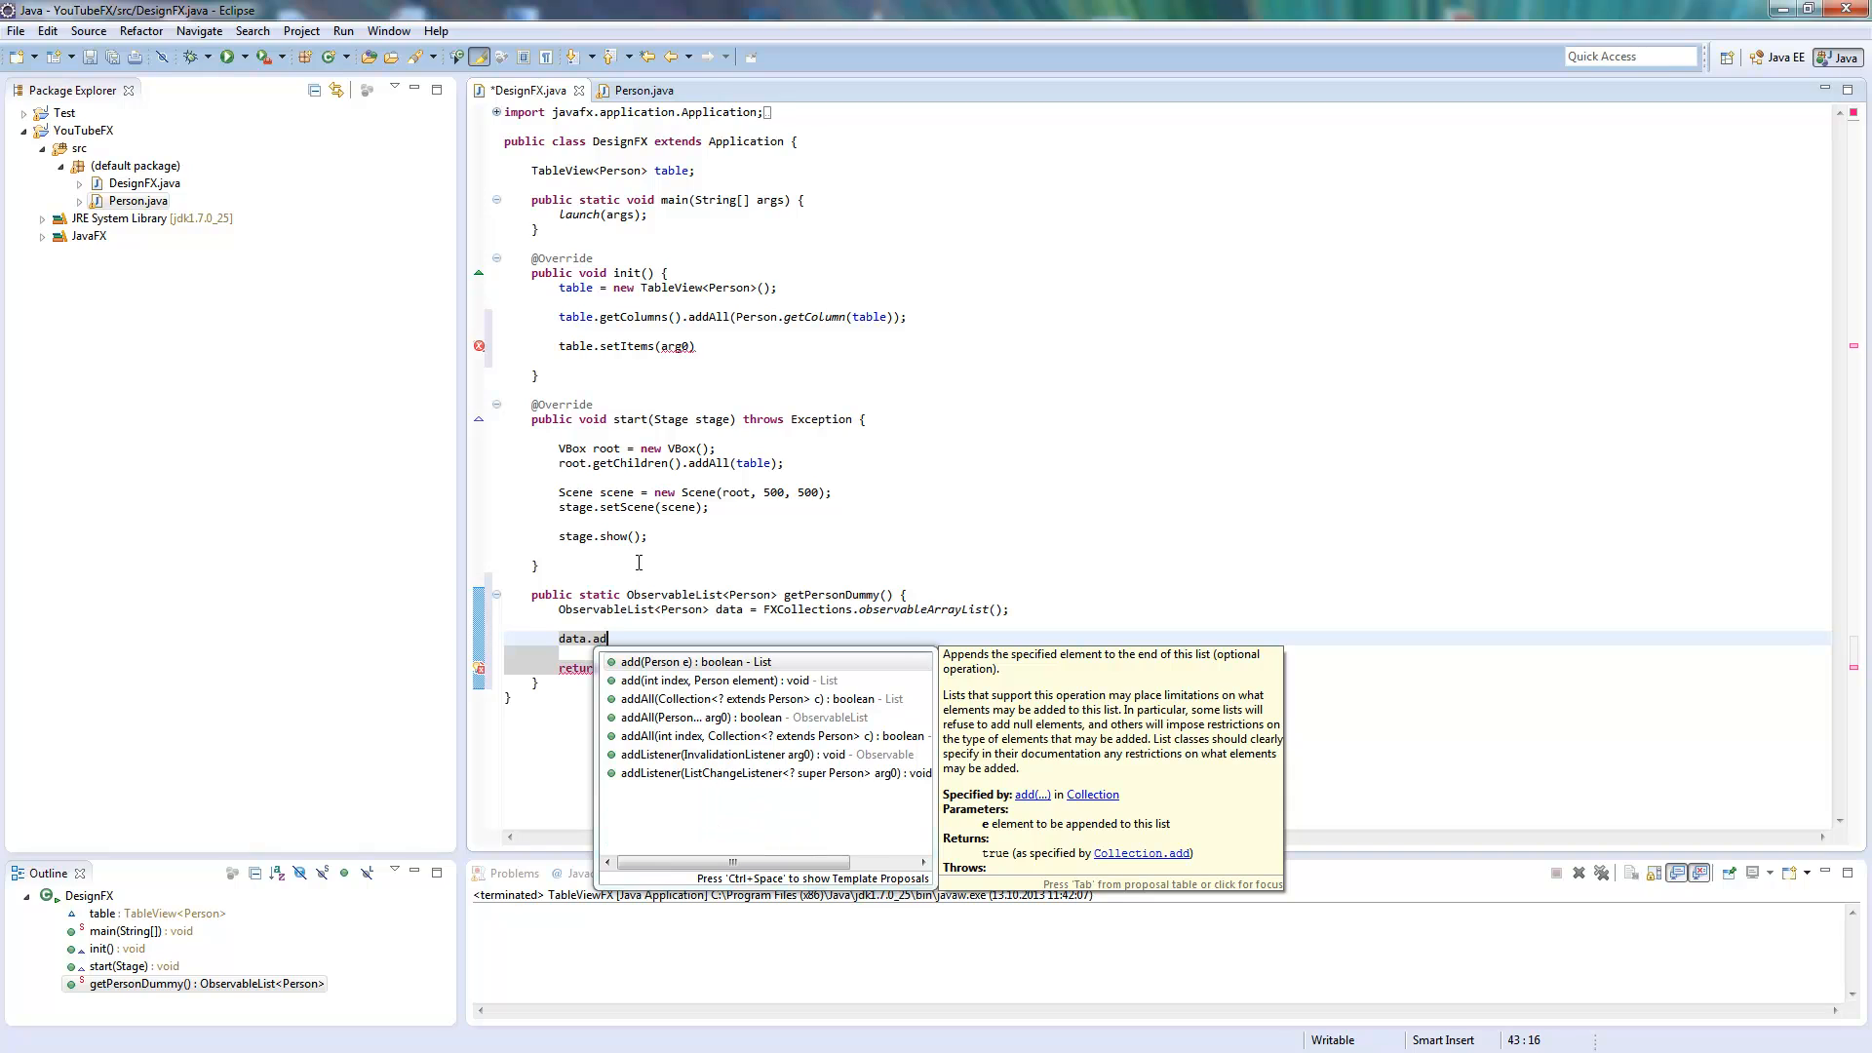
text(All)
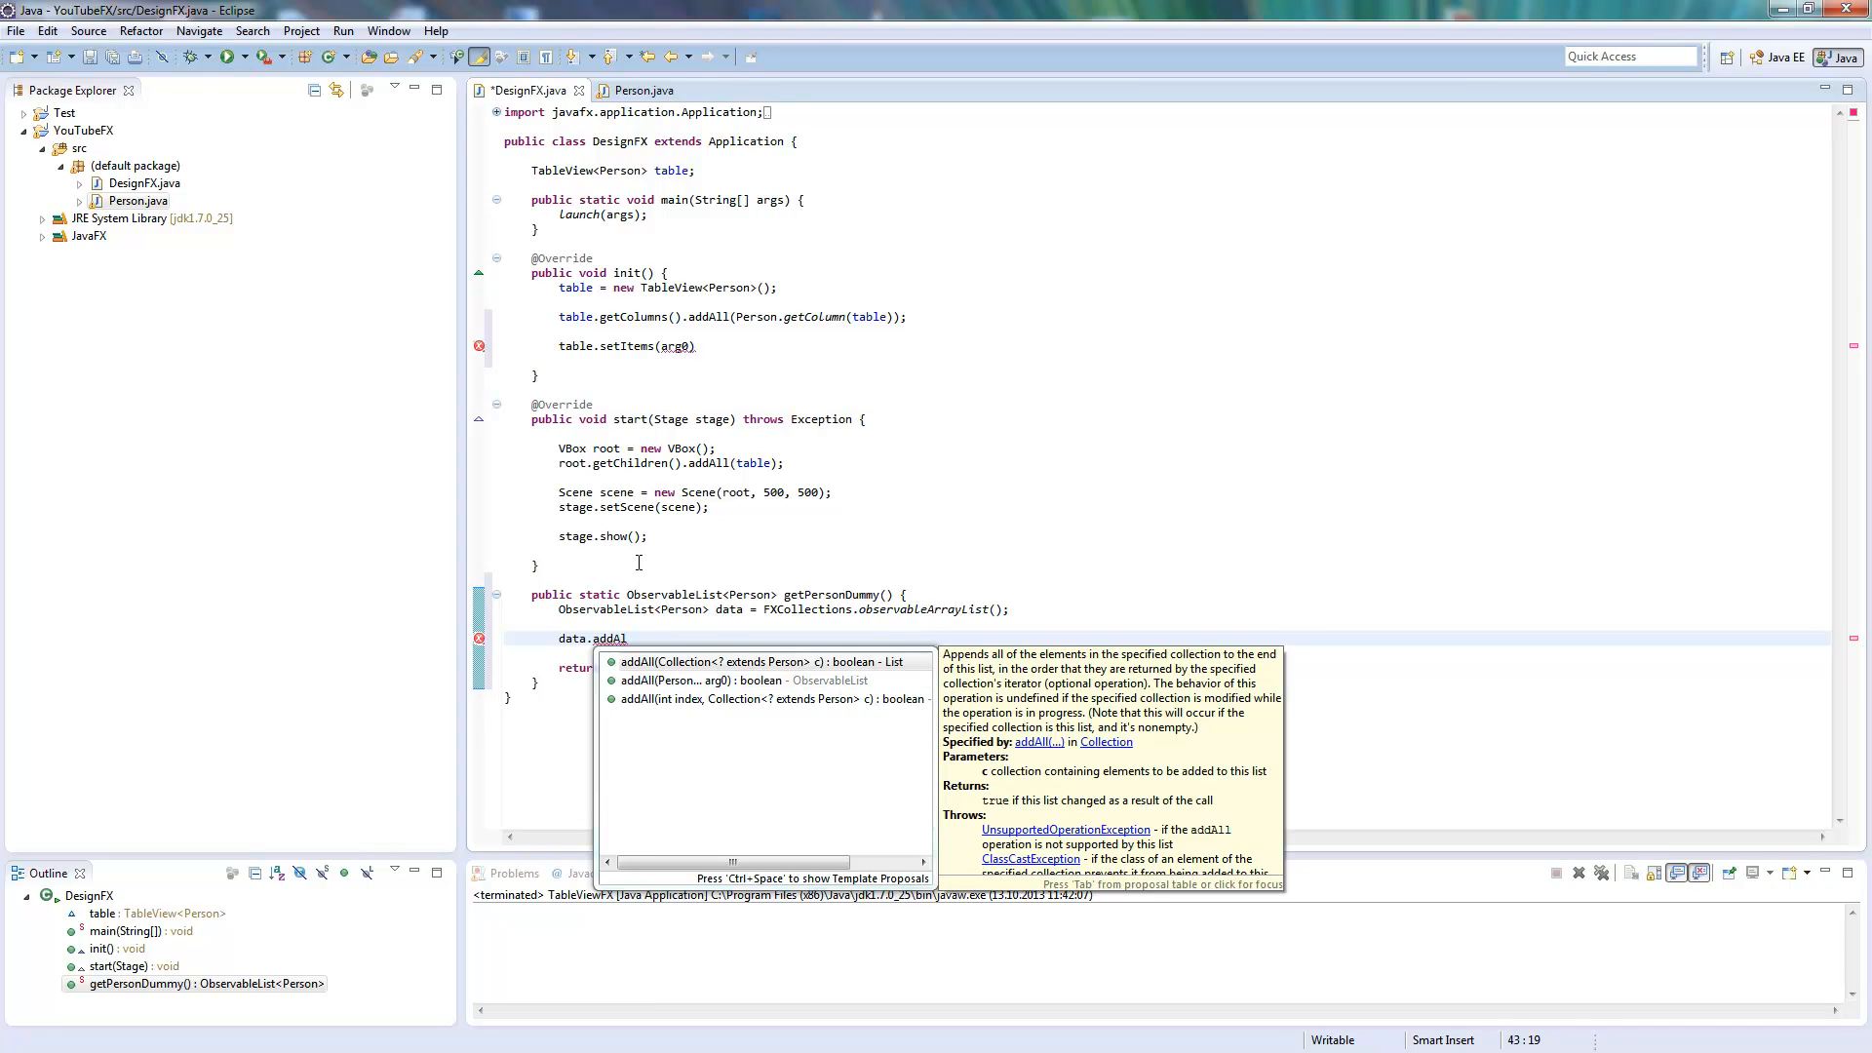
click(763, 661)
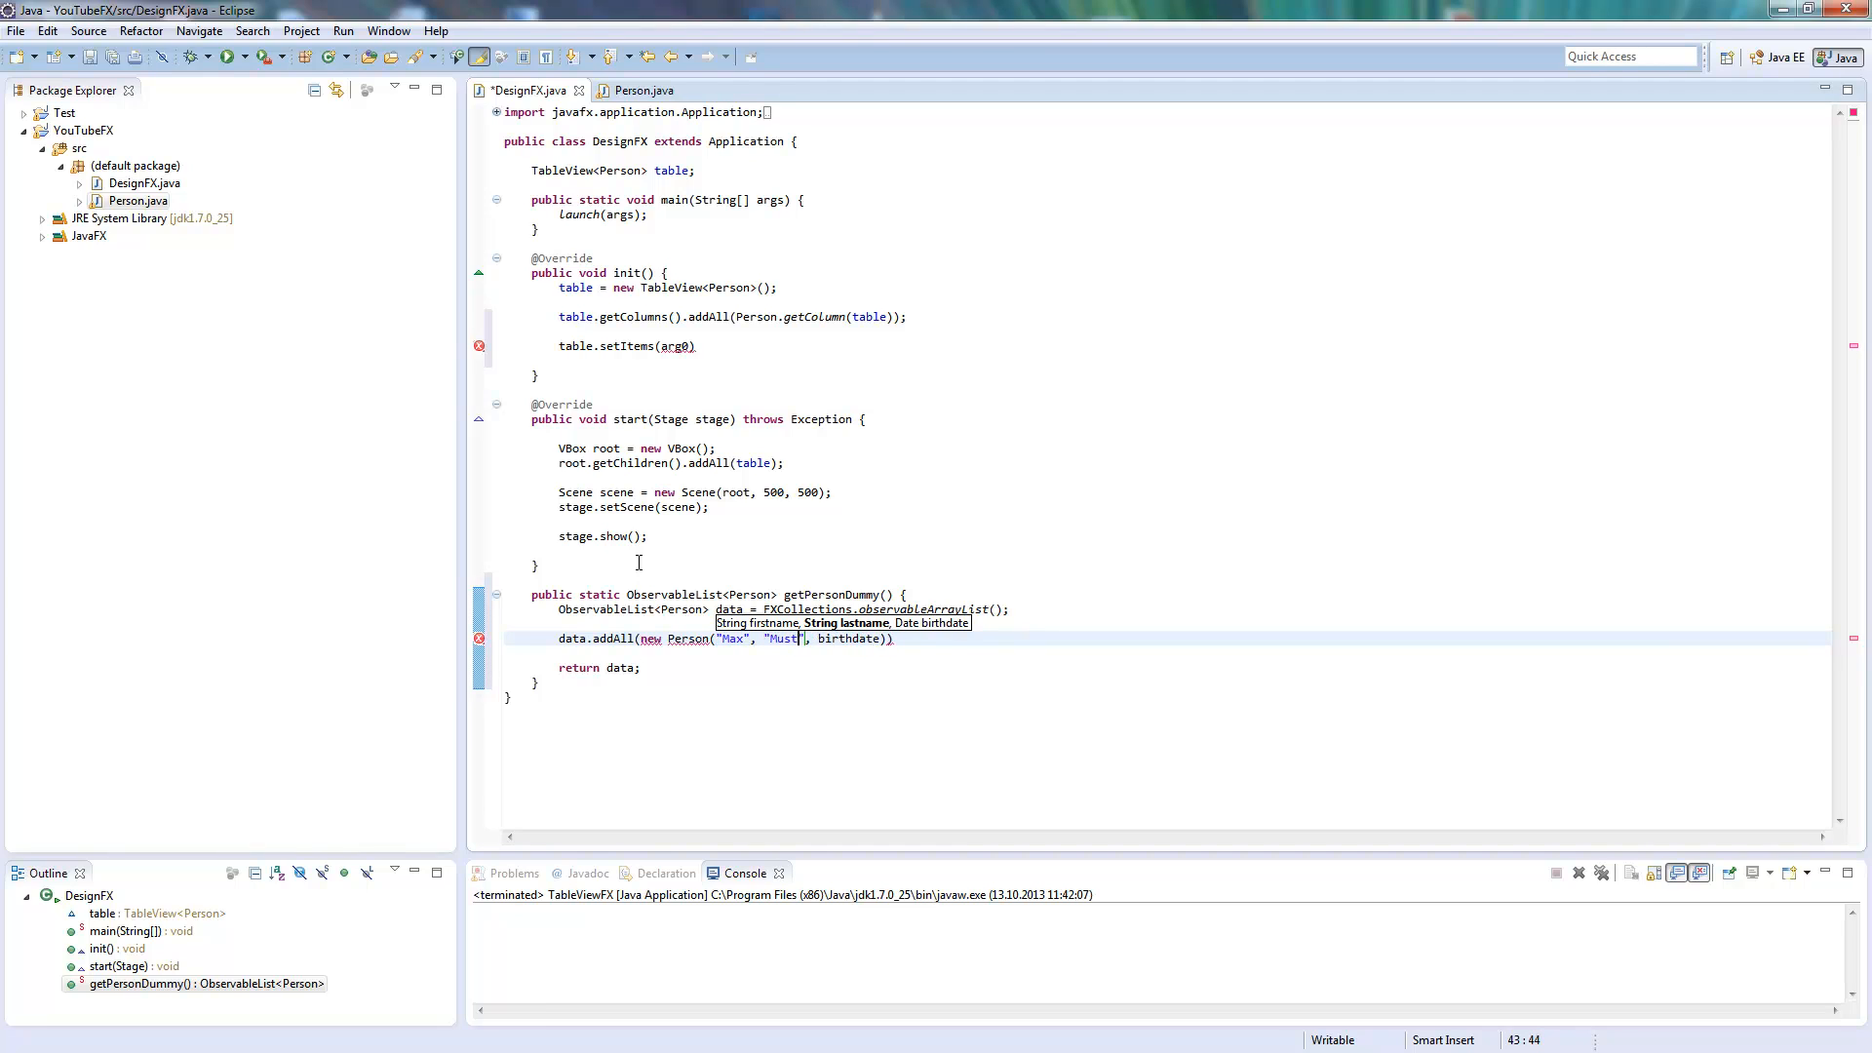
text(ermann)
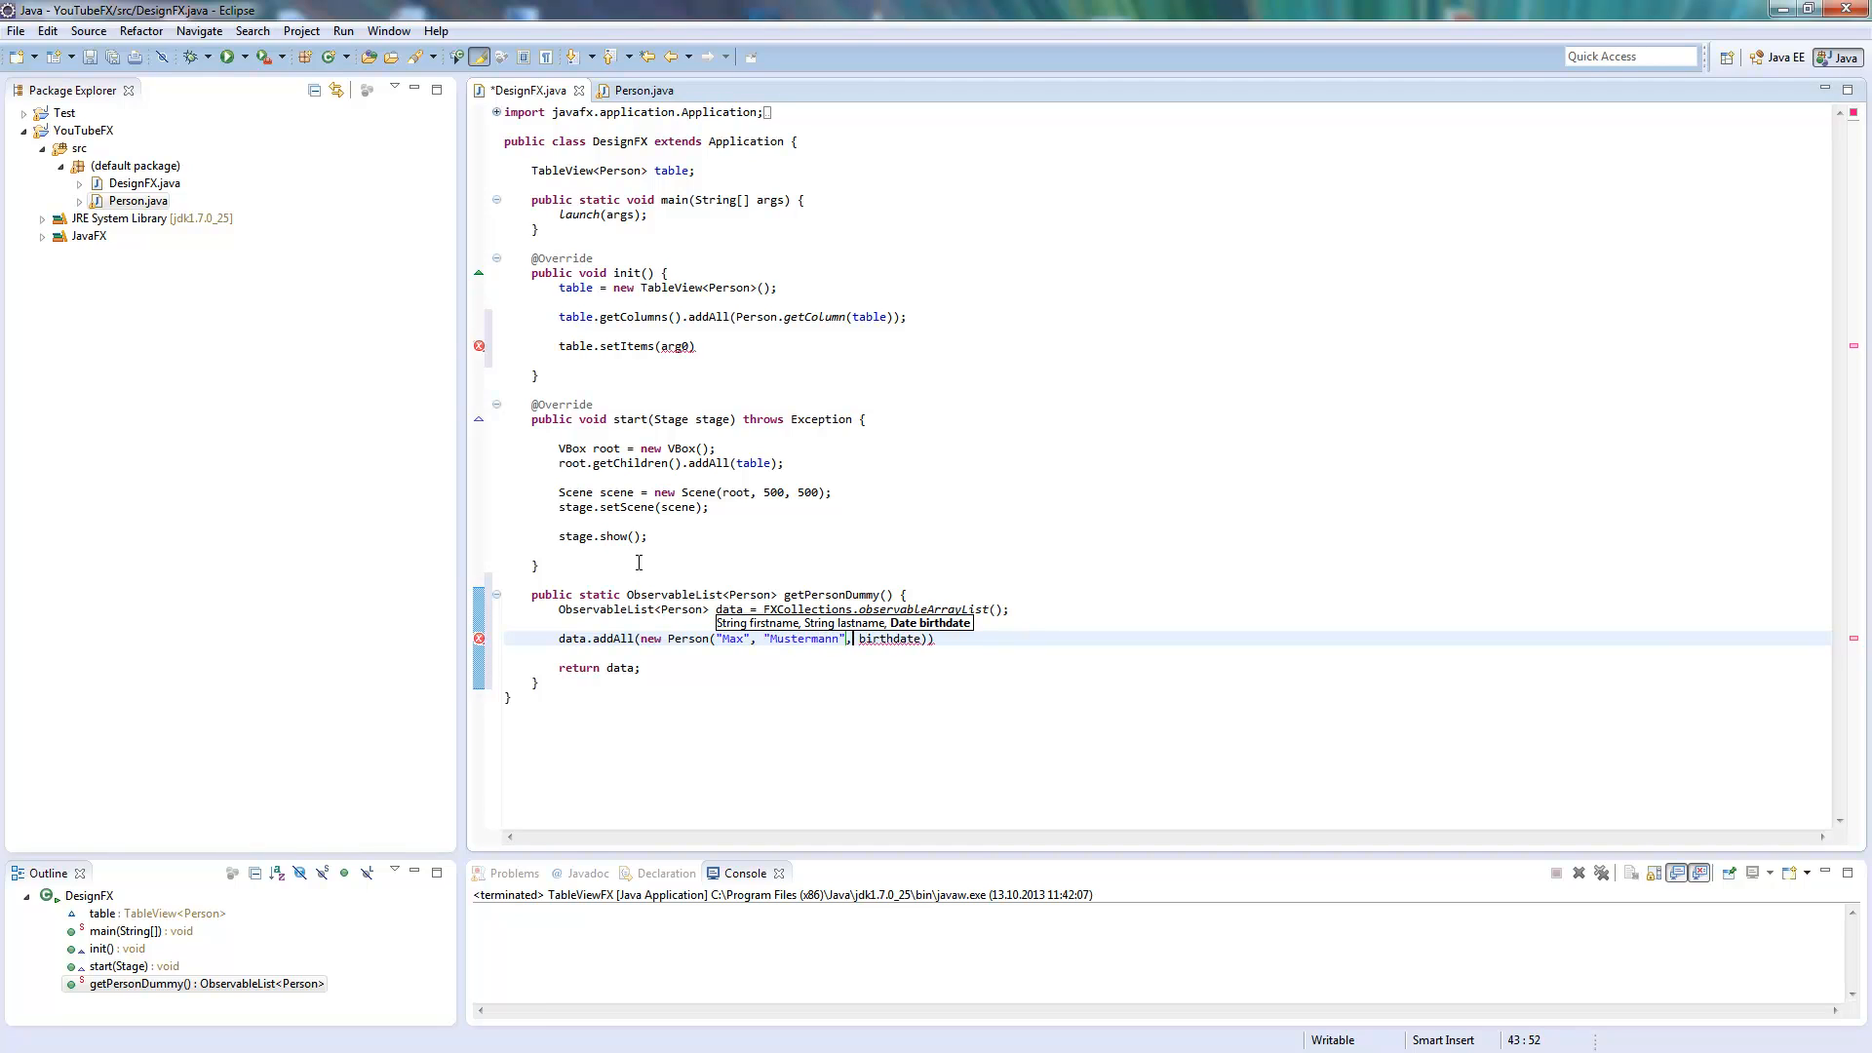
double_click(889, 640)
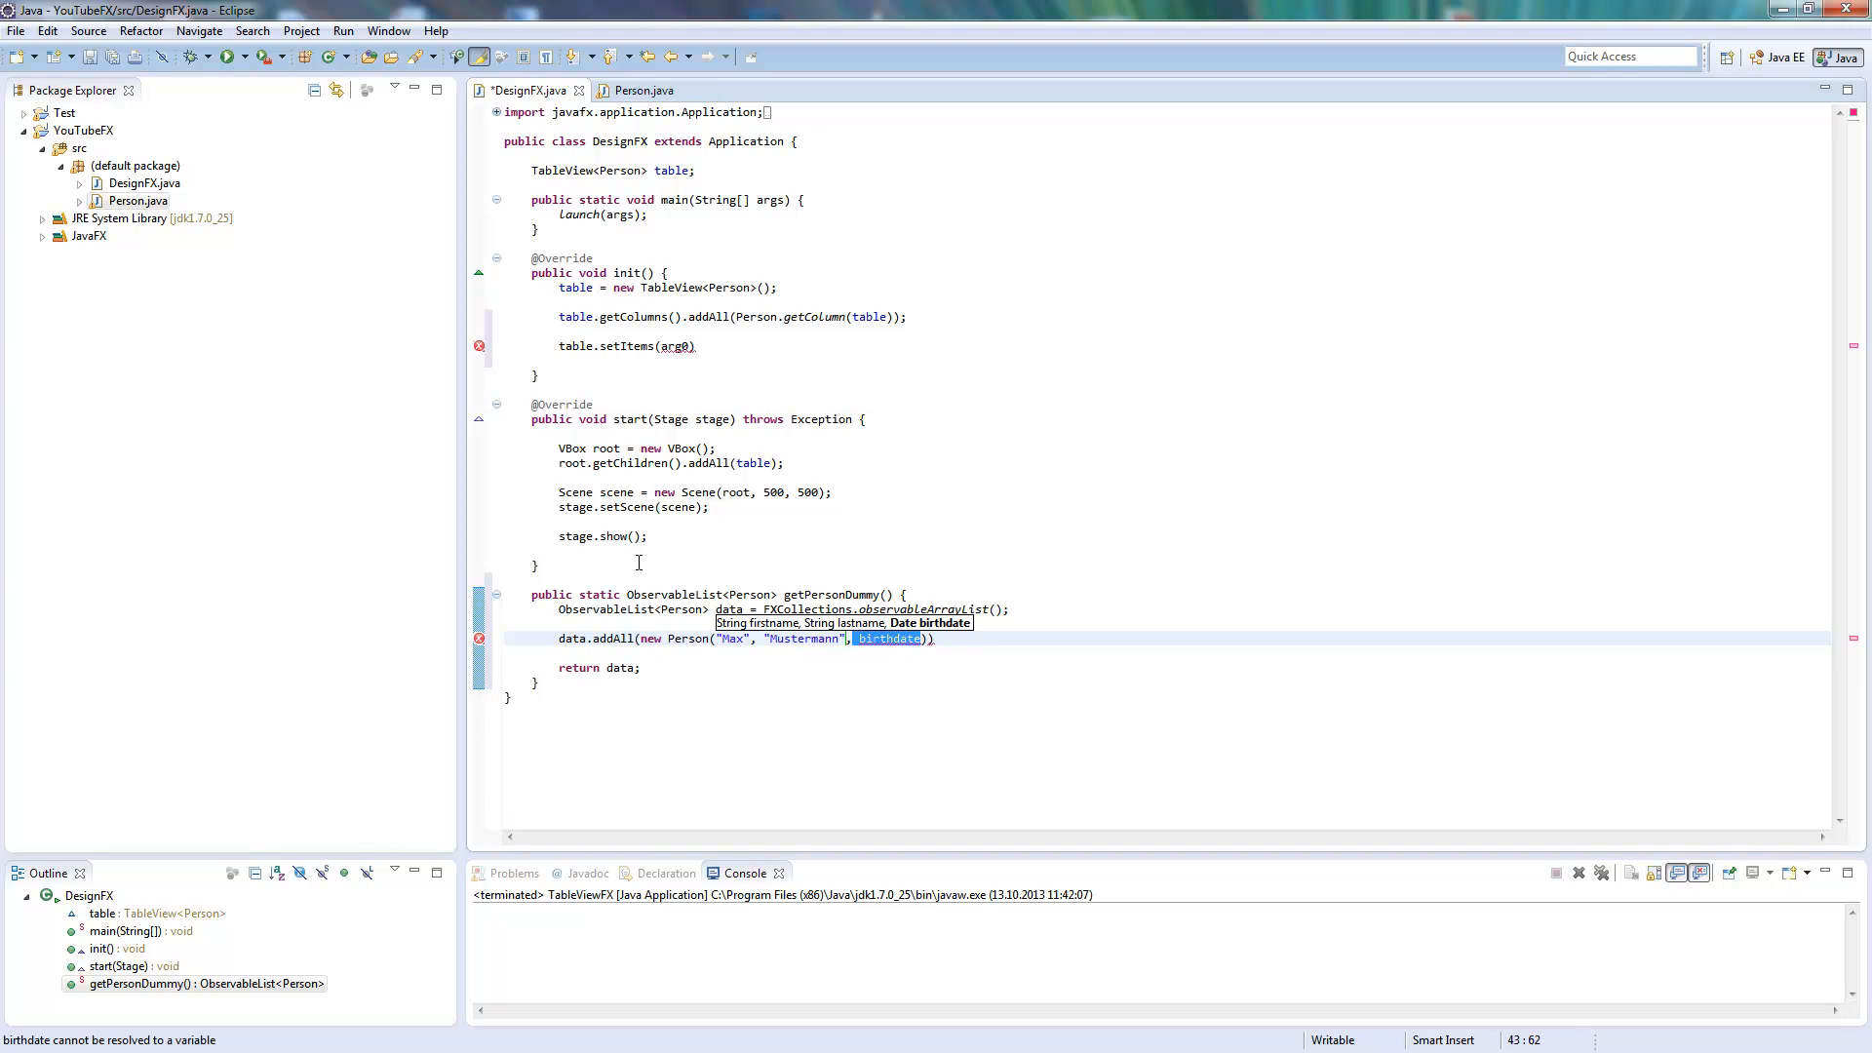
text(new Da)
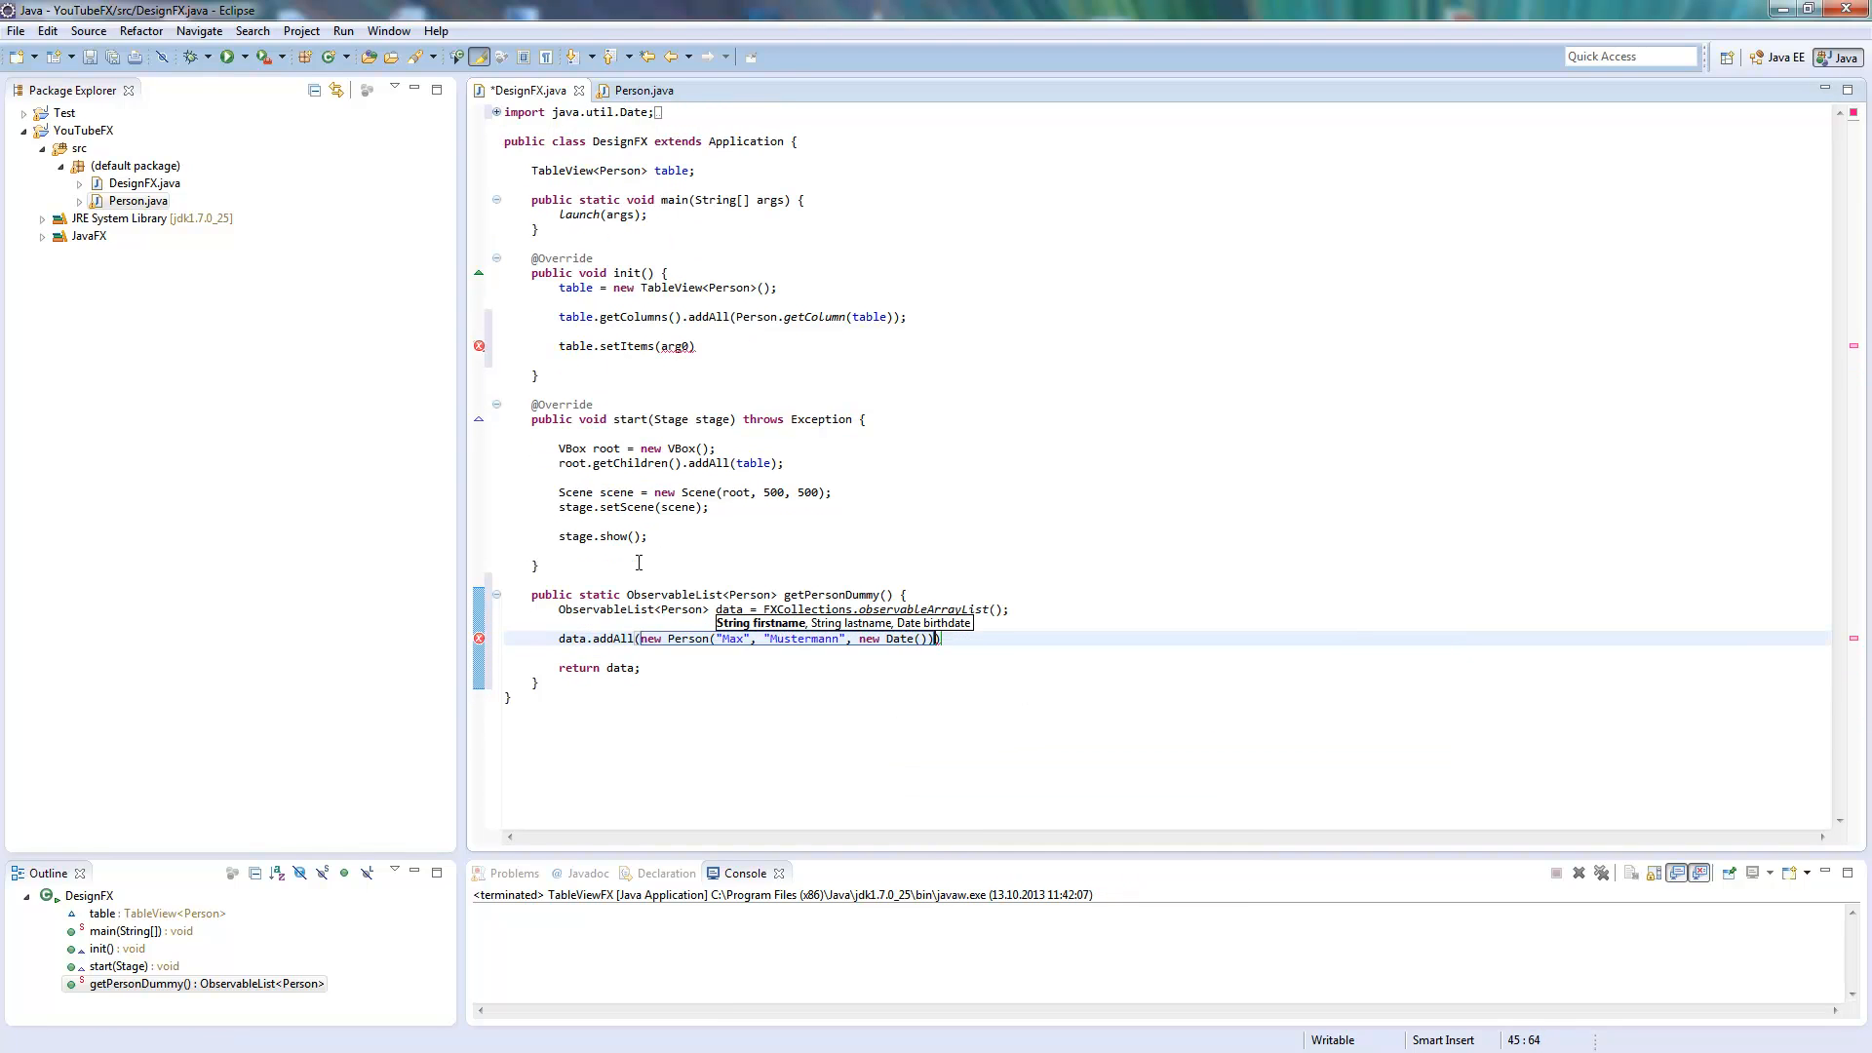
key(Return)
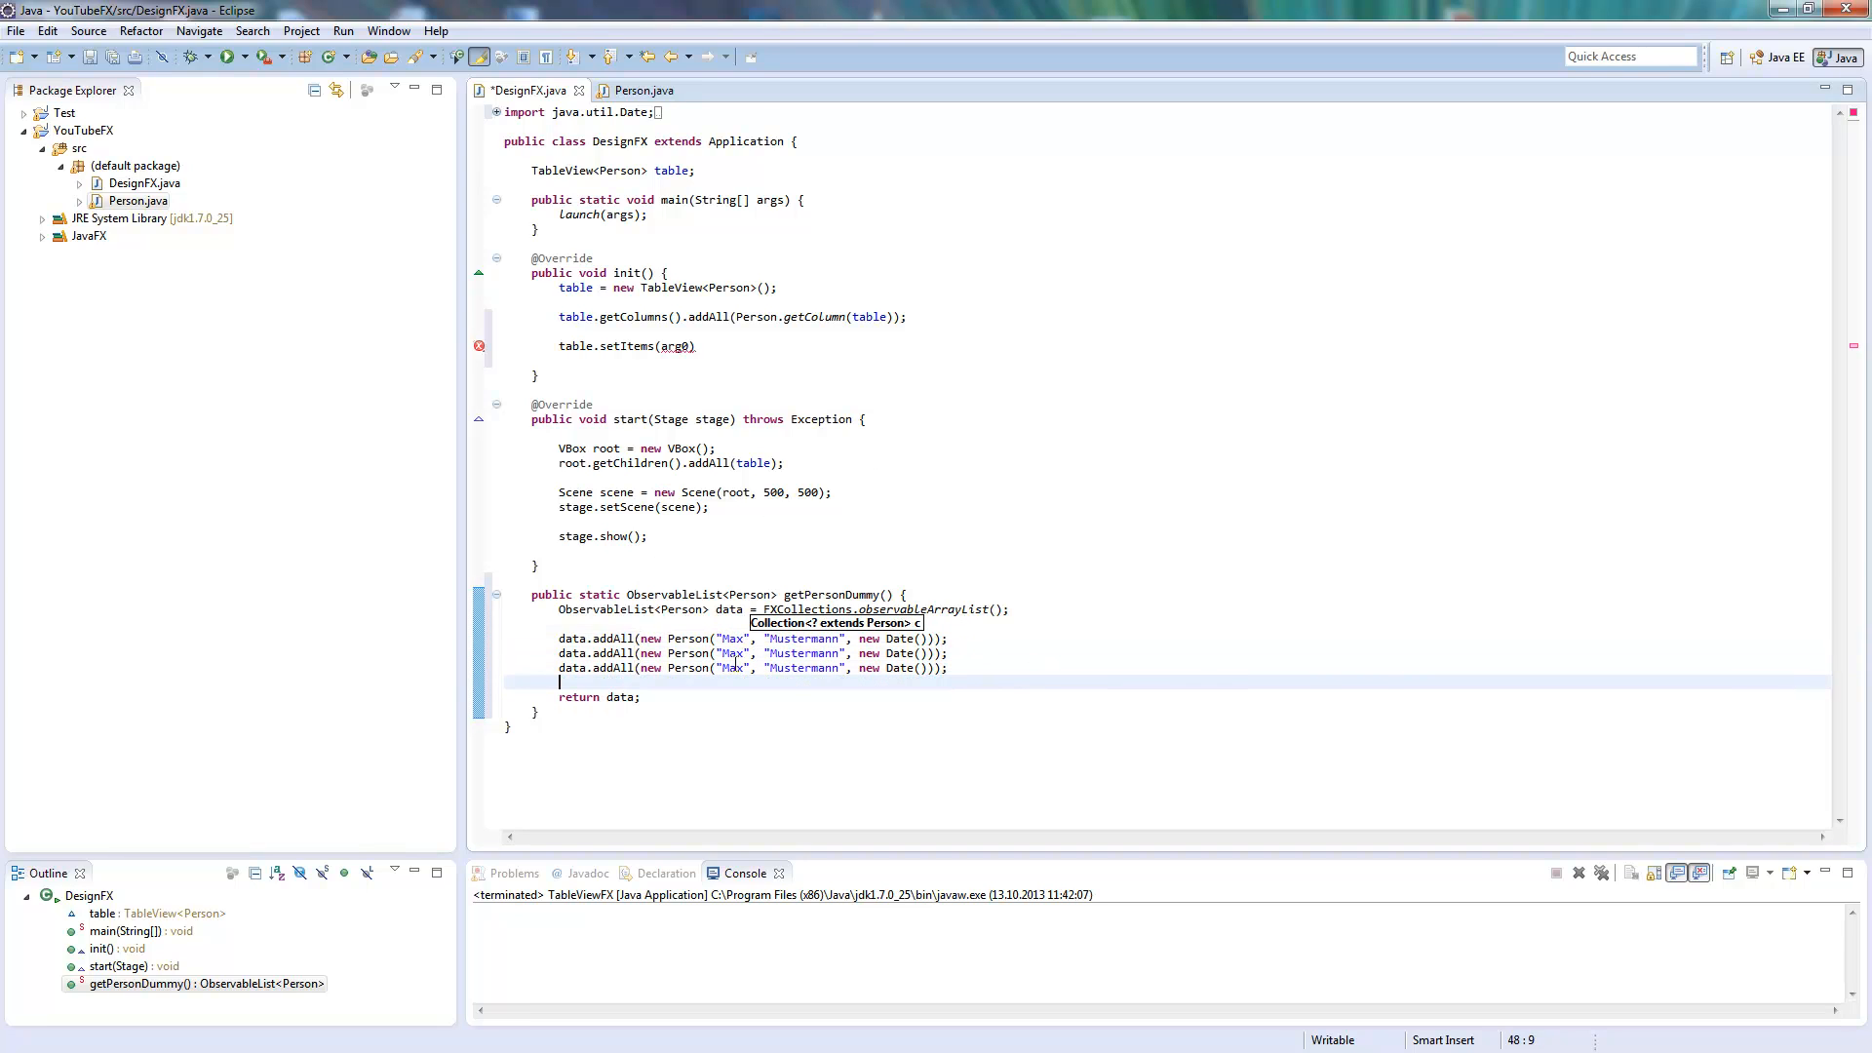
Edit the copies to John Doe and Random User, and start passing getPersonDummy() to setItems
text(John)
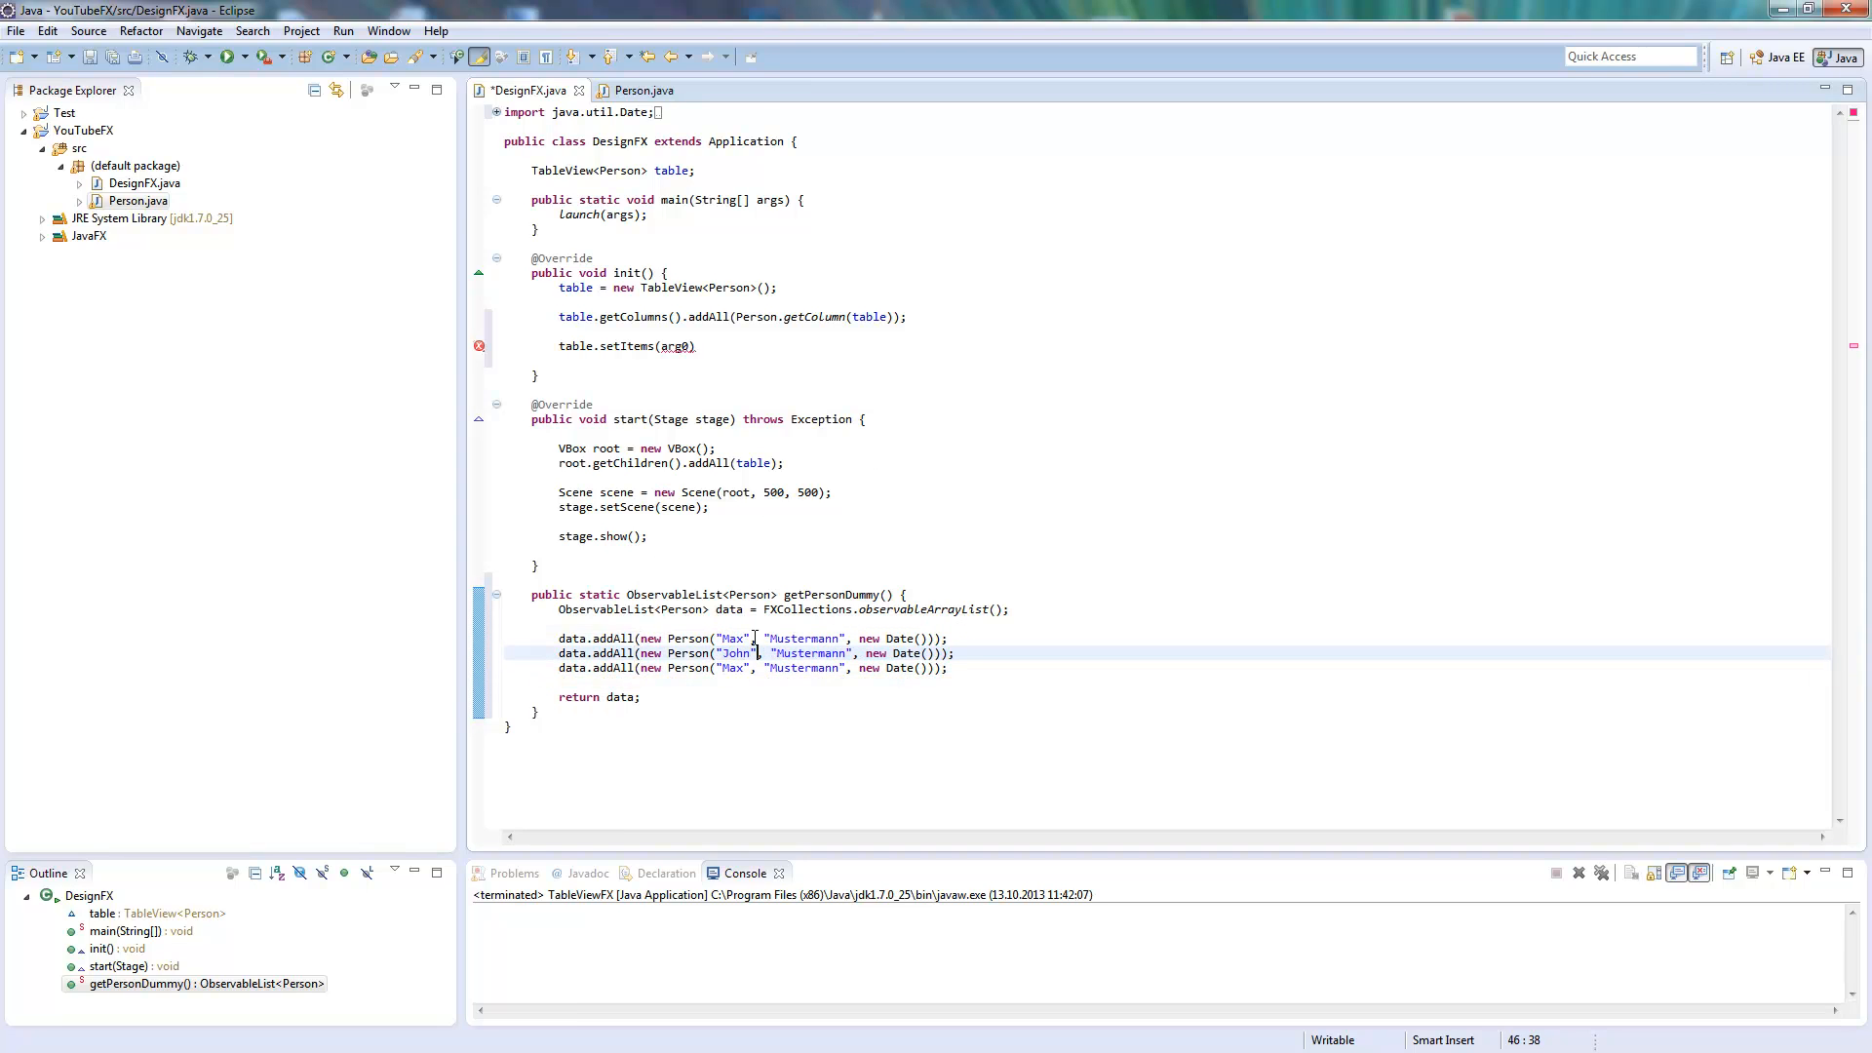
double_click(808, 653)
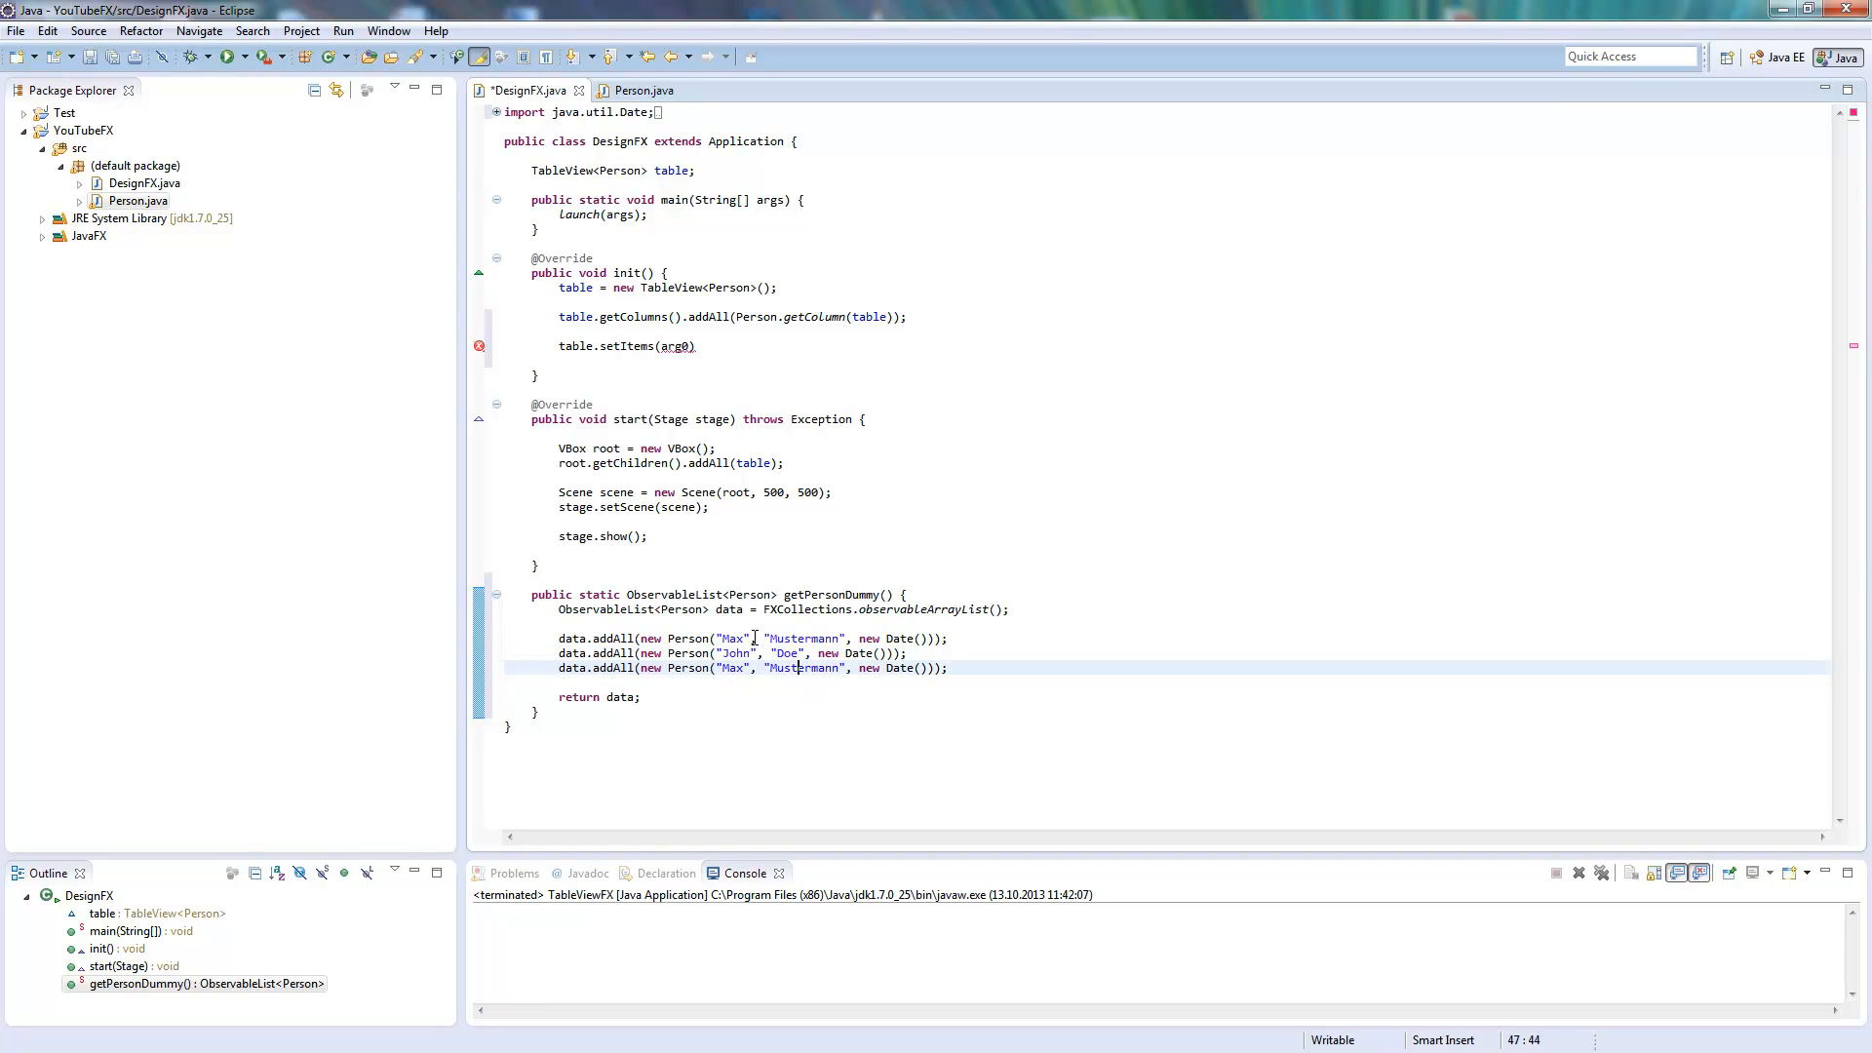
double_click(800, 667)
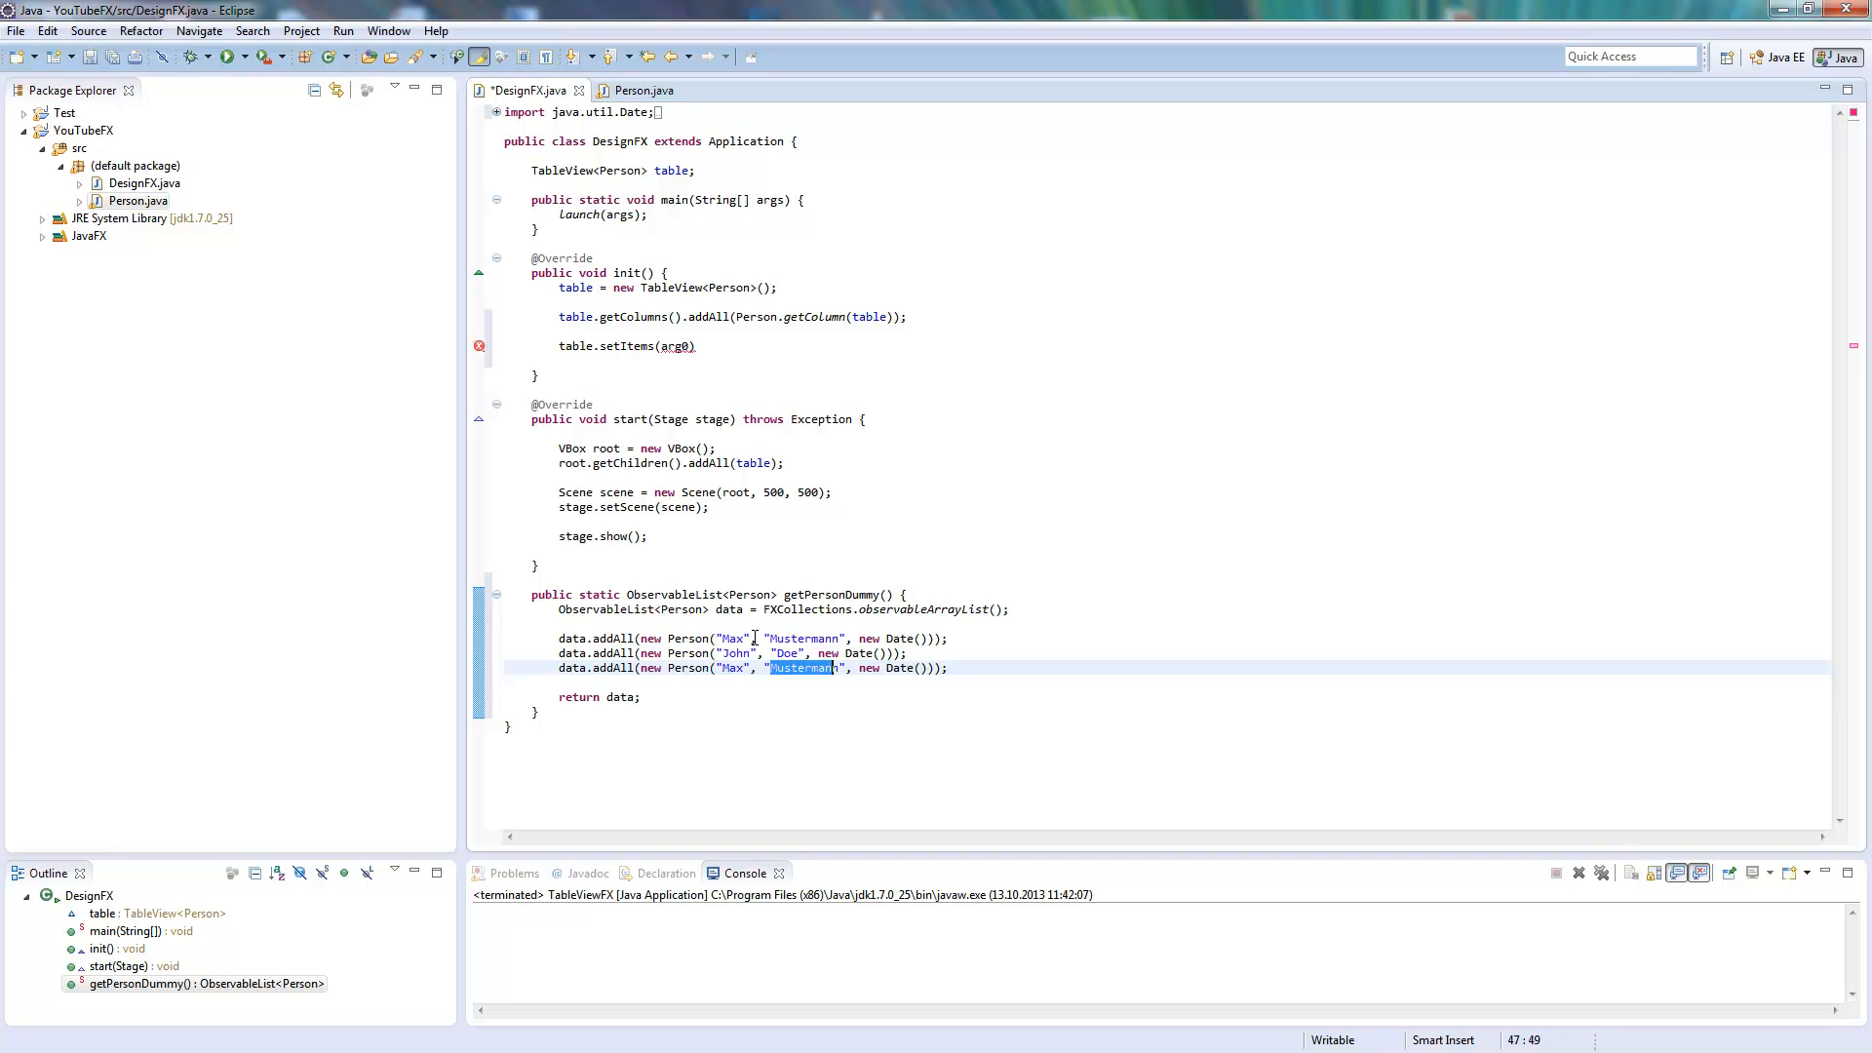
text(User)
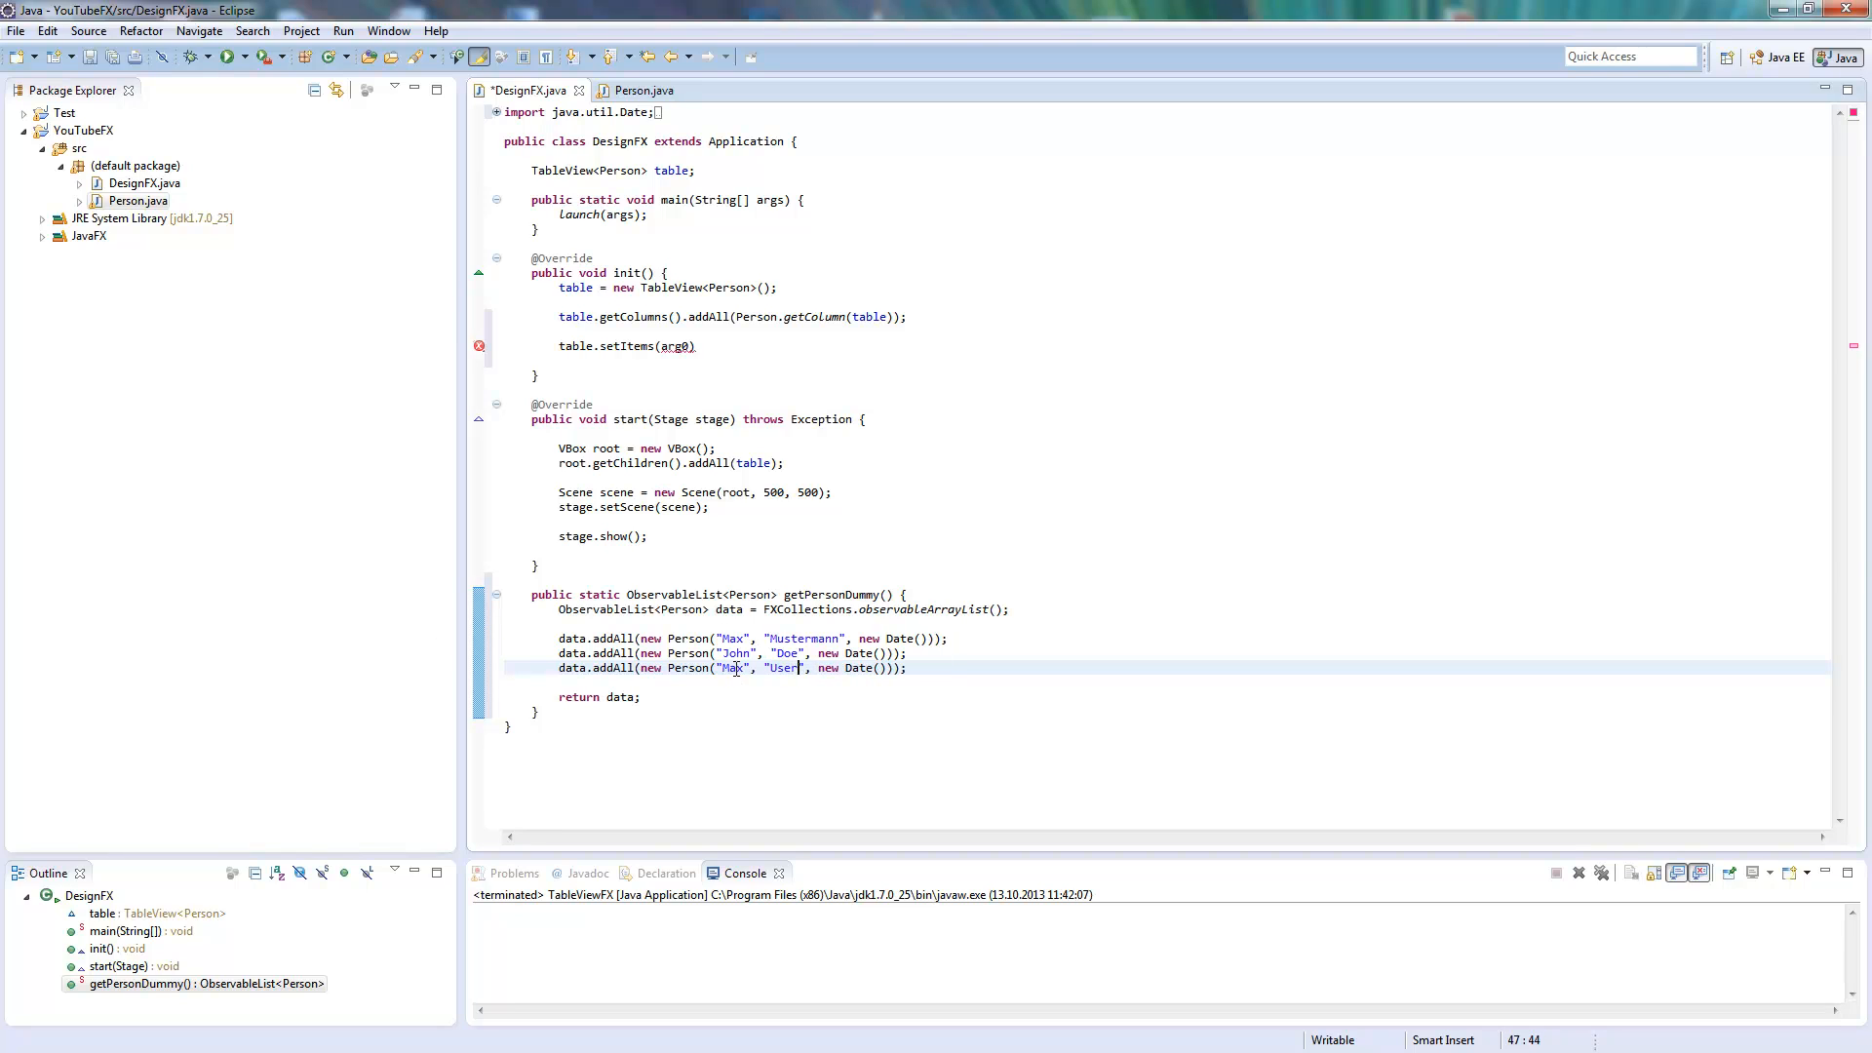
text(Random)
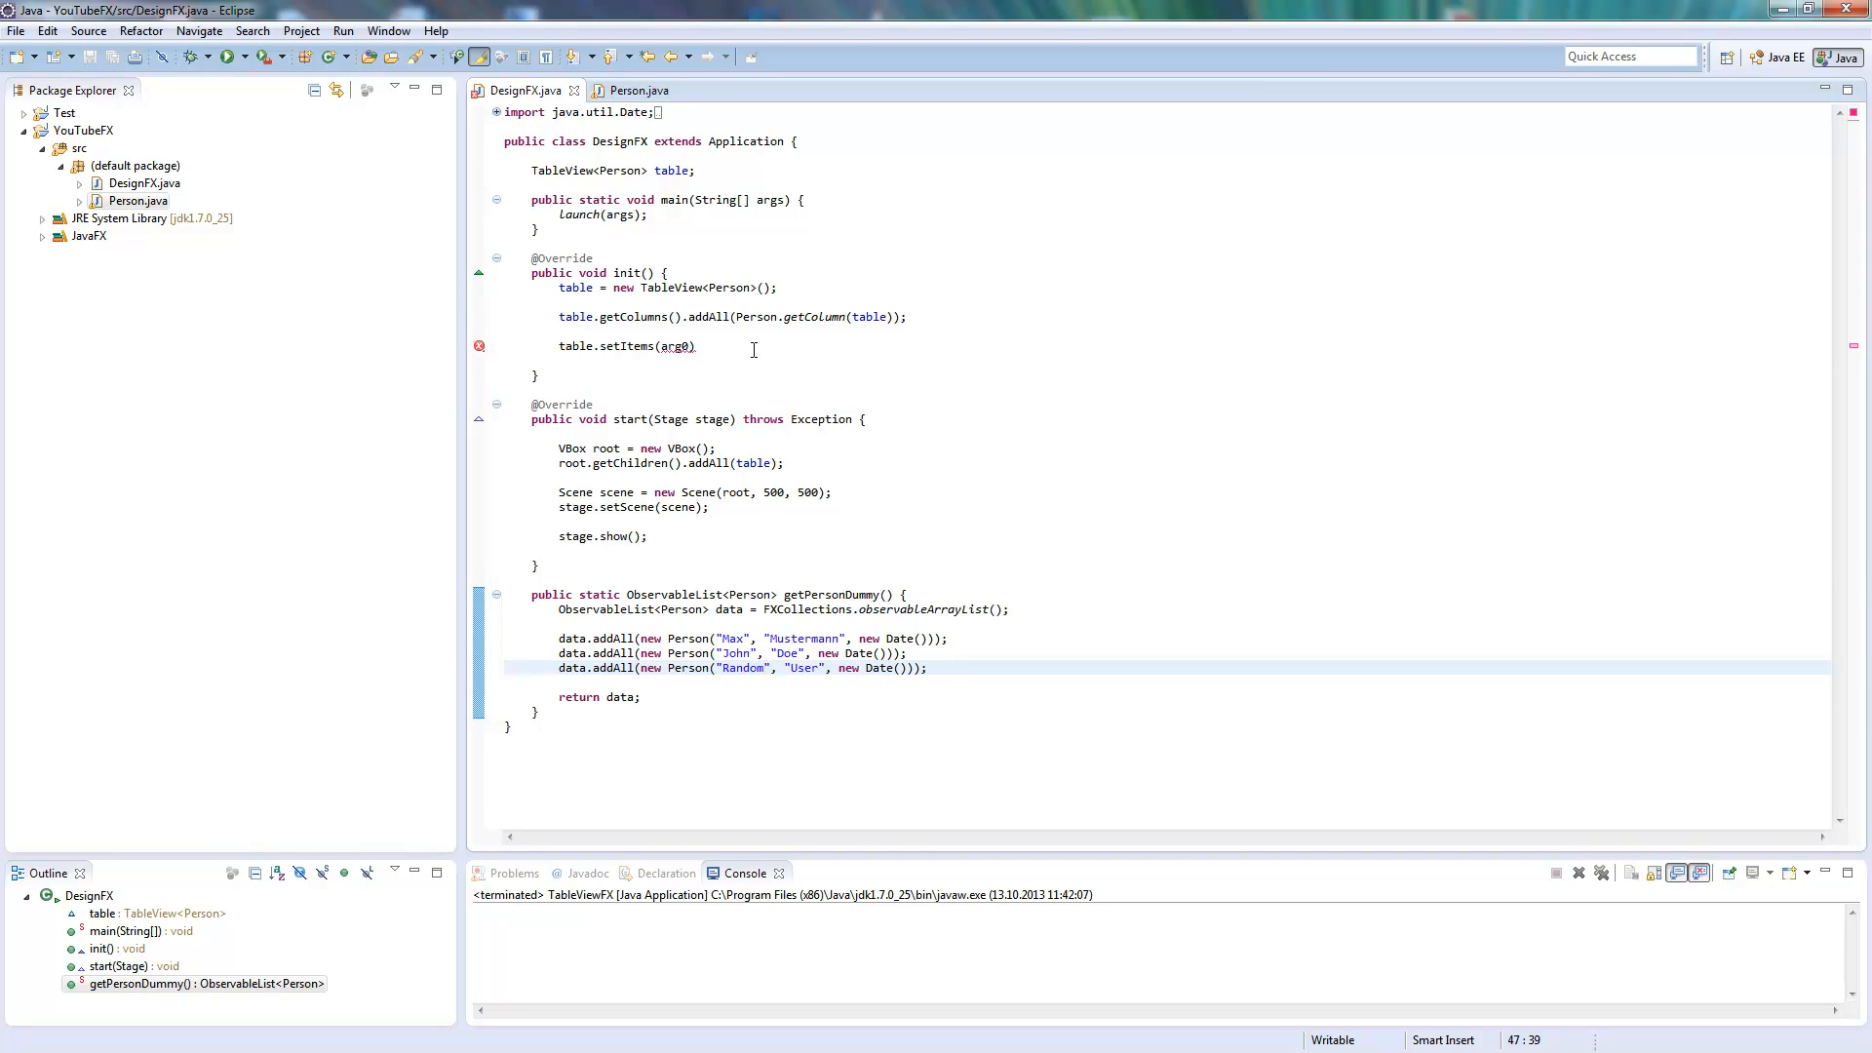
text(getPersonDummy()
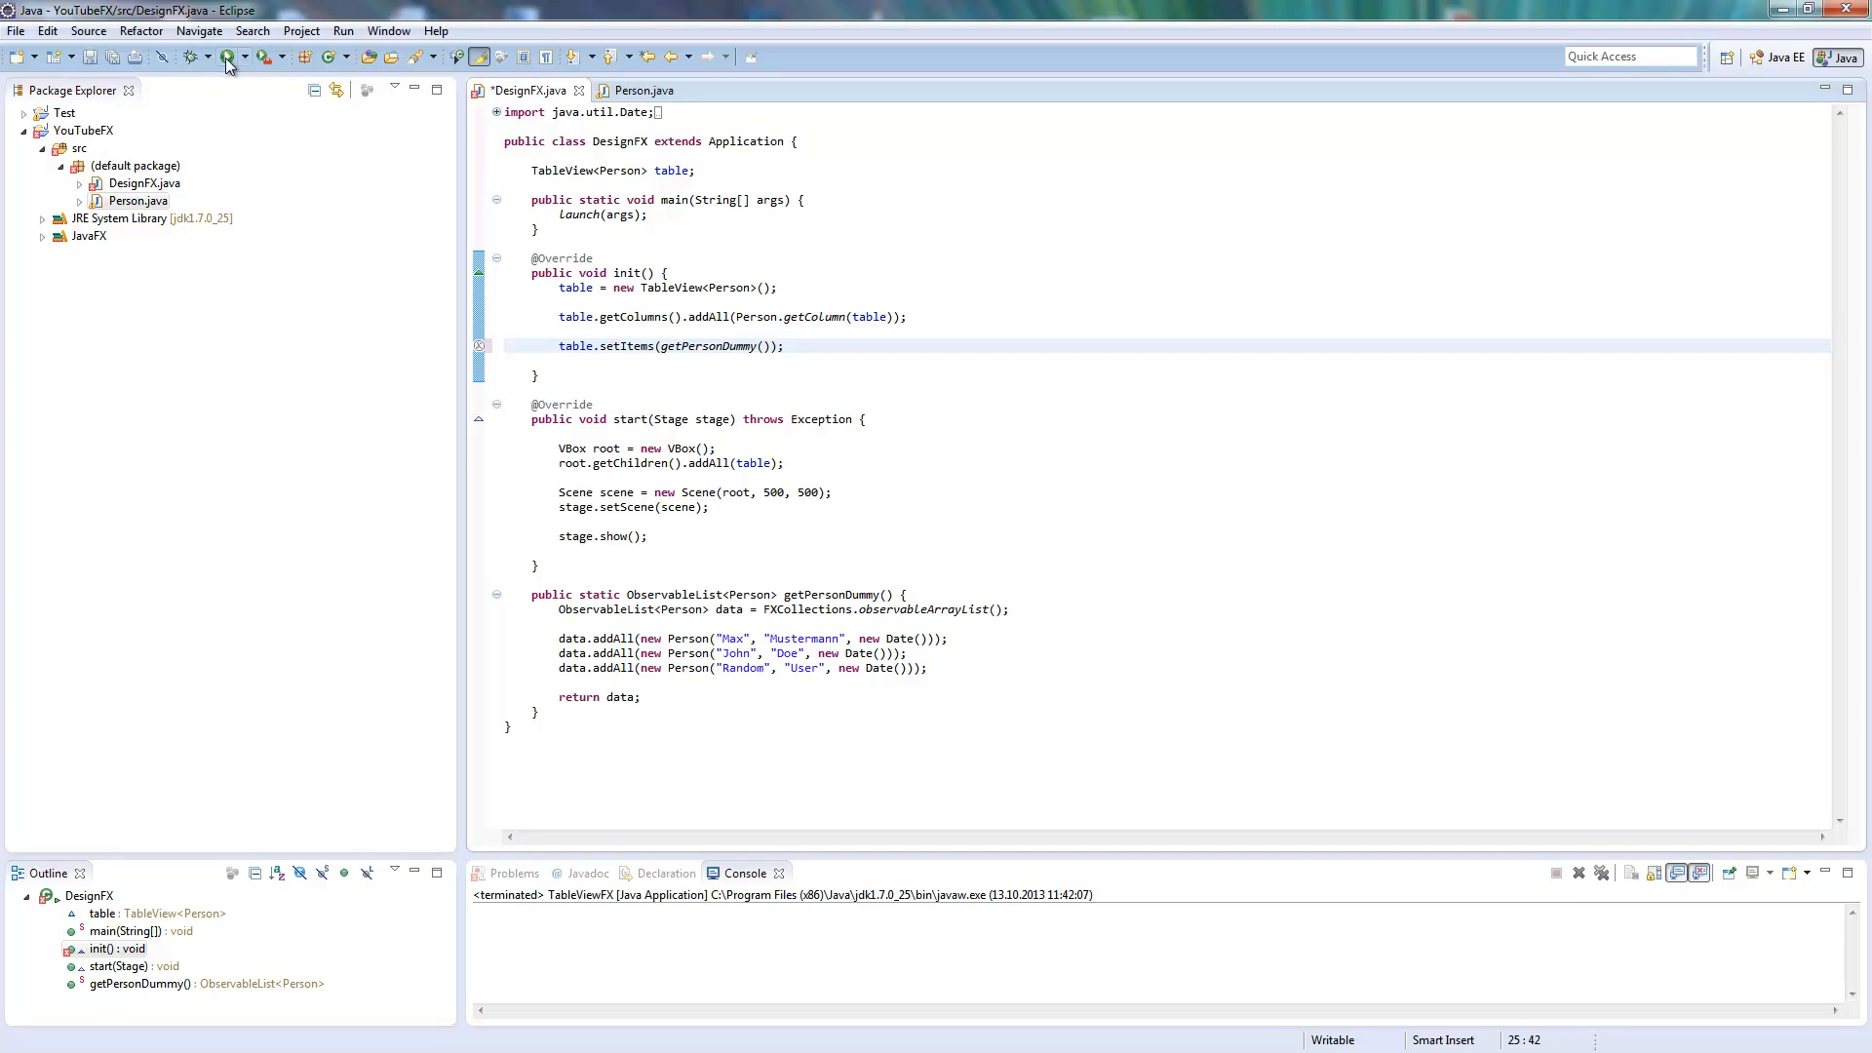
mouse_move(475, 161)
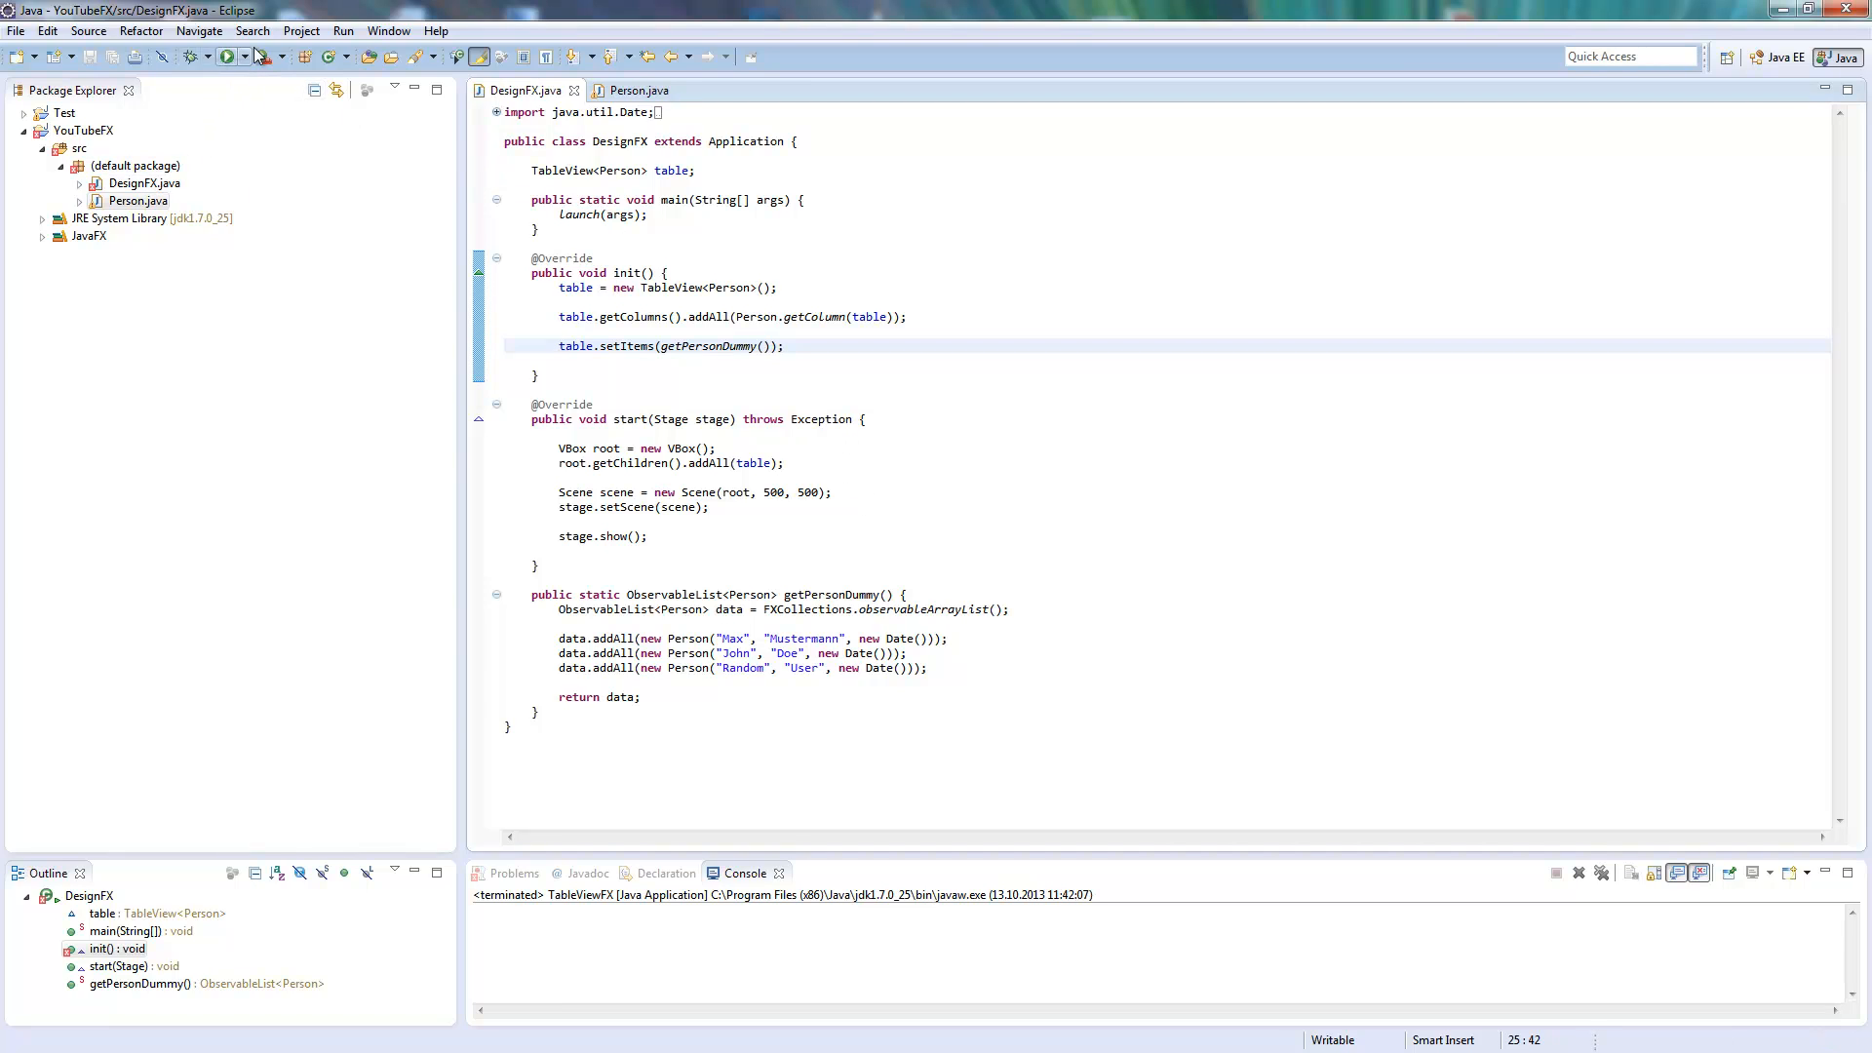
Run the JavaFX app, check the table lists Max, John and Random, then close it
click(226, 56)
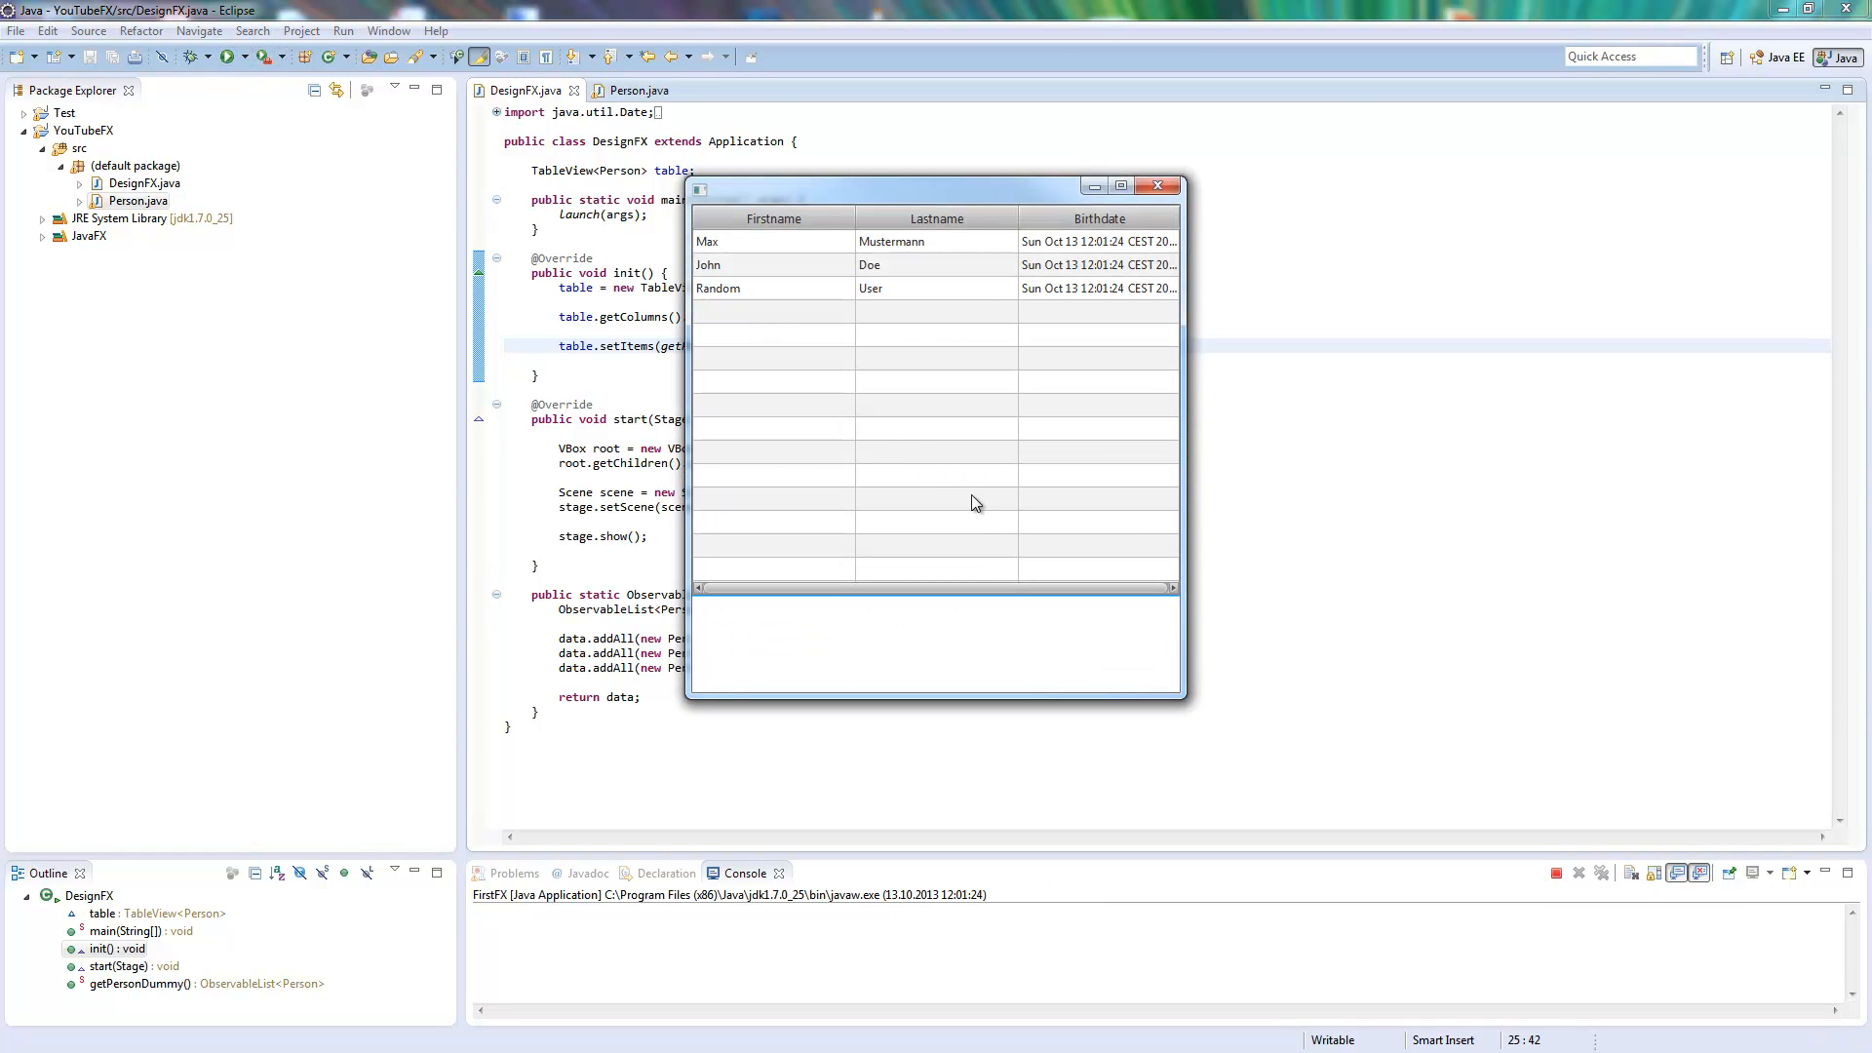
mouse_move(1080, 227)
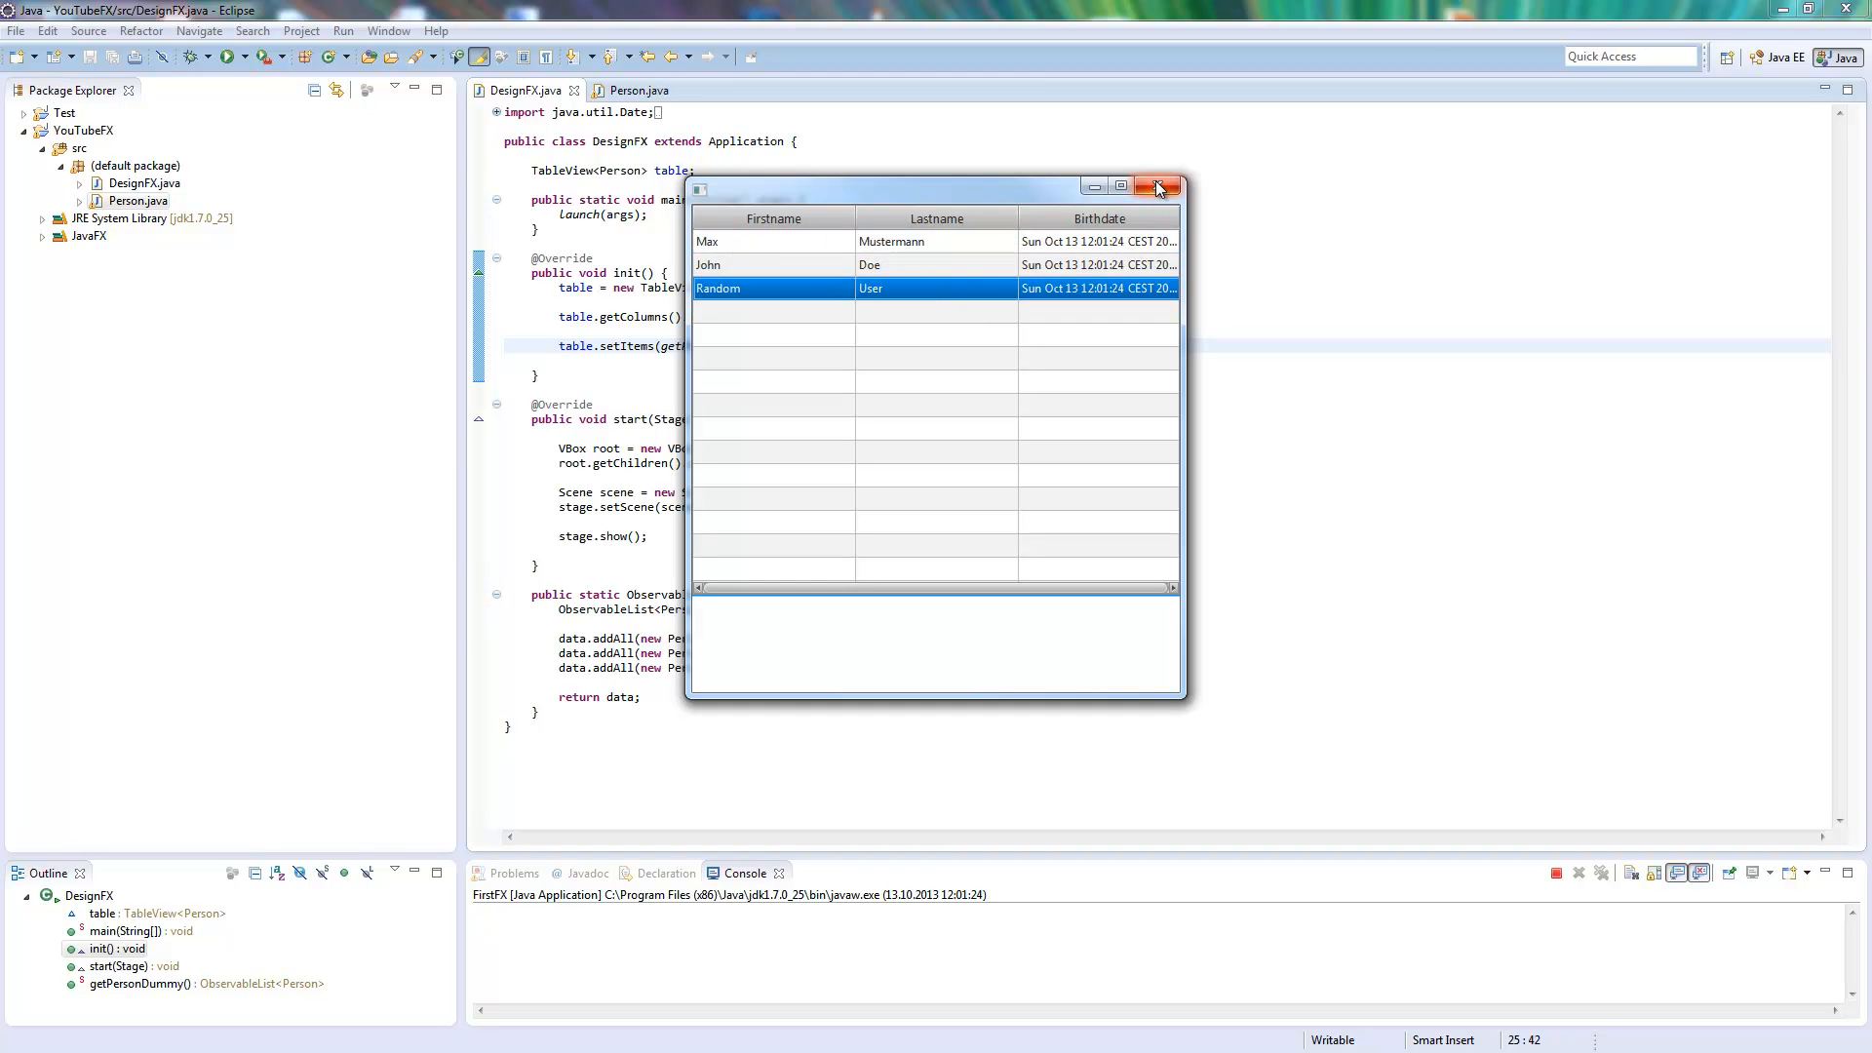
mouse_move(1157, 187)
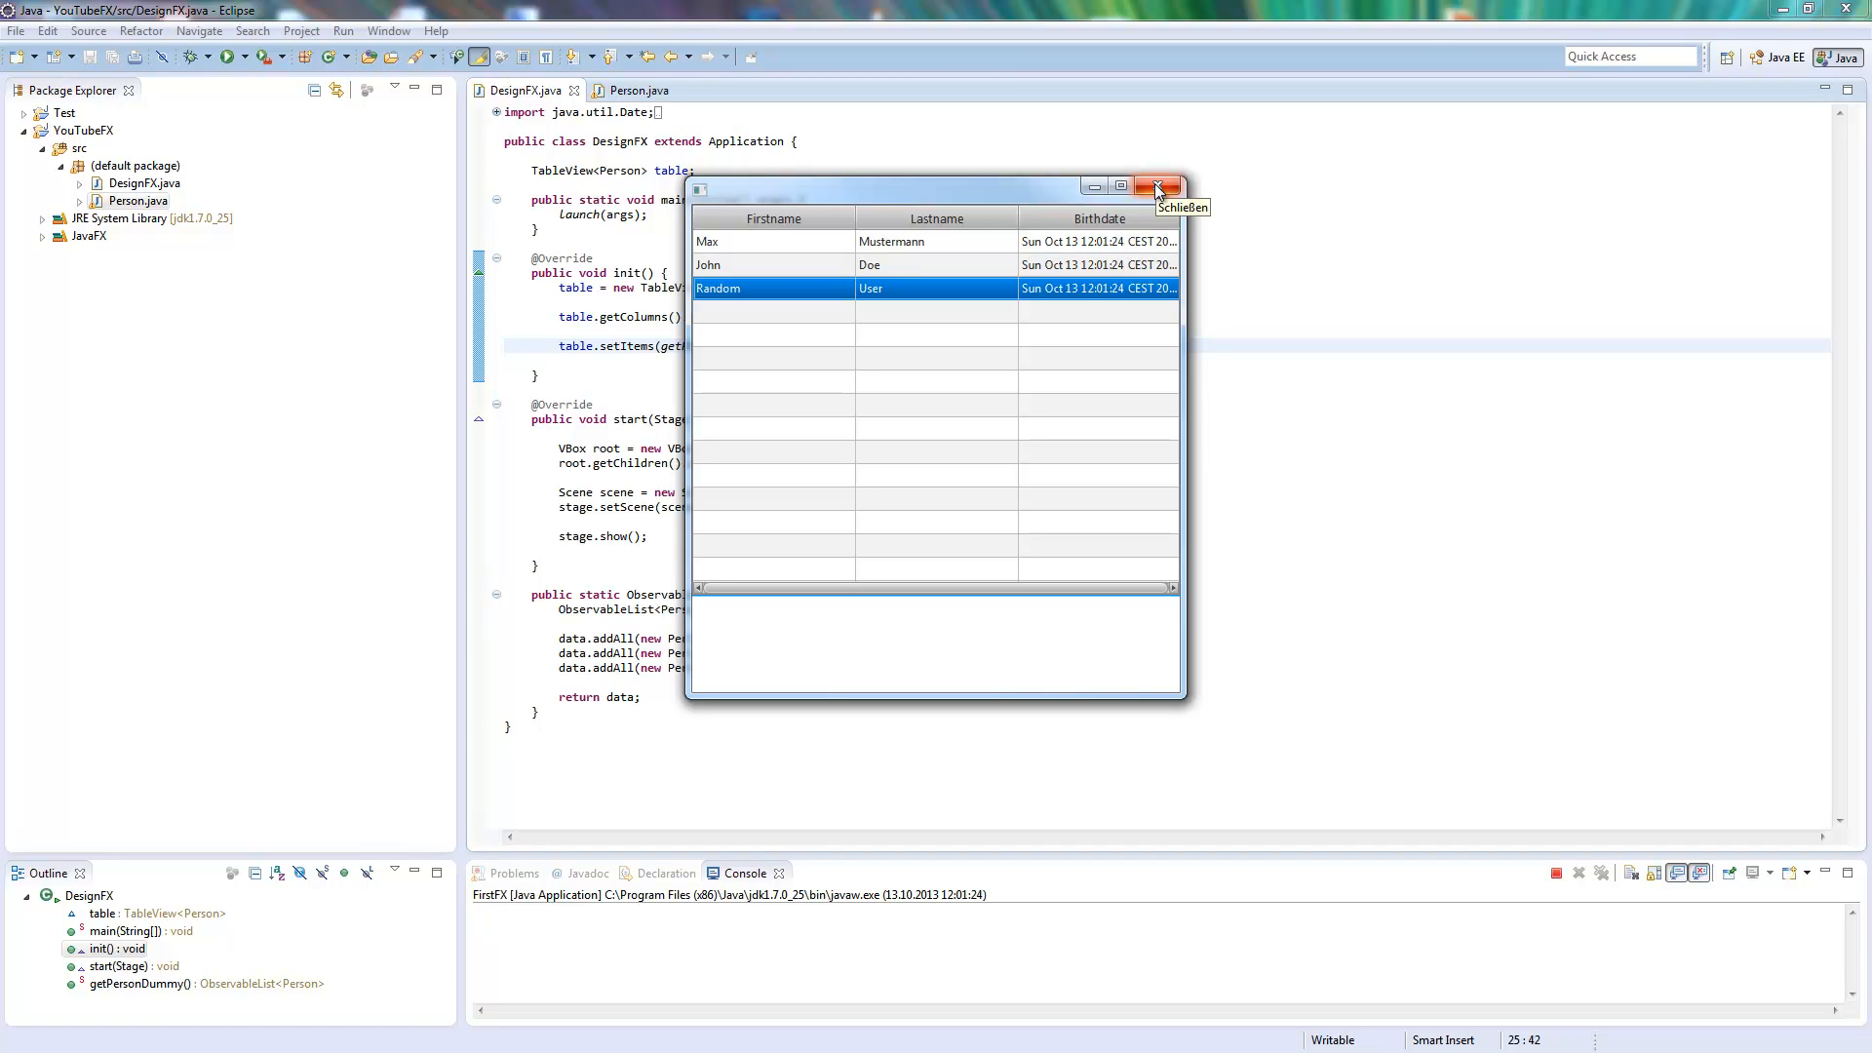
mouse_move(1156, 191)
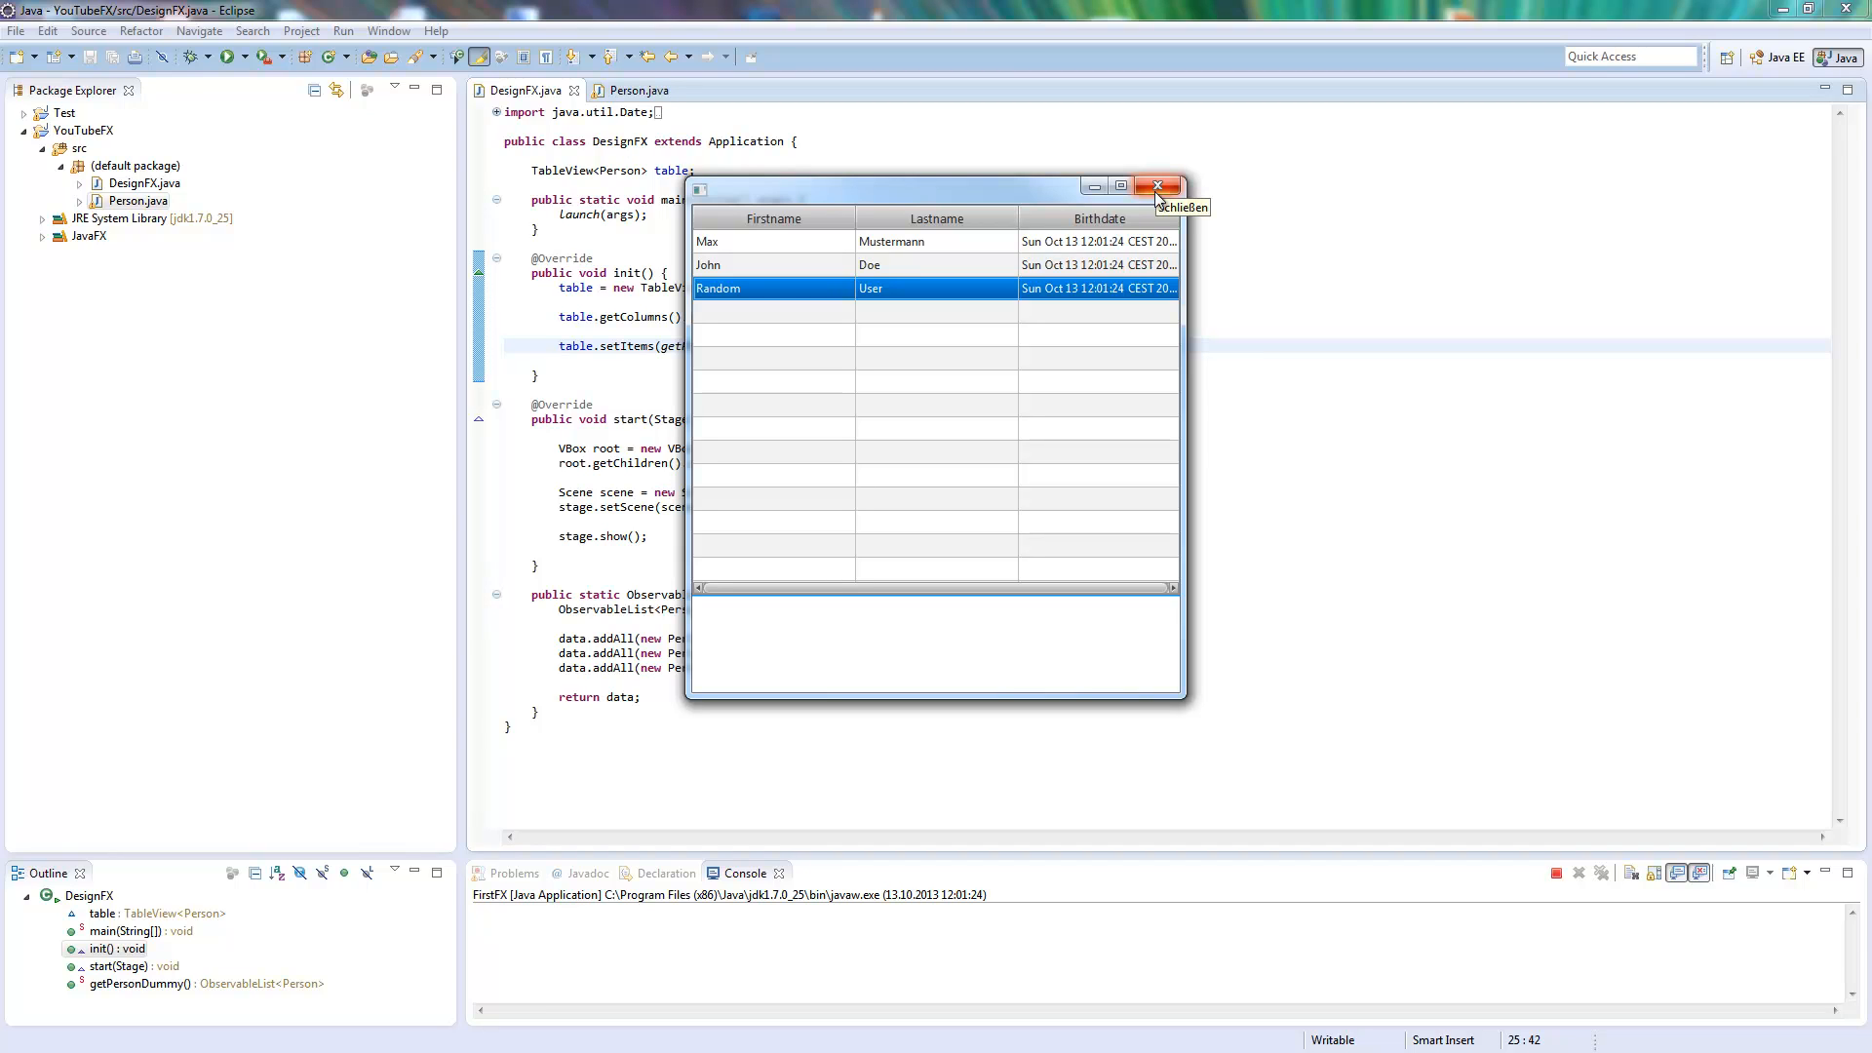
mouse_move(1157, 191)
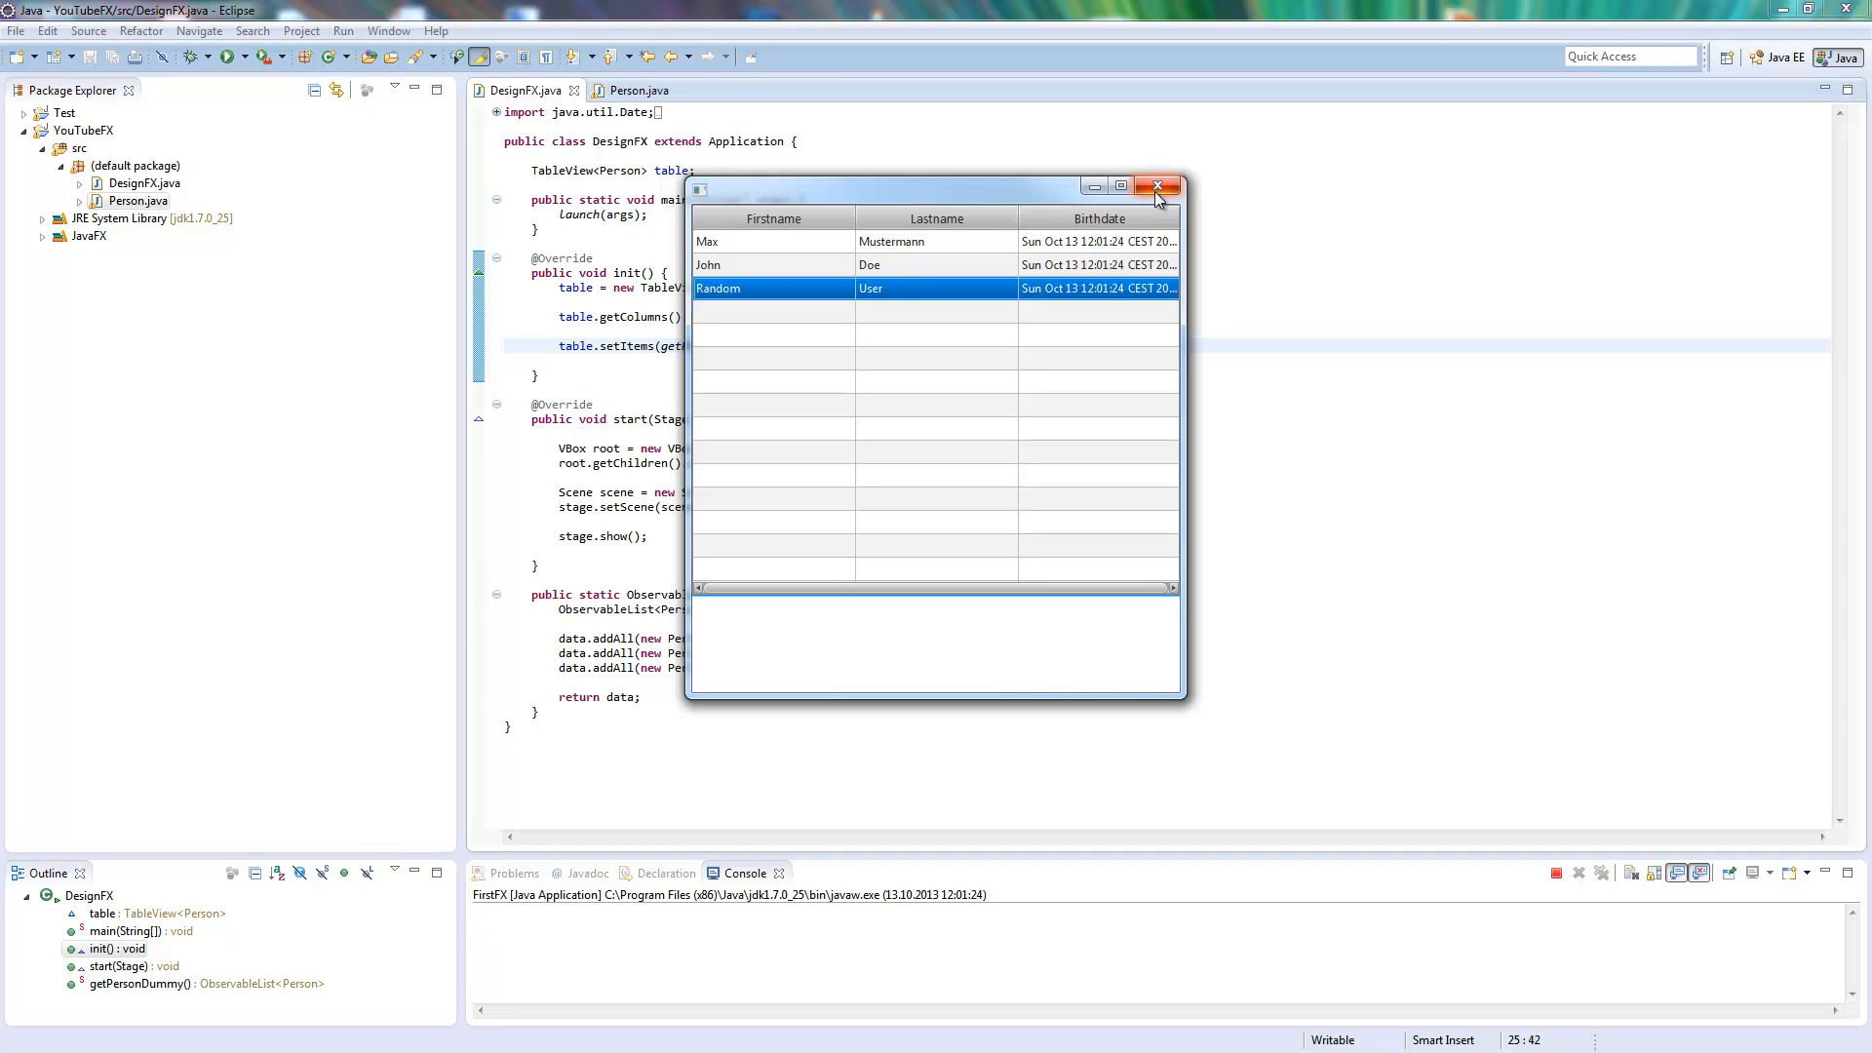
click(1155, 188)
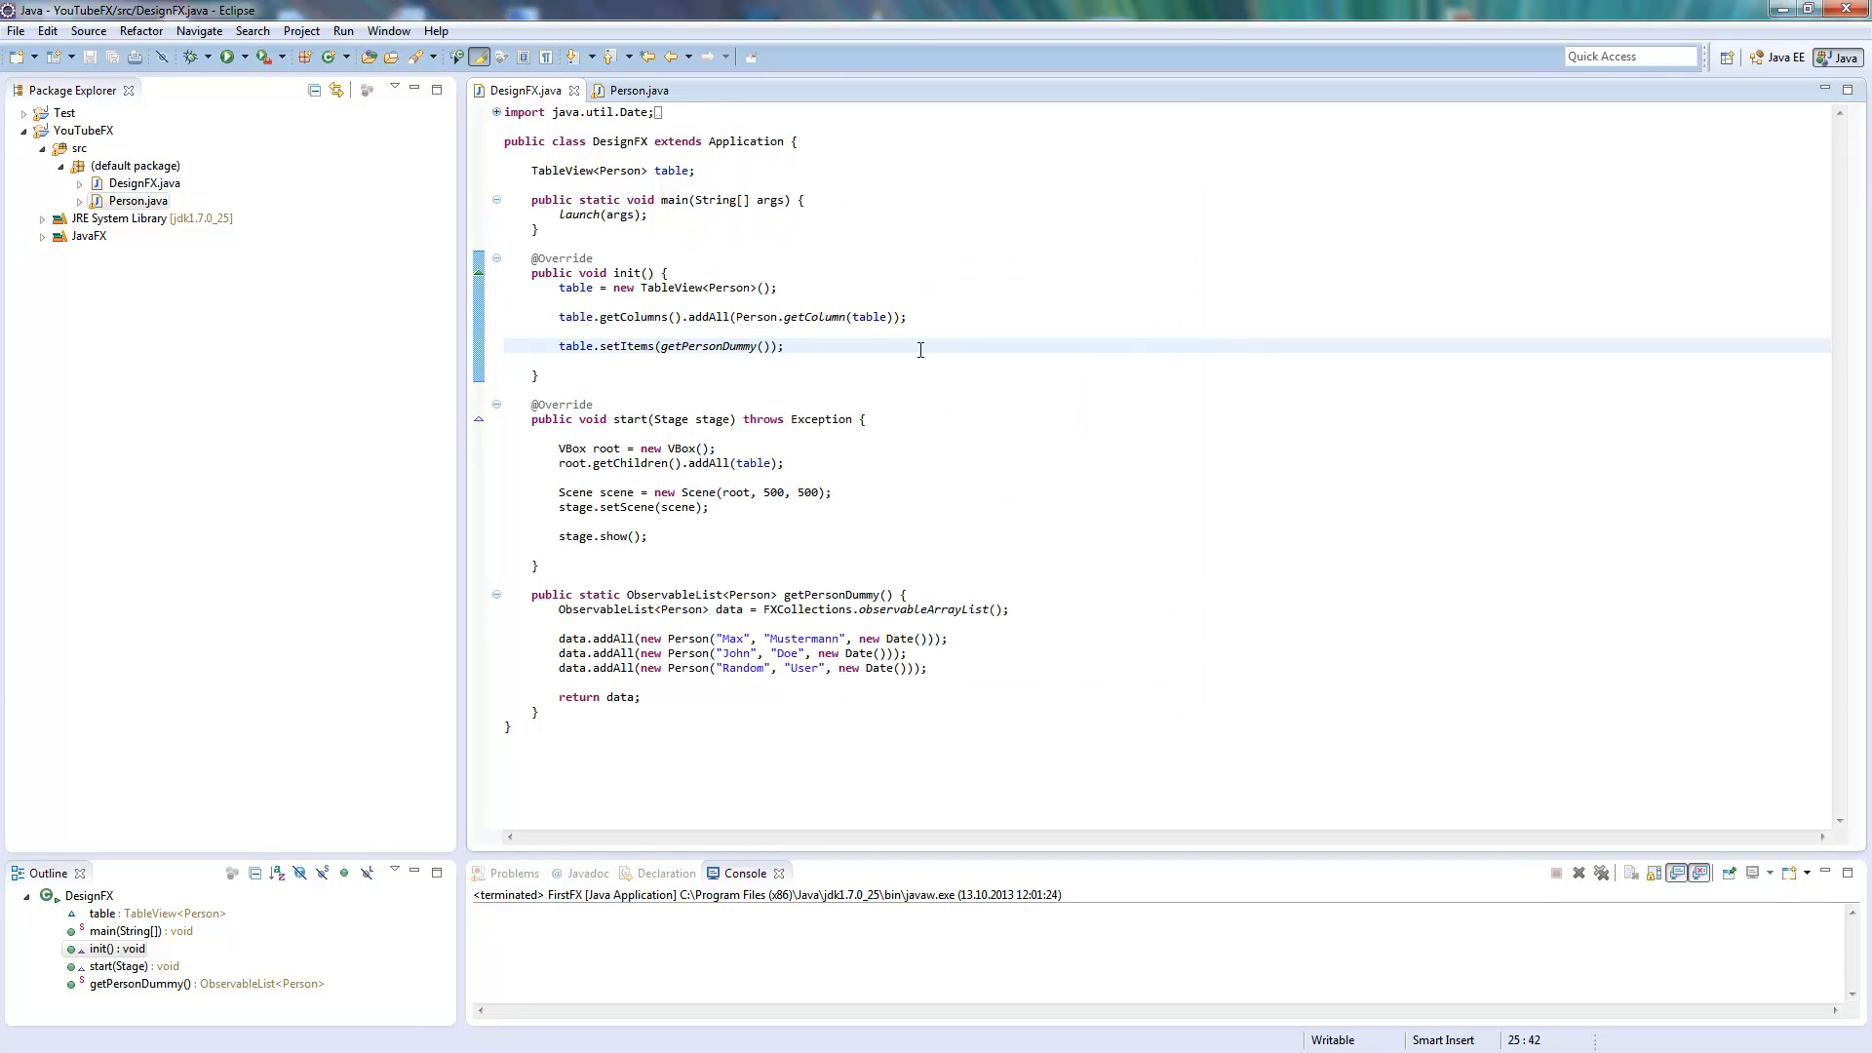
Register setOnMouseClicked with a new EventHandler typed to javafx.scene.input.MouseEvent
text(table.setOnMouseClicked()
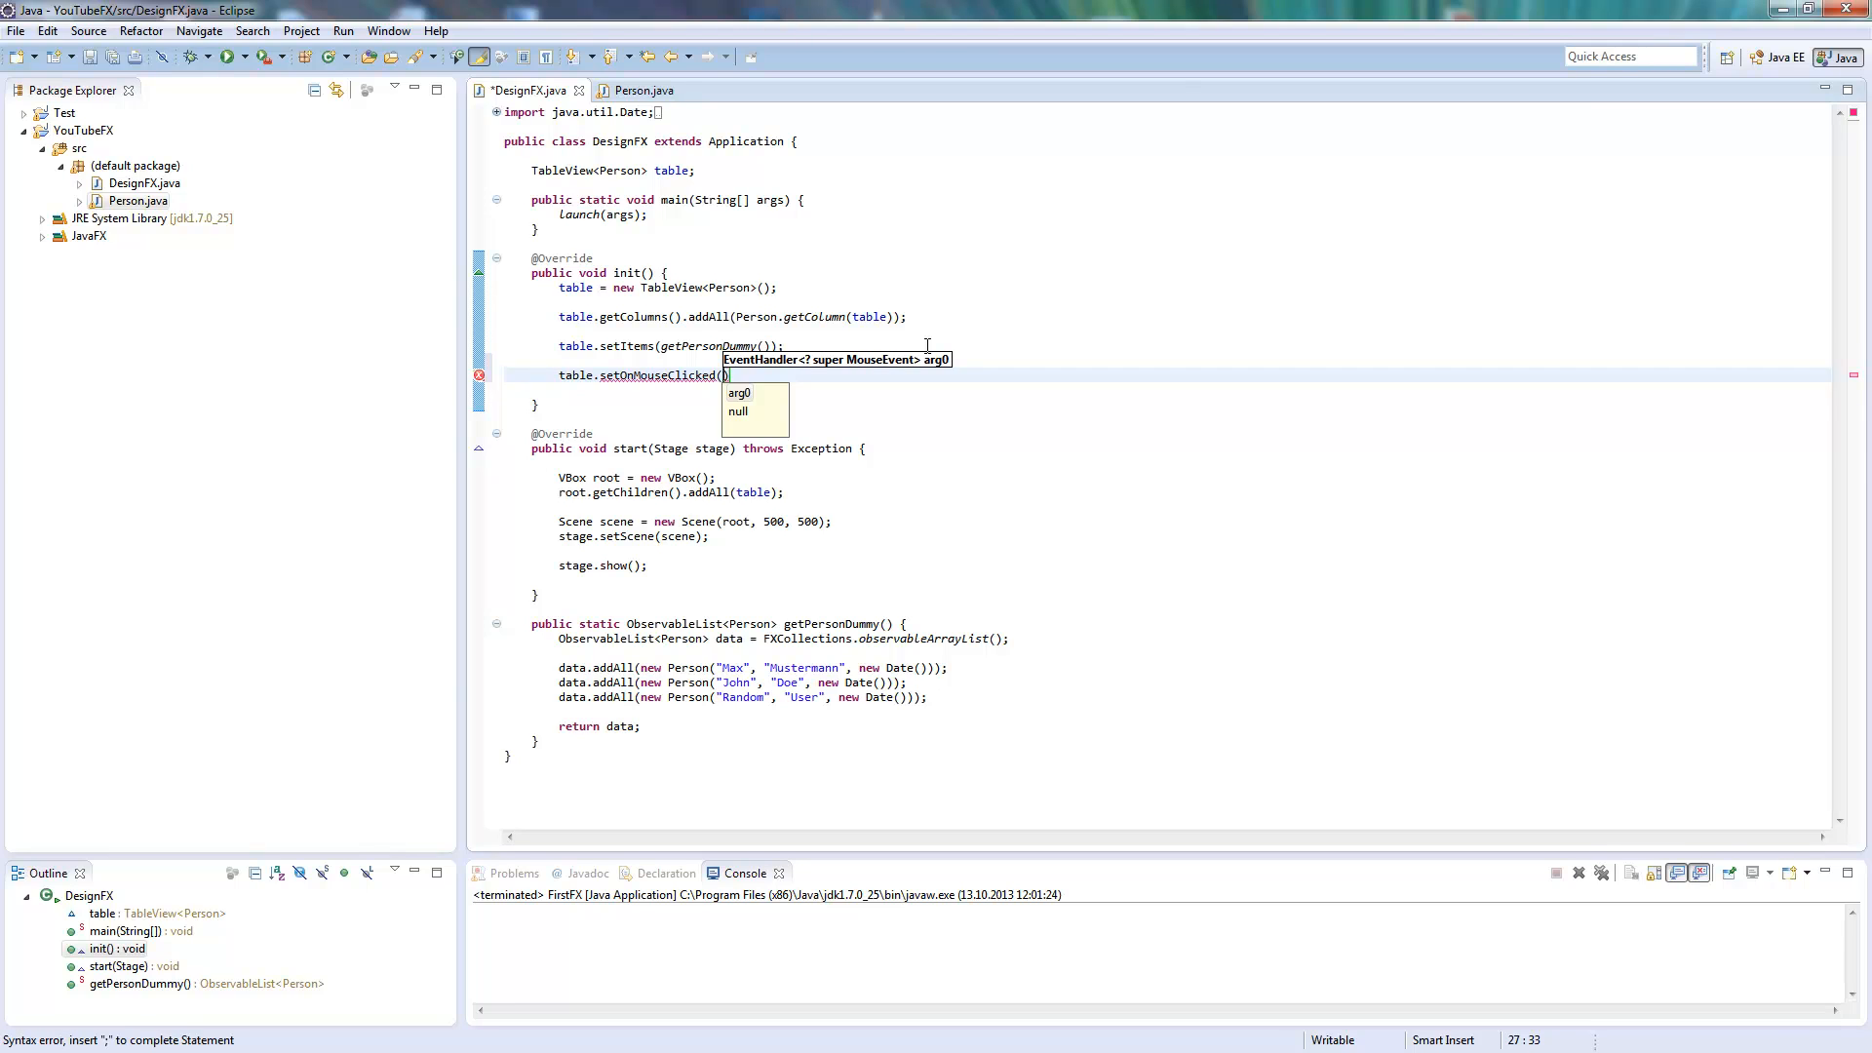
text(new EventHandler<Event>()
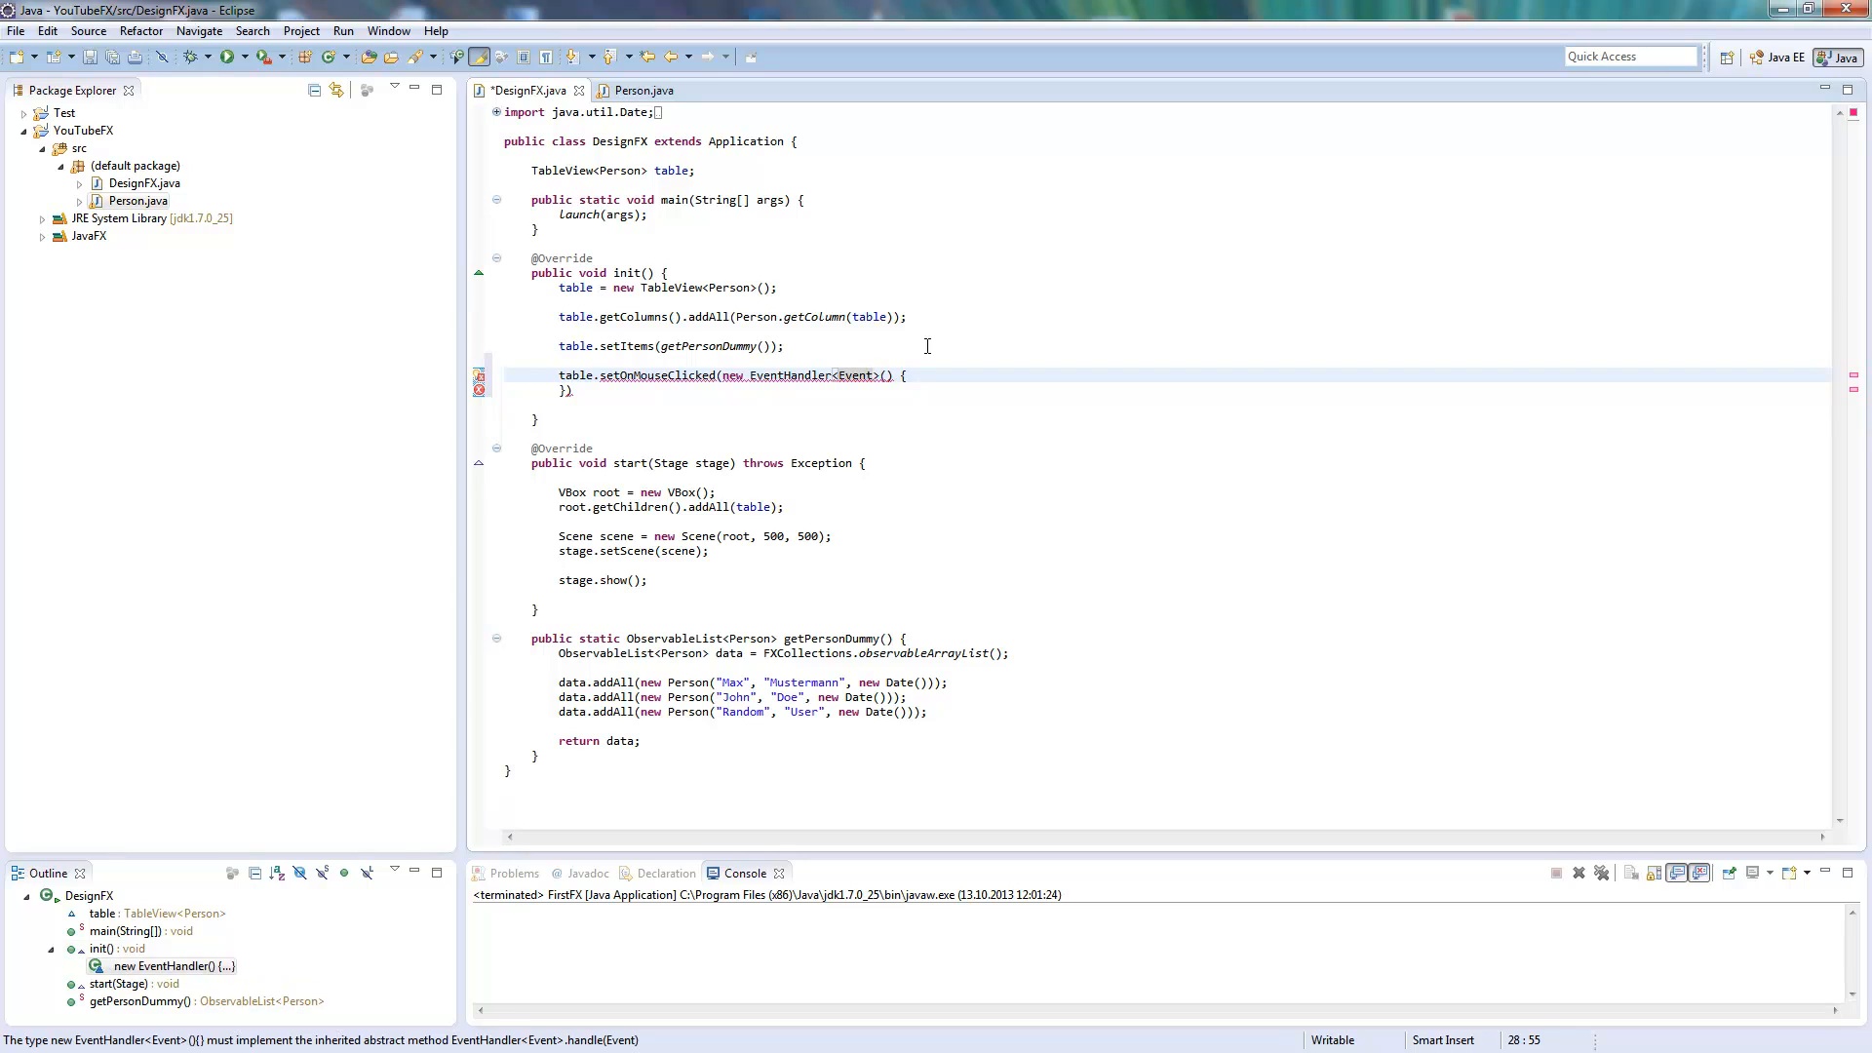
double_click(854, 374)
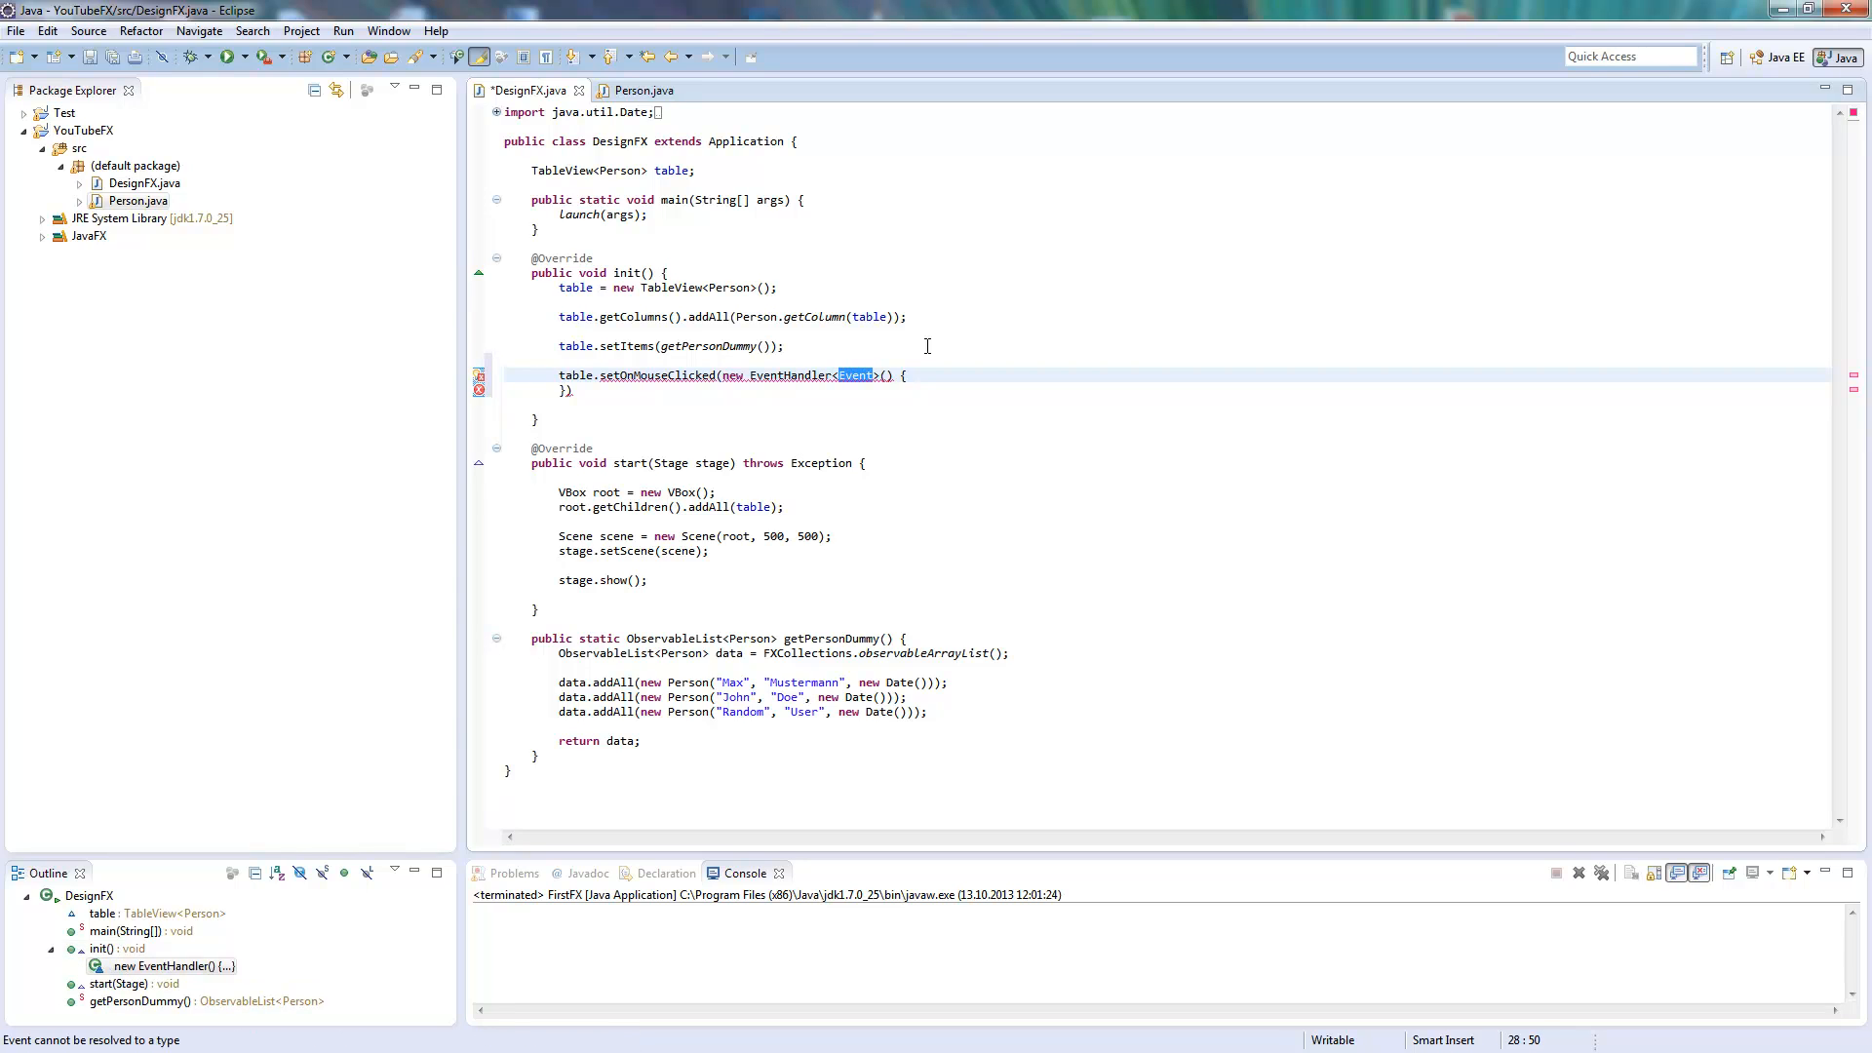
text(javafx.scene.in)
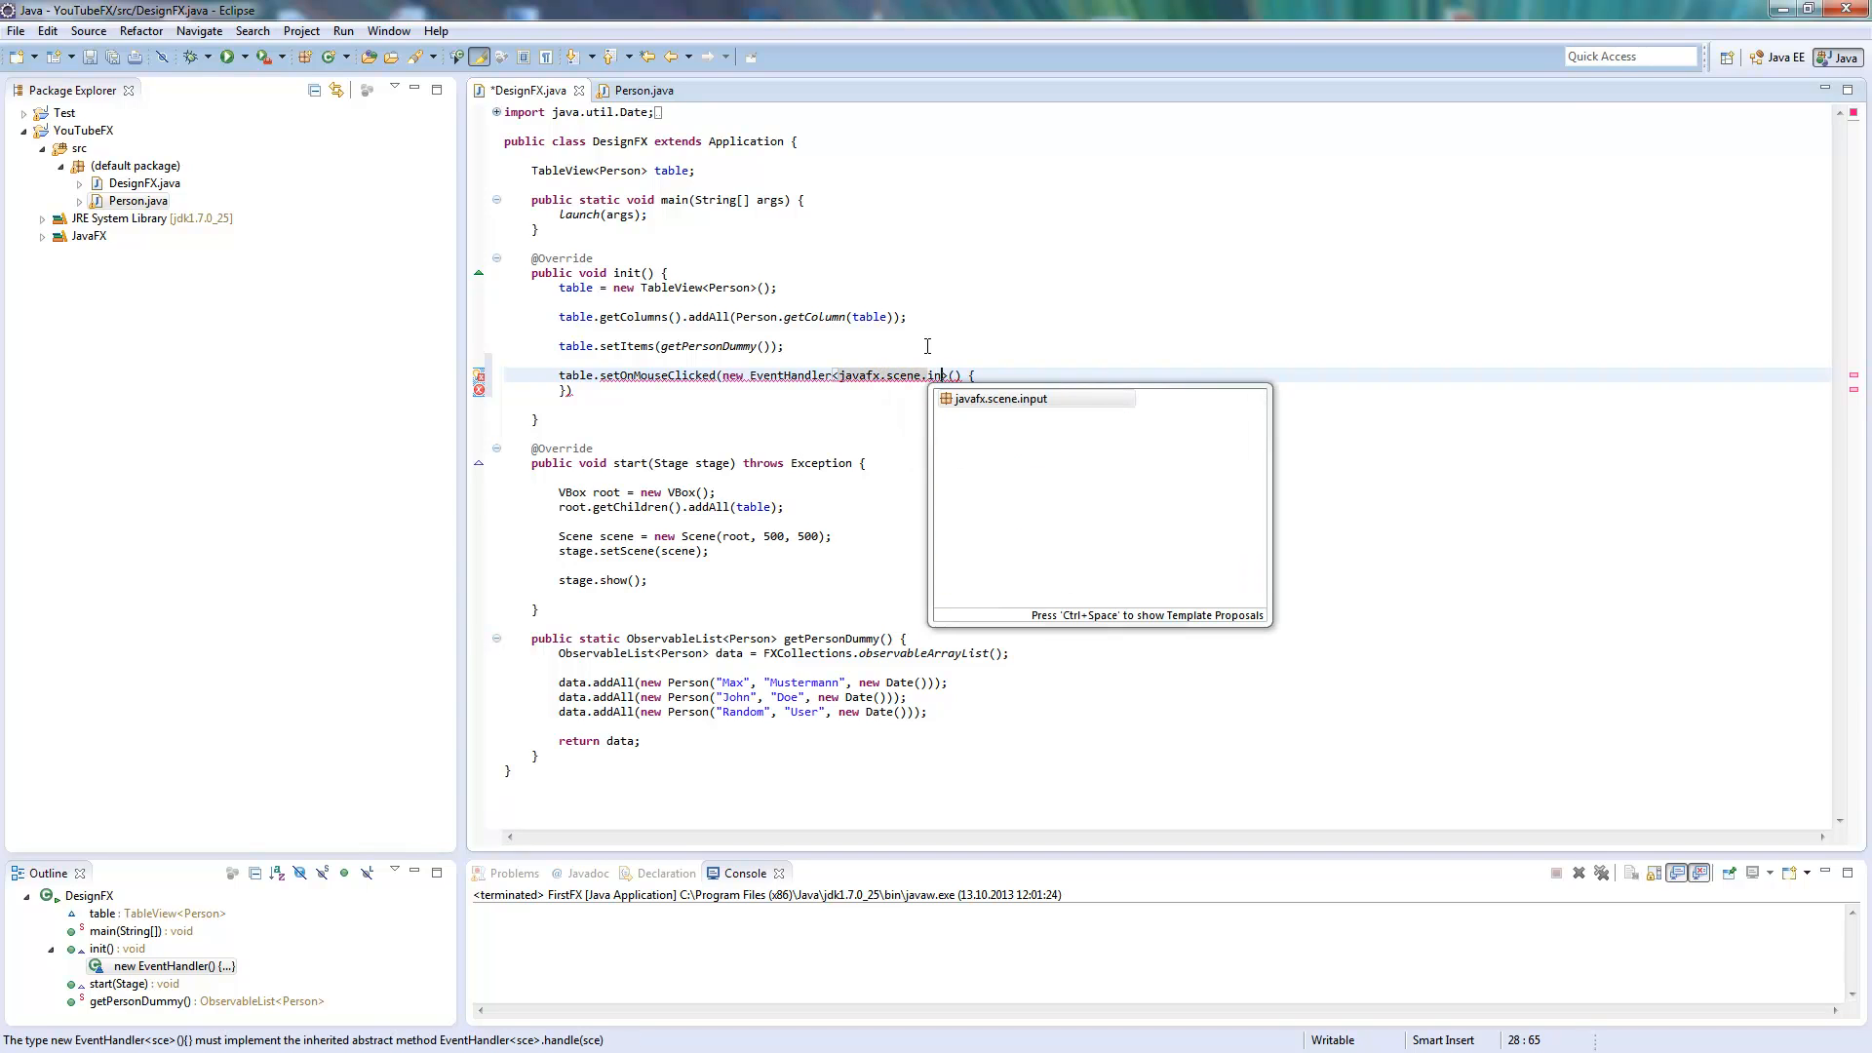
text(.MouseEvent>)
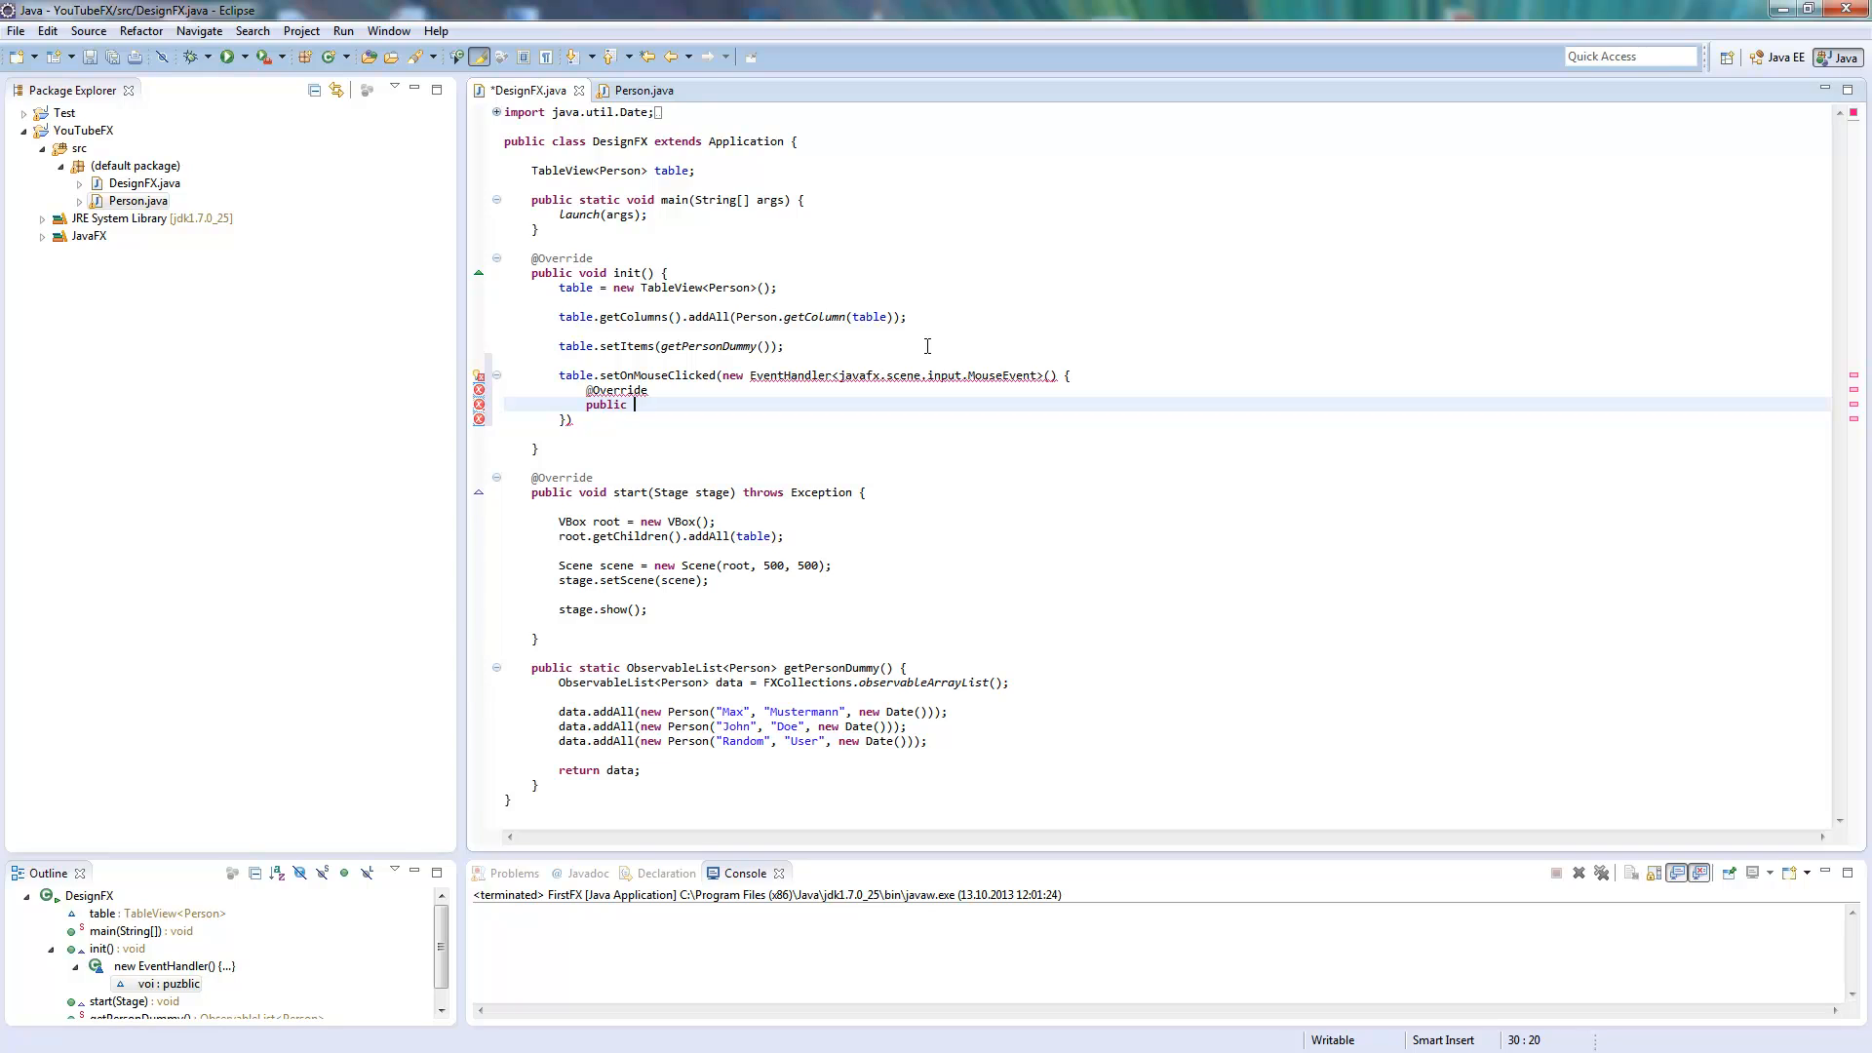
Declare an empty public void handle(MouseEvent event) method inside the handler
text(void hand)
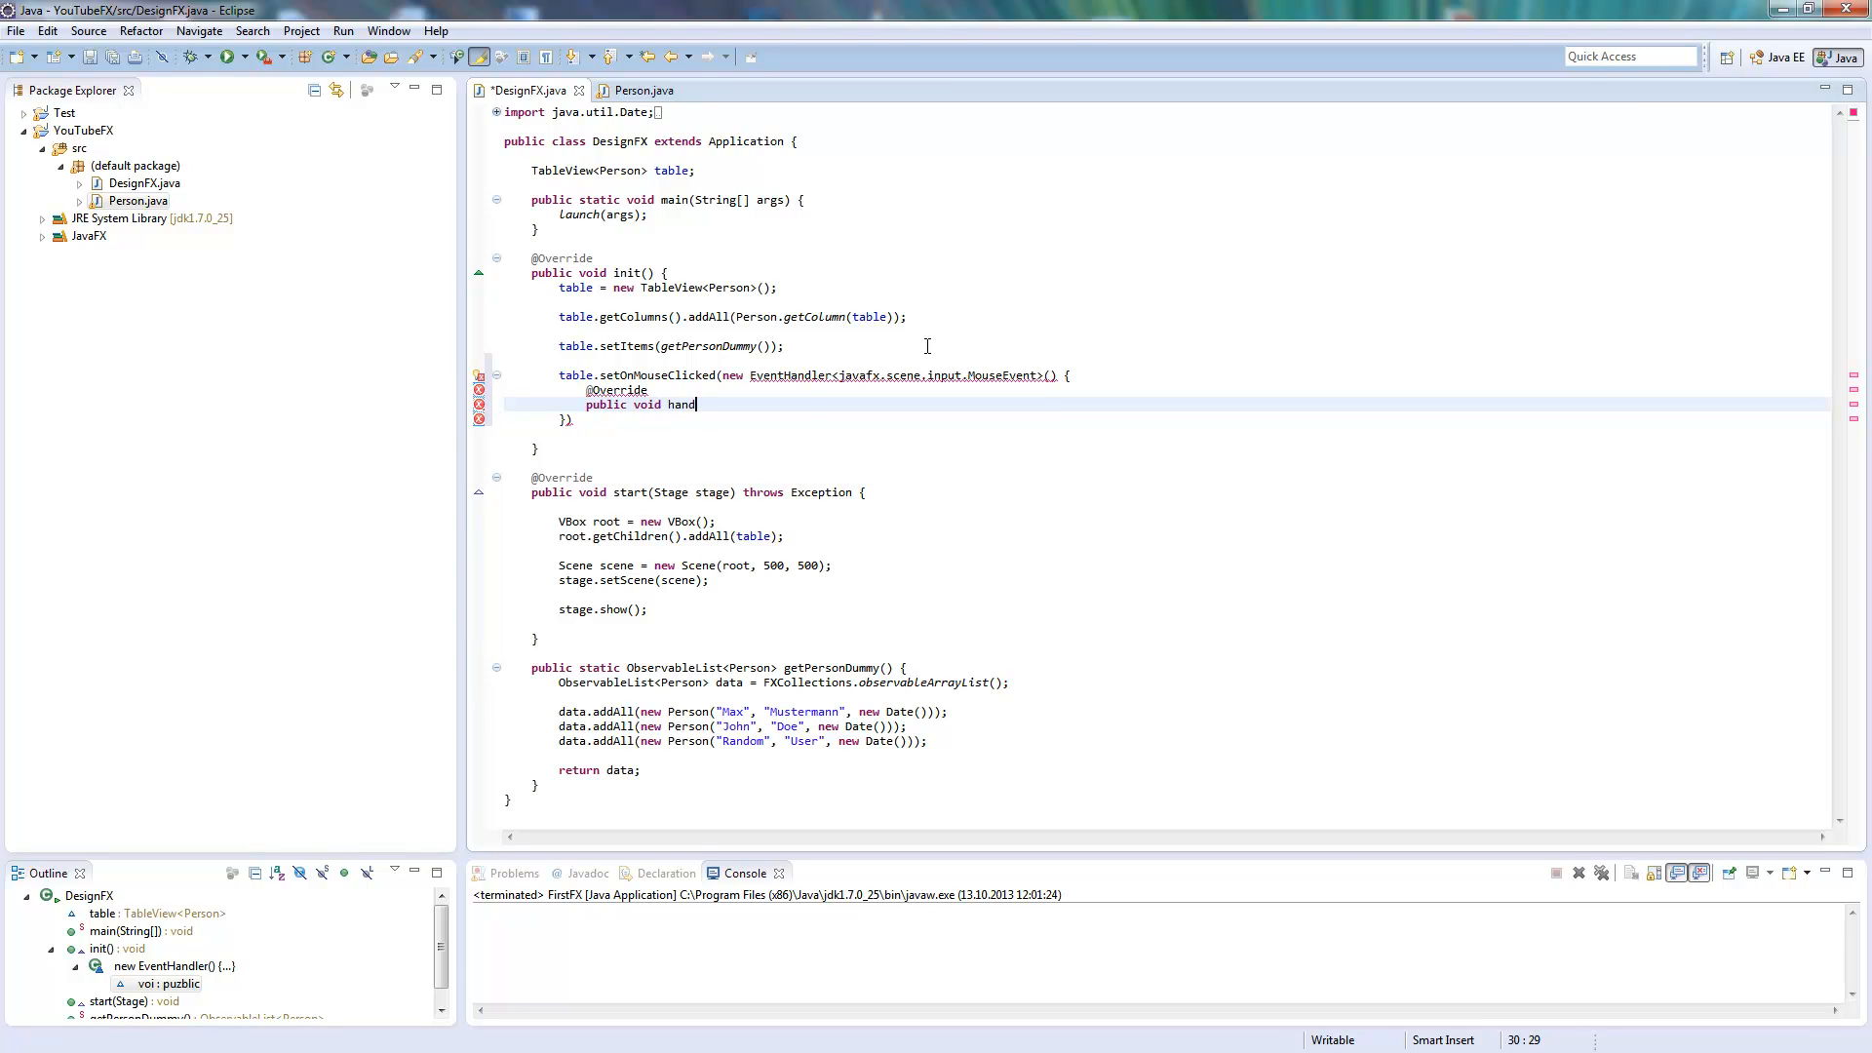
text(le(MouseEven)
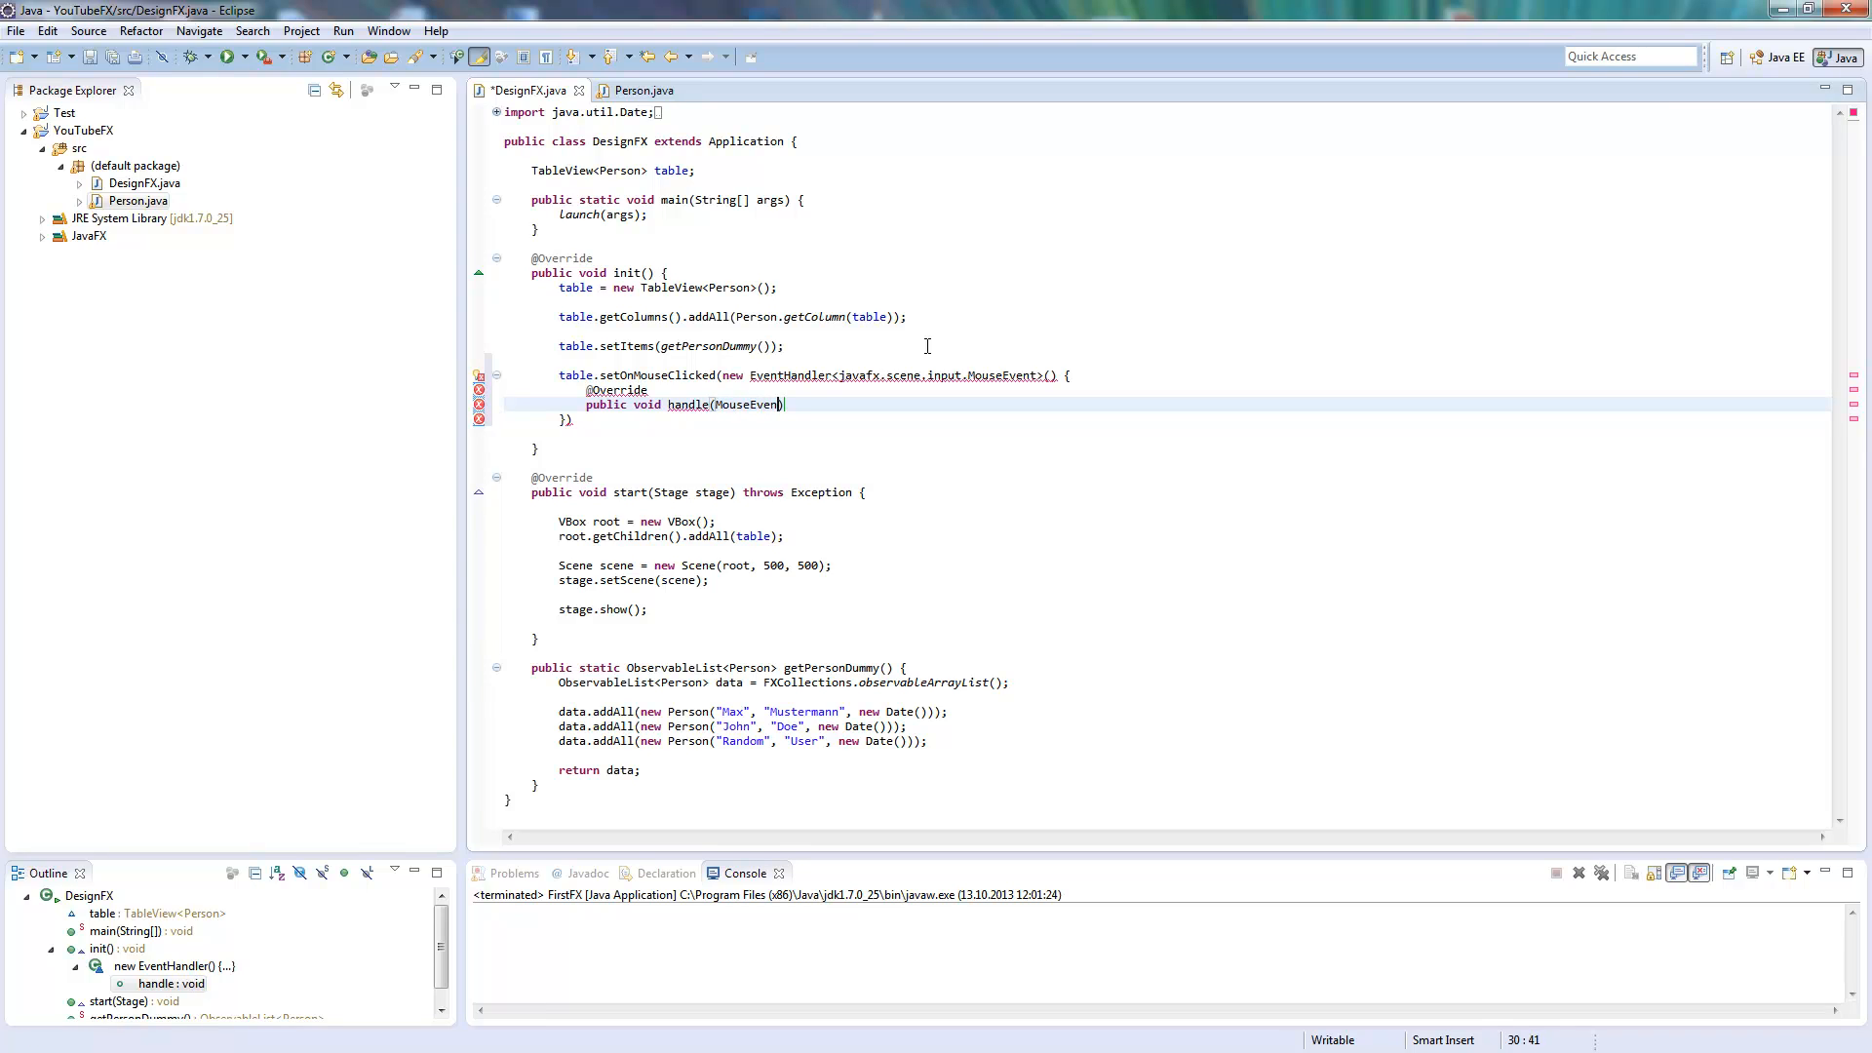
text(event) {)
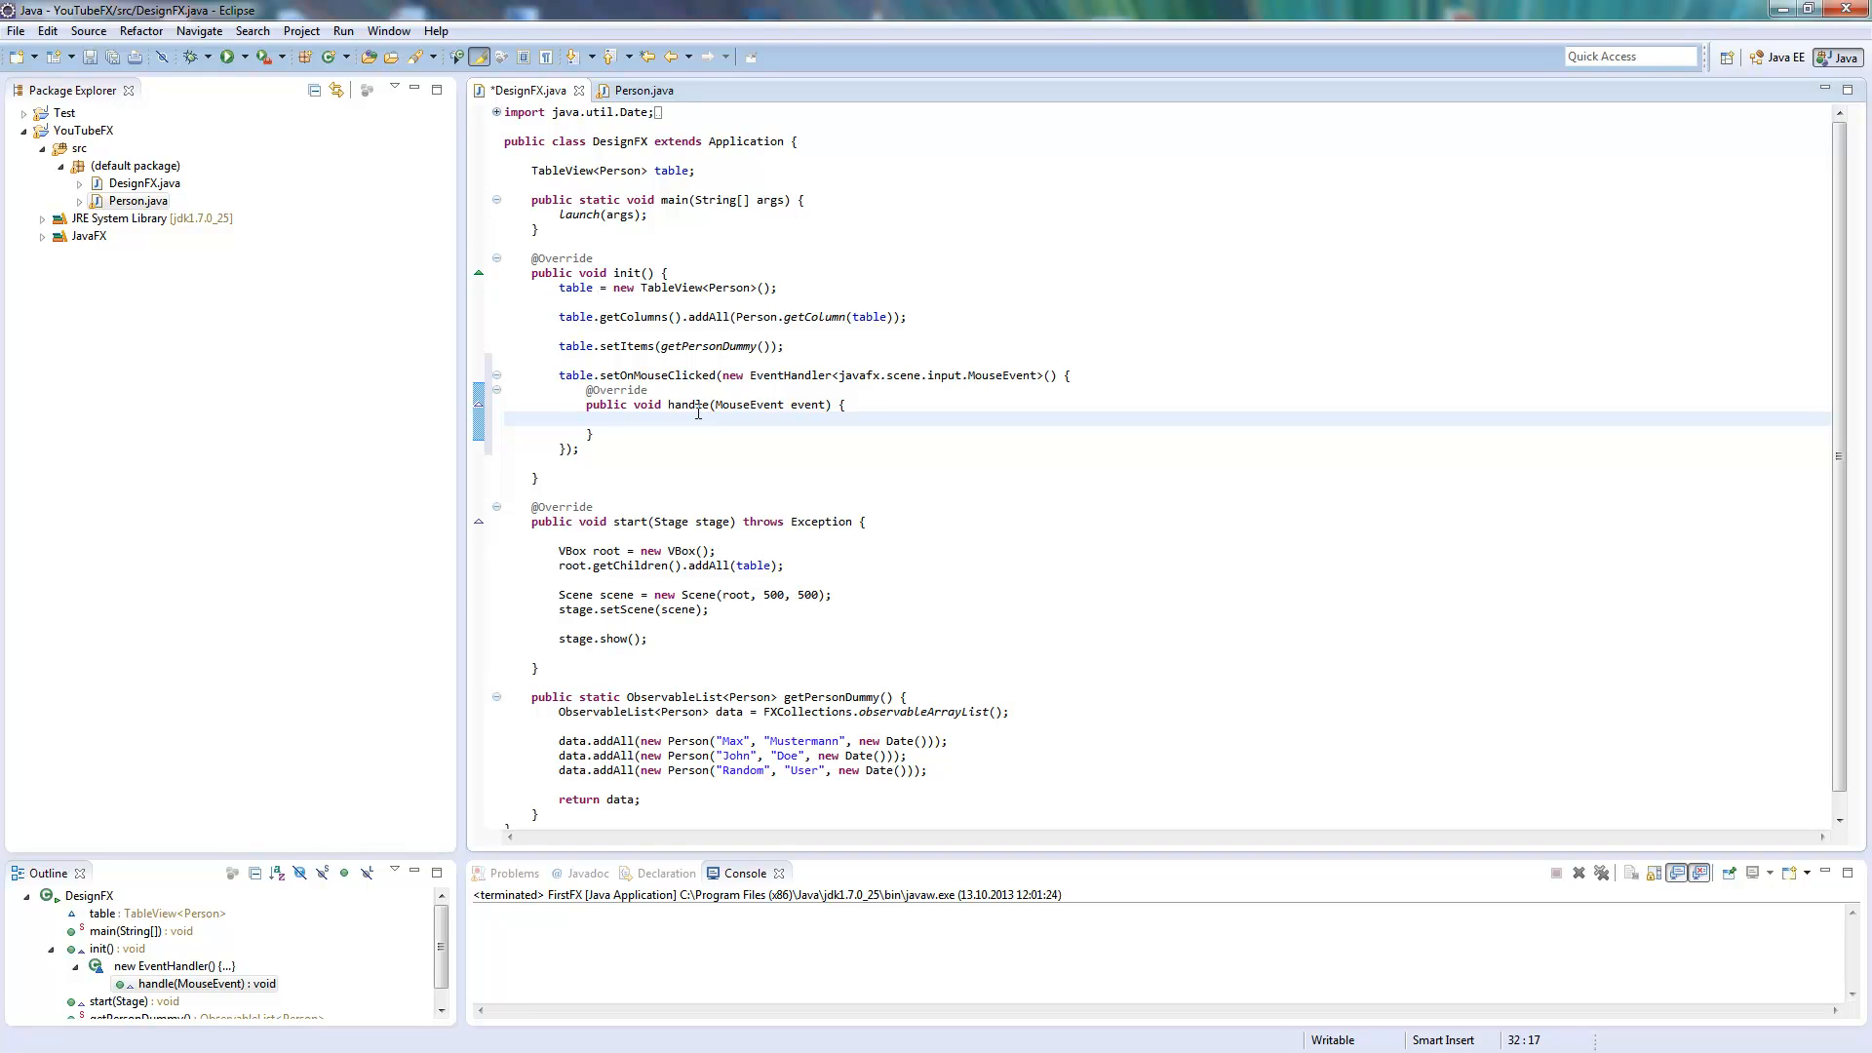
Guard the handler with getClickCount() > 0 and getSelectionModel().getSelectedIndex() >= 0 conditions
text(if (event.o))
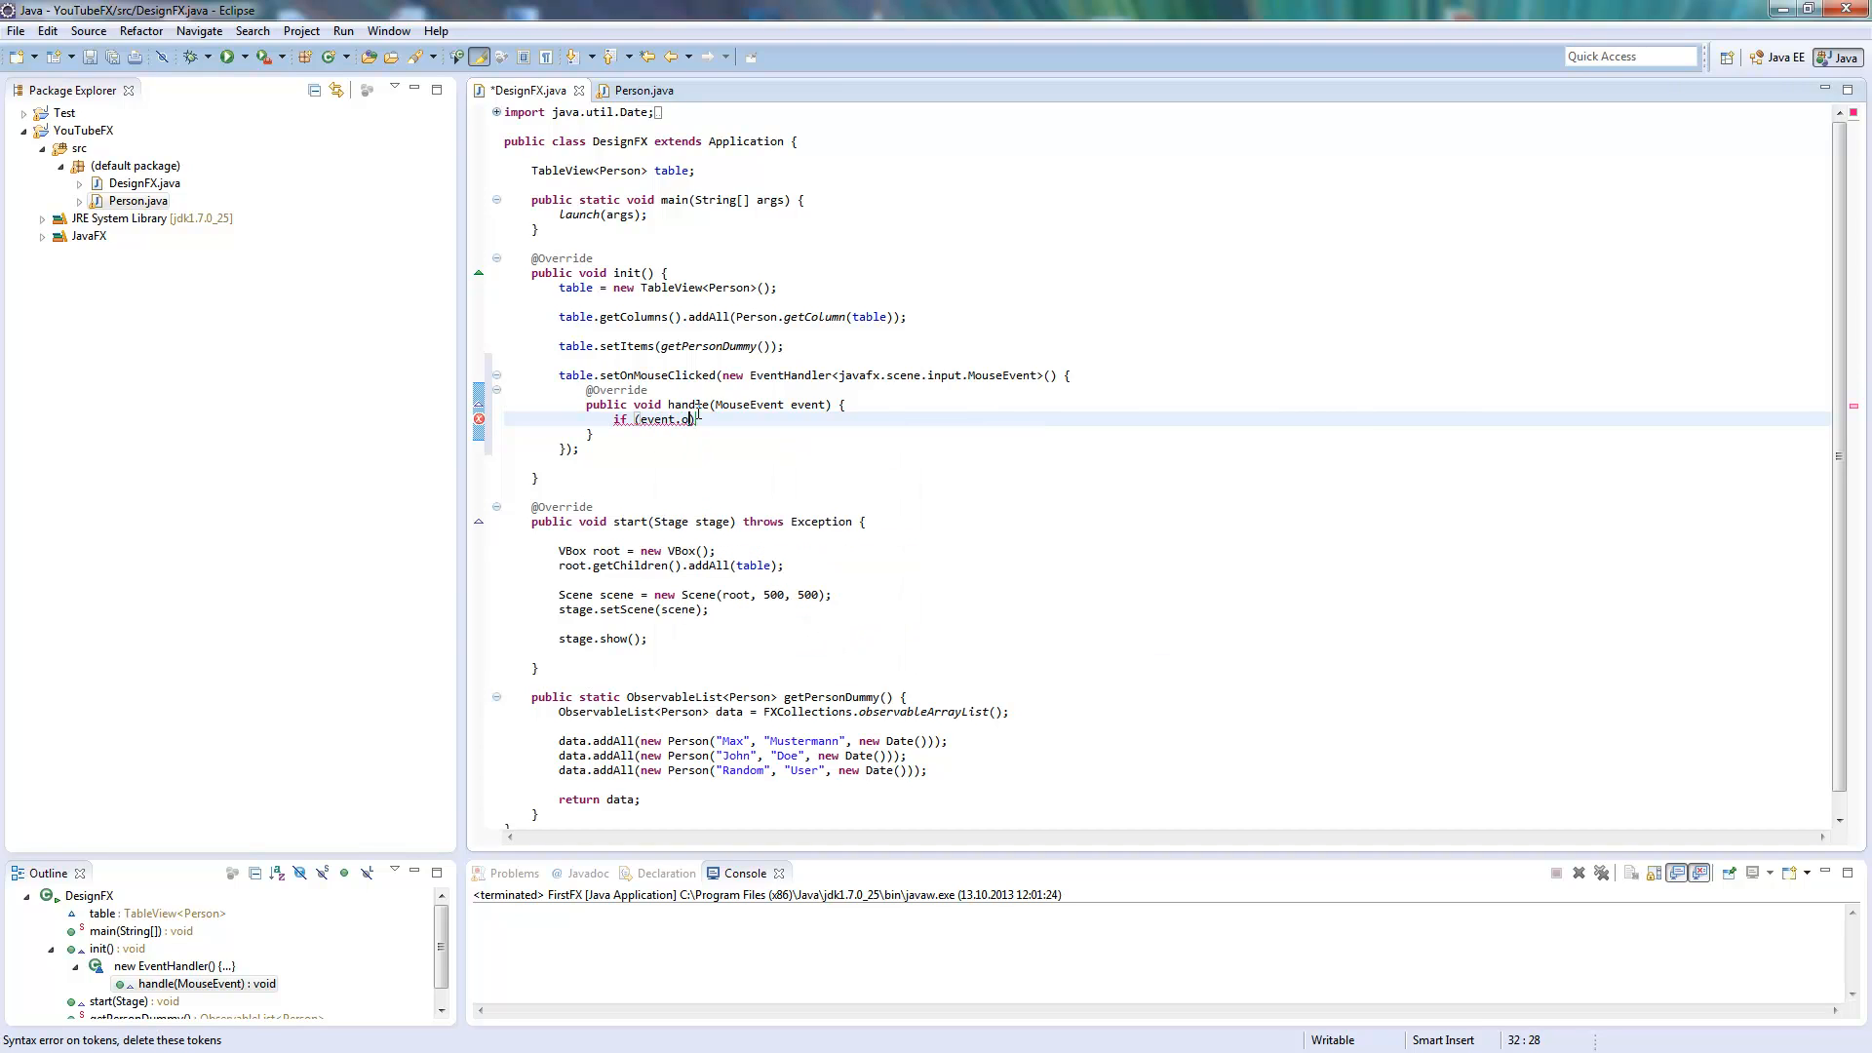
text(getClickCount()
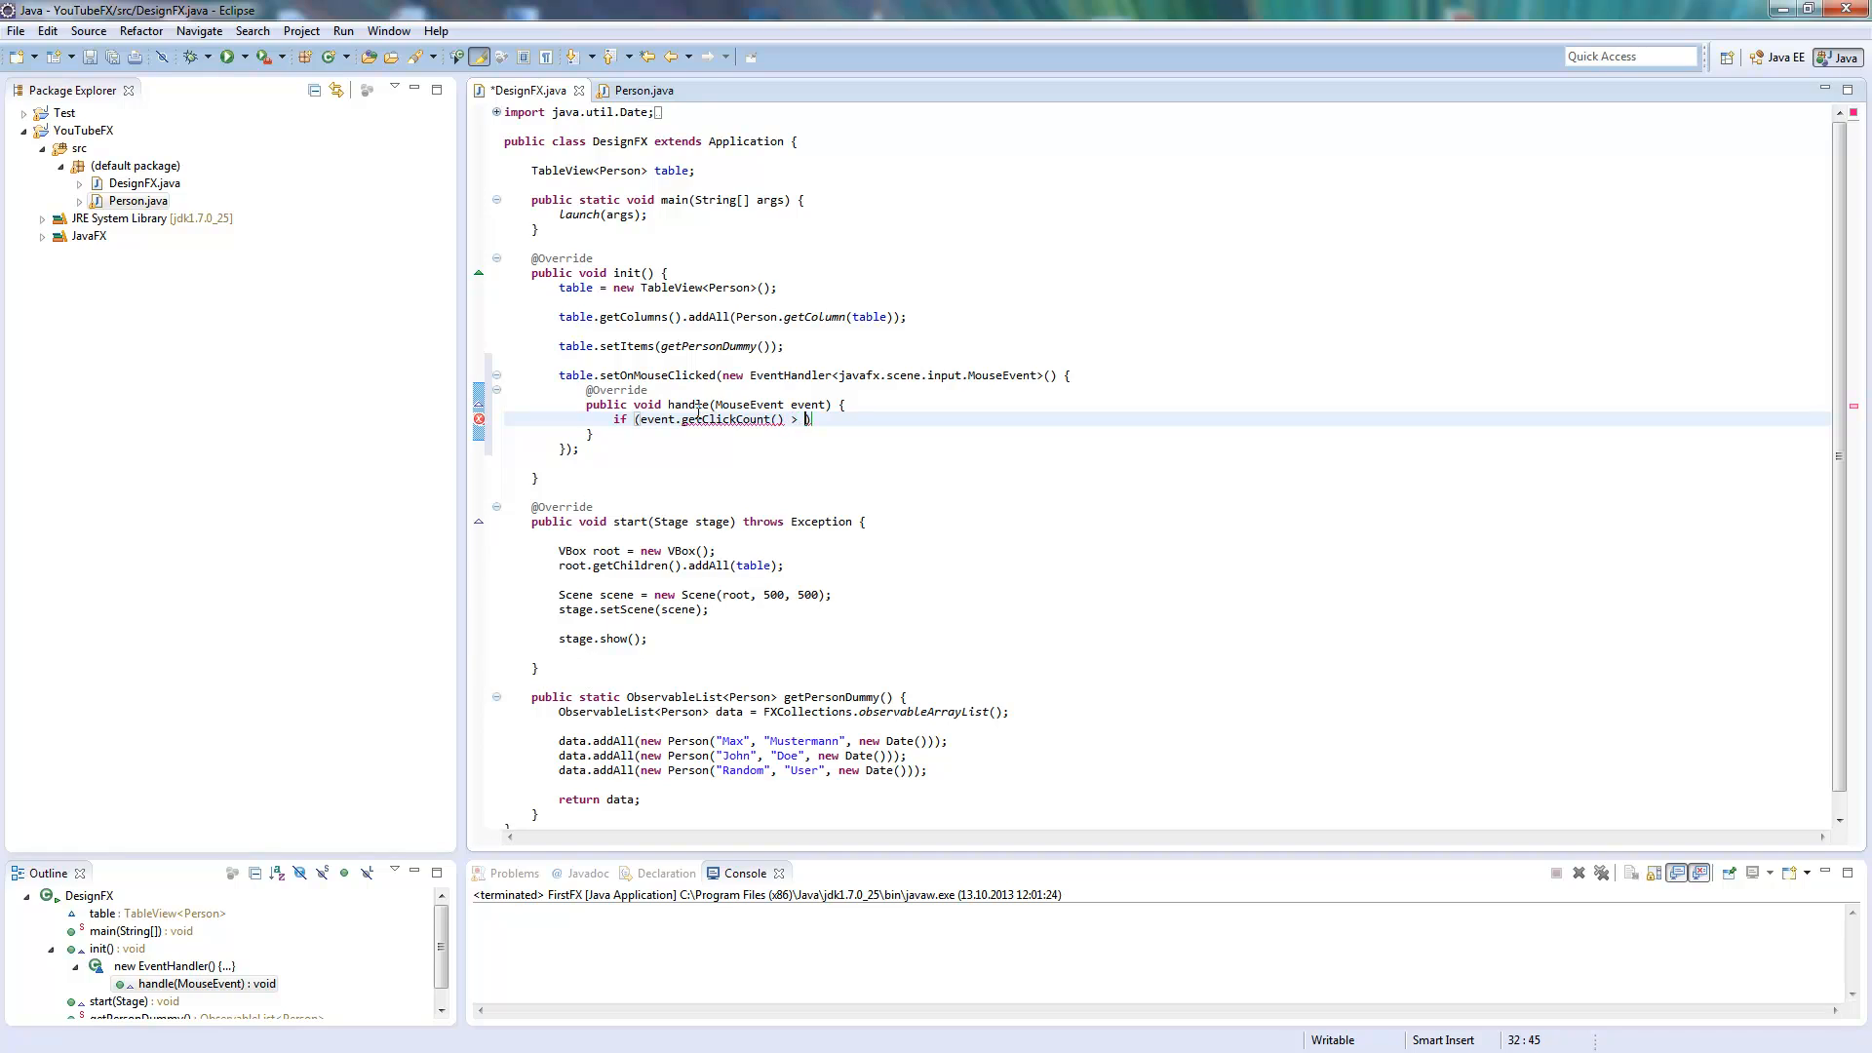
text(0) {)
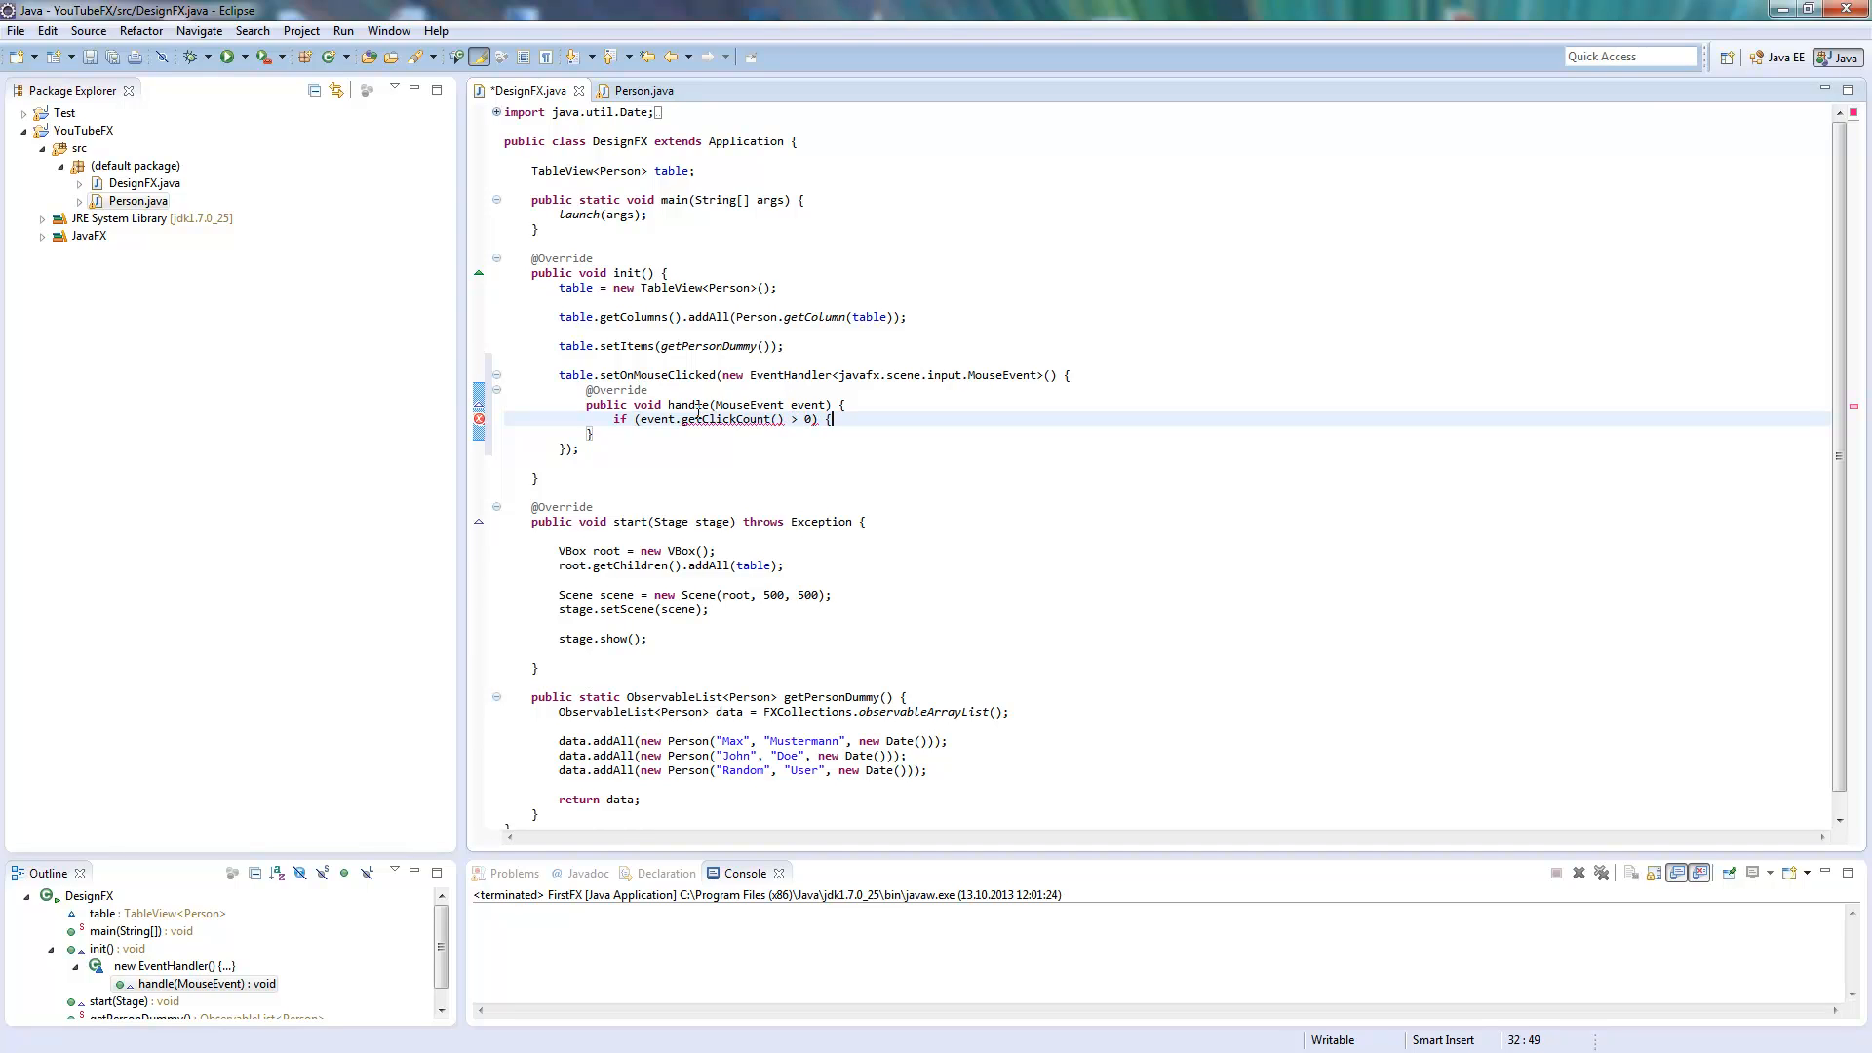
text(if (b)
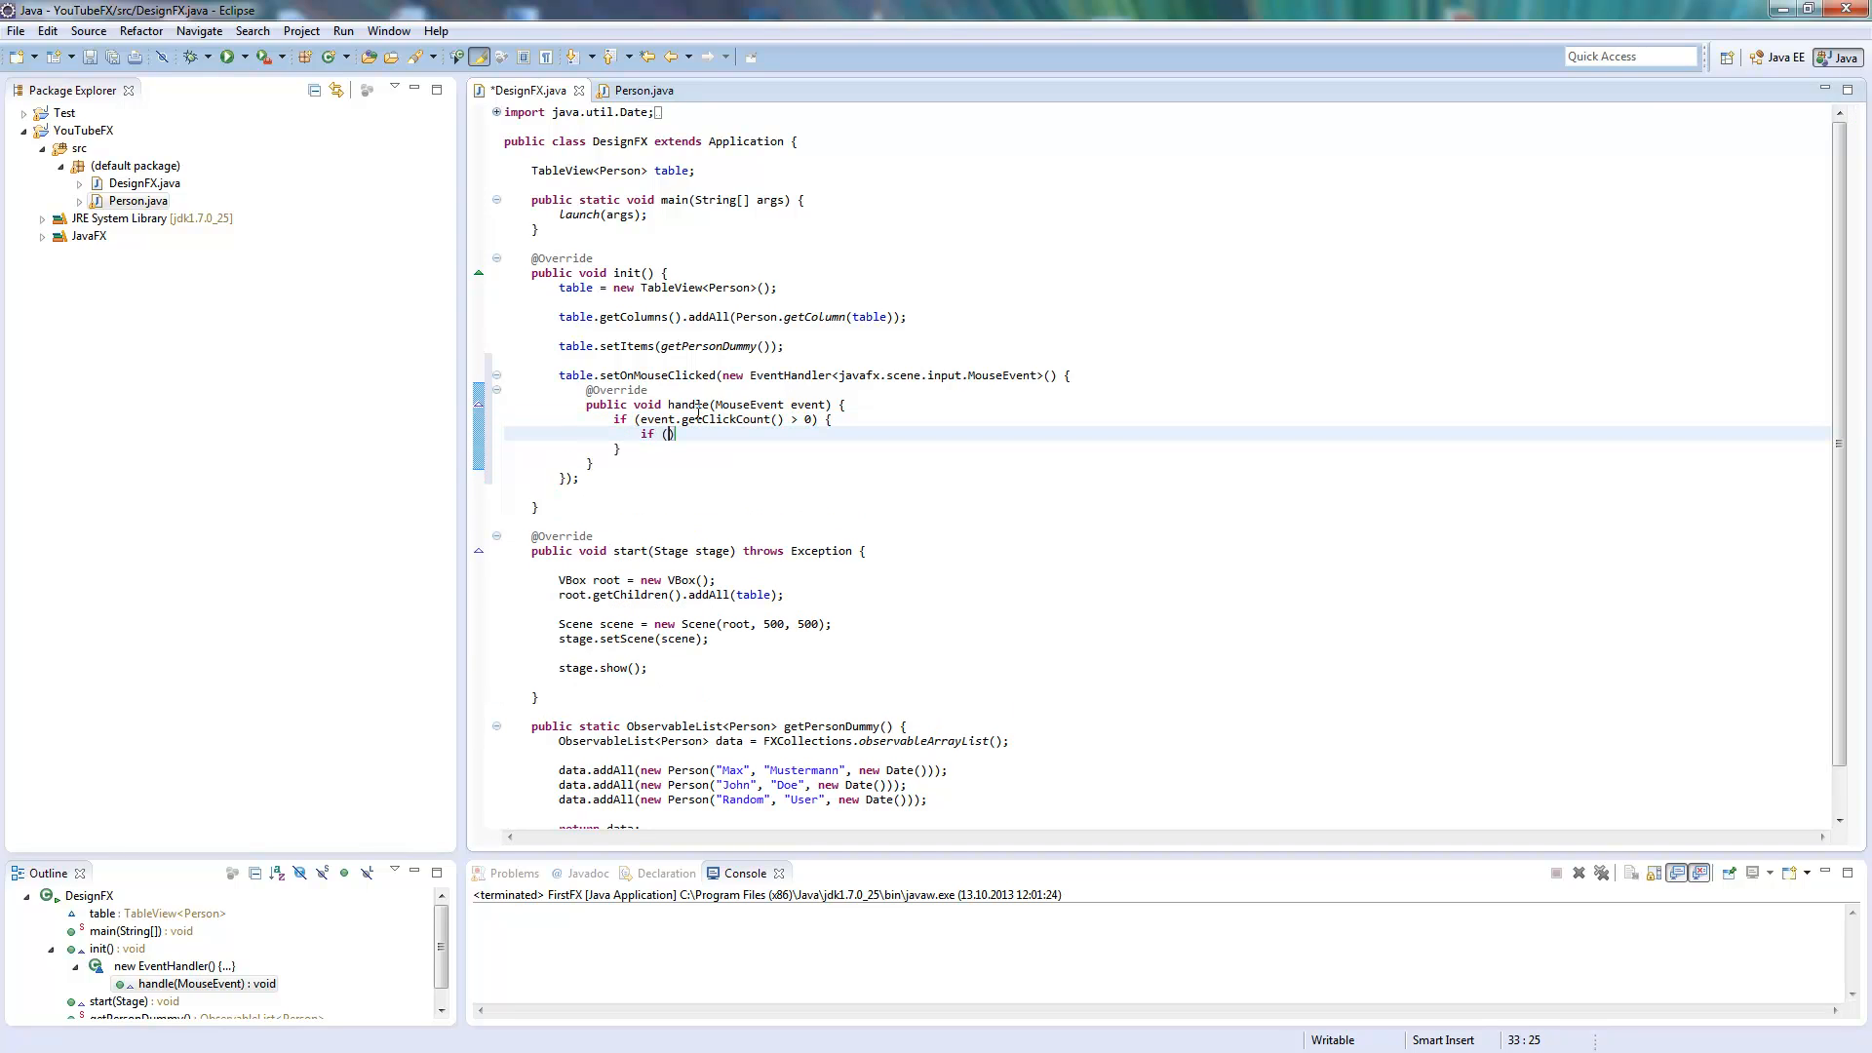
text(table.getS)
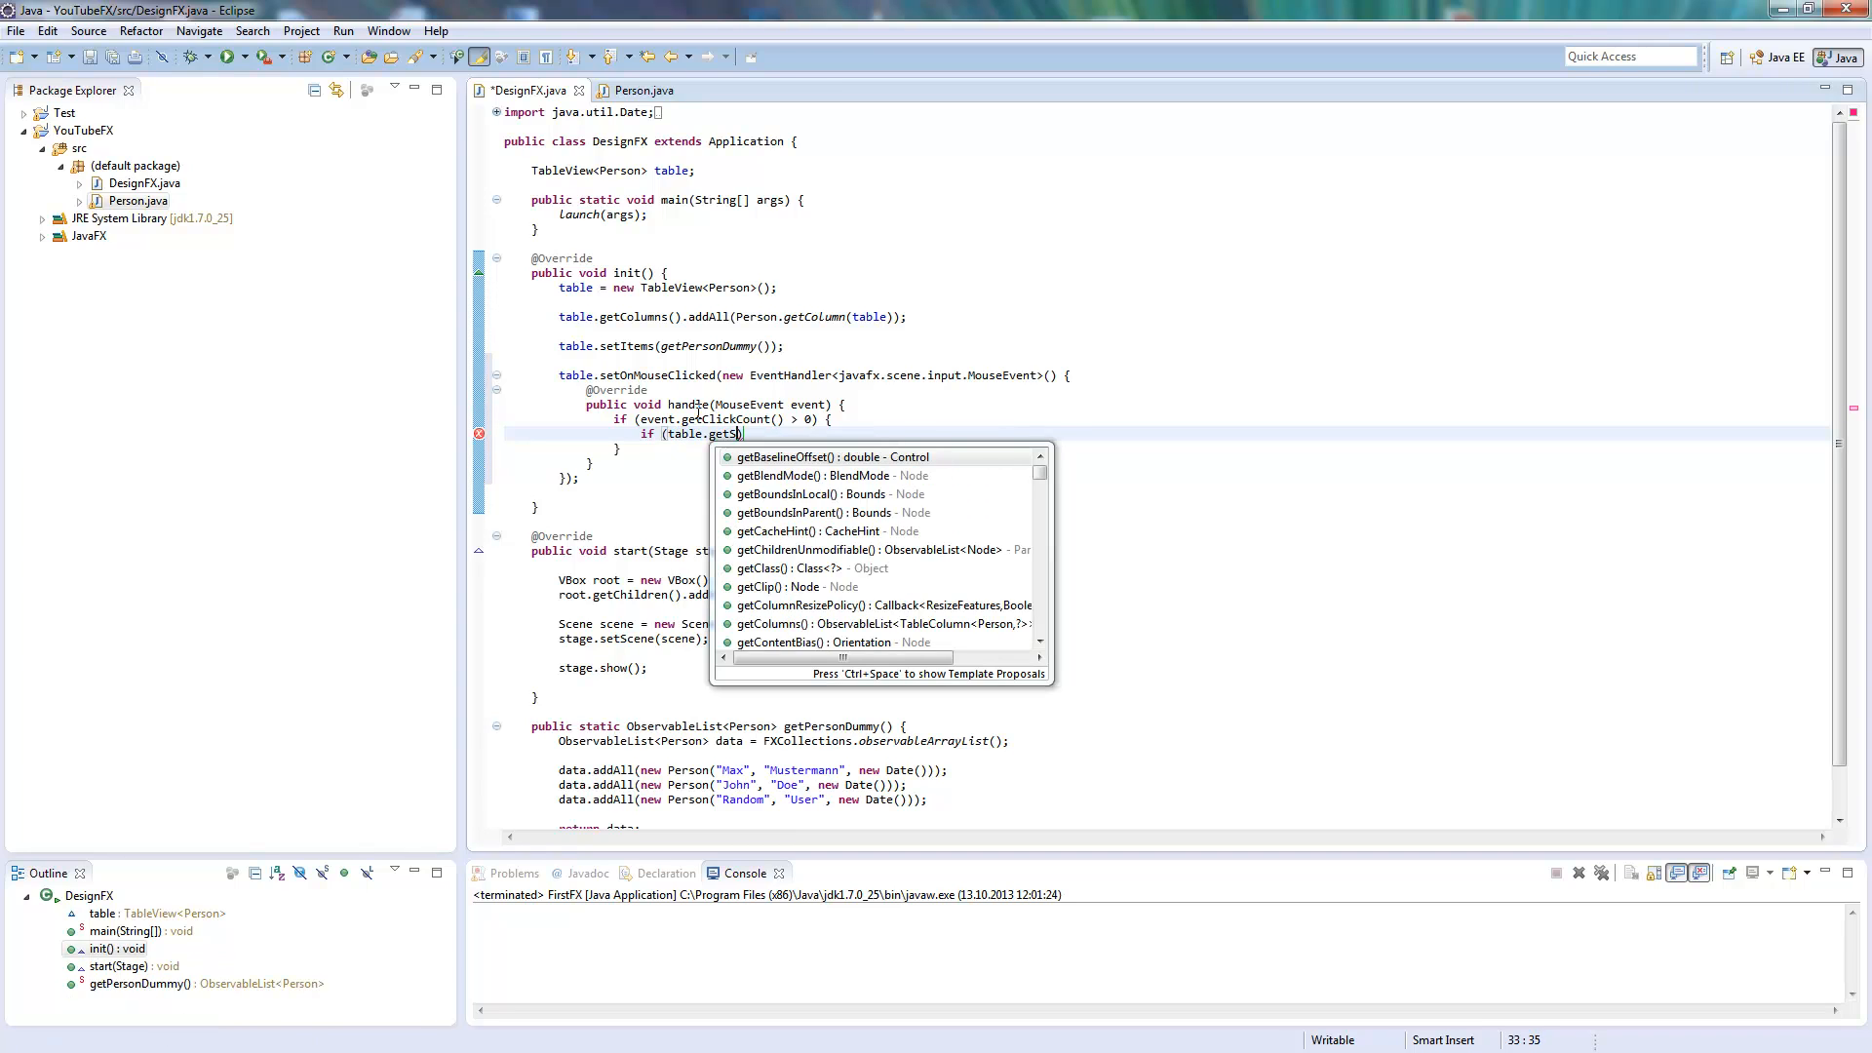
text(electionModel().getSelectedIndex() >))
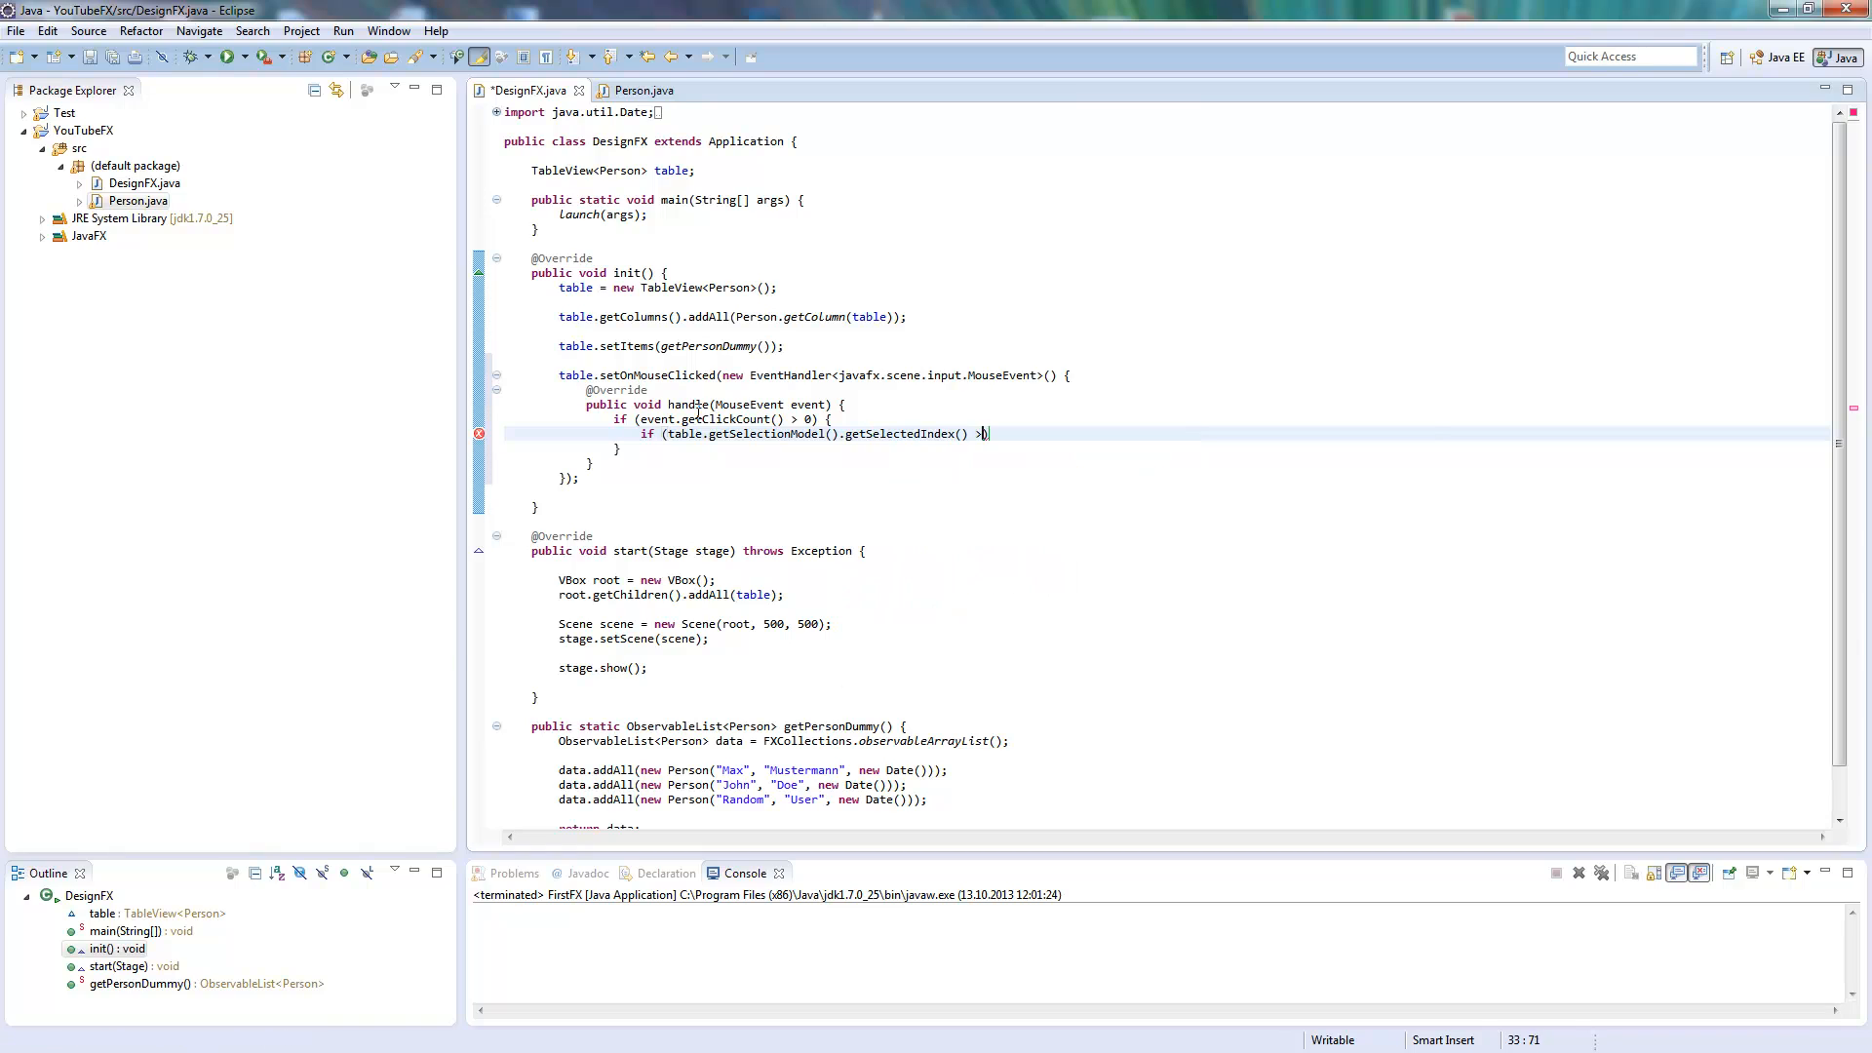
text(= 0);)
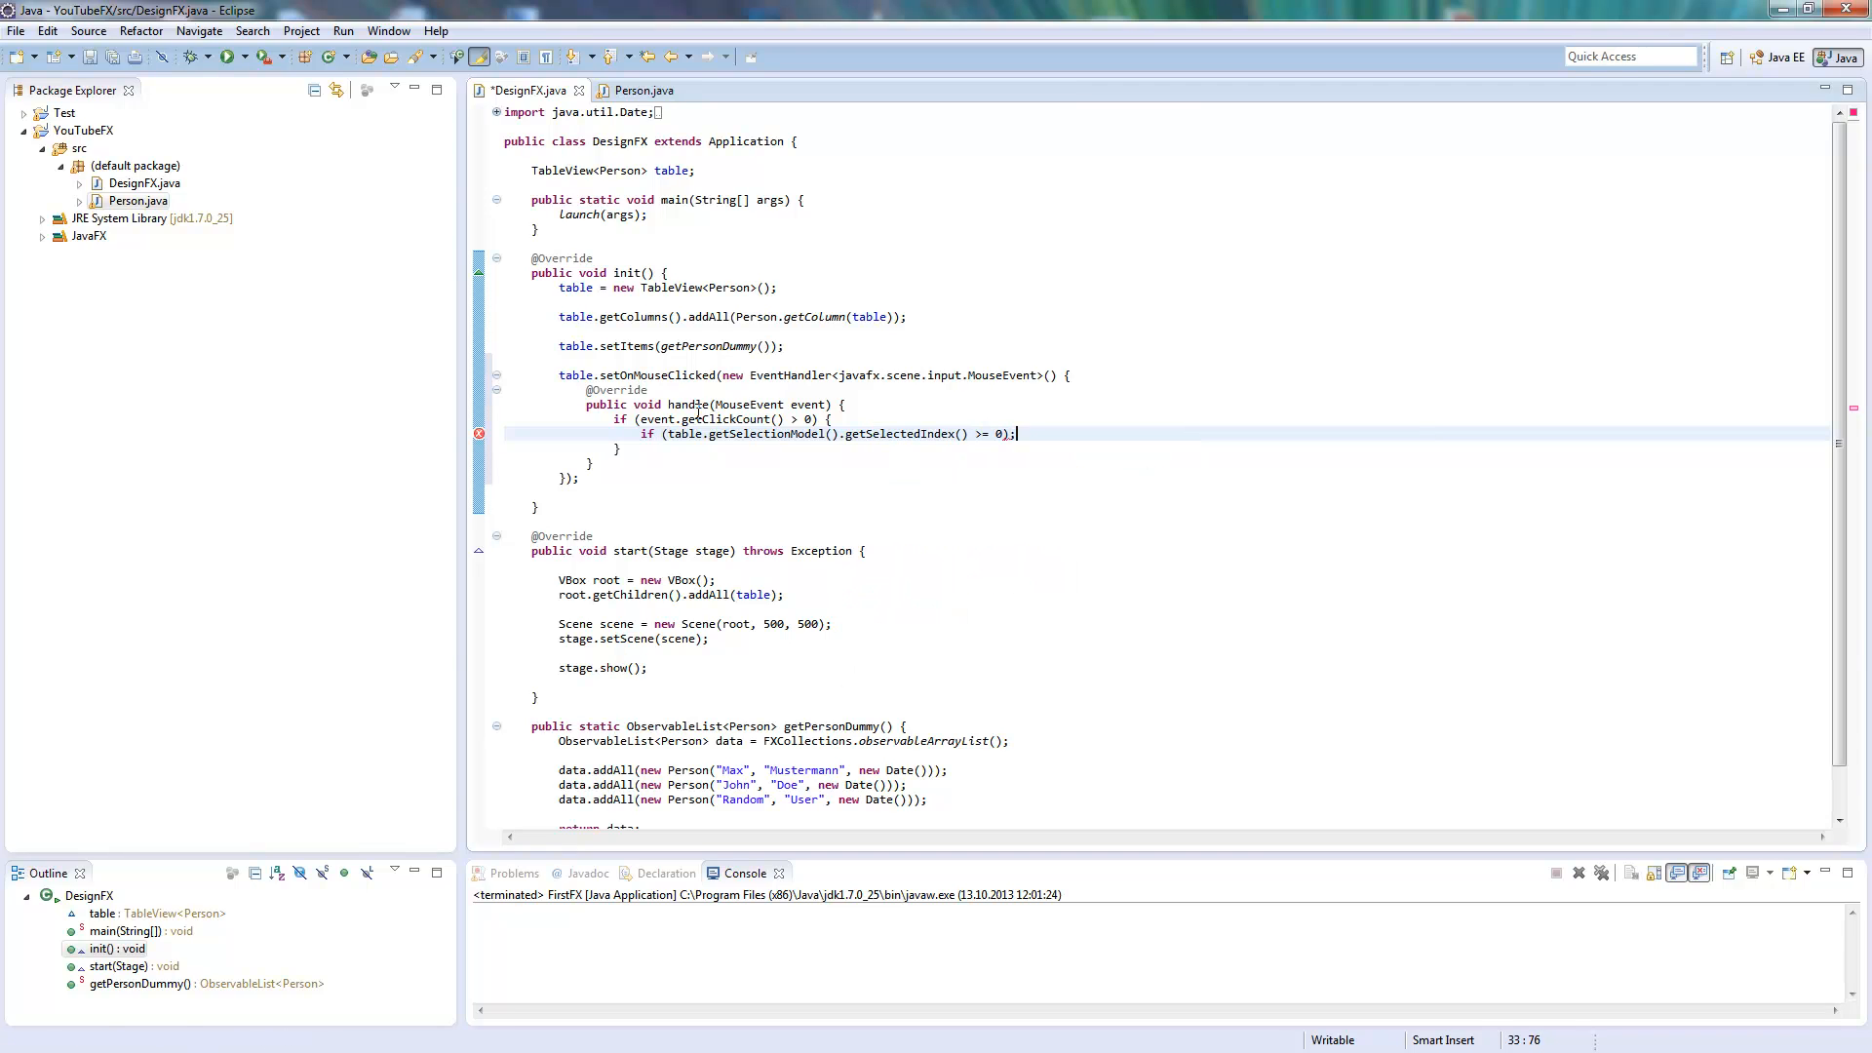
click(60, 948)
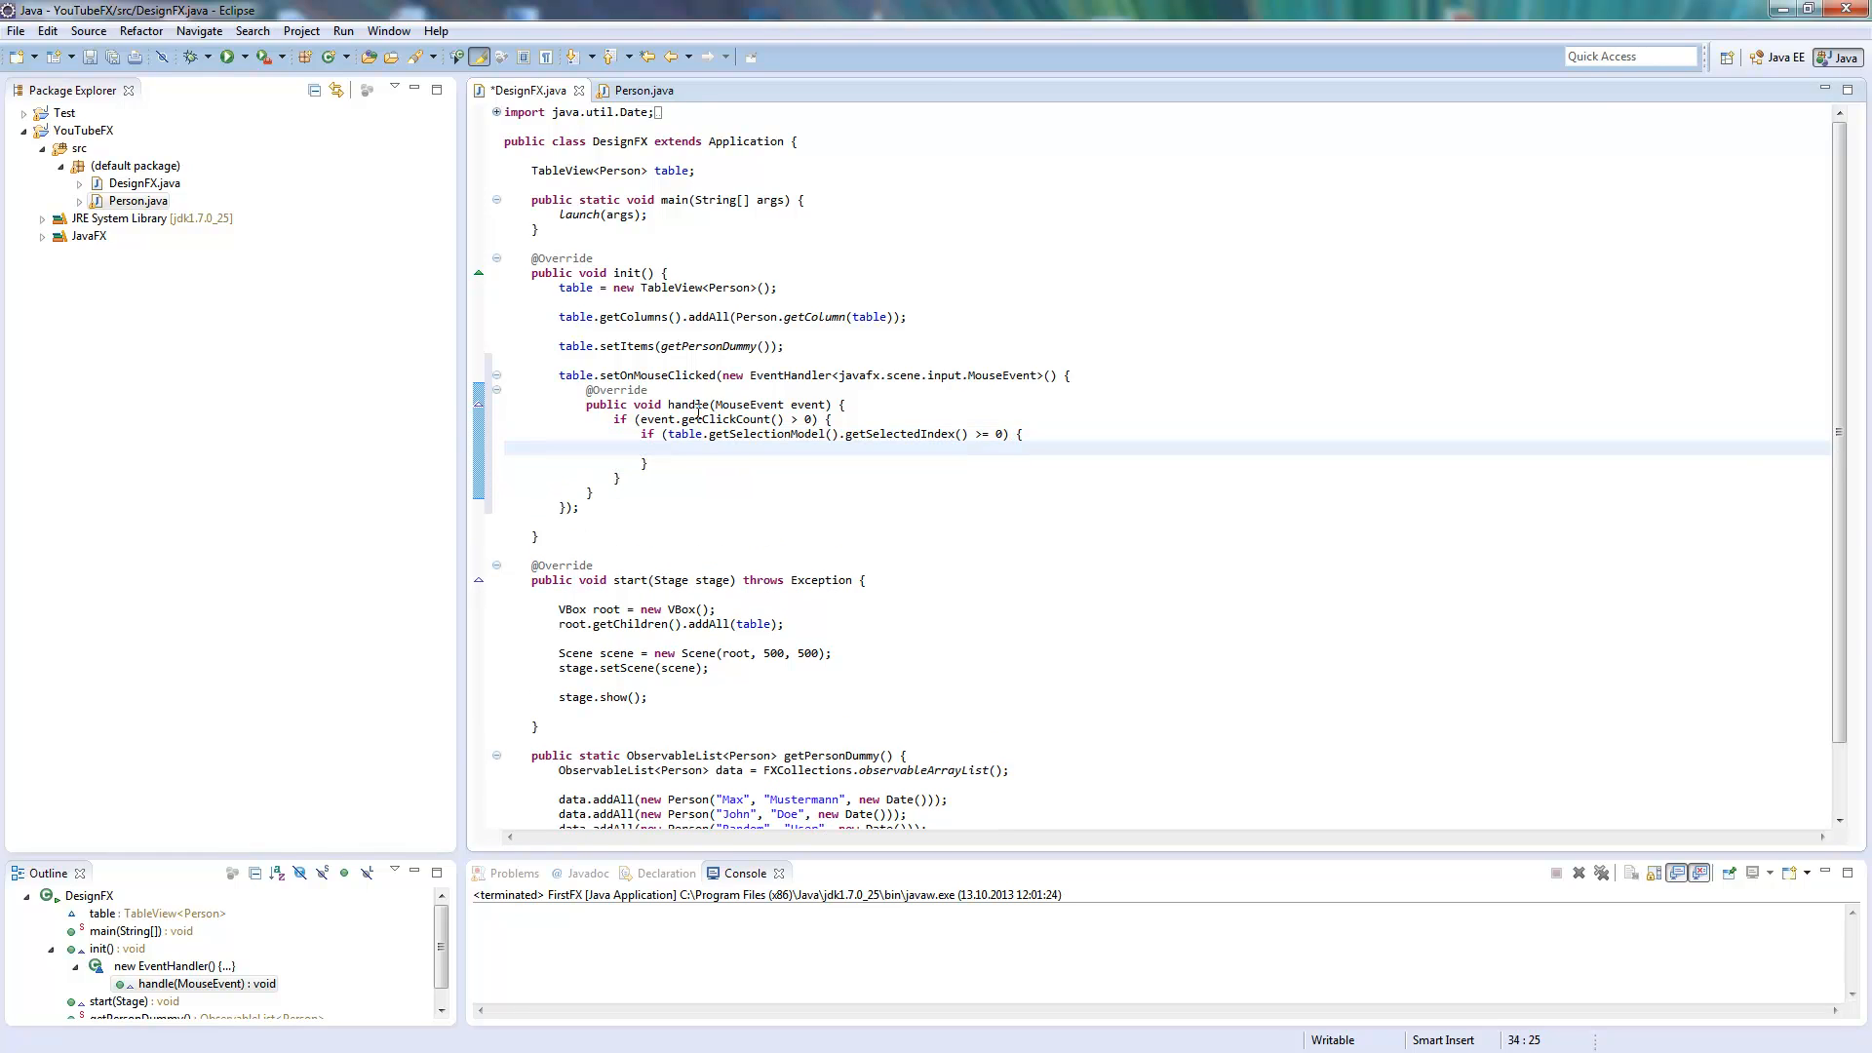
Print table.getSelectionModel().getSelectedItem().getFirstname() to the console and save the class
text(System.out.println();)
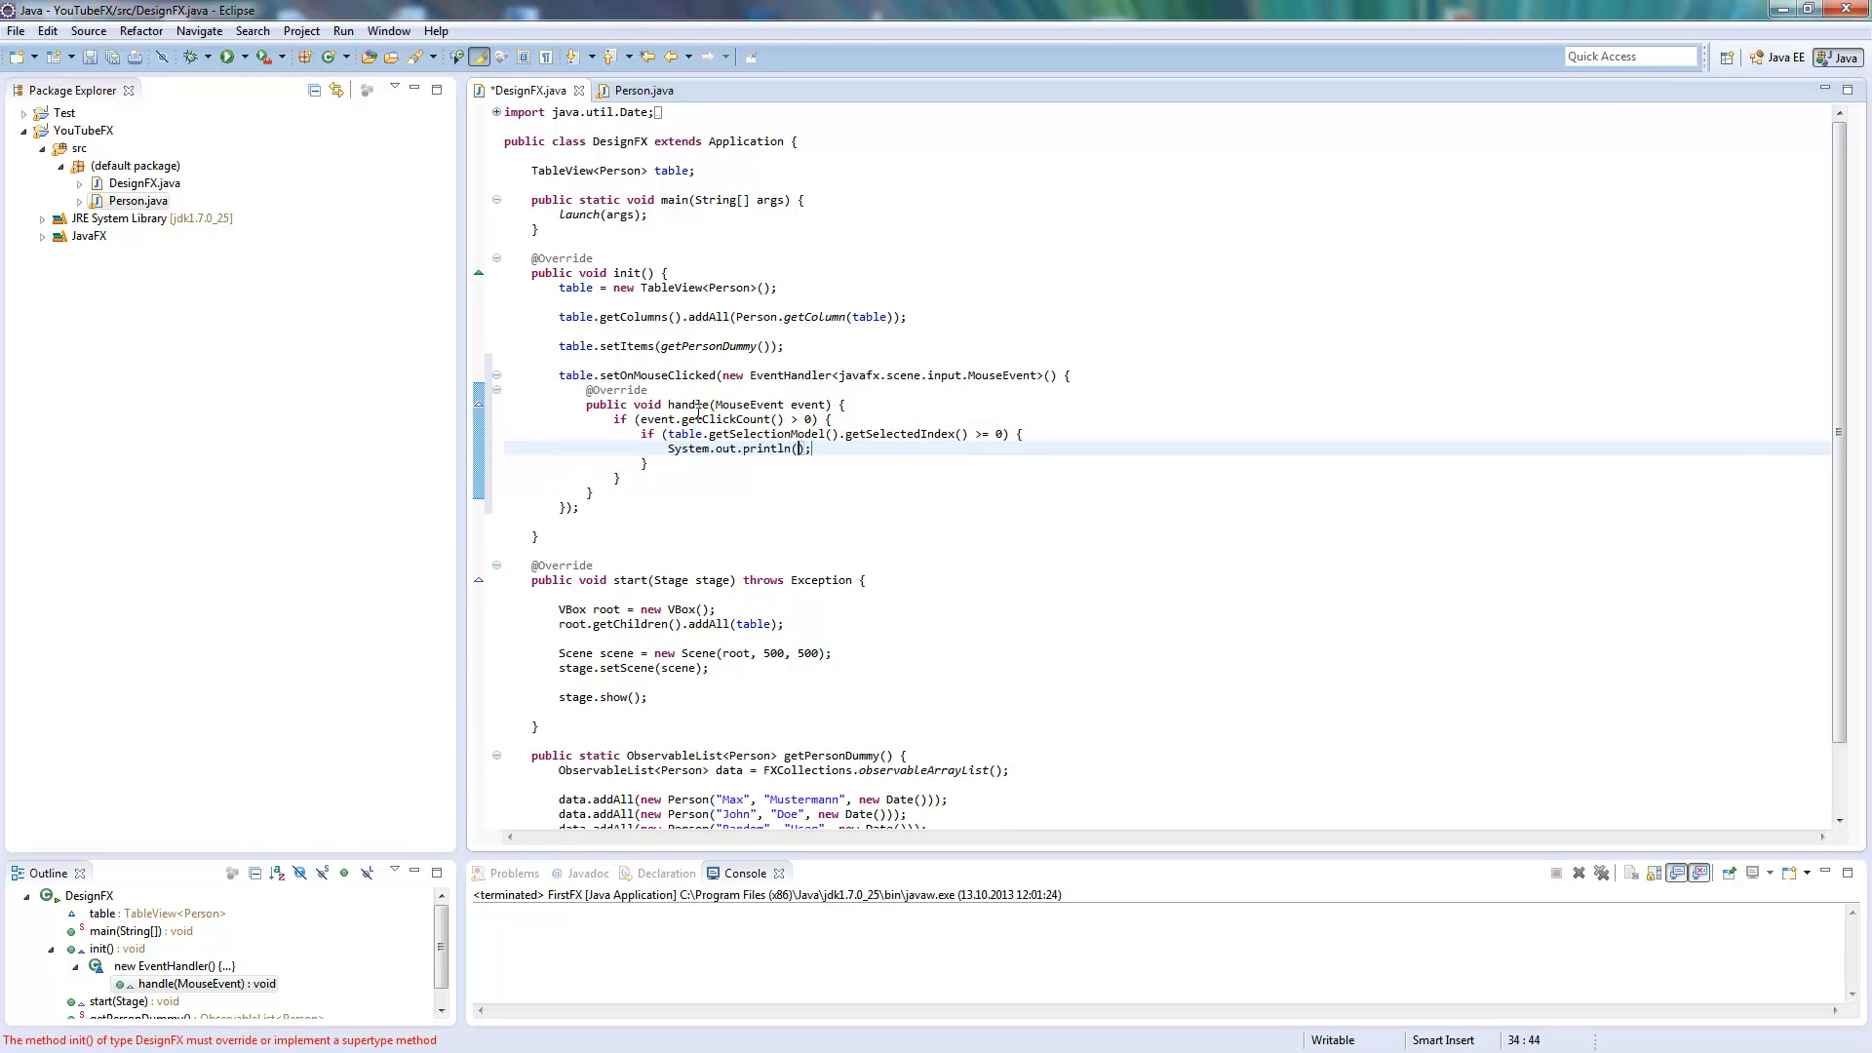
text(table)
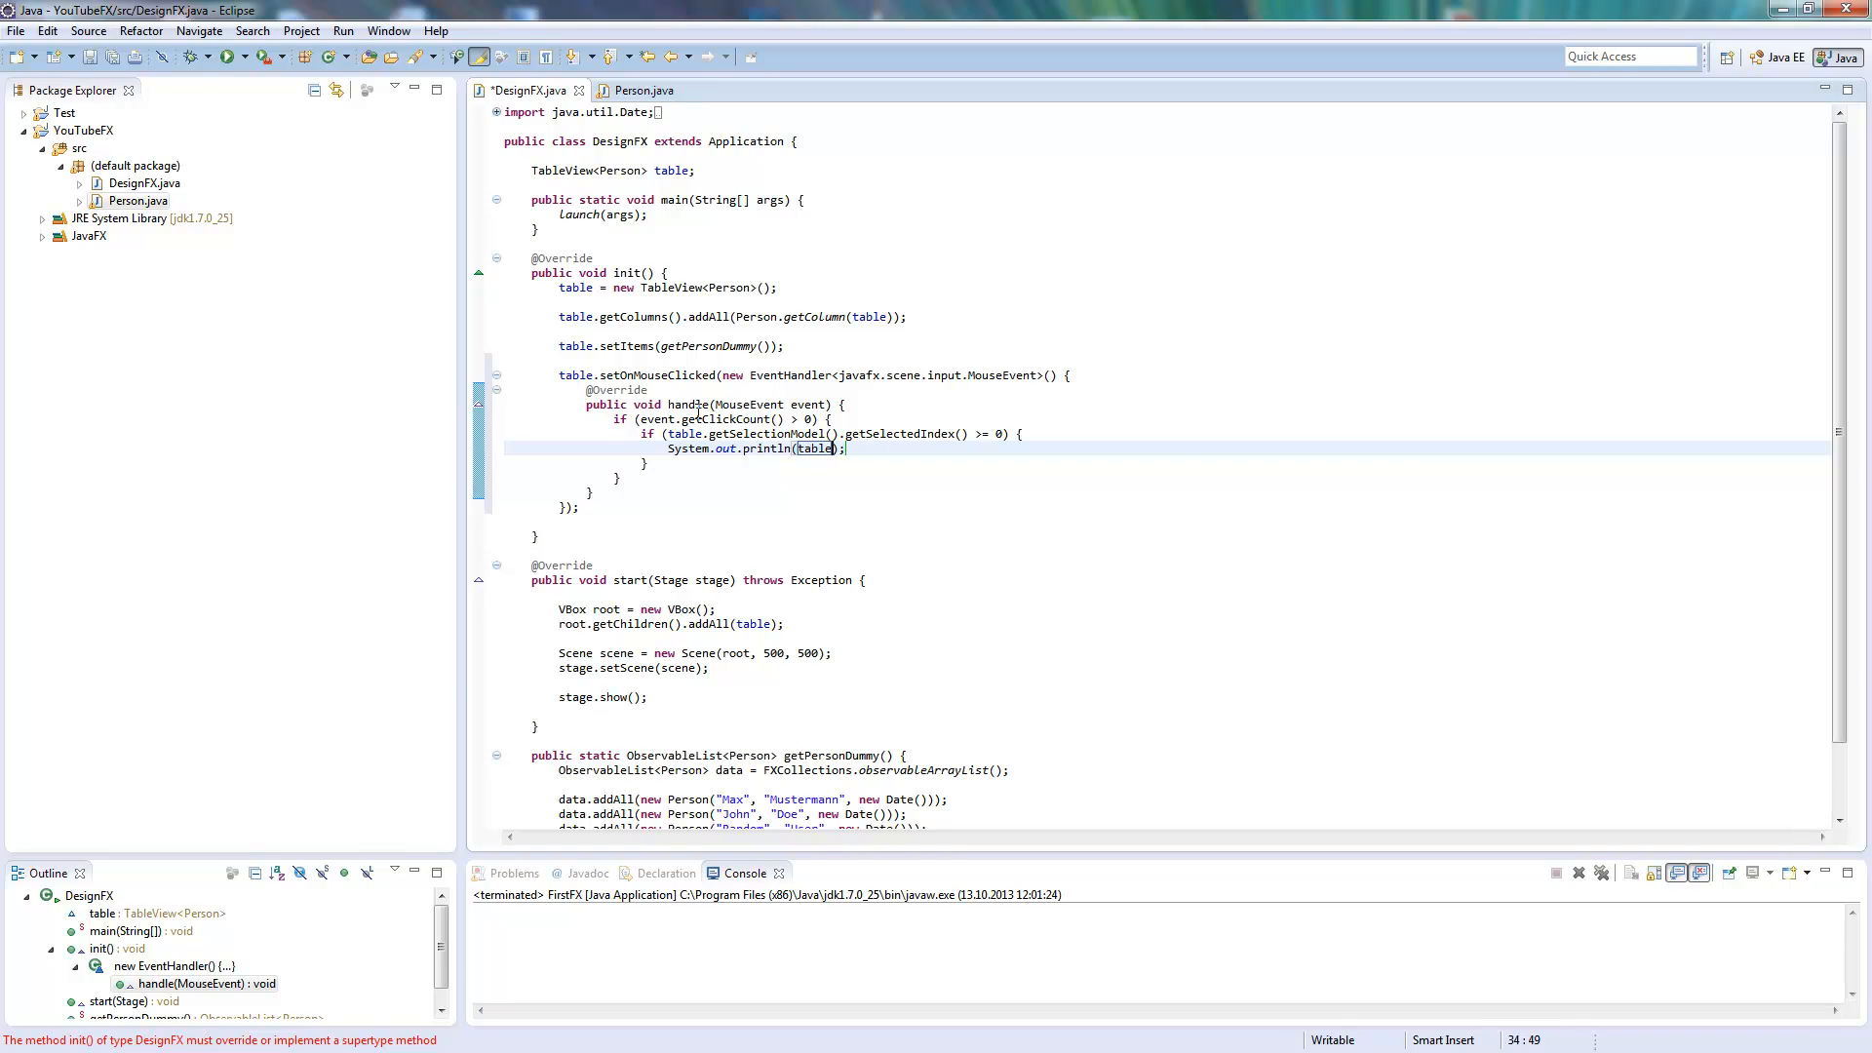
text(.getSelectionModel().)
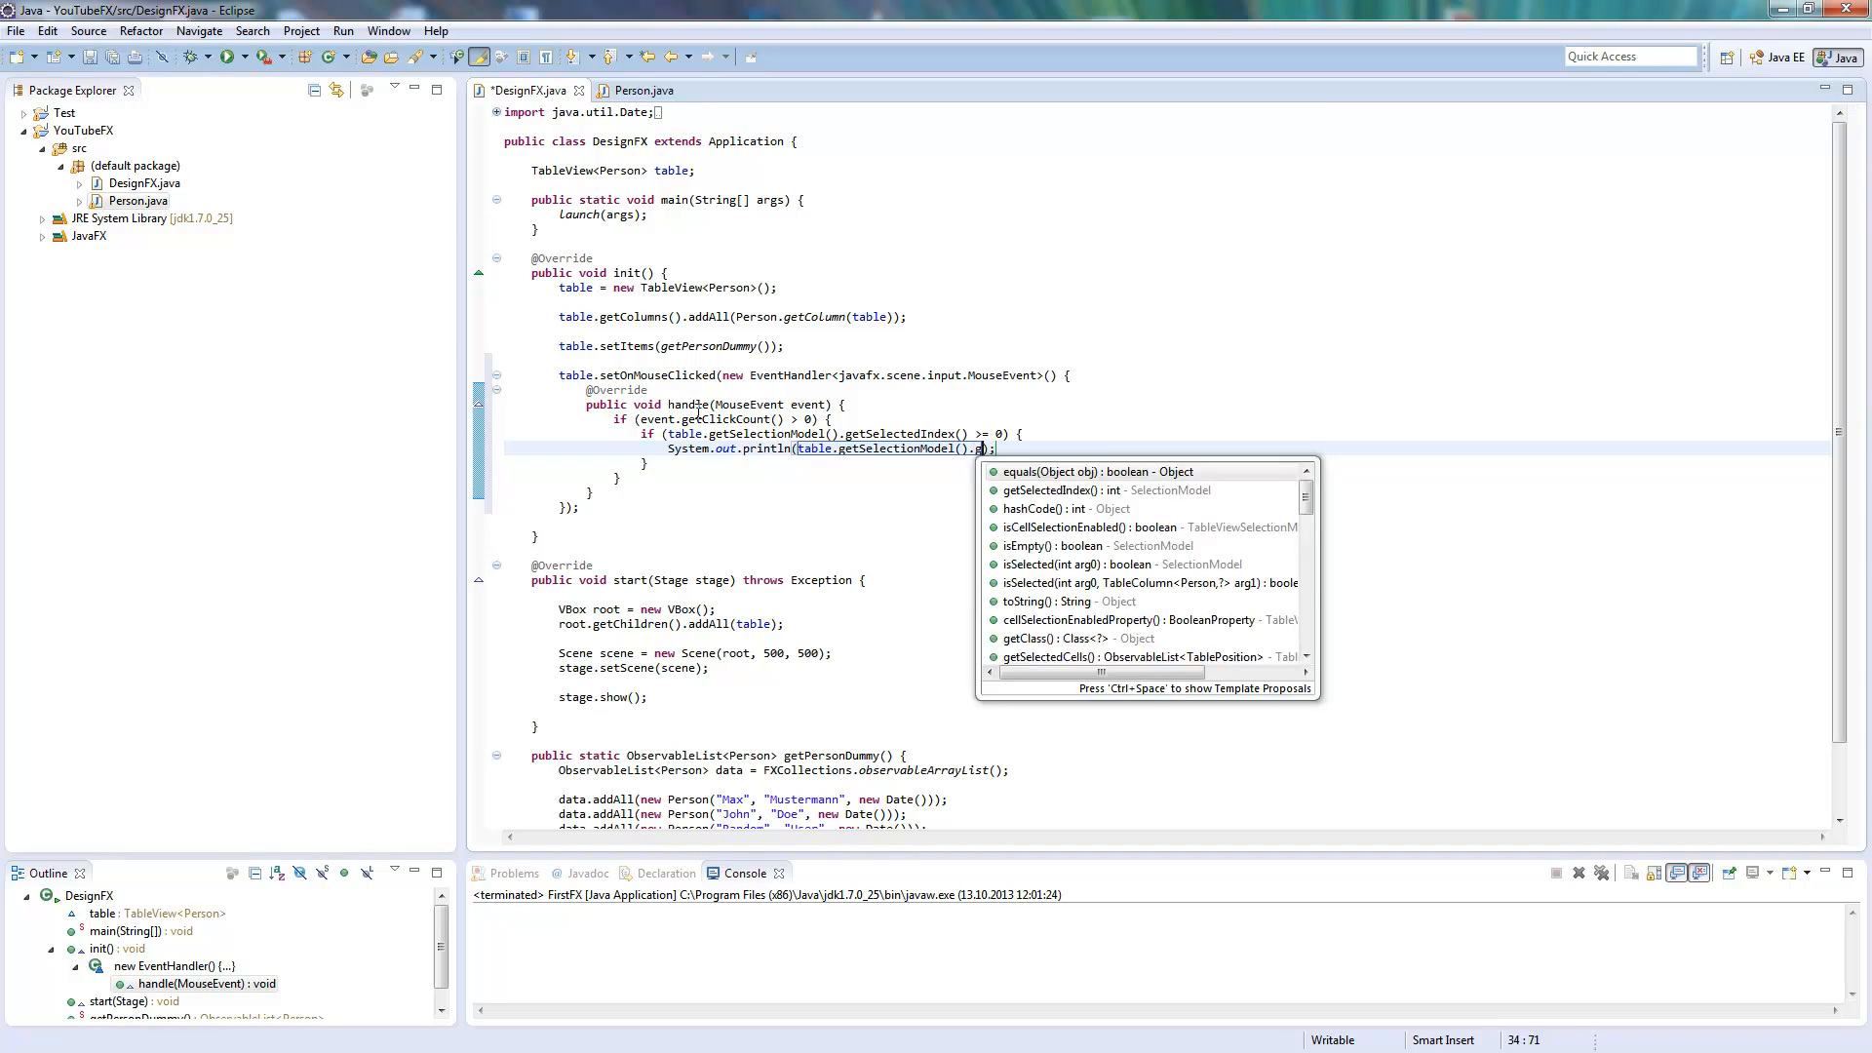
text(getSelected)
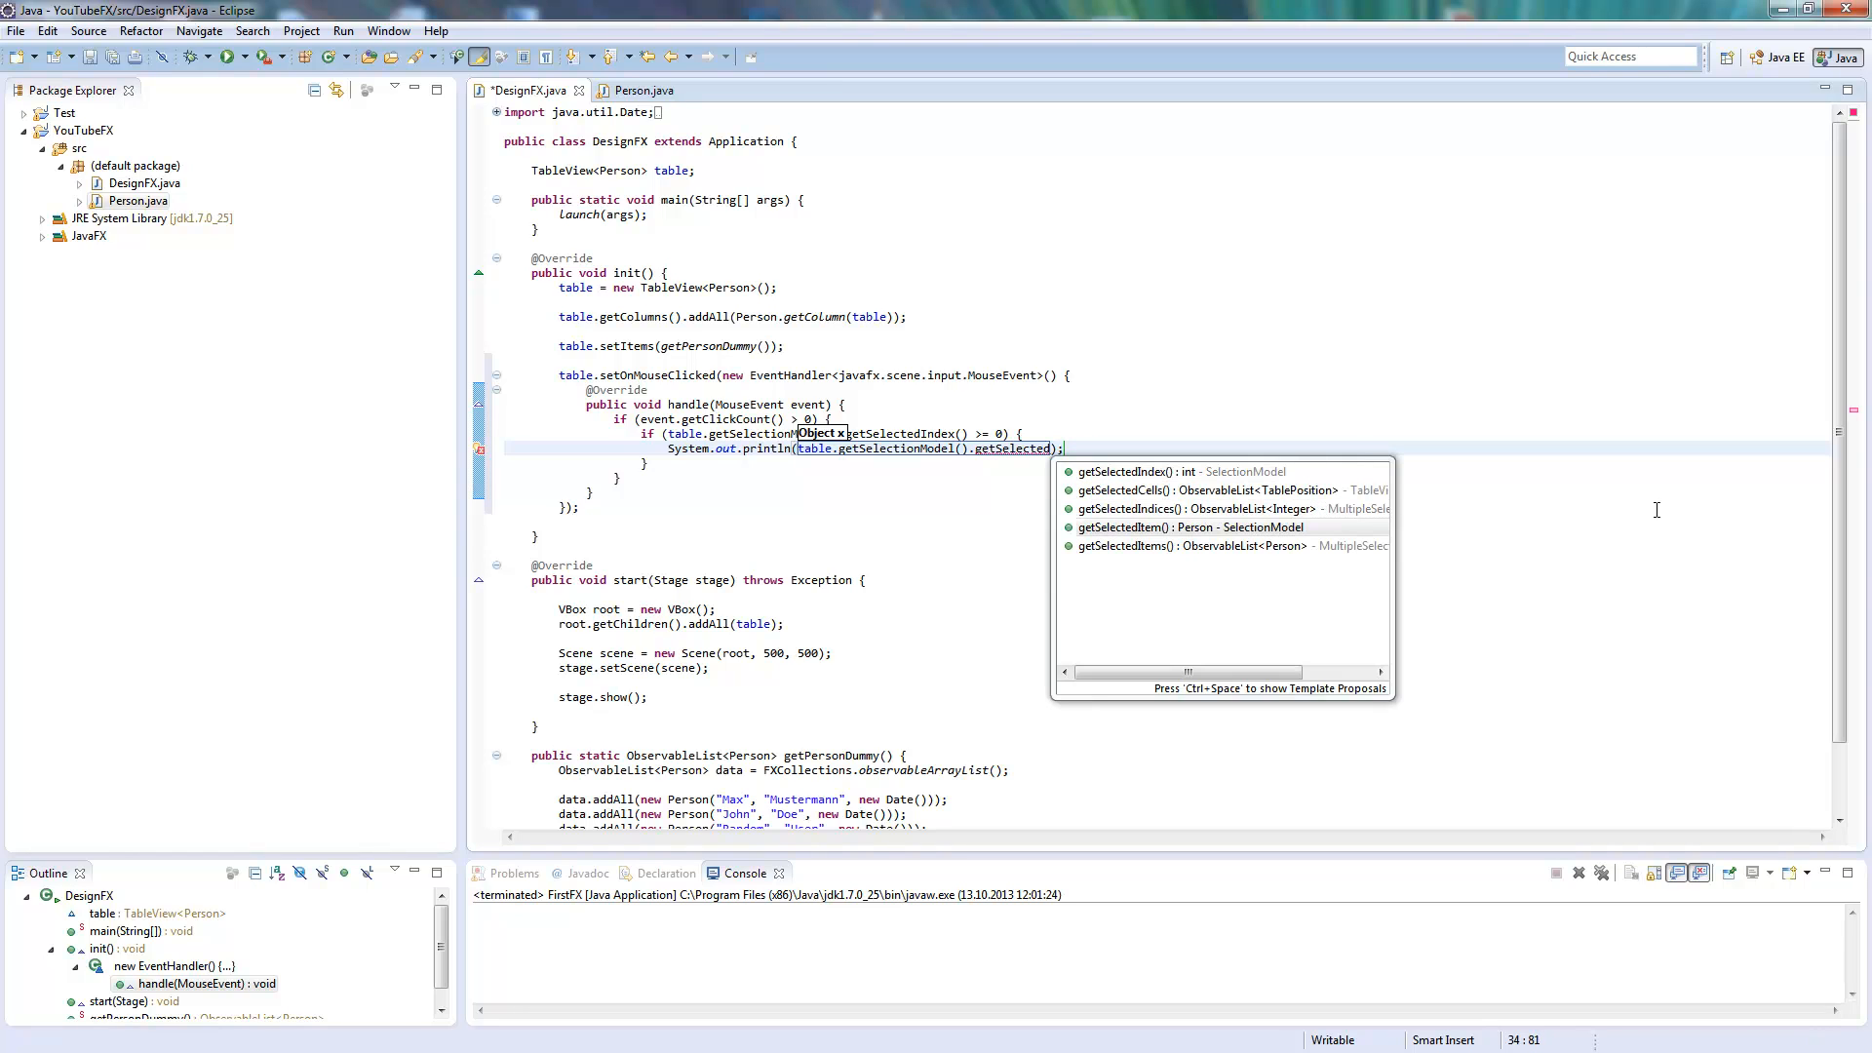
mouse_move(1187, 528)
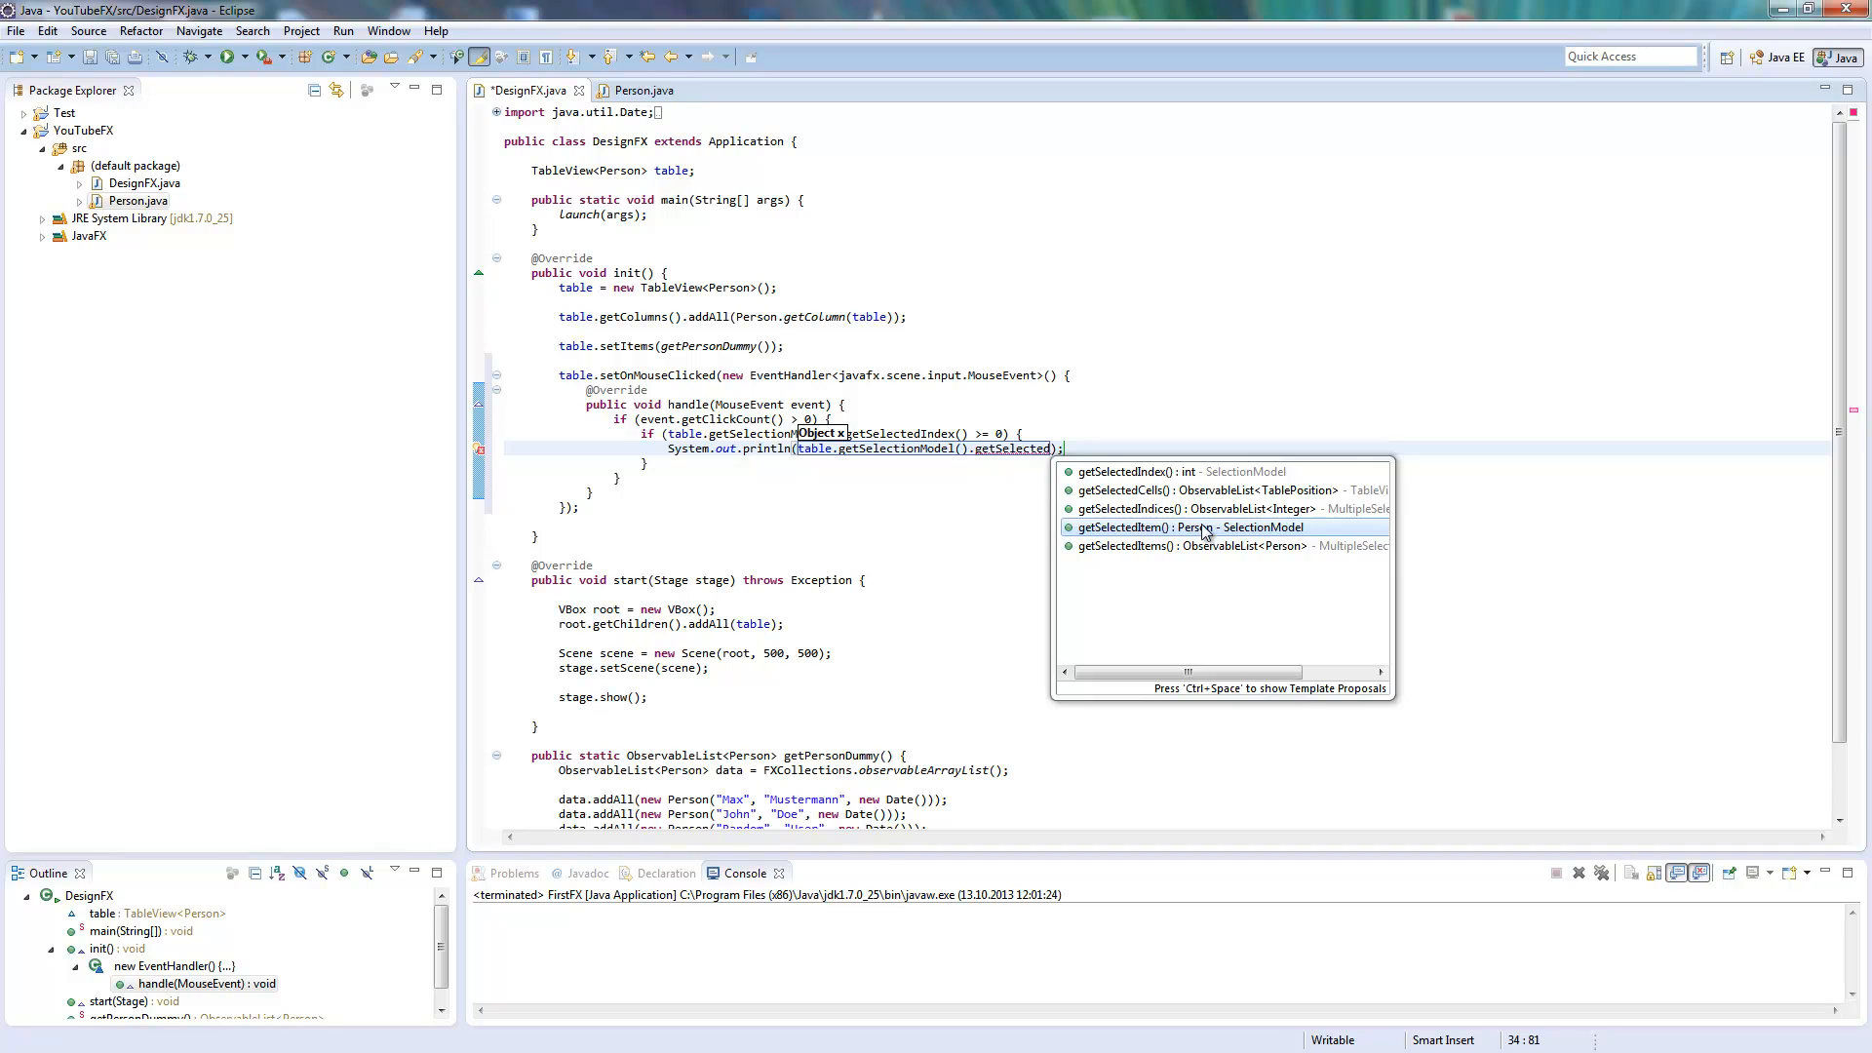
mouse_move(1324, 388)
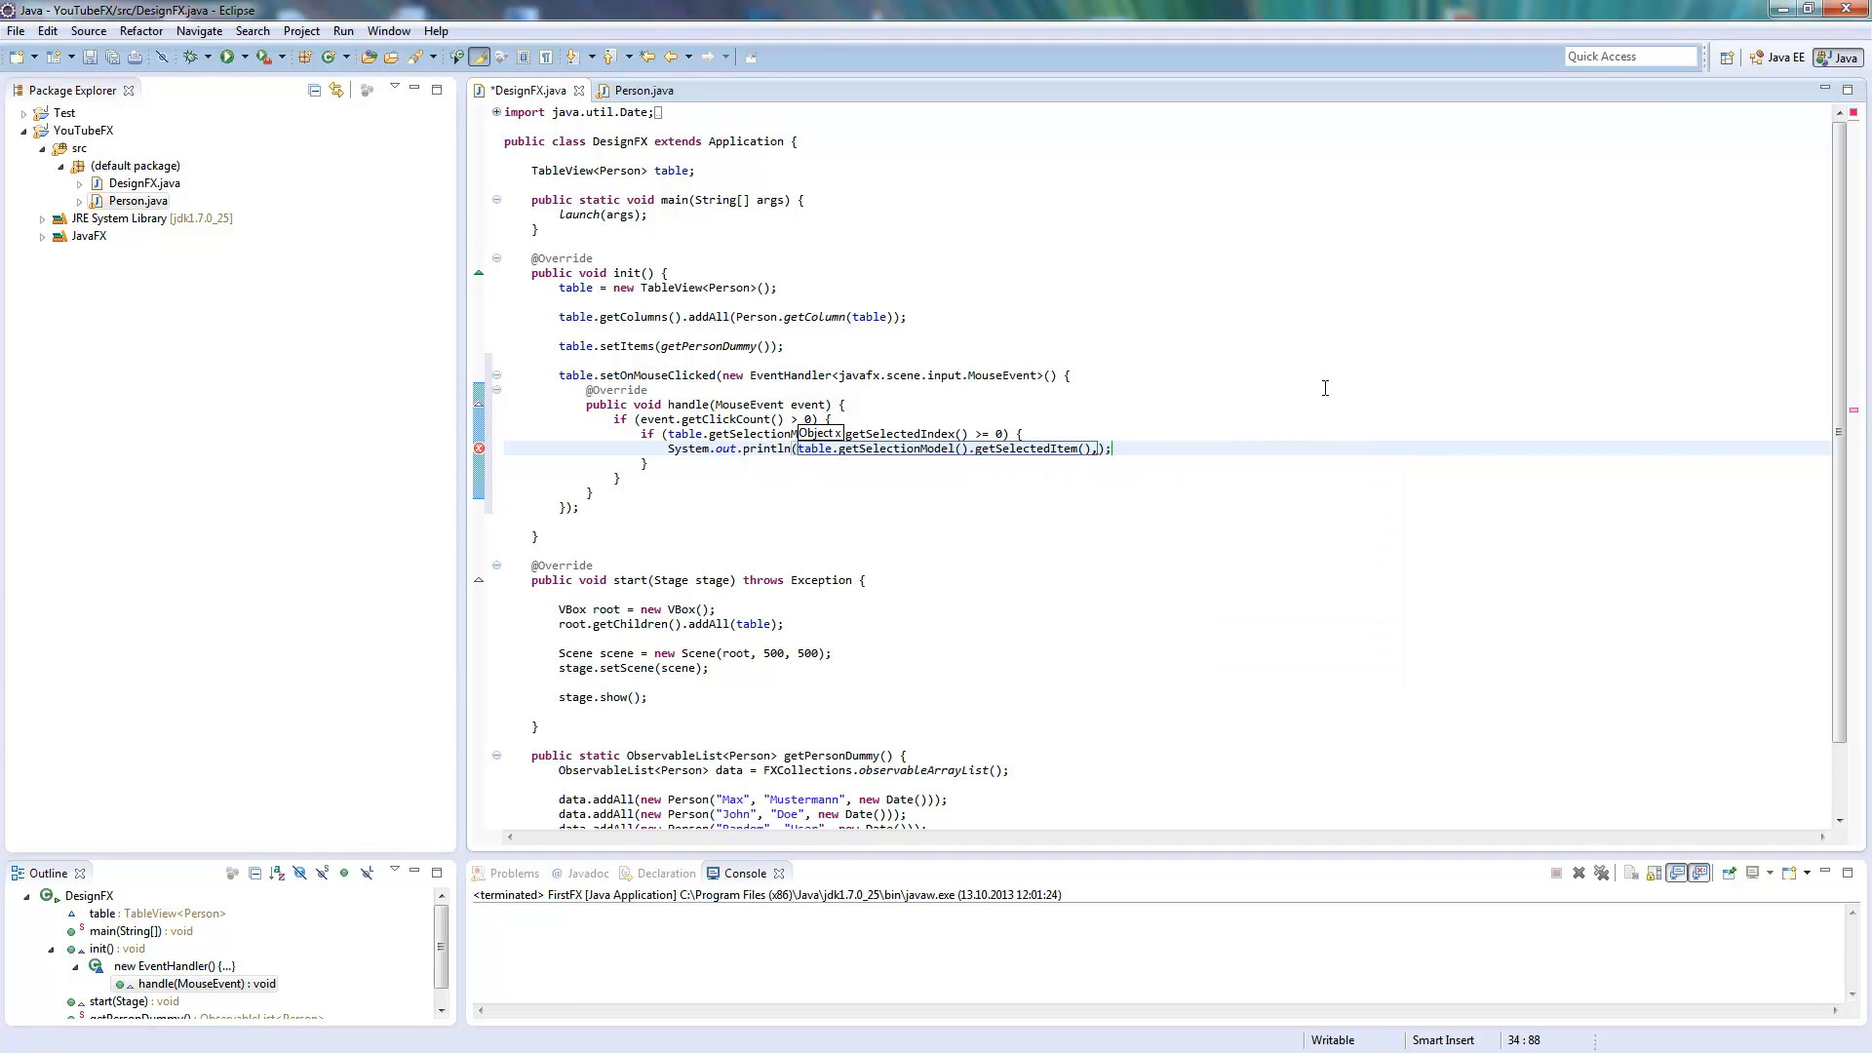
text(getFirstname()
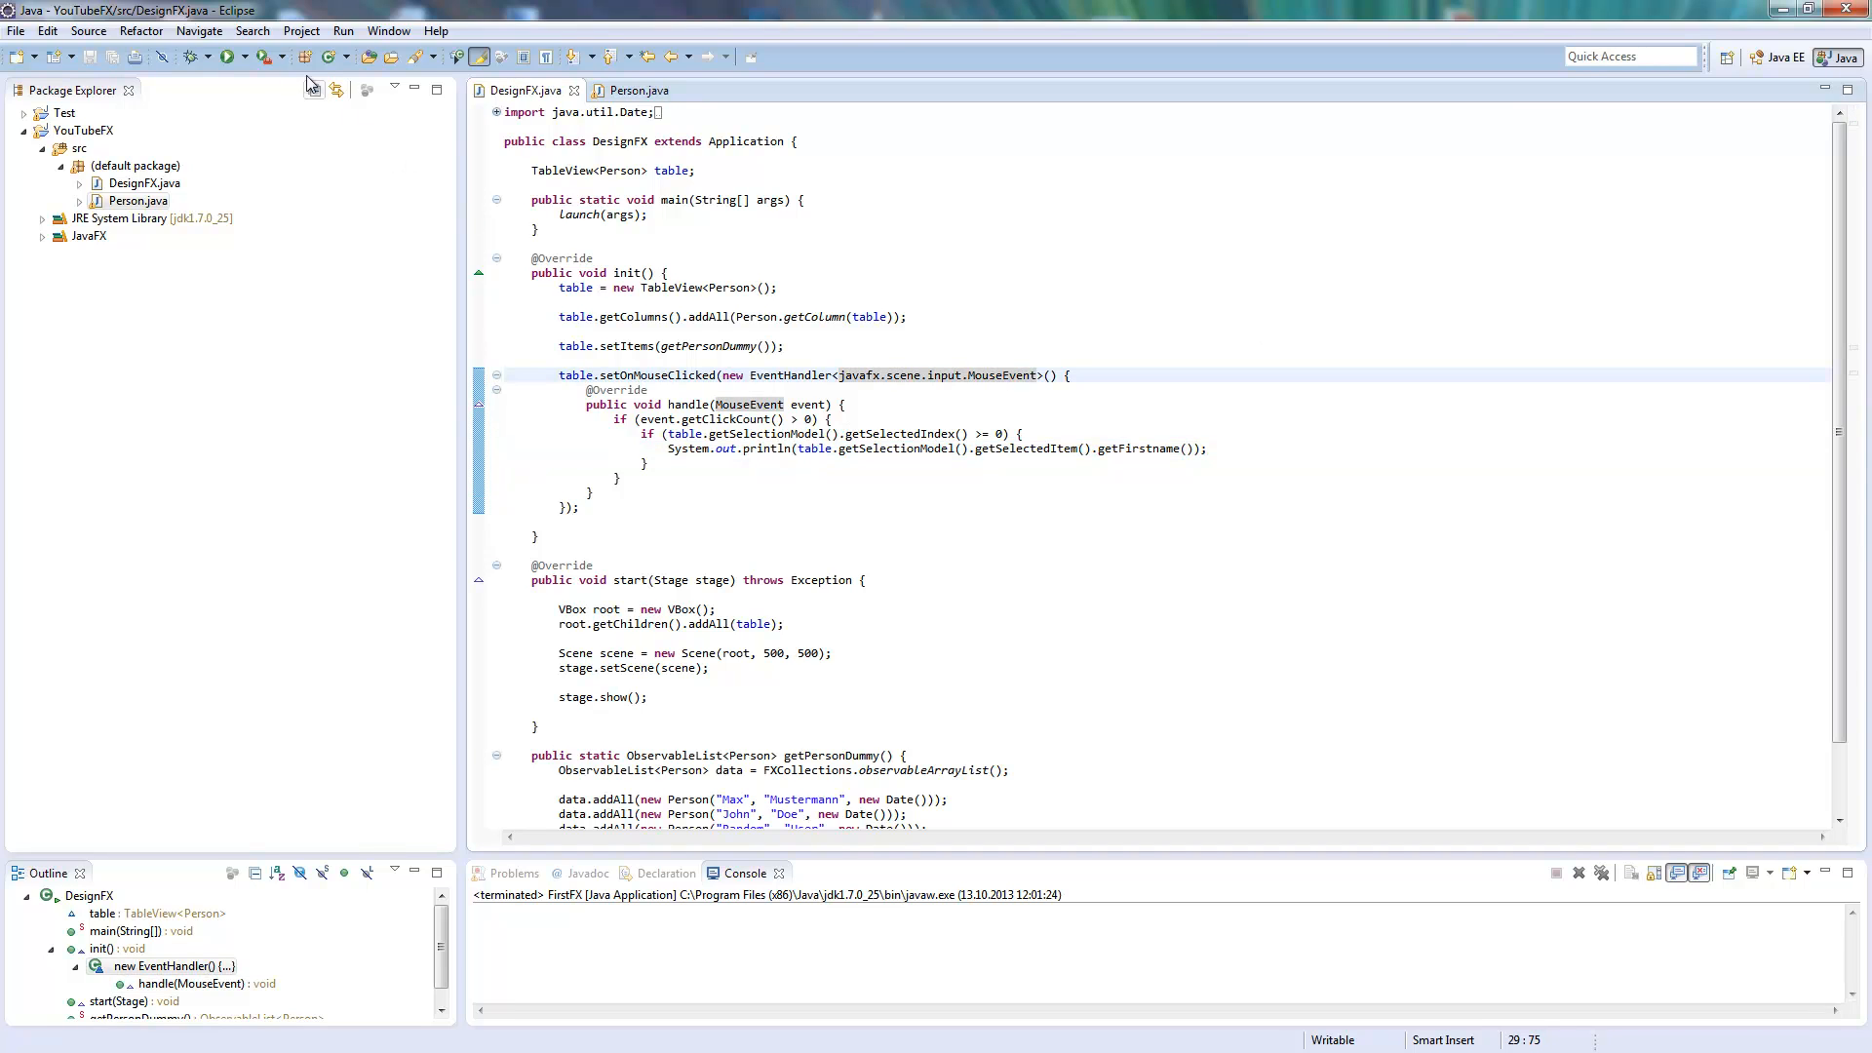
Run the app, select the John and Random rows so their names print, then close the window
click(197, 56)
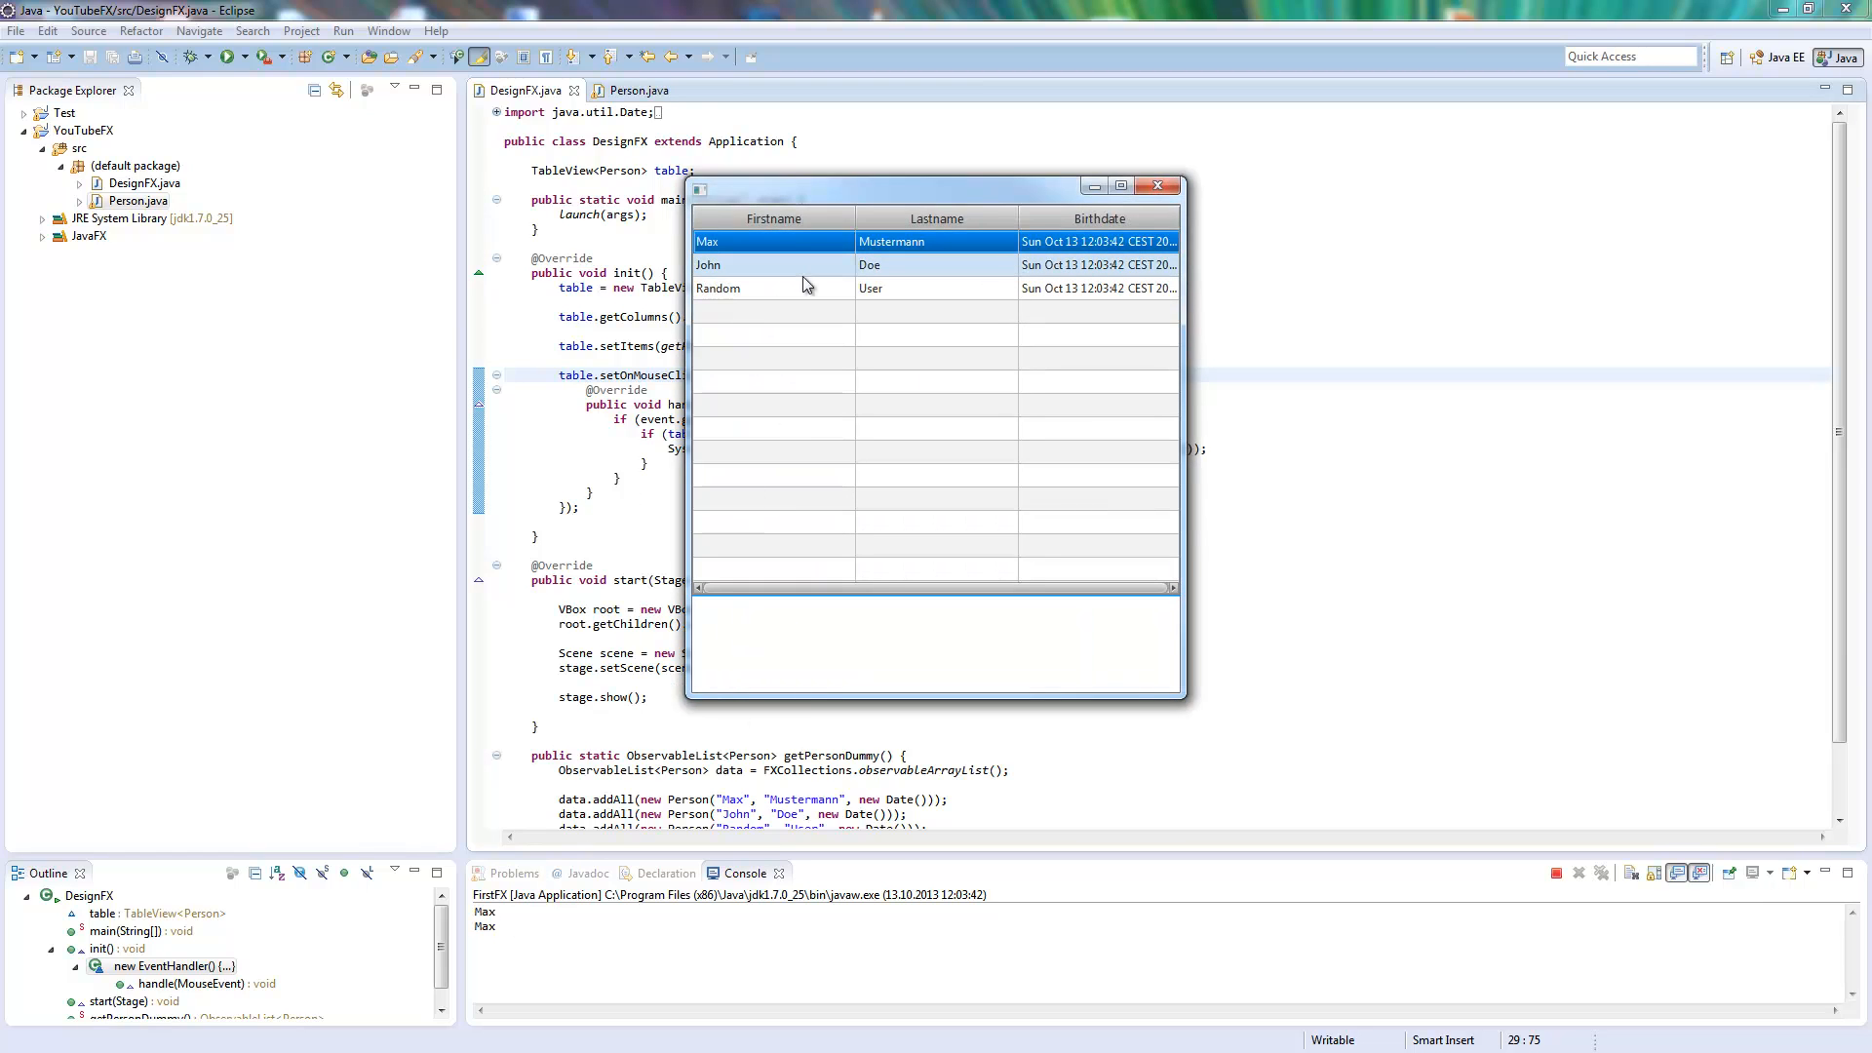
click(772, 263)
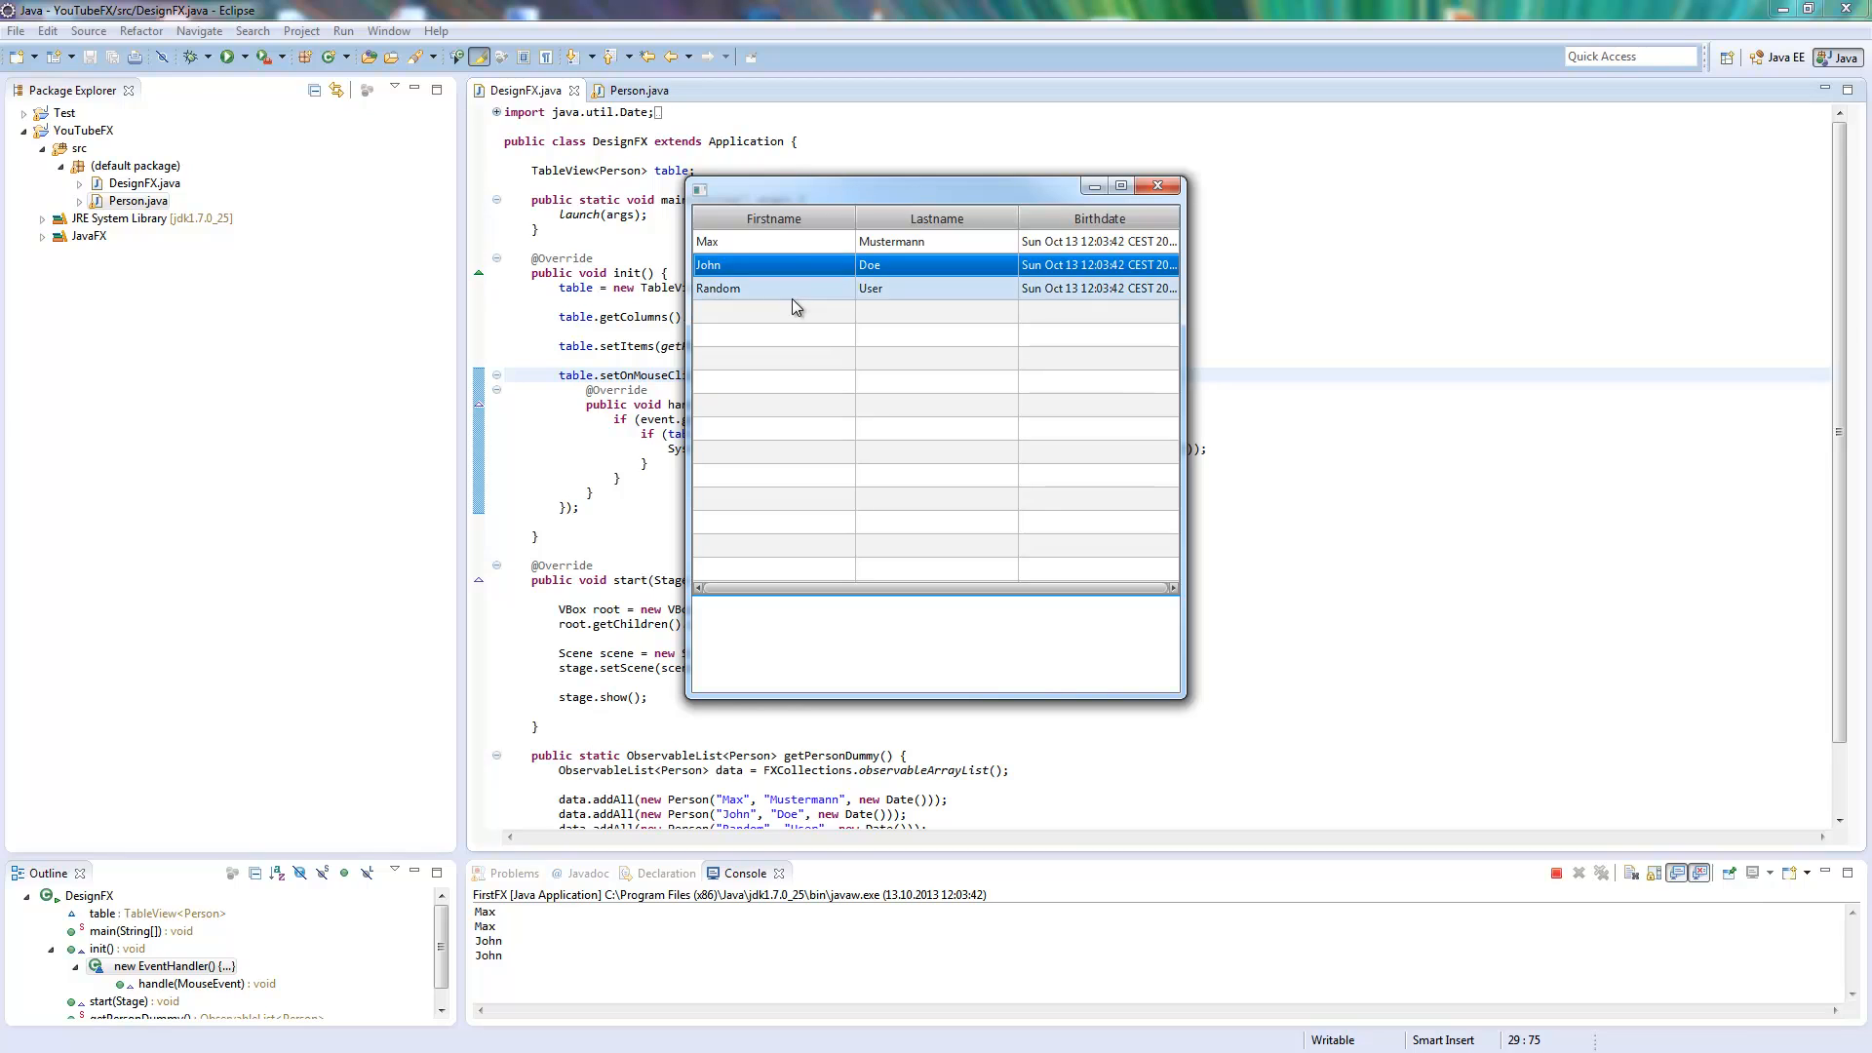
click(717, 289)
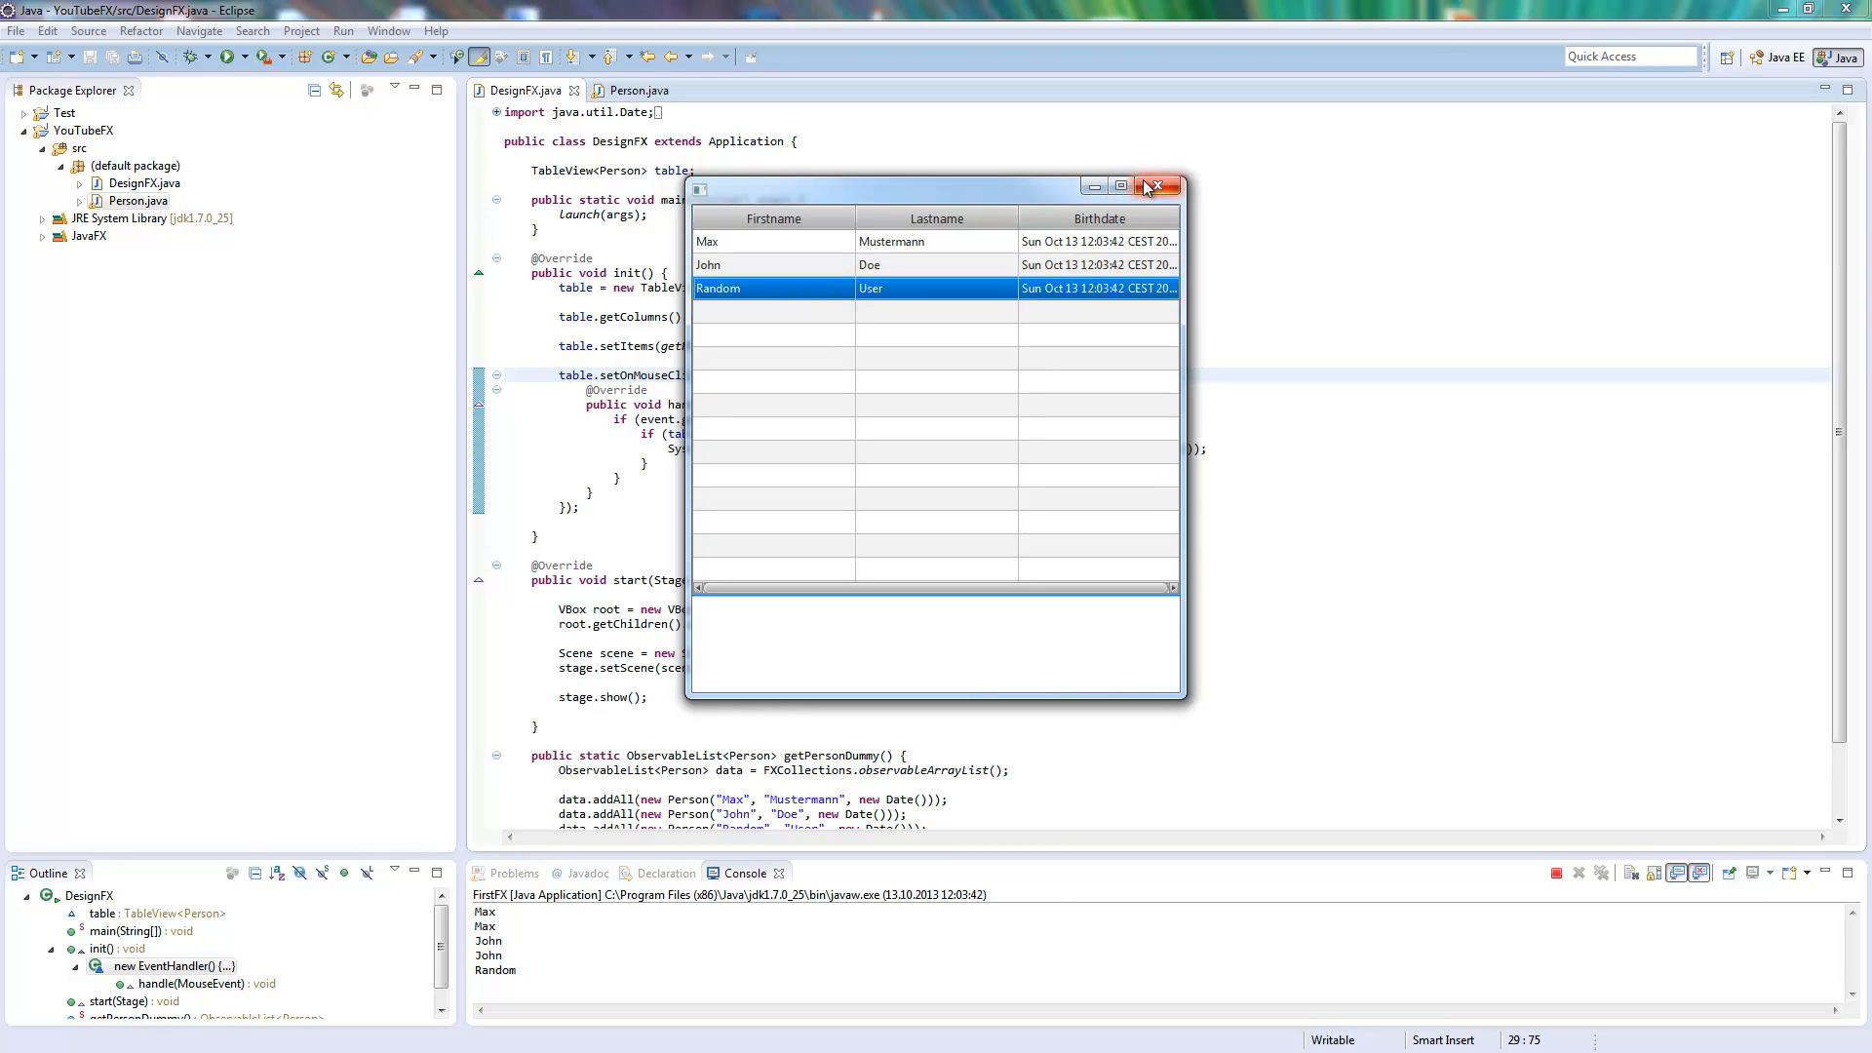
click(1154, 185)
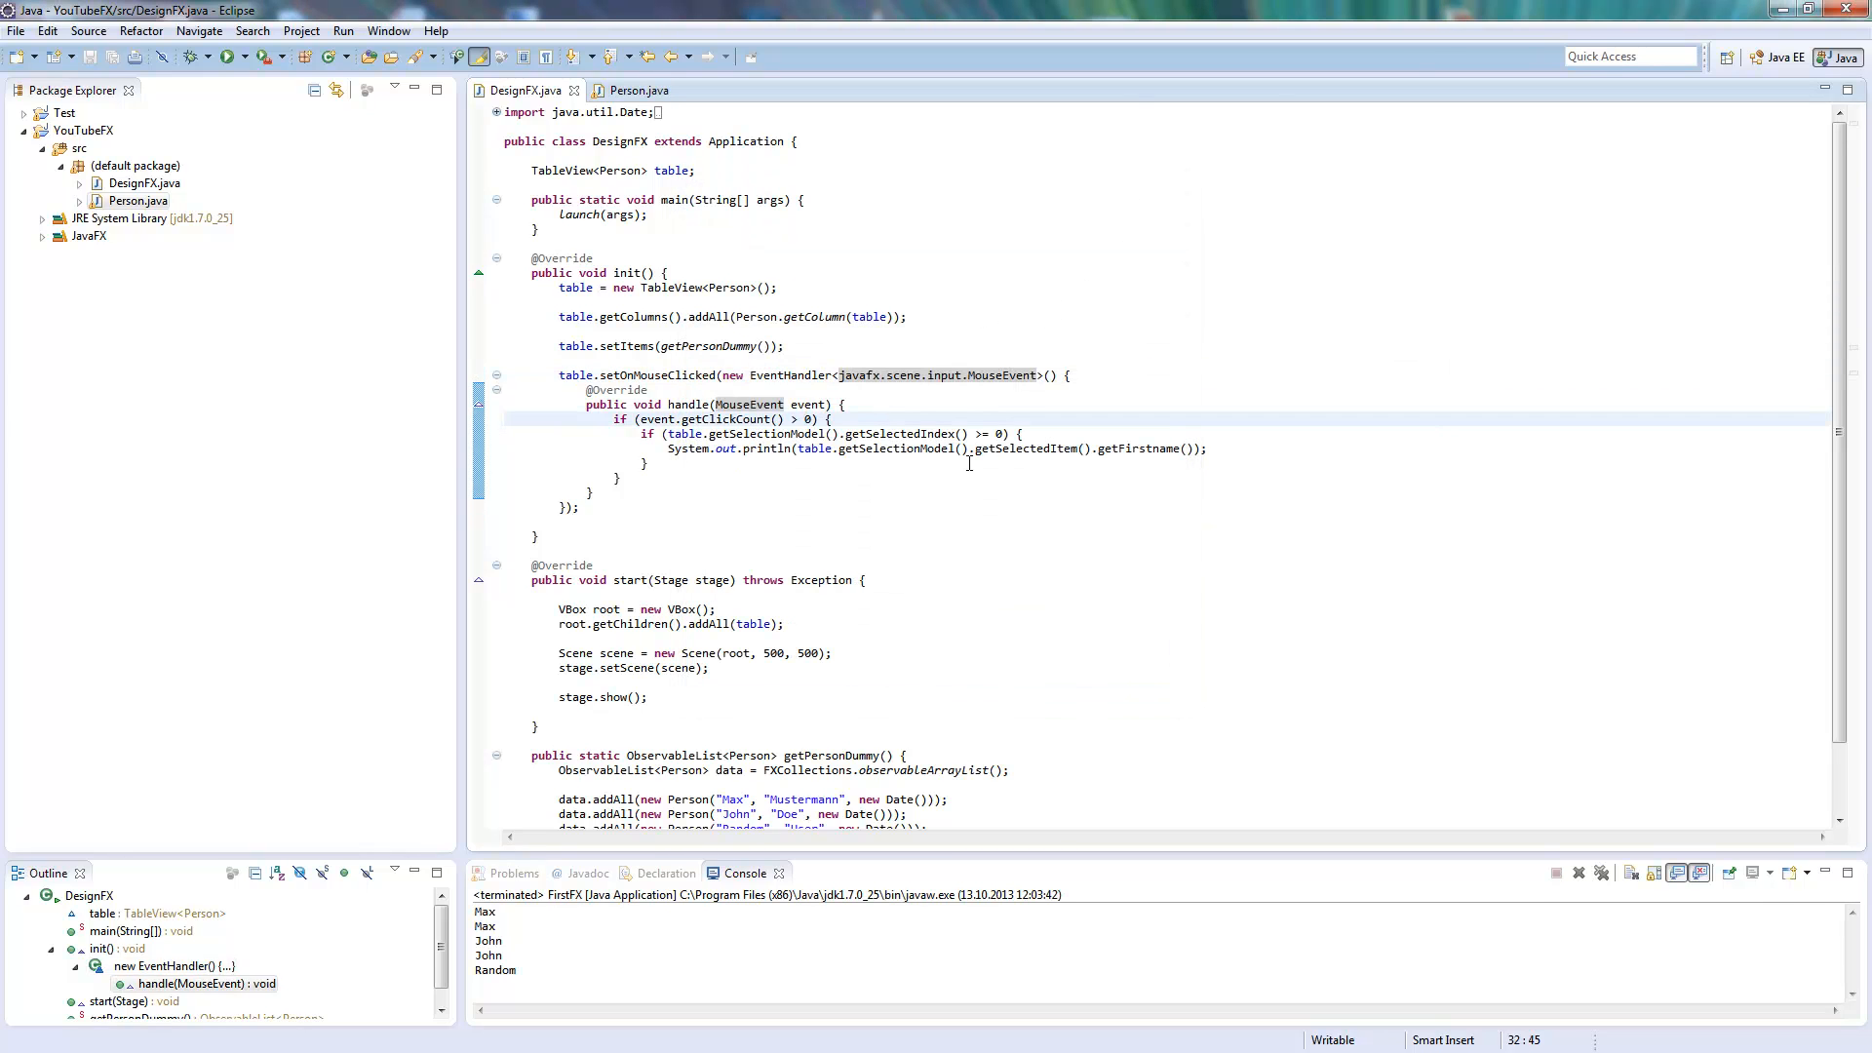
Rerun the app, select the John and Max rows to print their names, then close the window
click(228, 57)
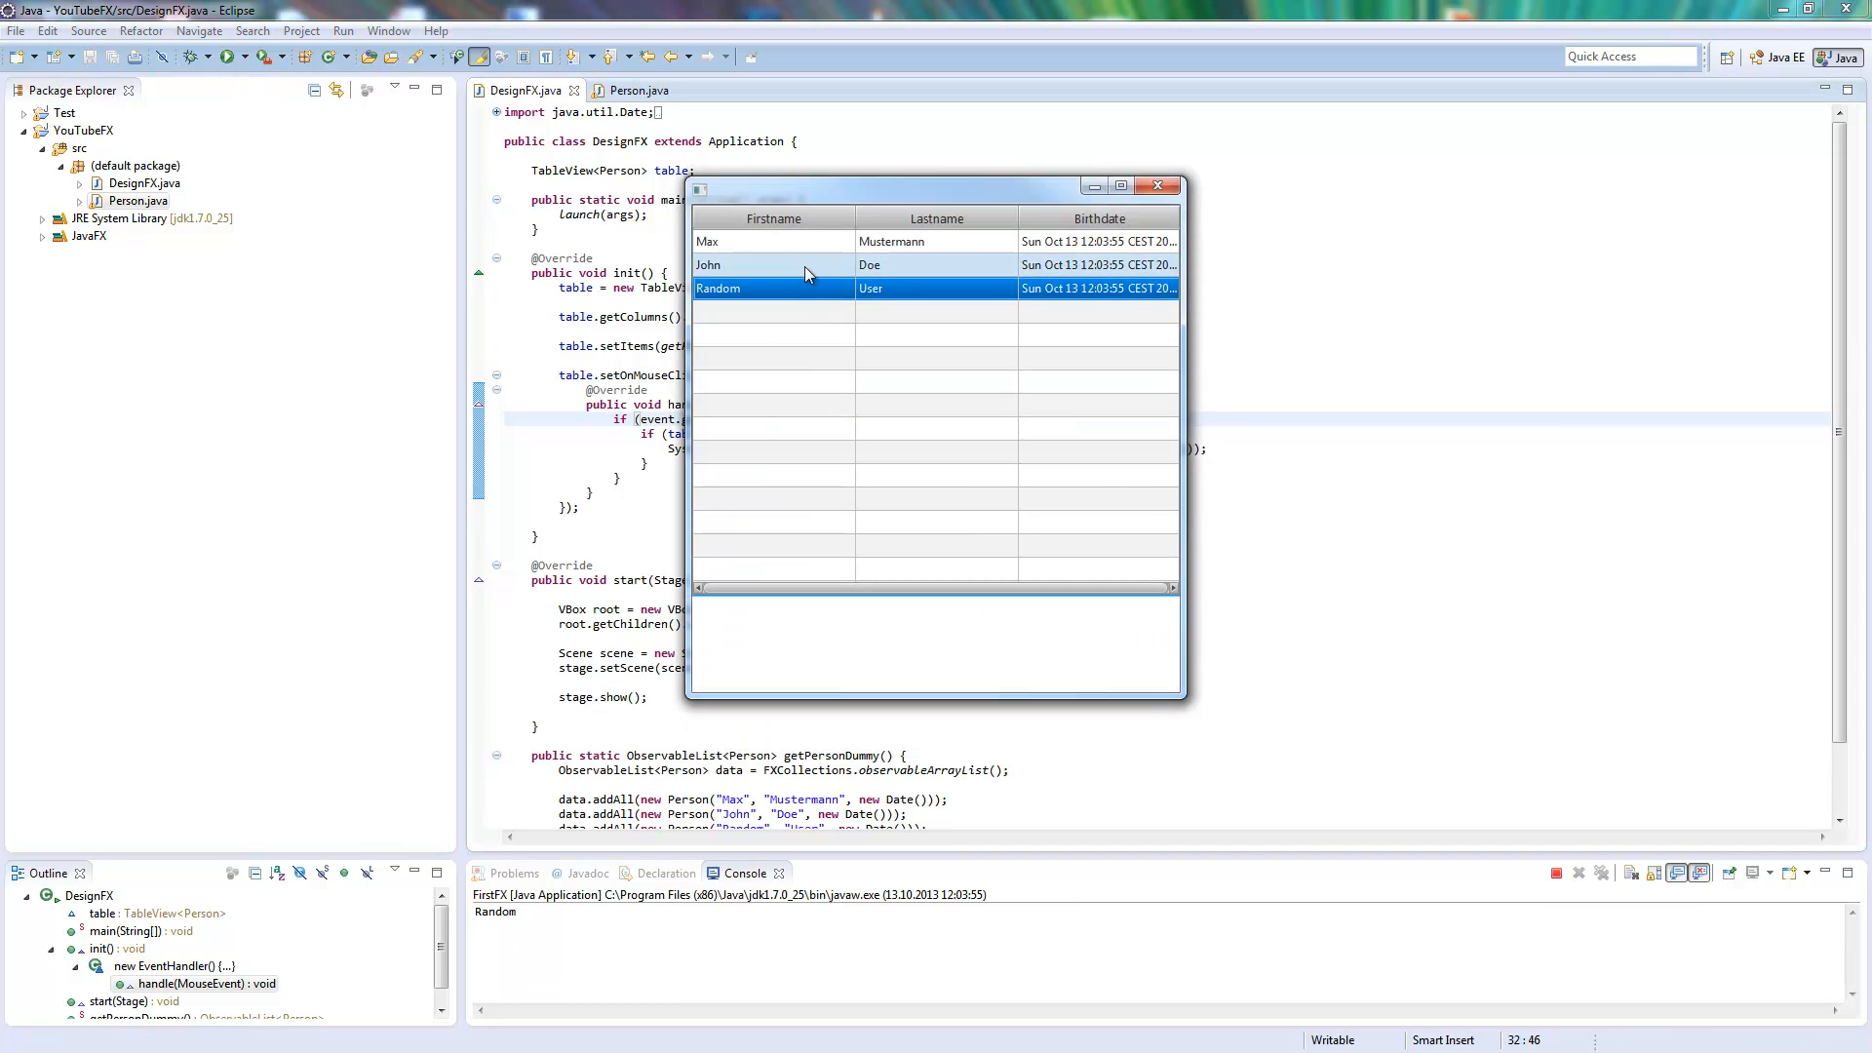
click(854, 289)
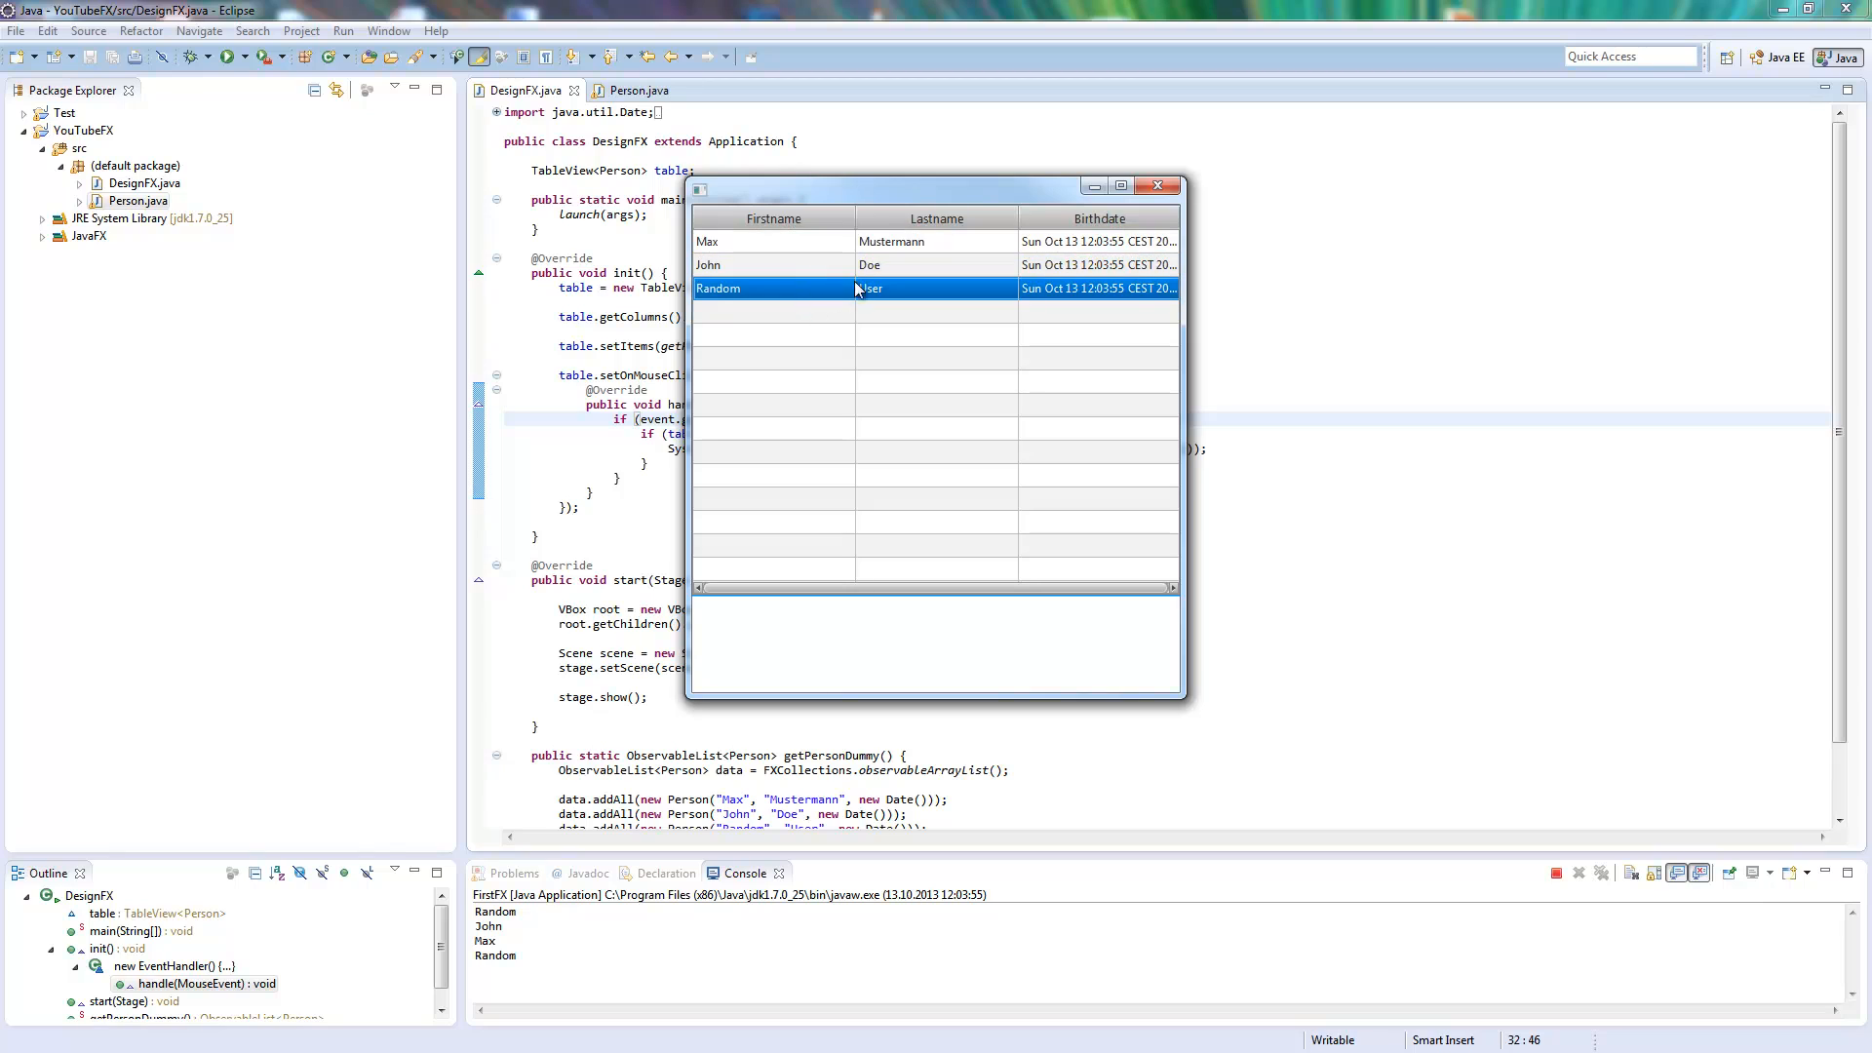
click(772, 241)
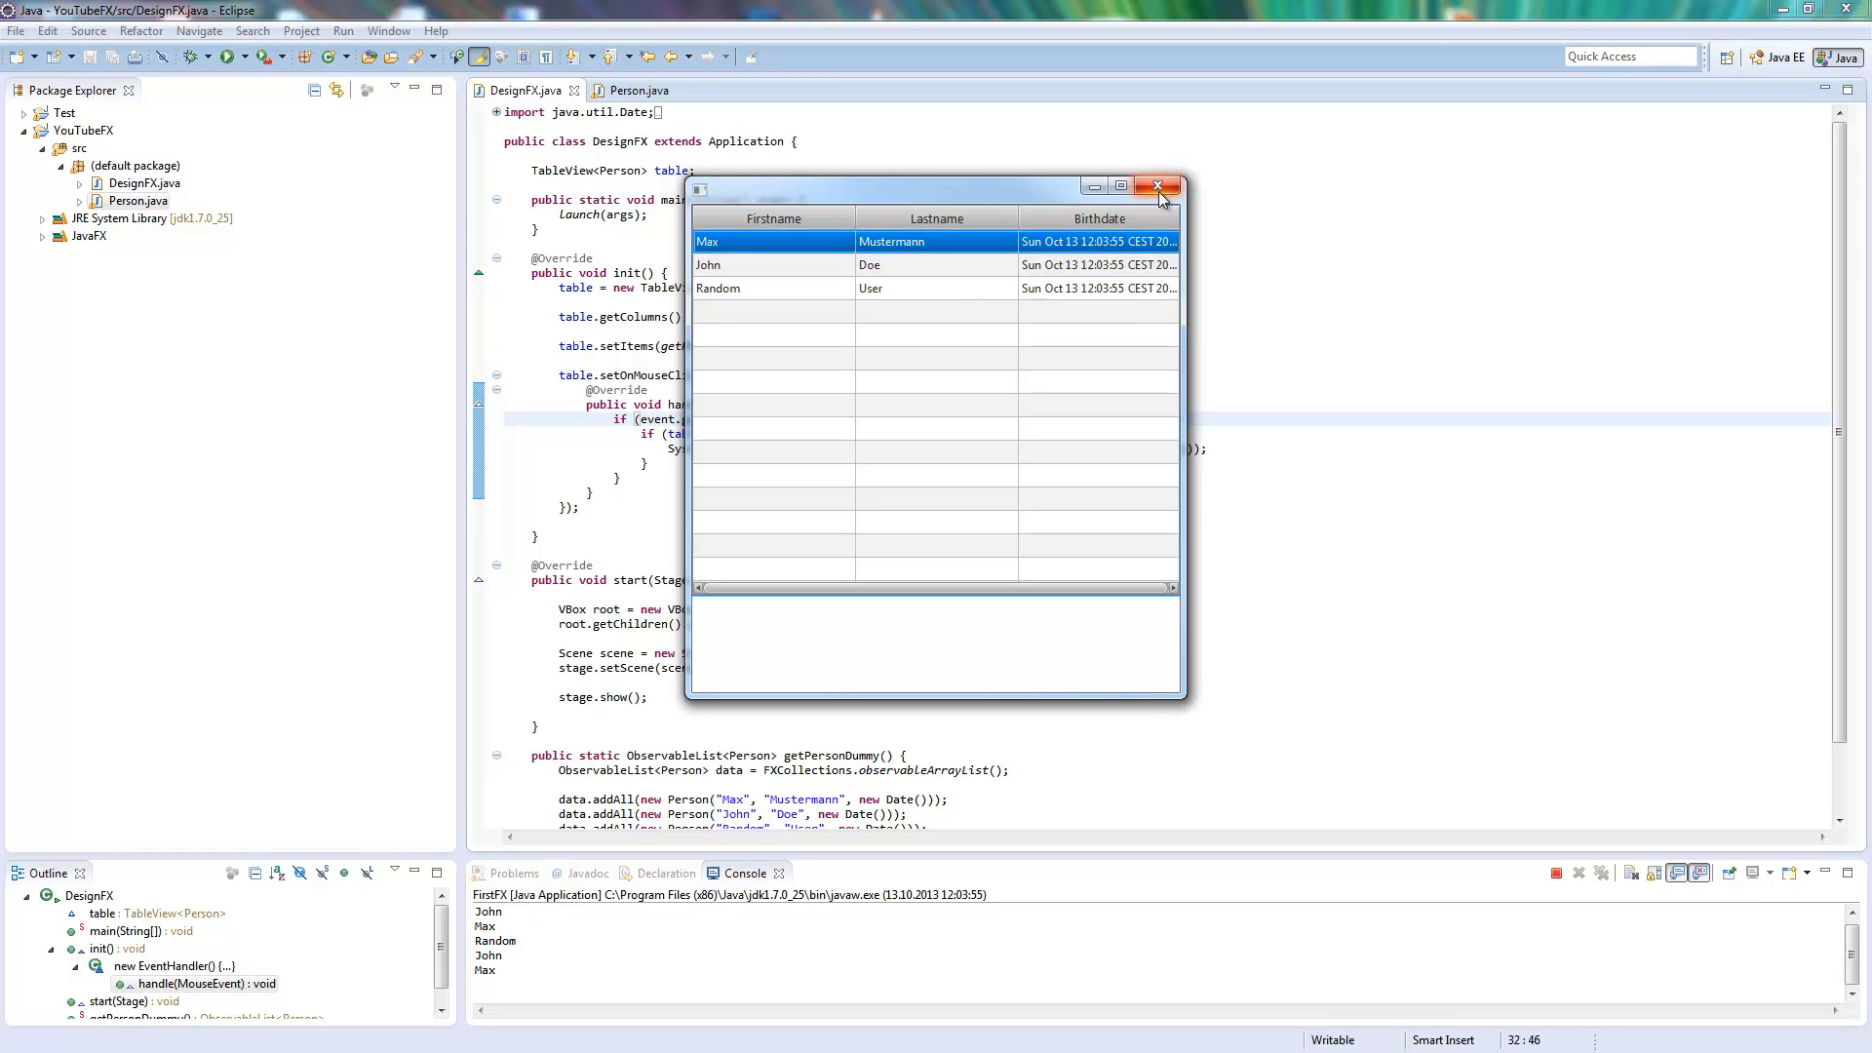
mouse_move(1103, 226)
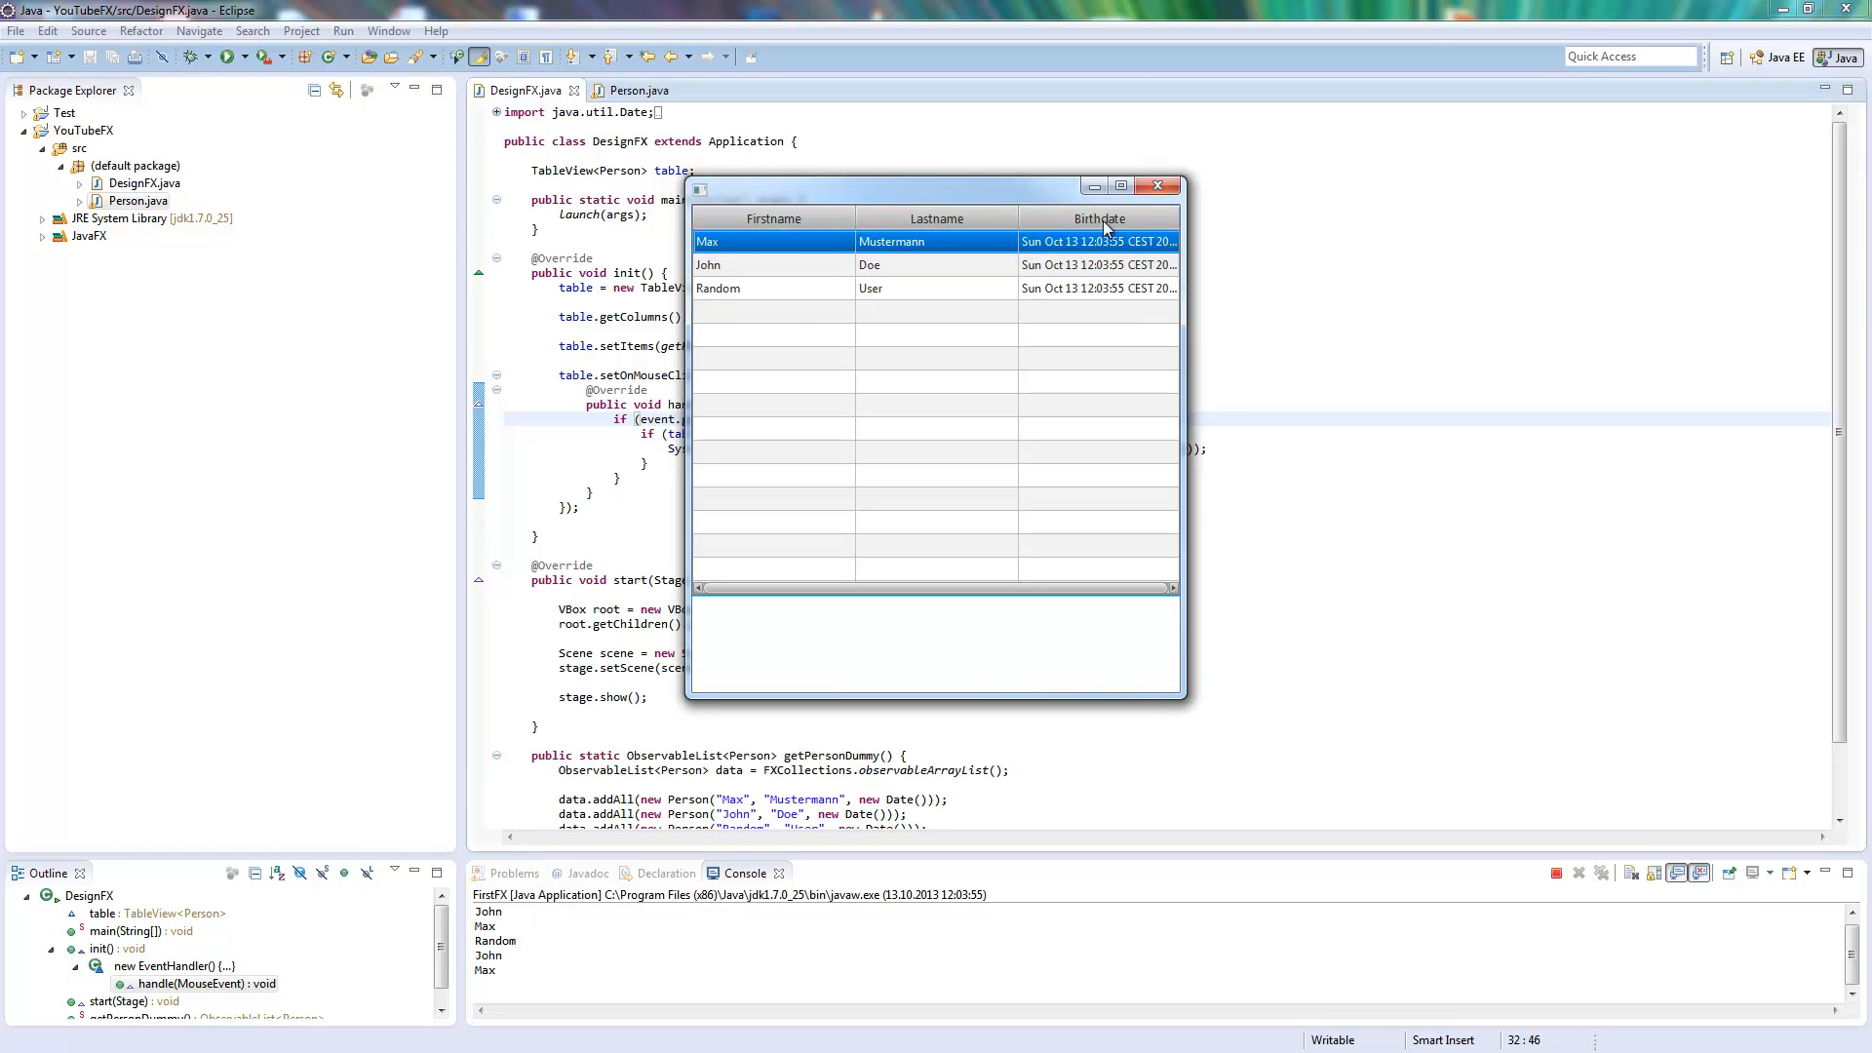
mouse_move(1172, 185)
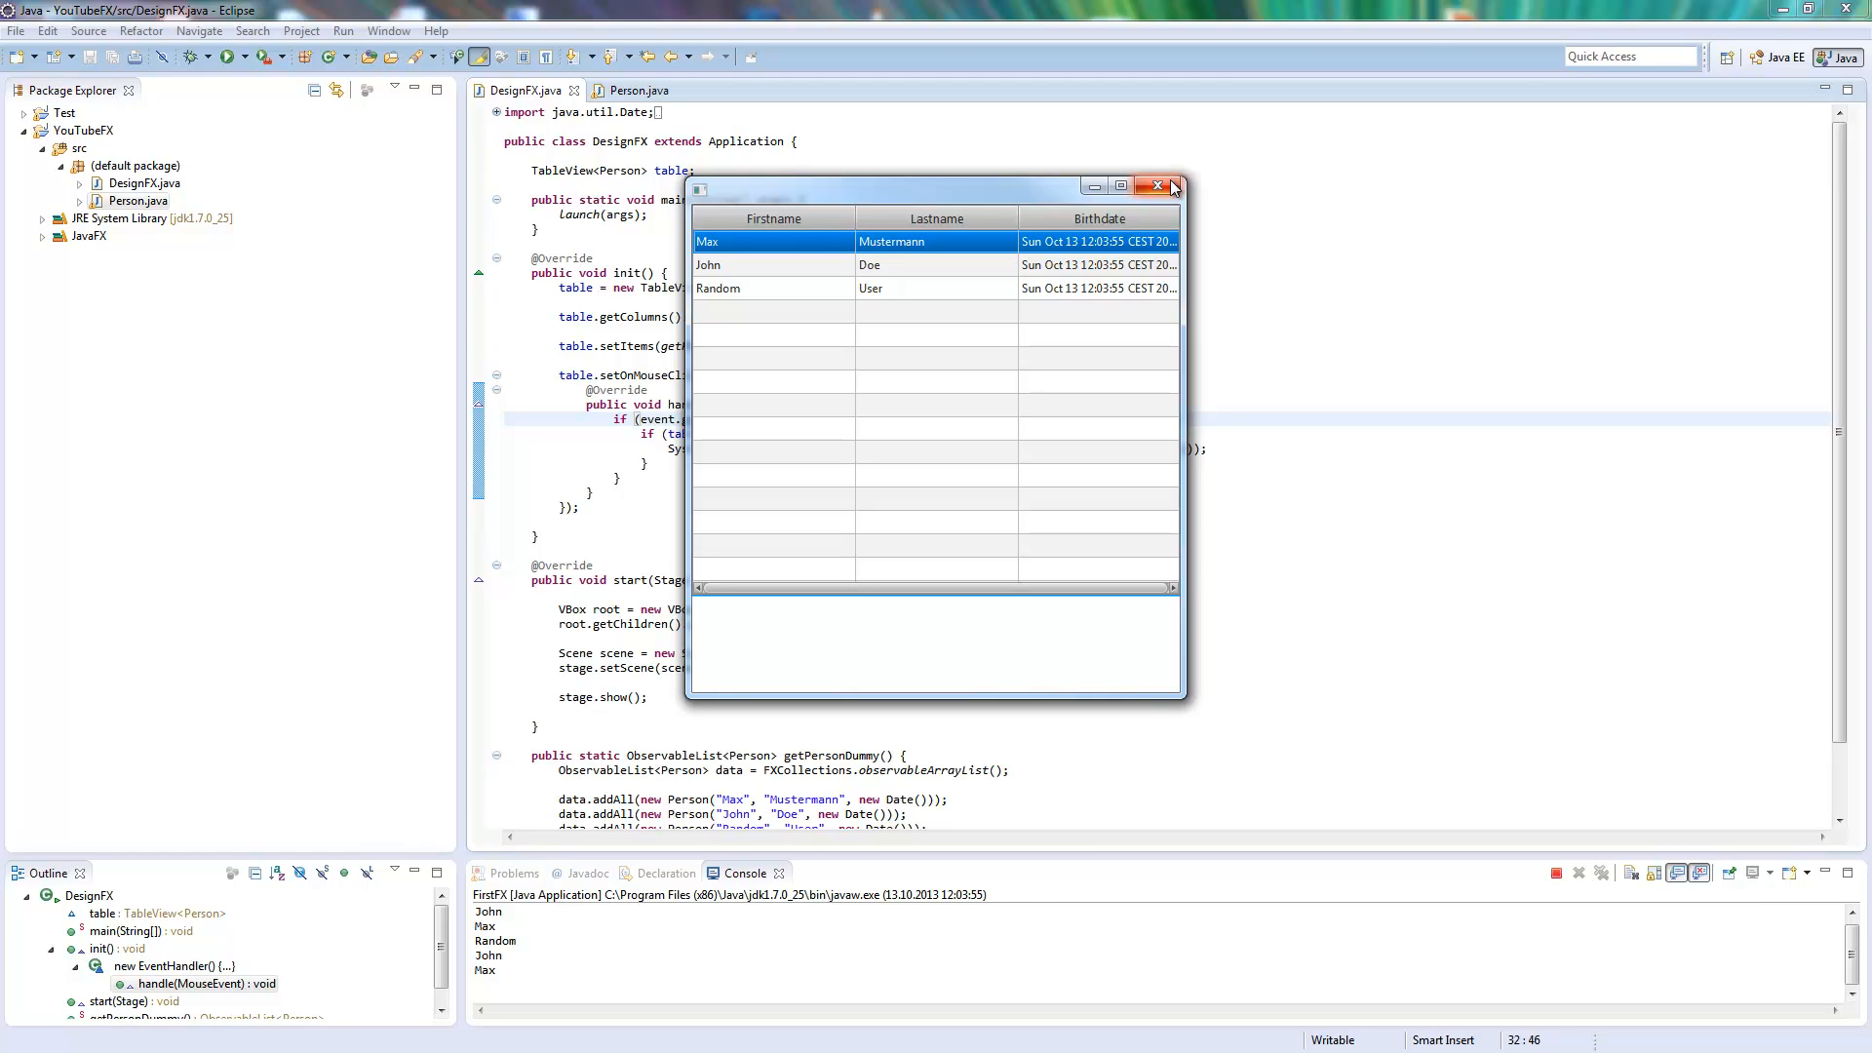
click(1156, 185)
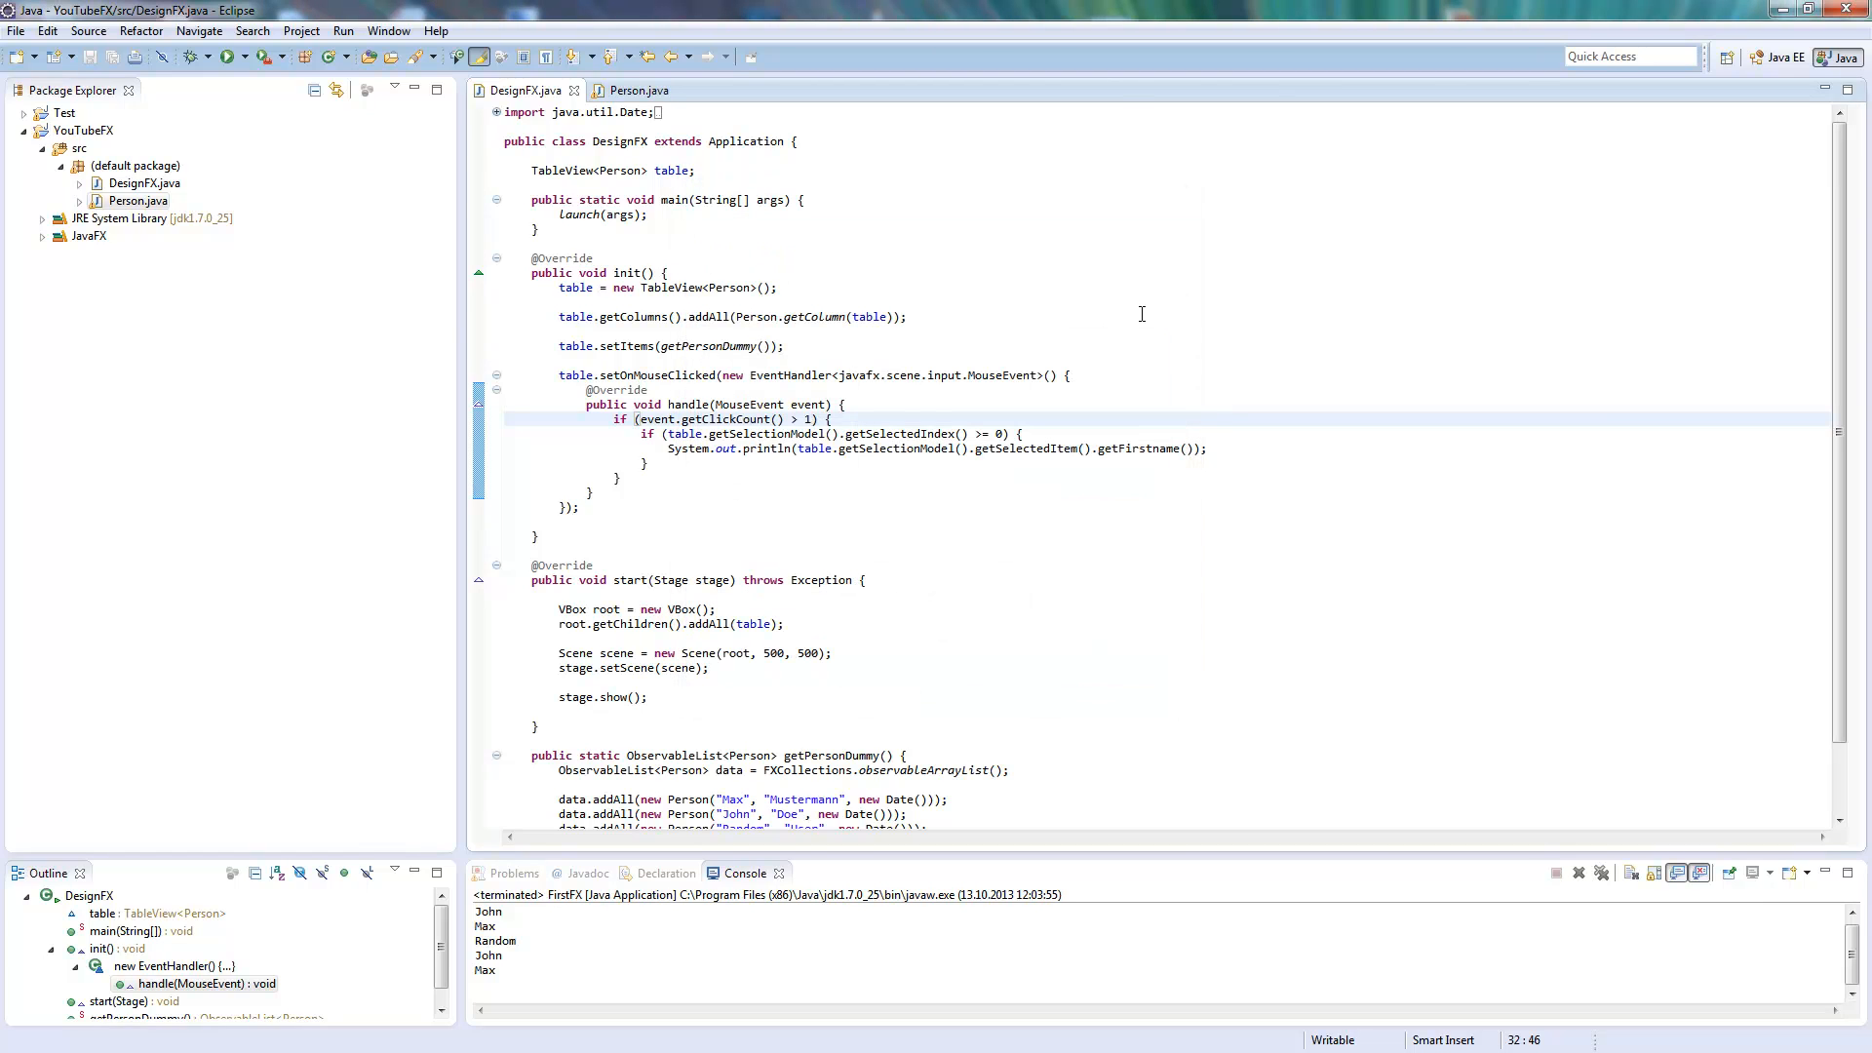
mouse_move(1154, 347)
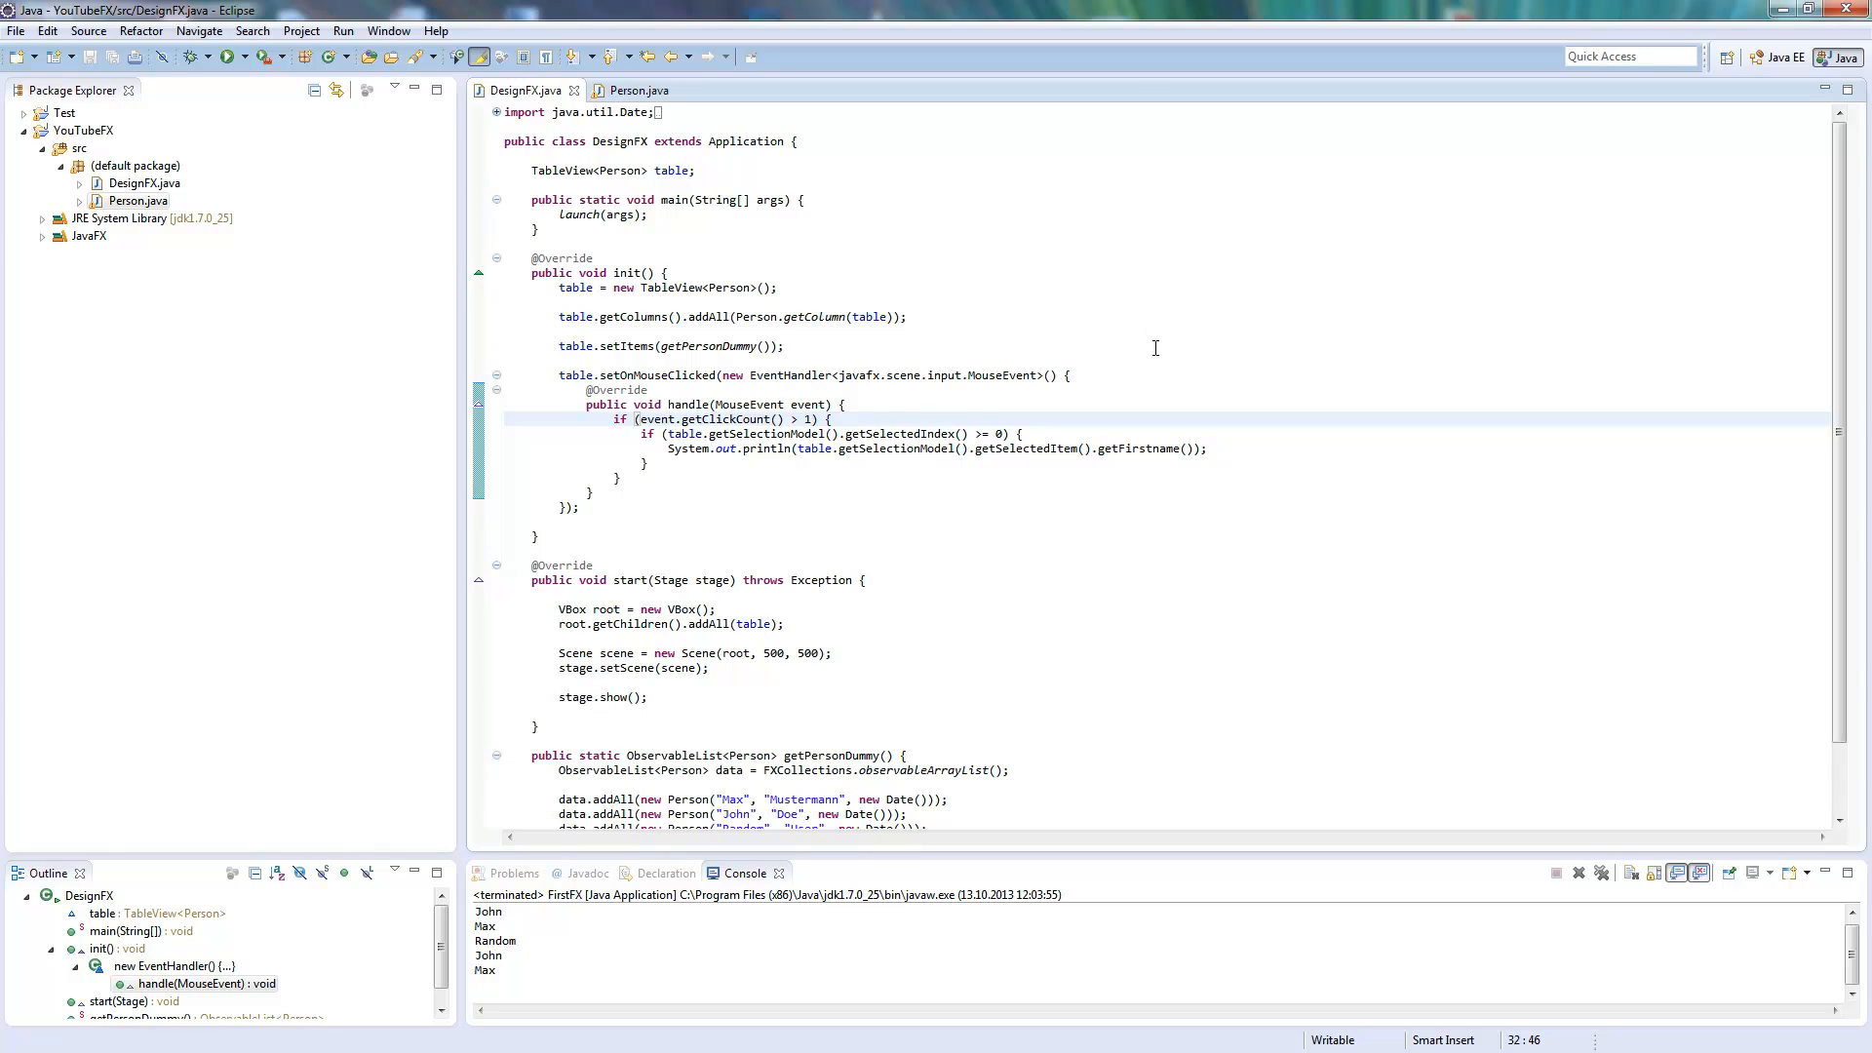